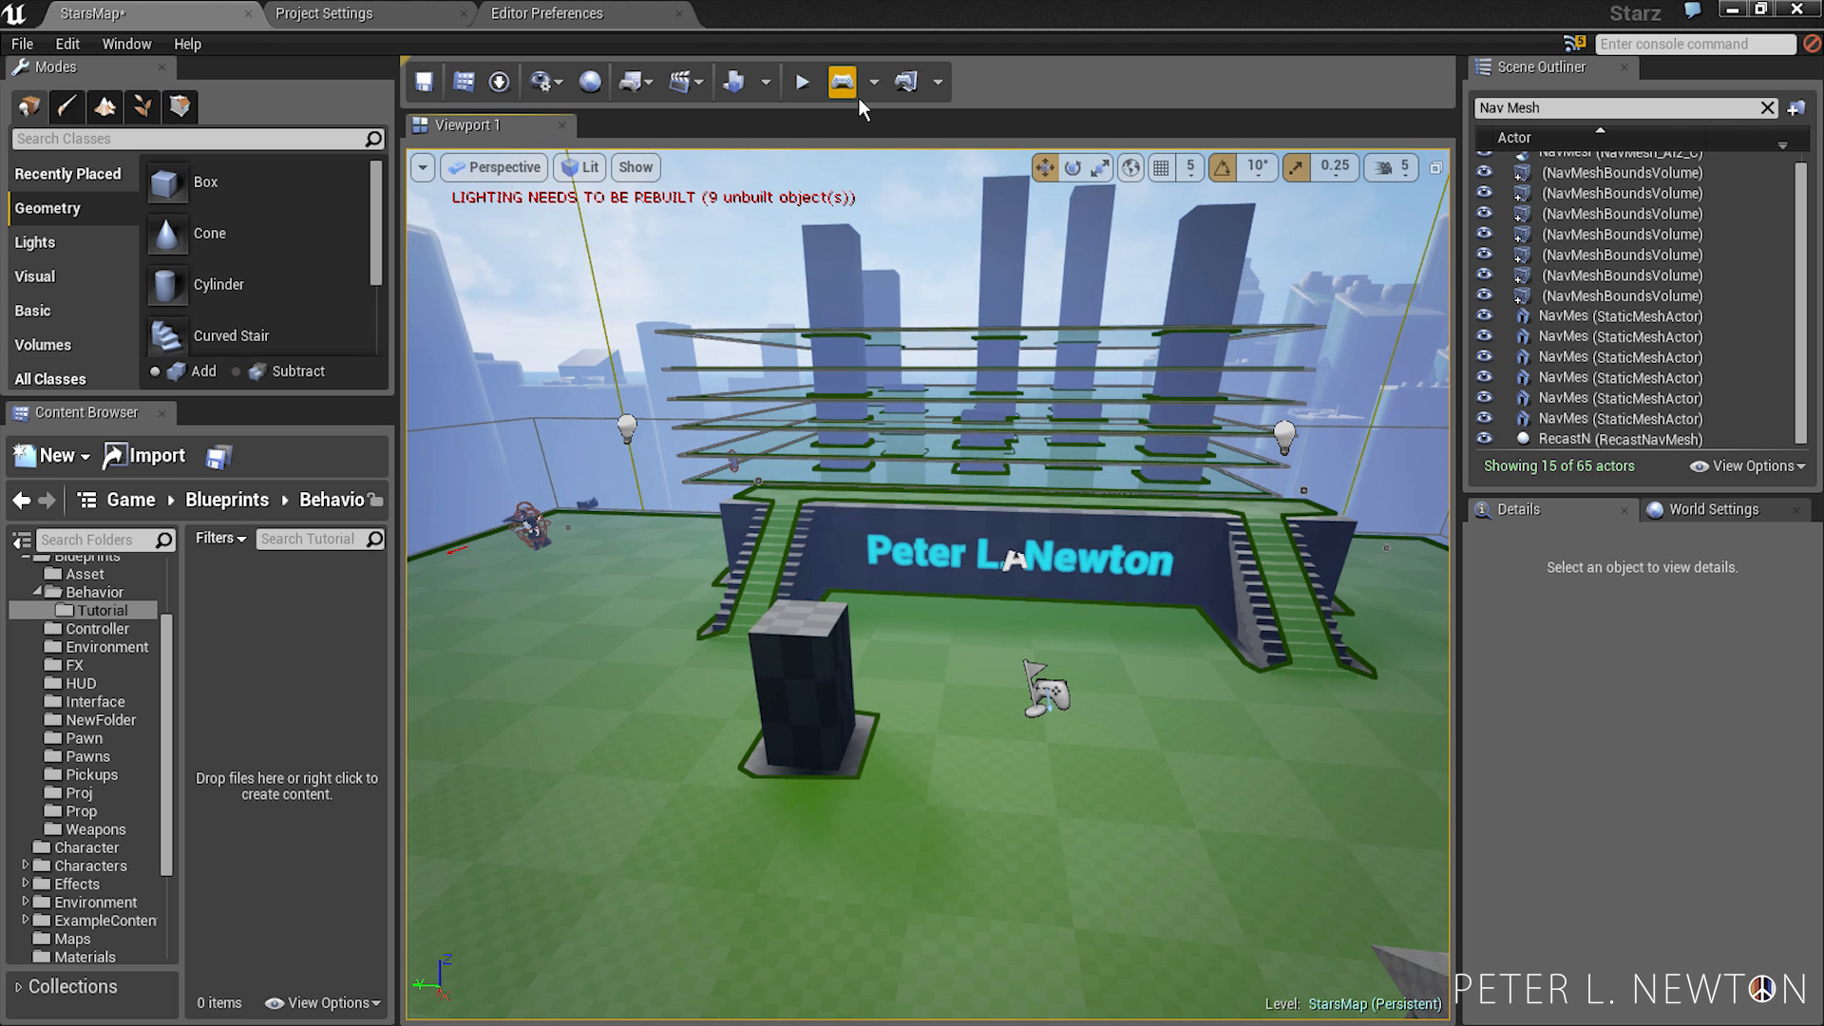
- Play the StarsMap level in the viewport to test the character climbing stairs
{"action": "left_click", "coordinate": [799, 82]}
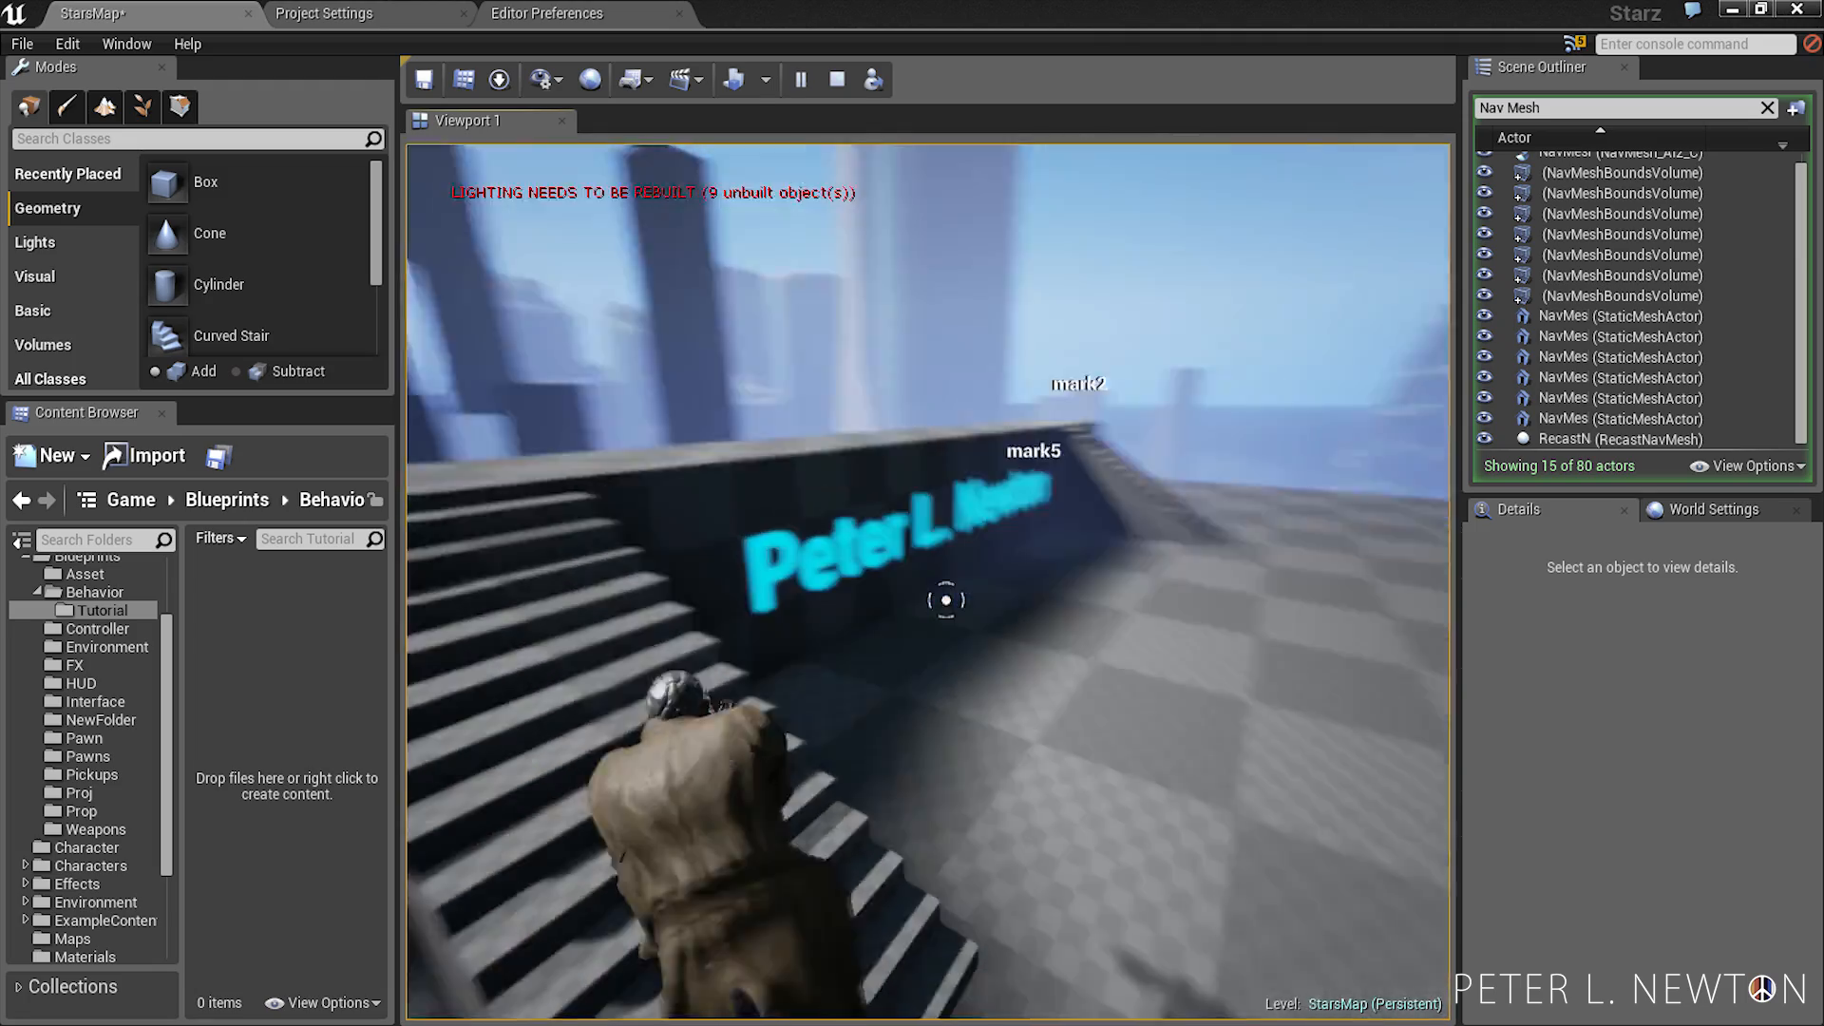
- Stop the play session and return to editing StarsMap
{"action": "left_click", "coordinate": [836, 80]}
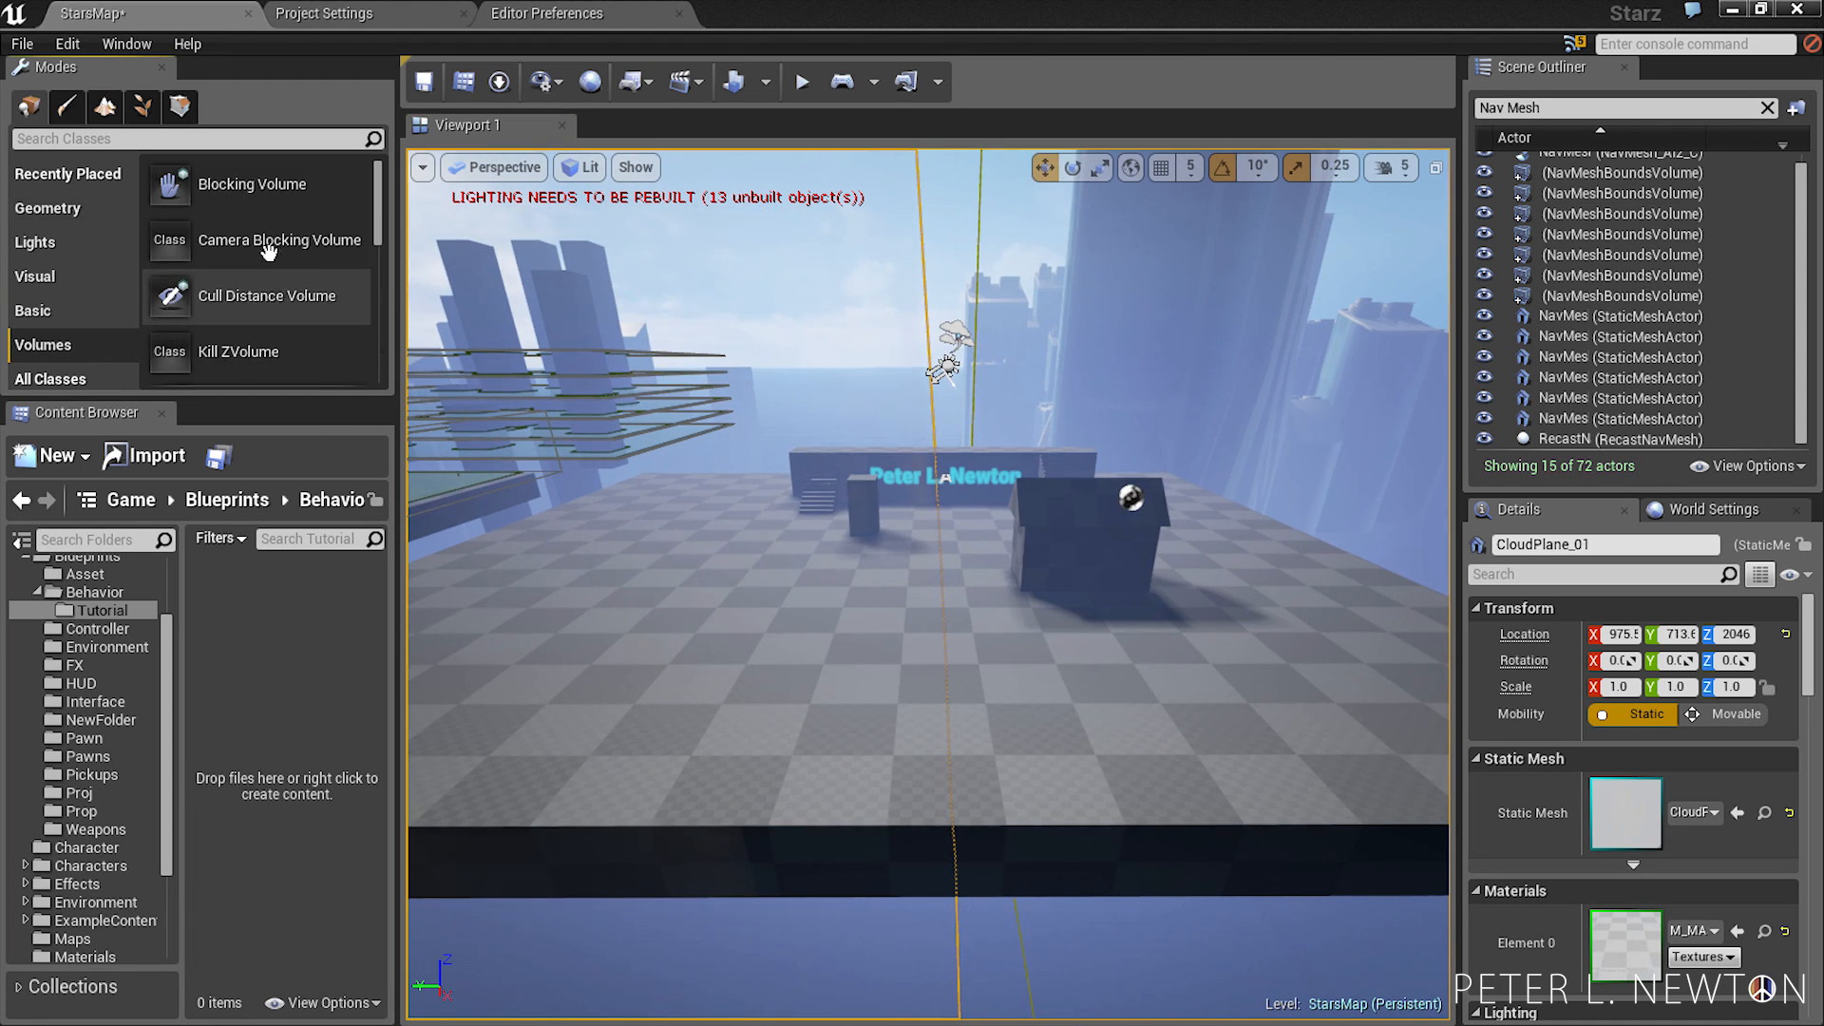
- Place a Nav Mesh Bounds Volume and scale it over the platform from Top view, returning to Perspective
{"action": "type", "text": "N"}
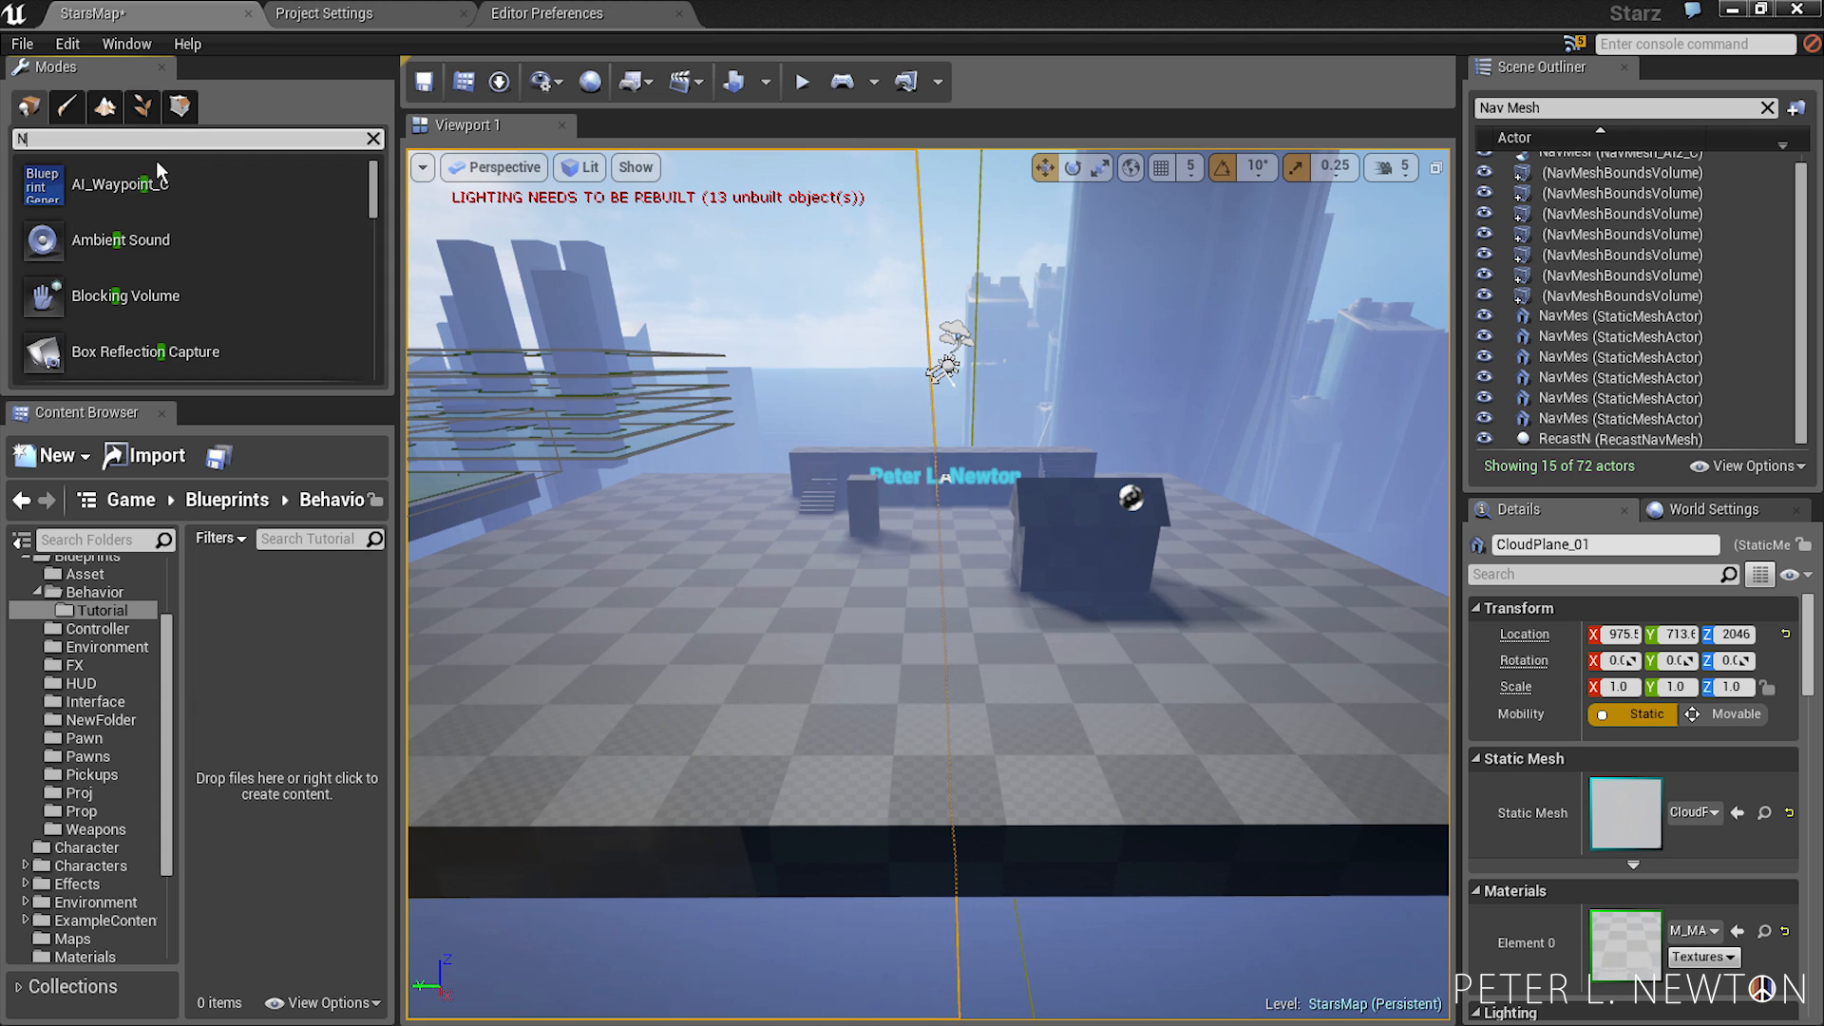
{"action": "type", "text": "av"}
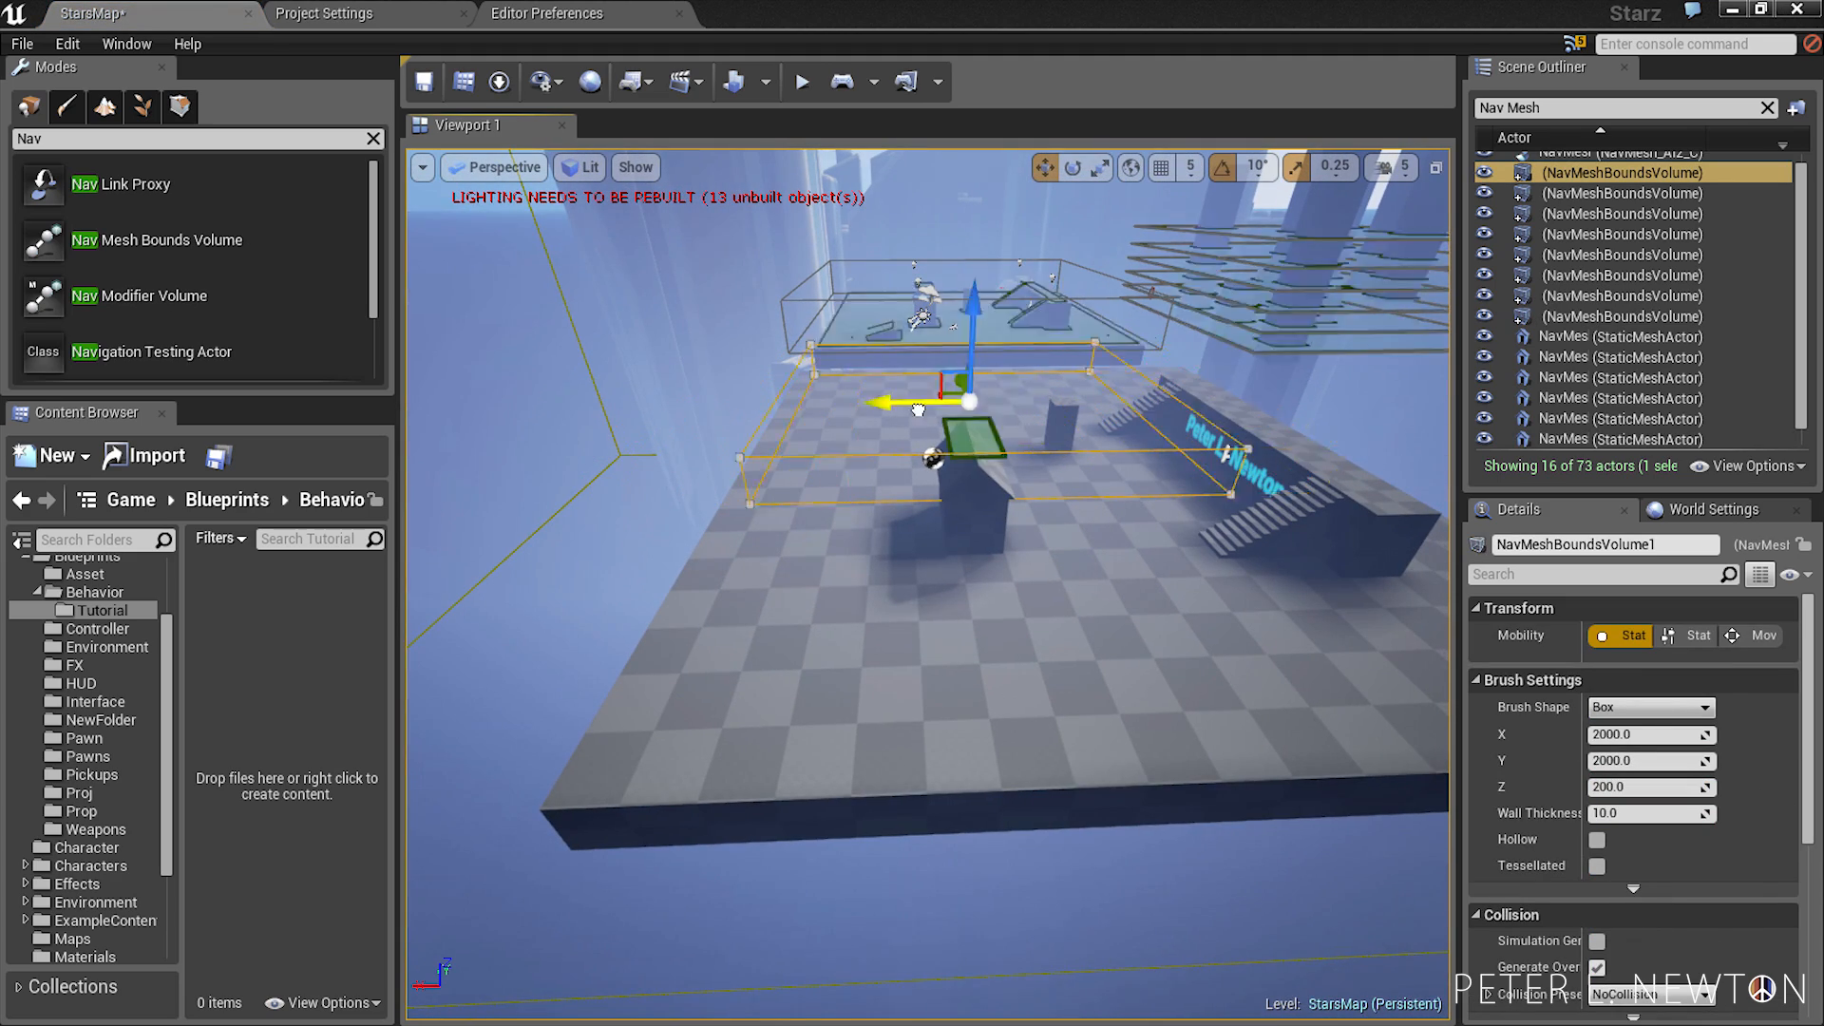
{"action": "left_click", "coordinate": [494, 167]}
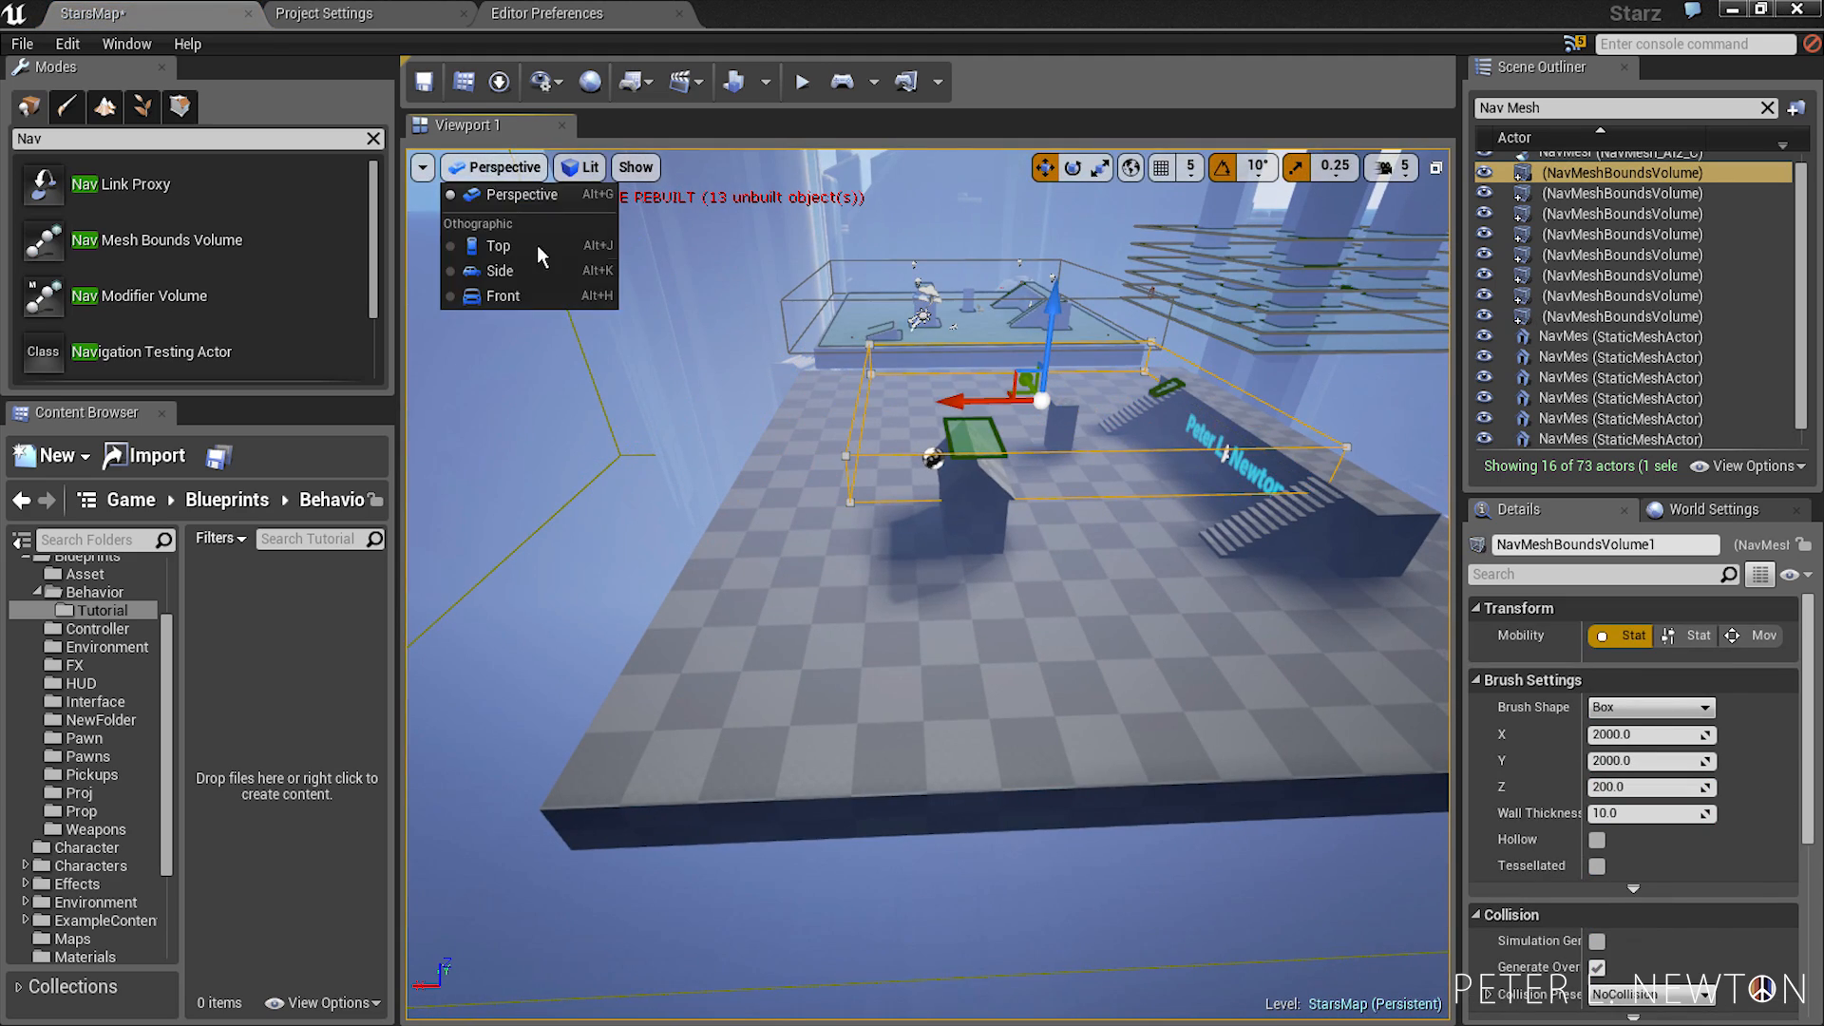
{"action": "left_click", "coordinate": [498, 245]}
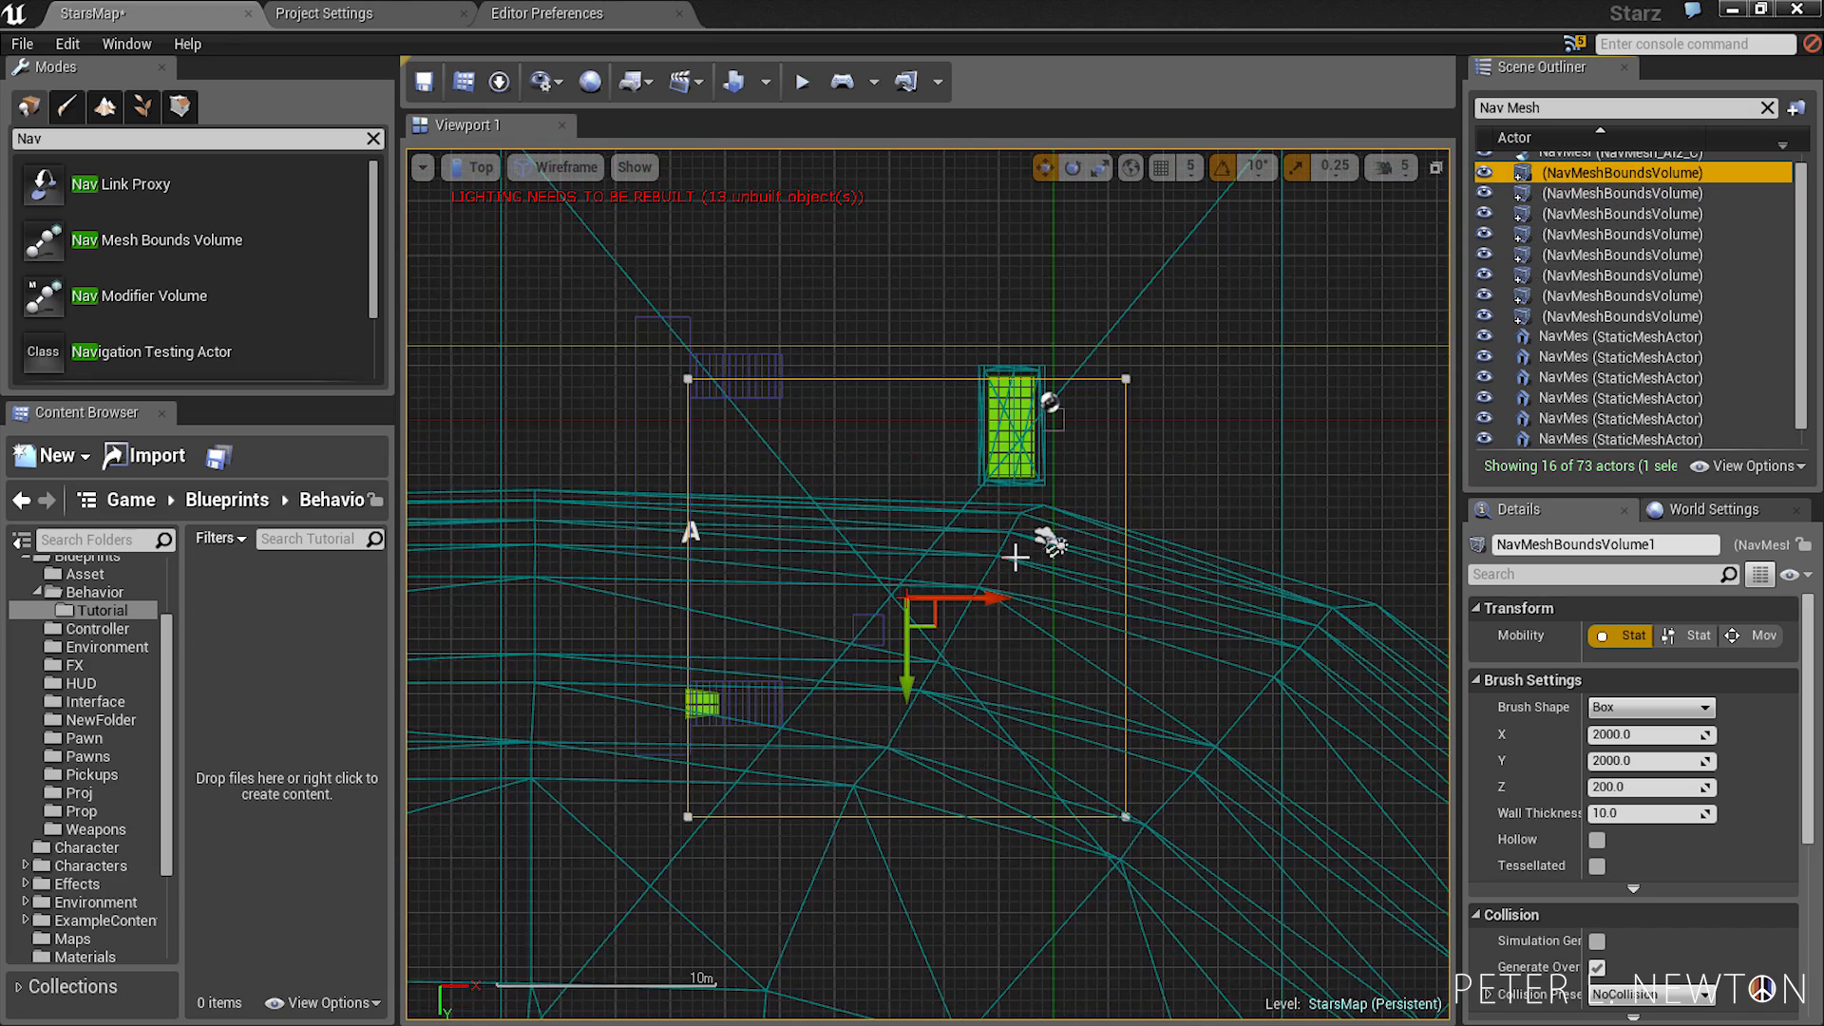
{"action": "left_click", "coordinate": [179, 106]}
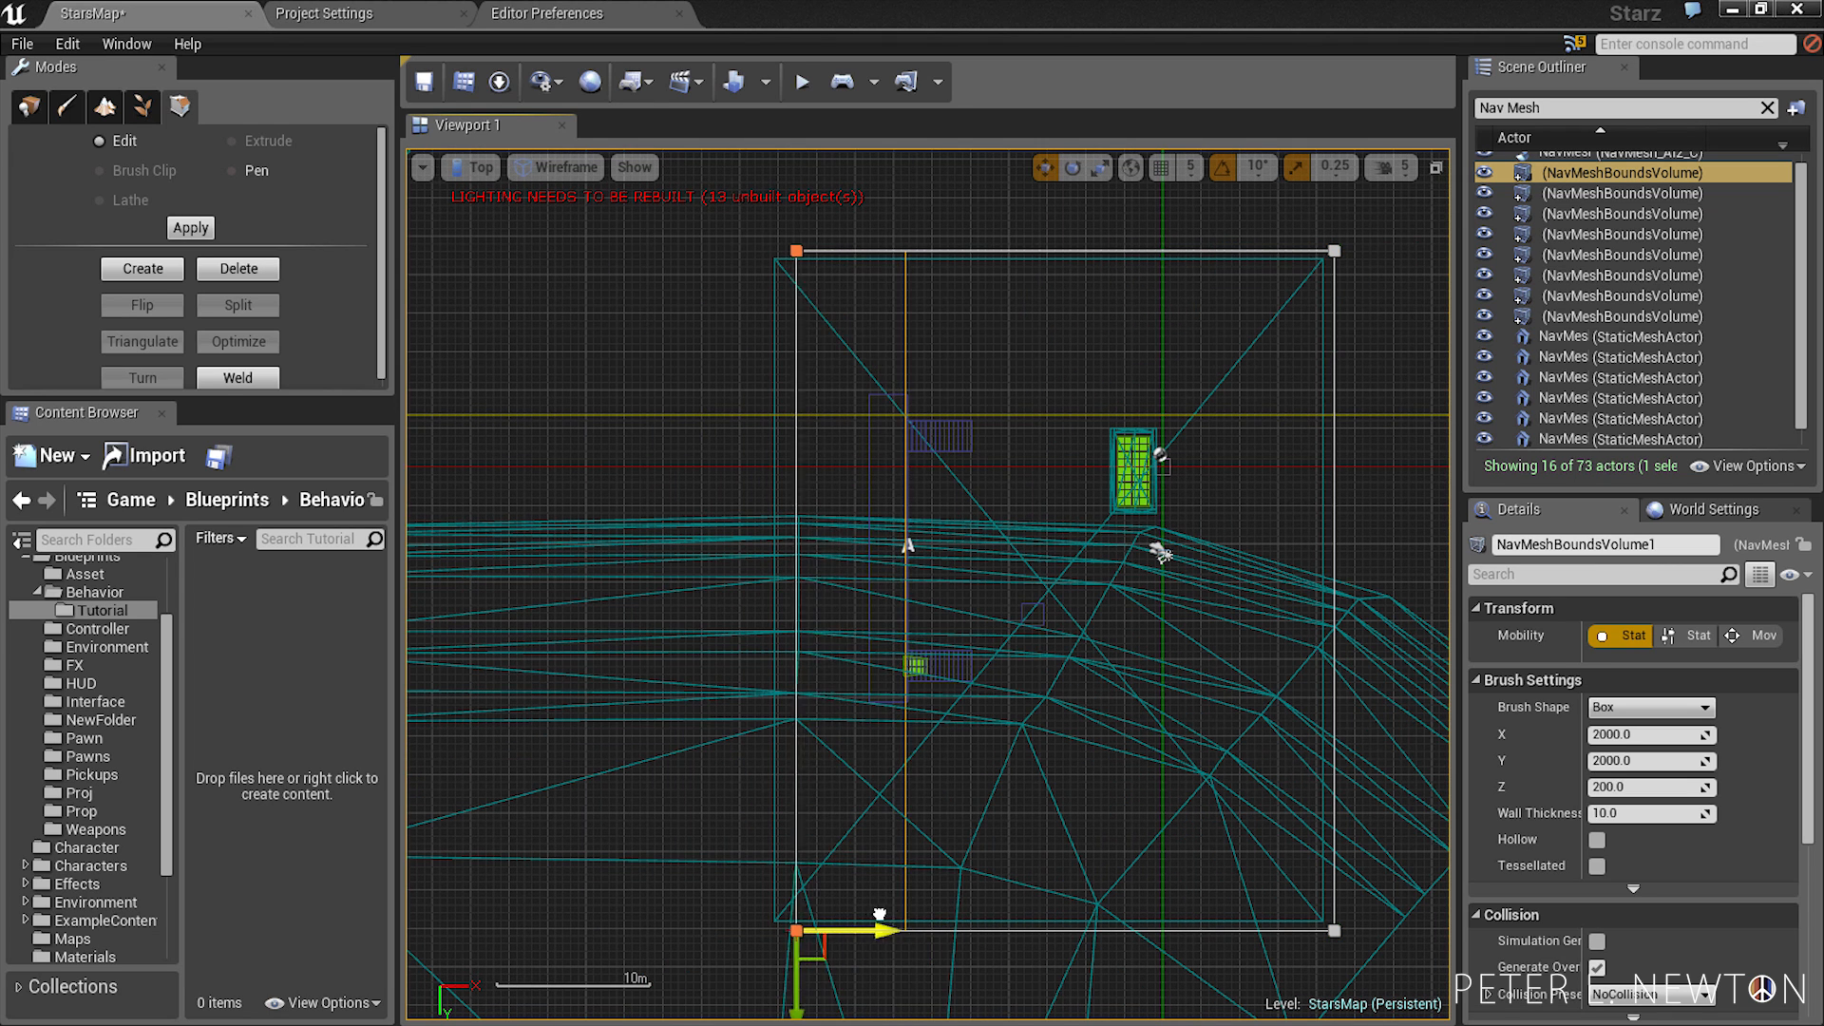
{"action": "left_click", "coordinate": [477, 168]}
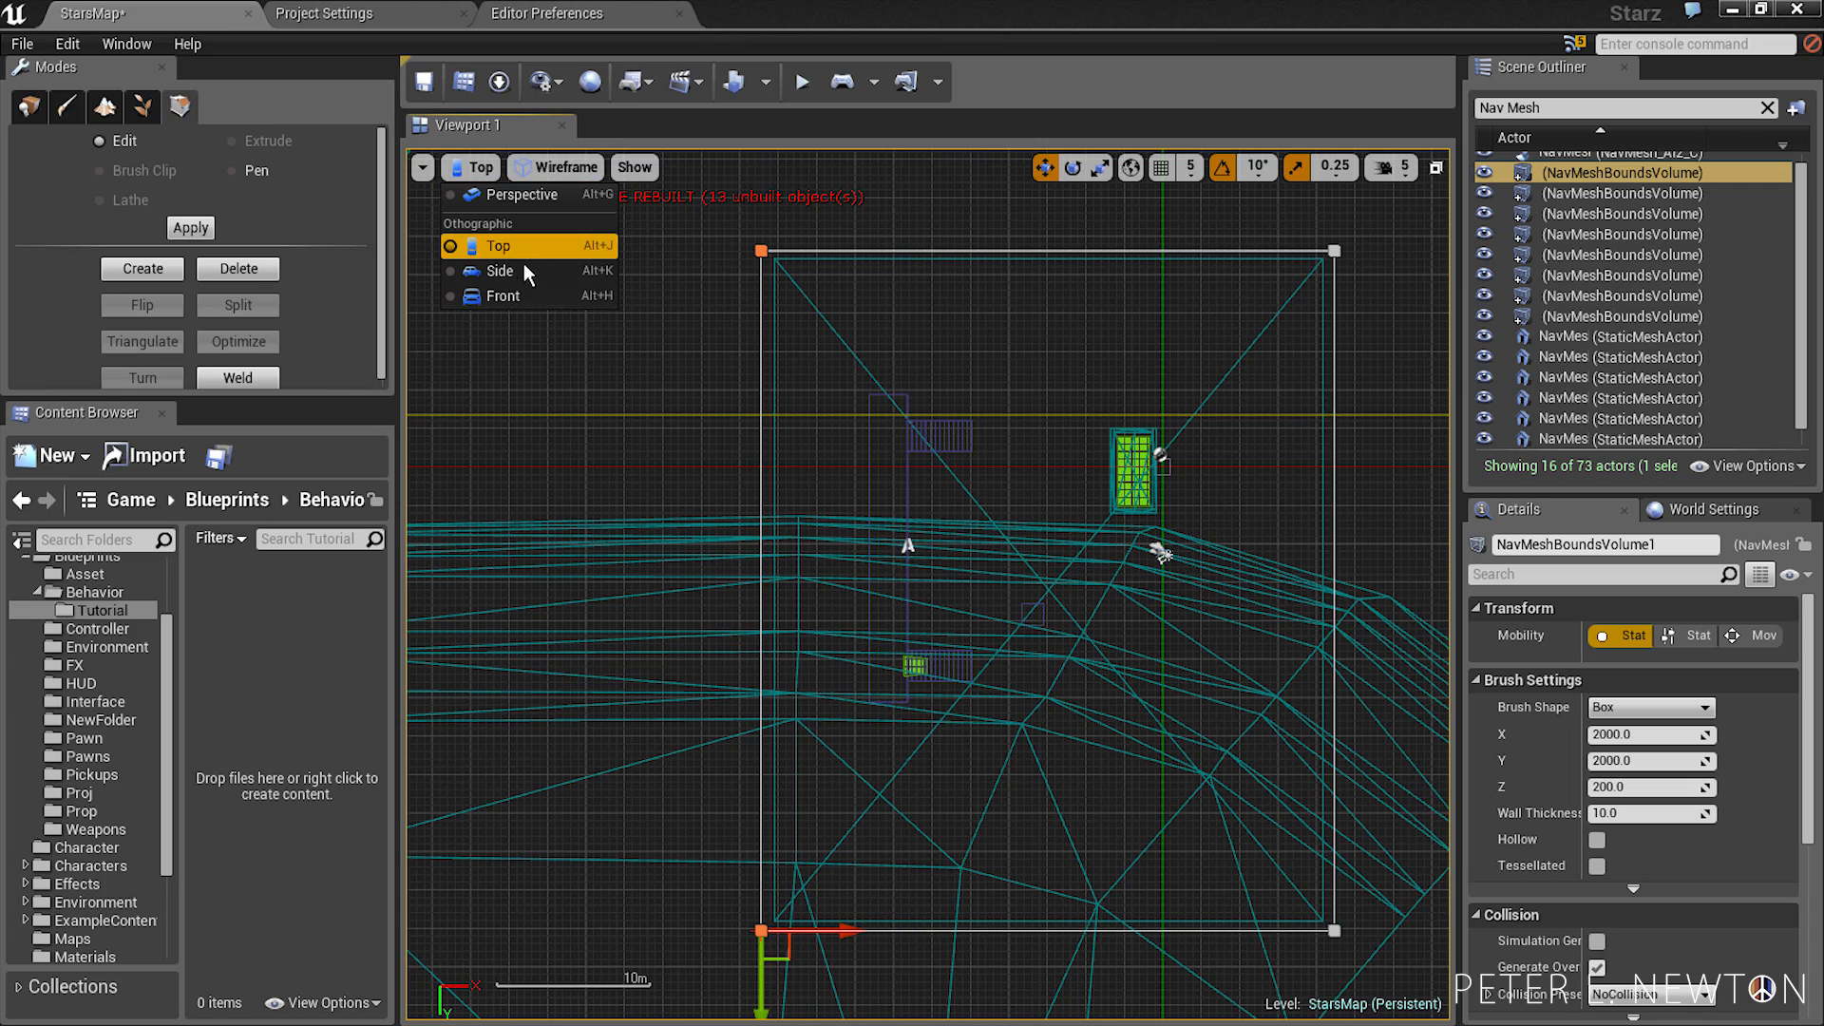
{"action": "left_click", "coordinate": [499, 272]}
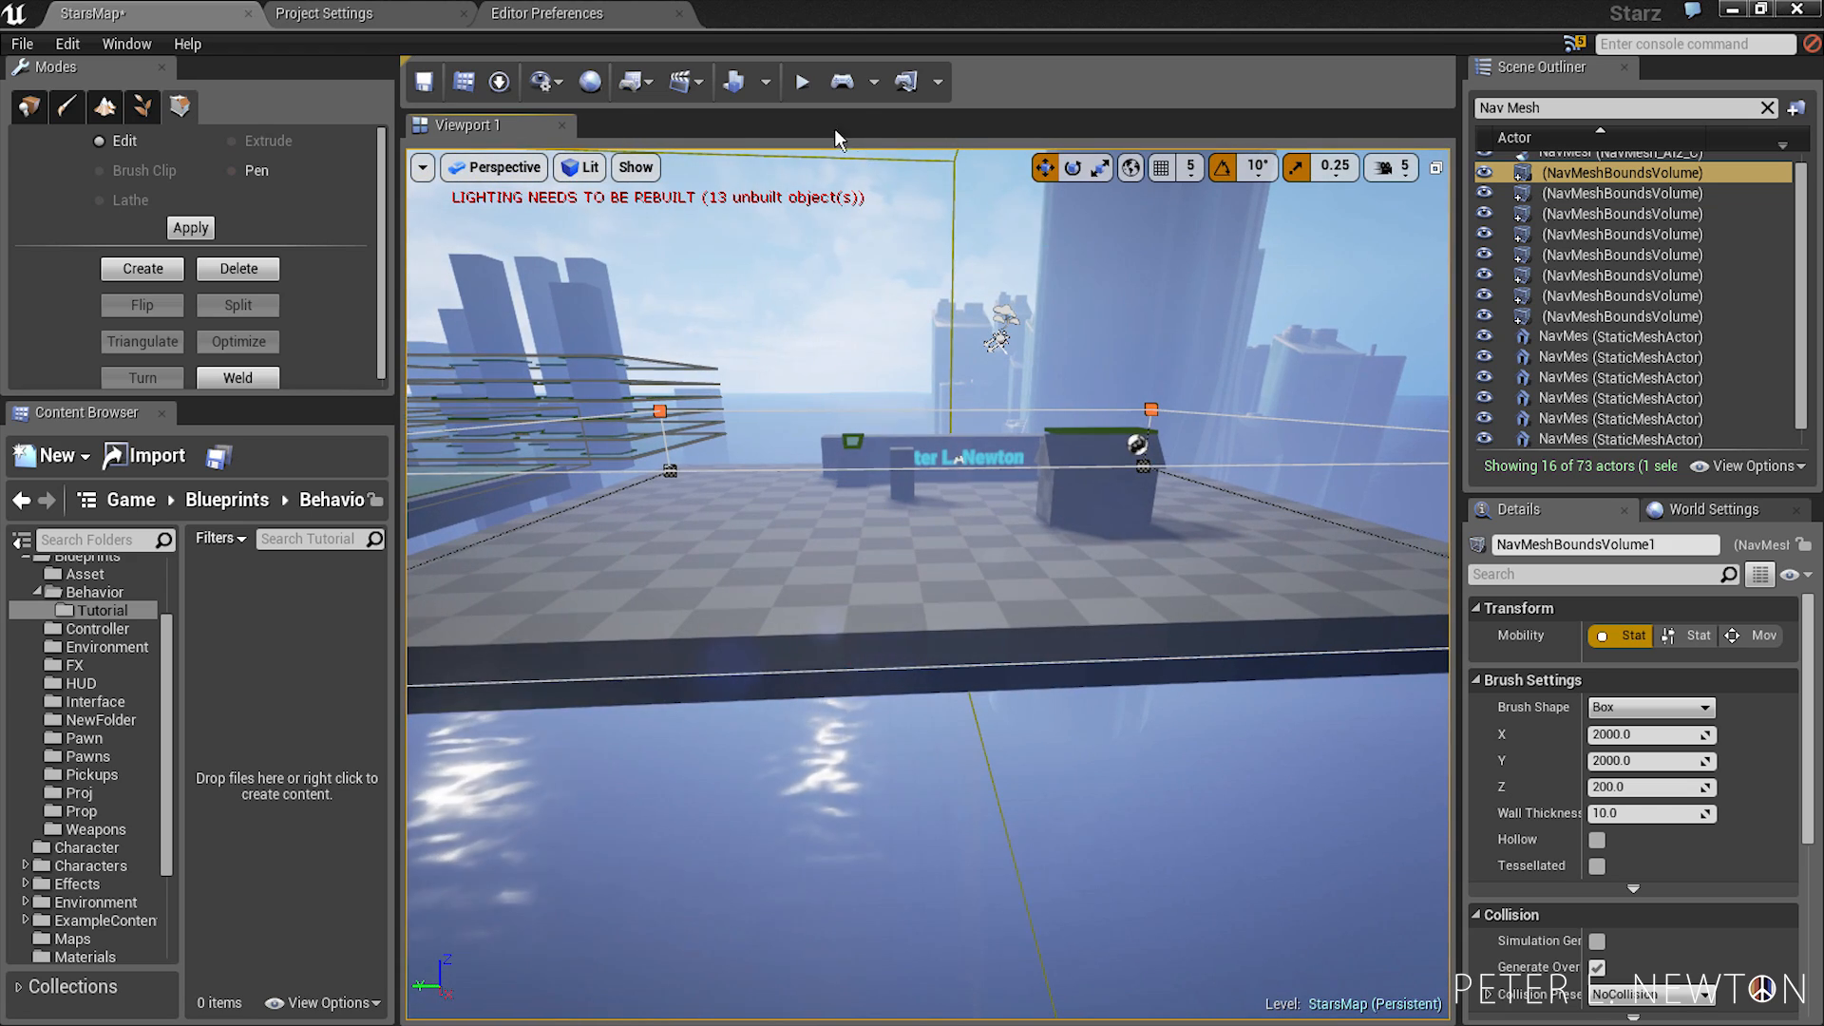
- Build navigation so the green nav mesh covers the arena floor and stairs
{"action": "left_click", "coordinate": [868, 81]}
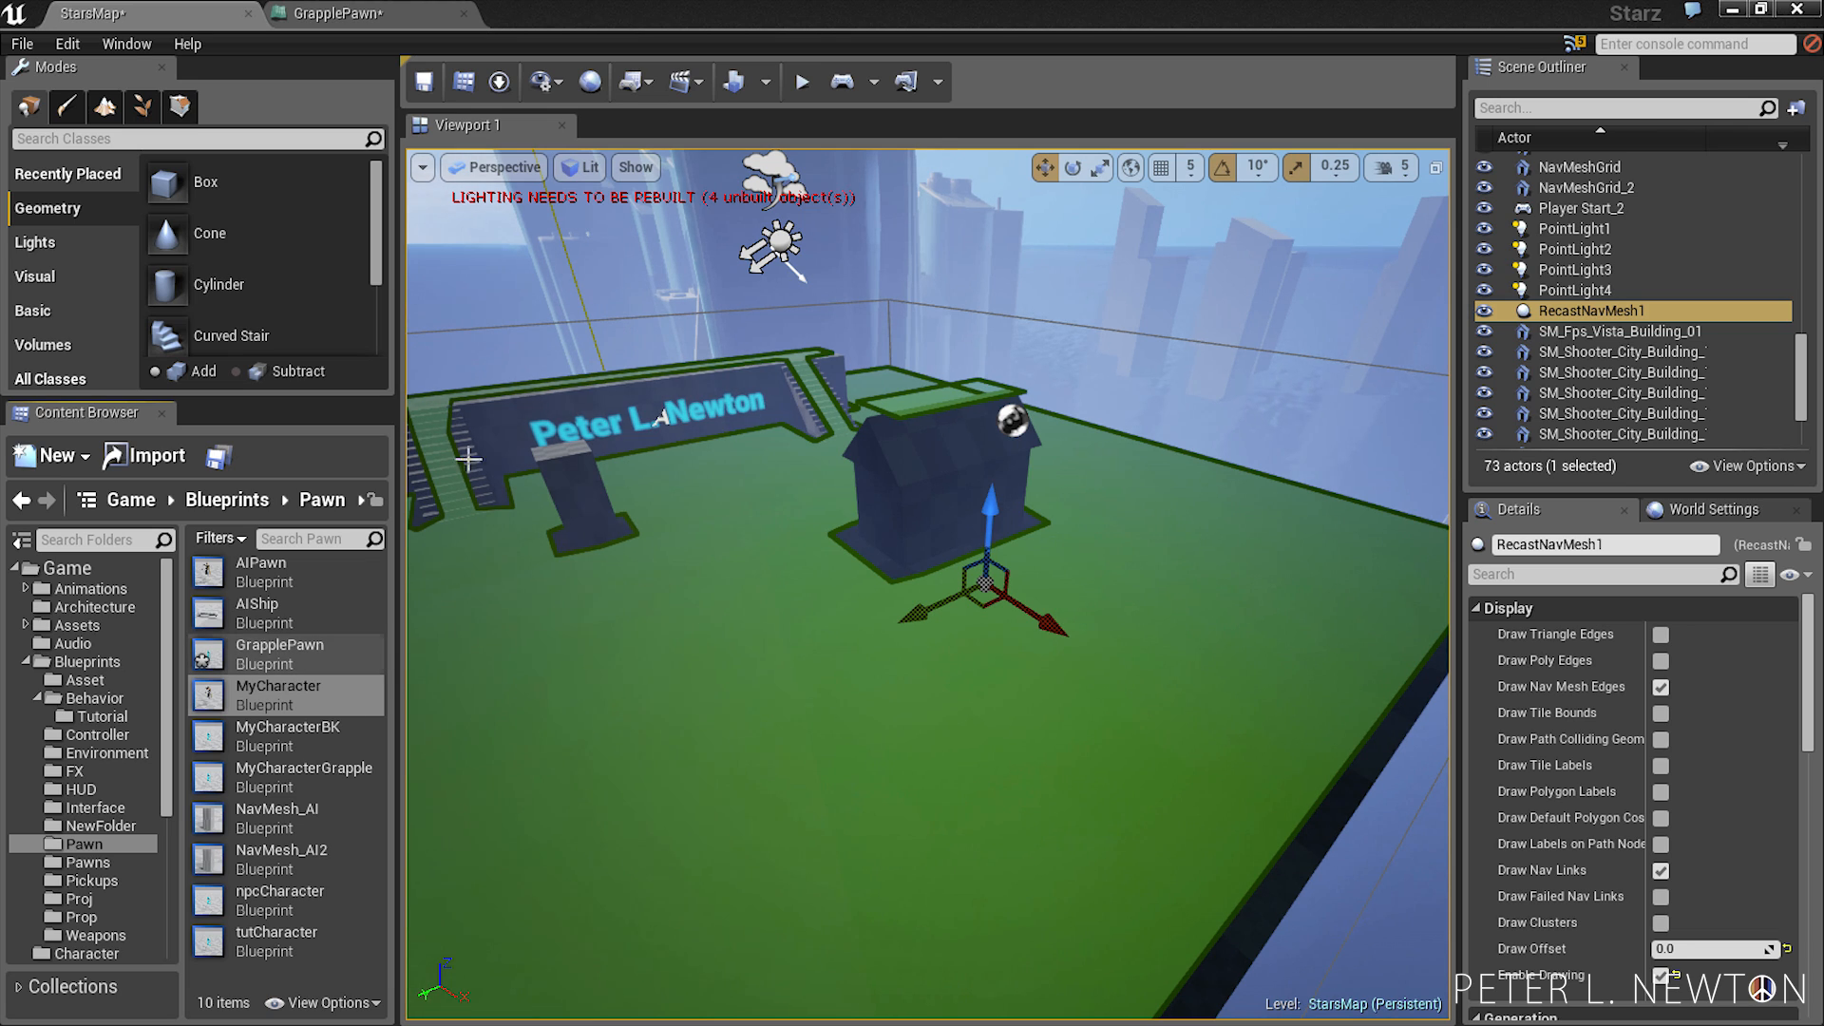
- Inspect GrapplePawn's Mesh component, close its blueprint, and browse the blueprint folders
{"action": "left_click", "coordinate": [334, 13]}
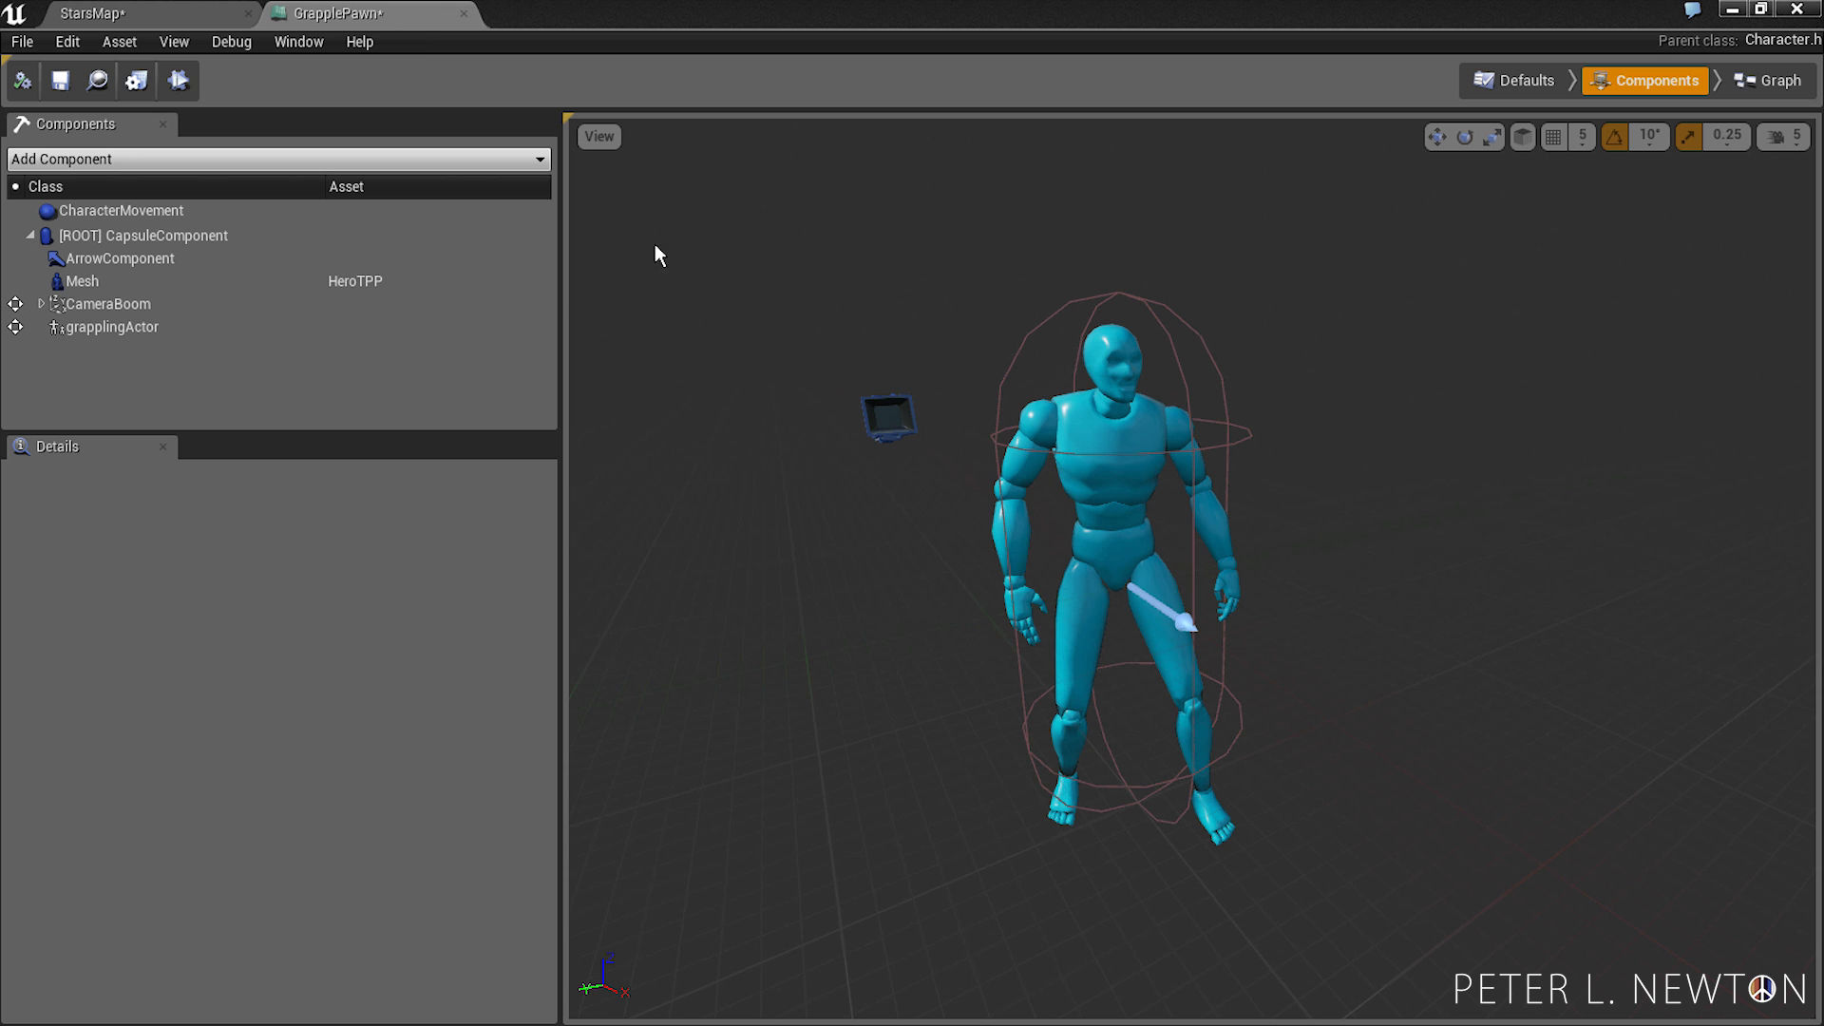
{"action": "left_click", "coordinate": [82, 282]}
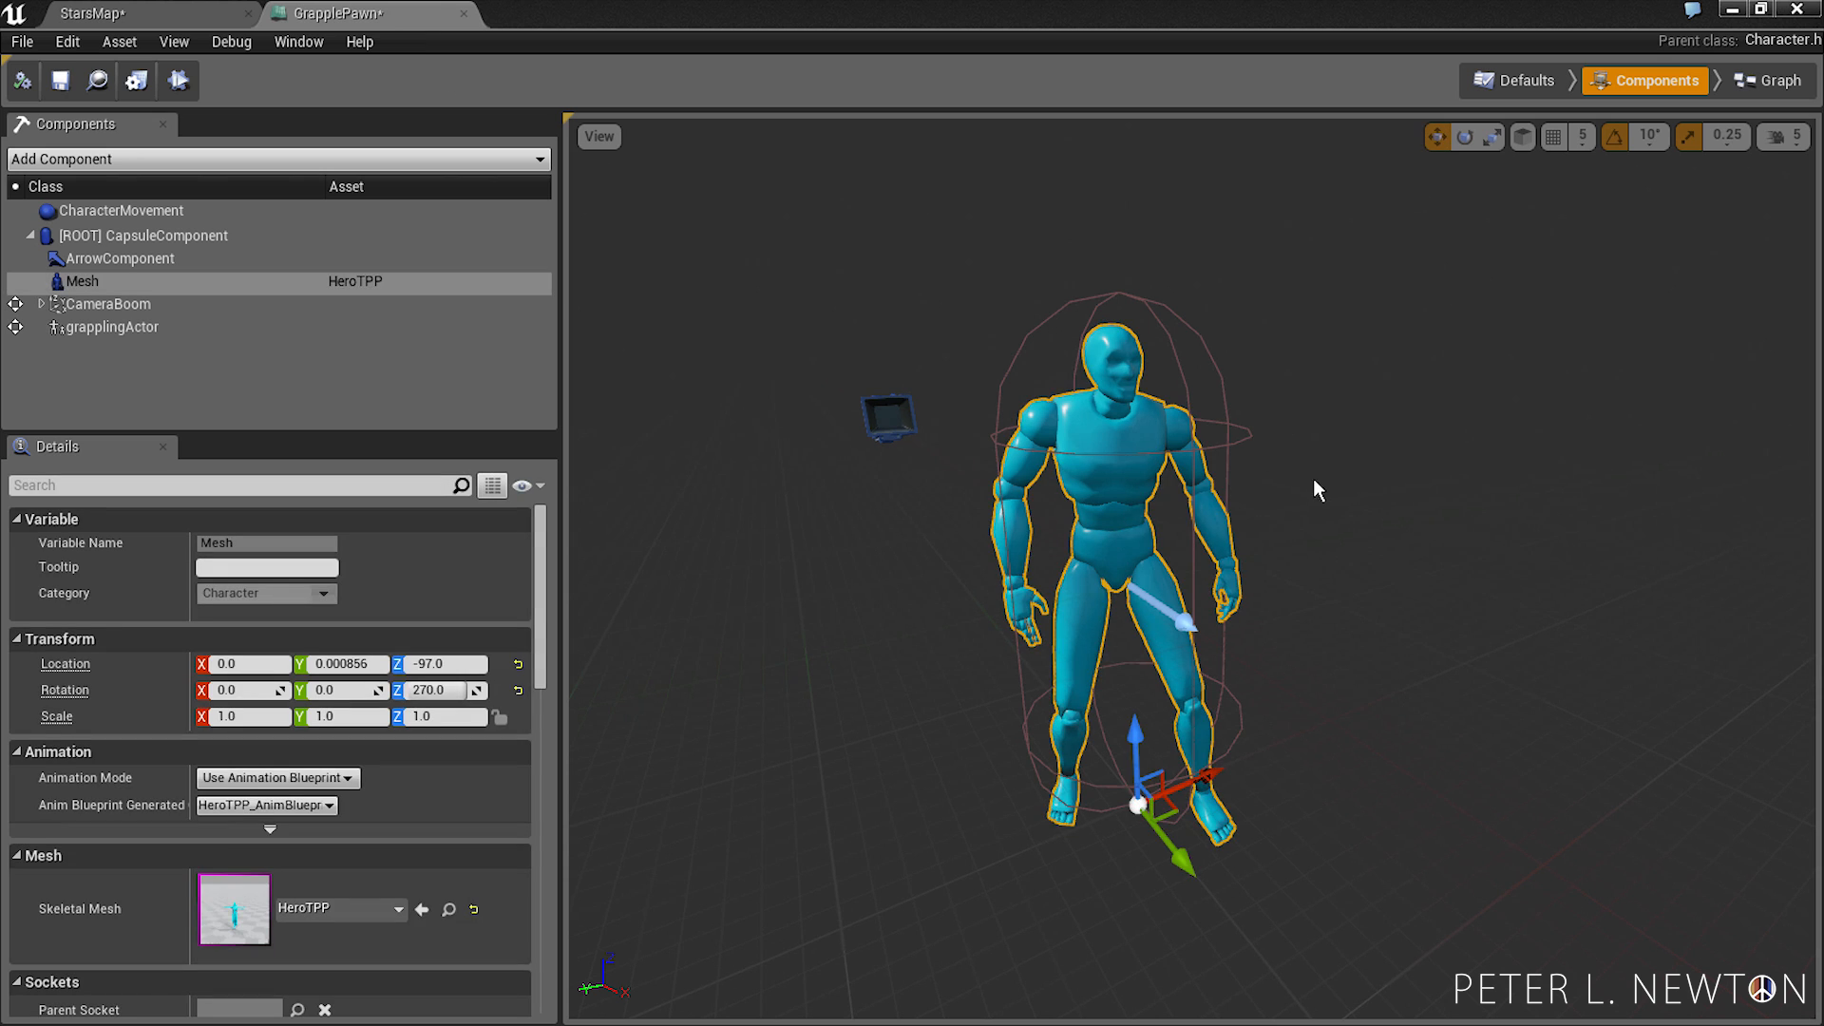
{"action": "left_click", "coordinate": [127, 14]}
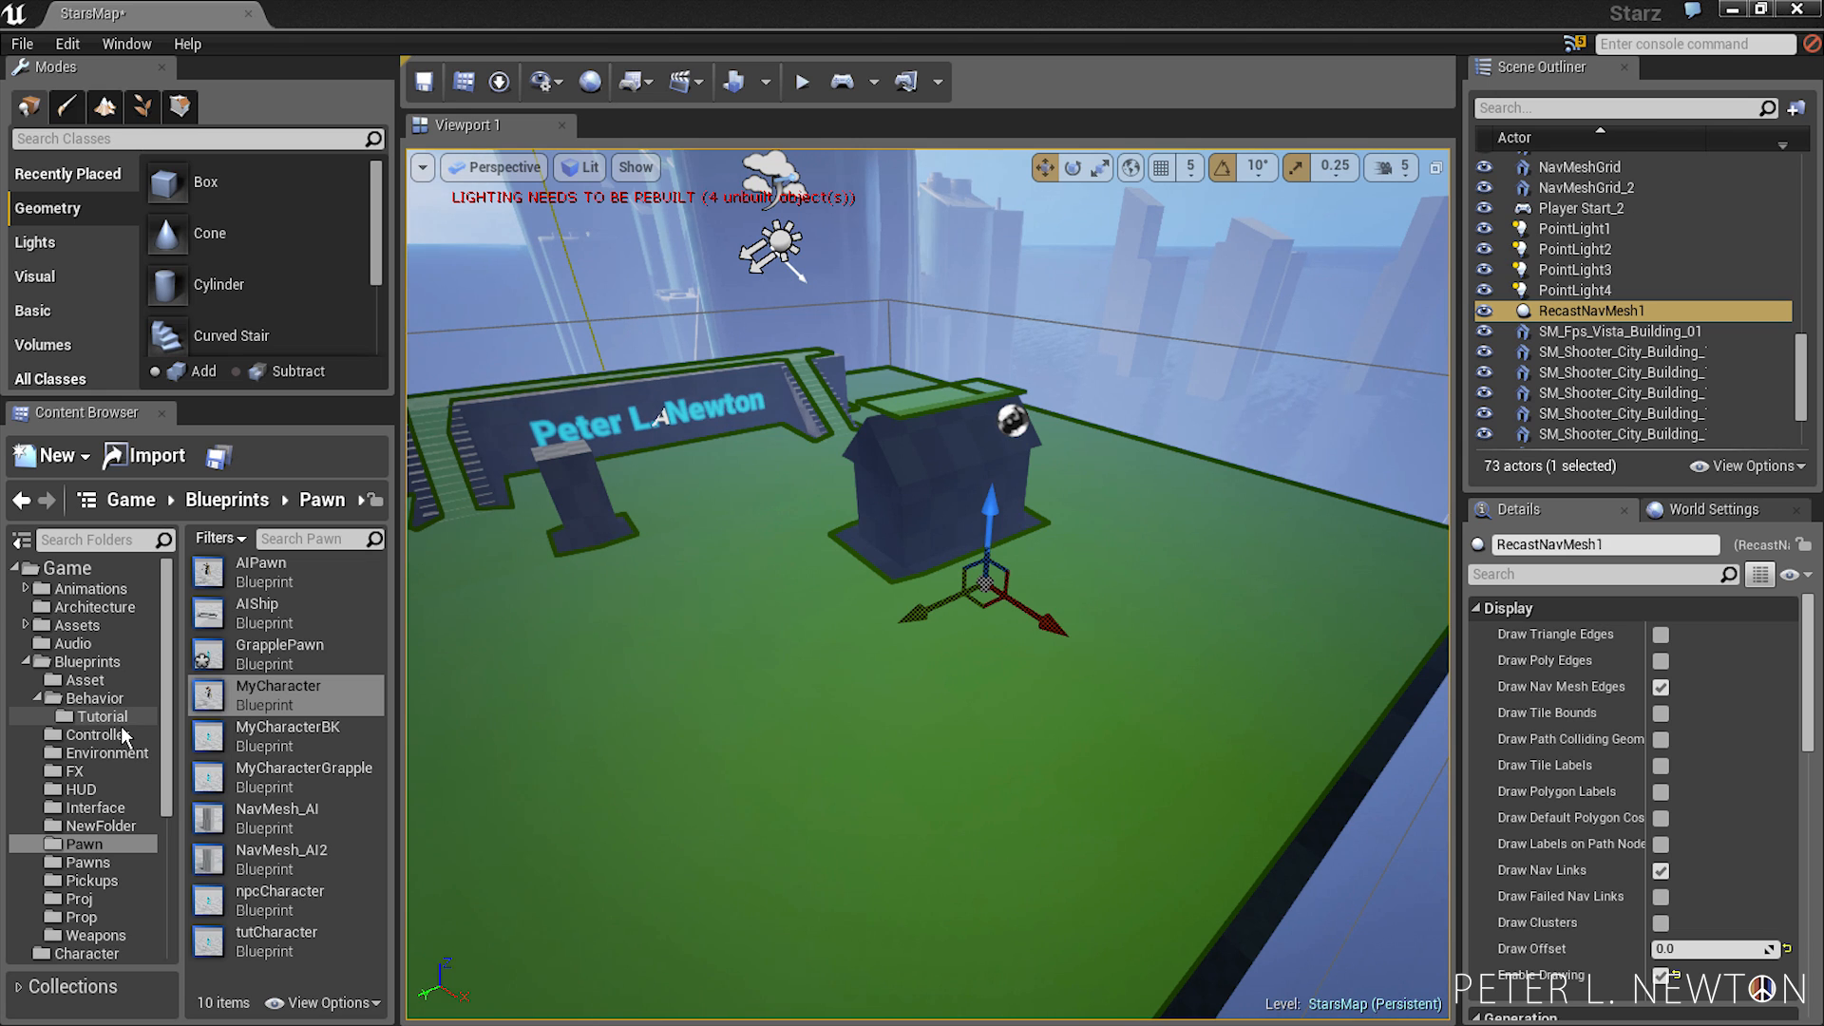
{"action": "left_click", "coordinate": [102, 716]}
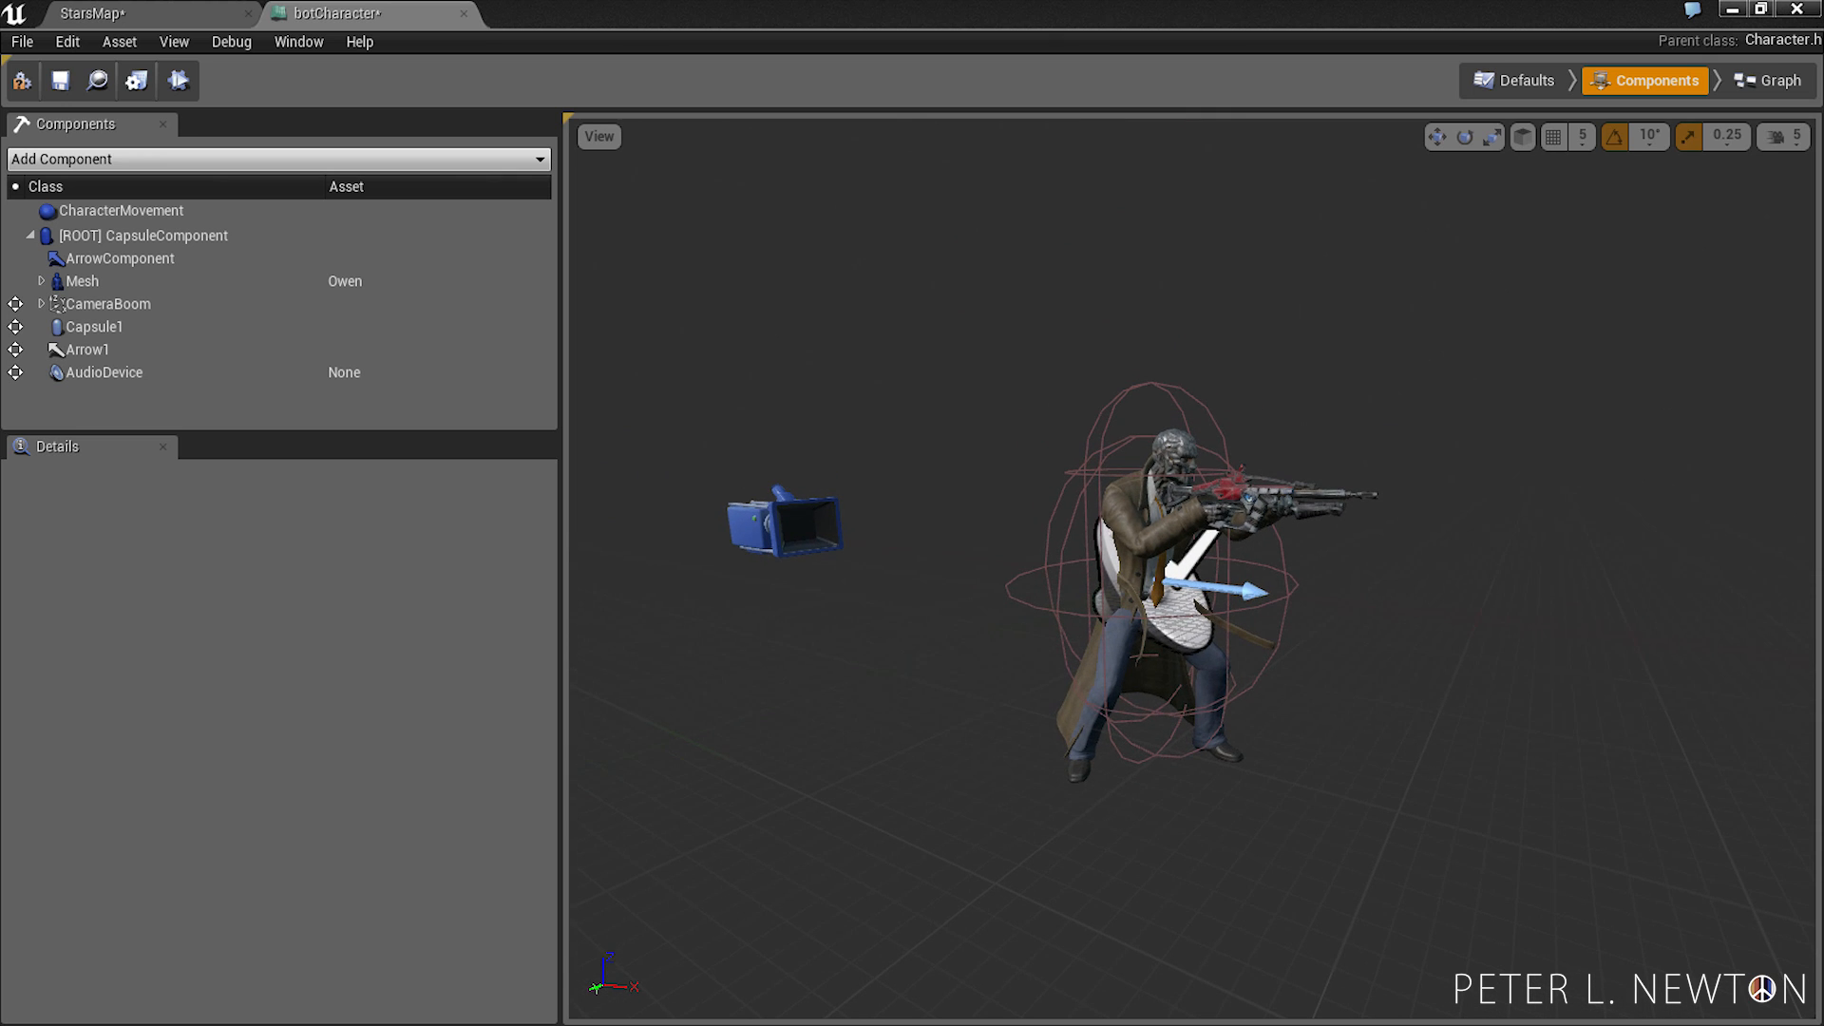
{"action": "mouse_move", "coordinate": [1305, 476]}
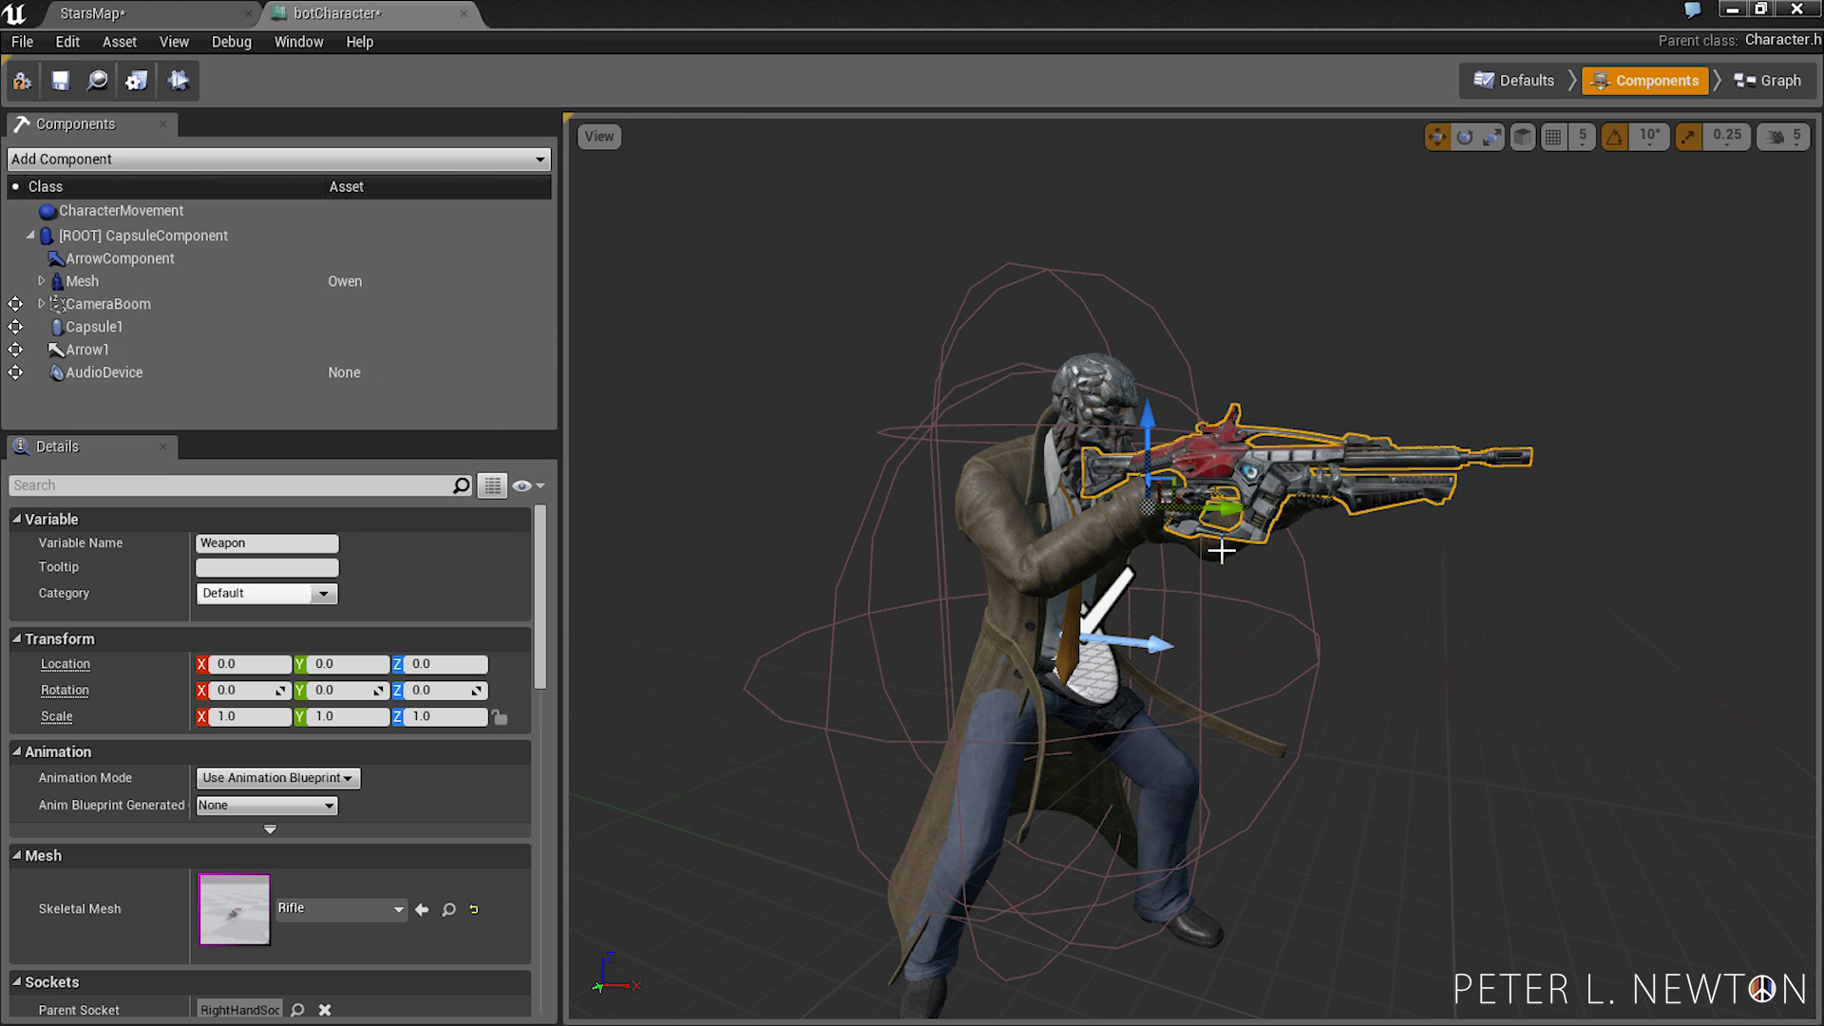
{"action": "mouse_move", "coordinate": [1493, 370]}
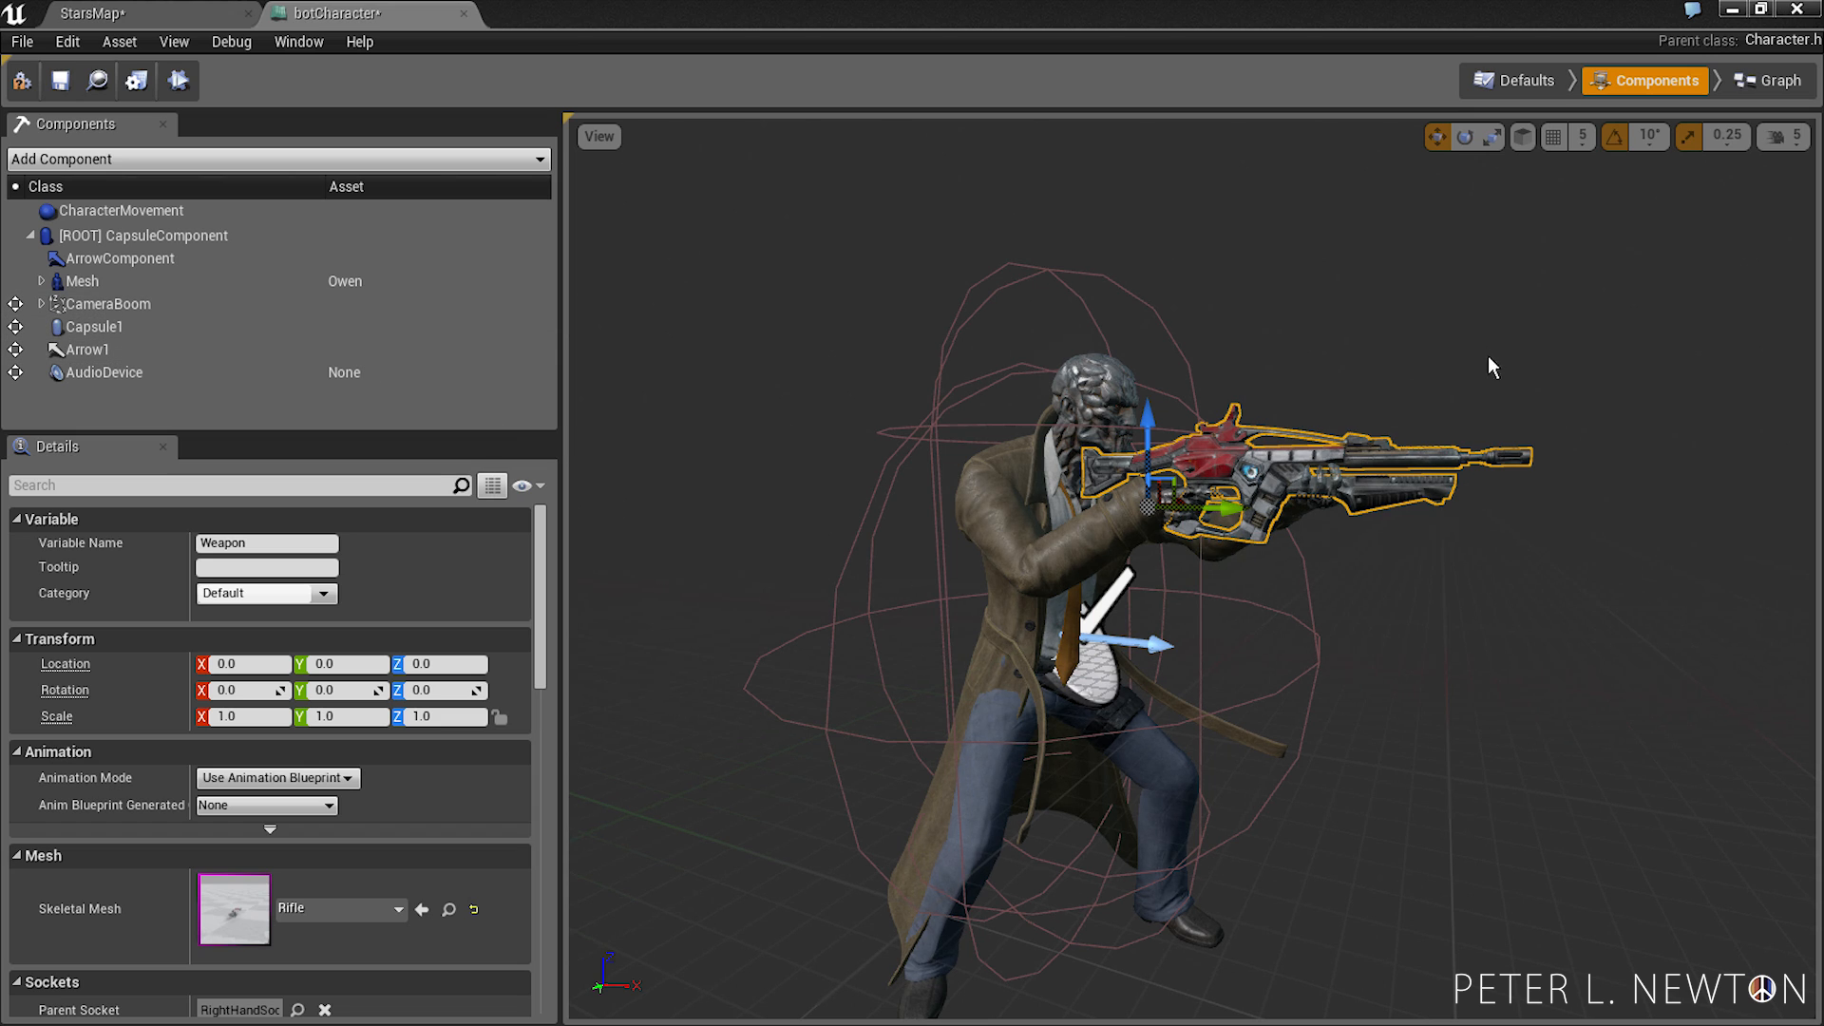
- Switch botCharacter to its event graph showing weapon shooting and input check nodes
{"action": "left_click", "coordinate": [1773, 86]}
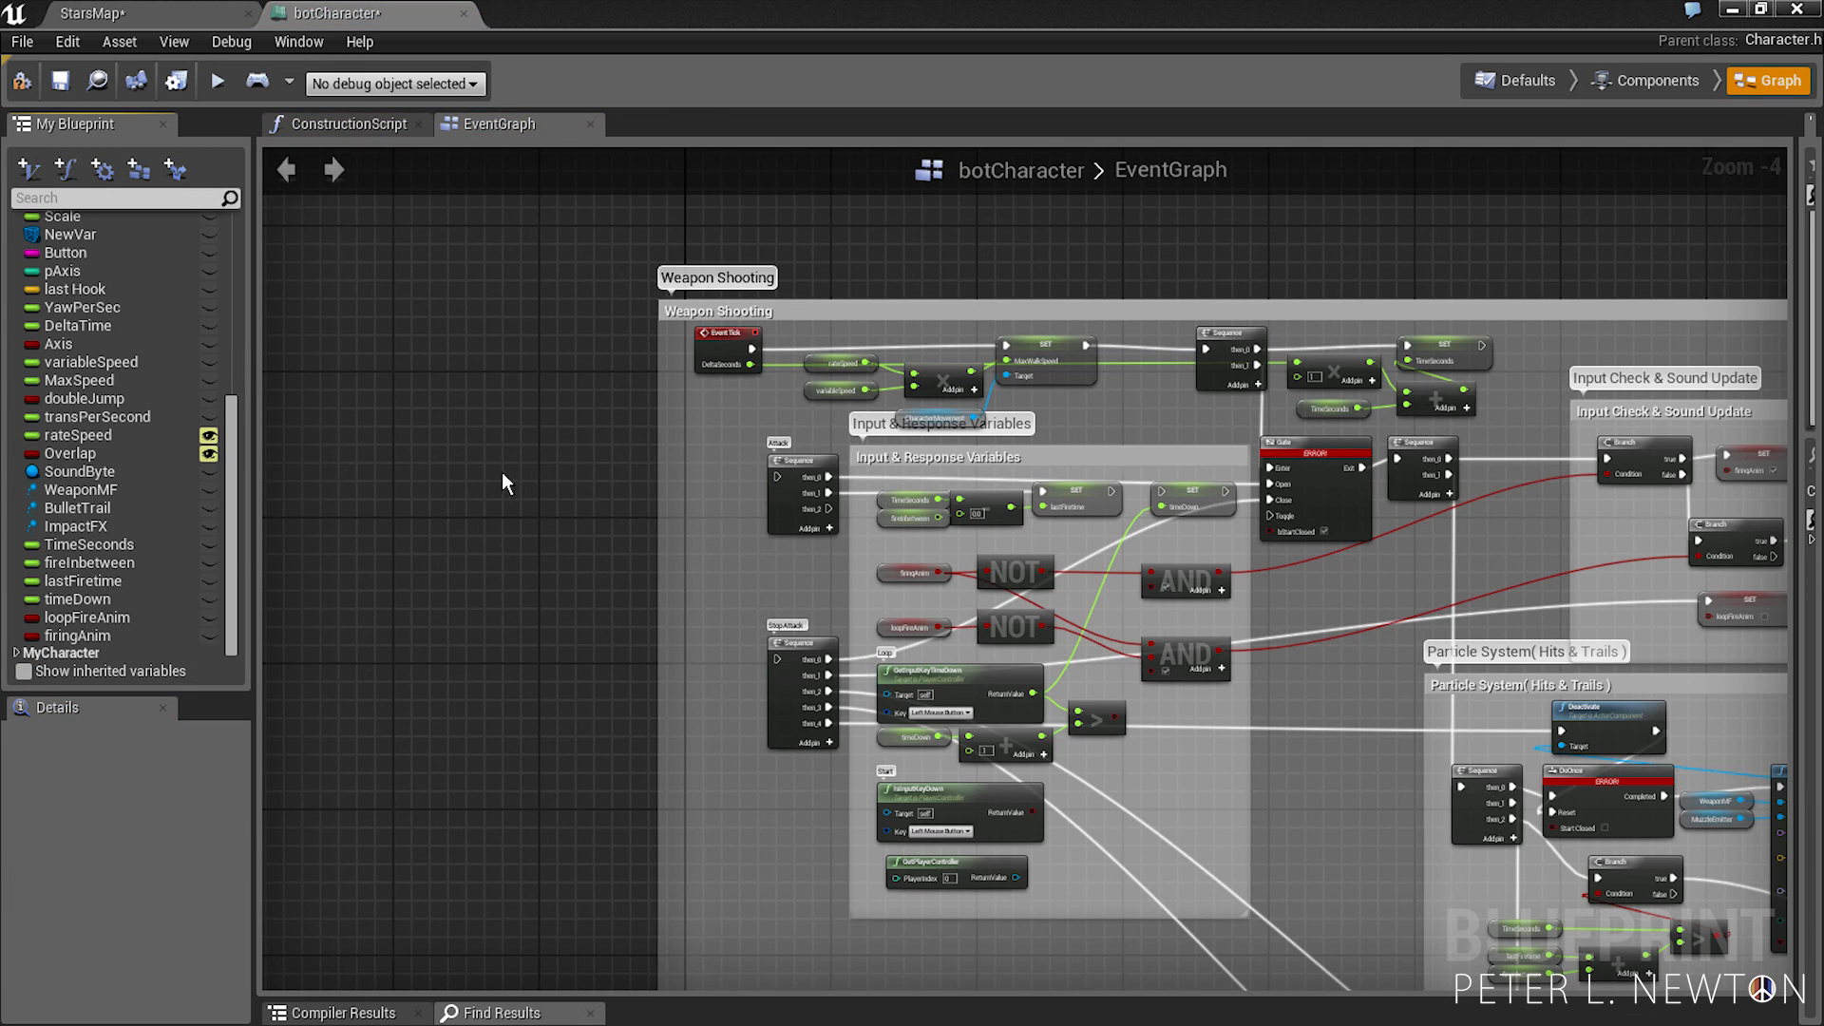
{"action": "mouse_move", "coordinate": [517, 536]}
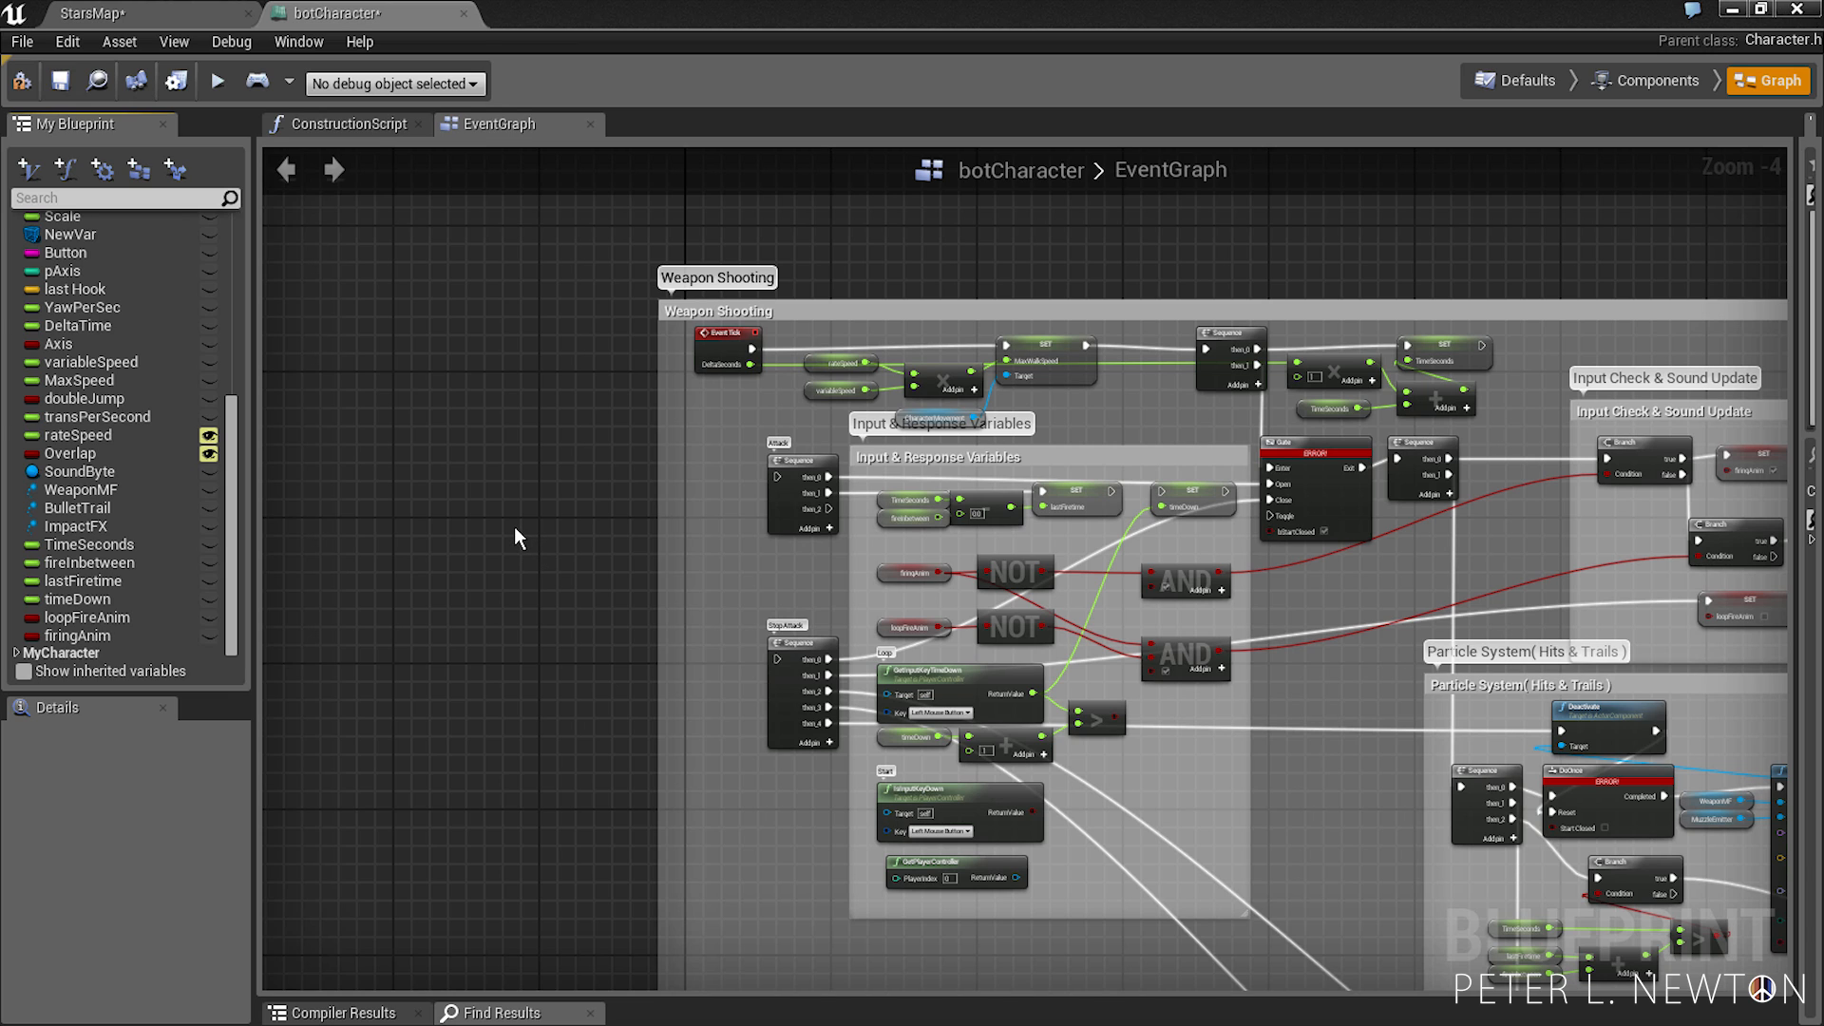
{"action": "mouse_move", "coordinate": [195, 205]}
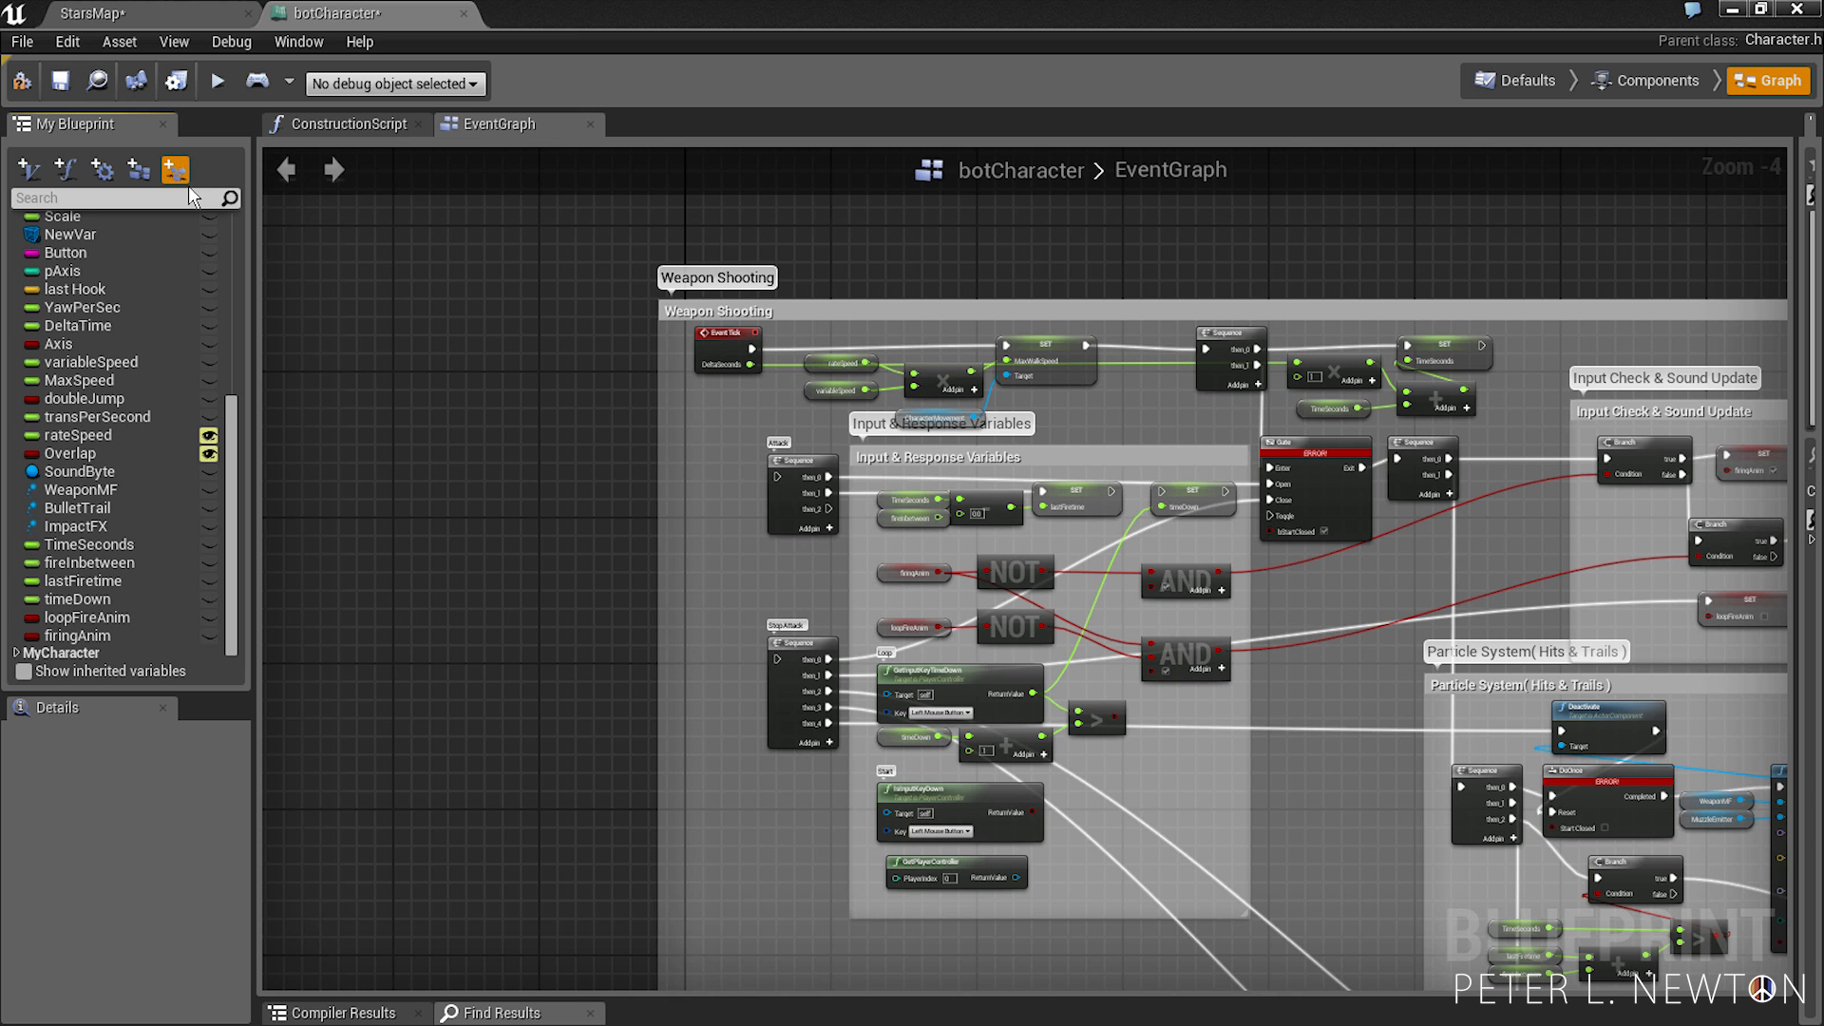
- Add an event dispatcher named Enemy Found and select it near the Attack sequence
{"action": "left_click", "coordinate": [175, 169]}
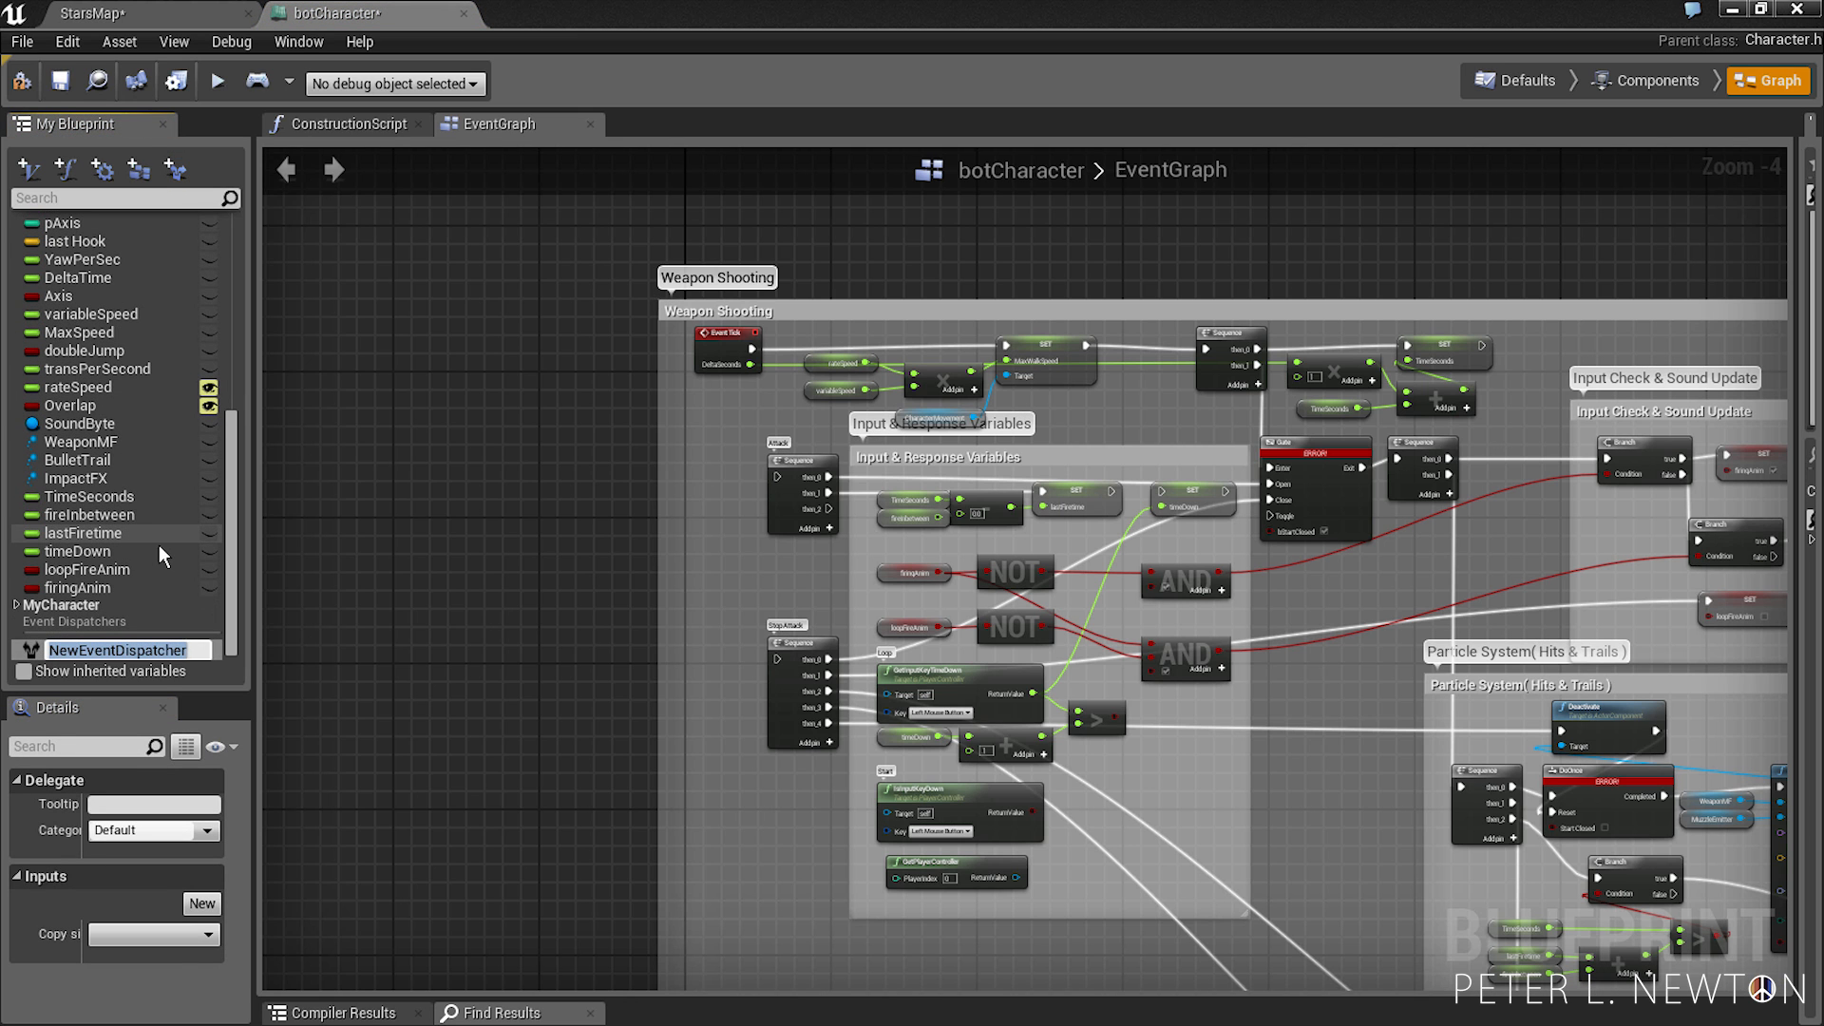
{"action": "type", "text": "Enemy F"}
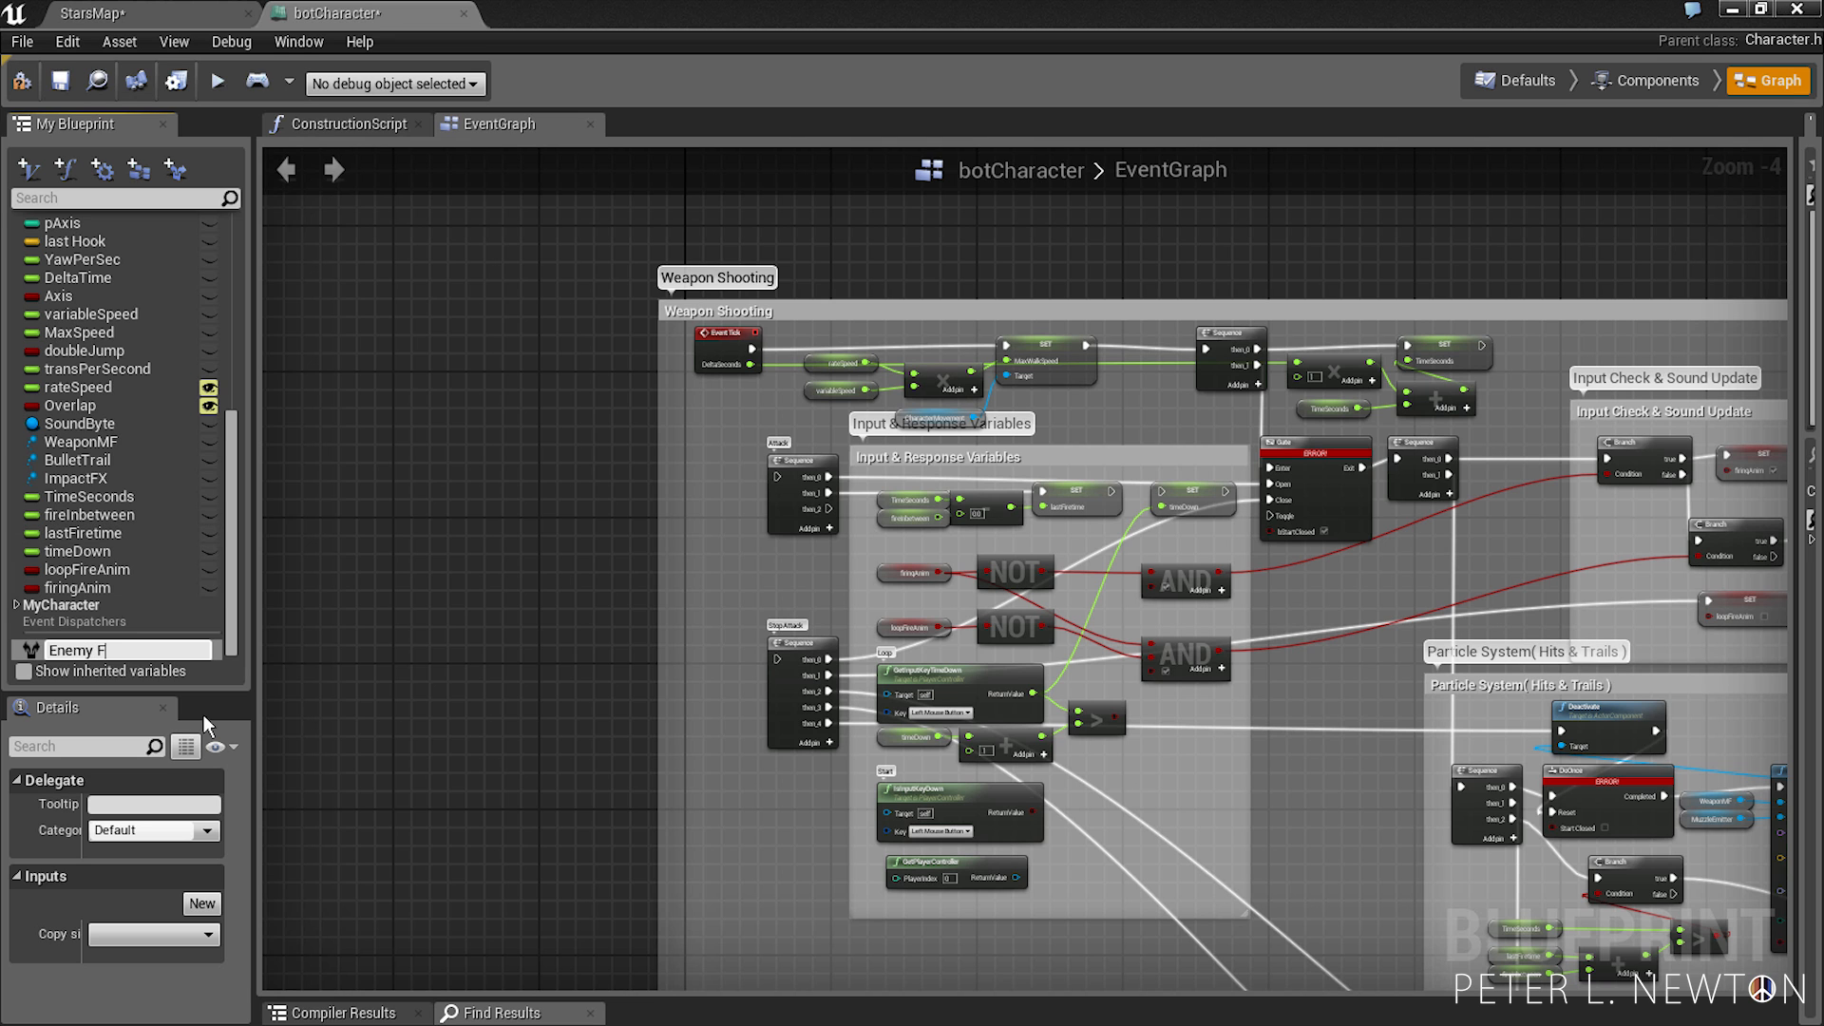
{"action": "type", "text": "ound"}
{"action": "type", "text": "Enemy Lost"}
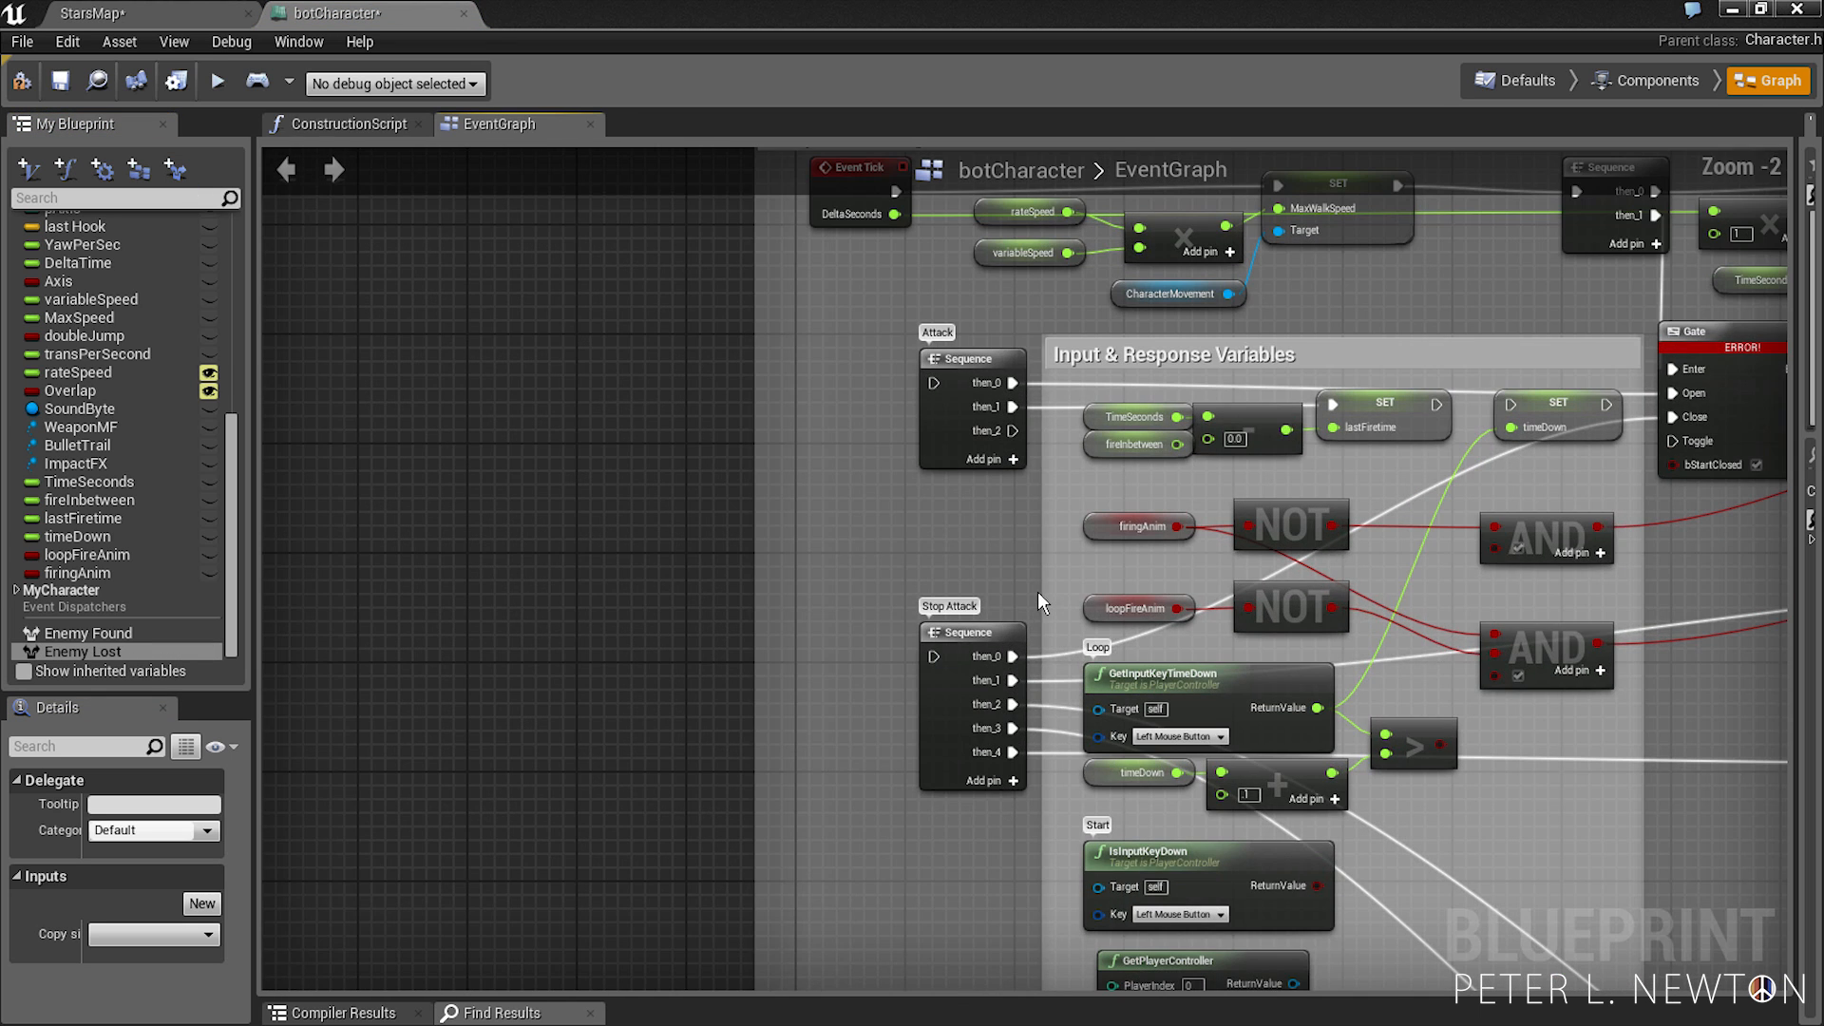
{"action": "mouse_move", "coordinate": [971, 581]}
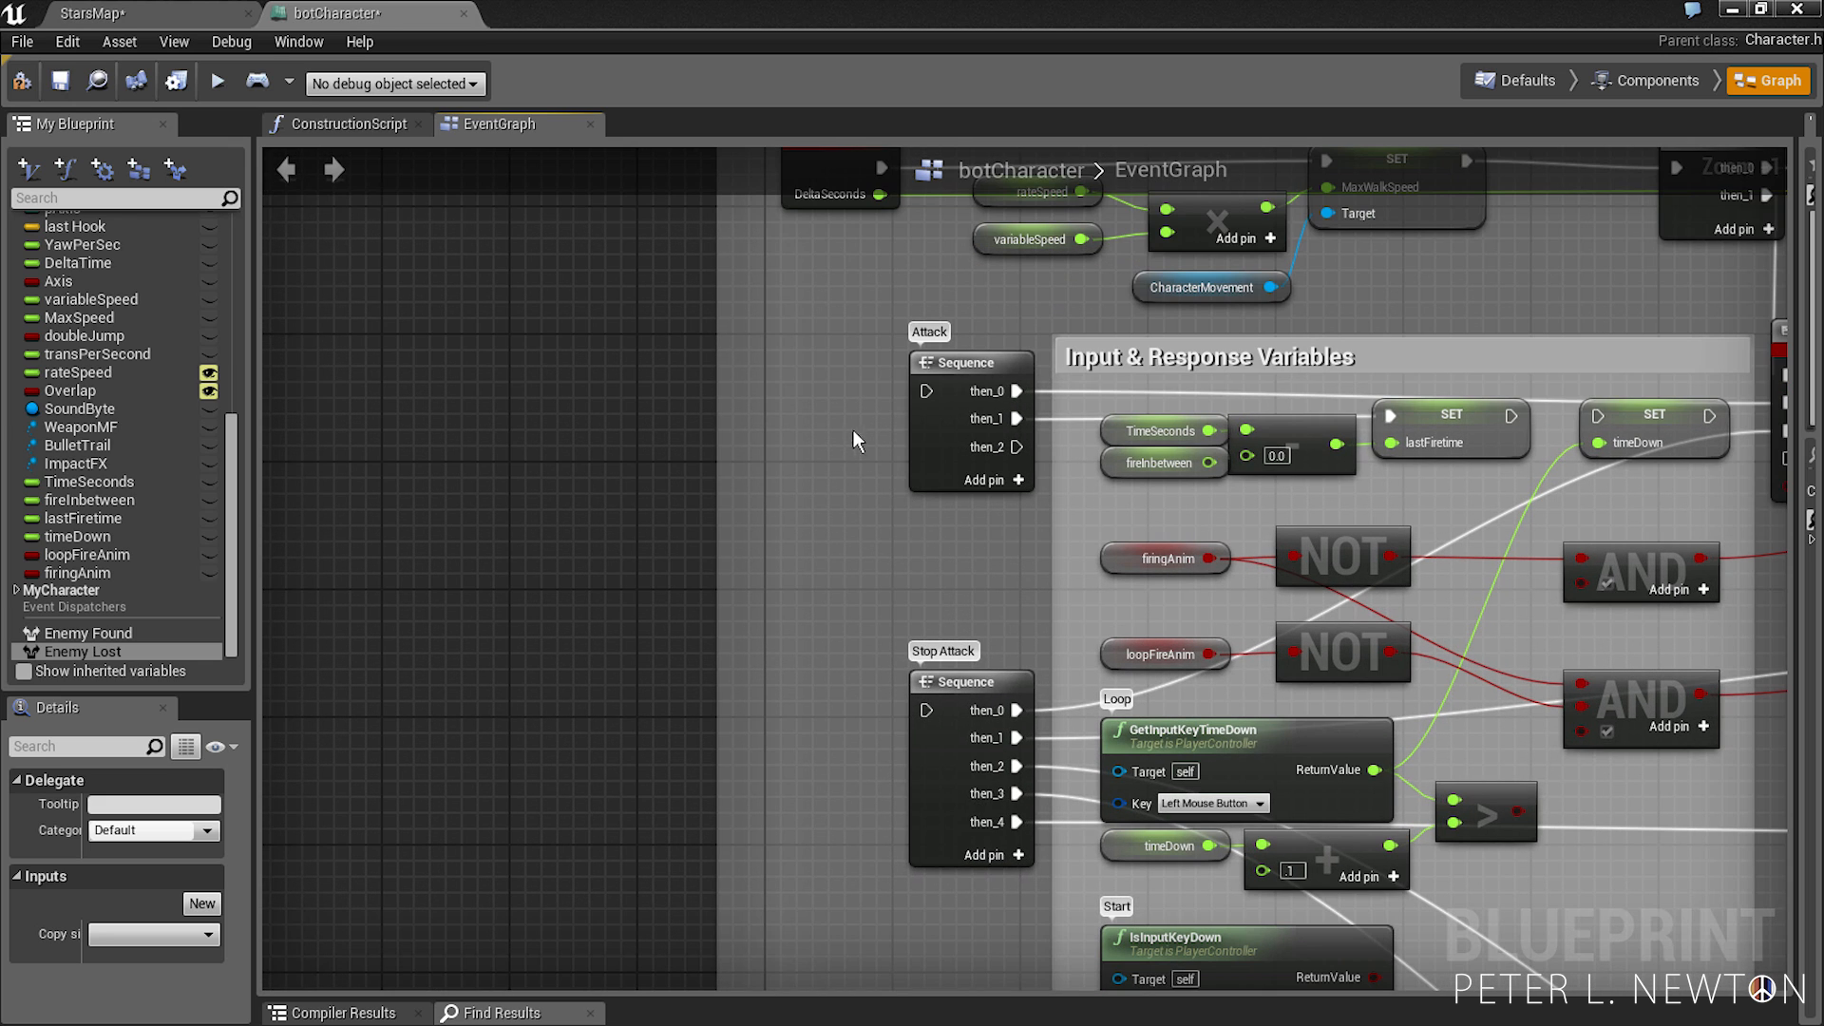
{"action": "mouse_move", "coordinate": [842, 420]}
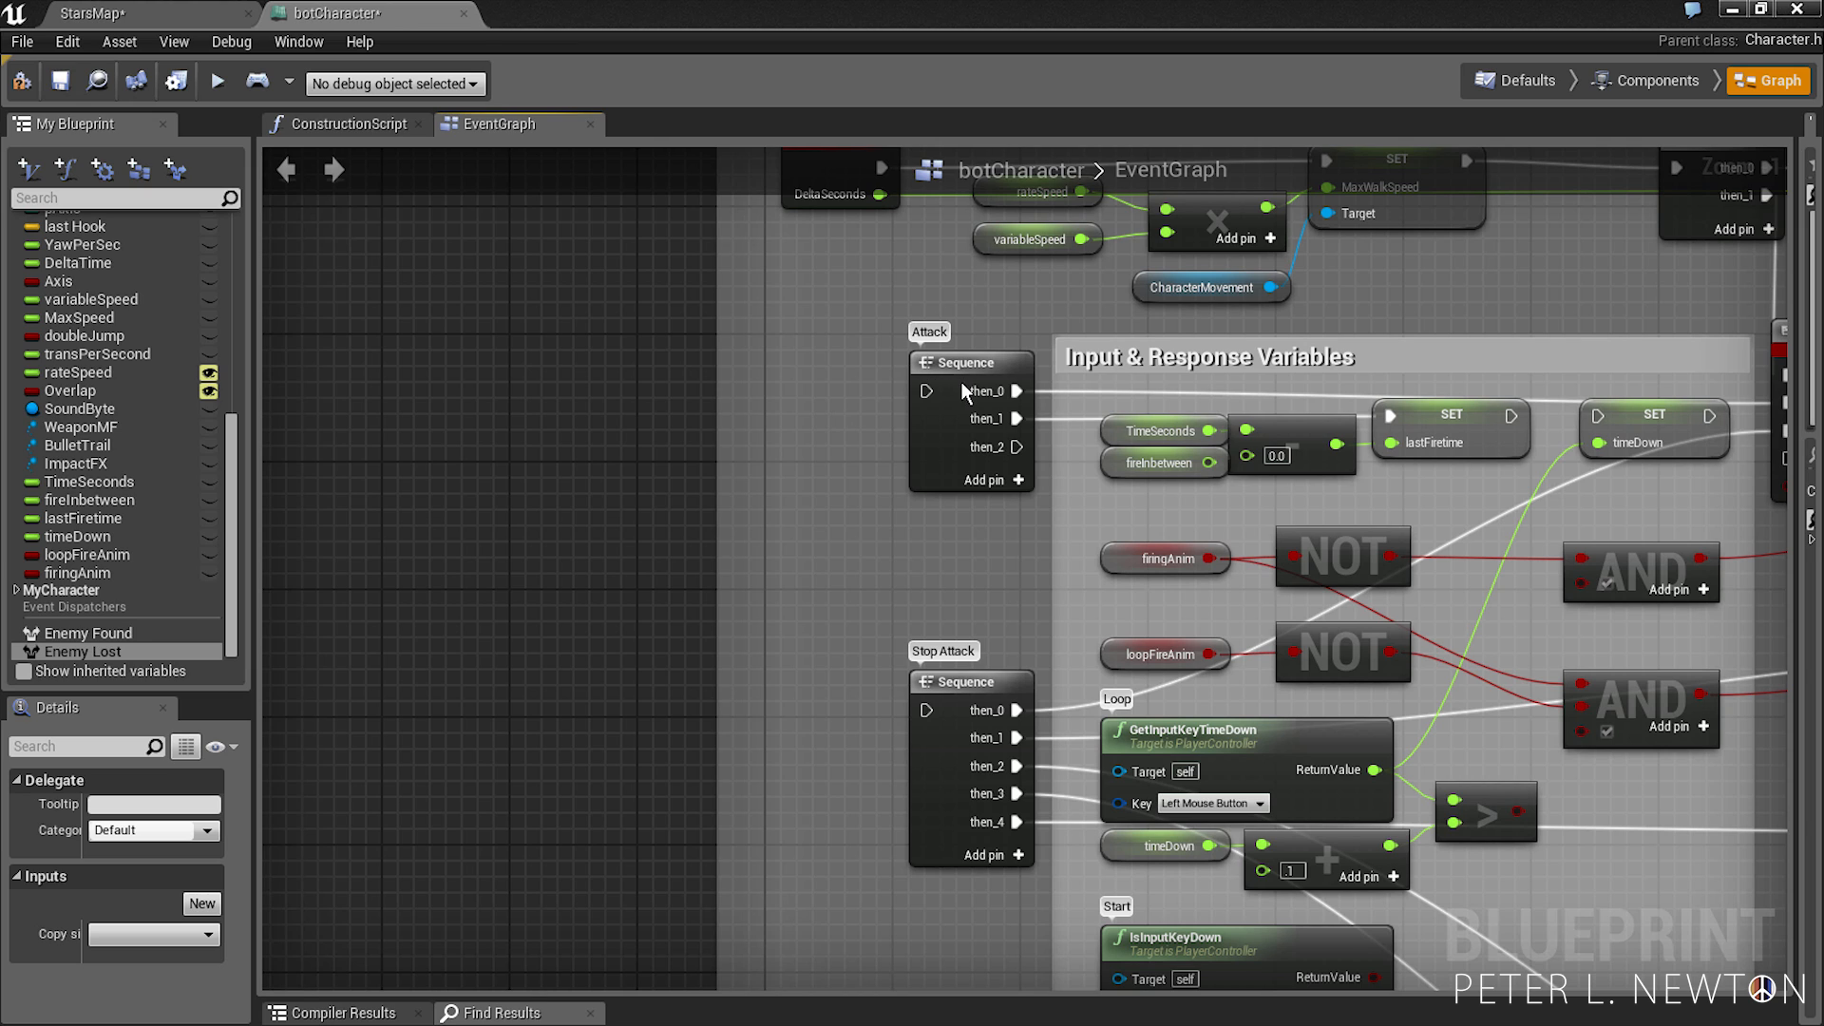
{"action": "left_click", "coordinate": [969, 361]}
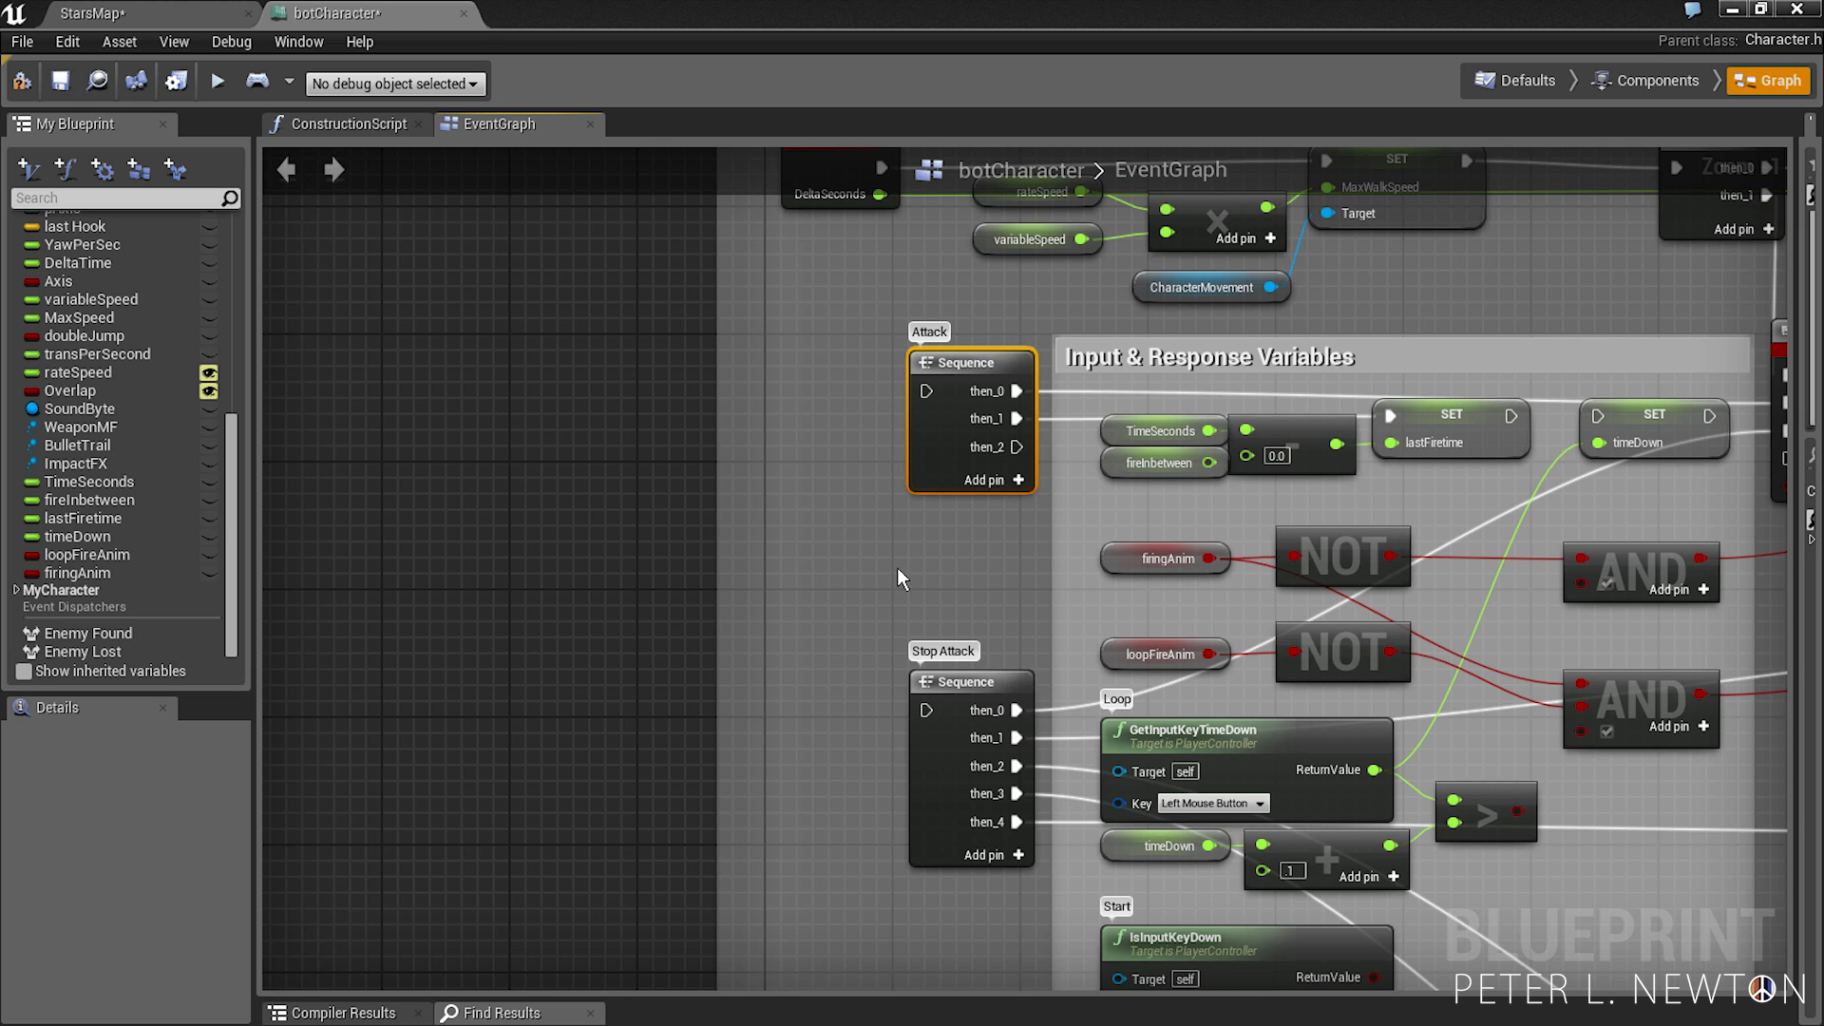
{"action": "mouse_move", "coordinate": [906, 583]}
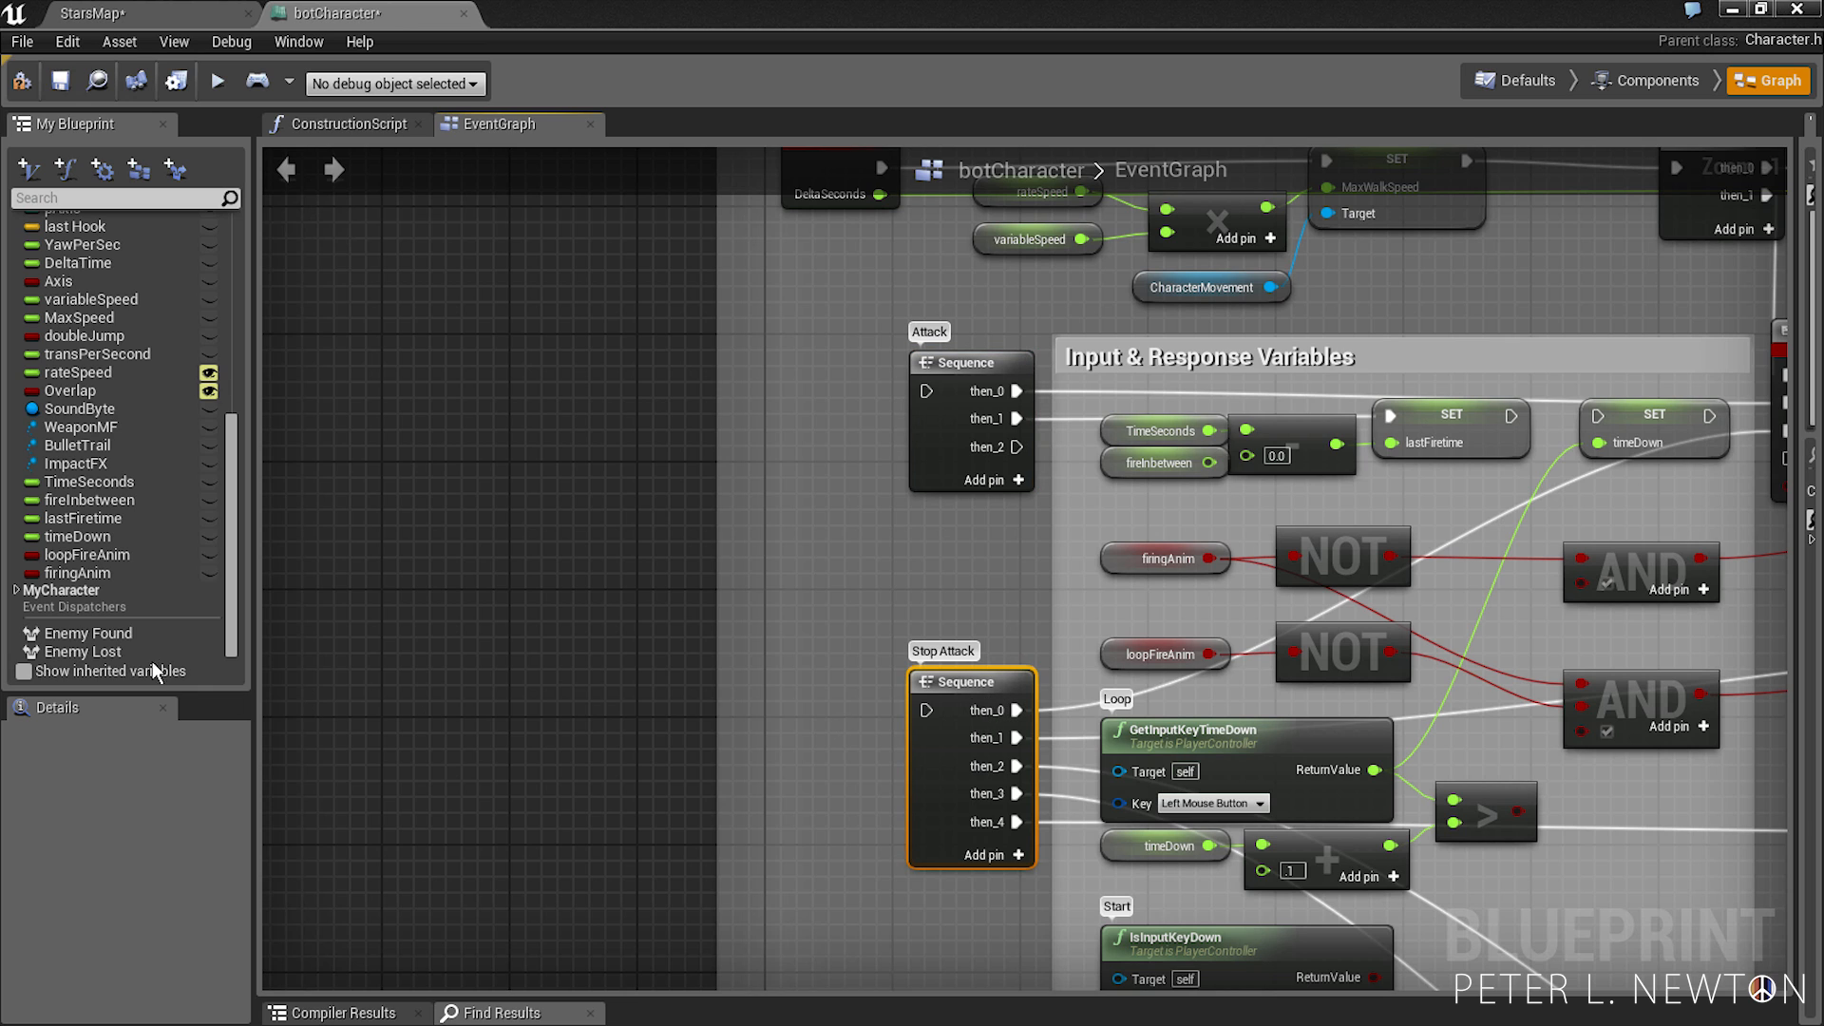
{"action": "left_click", "coordinate": [89, 633]}
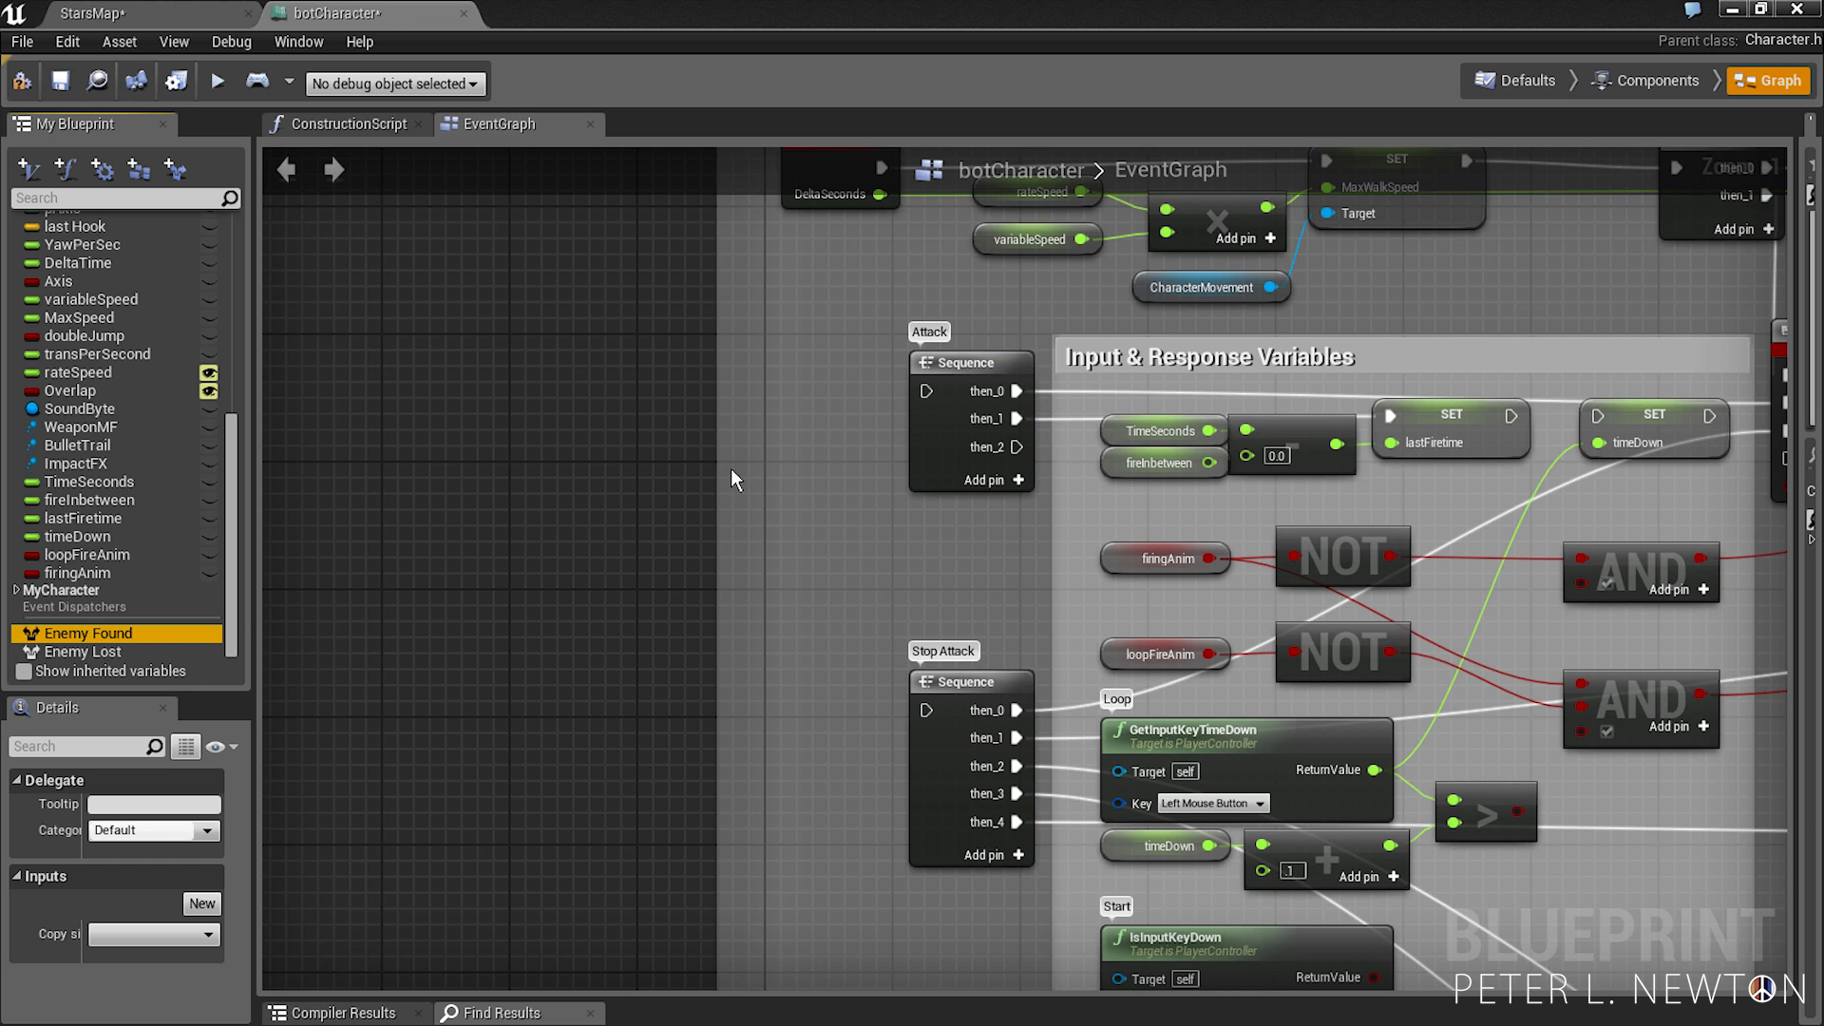
- Add an Enemy Found_Event custom event and position it beside the Attack sequence
{"action": "right_click", "coordinate": [90, 633]}
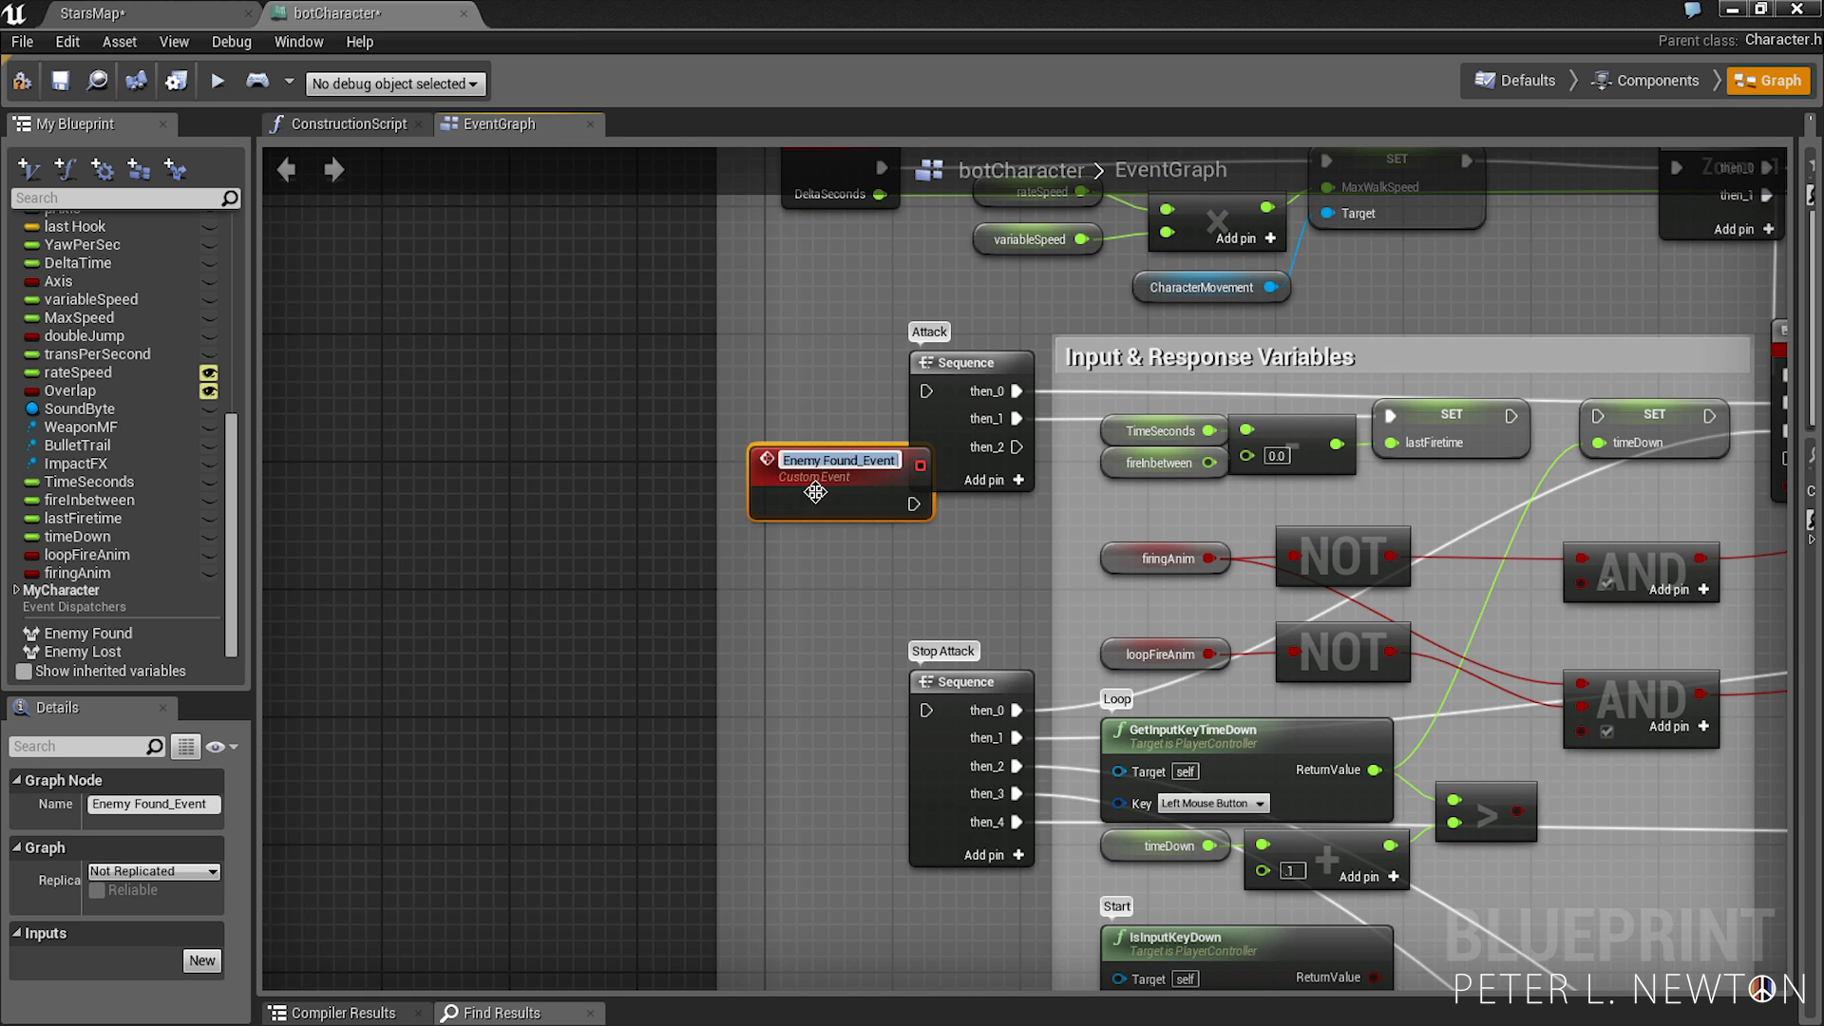
{"action": "left_click_drag", "start_coordinate": [838, 483], "coordinate": [722, 431]}
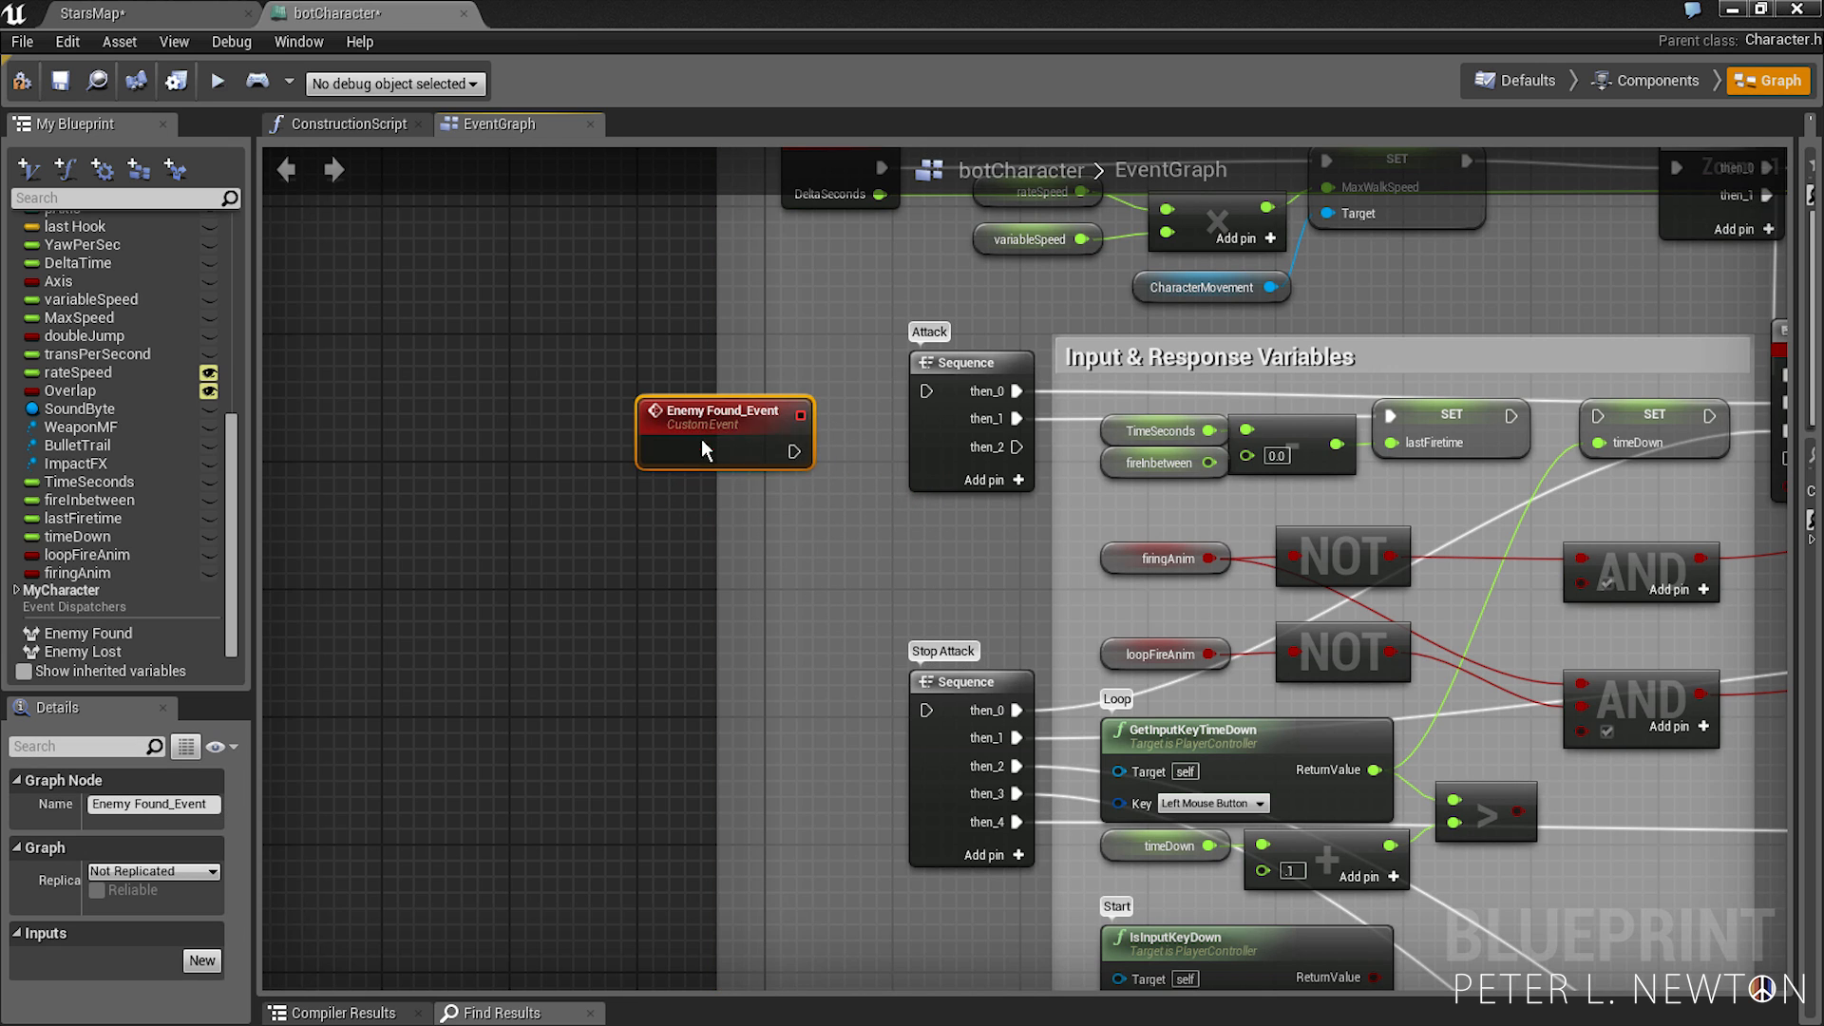
{"action": "left_click_drag", "start_coordinate": [724, 423], "coordinate": [817, 382]}
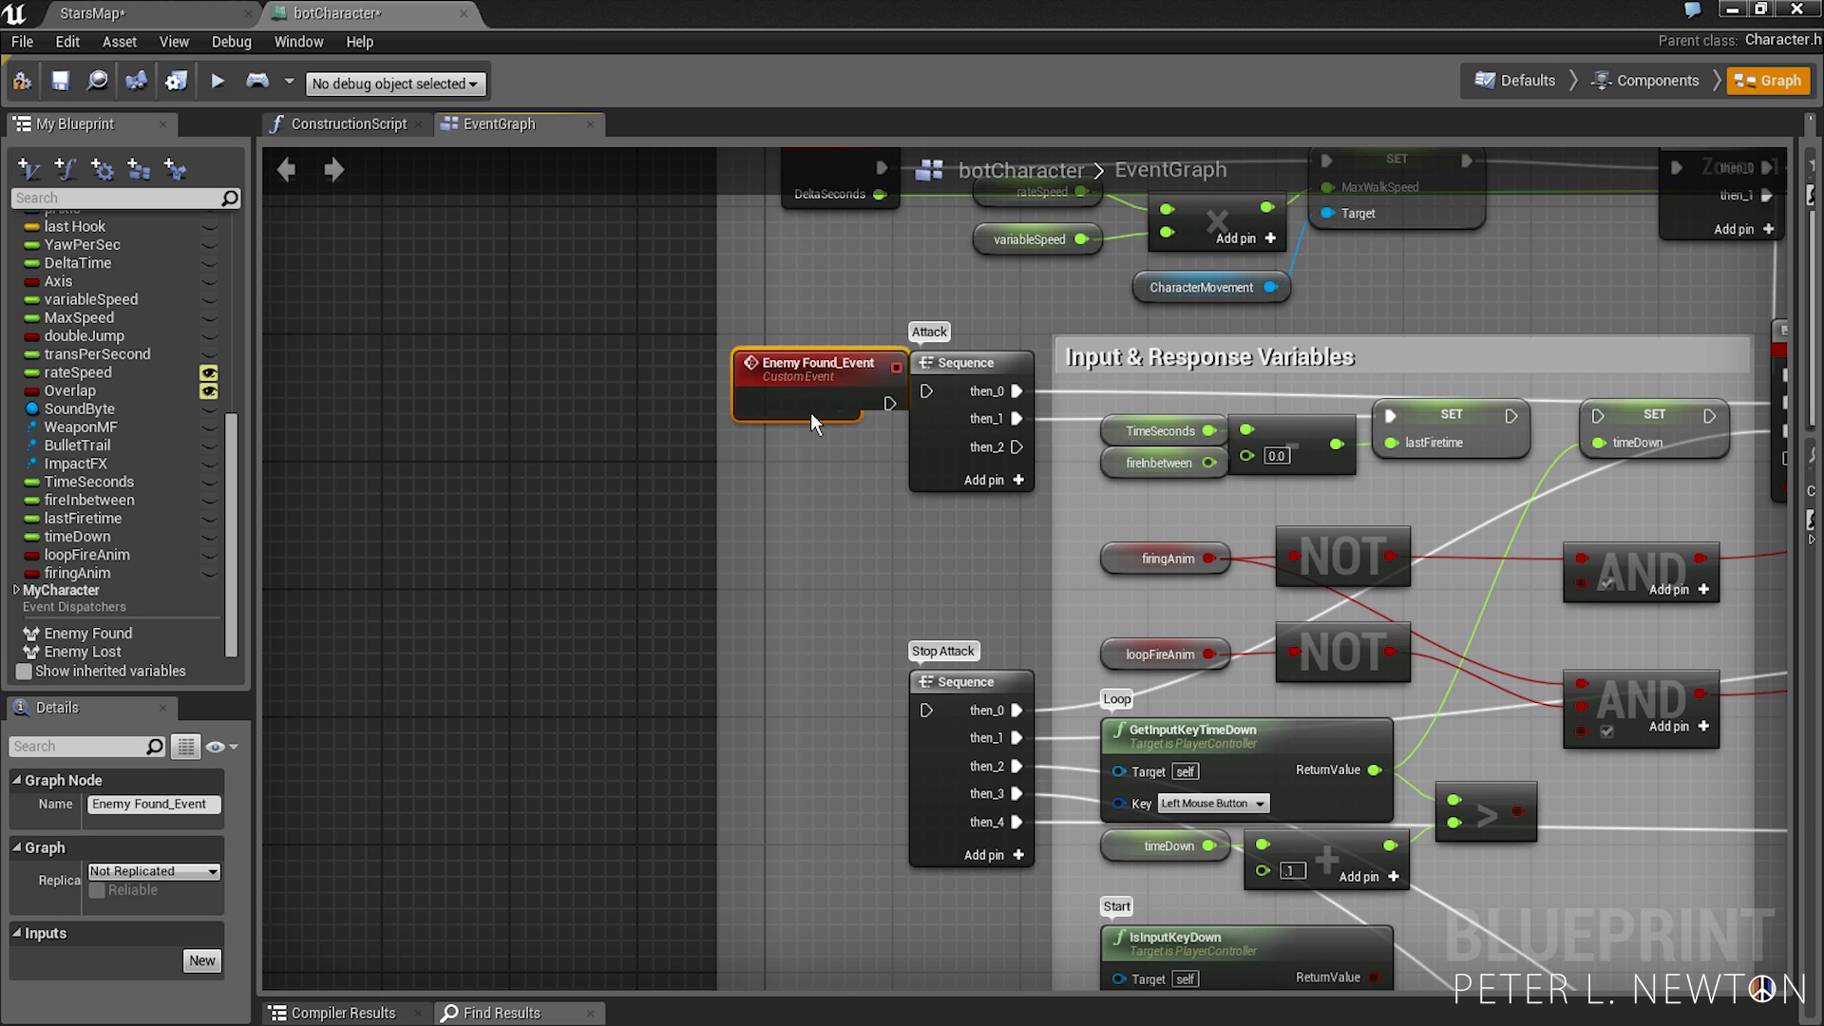
{"action": "left_click_drag", "start_coordinate": [817, 383], "coordinate": [691, 383]}
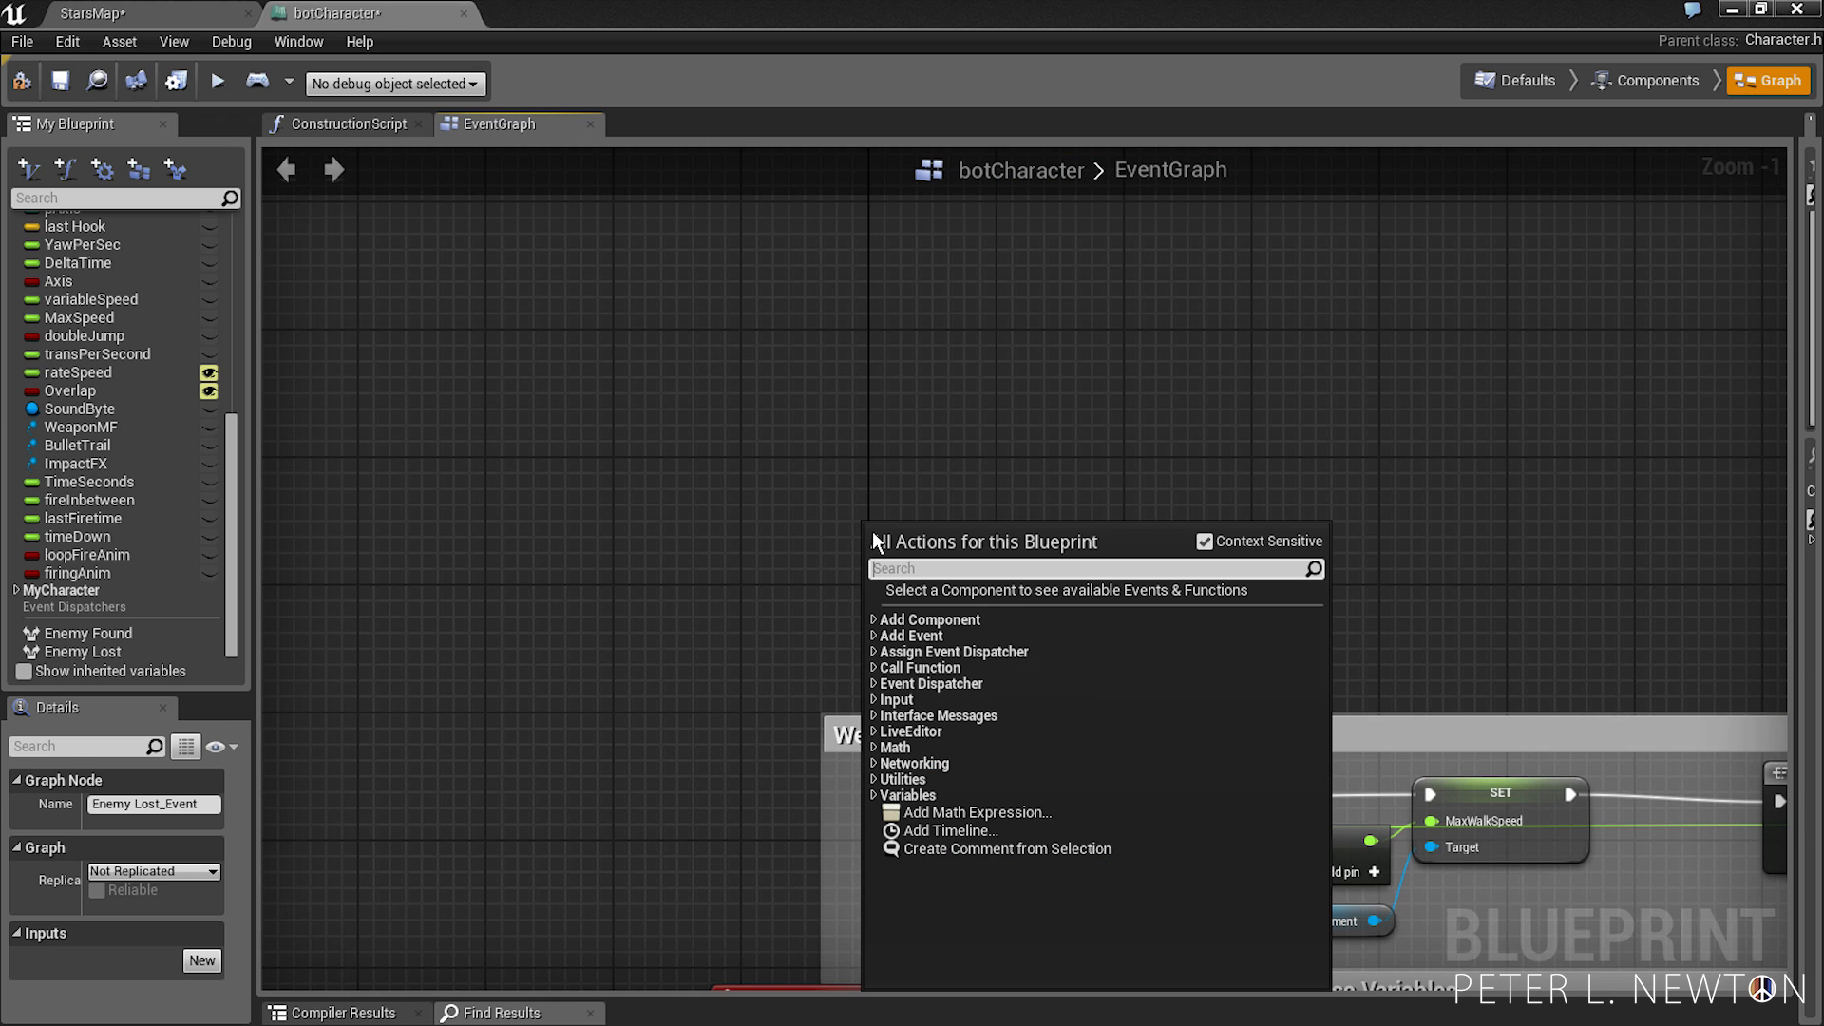
- Add a Mesh getter and browse Play animation actions from its pin
{"action": "type", "text": "Mesh"}
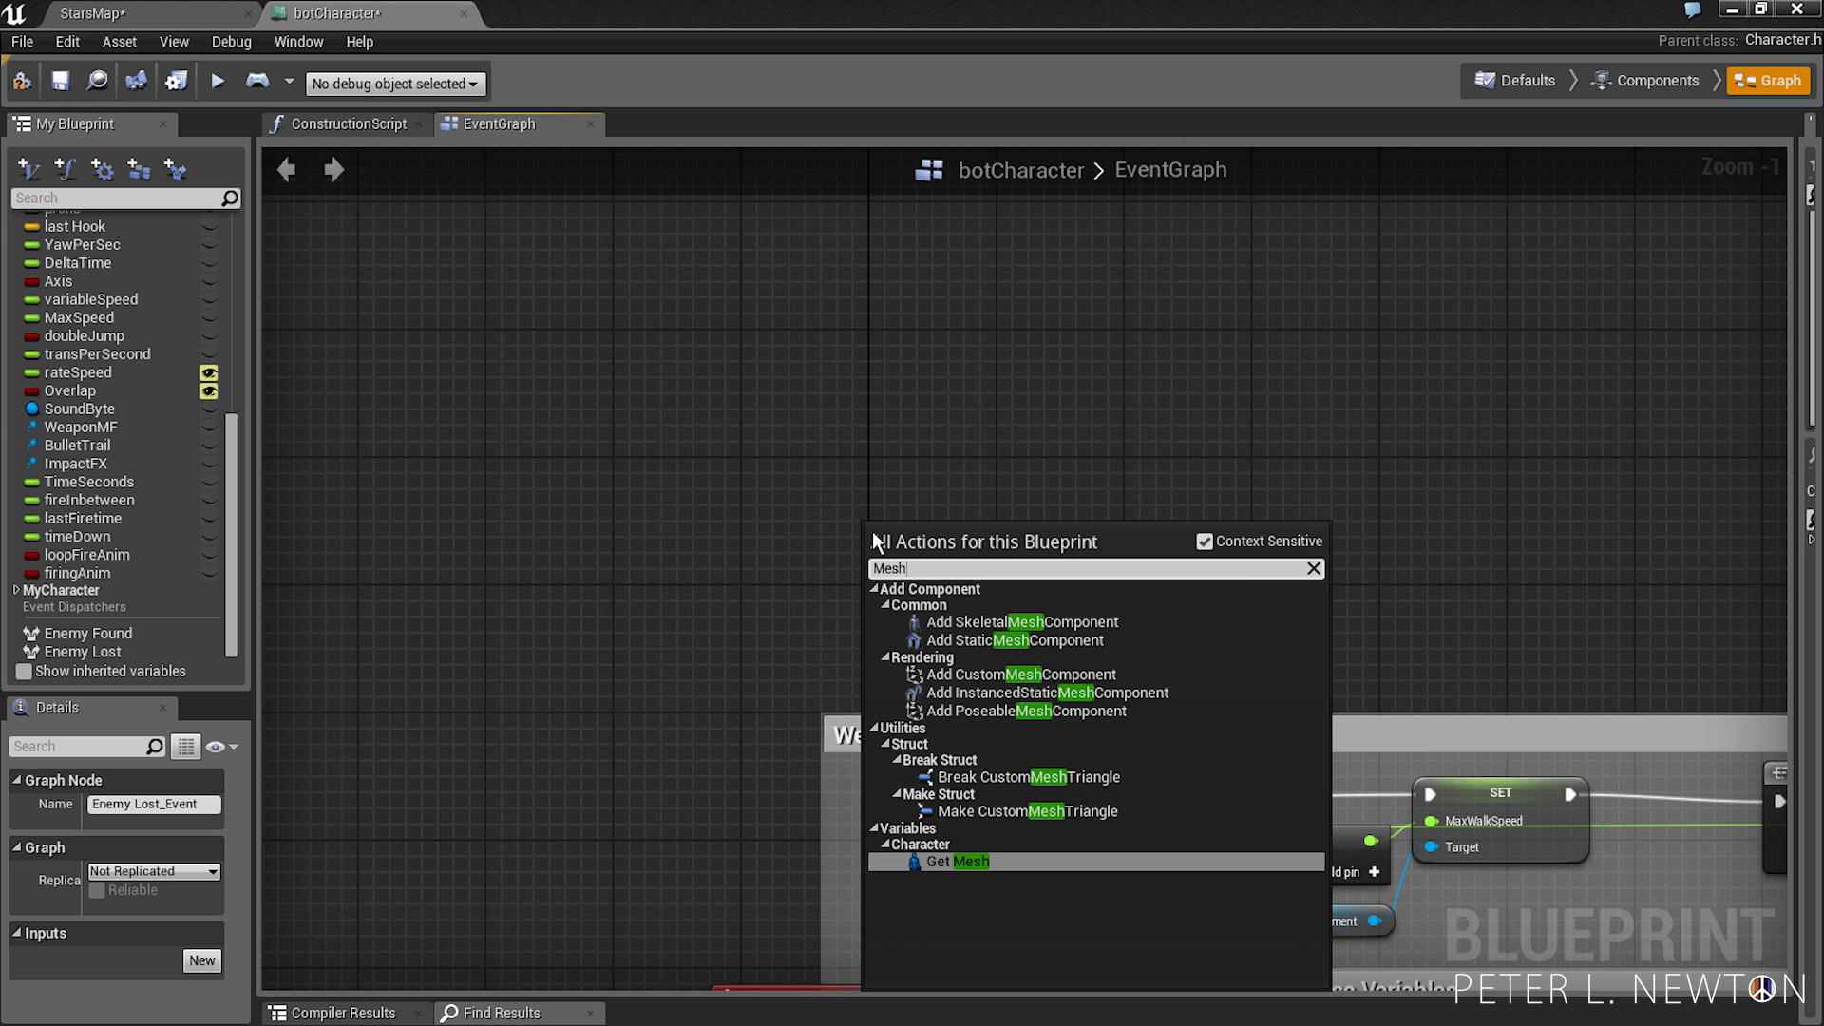
{"action": "left_click", "coordinate": [956, 861]}
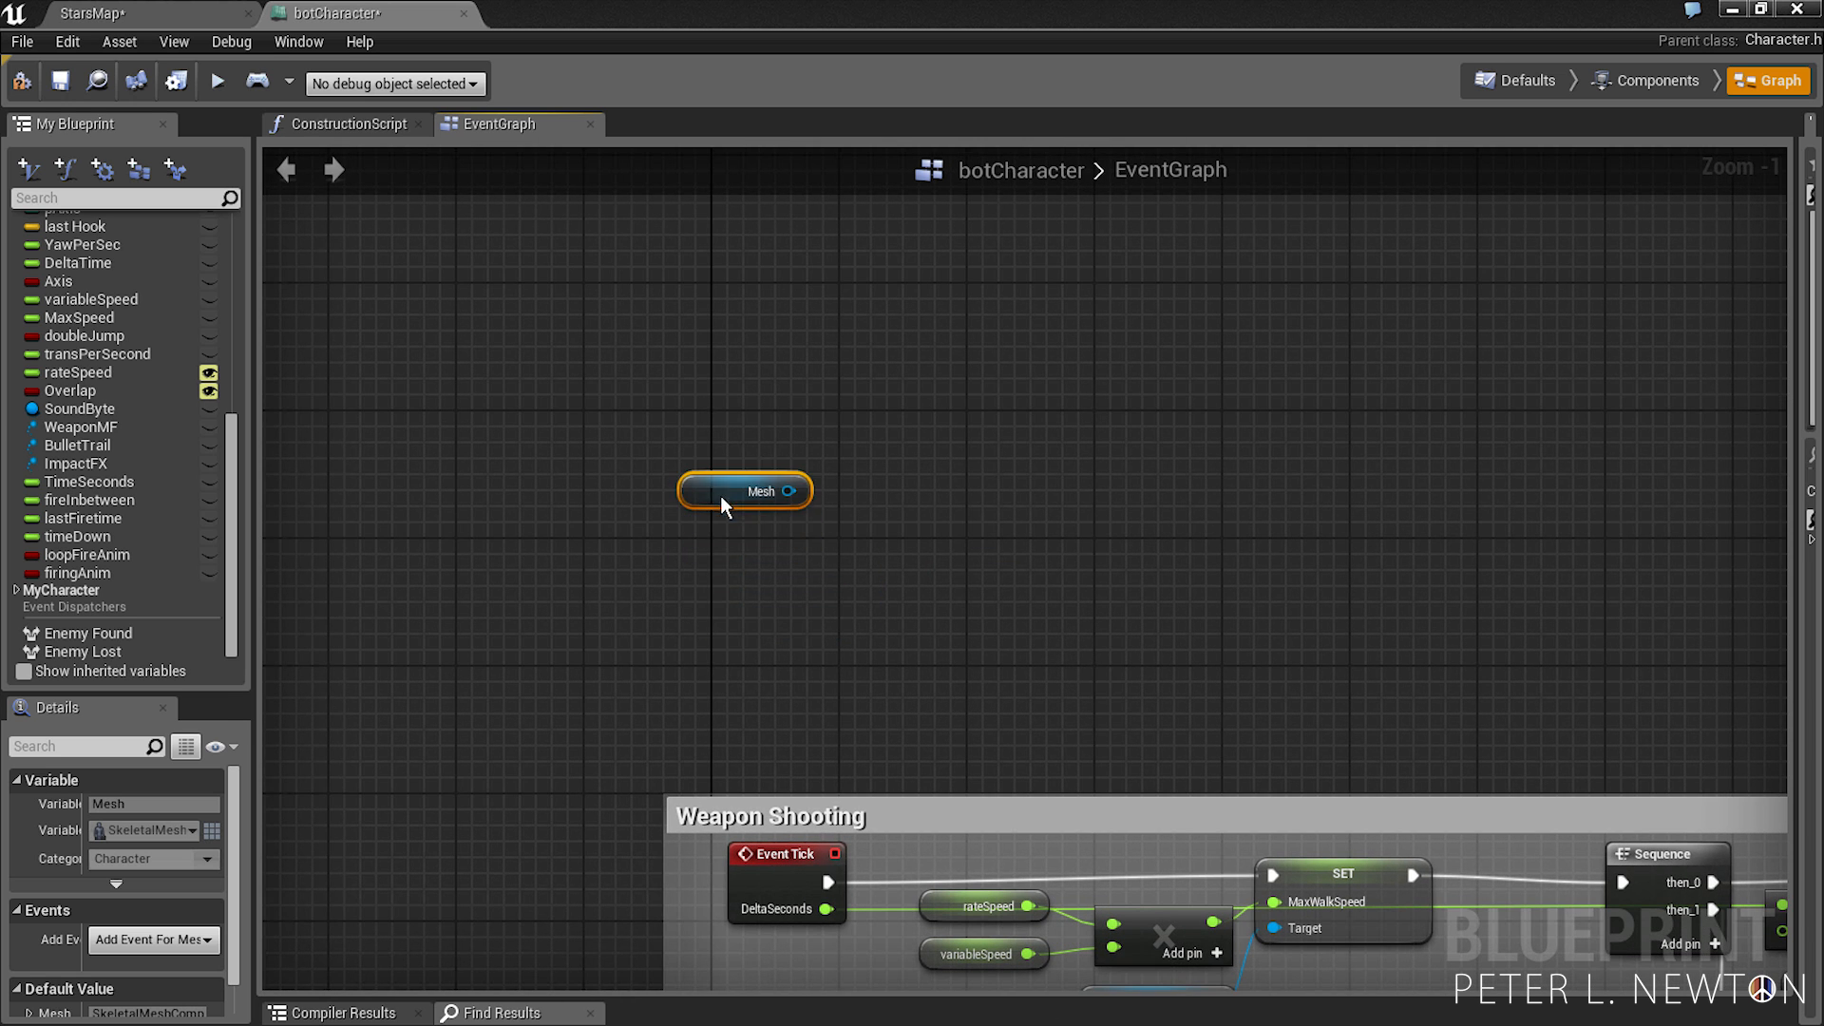
{"action": "mouse_move", "coordinate": [800, 515]}
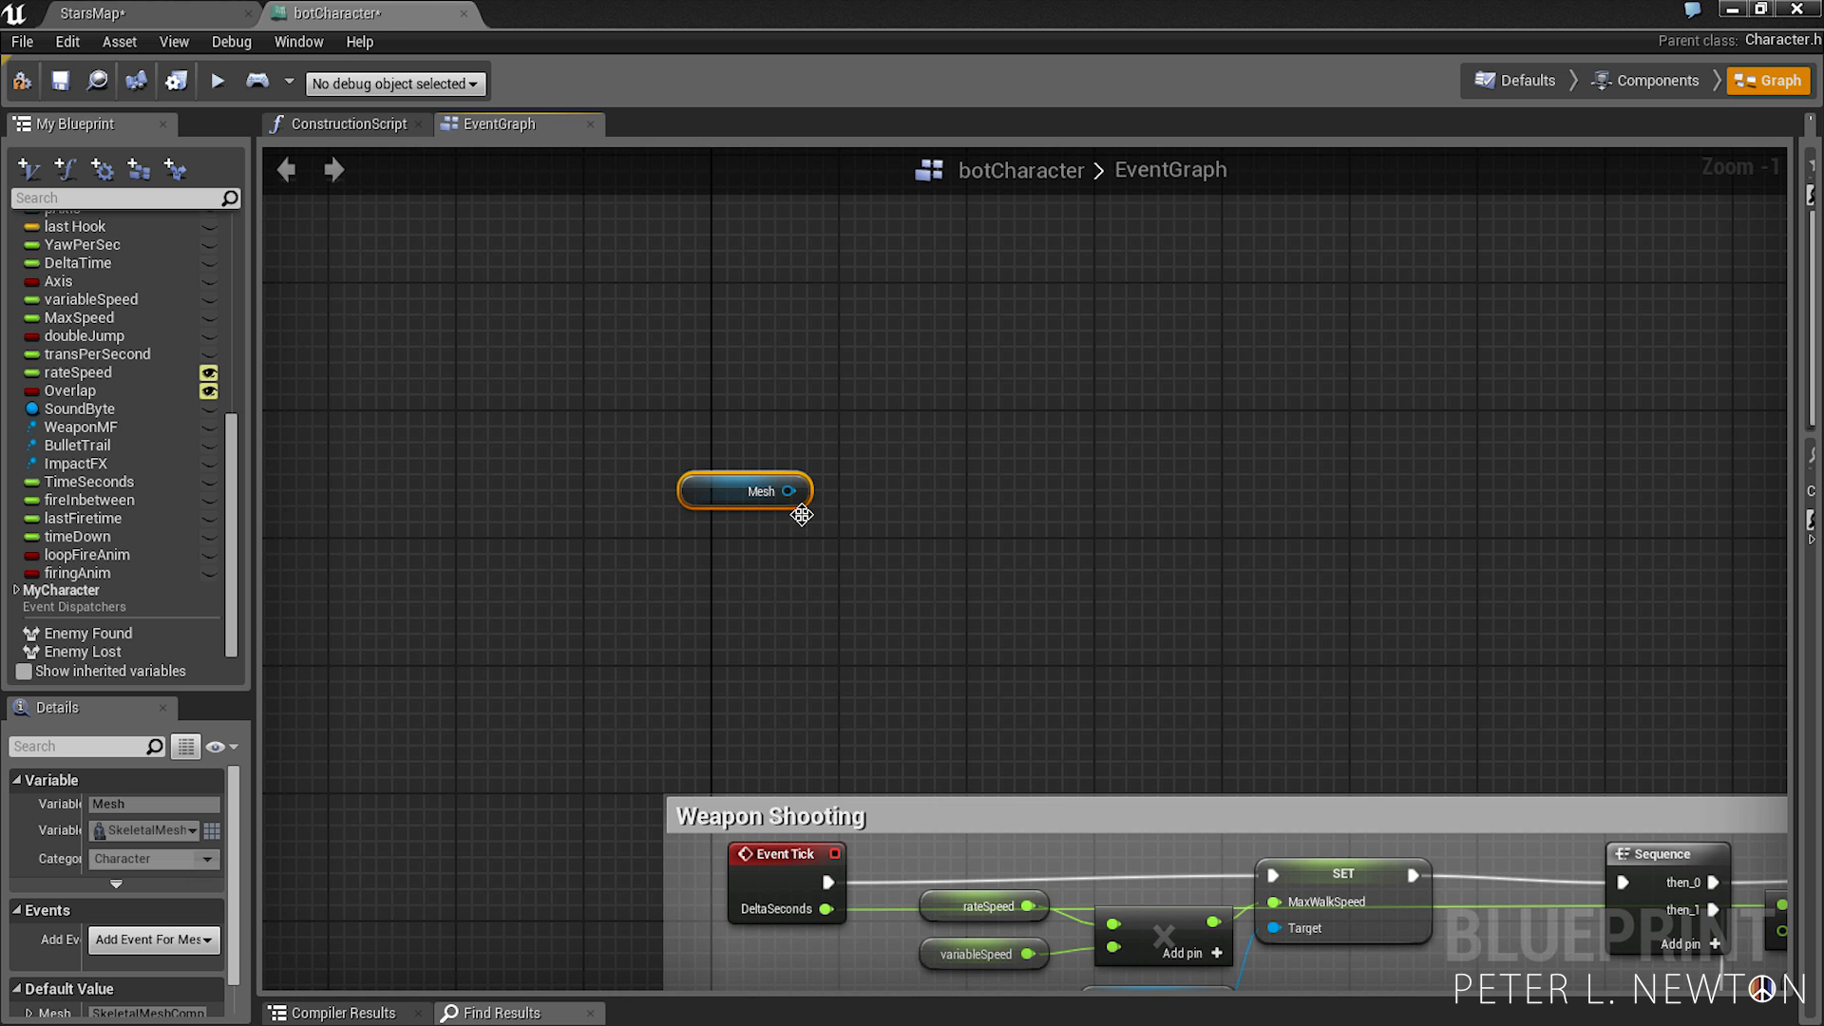
{"action": "left_click_drag", "start_coordinate": [800, 491], "coordinate": [1013, 477]}
{"action": "type", "text": "Get Mesh"}
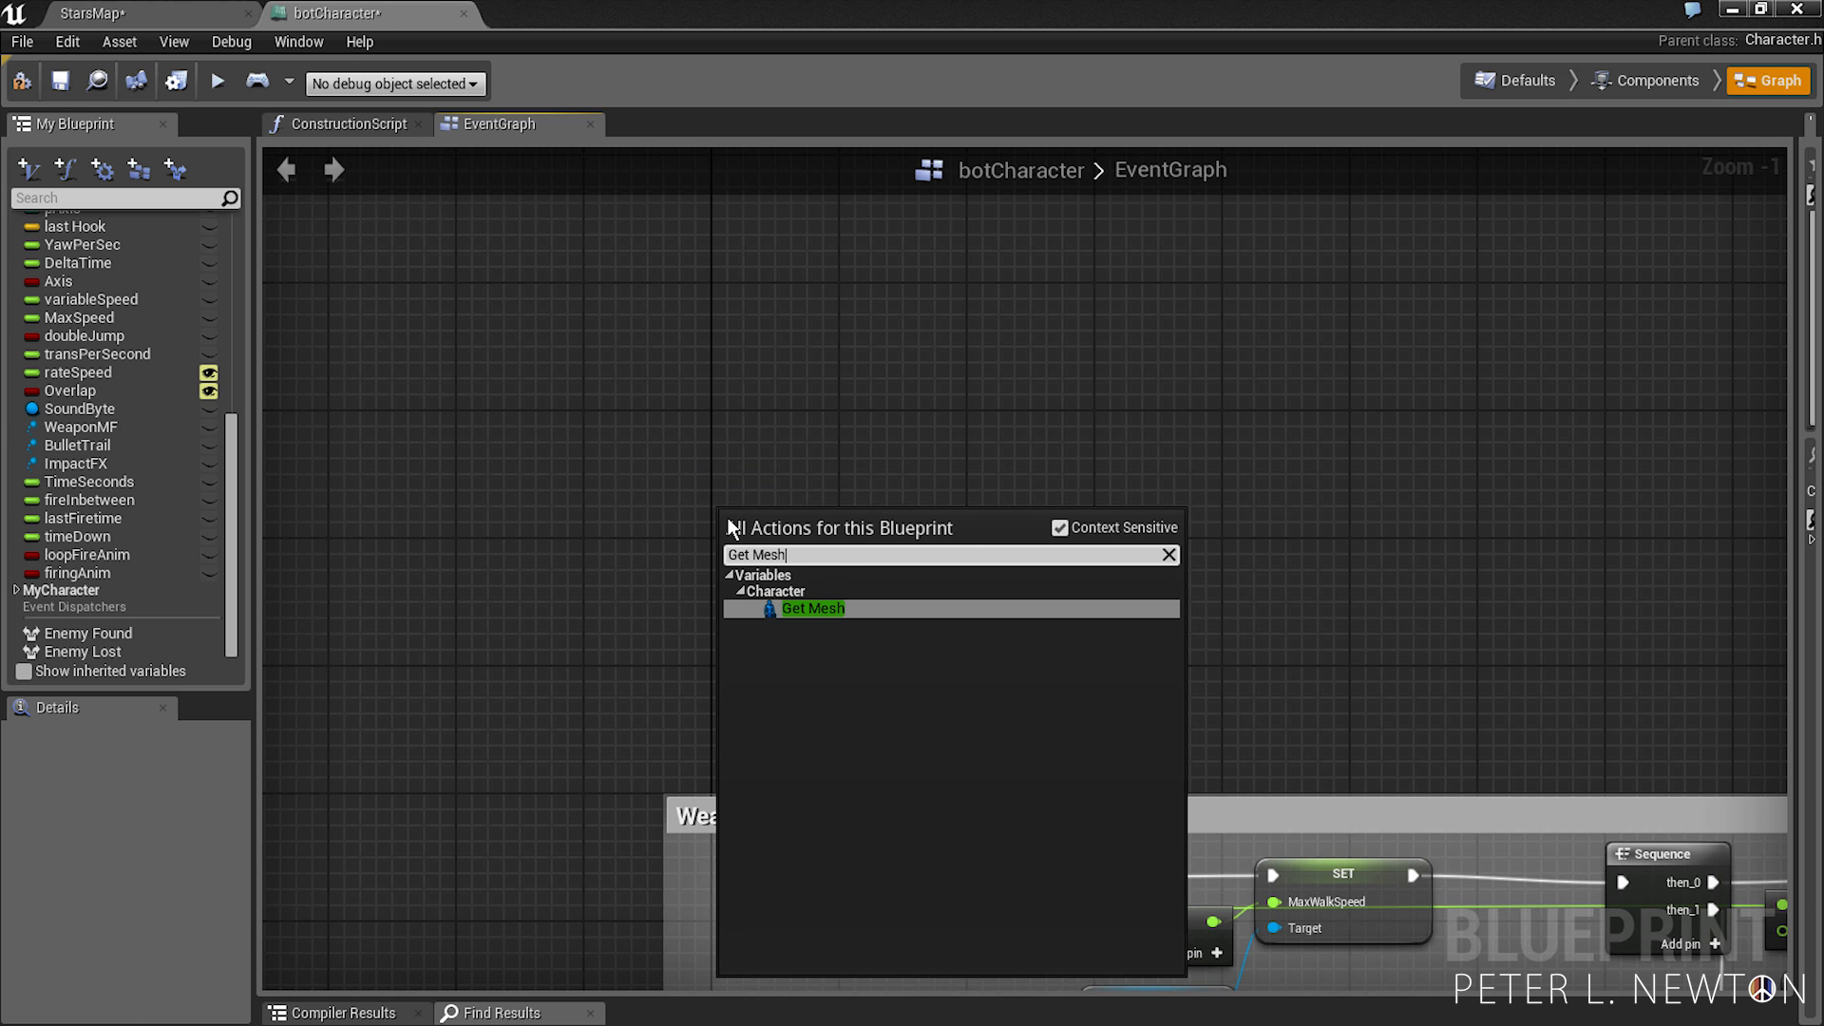
{"action": "left_click", "coordinate": [811, 608]}
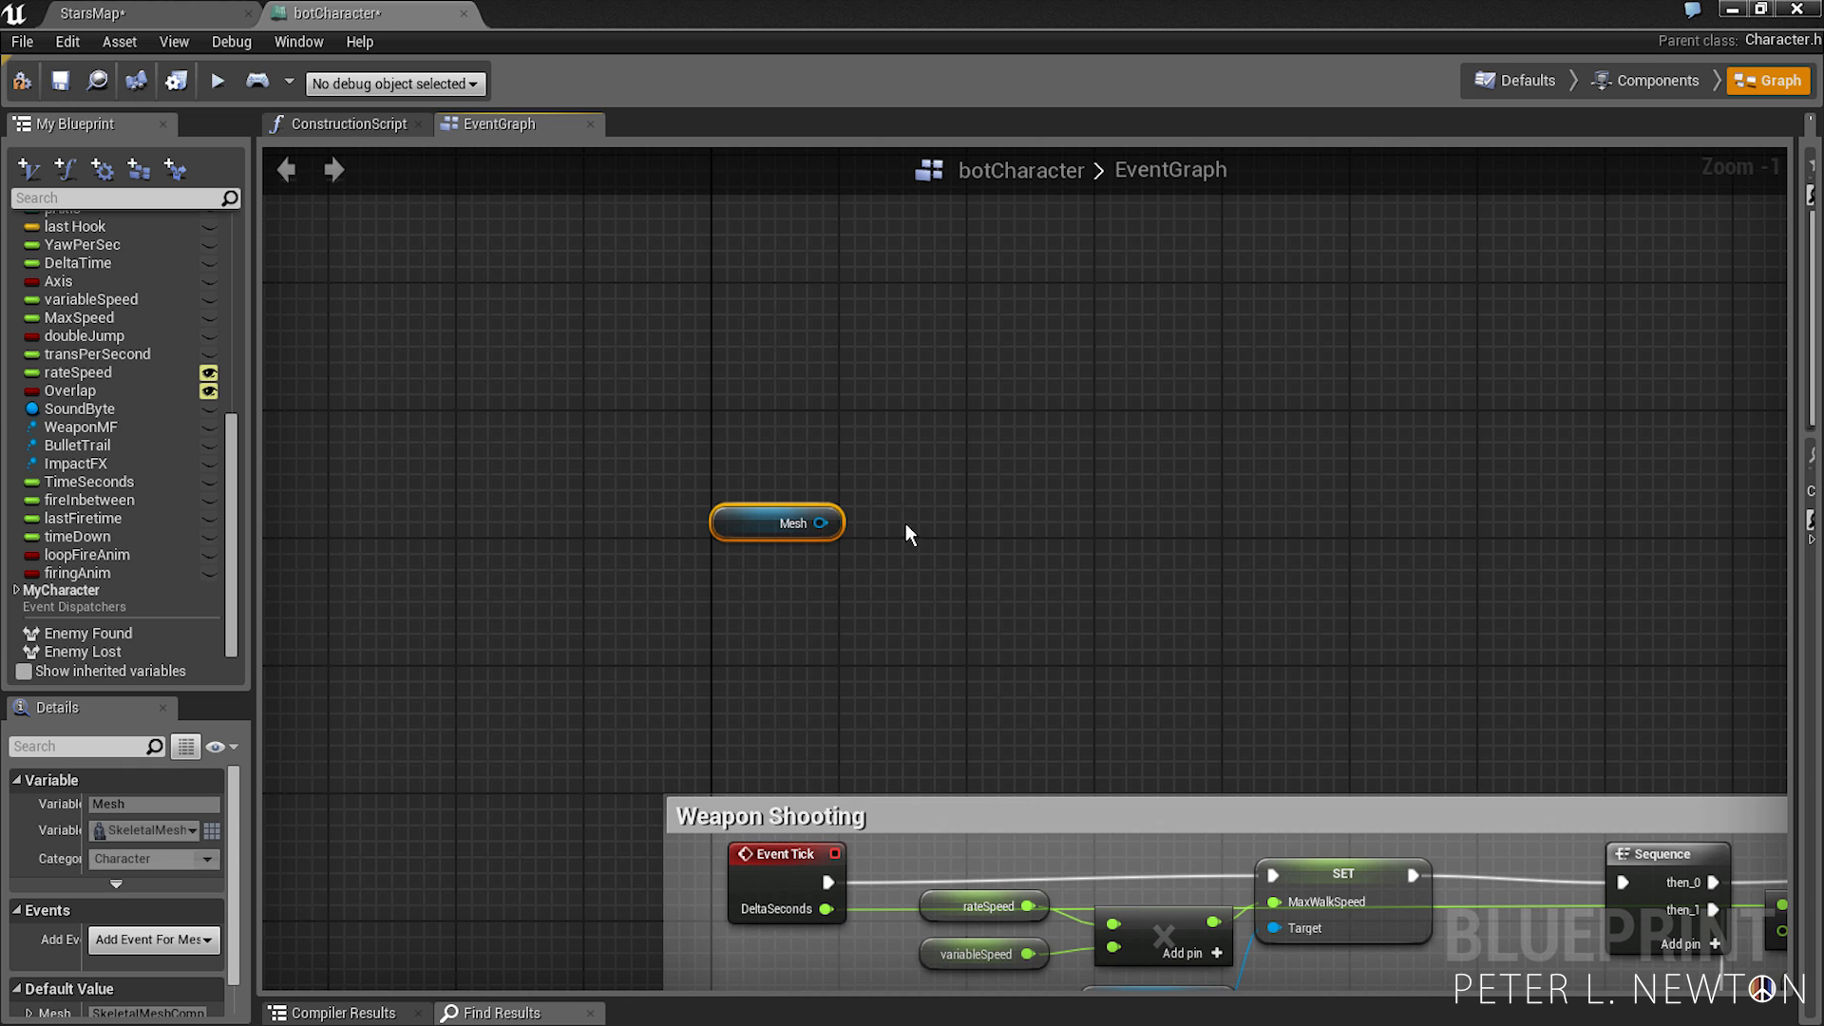
{"action": "left_click_drag", "start_coordinate": [830, 522], "coordinate": [1041, 488]}
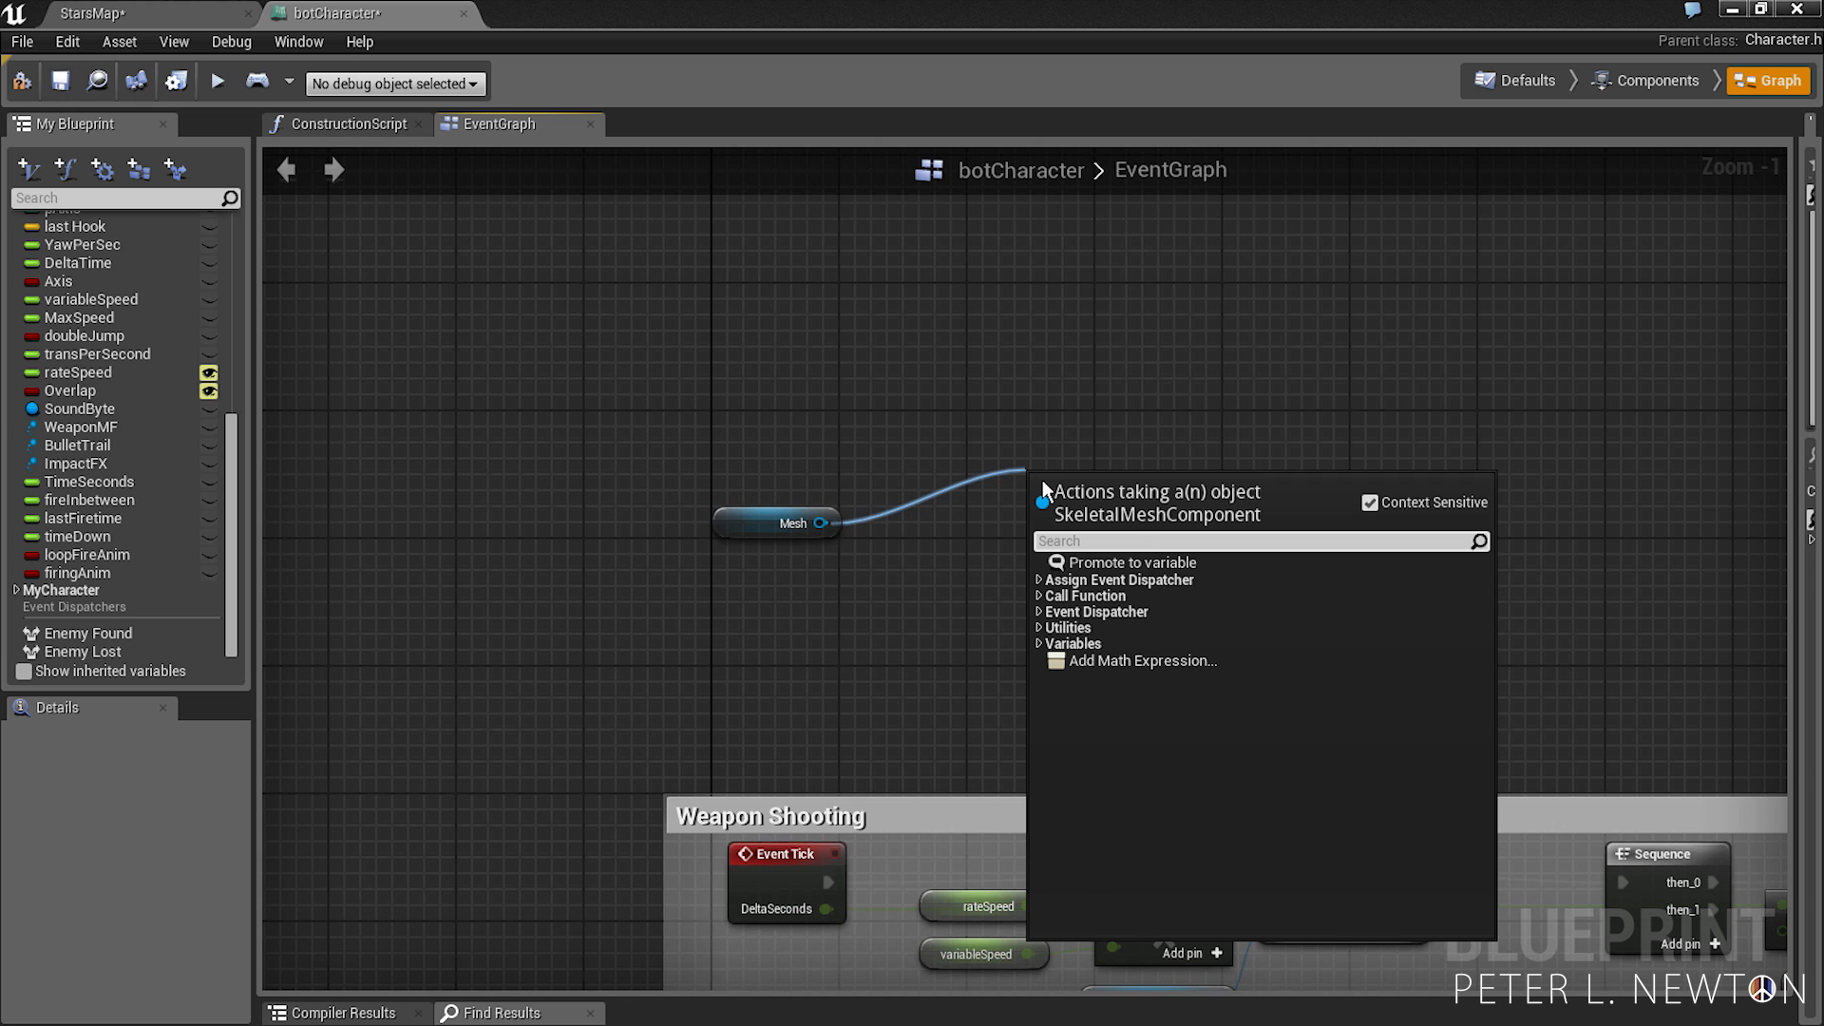
{"action": "type", "text": "Play"}
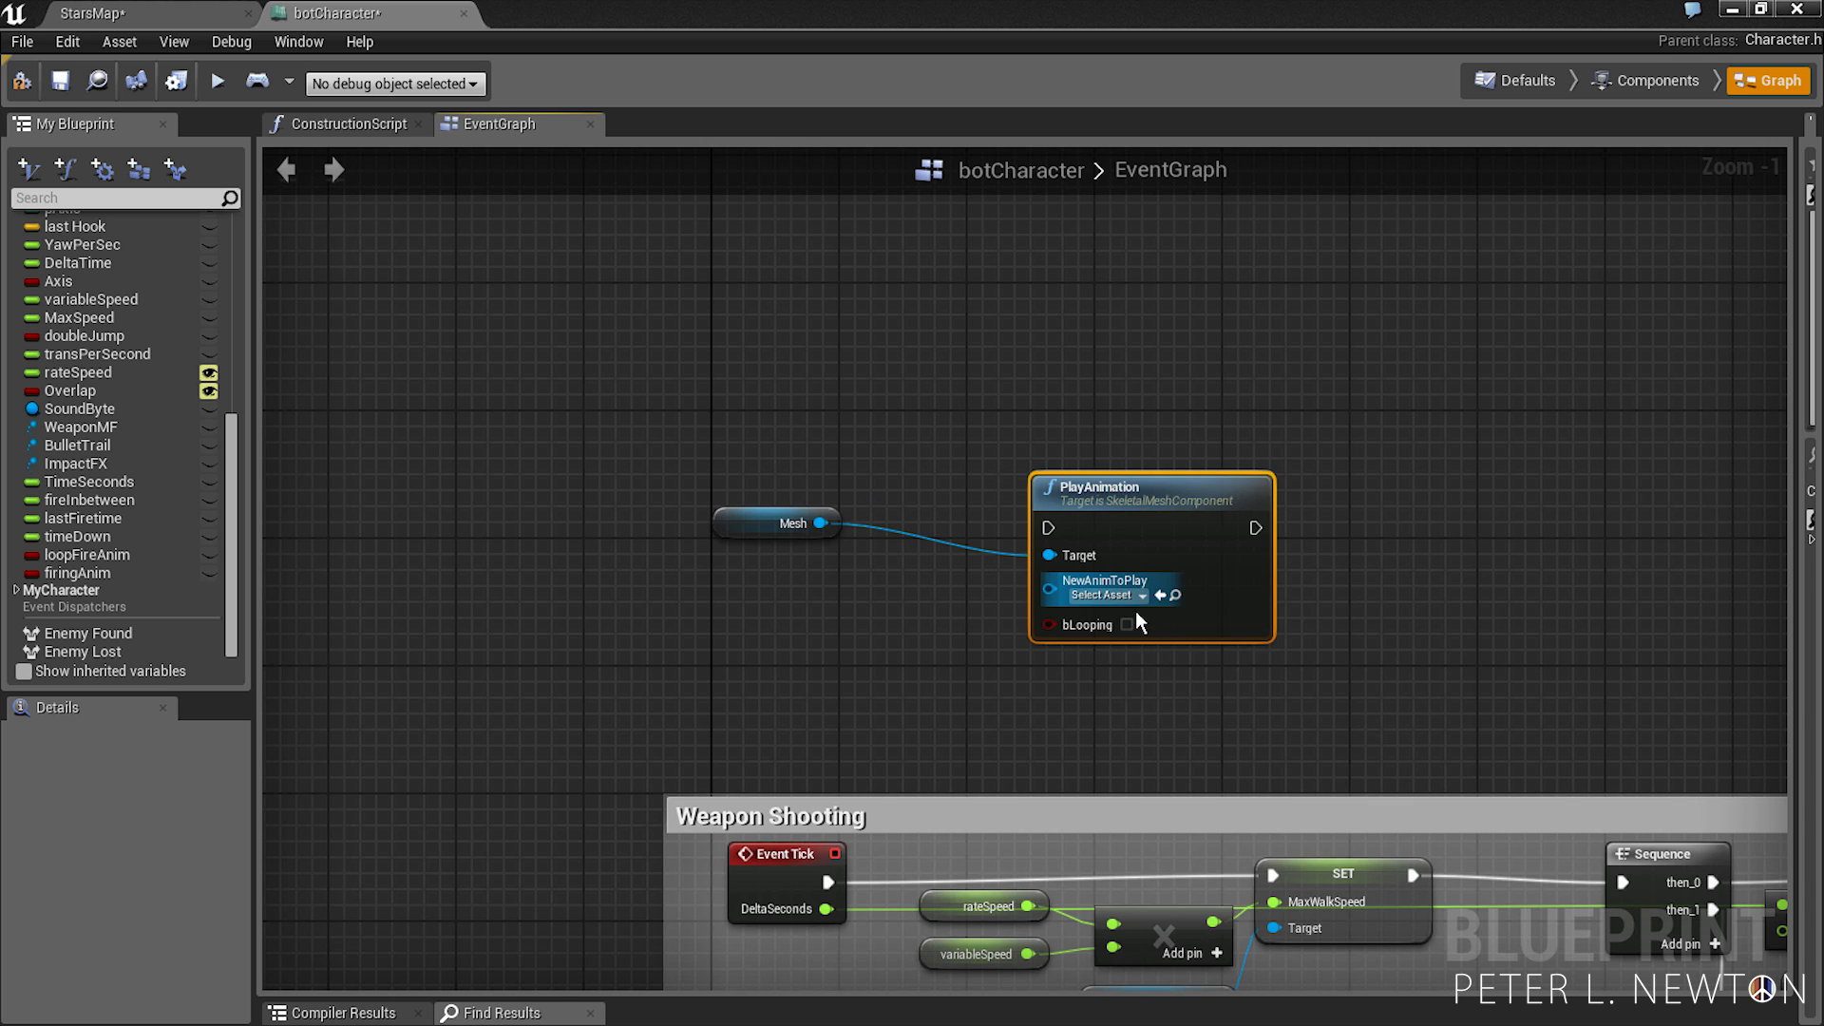
{"action": "left_click", "coordinate": [1097, 595]}
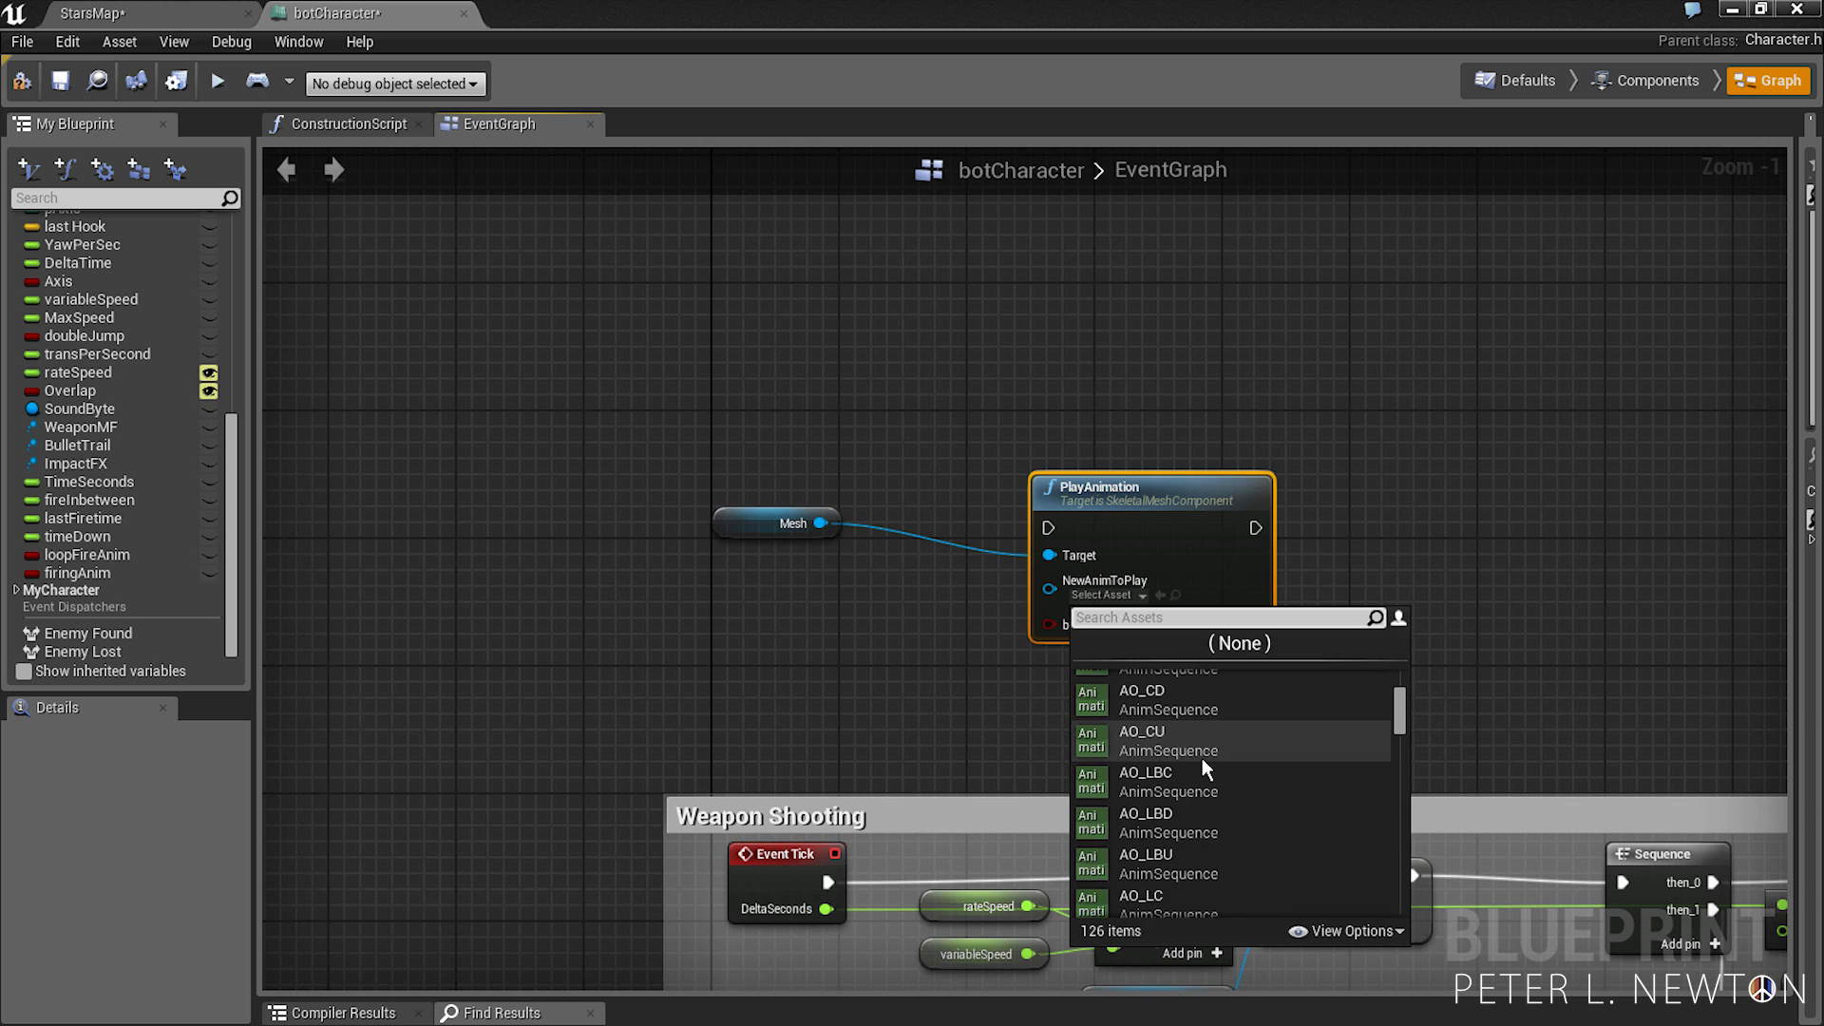
{"action": "scroll", "scroll_direction": "down", "scroll_amount": 3}
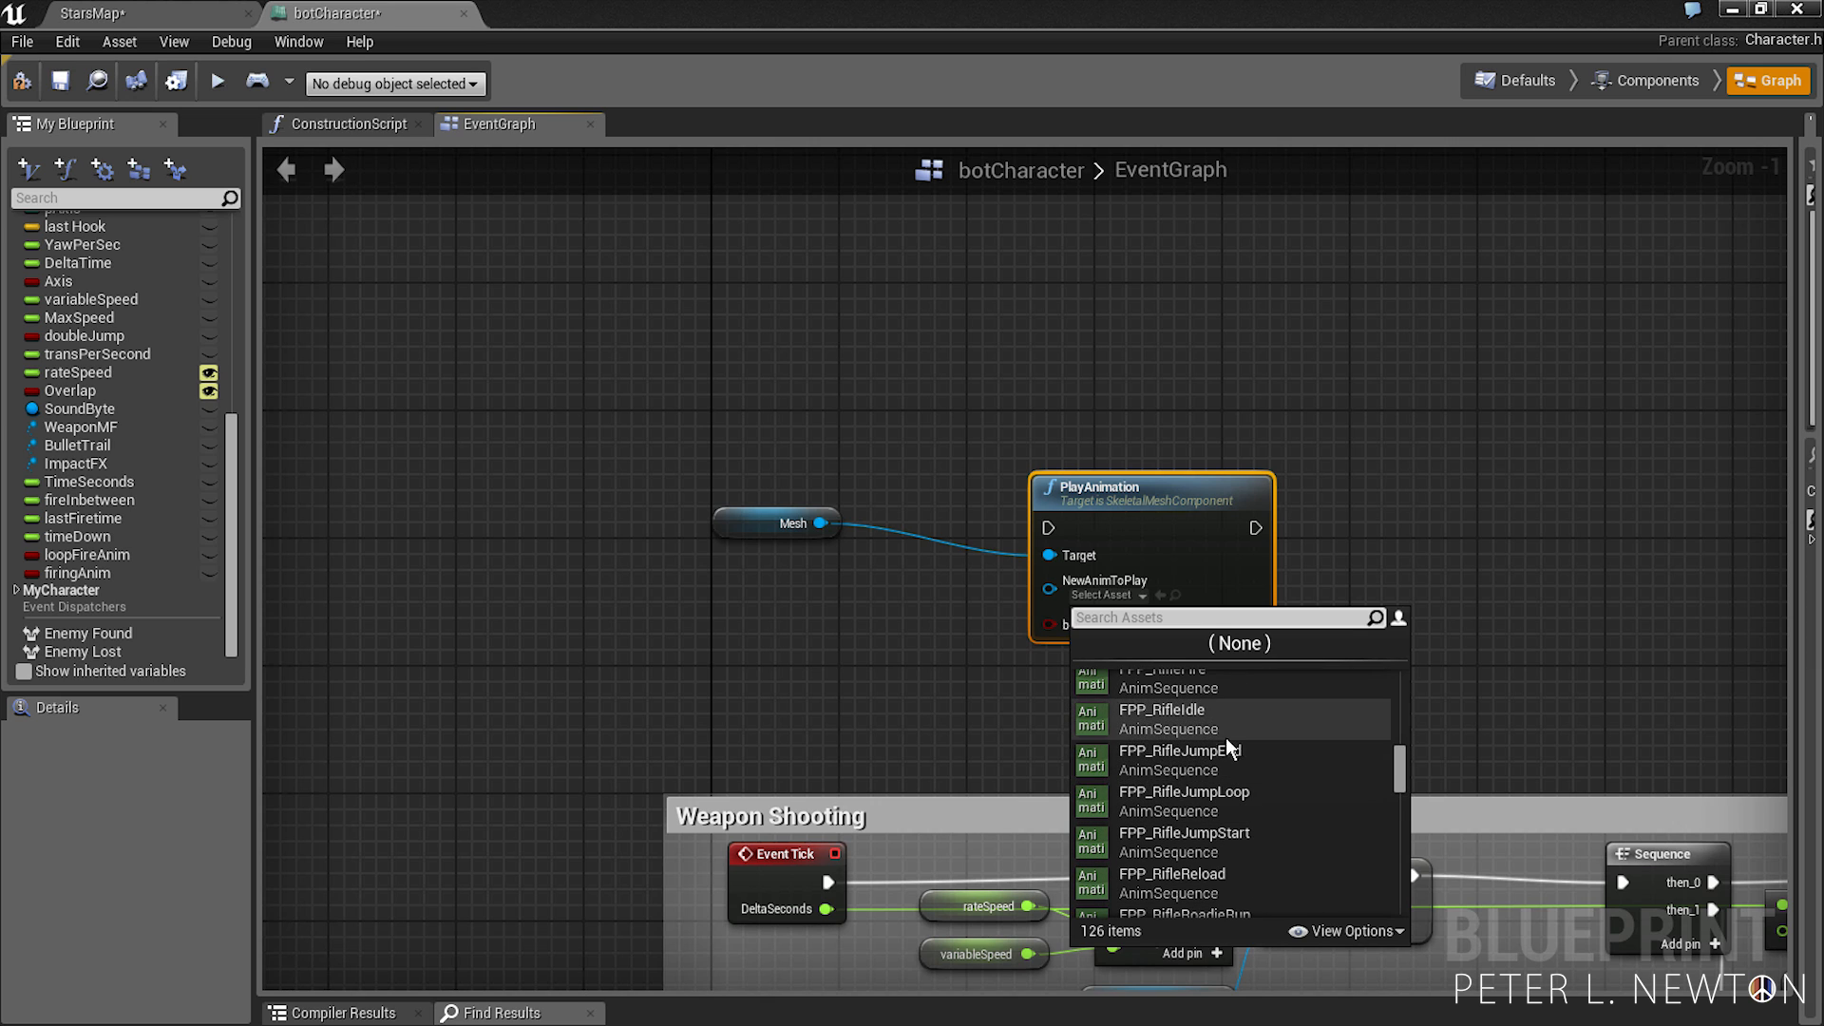
{"action": "scroll", "scroll_direction": "down", "scroll_amount": 3}
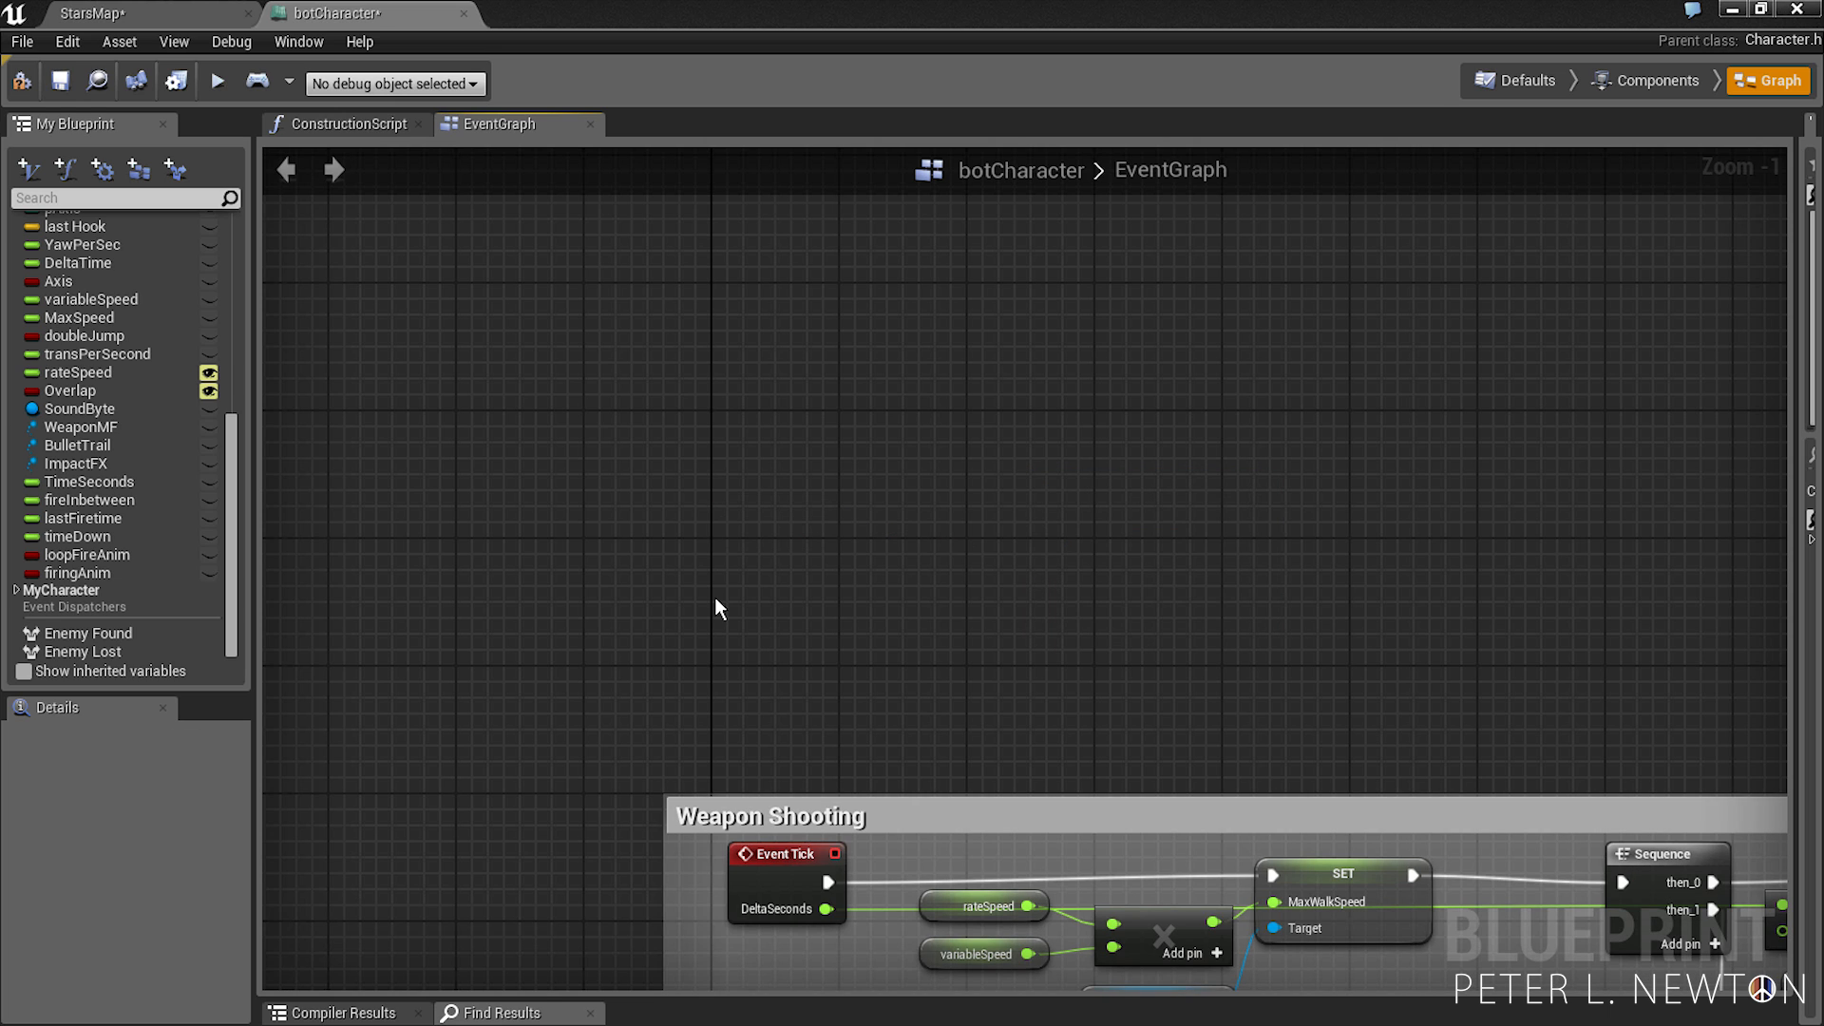
{"action": "mouse_move", "coordinate": [1250, 458]}
{"action": "type", "text": "Get Mesh"}
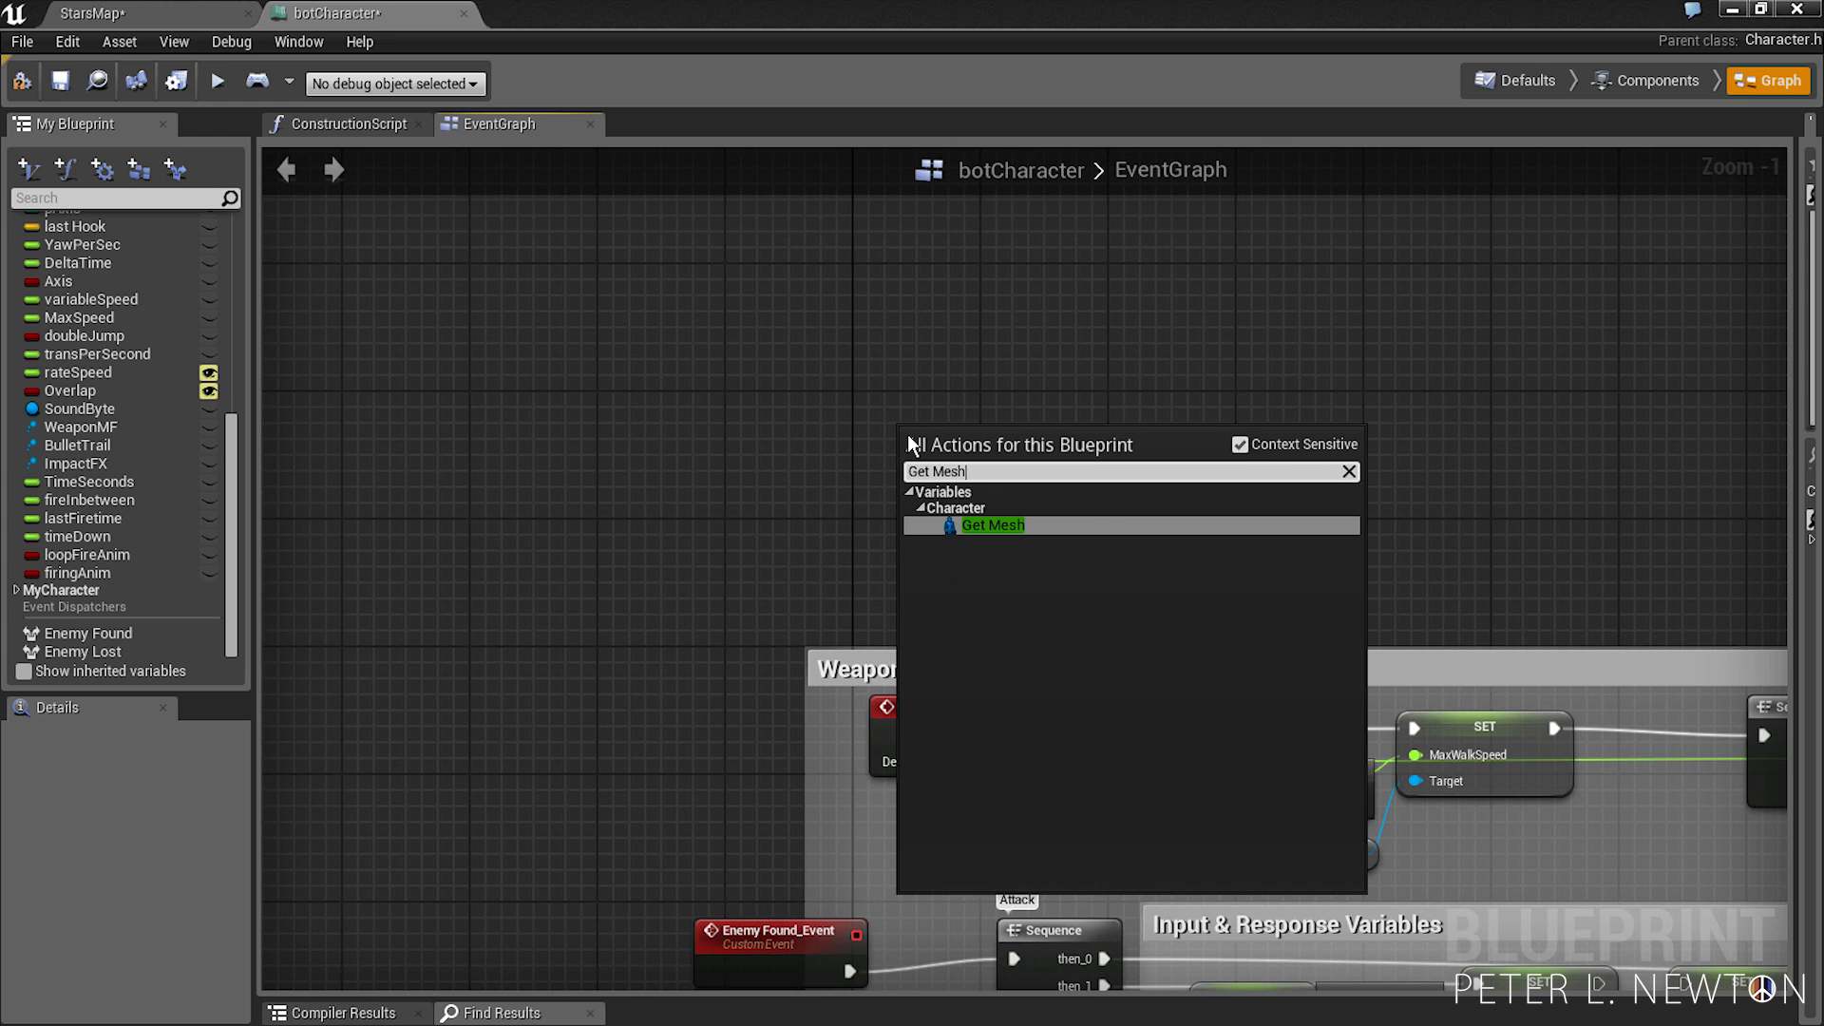
- Wire Mesh into a SetAnimationMode node set to Use Animation Blueprint
{"action": "left_click", "coordinate": [992, 524]}
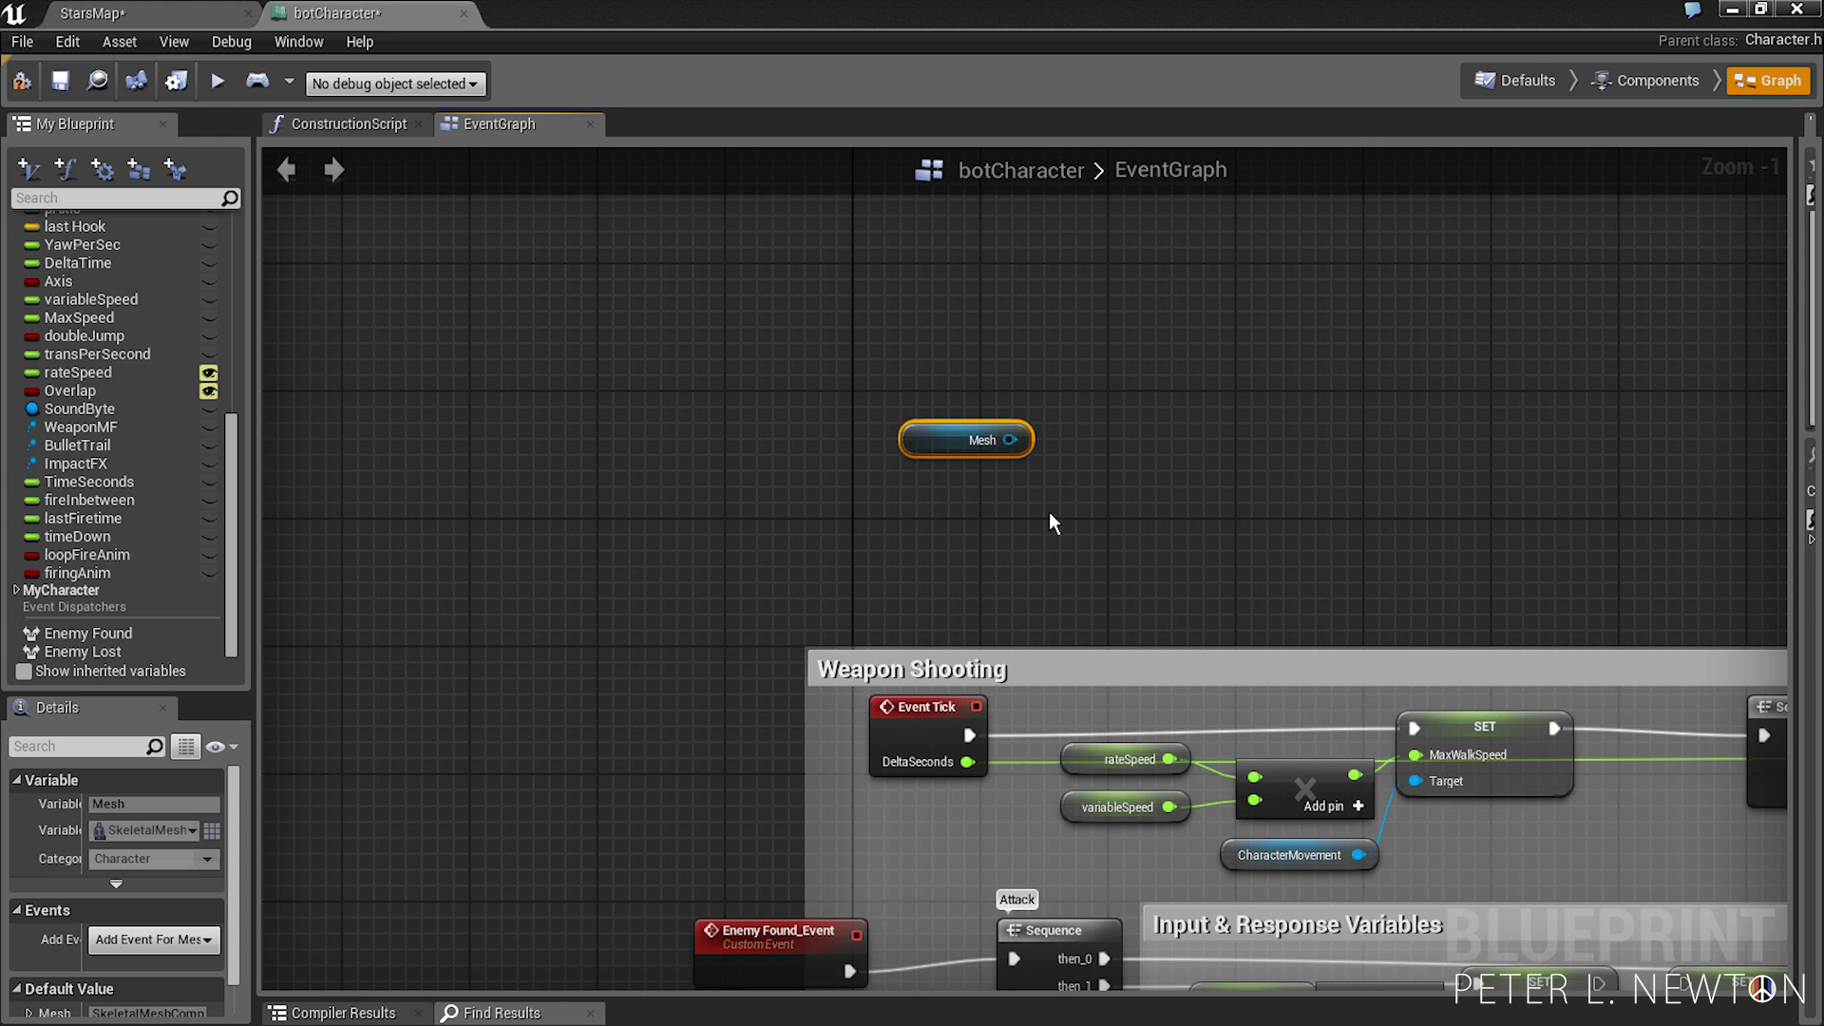
{"action": "left_click_drag", "start_coordinate": [1015, 439], "coordinate": [1039, 463]}
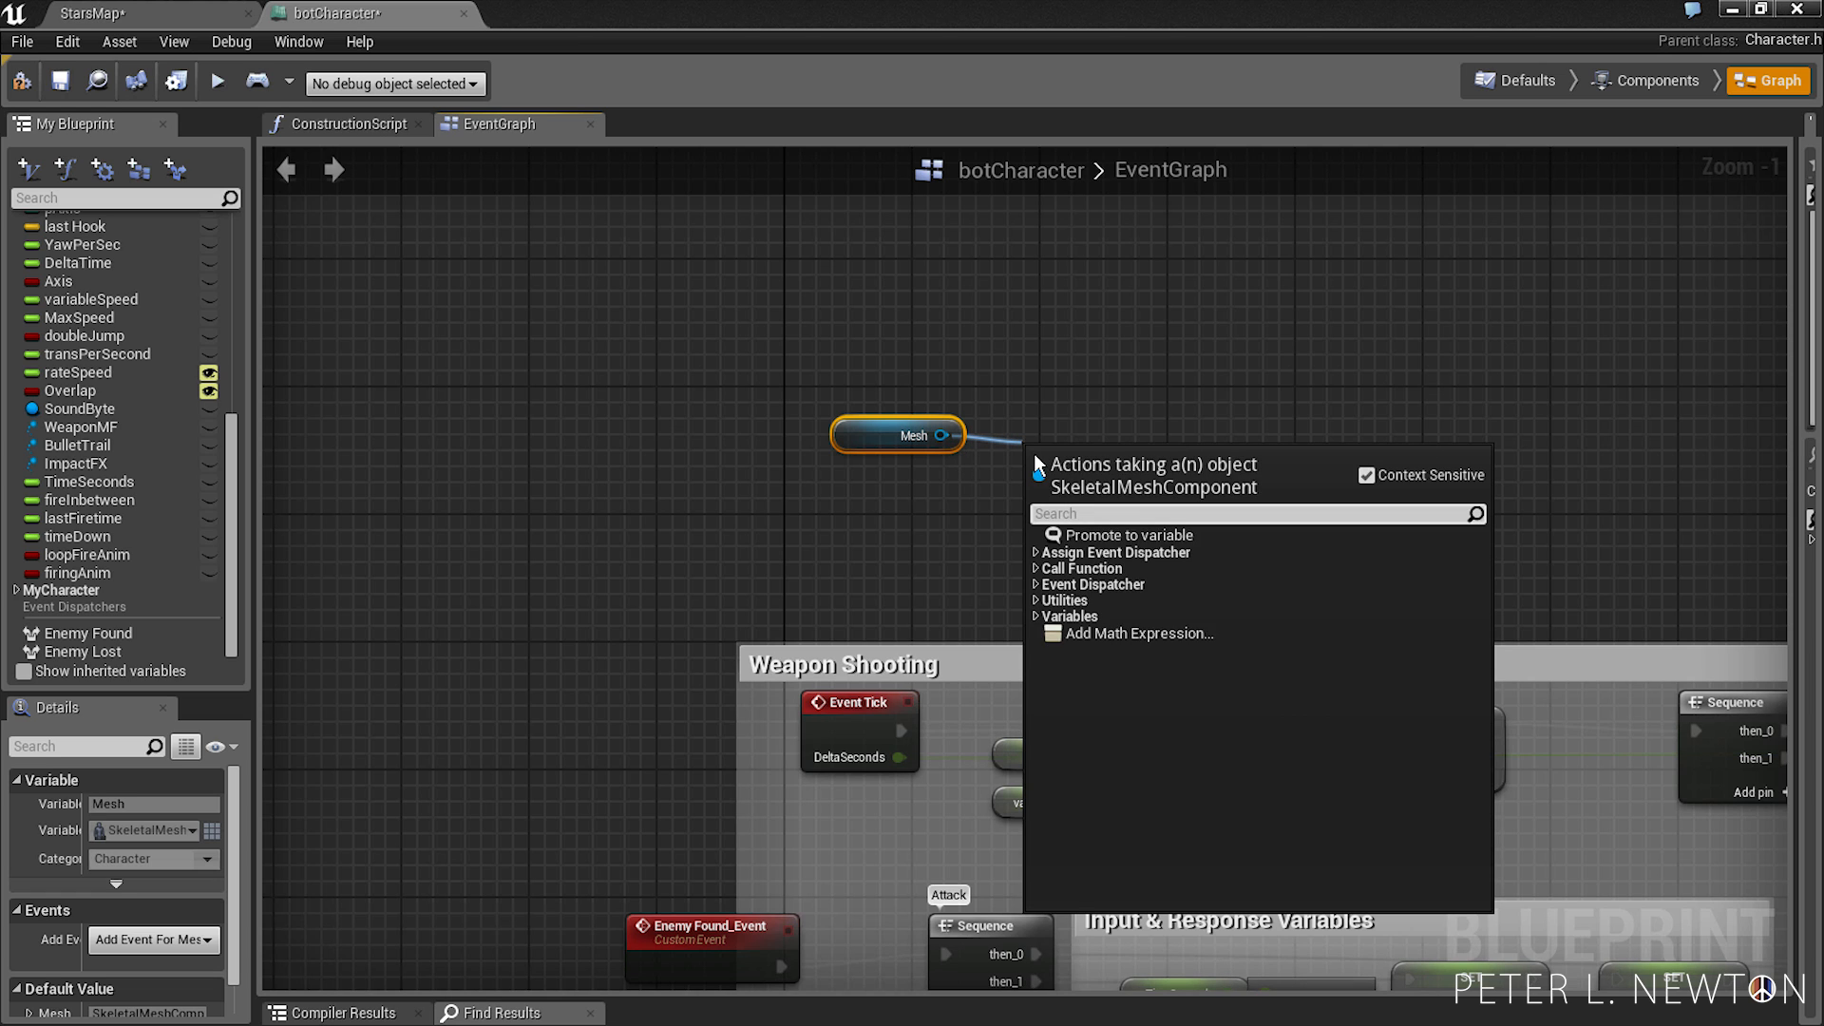
{"action": "type", "text": "ANimation"}
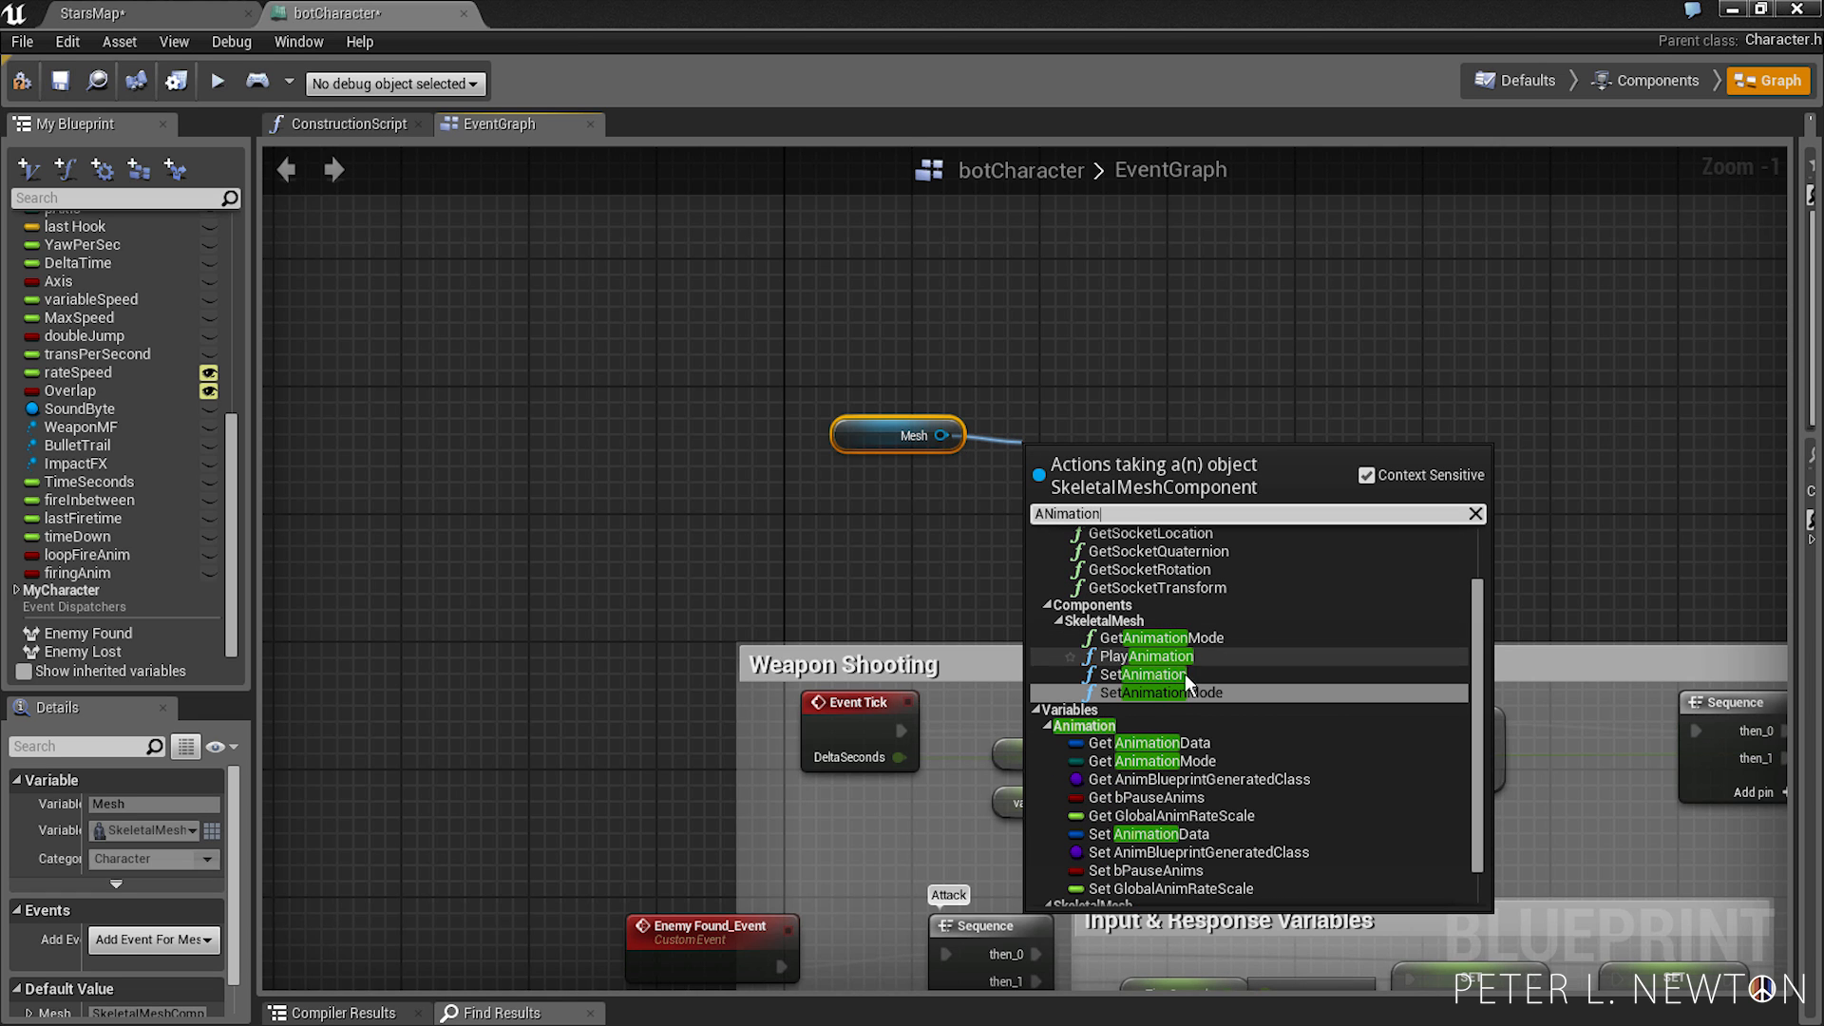
{"action": "left_click", "coordinate": [1169, 691]}
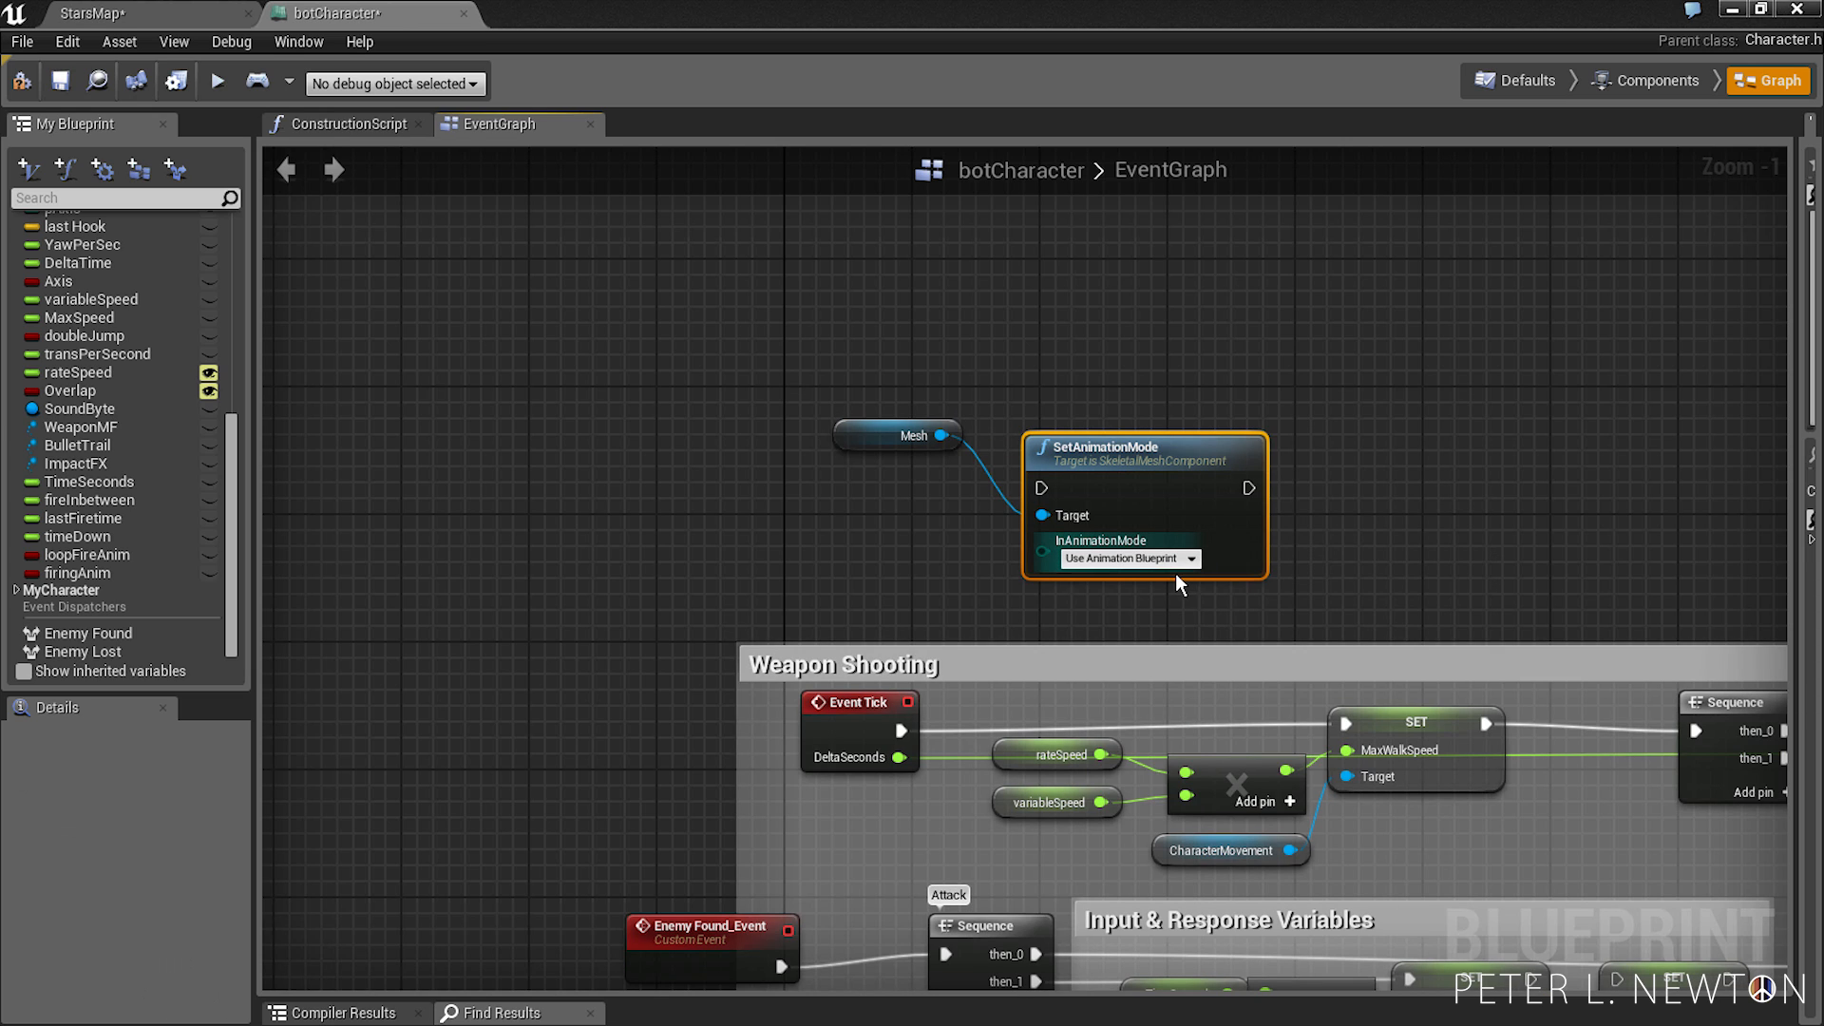
{"action": "mouse_move", "coordinate": [1174, 581]}
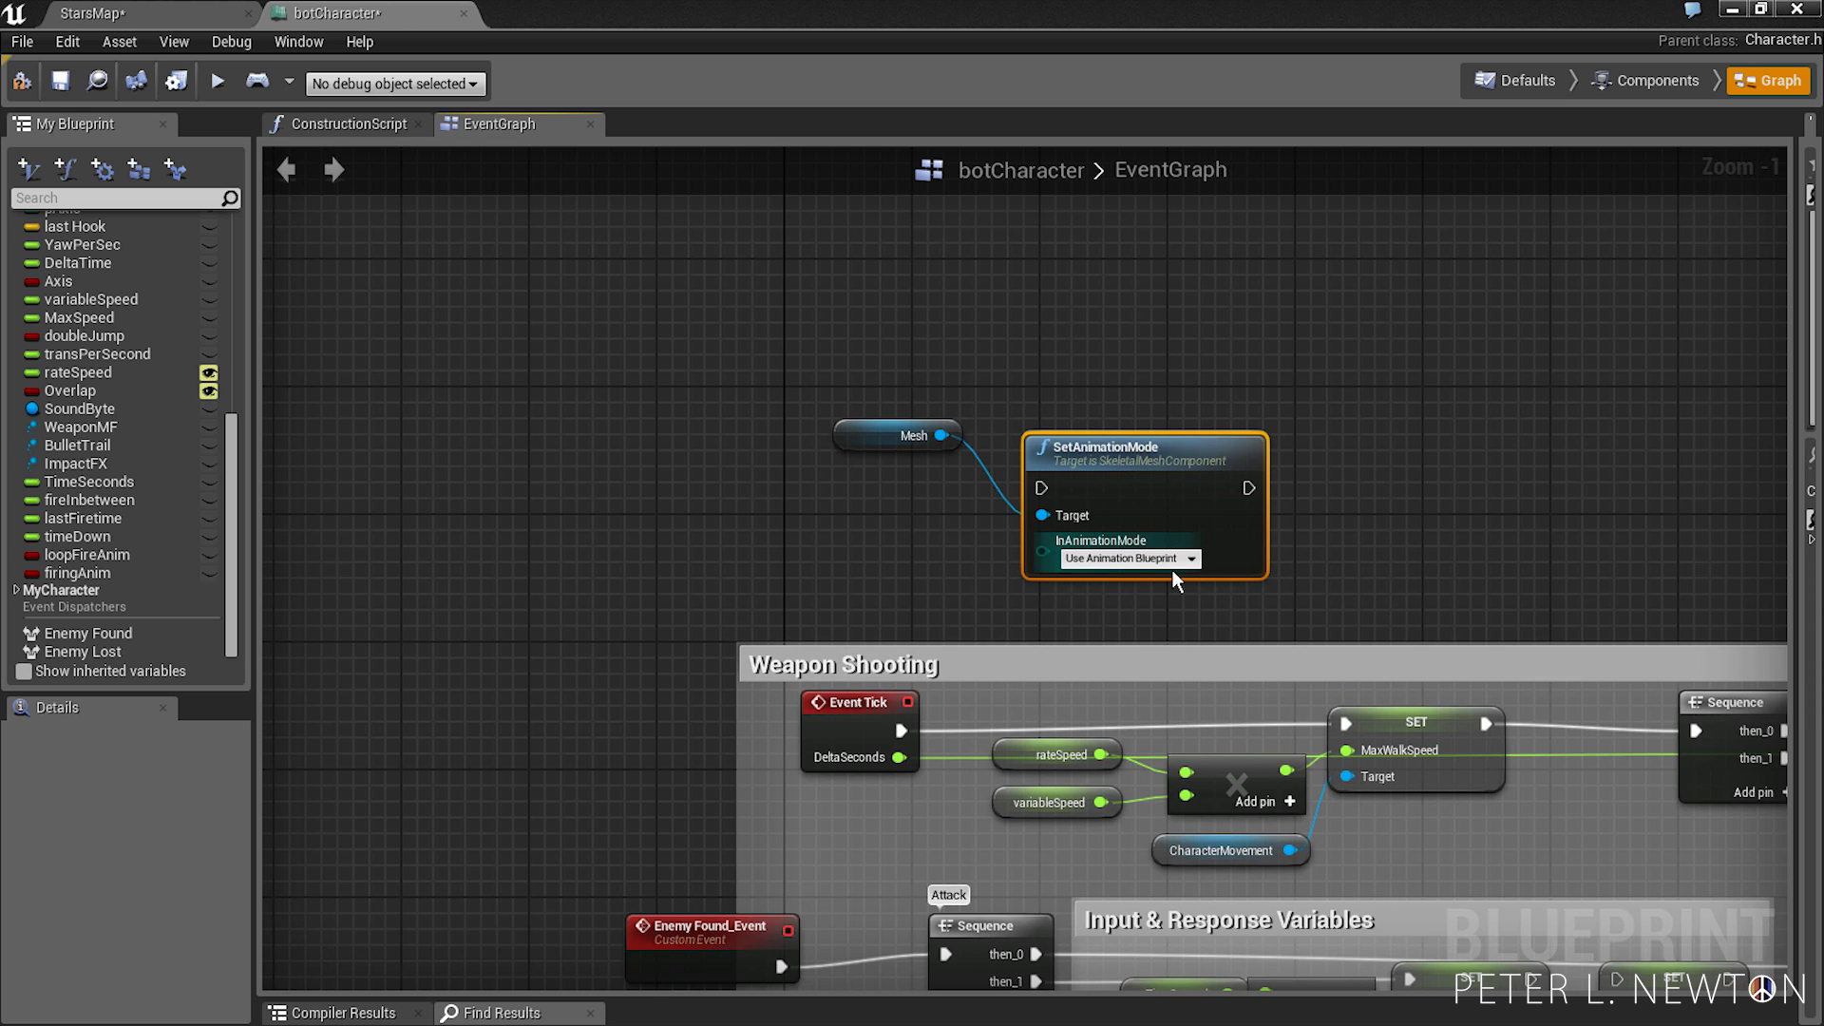
{"action": "mouse_move", "coordinate": [1303, 602]}
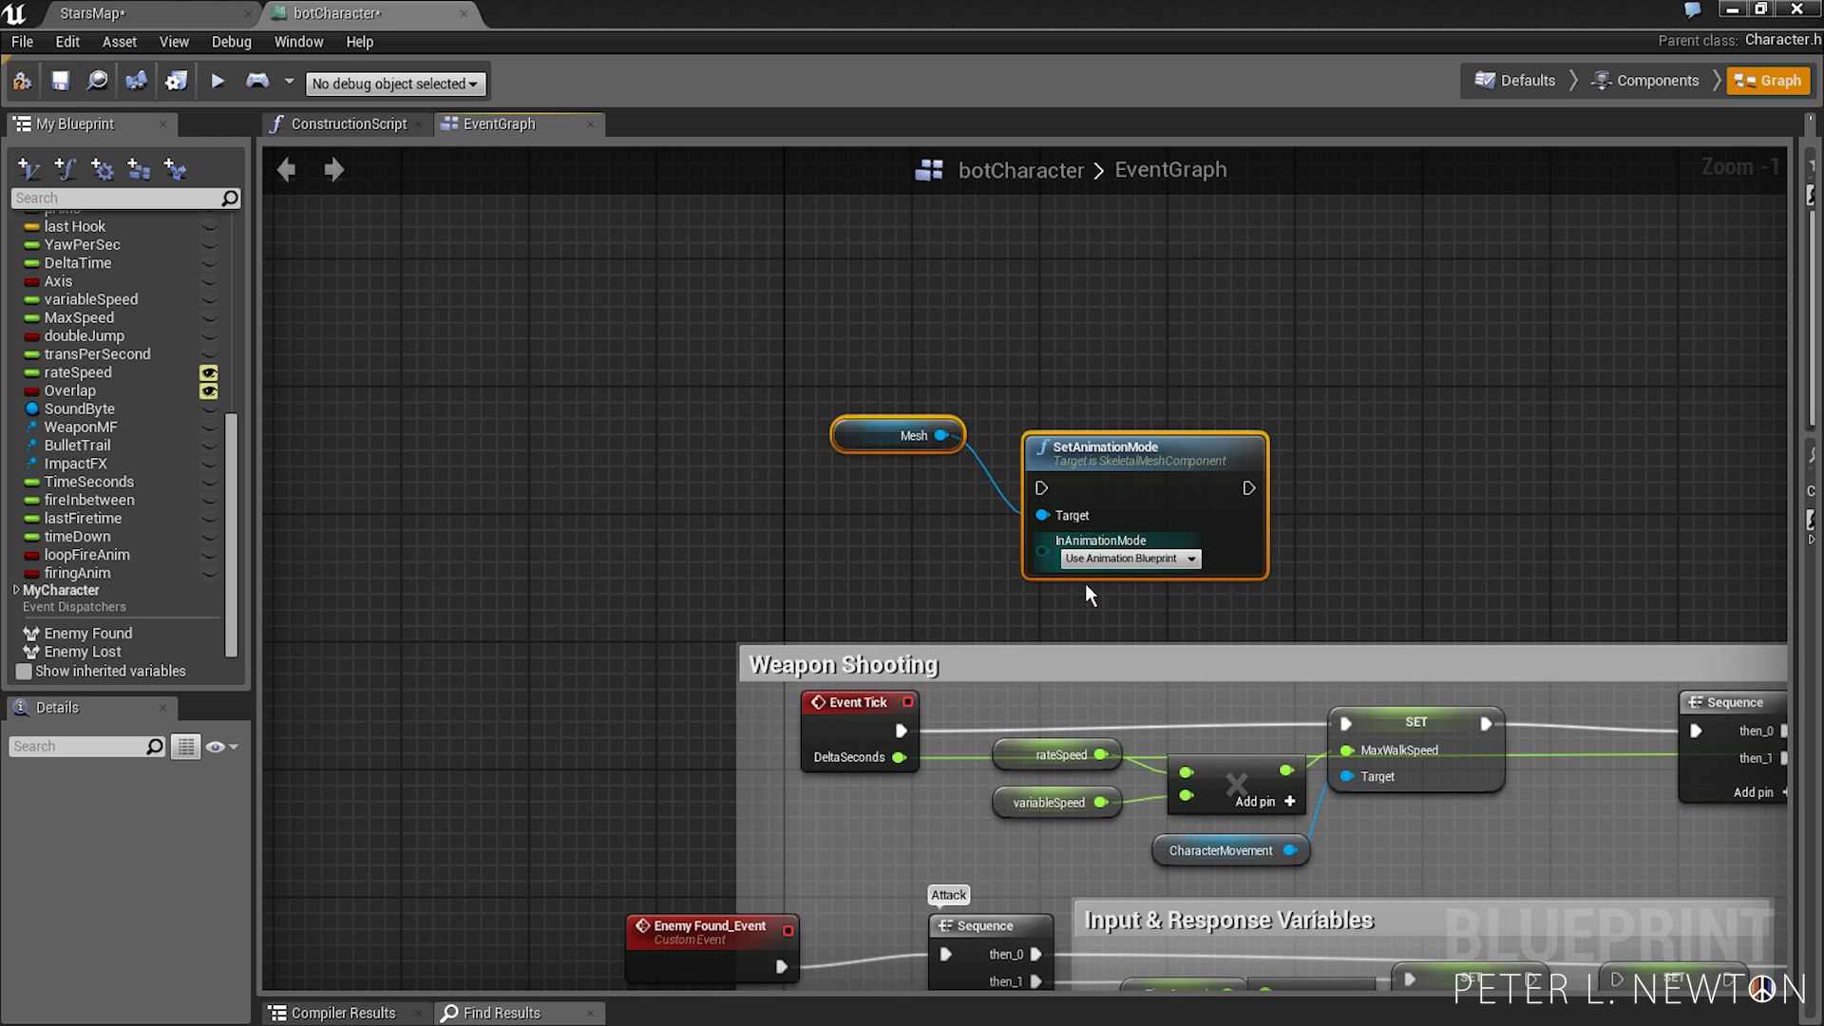
{"action": "mouse_move", "coordinate": [1102, 582]}
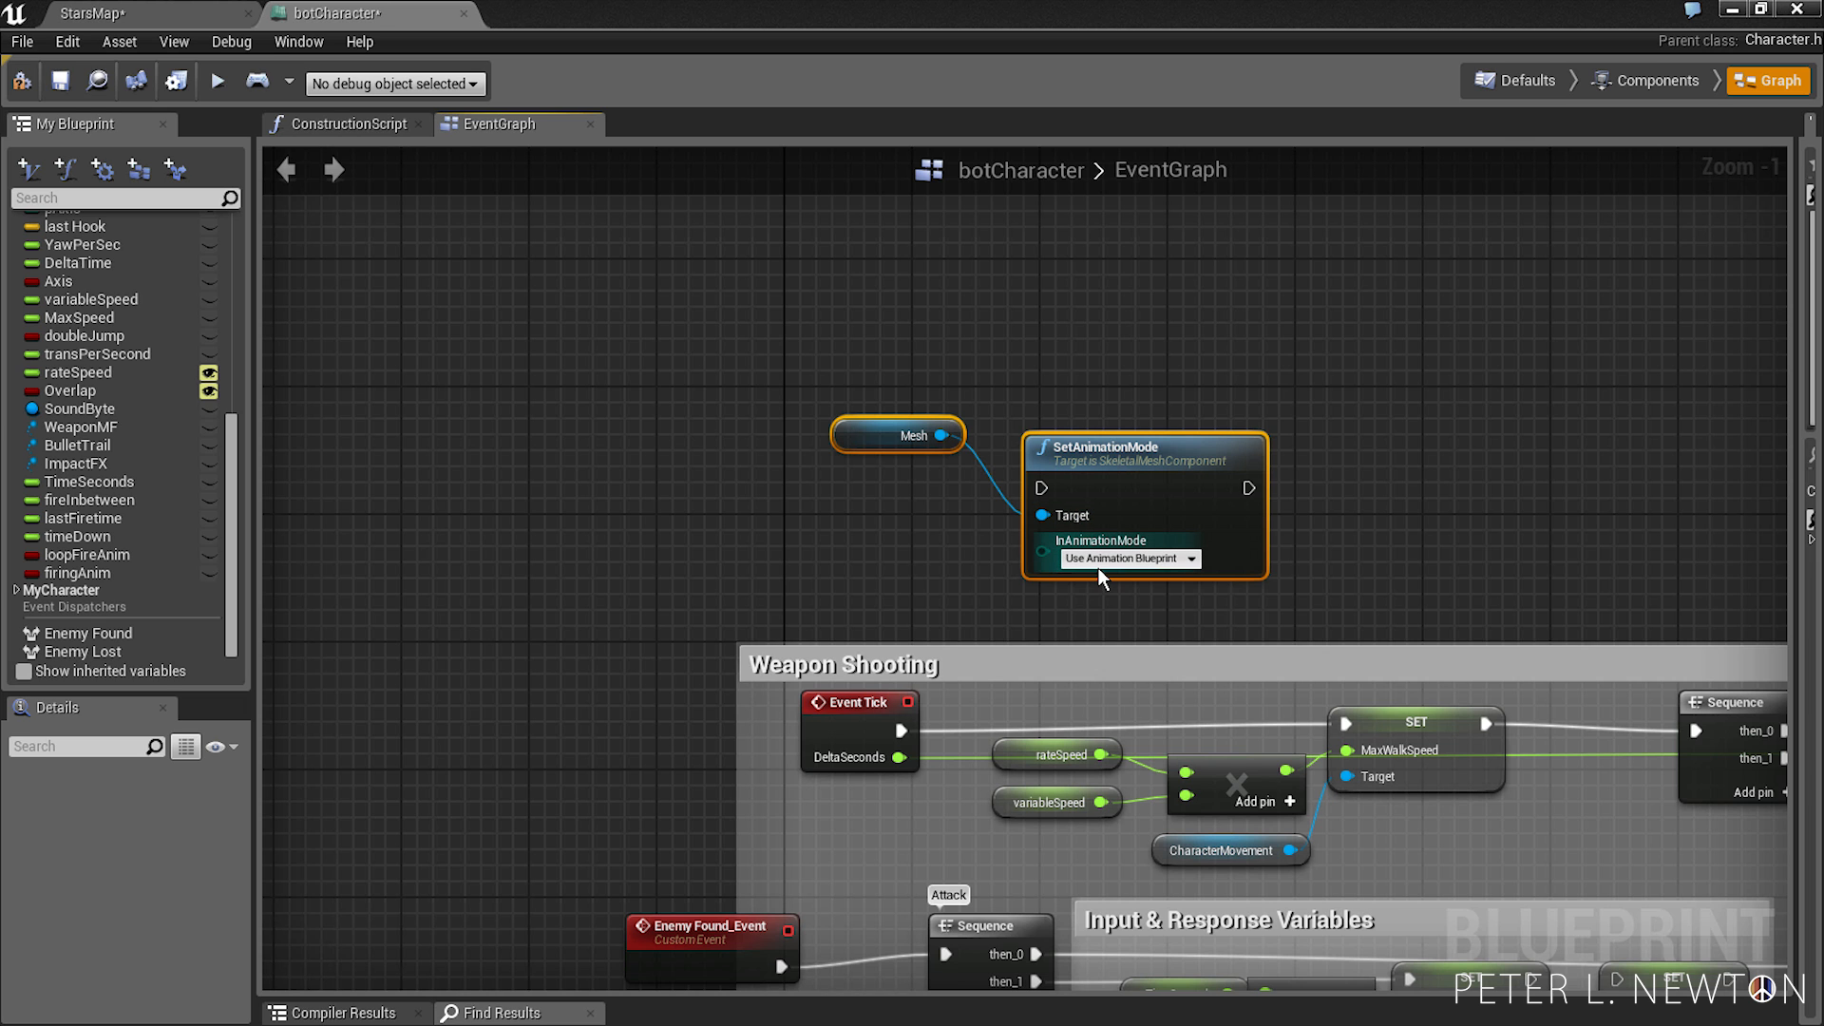
{"action": "mouse_move", "coordinate": [1165, 592]}
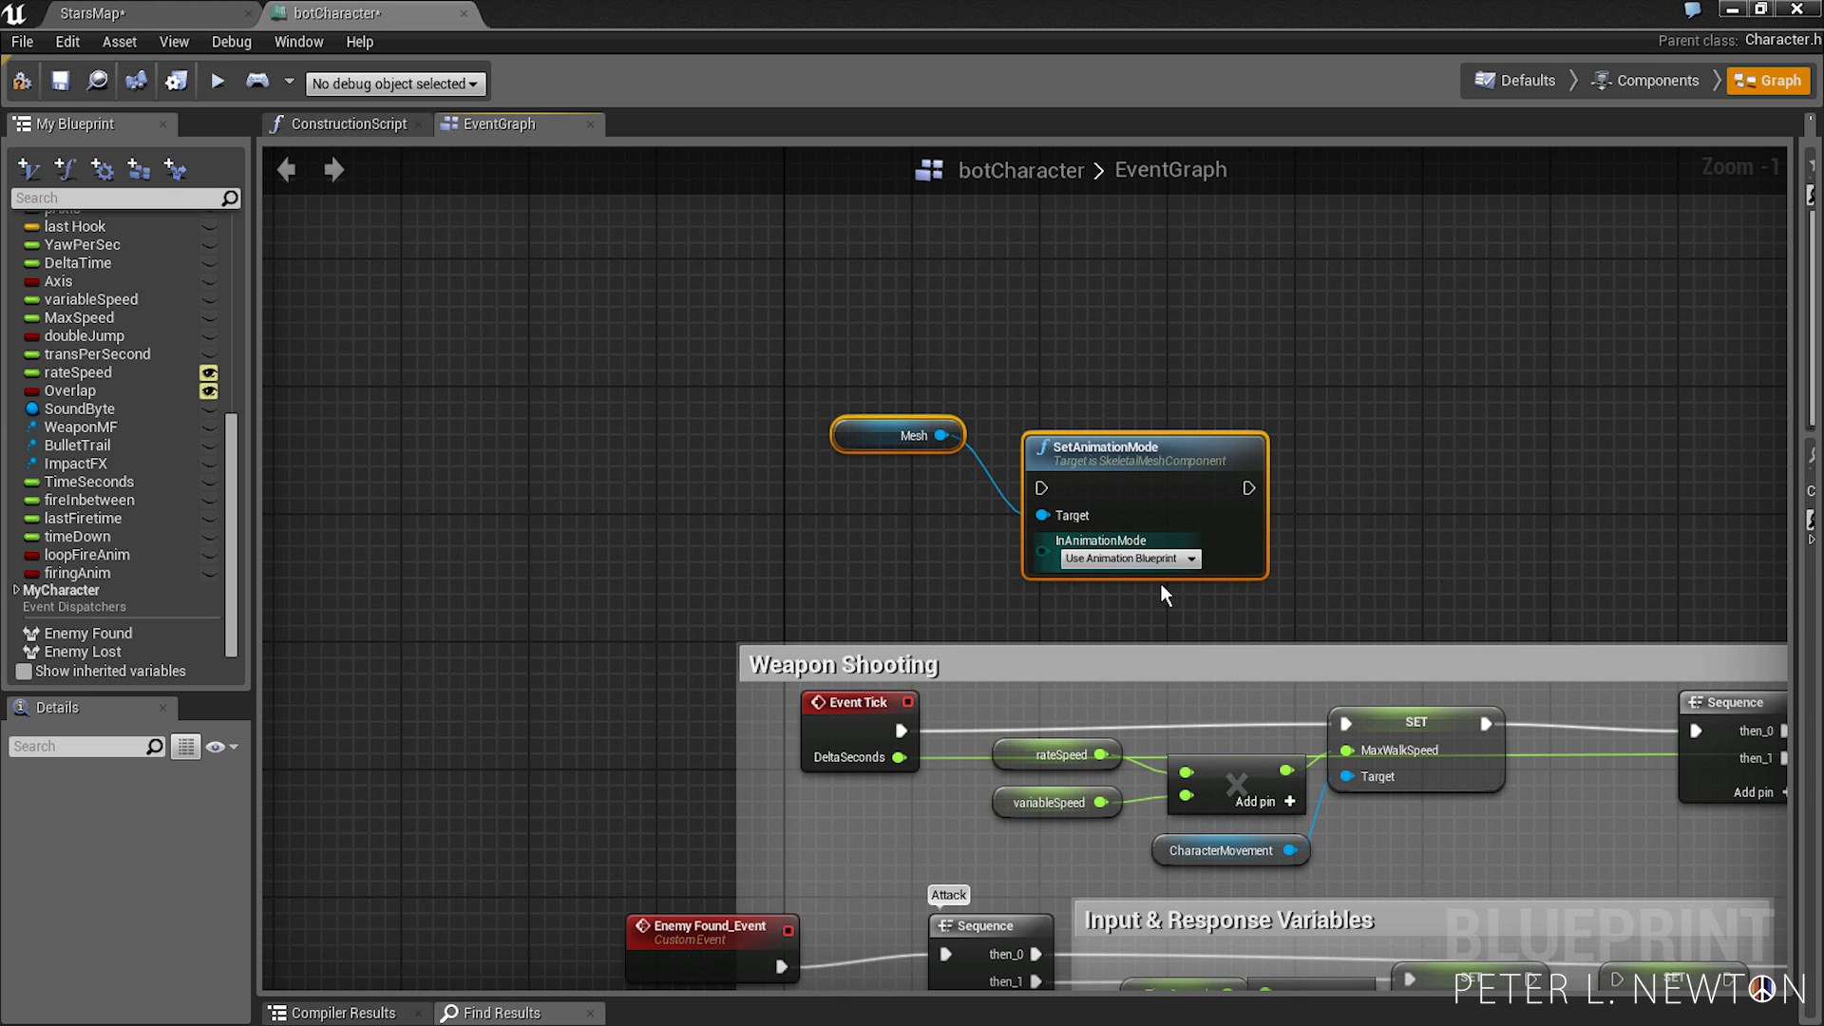
{"action": "left_click", "coordinate": [59, 80]}
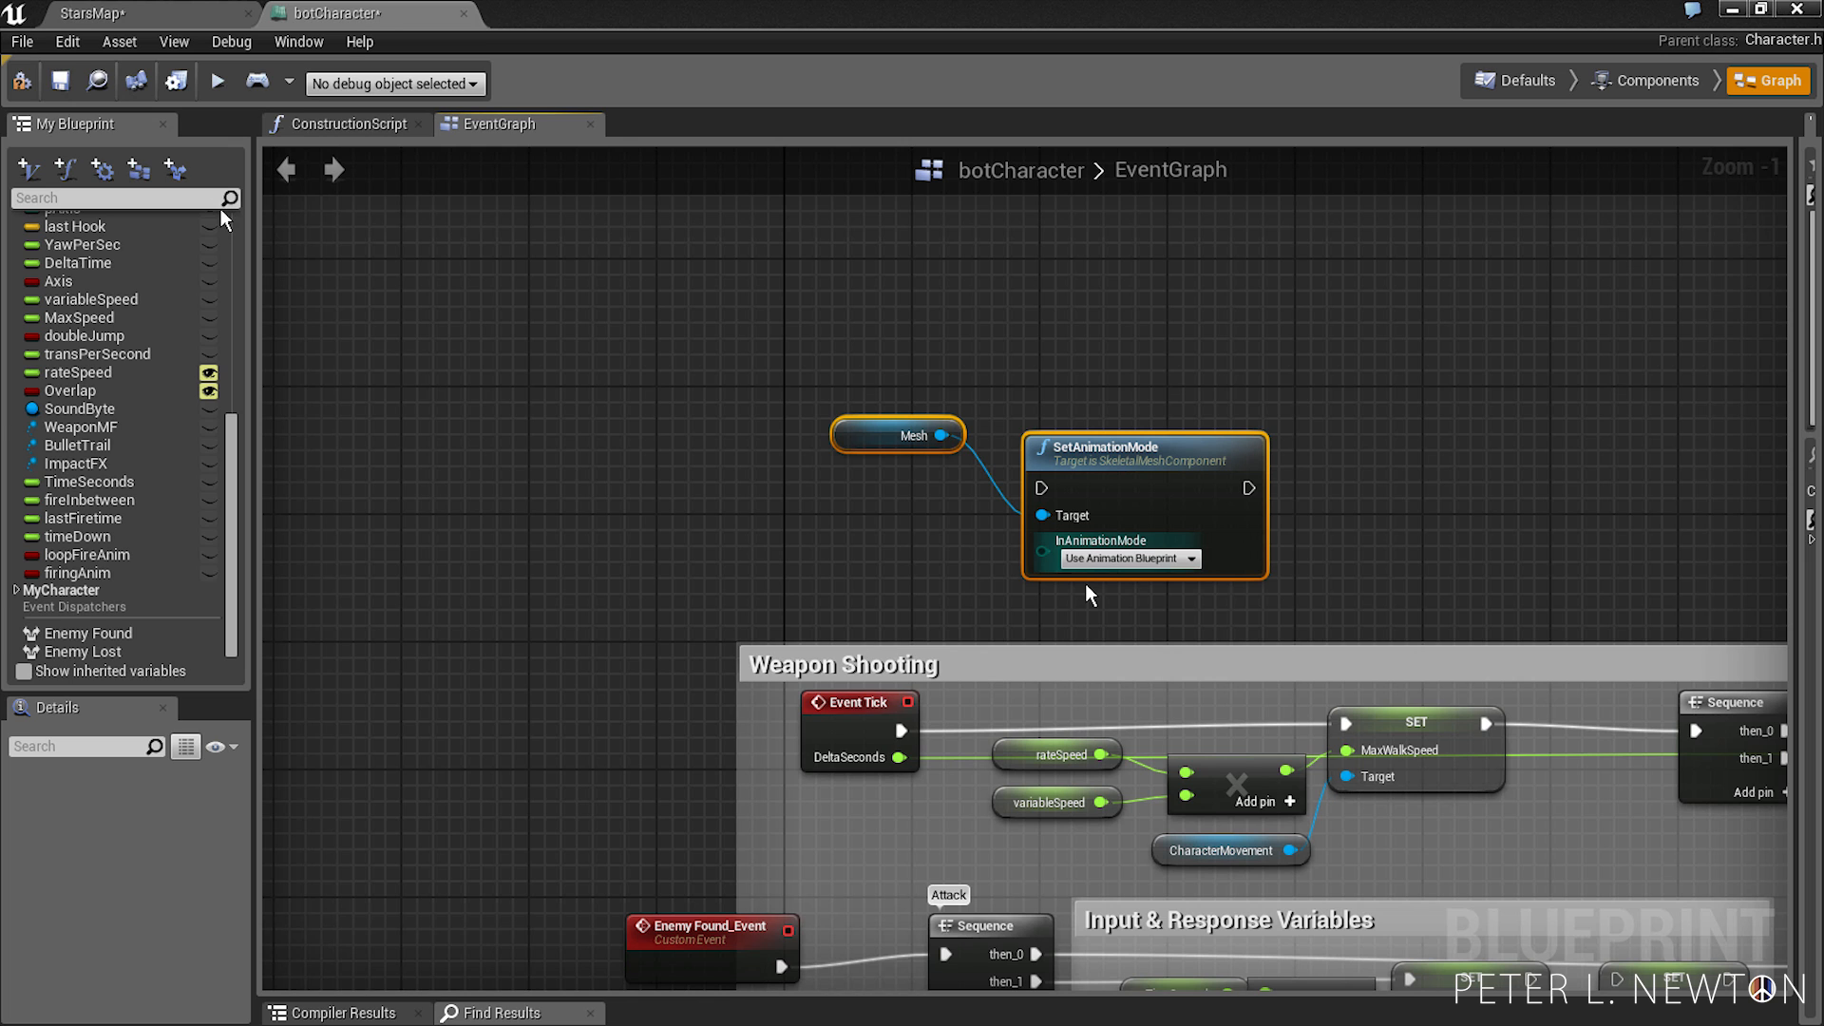
{"action": "mouse_move", "coordinate": [230, 224]}
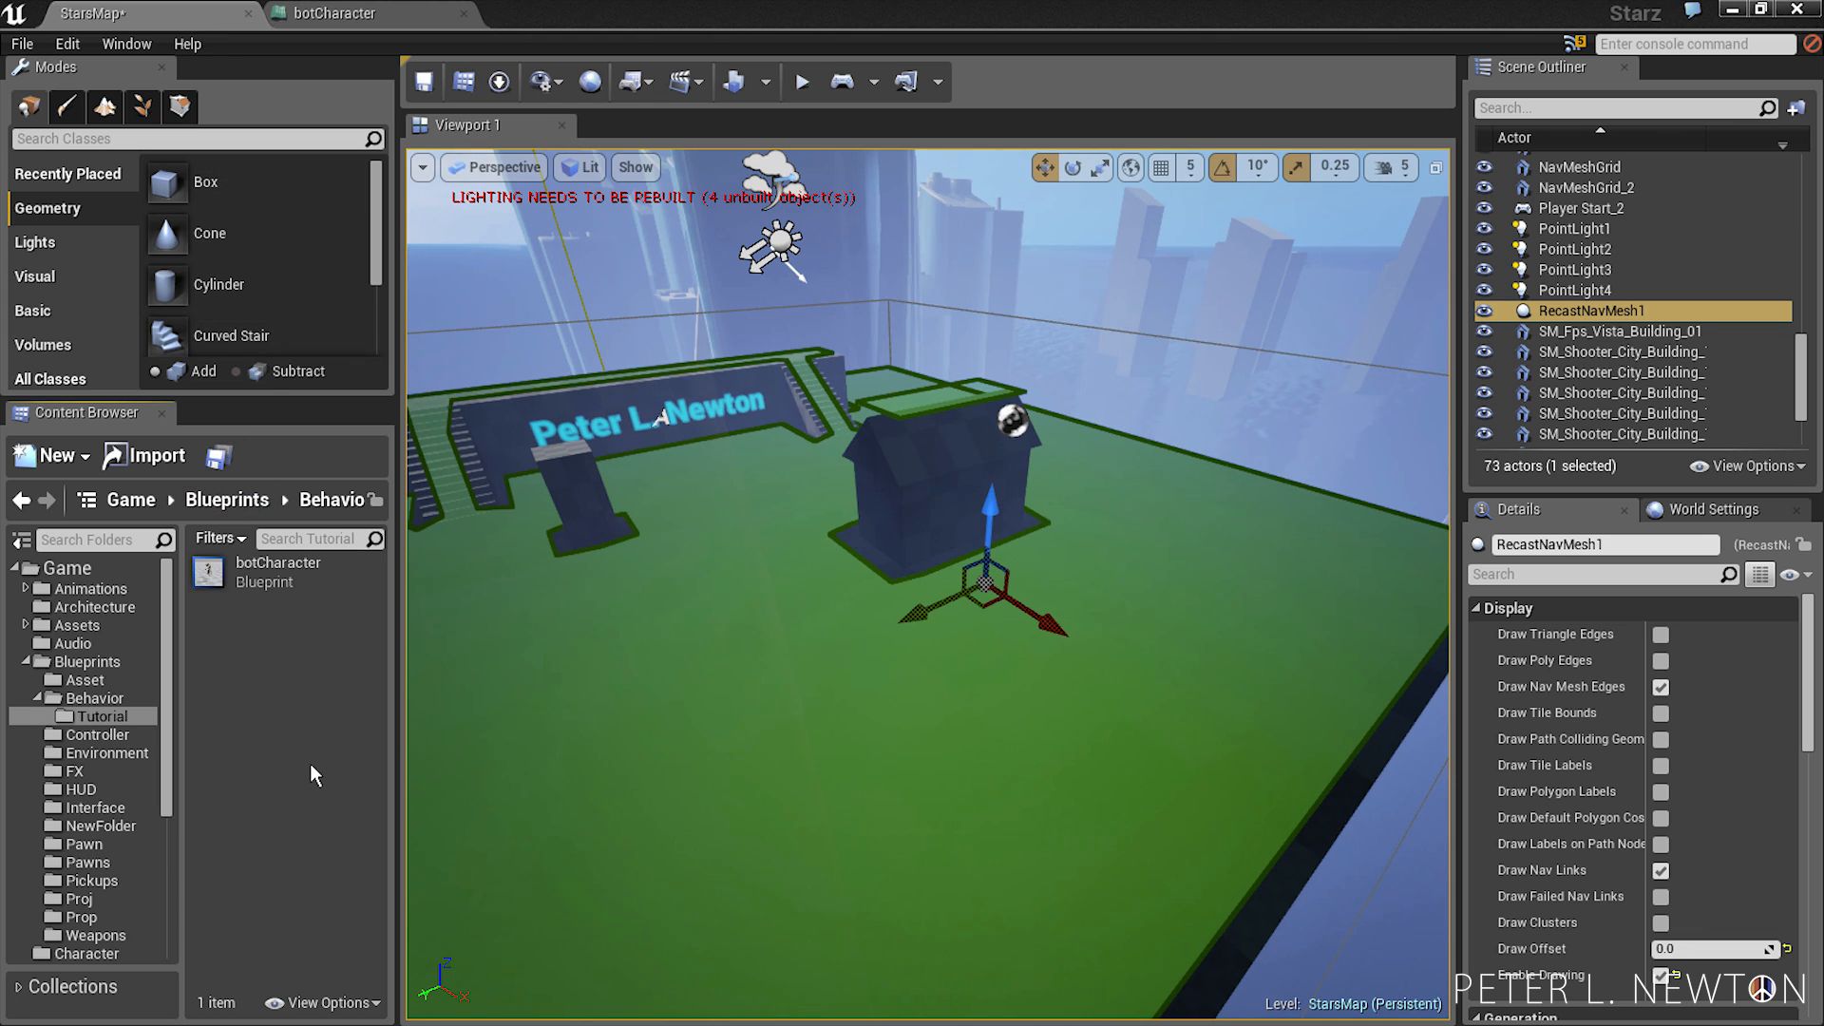
- Create an AIController blueprint named botAI in the Tutorial folder and open it
{"action": "left_click", "coordinate": [53, 454]}
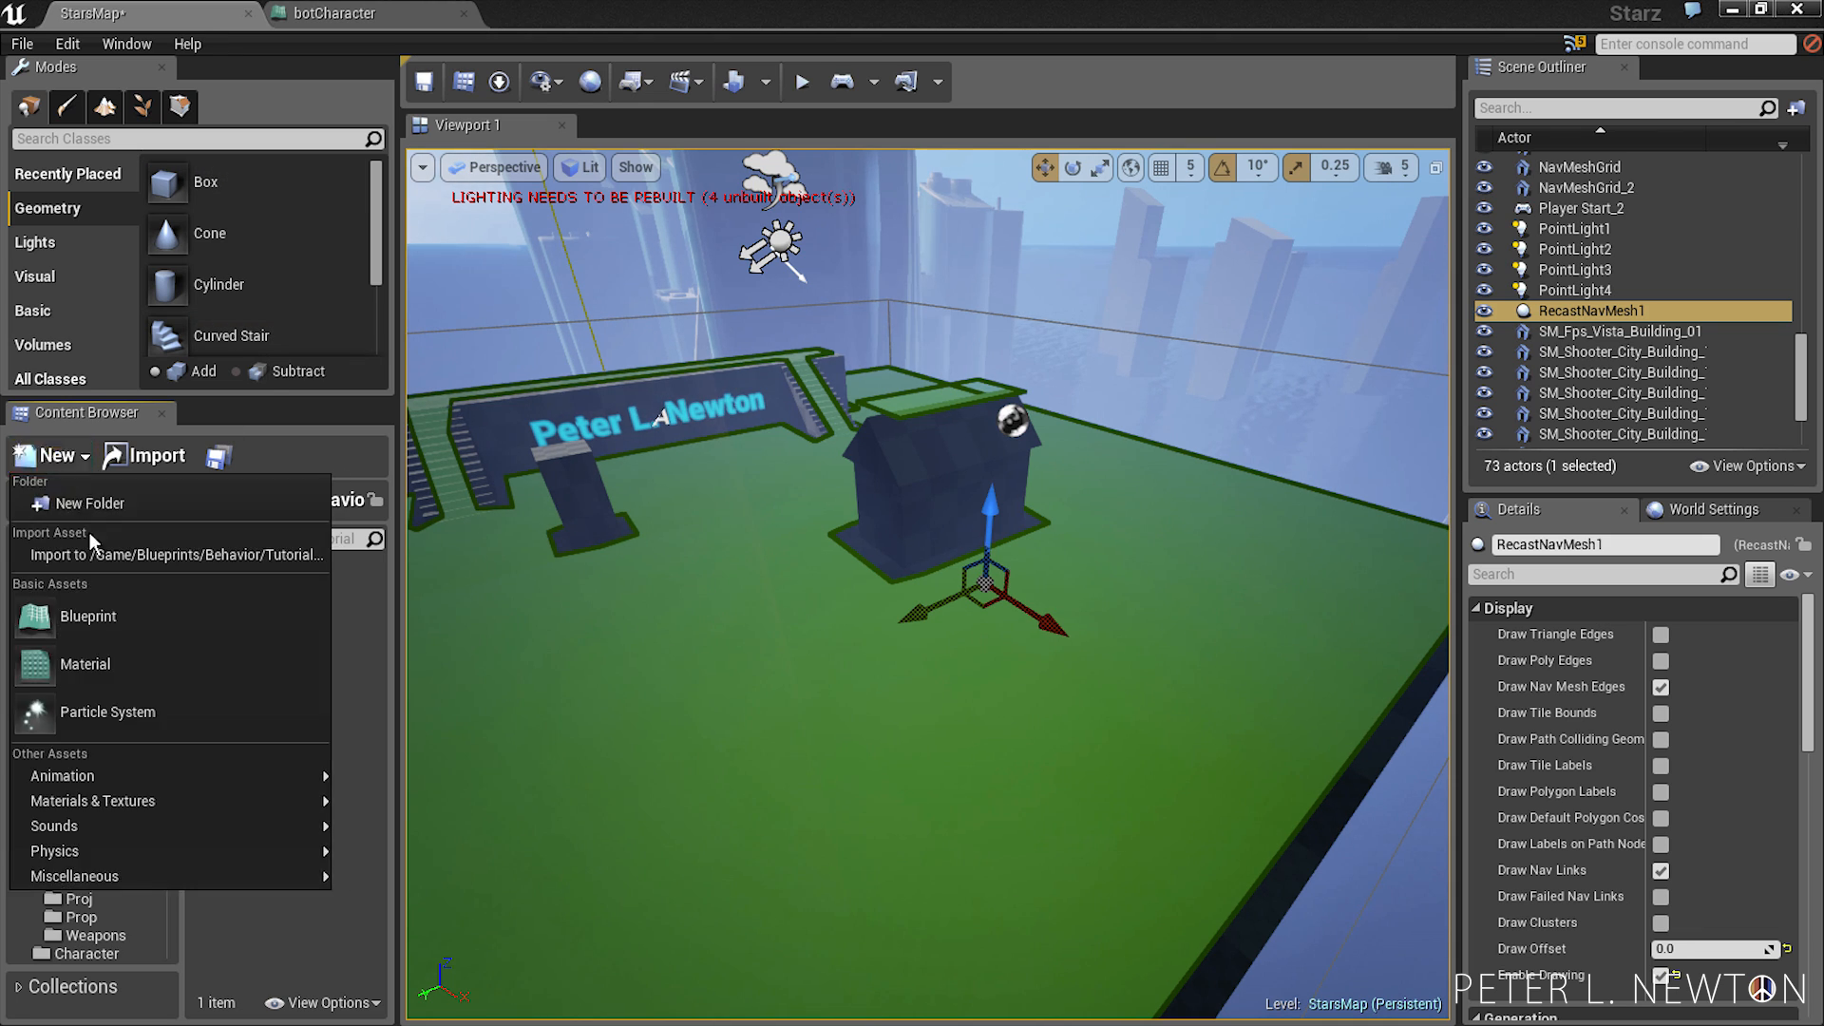
{"action": "left_click", "coordinate": [88, 615]}
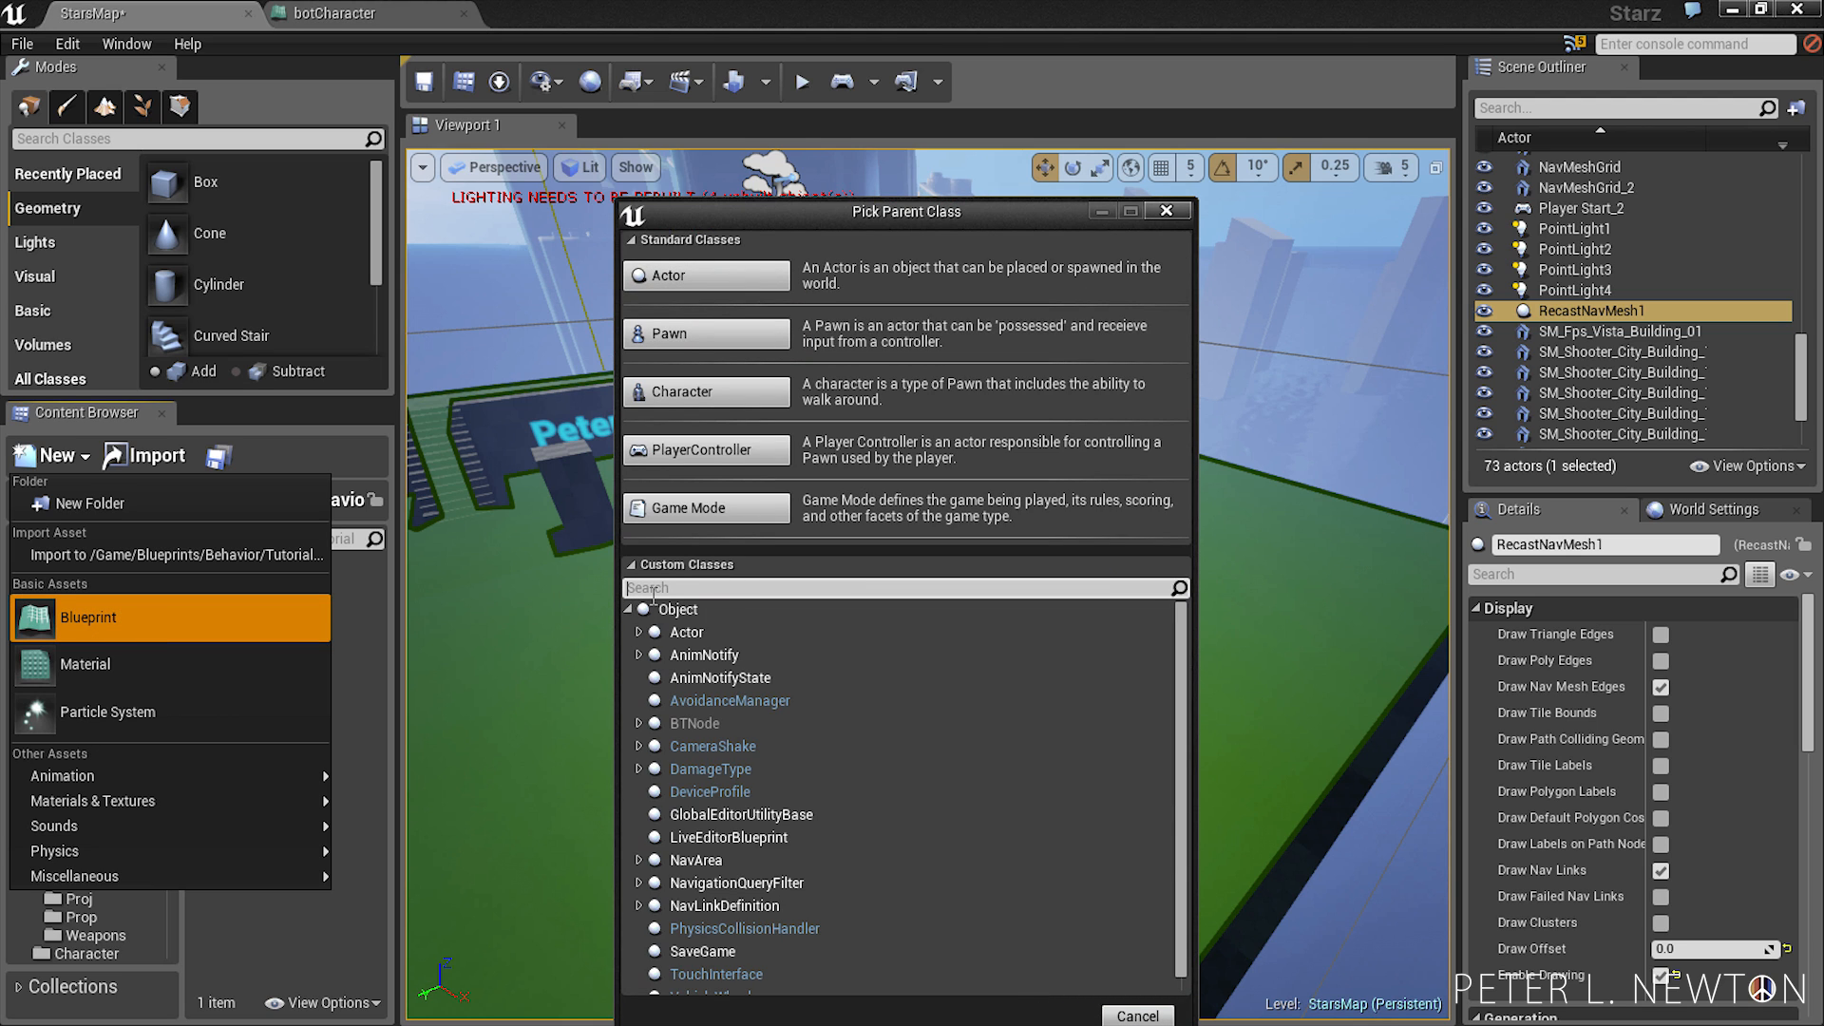
{"action": "type", "text": "AI Controller"}
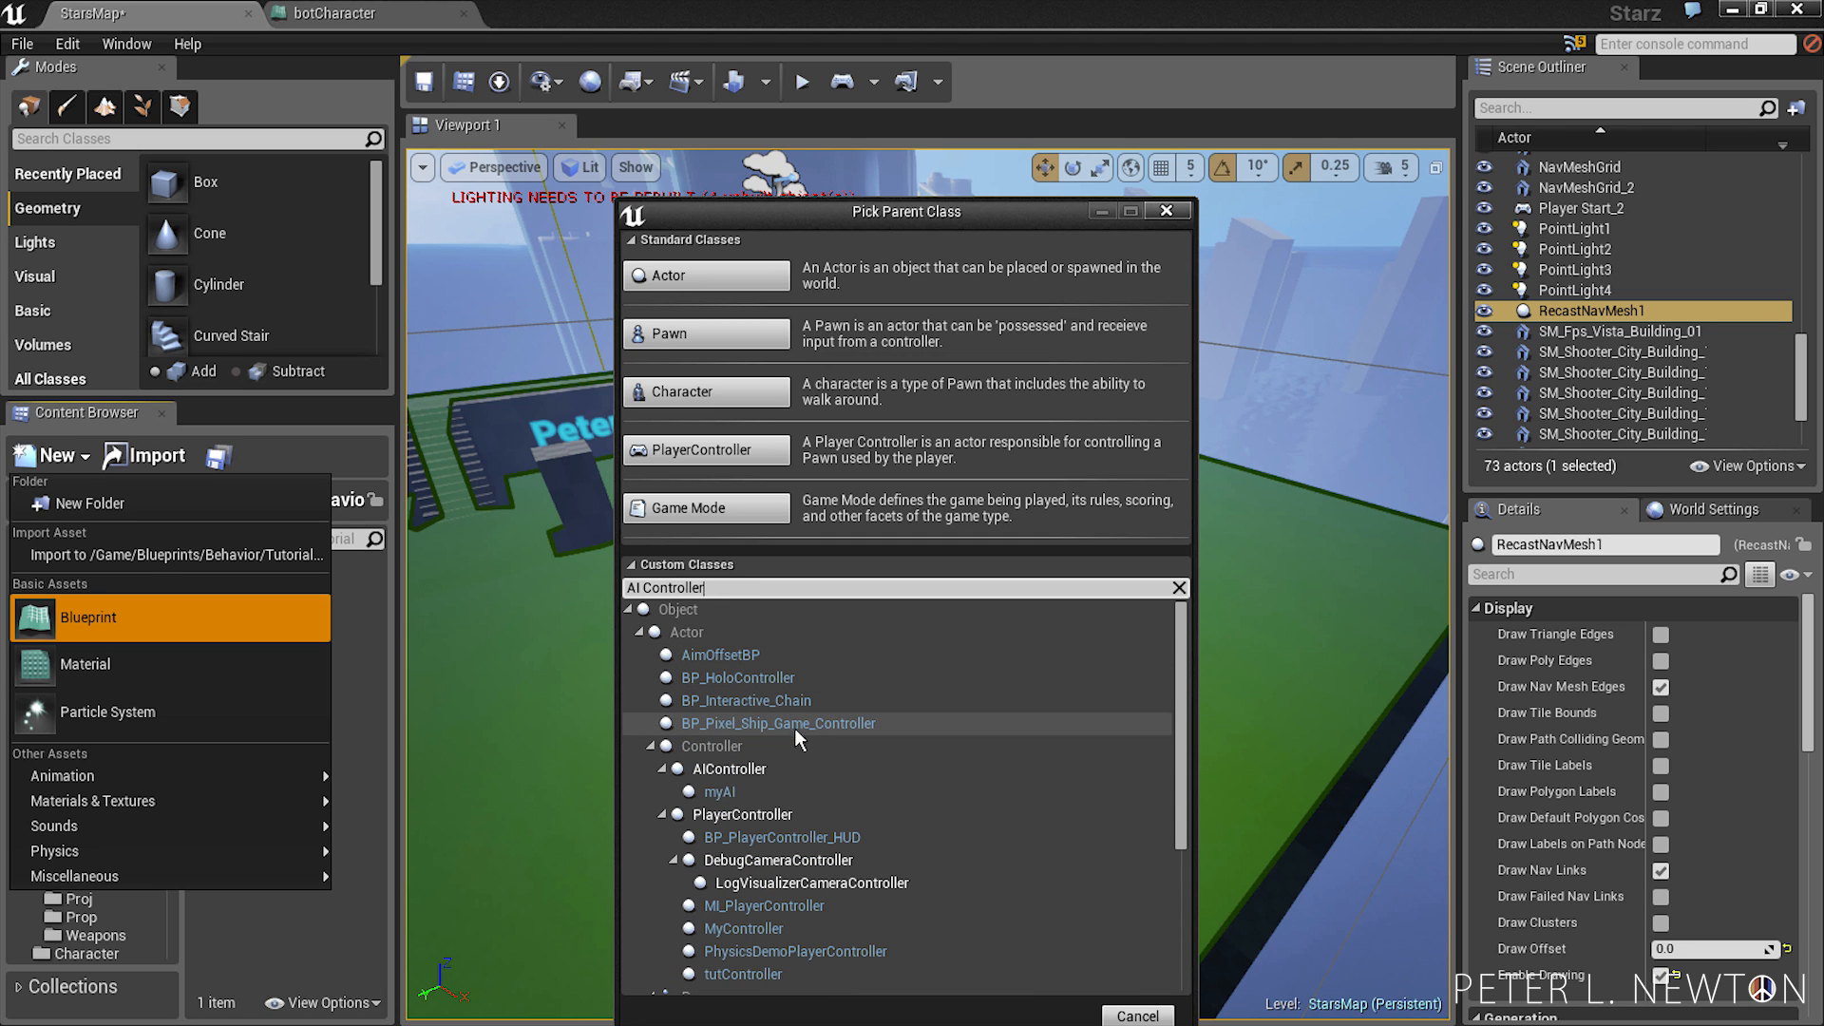
{"action": "left_click", "coordinate": [727, 770]}
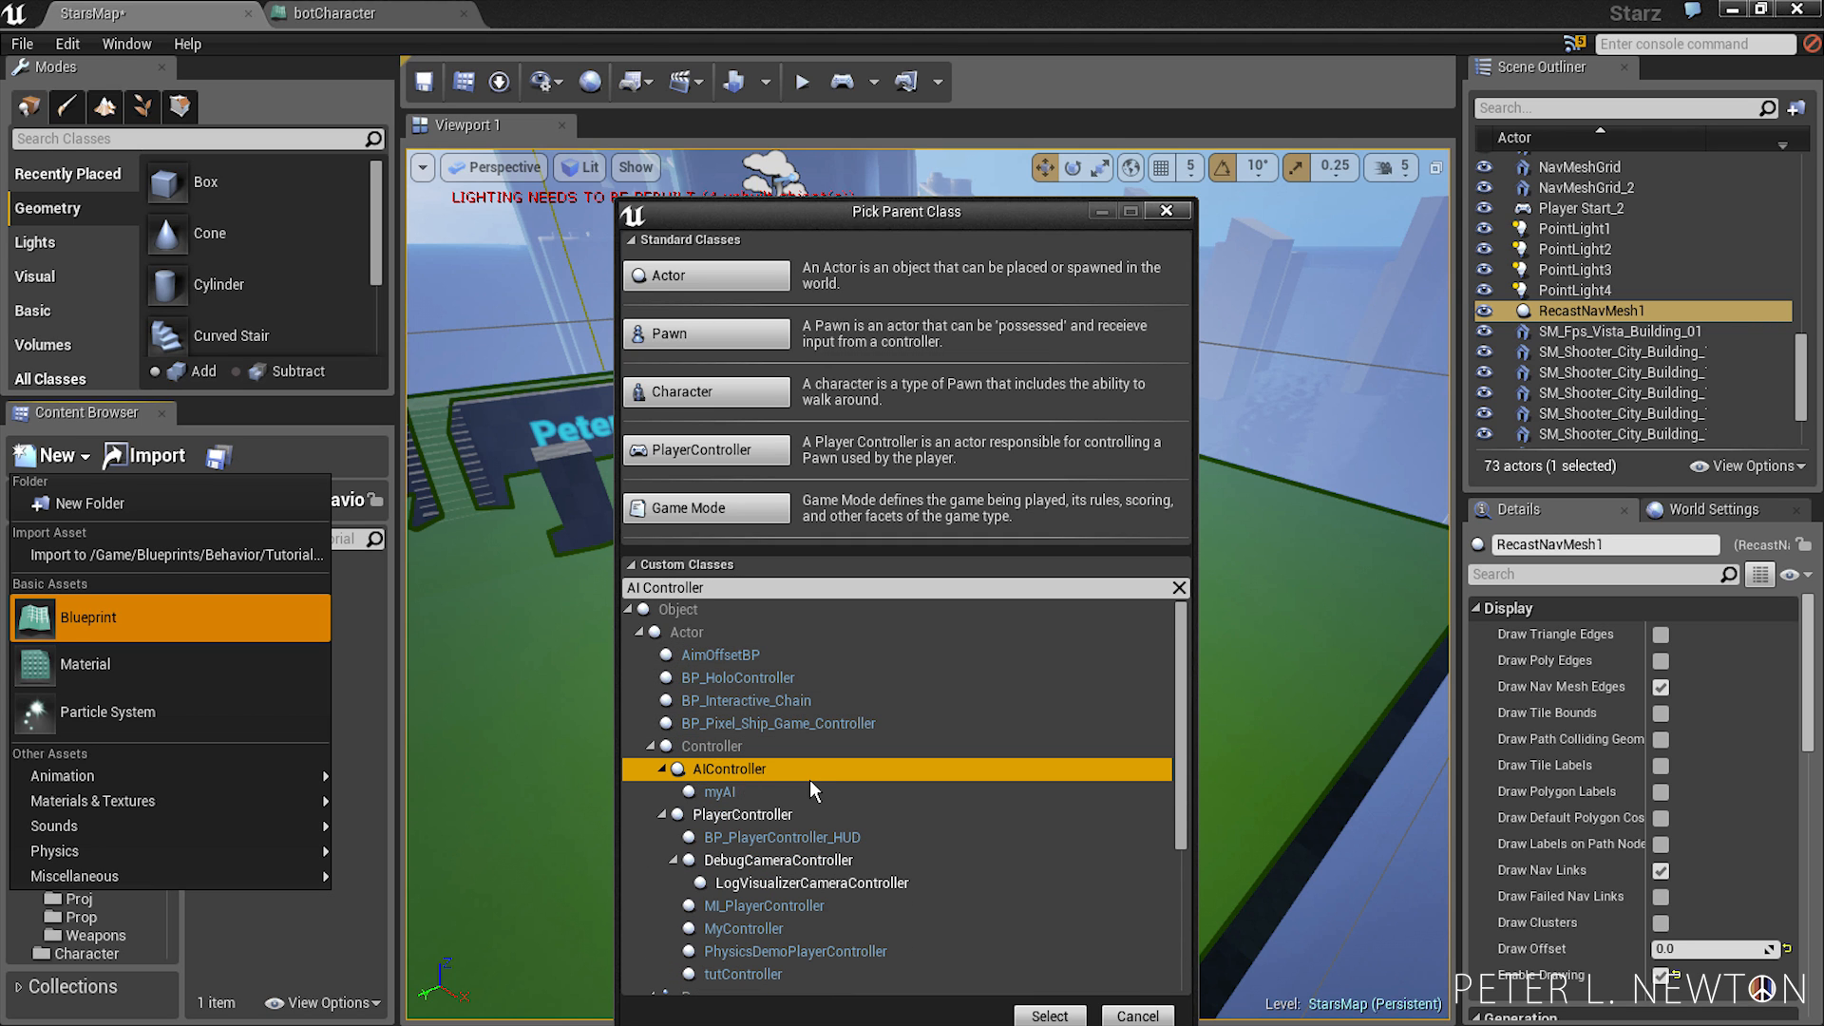
{"action": "left_click", "coordinate": [1047, 1014]}
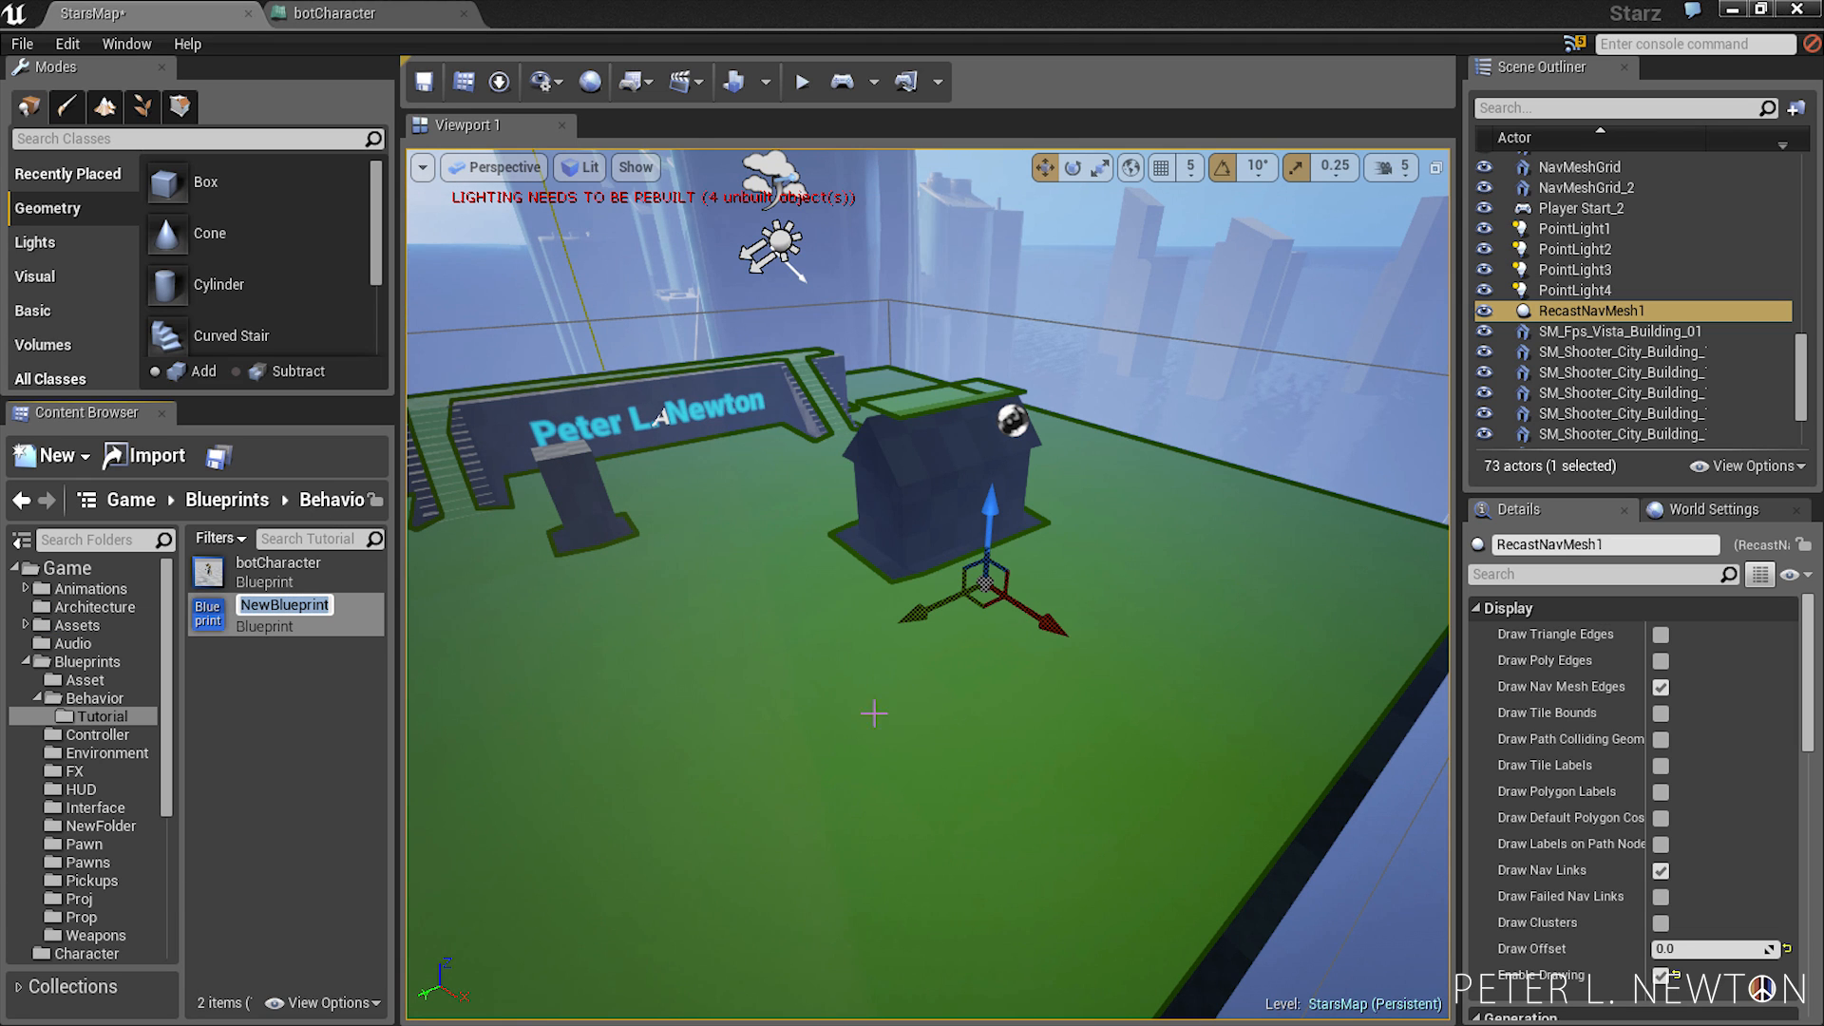
{"action": "type", "text": "botAI"}
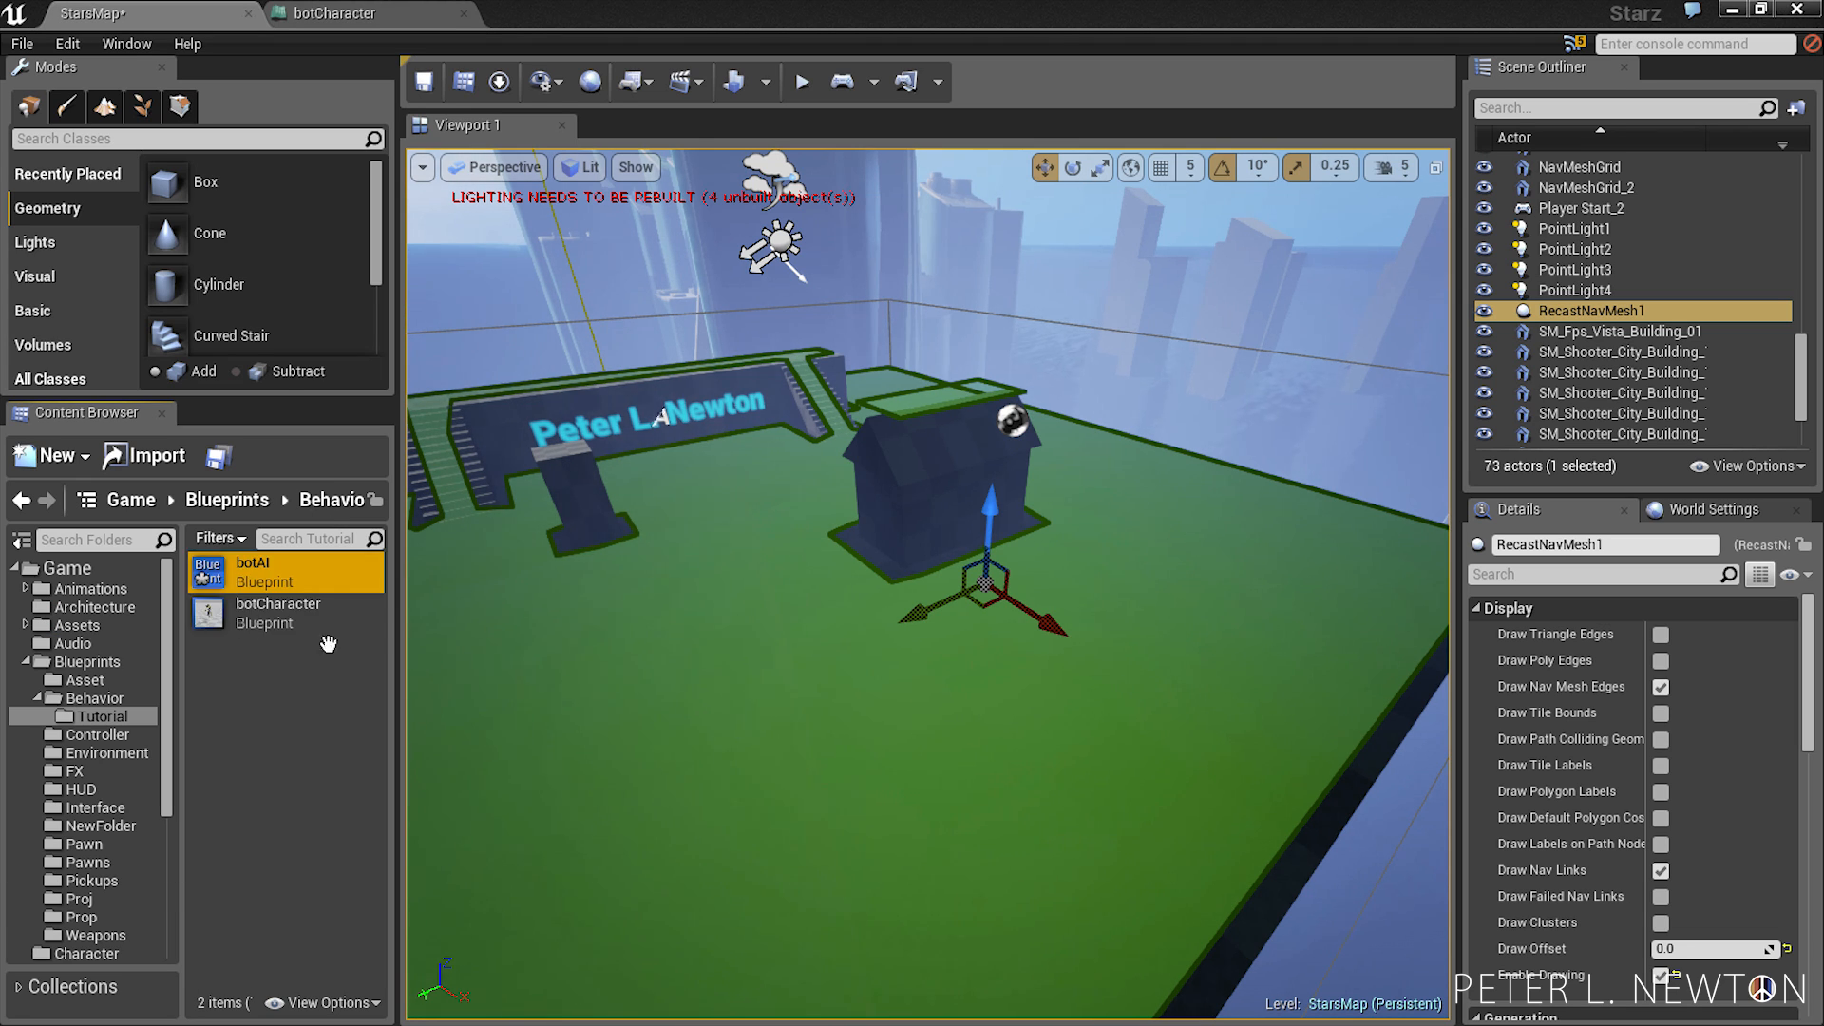
{"action": "double_click", "coordinate": [251, 572]}
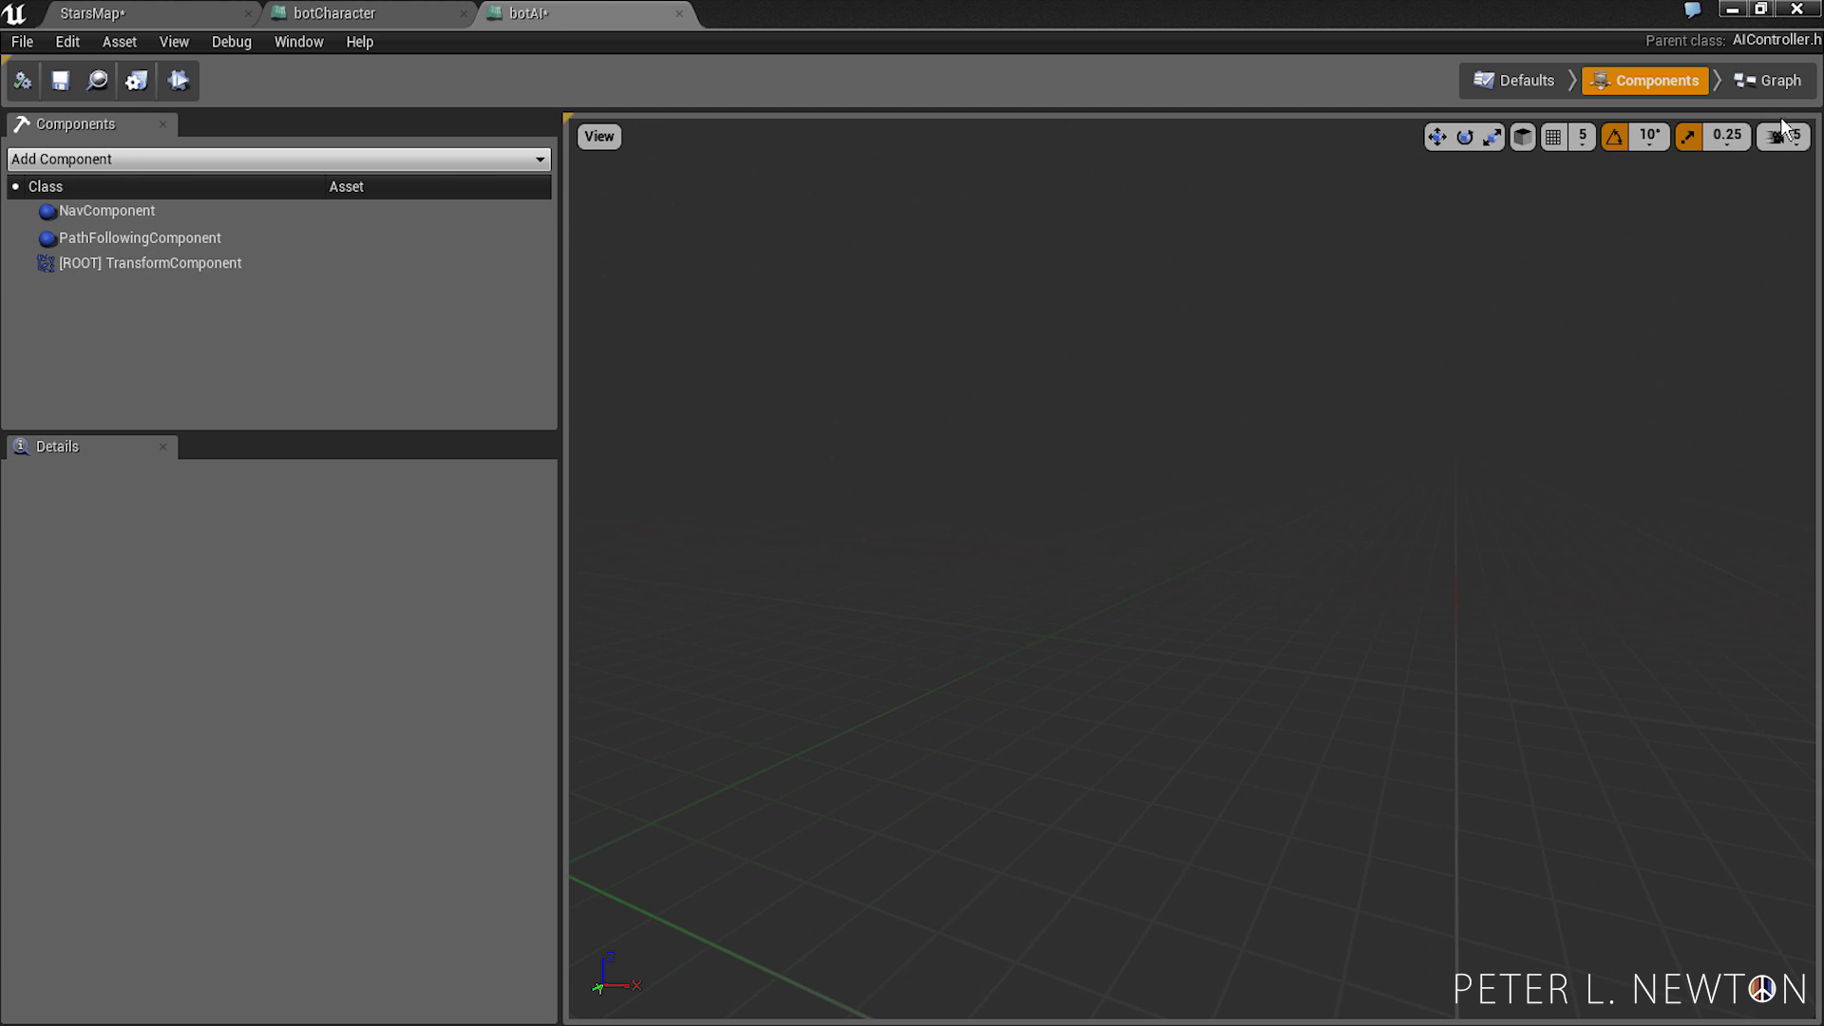
- Wire Event BeginPlay into RunBehaviorTree in botAI's event graph, compile, and return to the level
{"action": "left_click", "coordinate": [1769, 80]}
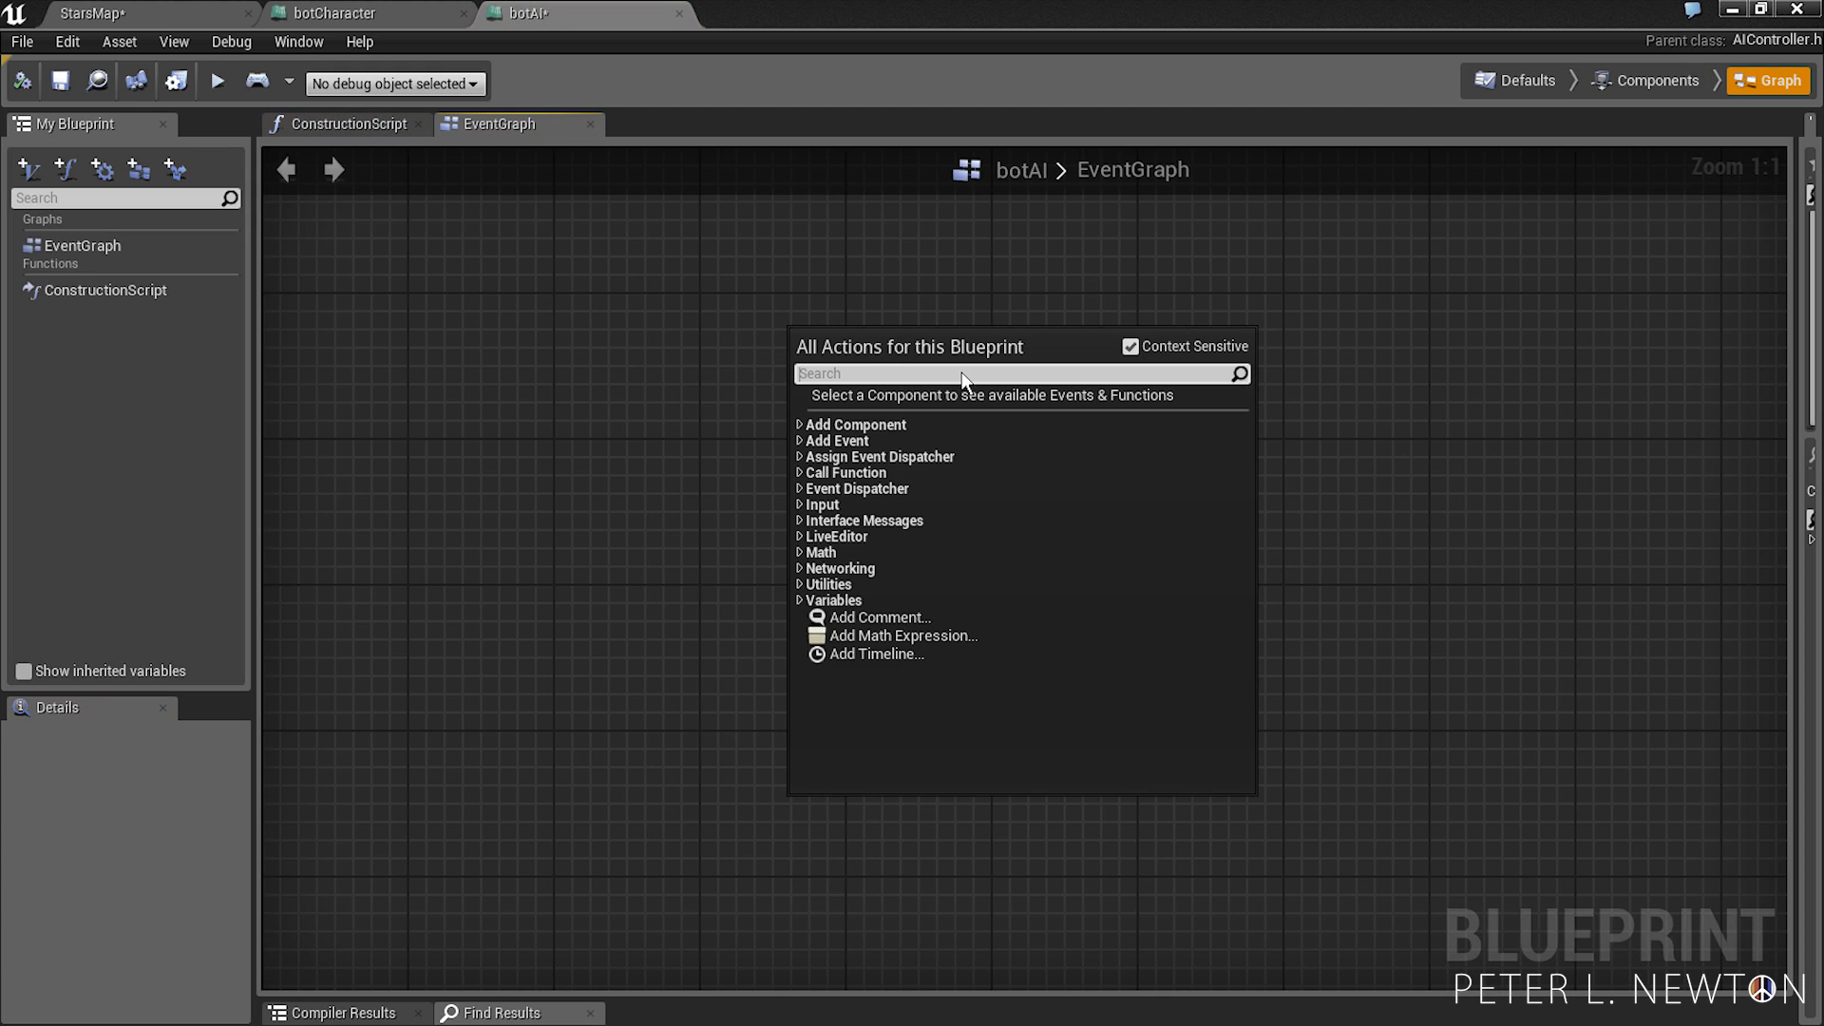
{"action": "type", "text": "Event Beg"}
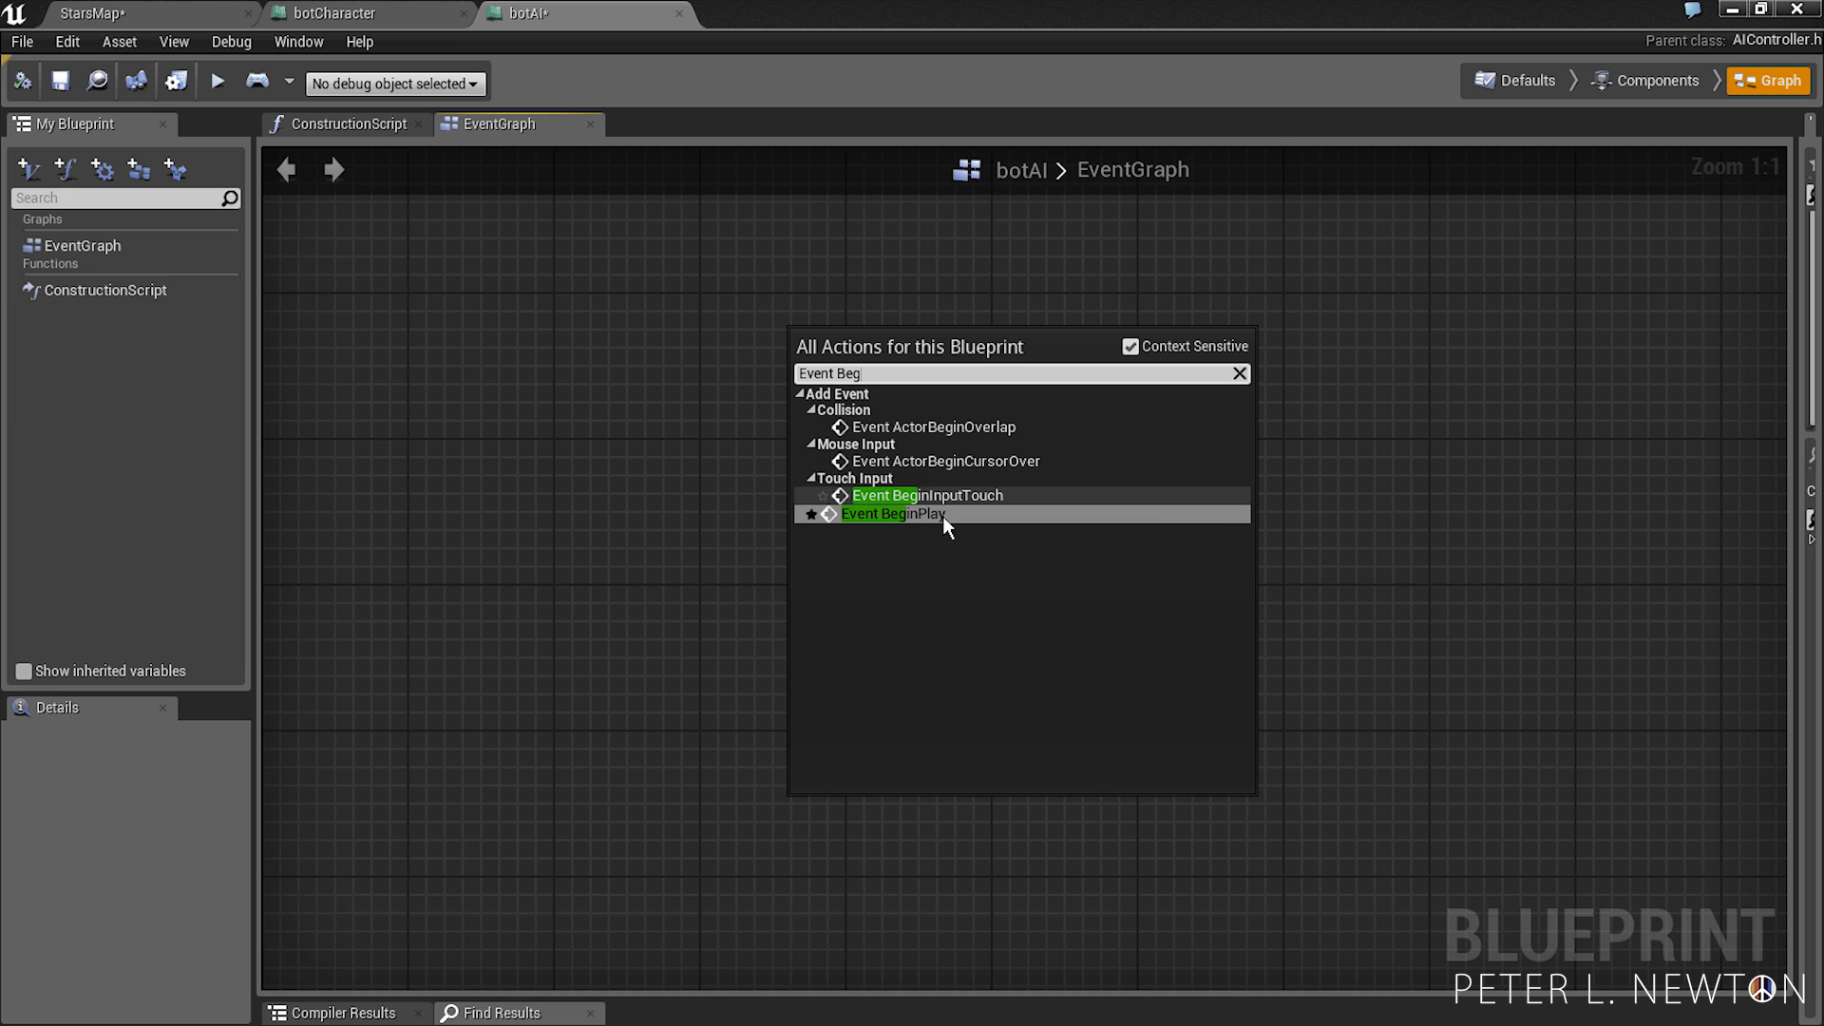
{"action": "left_click", "coordinate": [891, 513]}
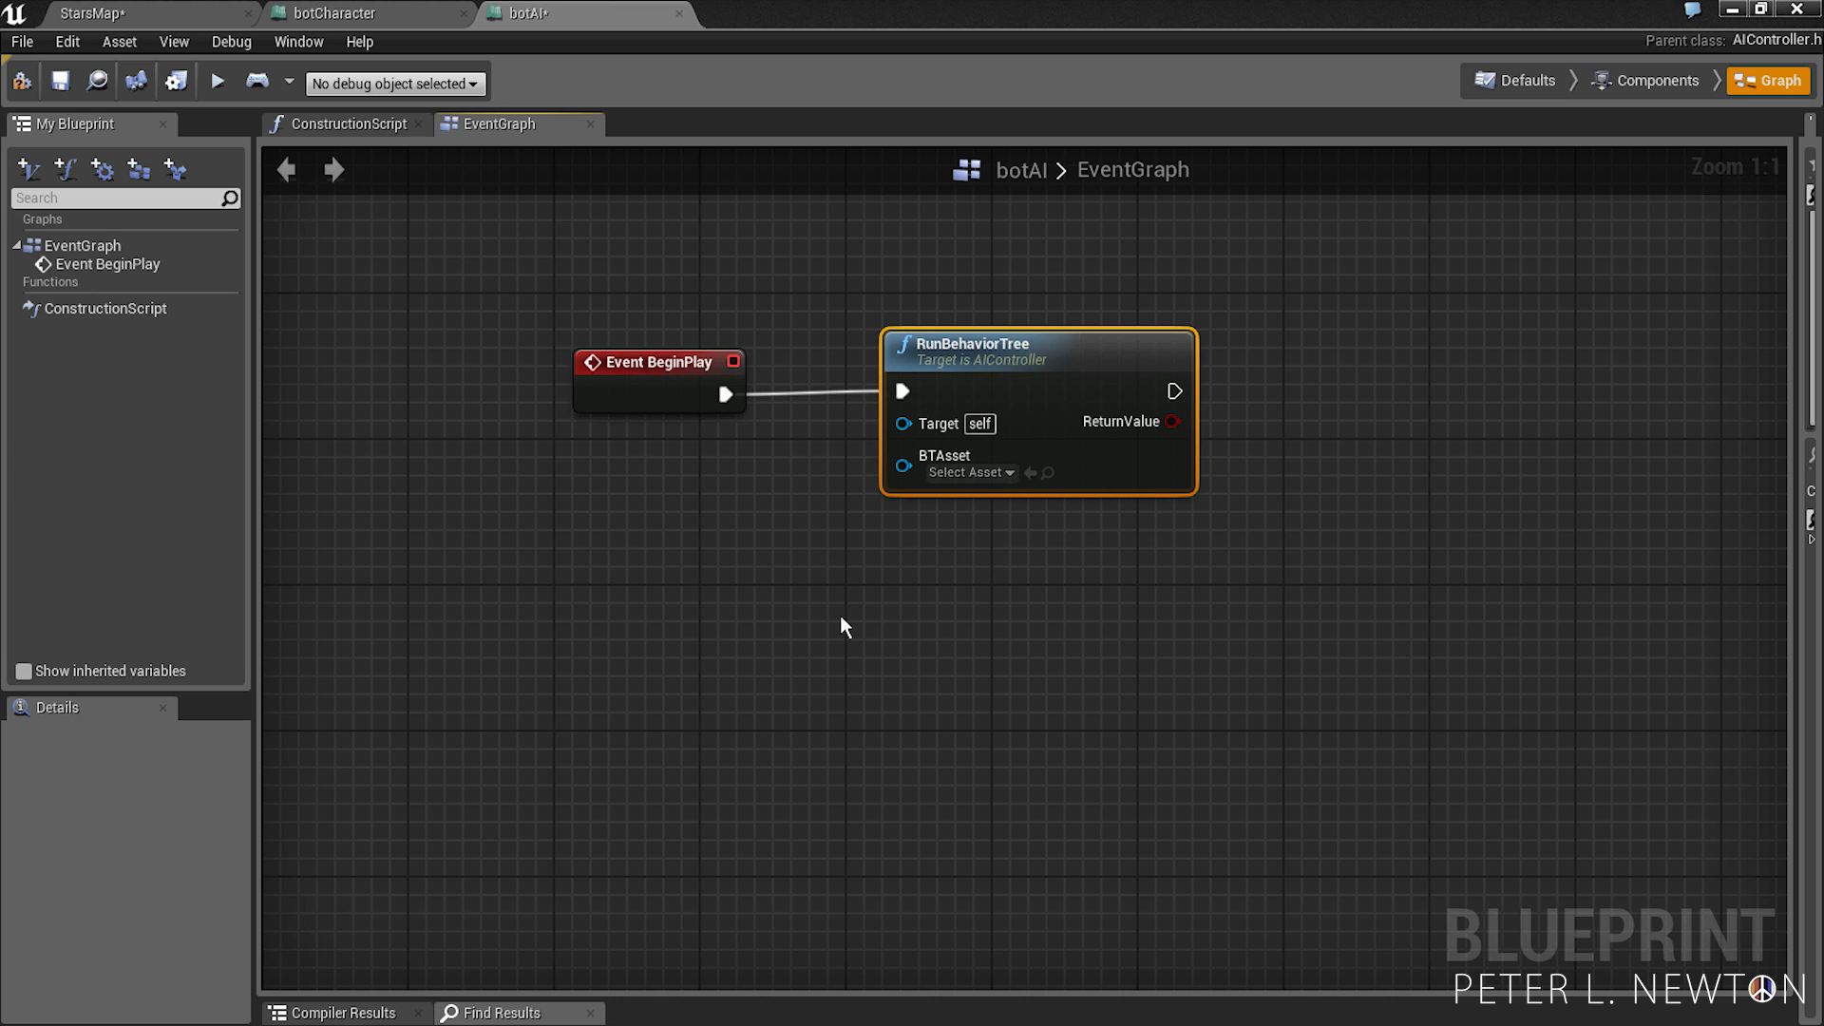
{"action": "left_click", "coordinate": [1039, 537]}
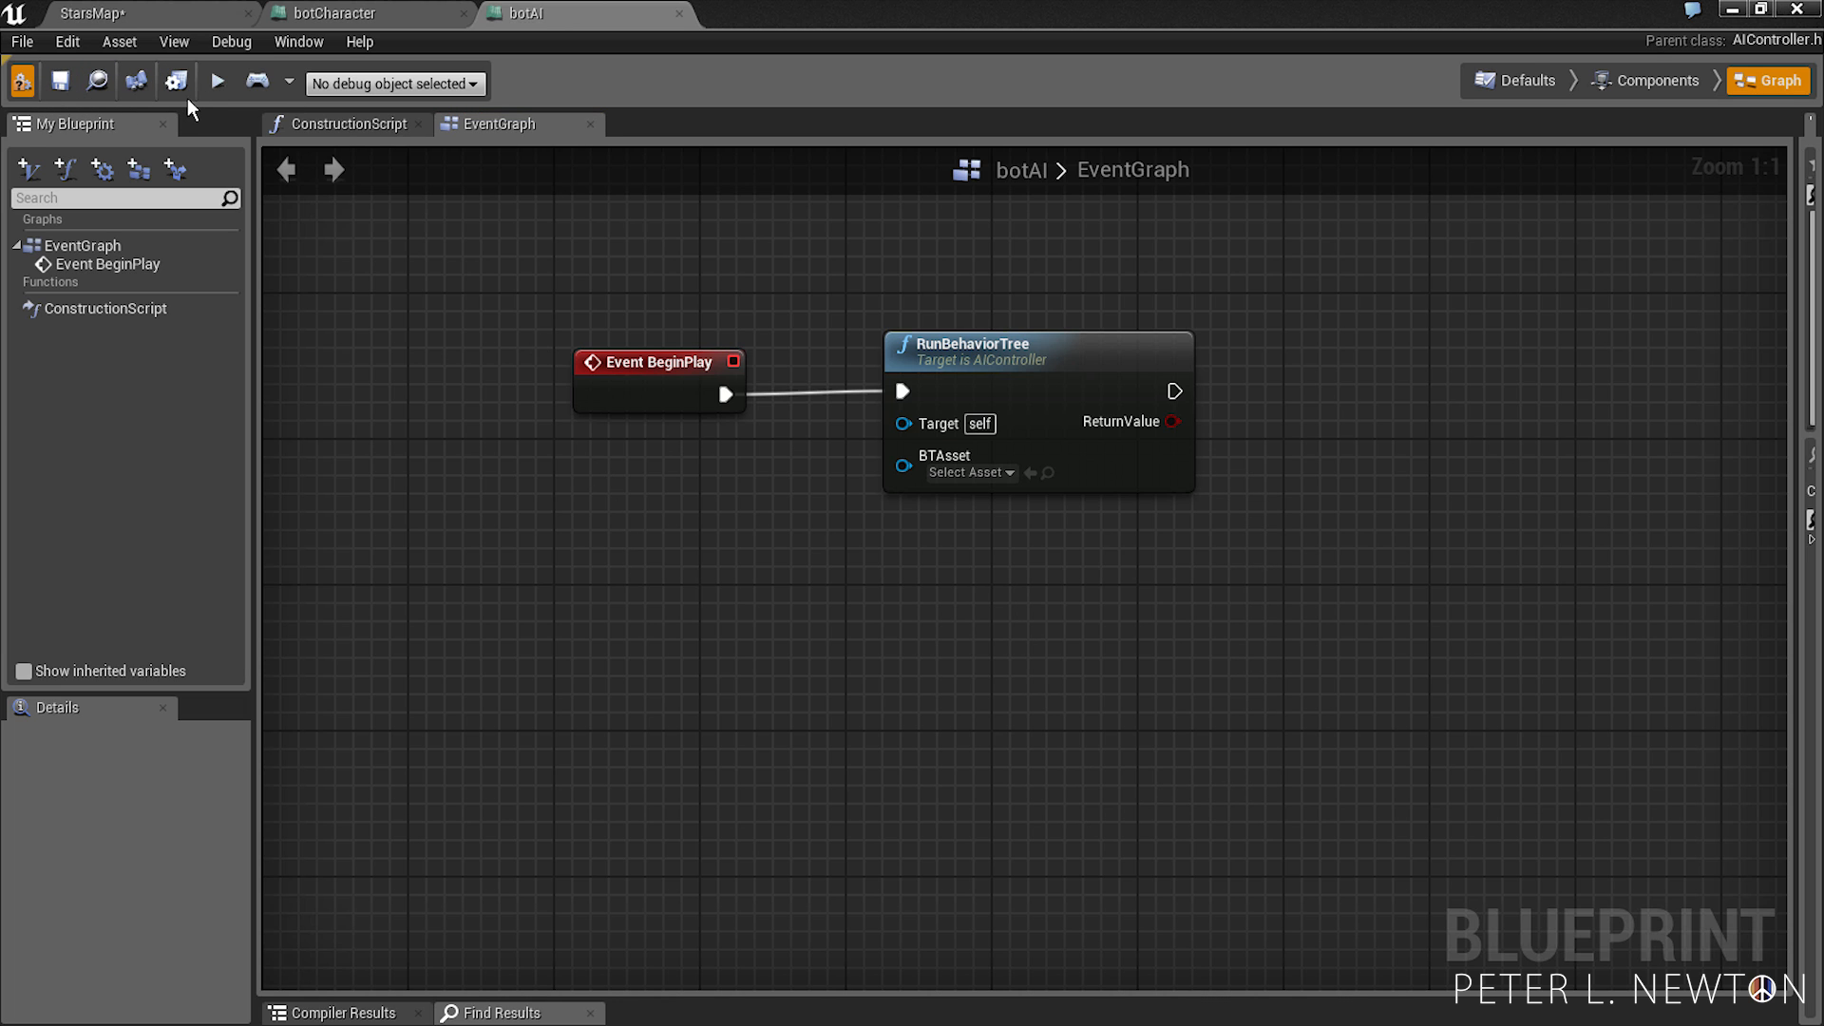
{"action": "left_click", "coordinate": [104, 13]}
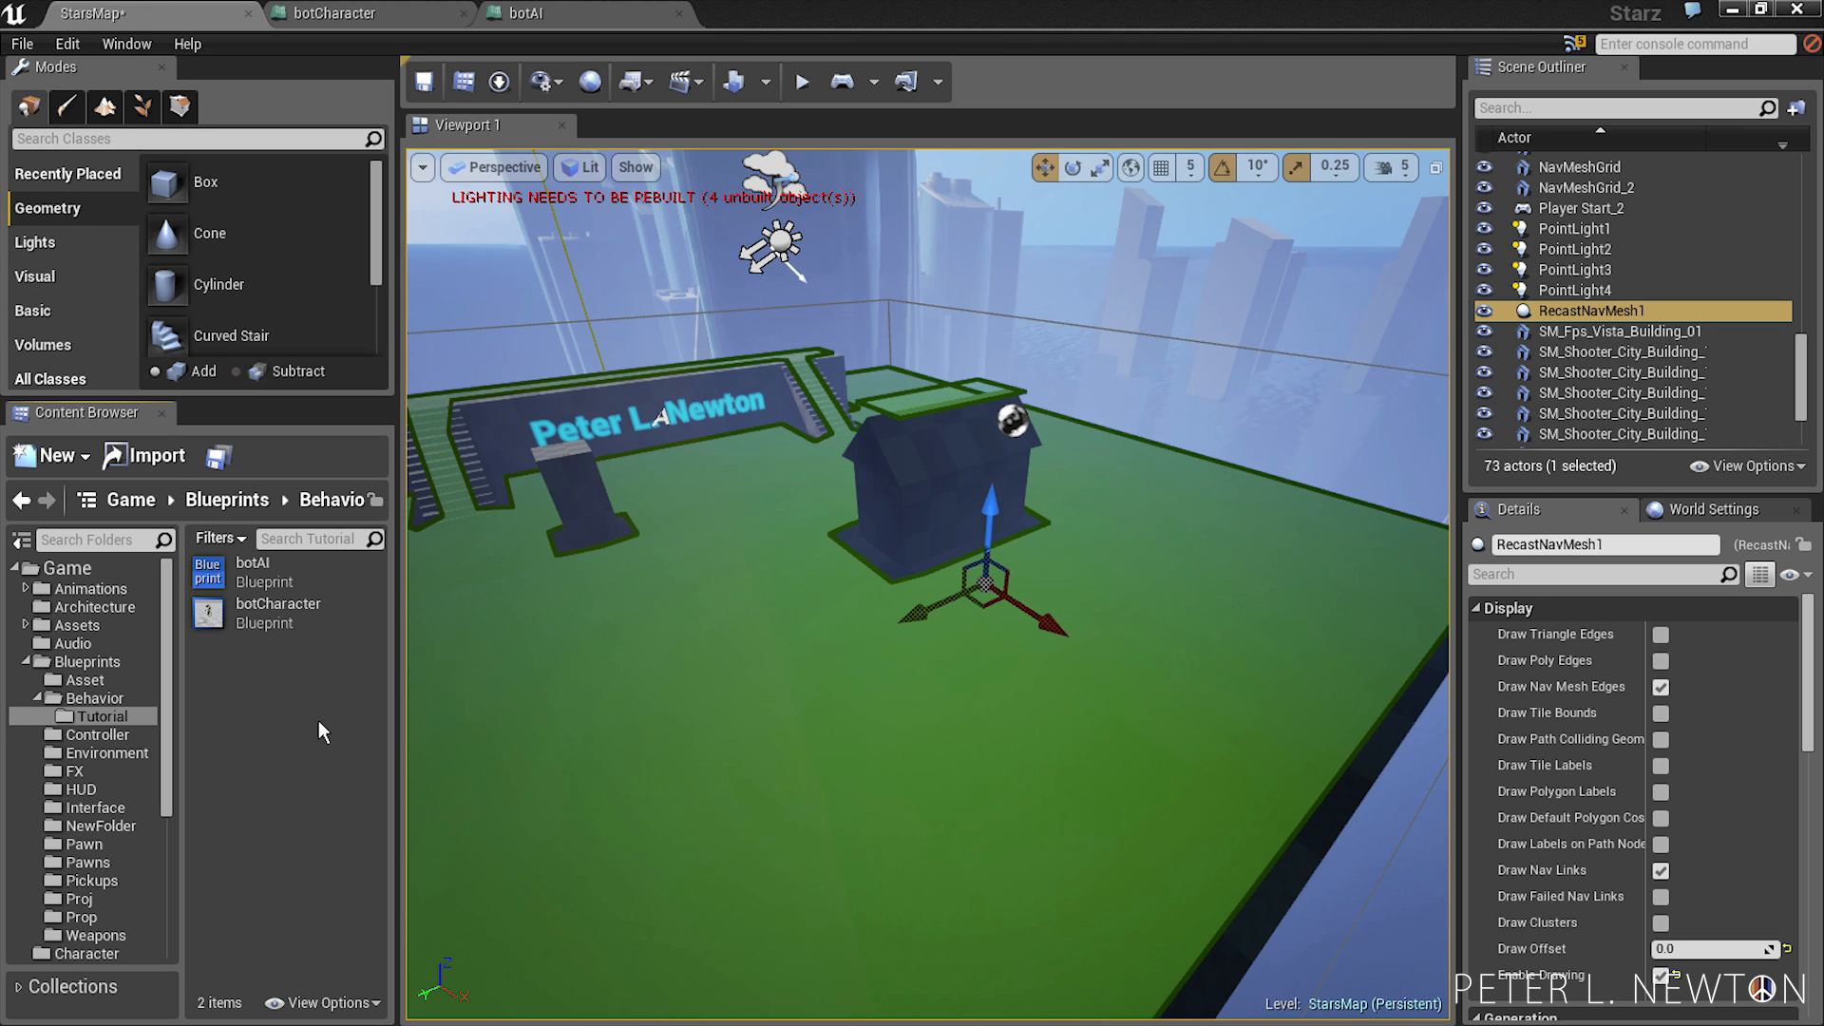
{"action": "mouse_move", "coordinate": [374, 784]}
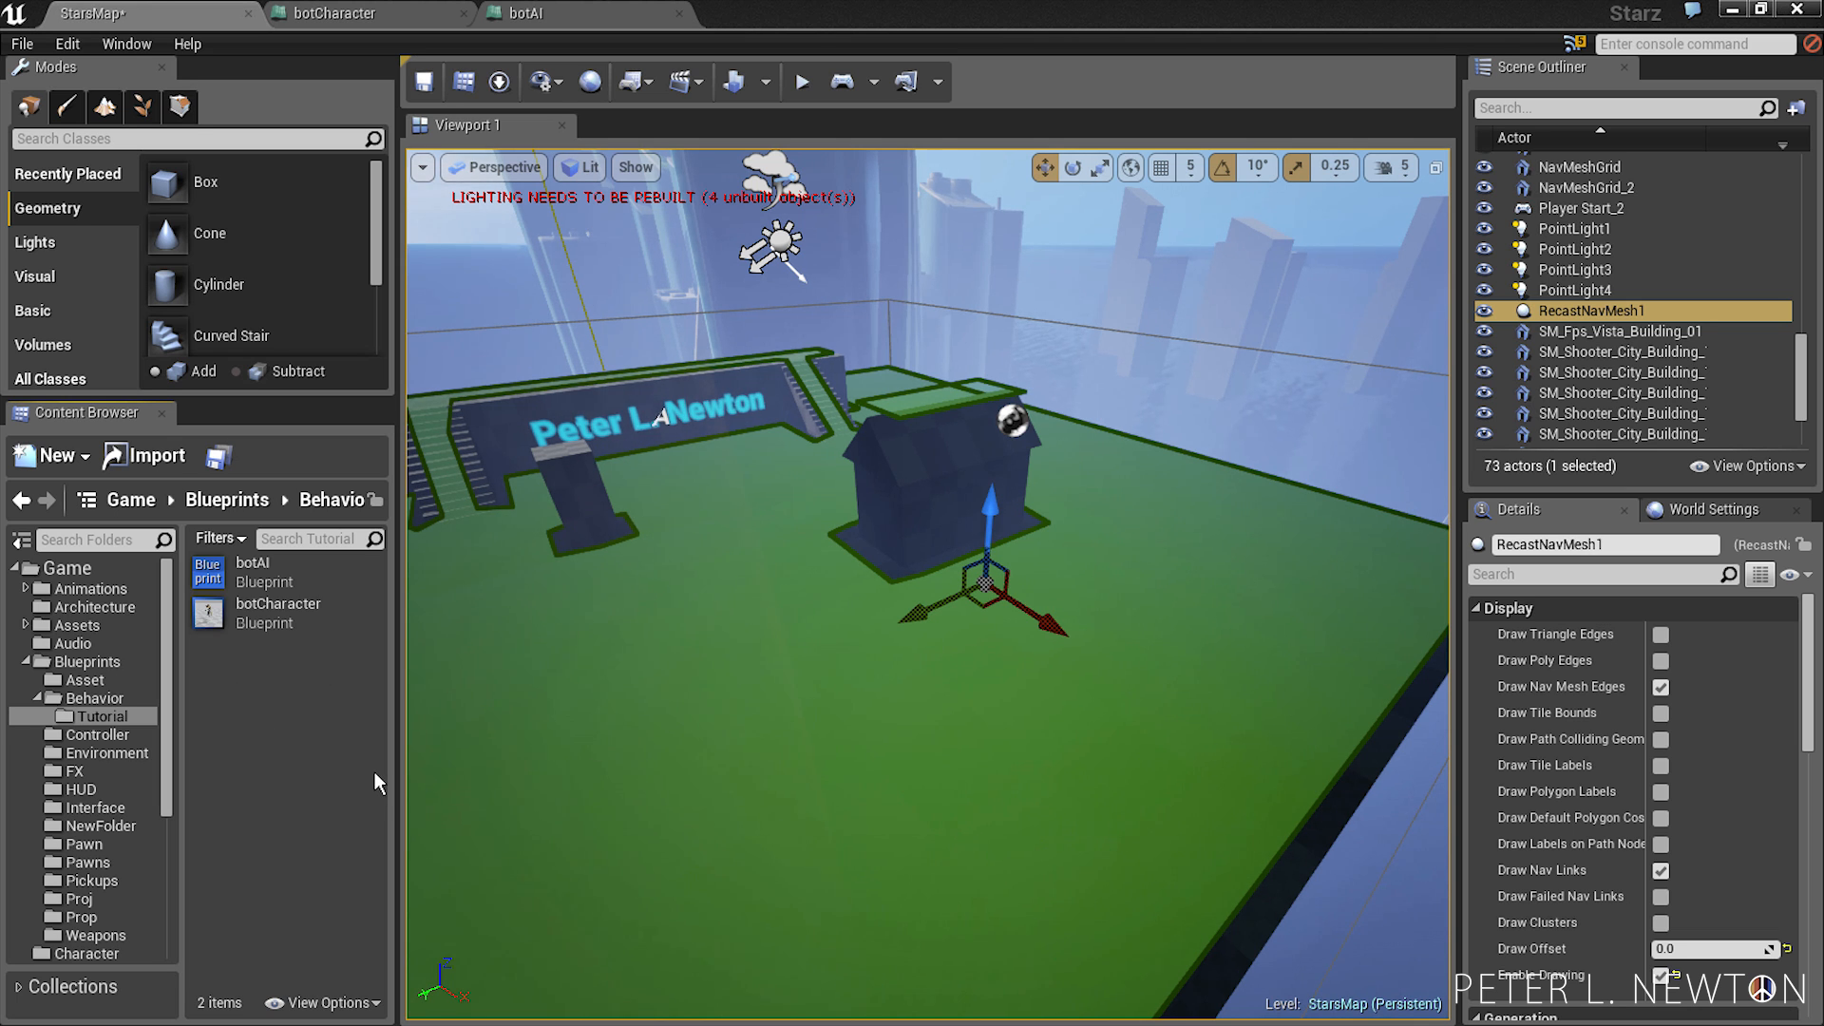
{"action": "mouse_move", "coordinate": [378, 718]}
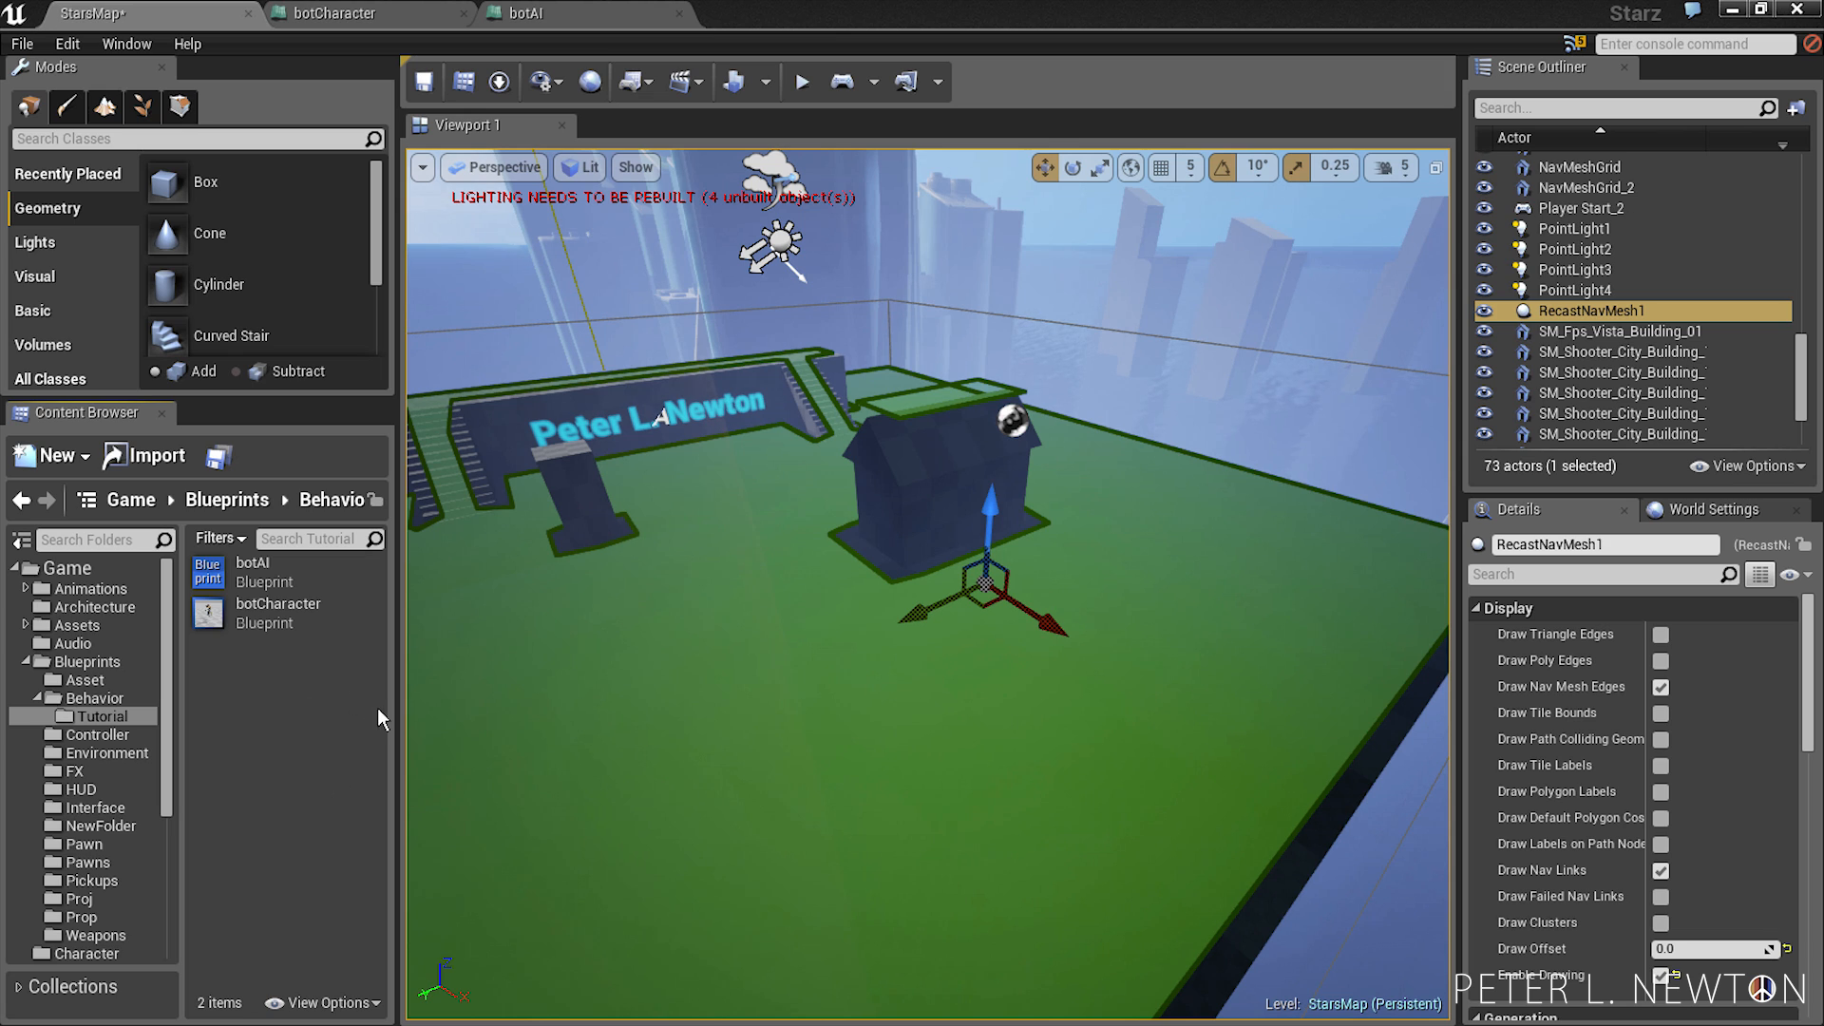
{"action": "mouse_move", "coordinate": [310, 718]}
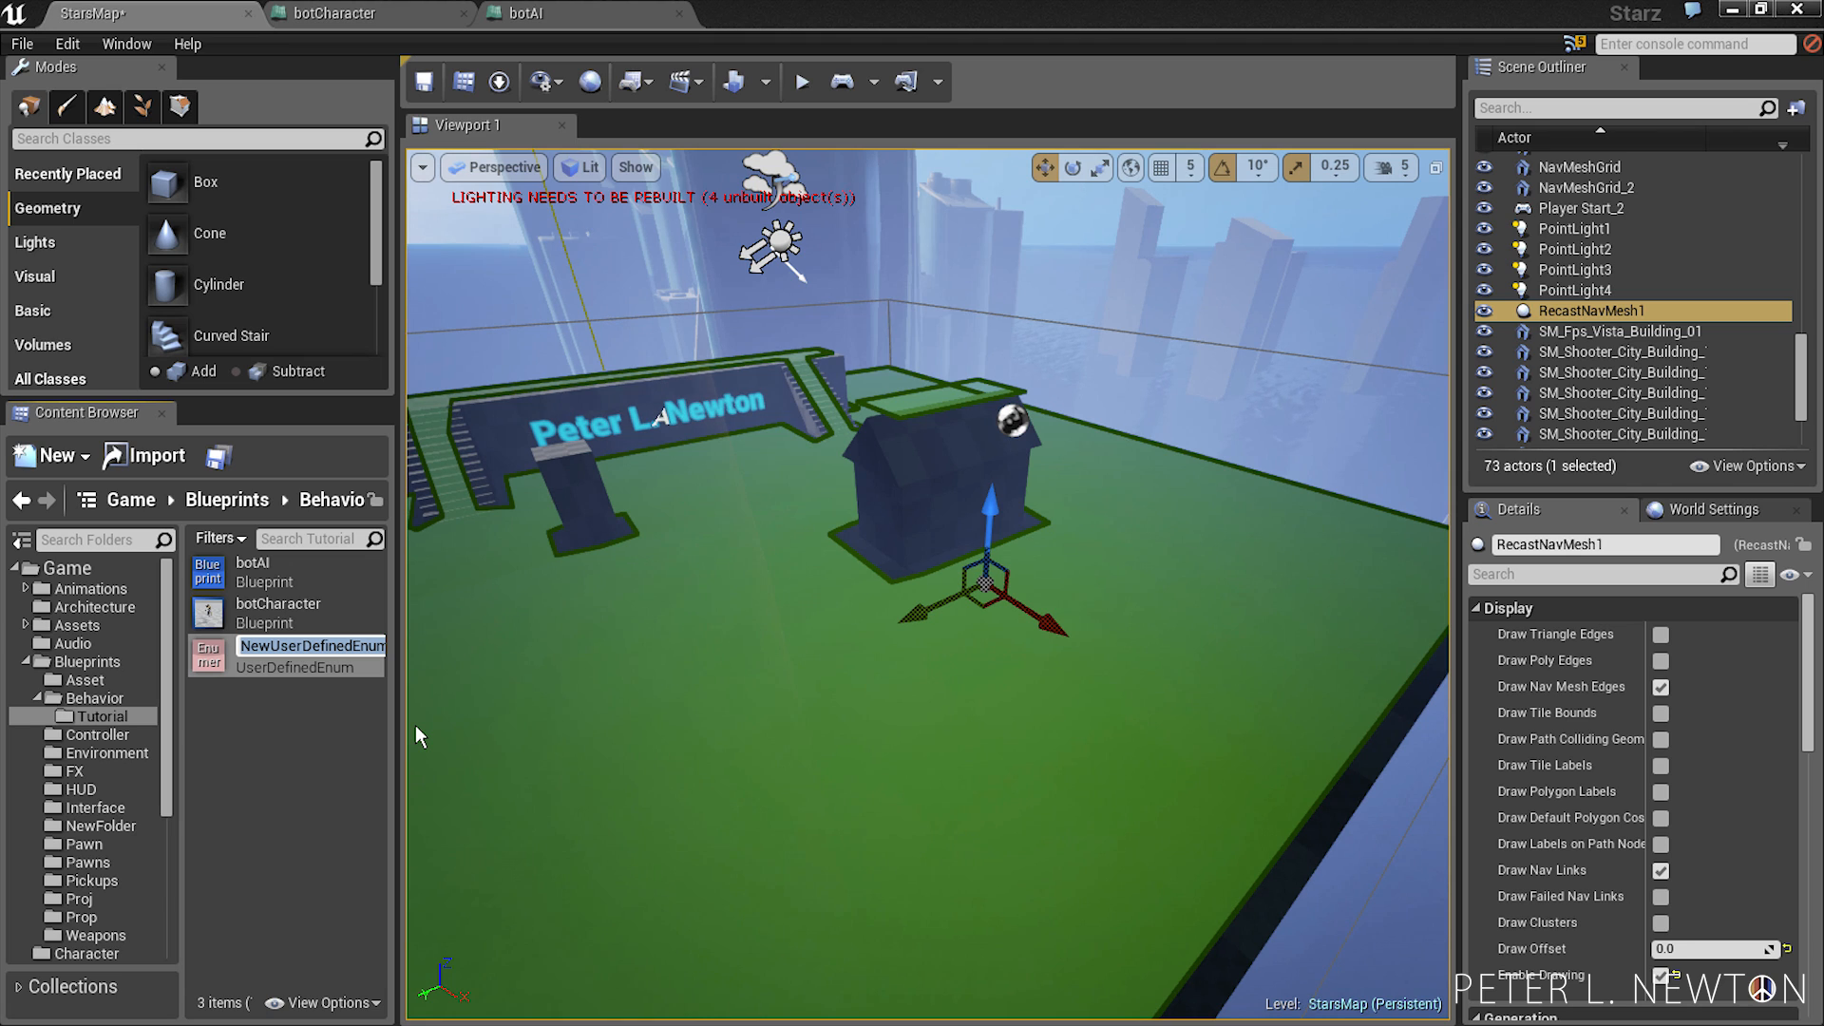
- Name the new enumeration botState, open it, and add its first enumerator
{"action": "type", "text": "botState"}
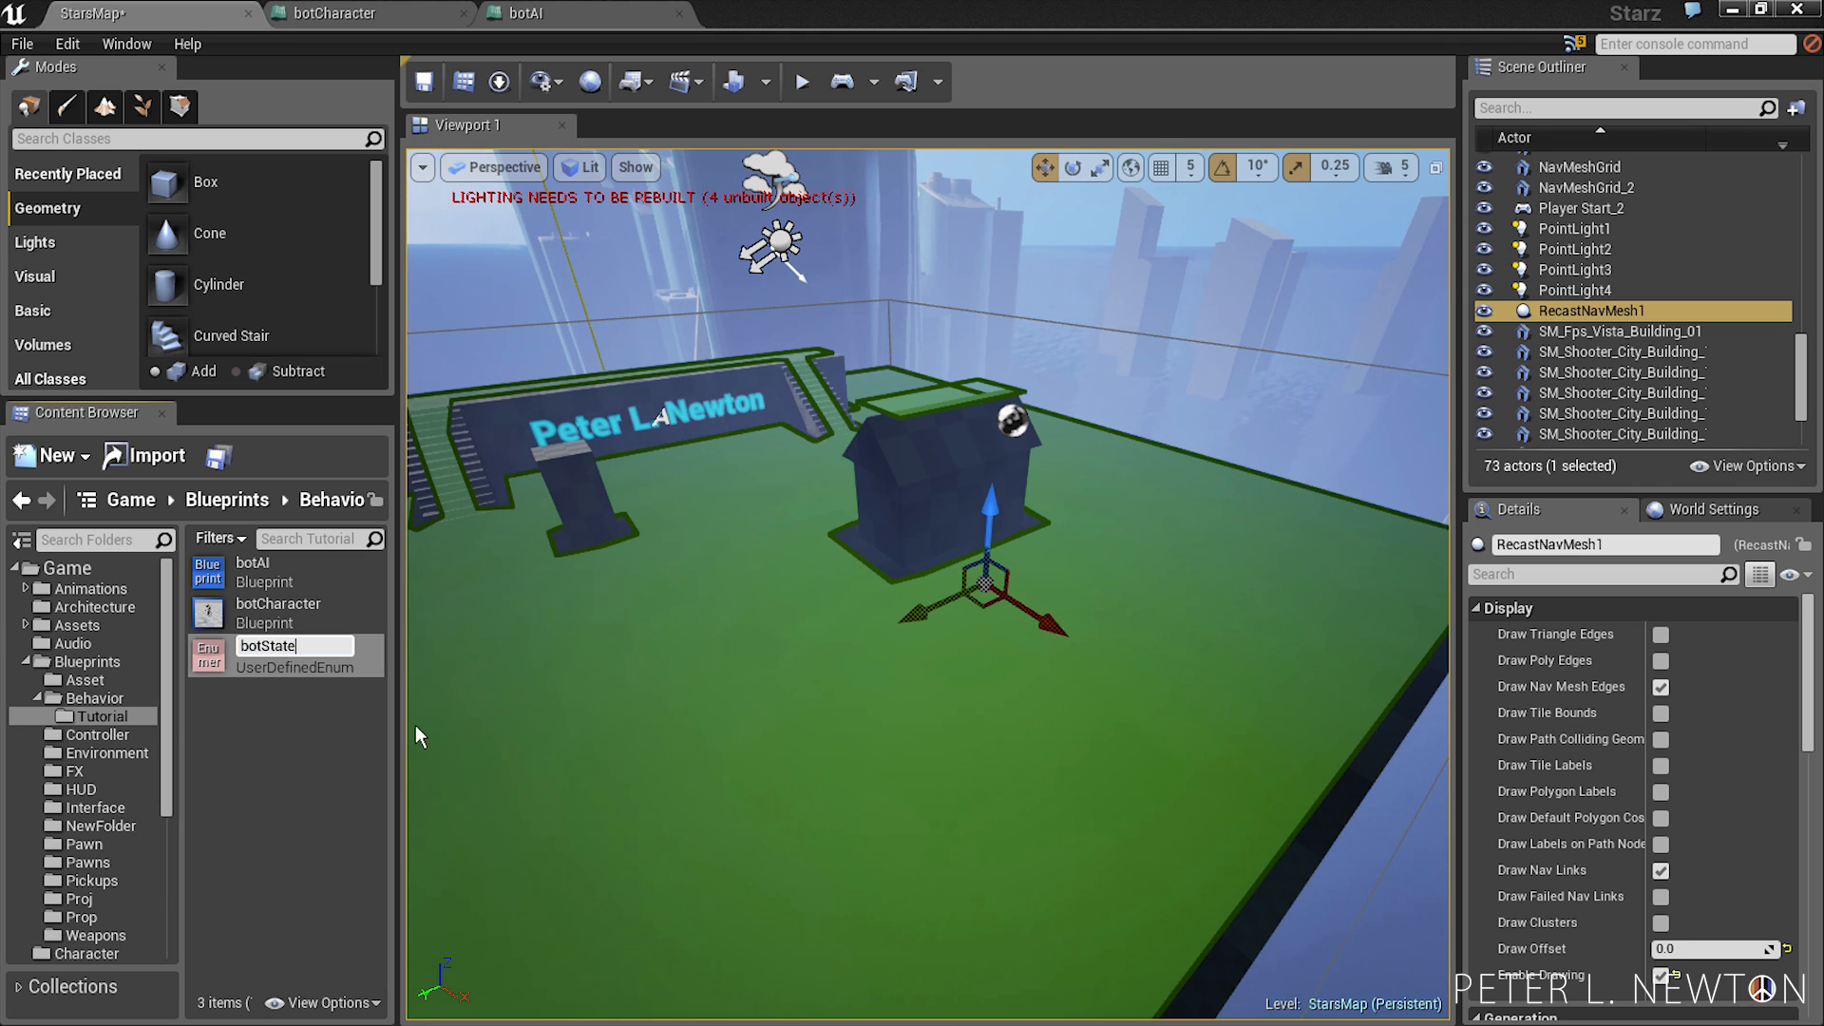
{"action": "double_click", "coordinate": [285, 653]}
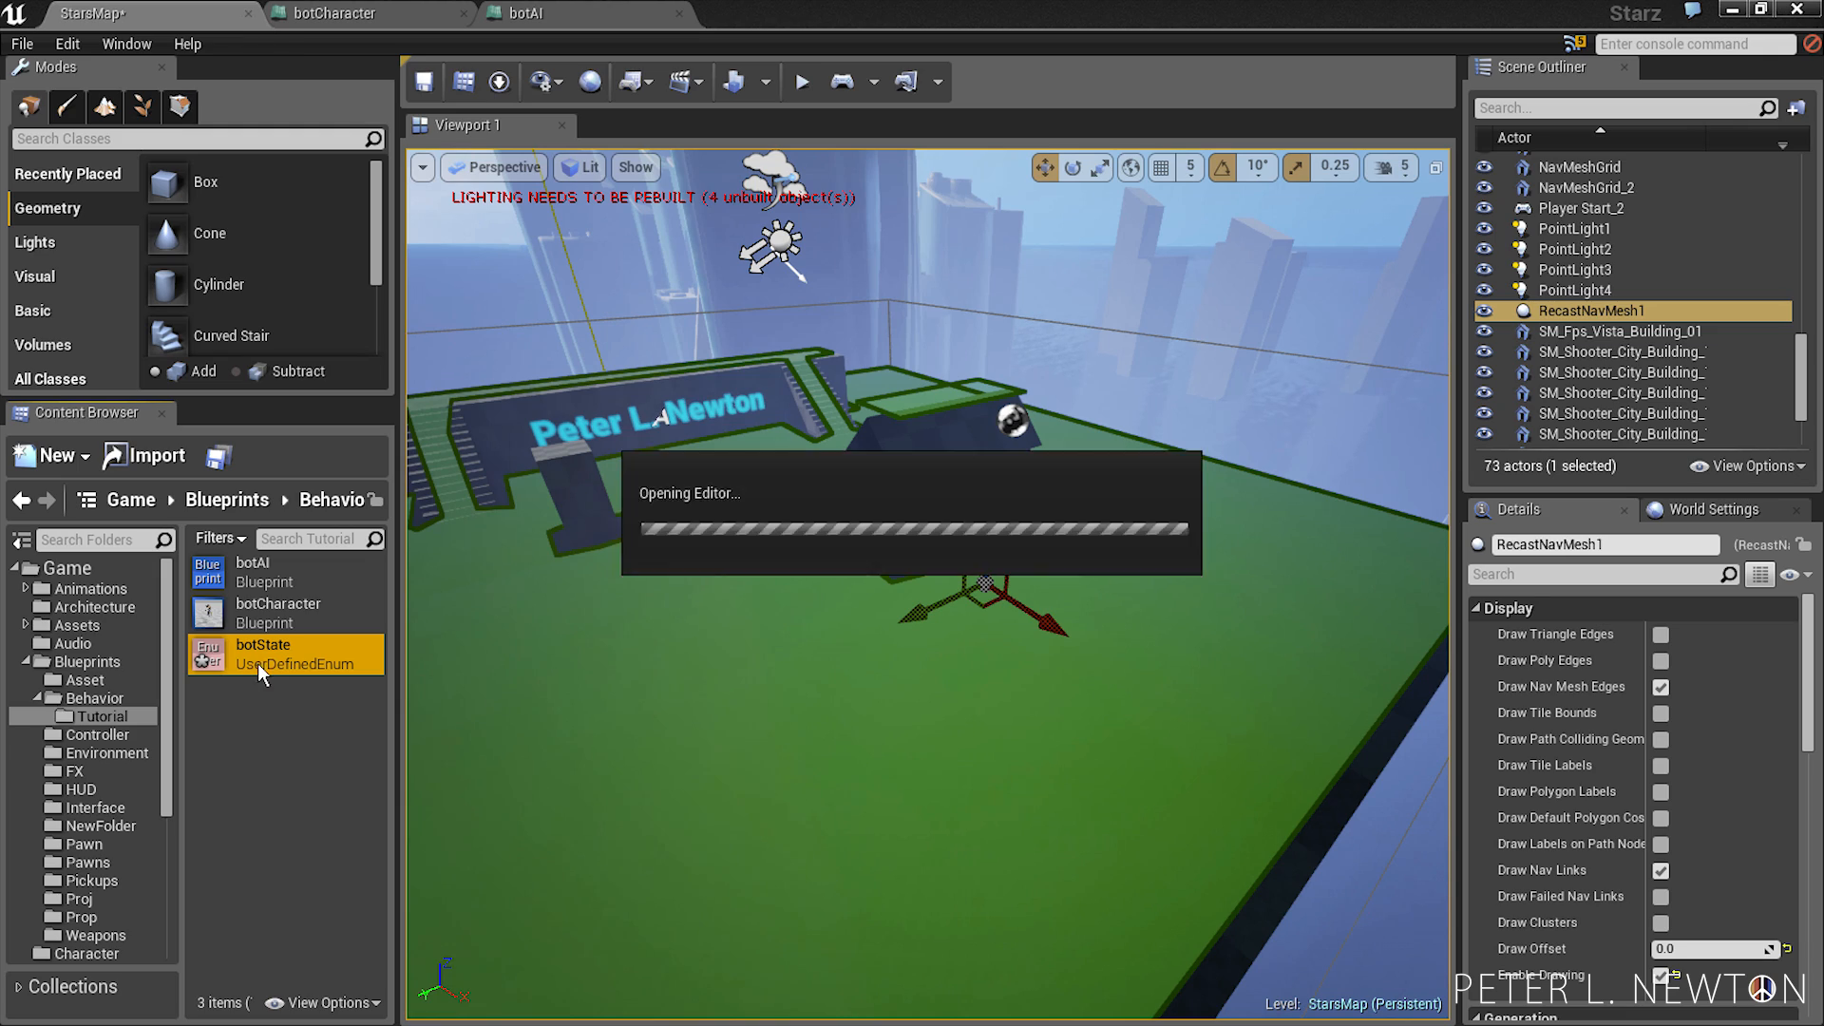
{"action": "double_click", "coordinate": [263, 652]}
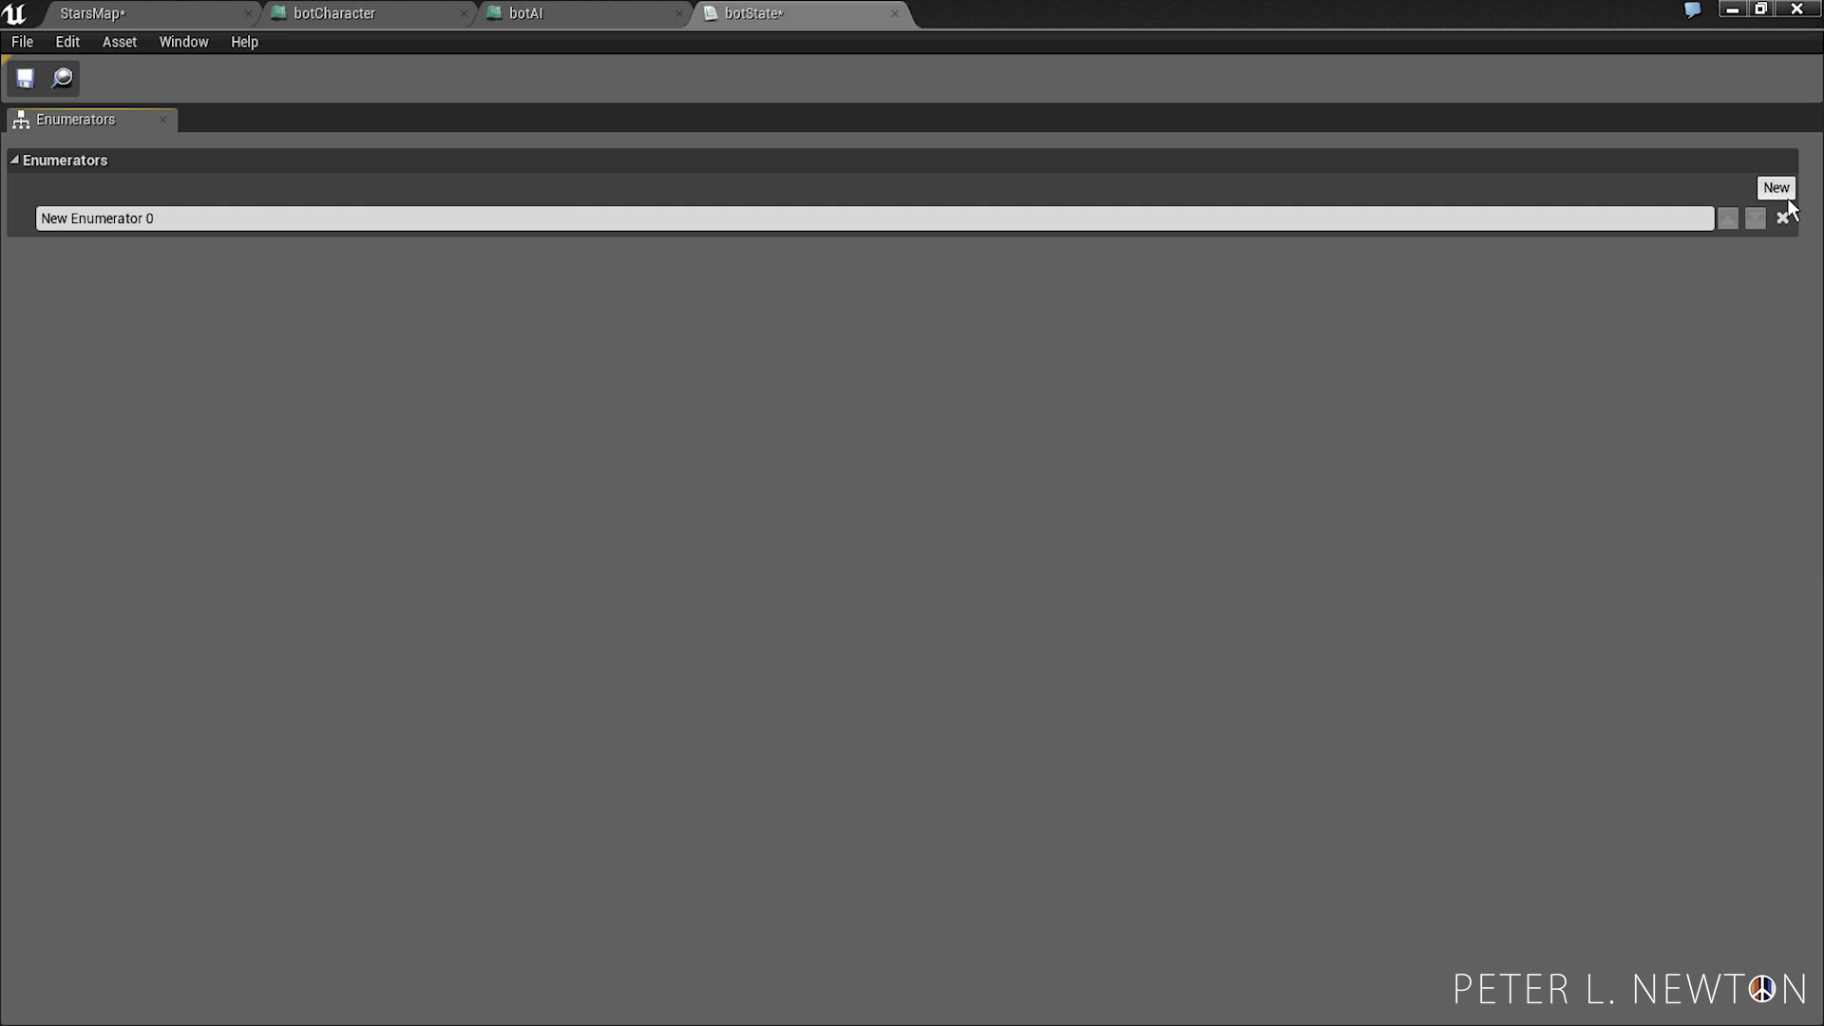
- Name the enumerators Patrol, Search and Attack, then save botState
{"action": "double_click", "coordinate": [97, 219]}
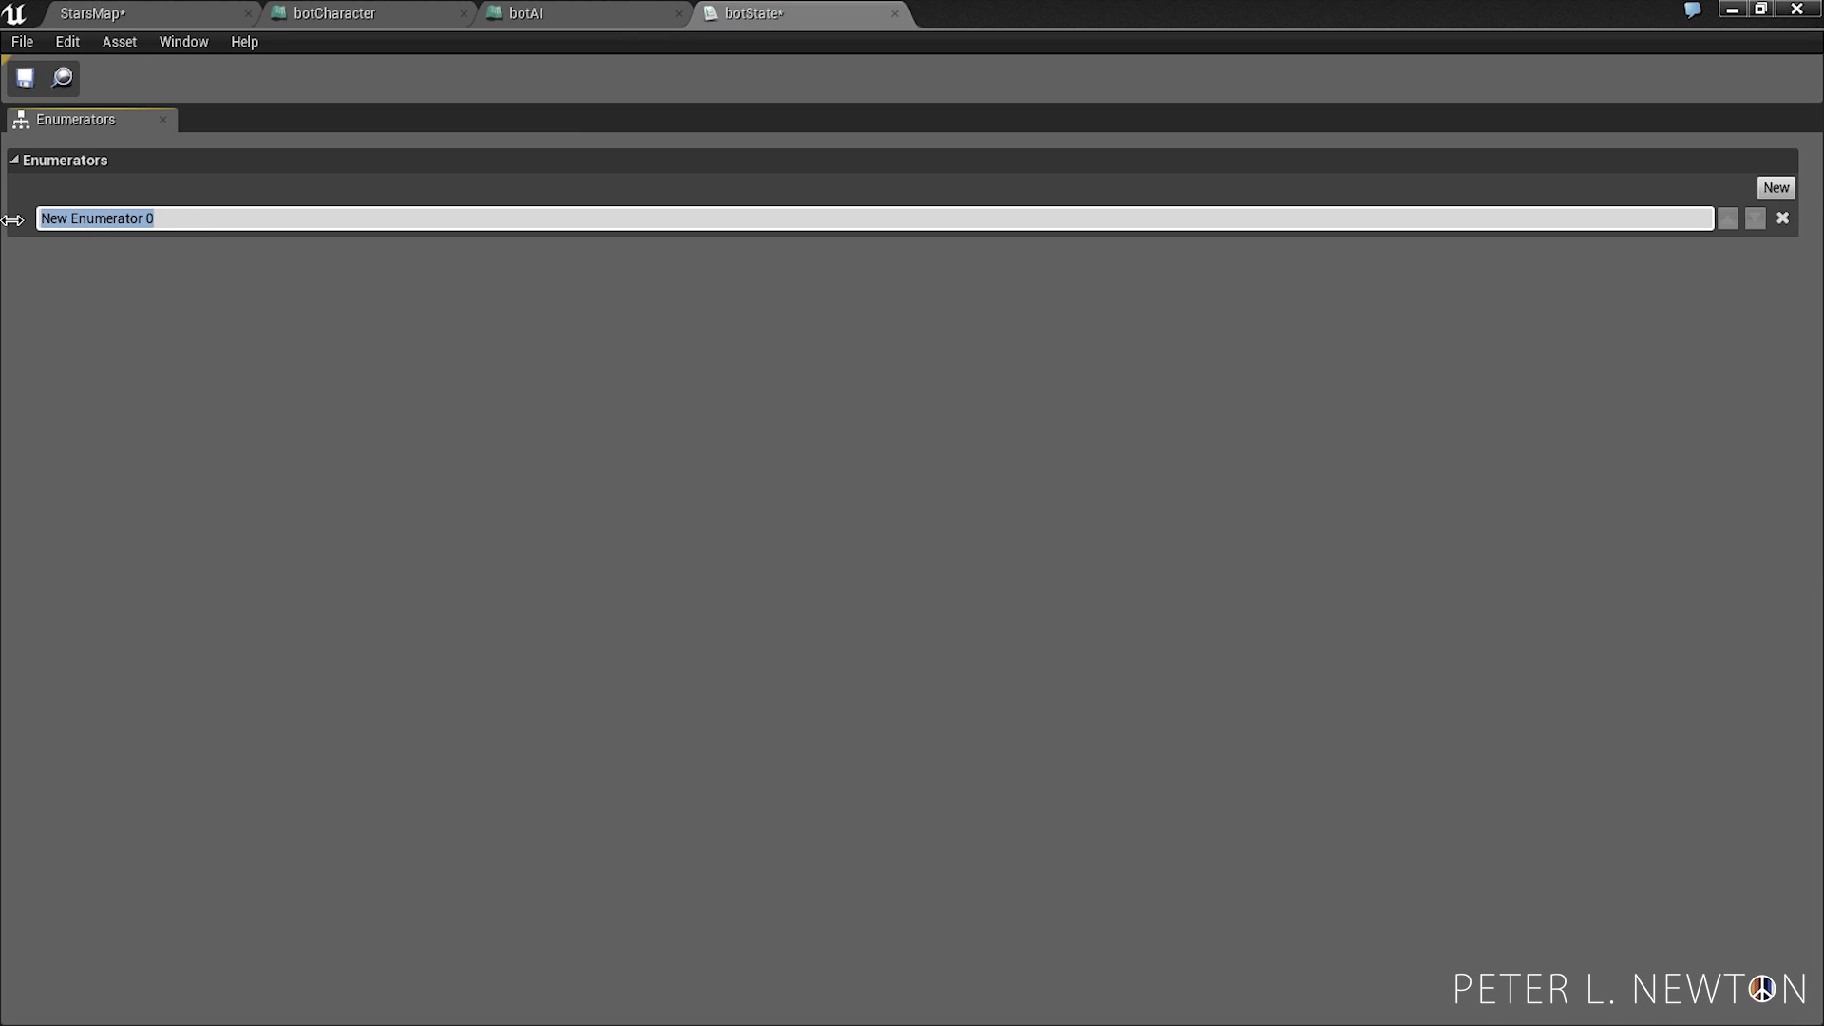
{"action": "type", "text": "Patrol"}
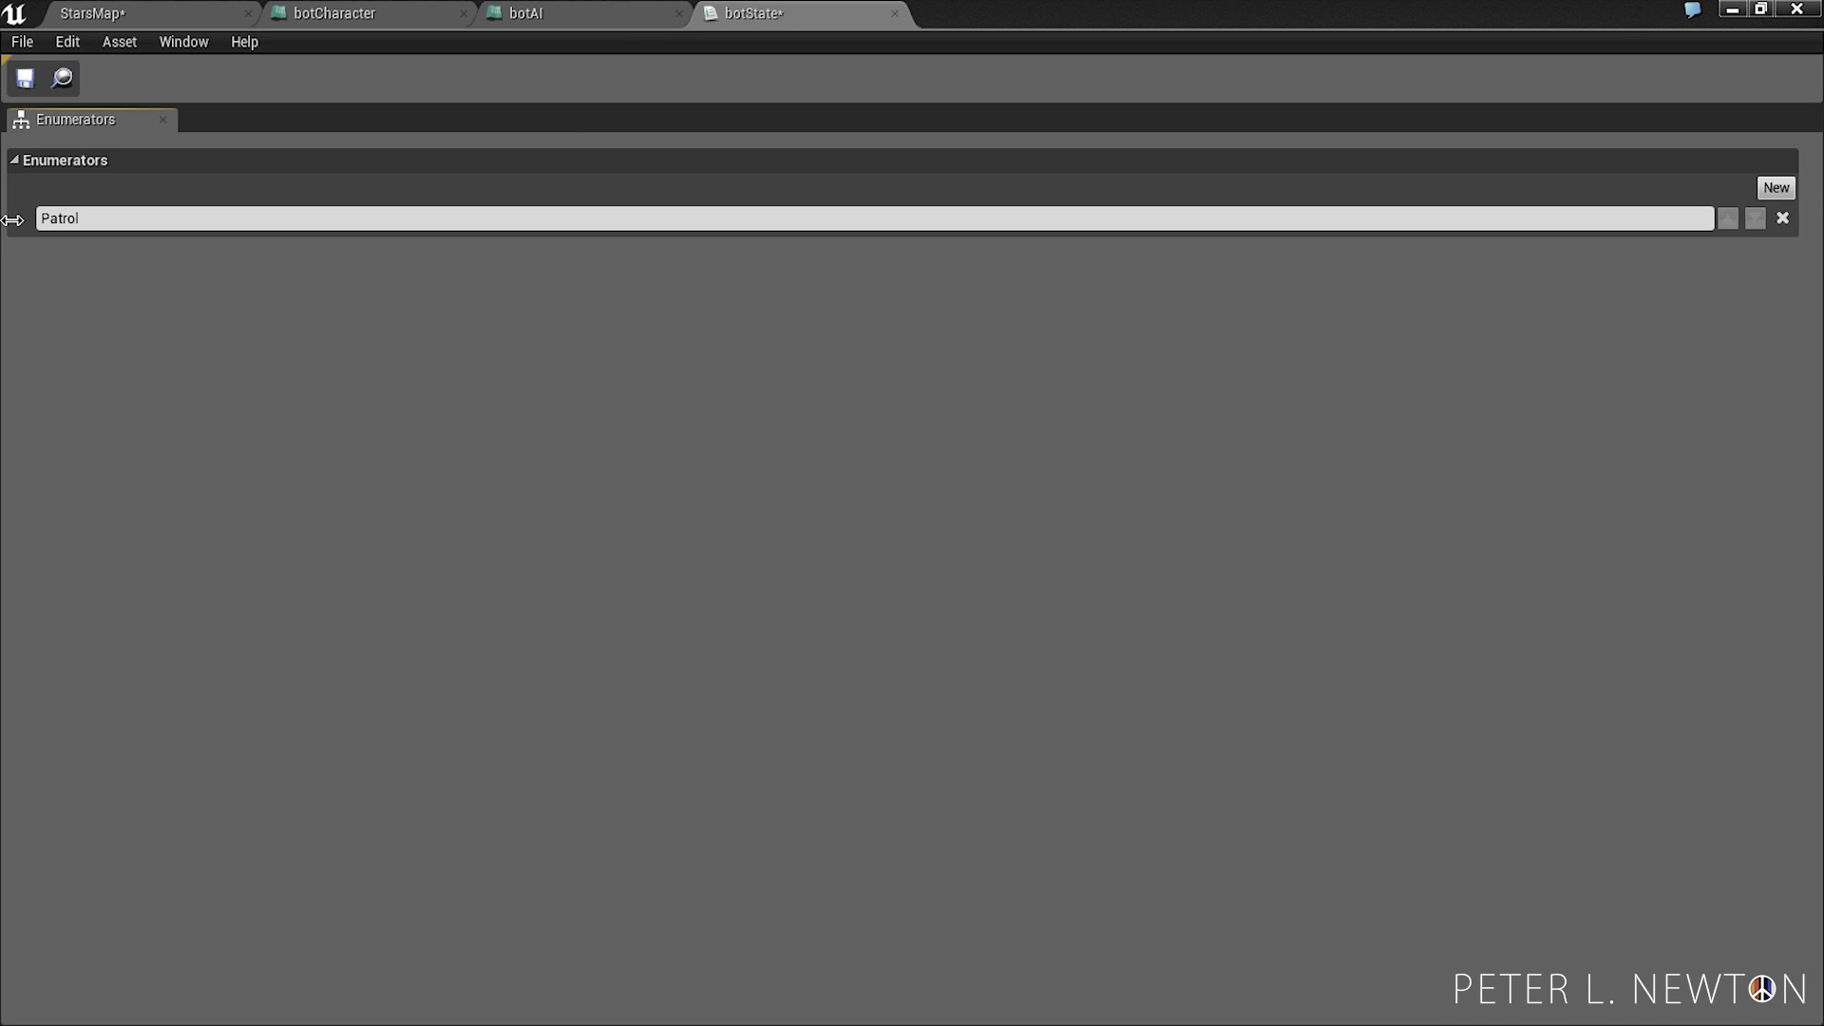
{"action": "left_click", "coordinate": [1775, 188]}
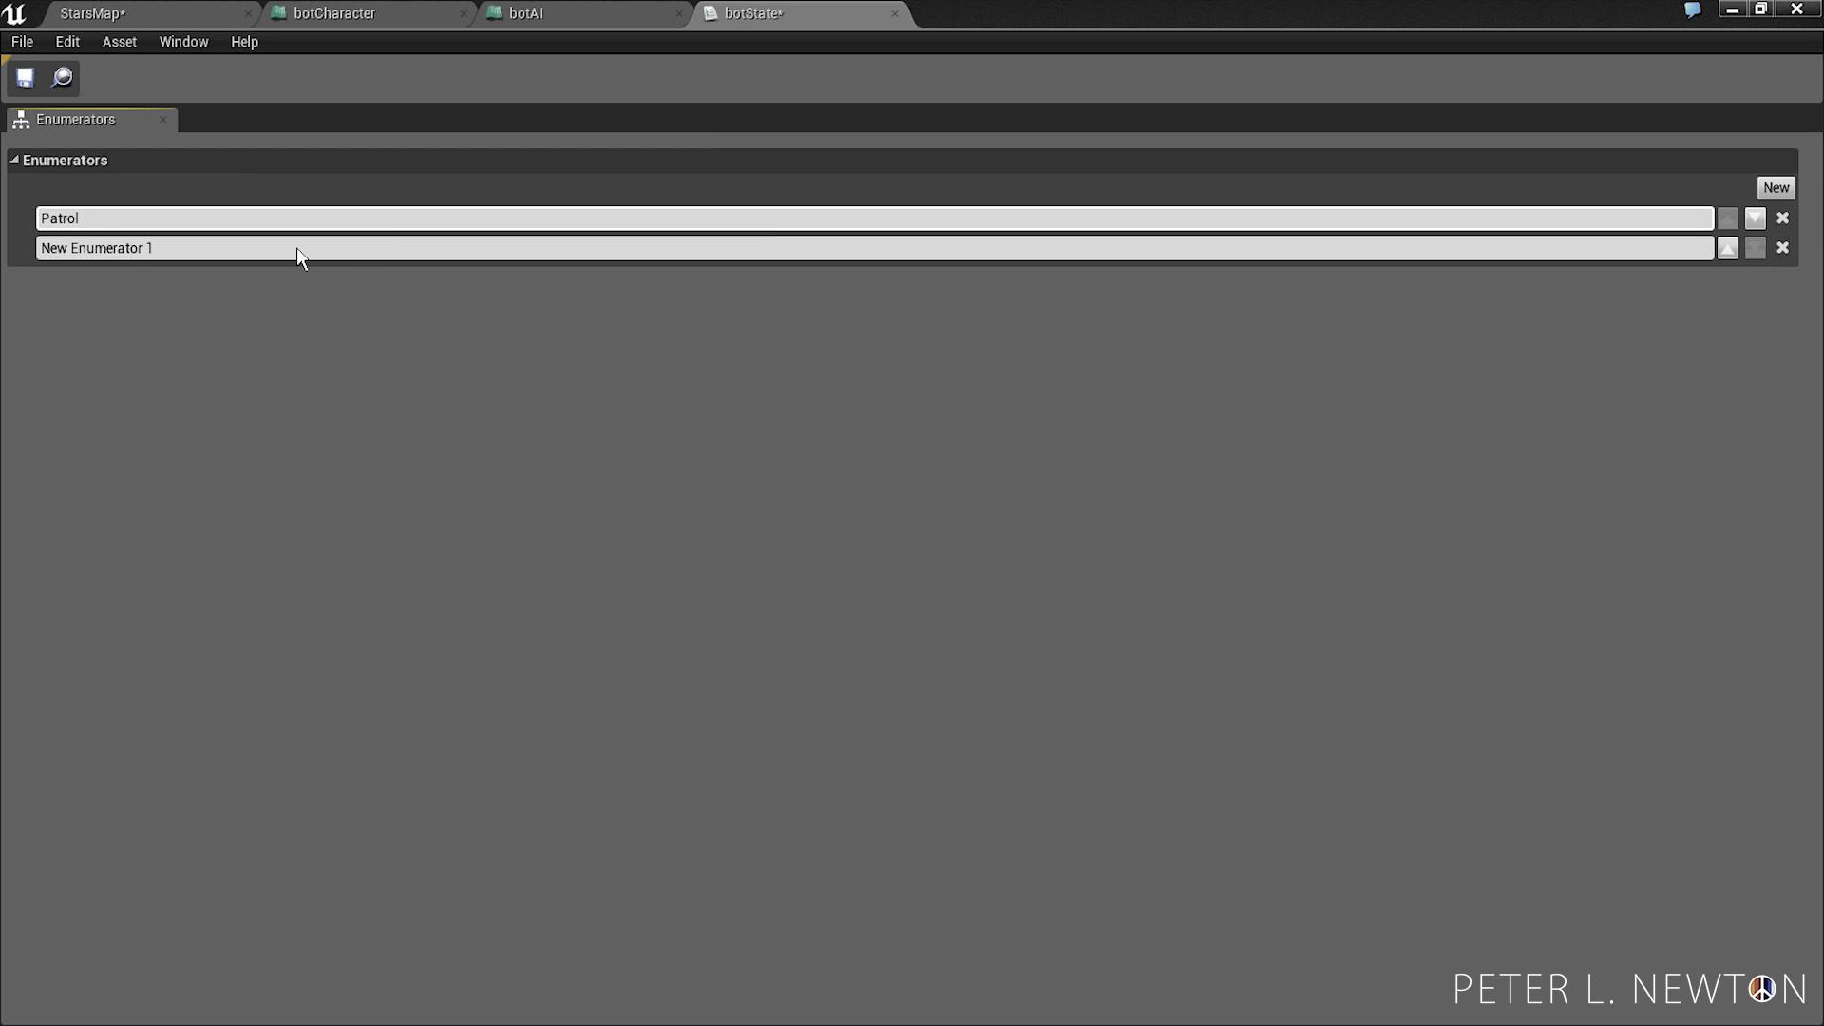
{"action": "type", "text": "Search"}
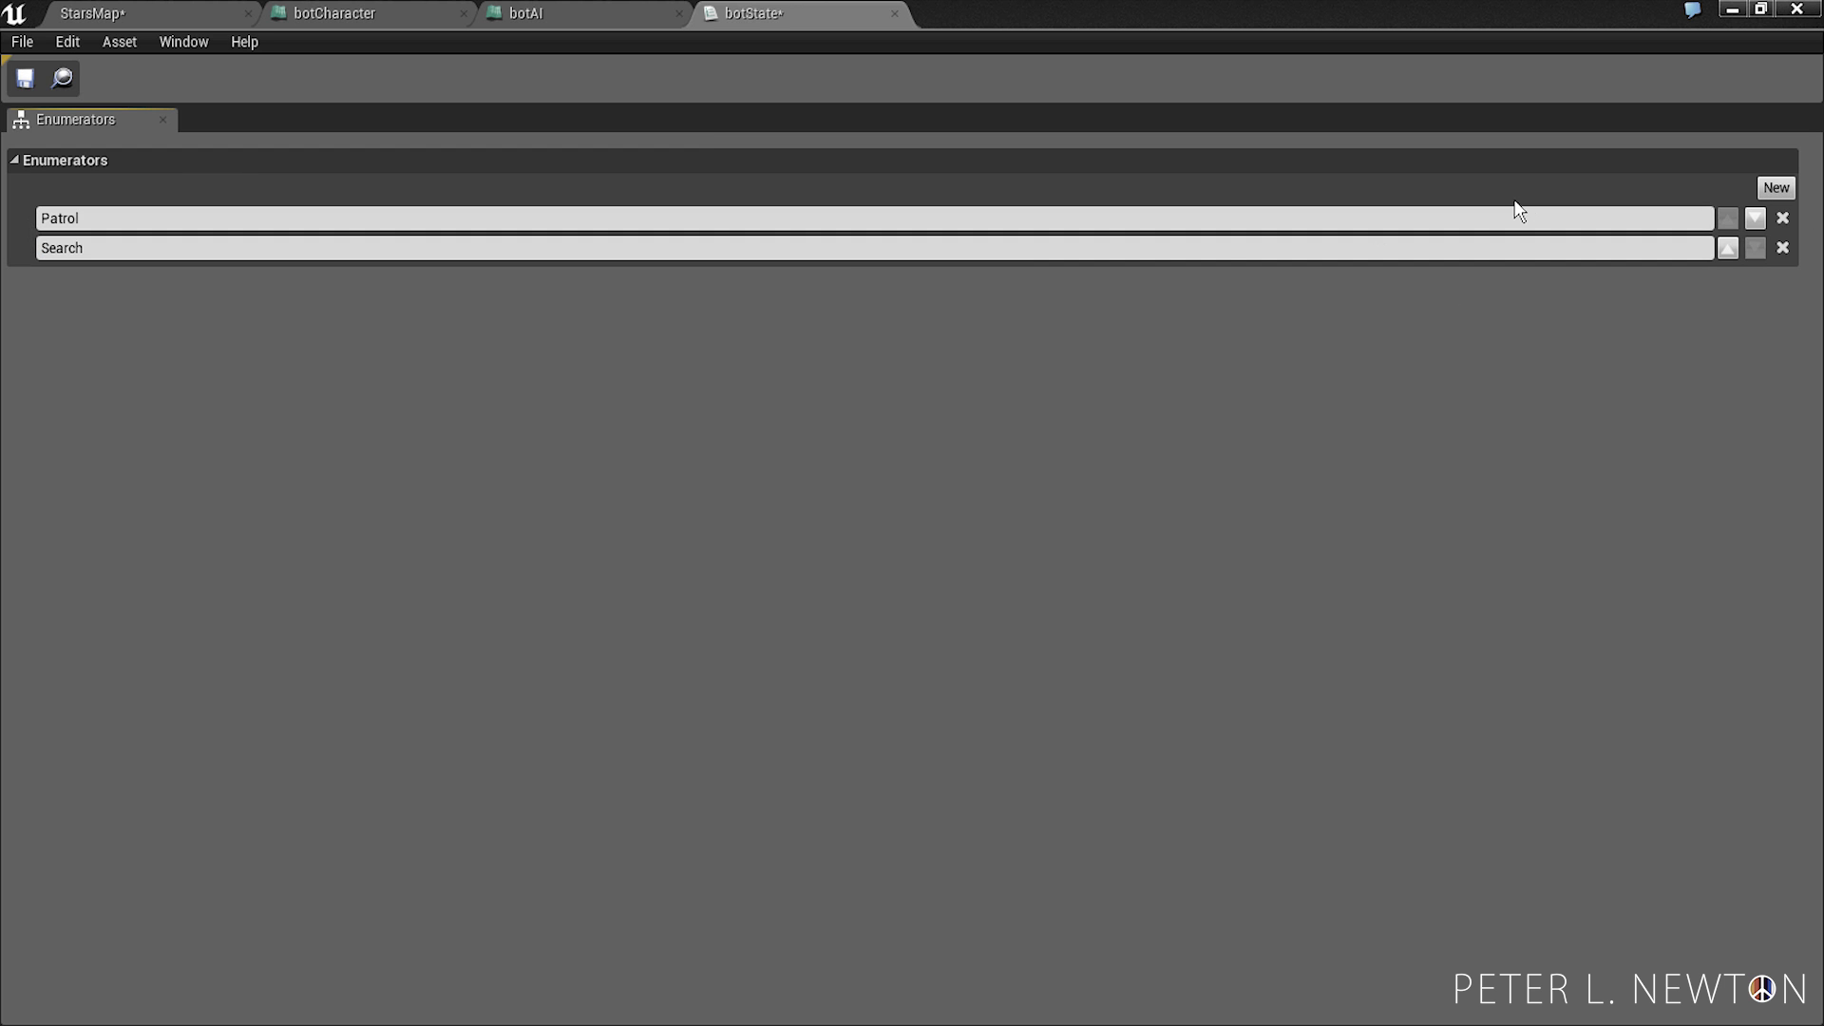
{"action": "left_click", "coordinate": [1775, 188]}
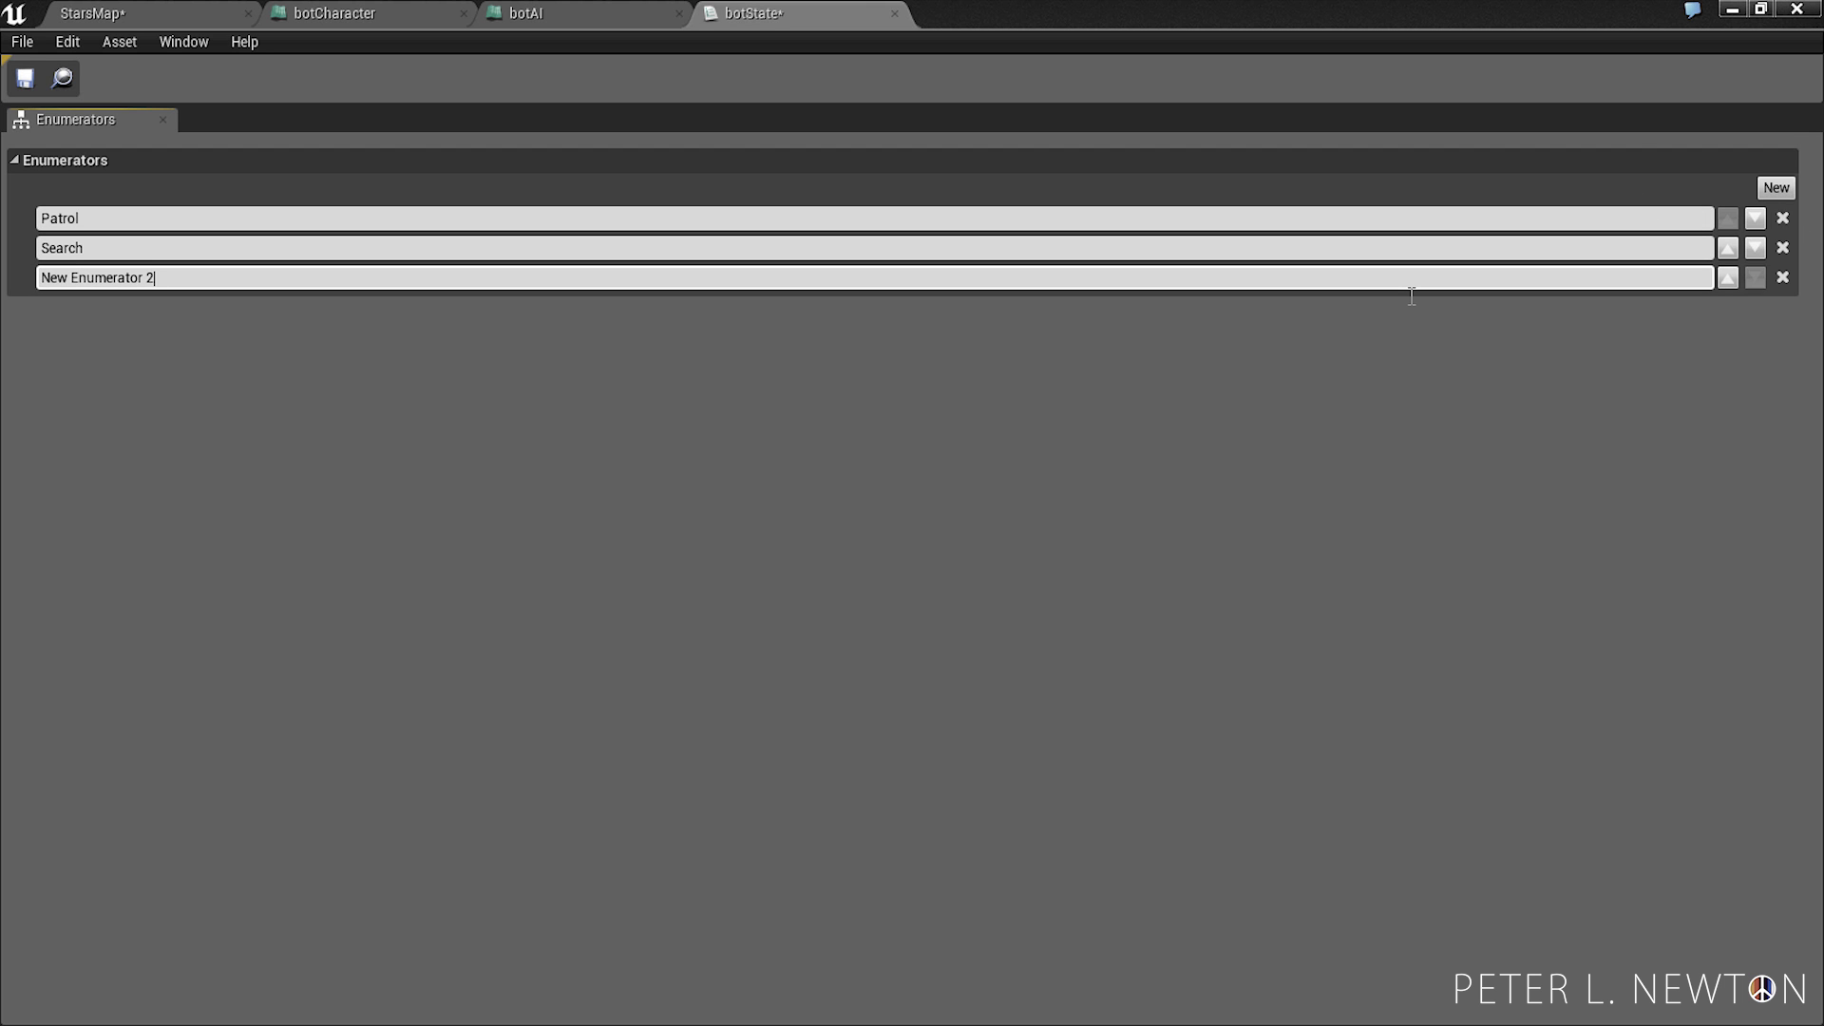
{"action": "type", "text": "Attack"}
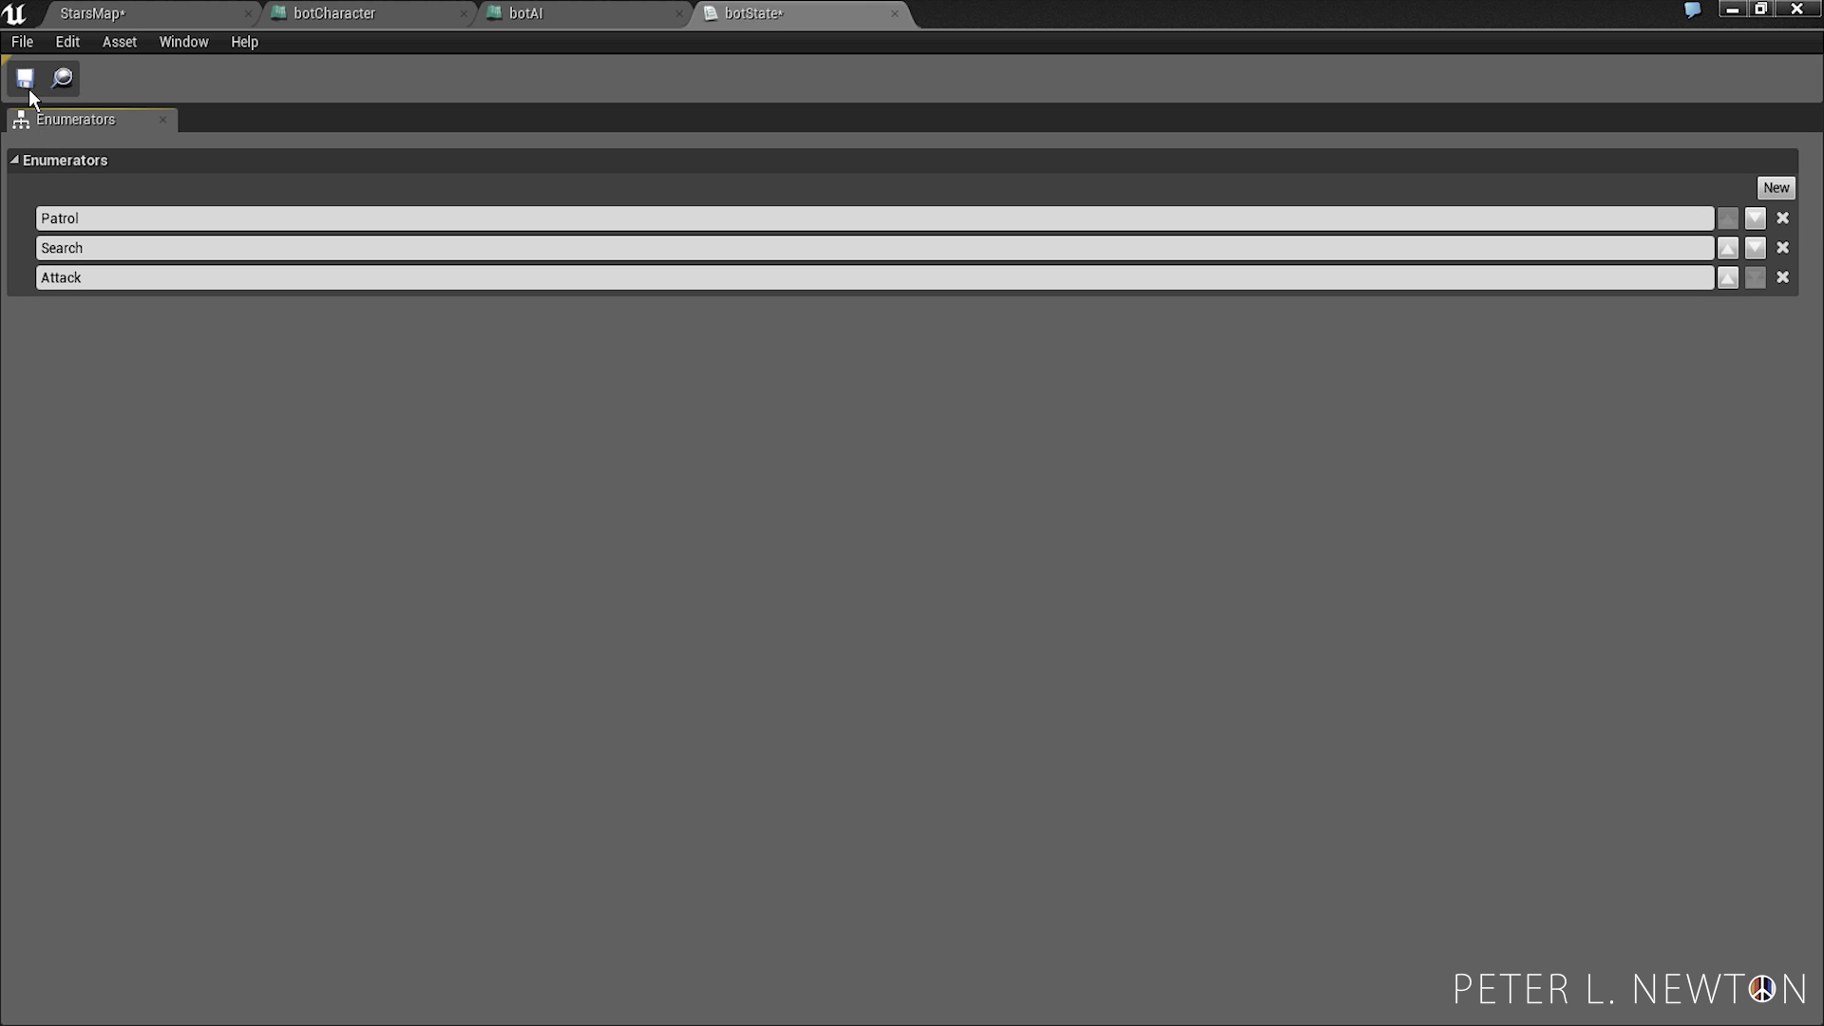
{"action": "left_click", "coordinate": [139, 13]}
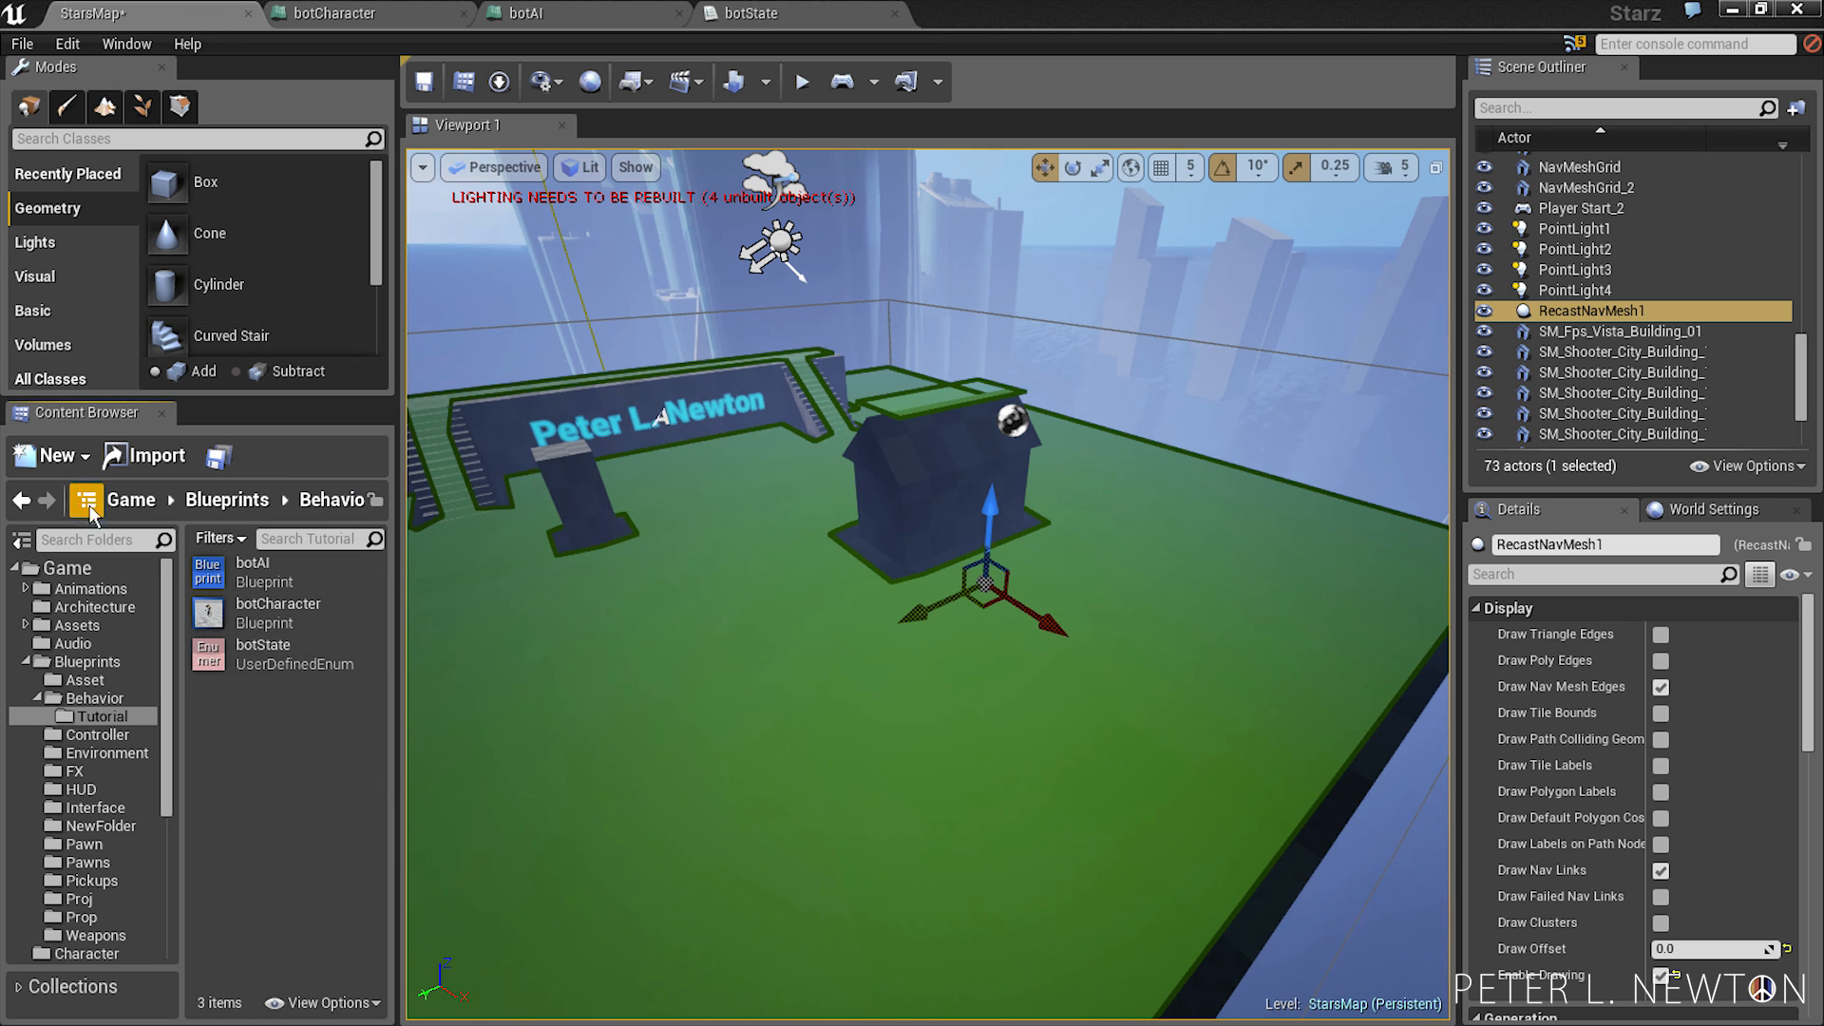
- Create a BlackboardData asset named botData in the Tutorial folder and open it
{"action": "left_click", "coordinate": [53, 454]}
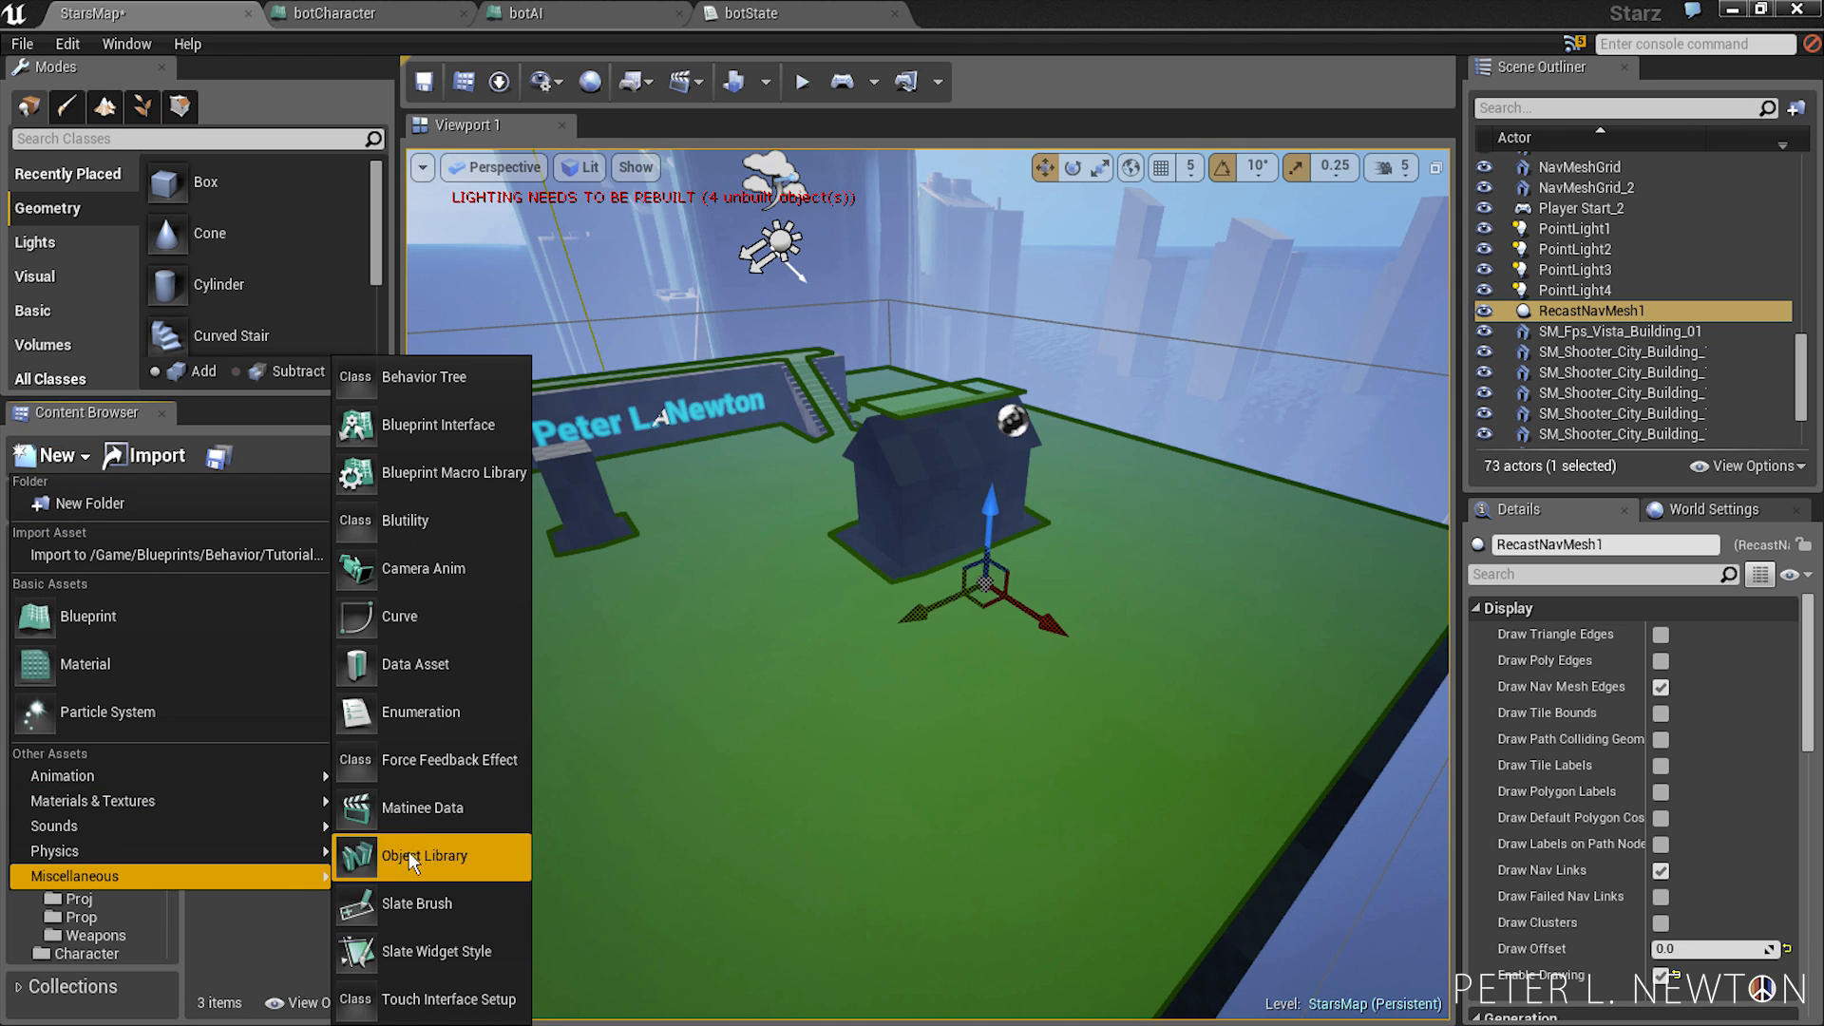
{"action": "mouse_move", "coordinate": [414, 664]}
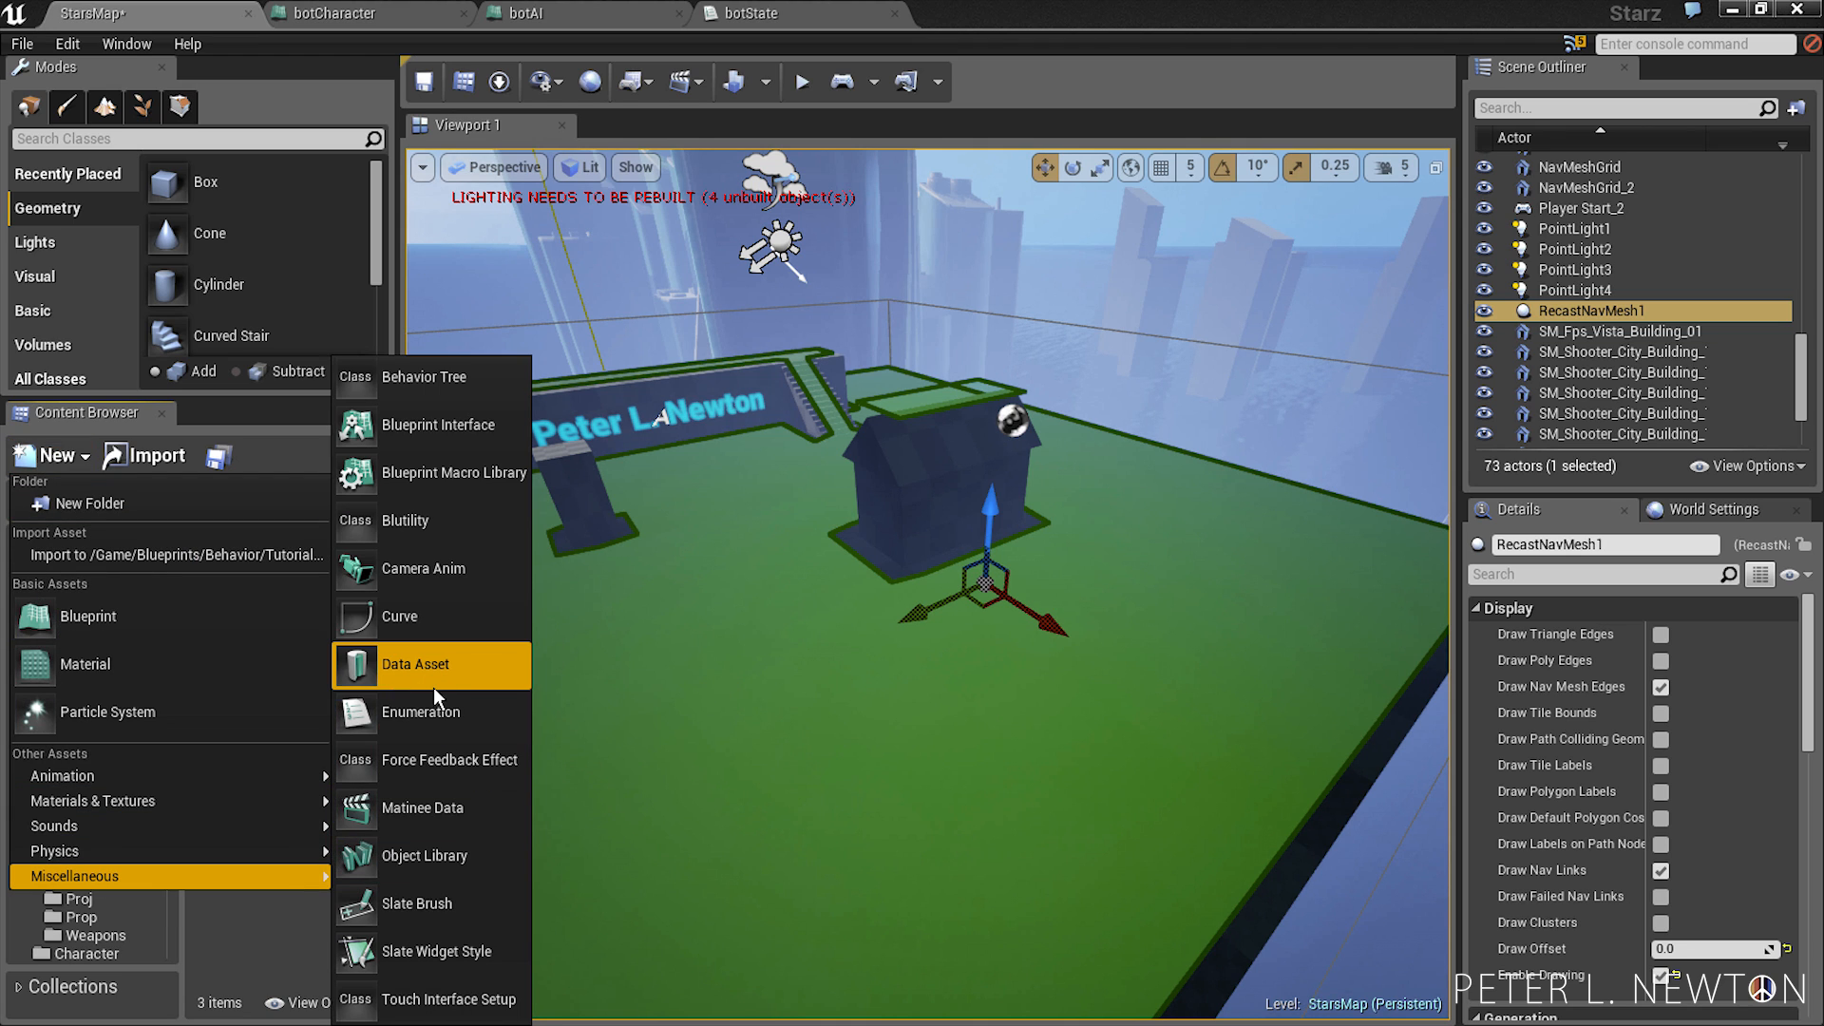
{"action": "left_click", "coordinate": [414, 665]}
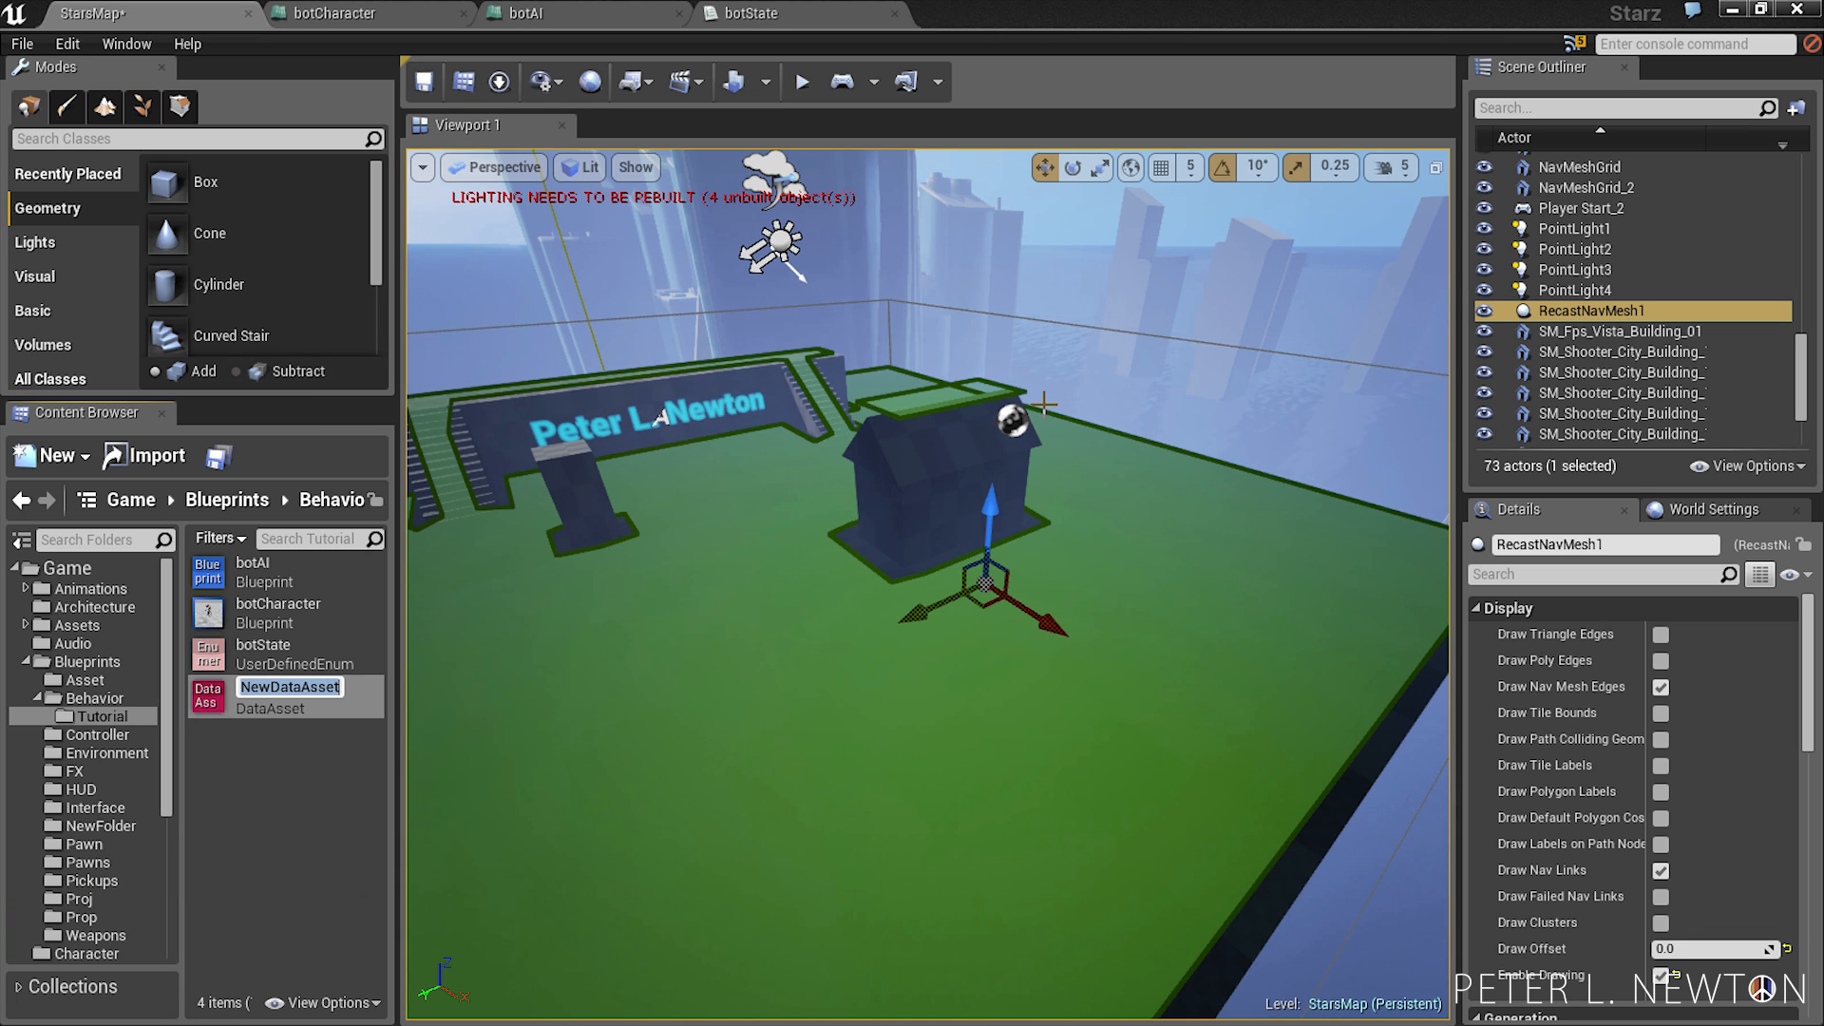
{"action": "type", "text": "botData"}
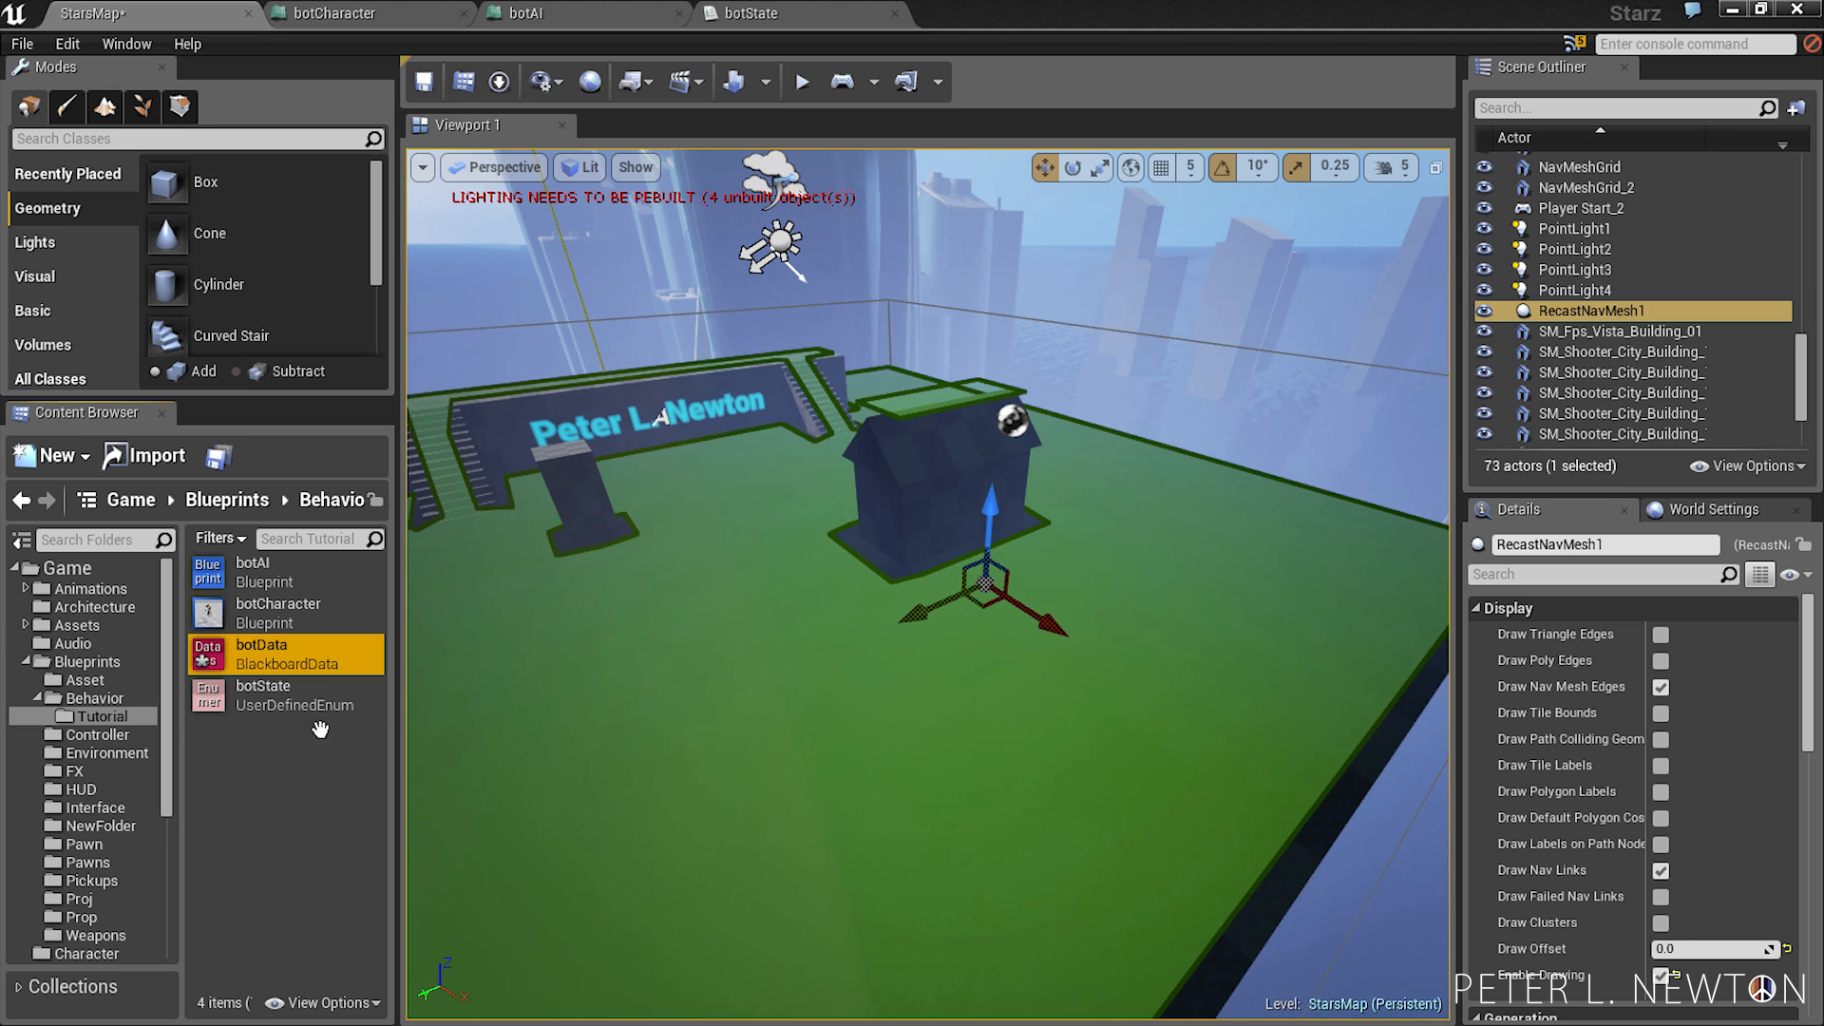
{"action": "double_click", "coordinate": [260, 652]}
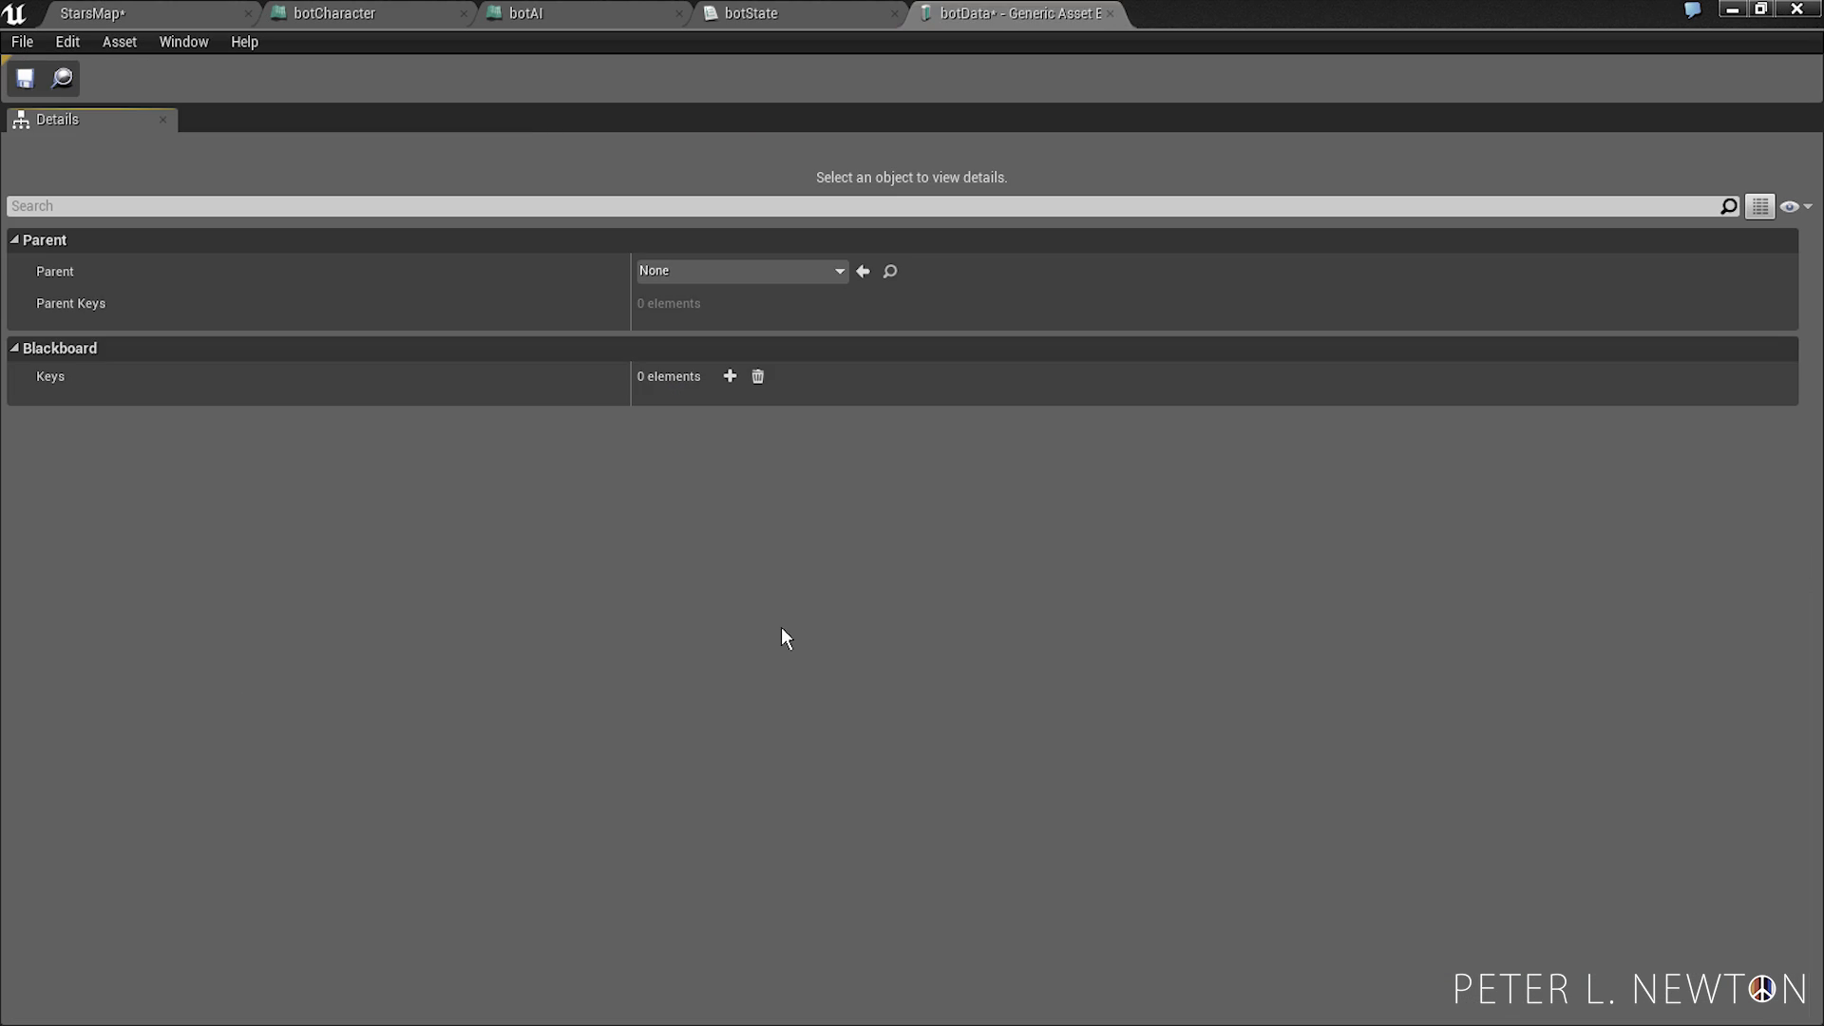
{"action": "mouse_move", "coordinate": [840, 545]}
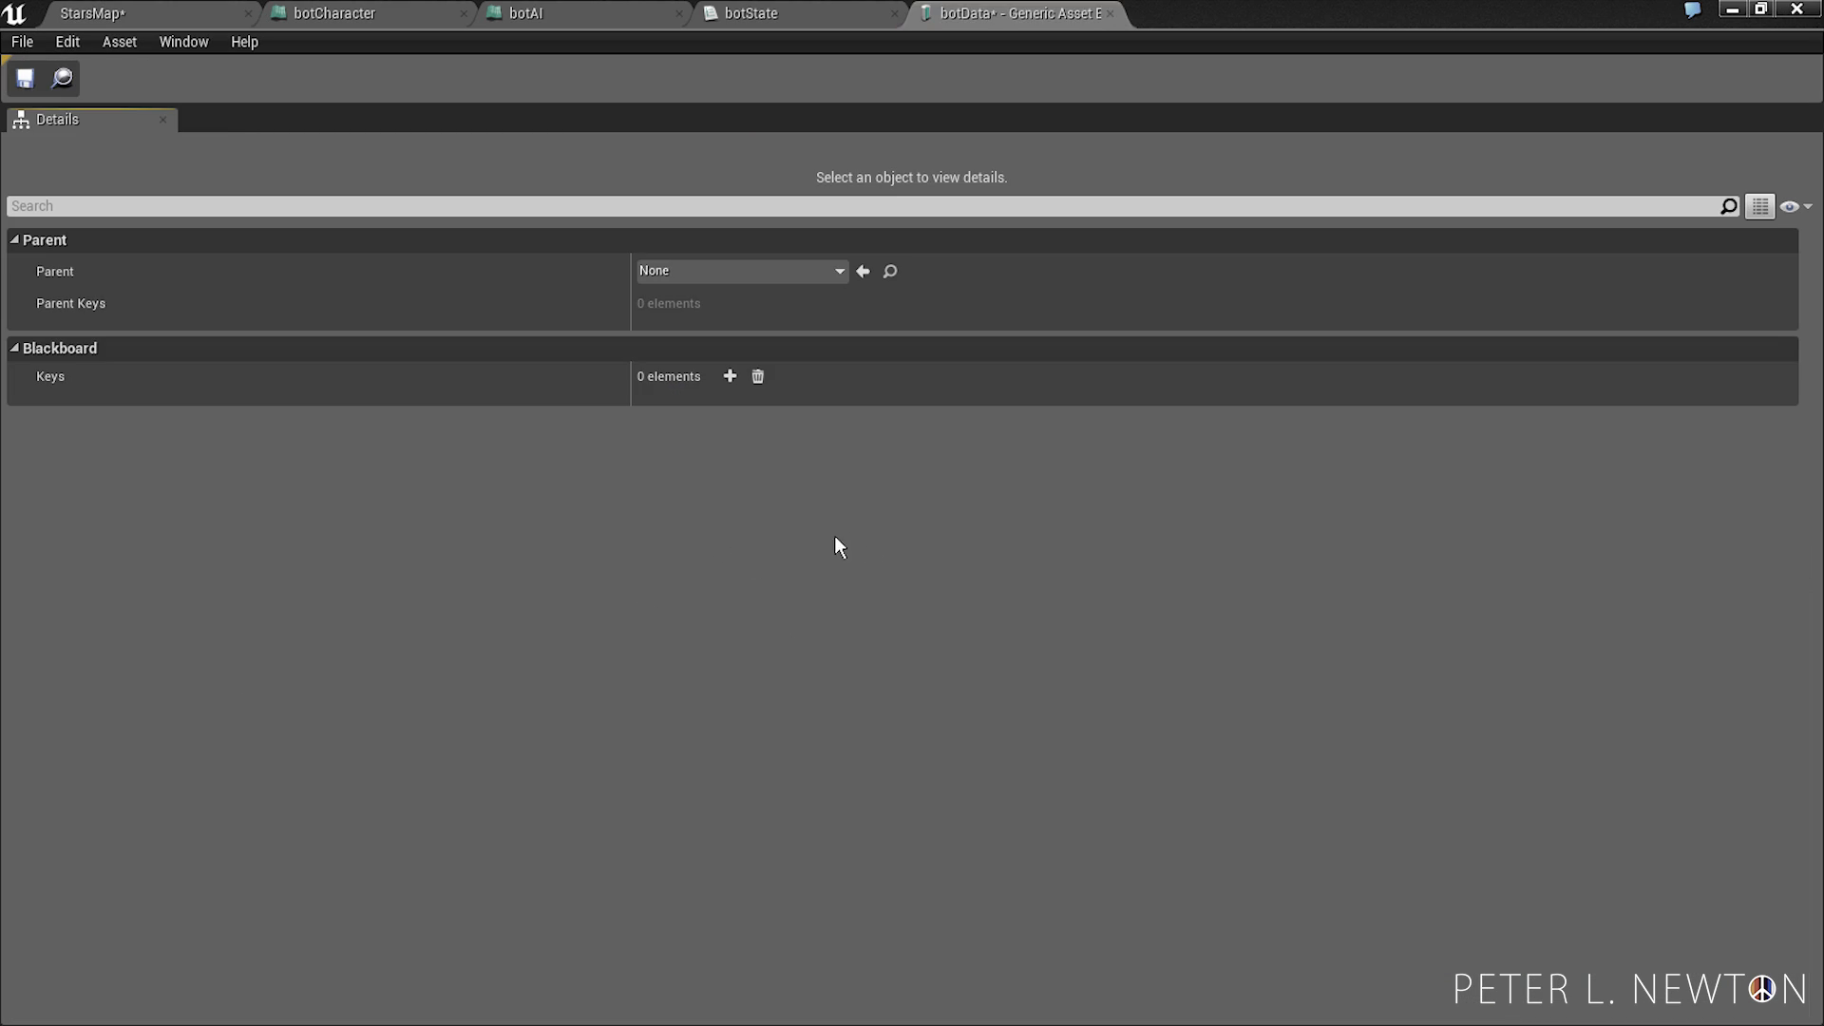
{"action": "mouse_move", "coordinate": [841, 555]}
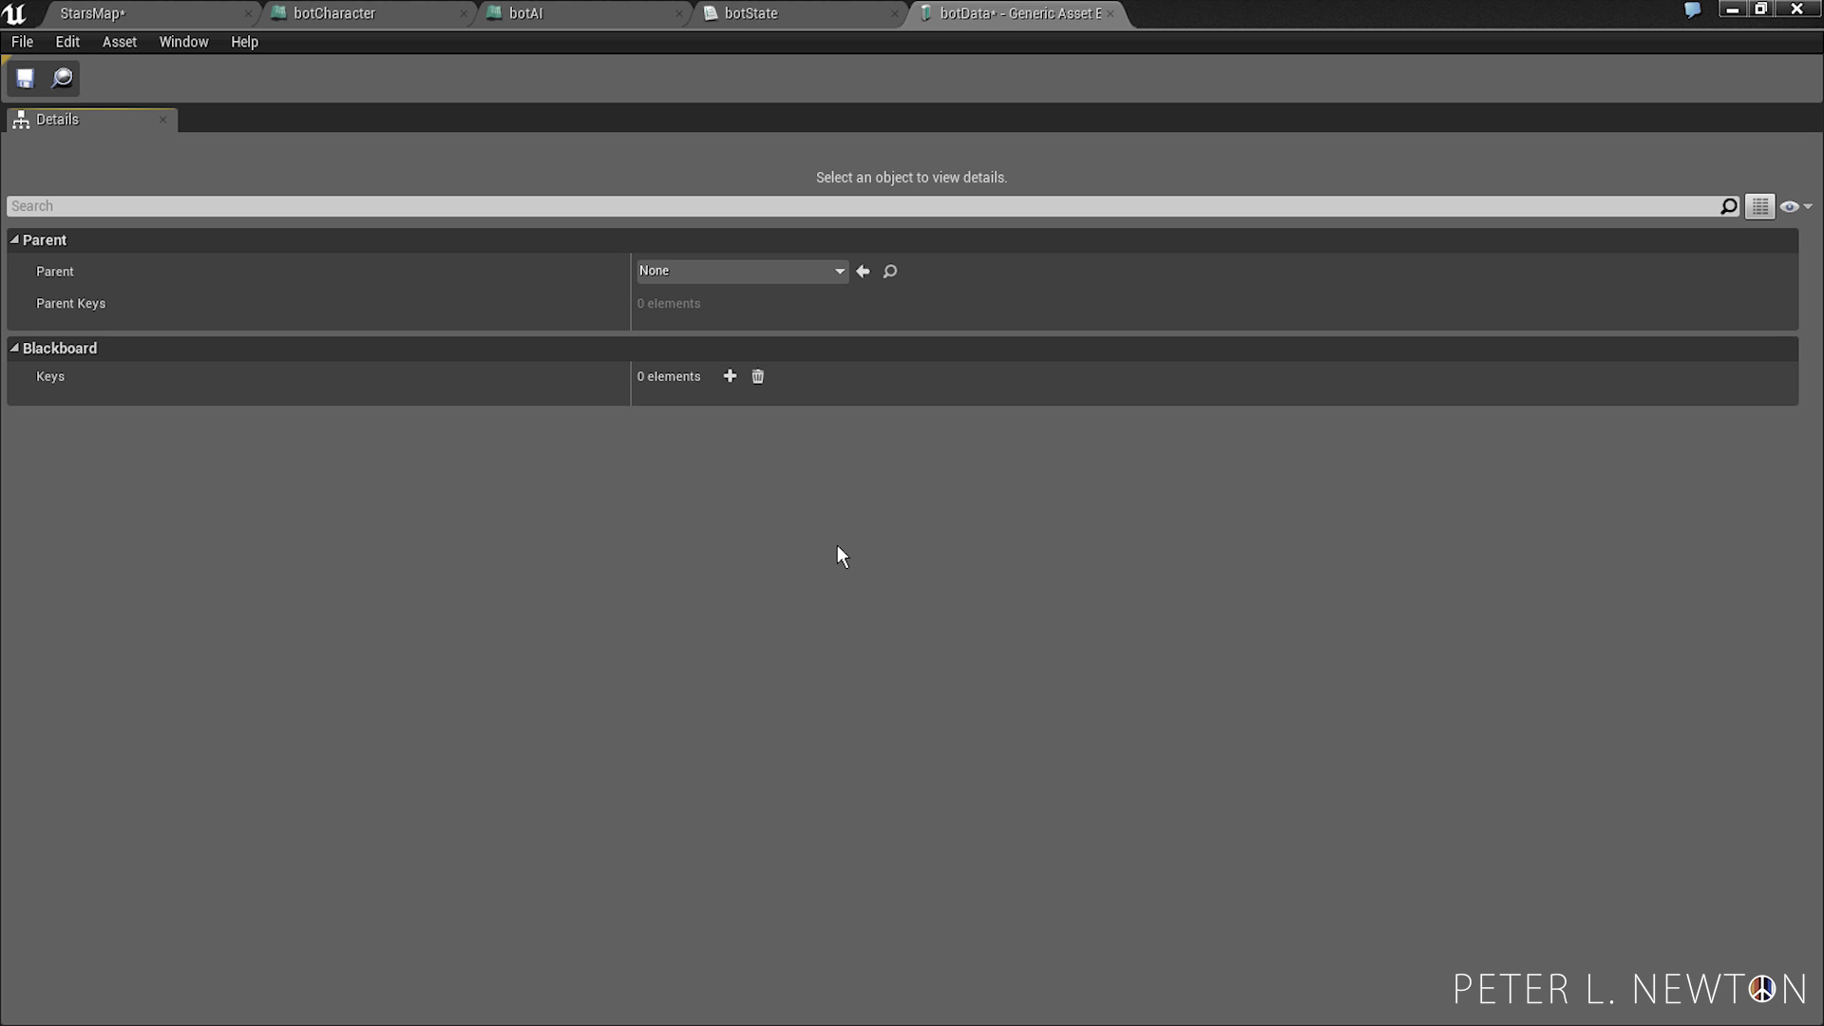
- Add a TargetPoint blackboard key of type Vector
{"action": "left_click", "coordinate": [729, 376]}
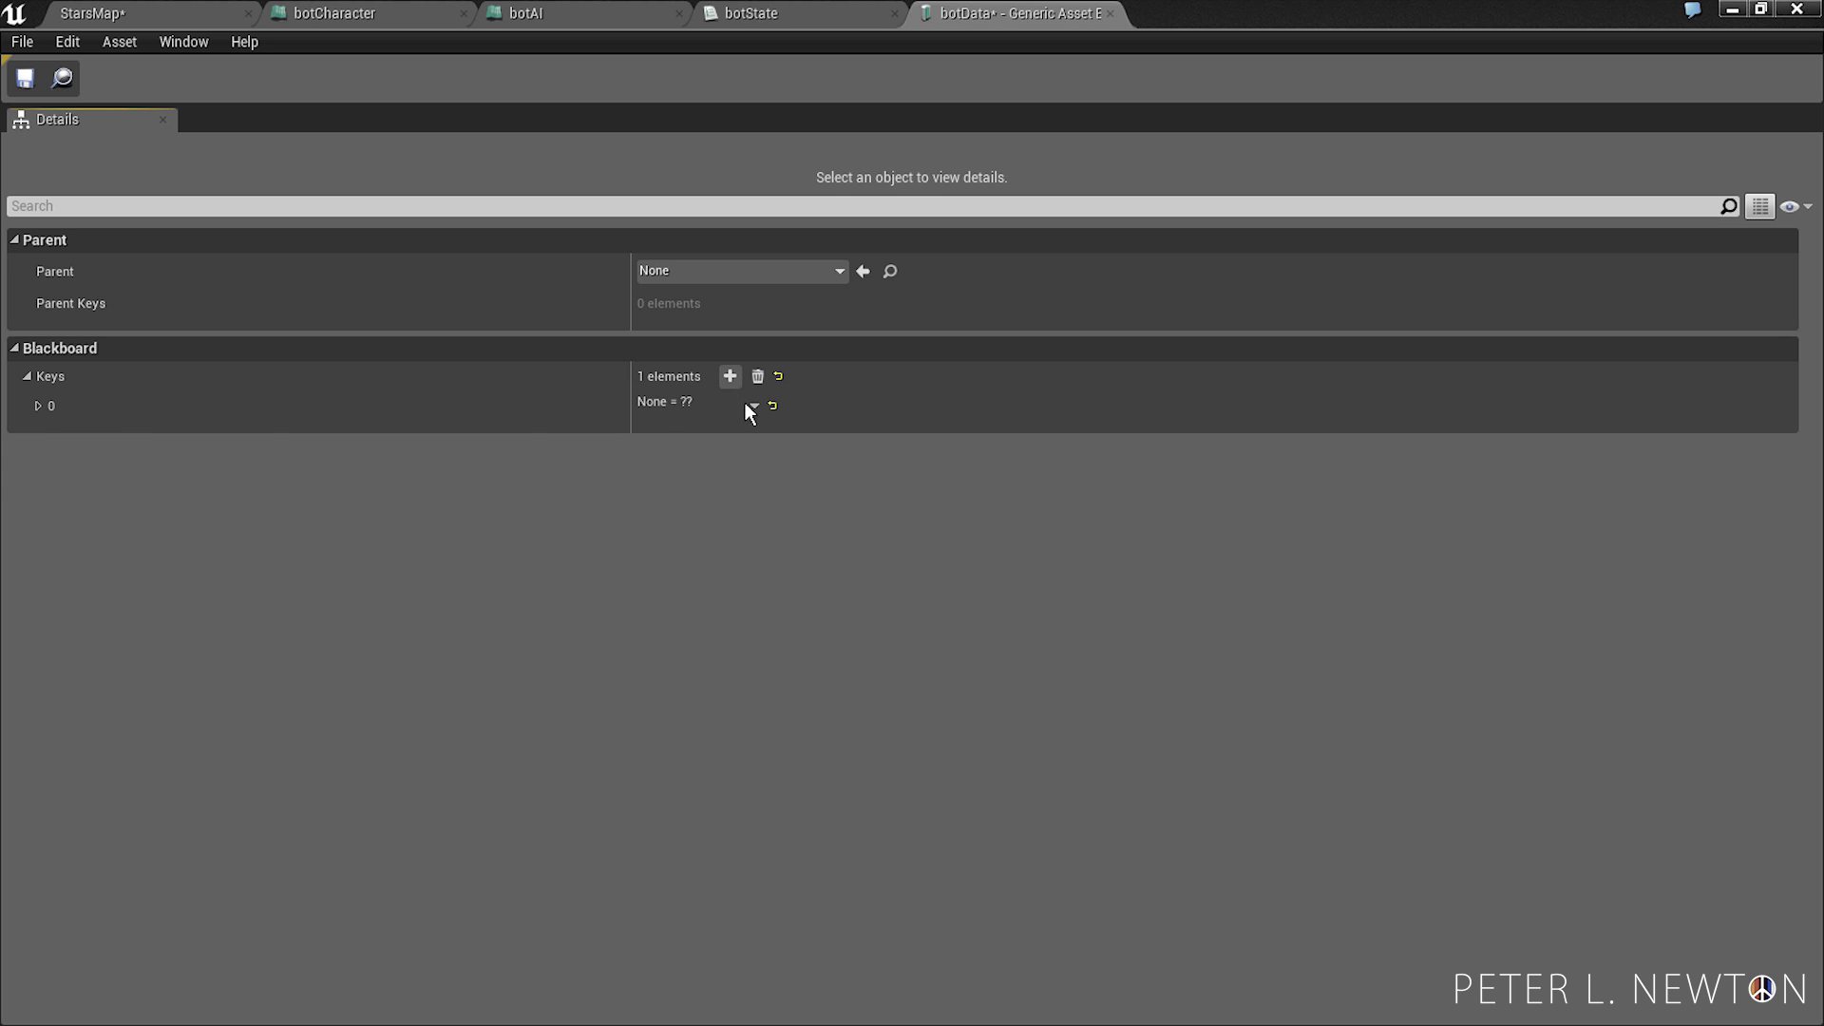
{"action": "left_click", "coordinate": [38, 406]}
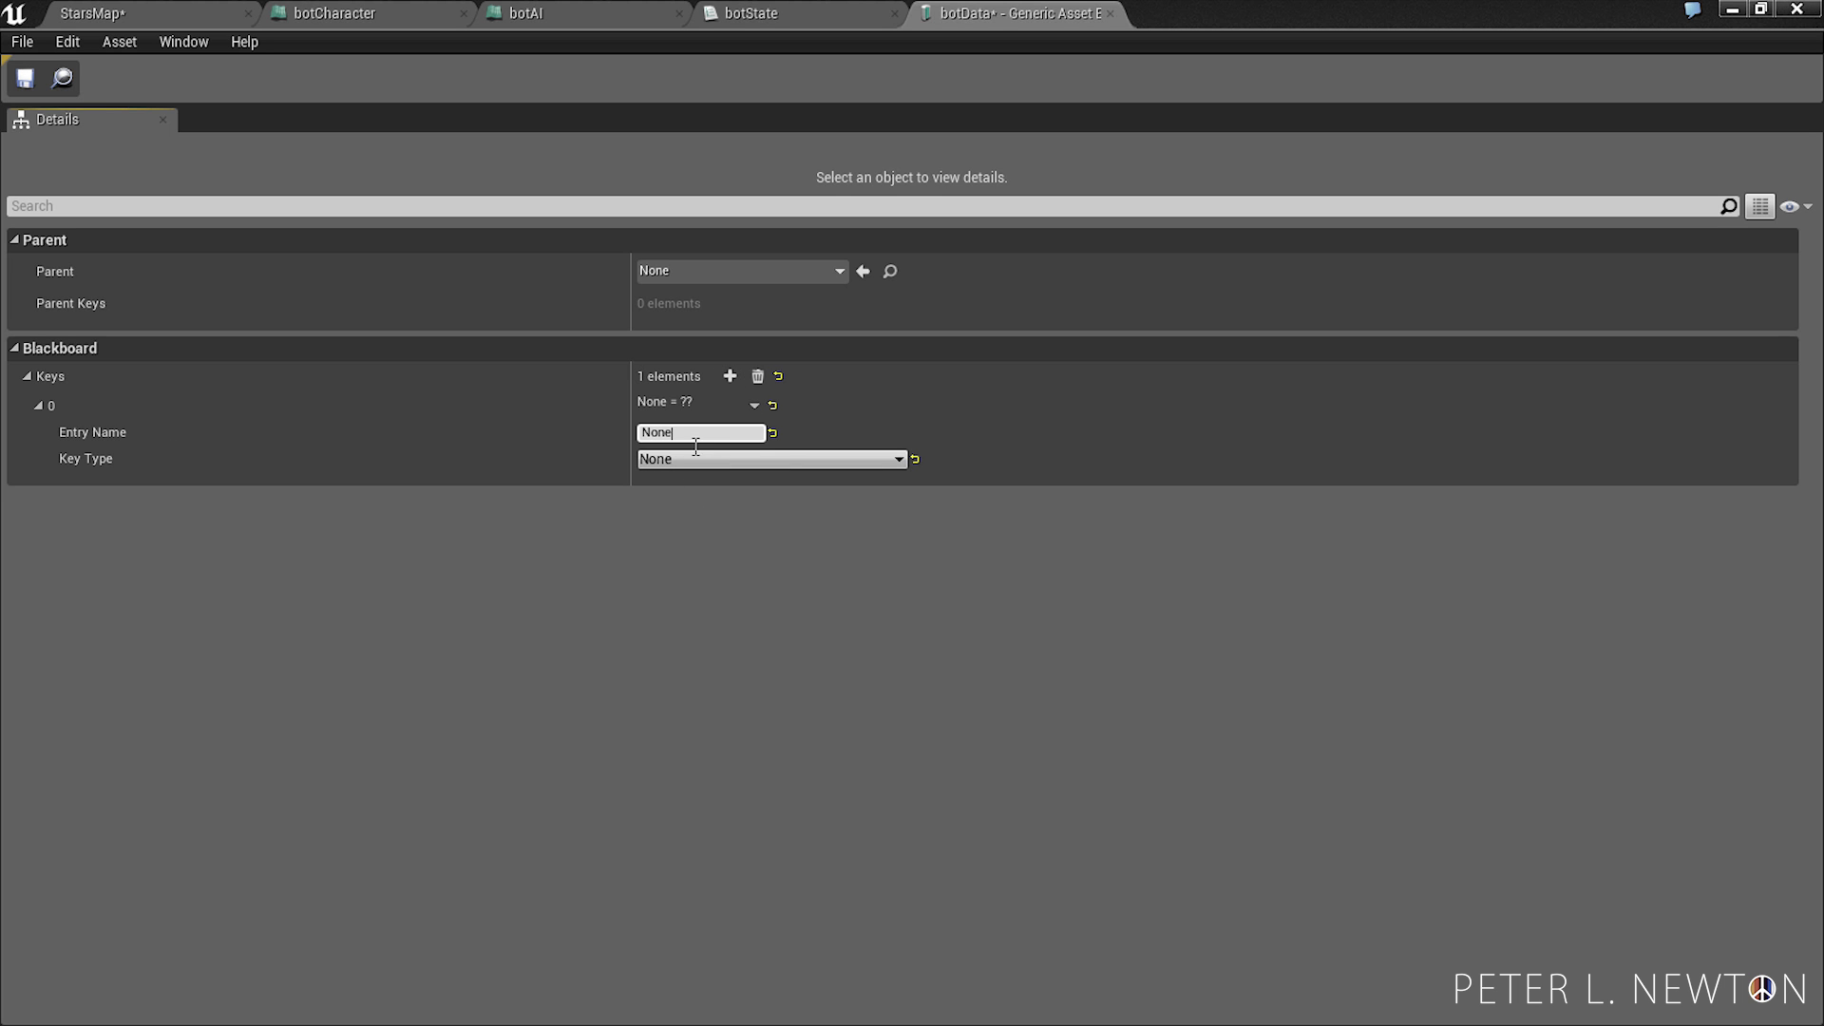
{"action": "type", "text": "TargetPo"}
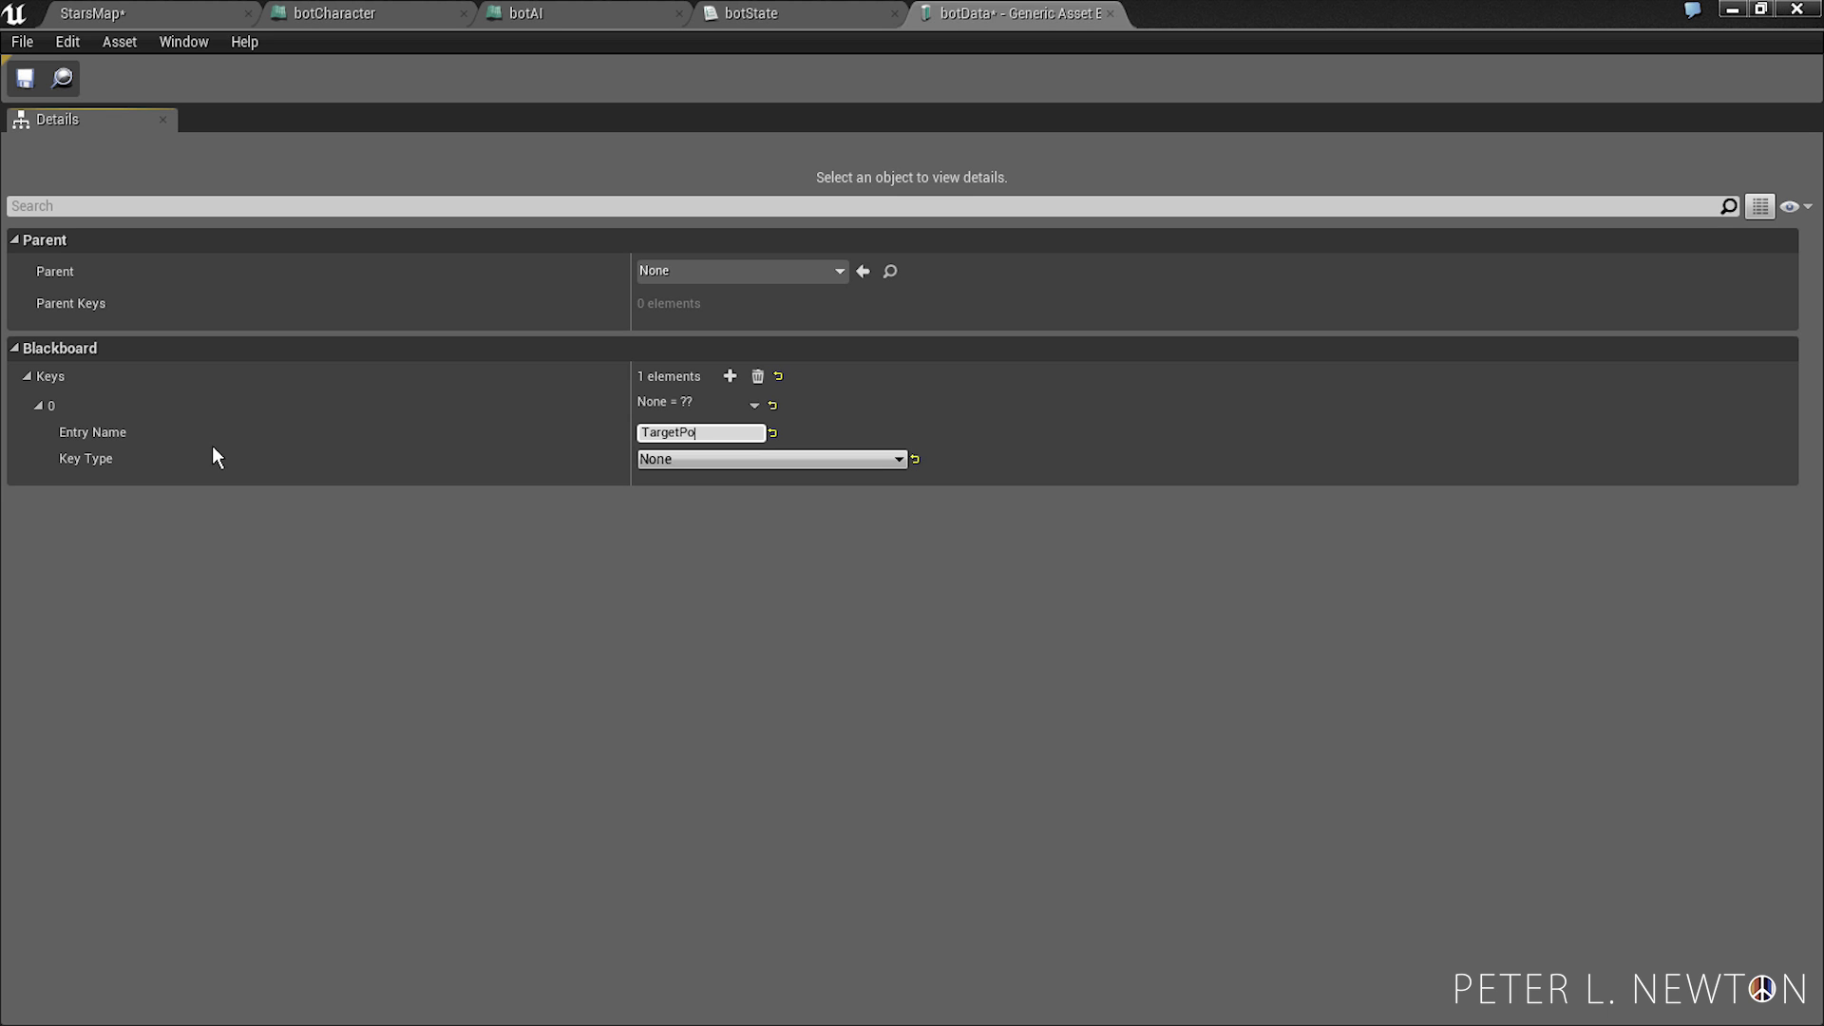
{"action": "left_click", "coordinate": [771, 458]}
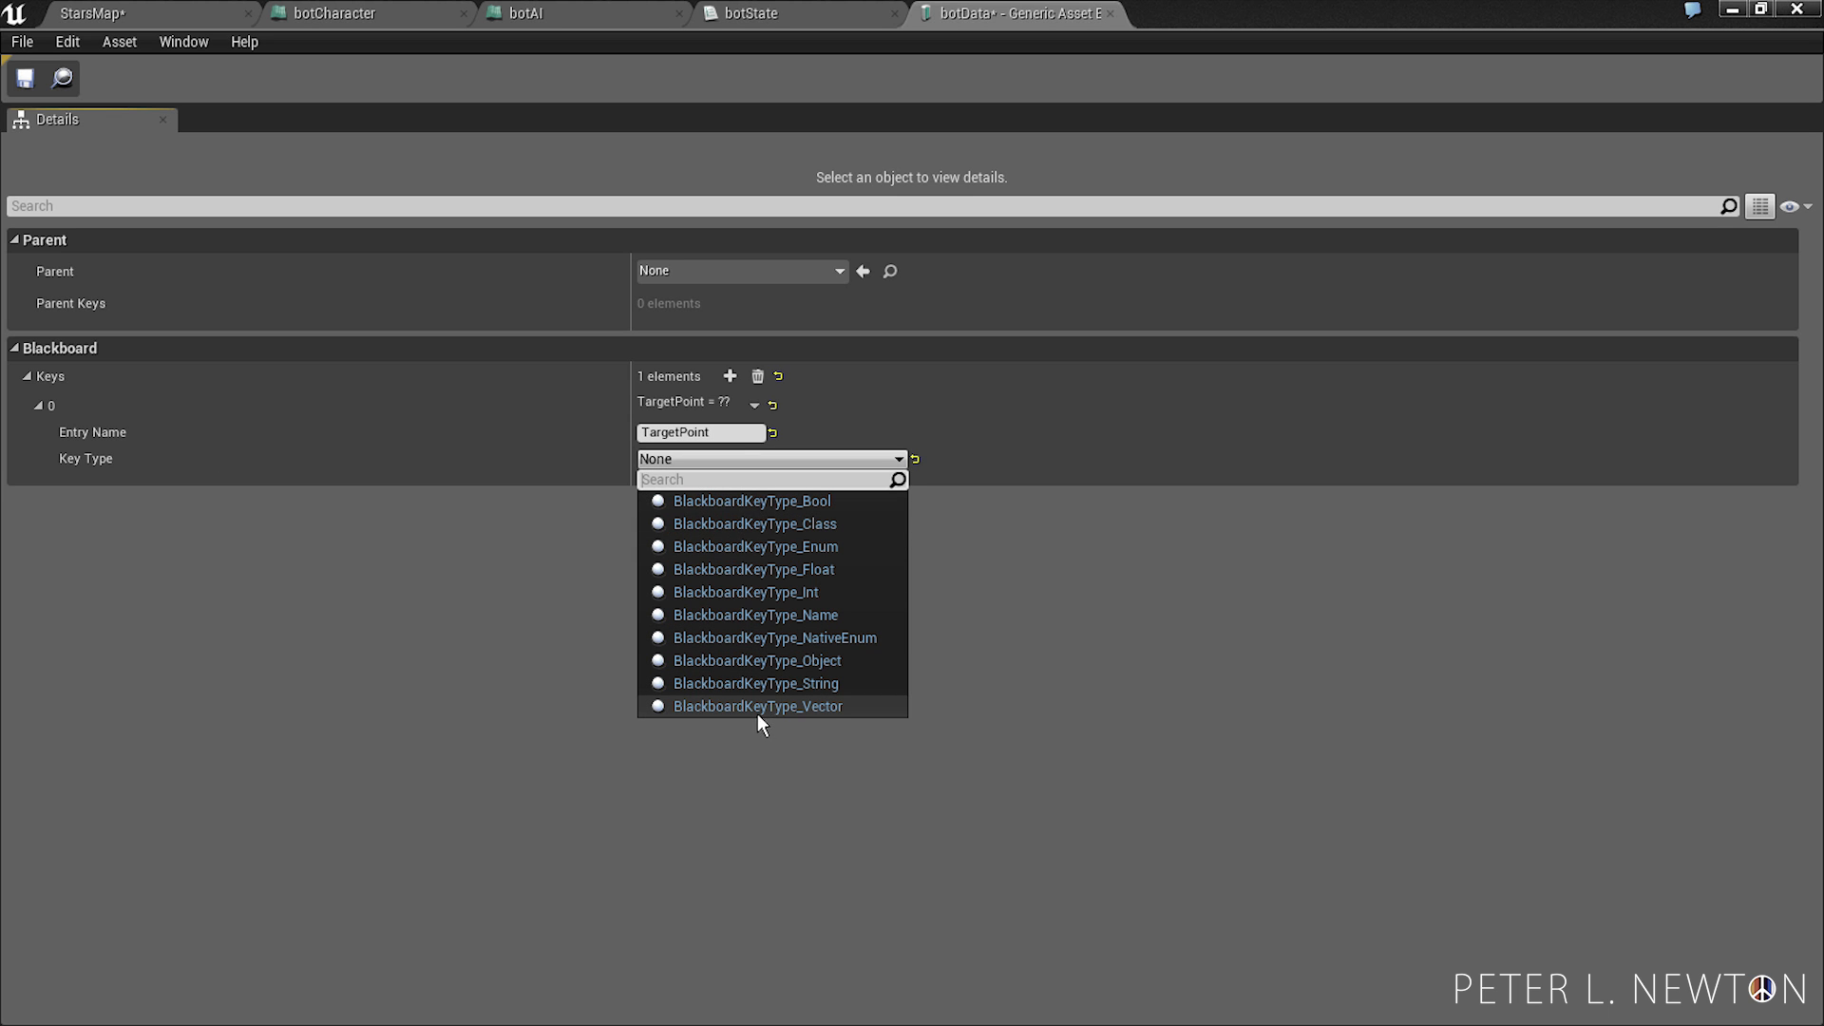
{"action": "mouse_move", "coordinate": [781, 730]}
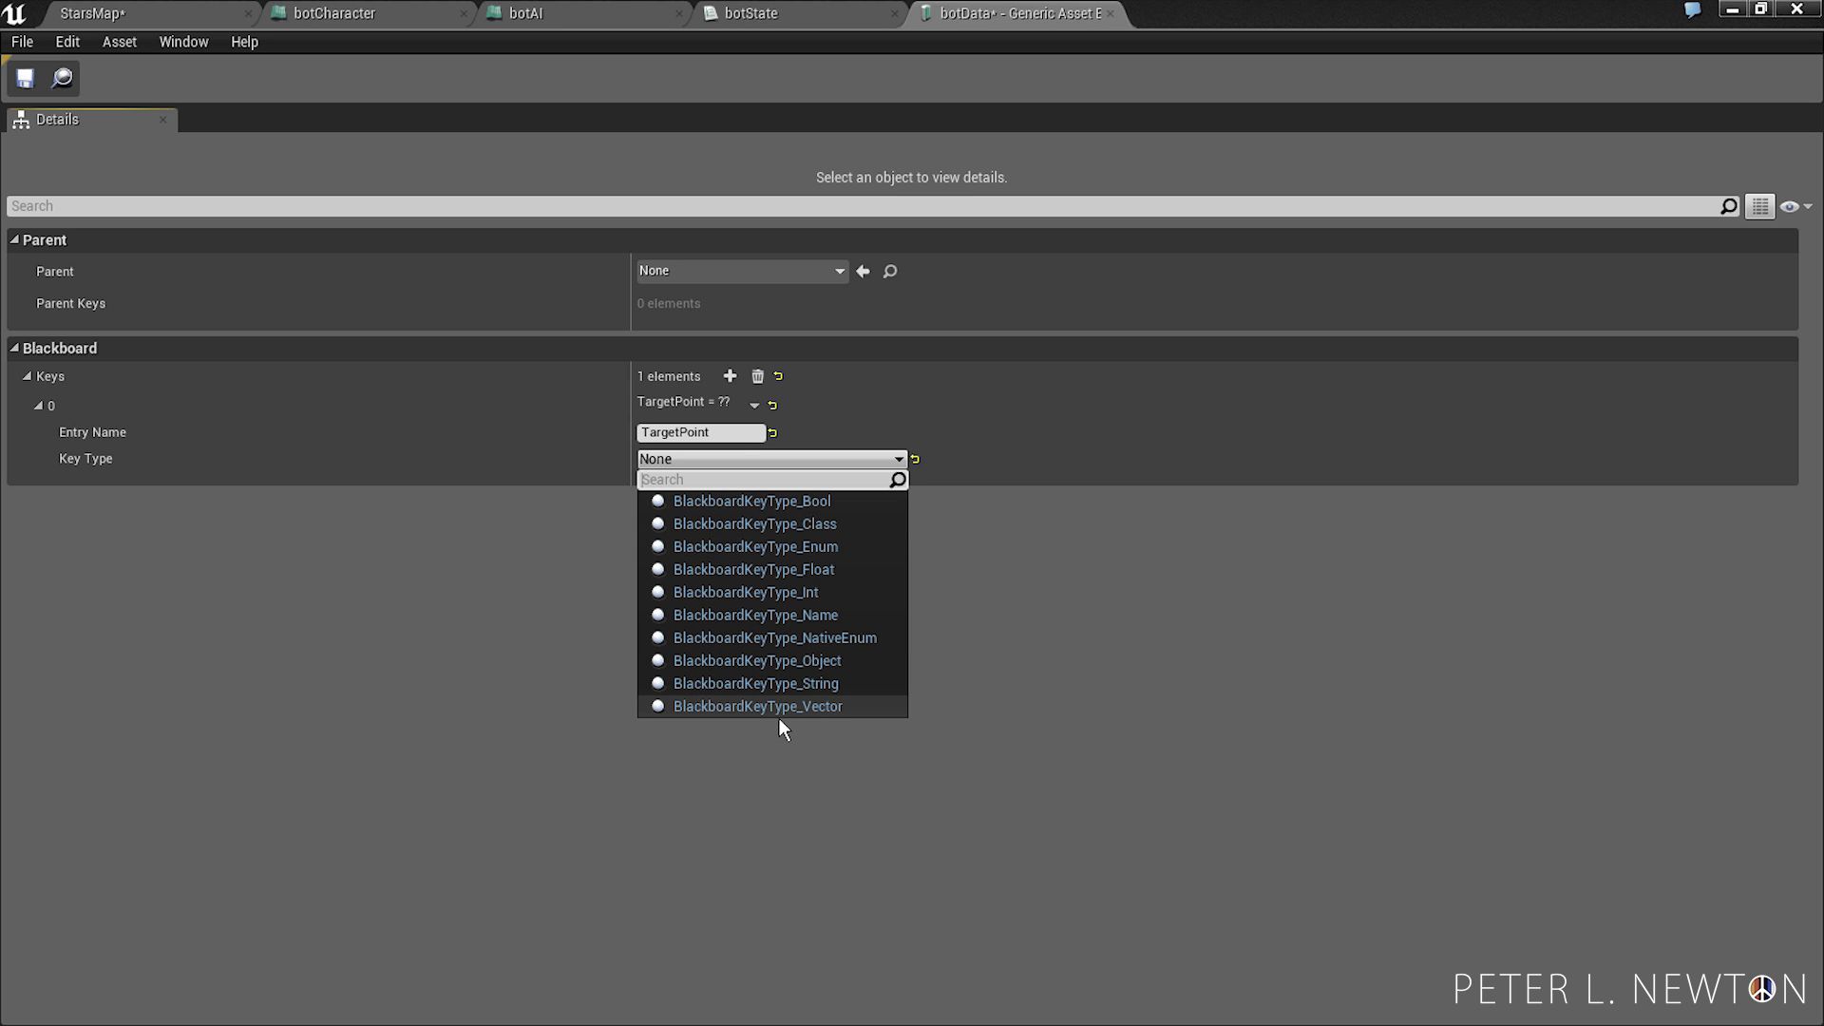
{"action": "left_click", "coordinate": [758, 707]}
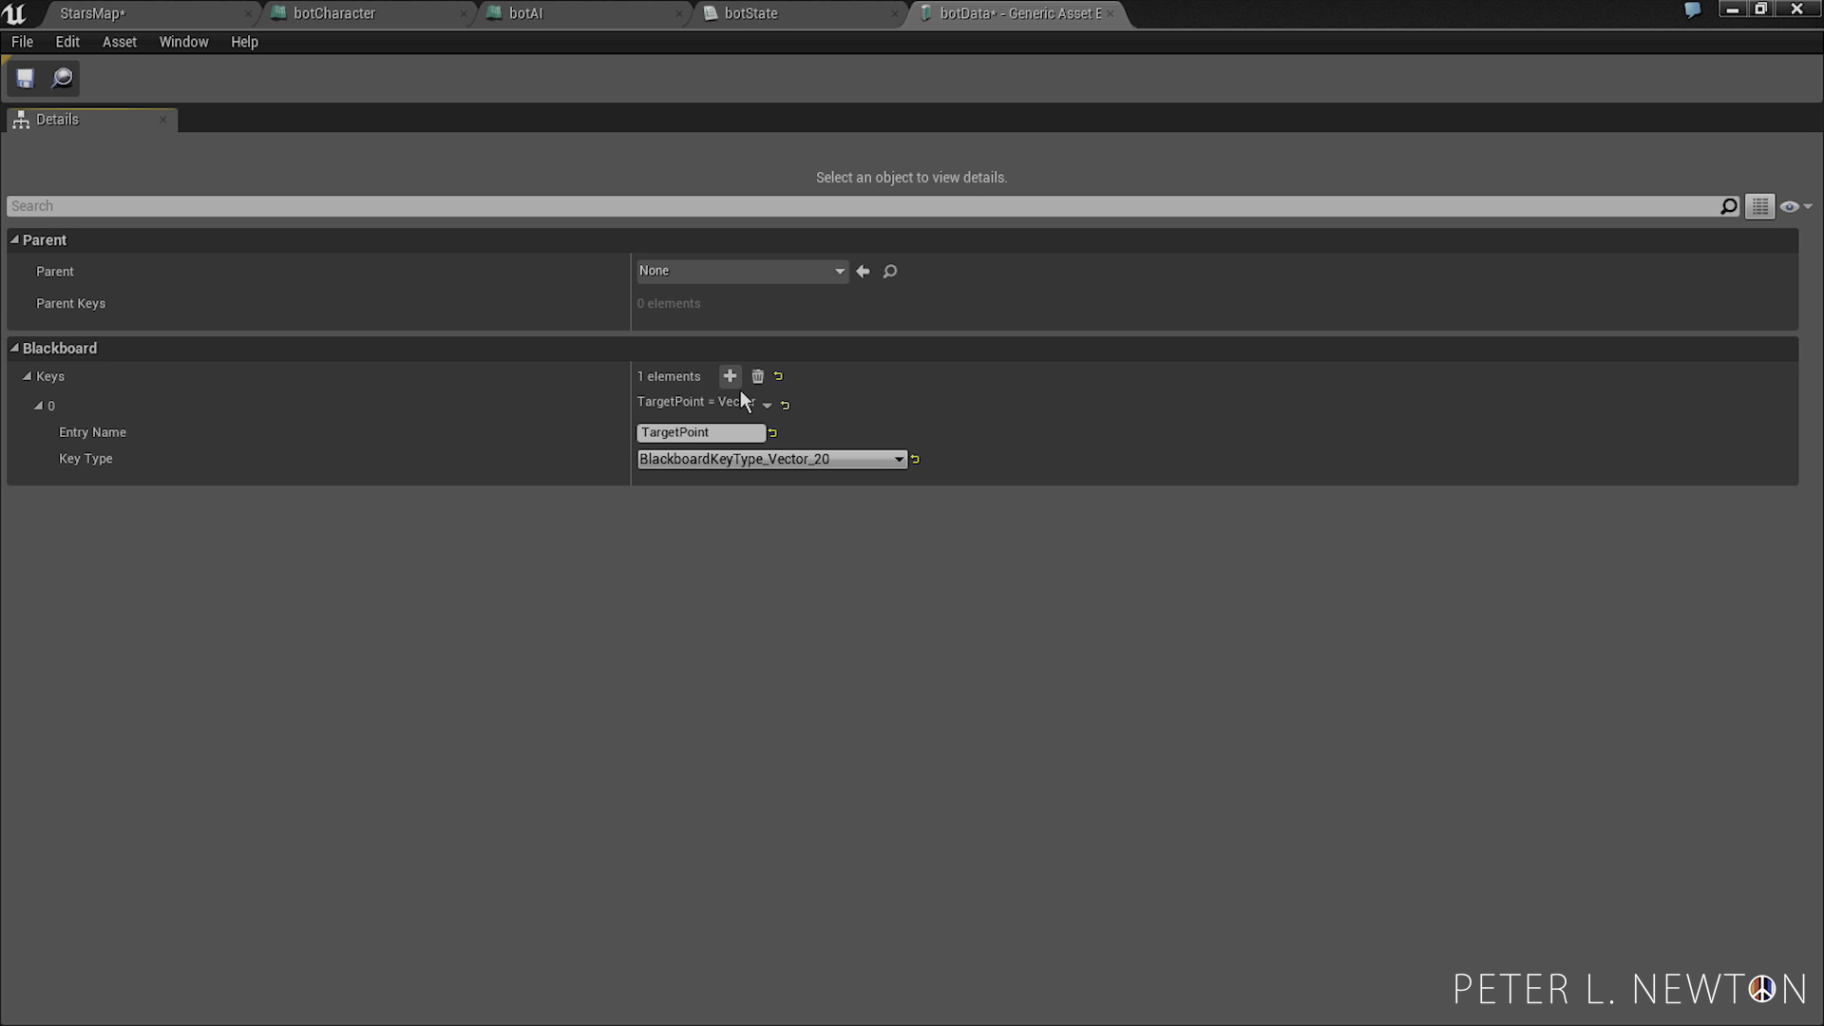
- Add a State key of type Enum using the botState enumeration
{"action": "left_click", "coordinate": [729, 377]}
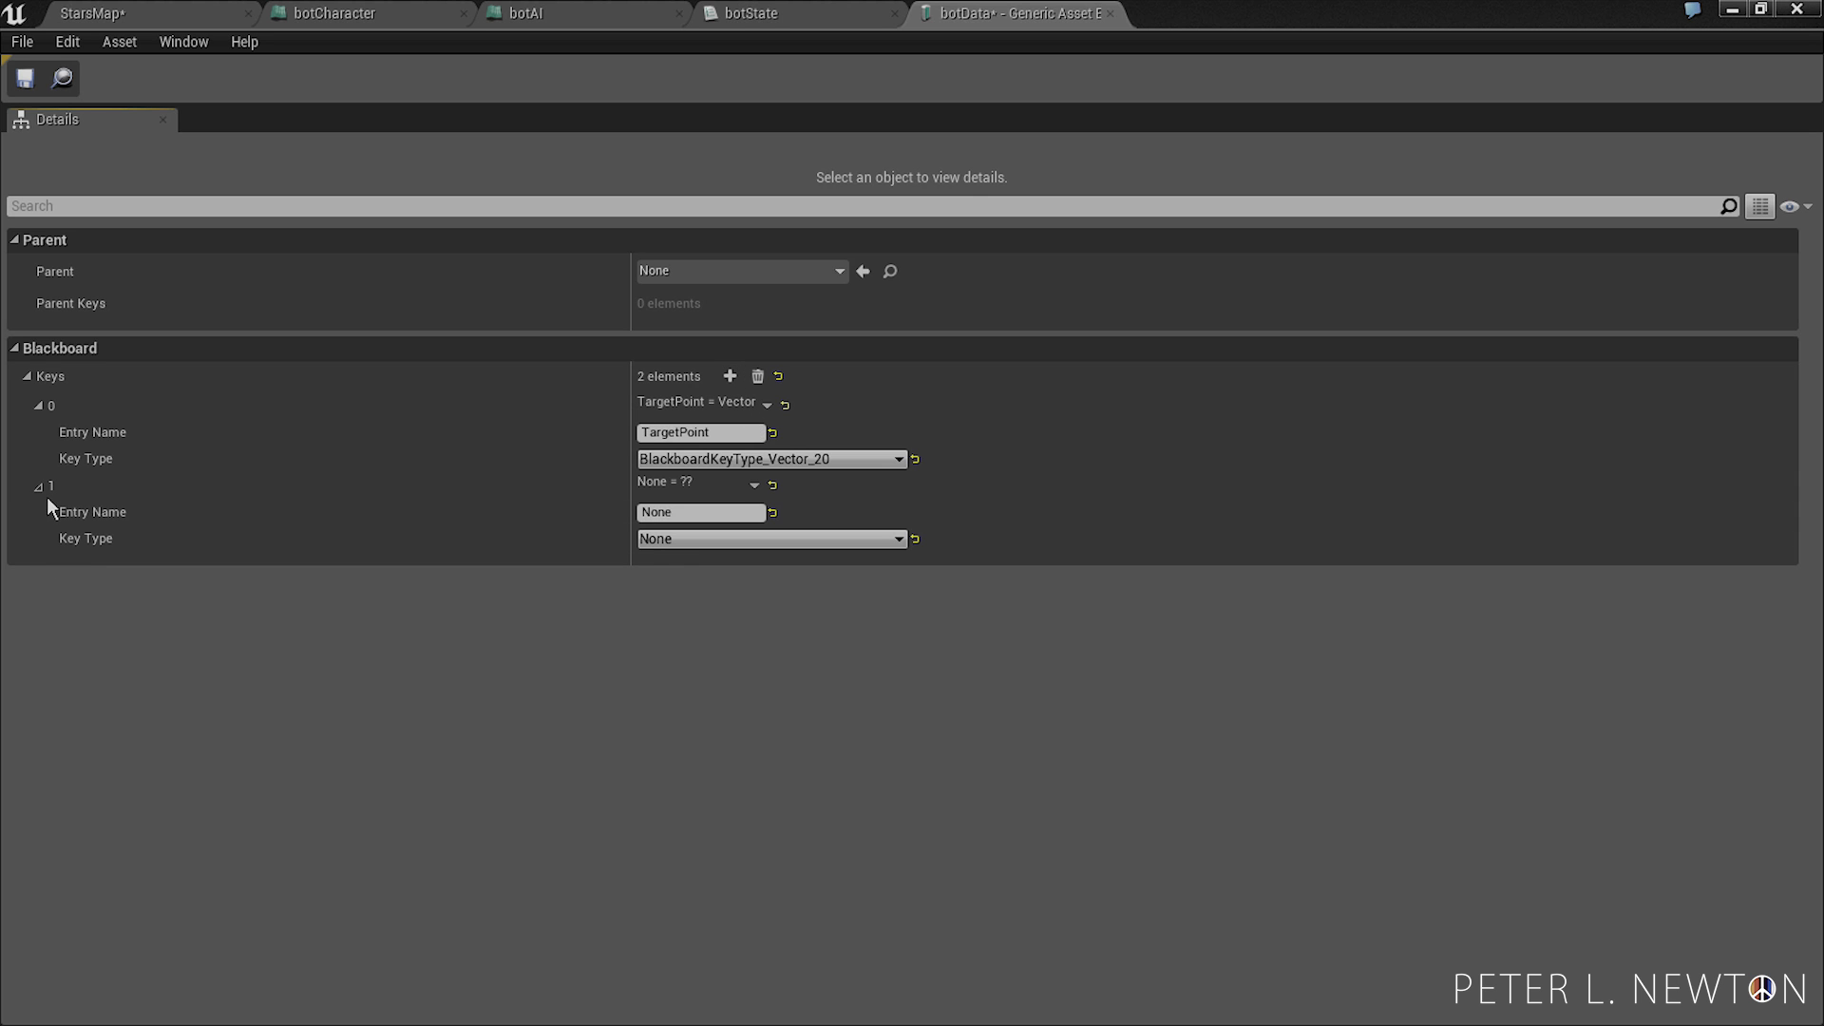
{"action": "type", "text": "S"}
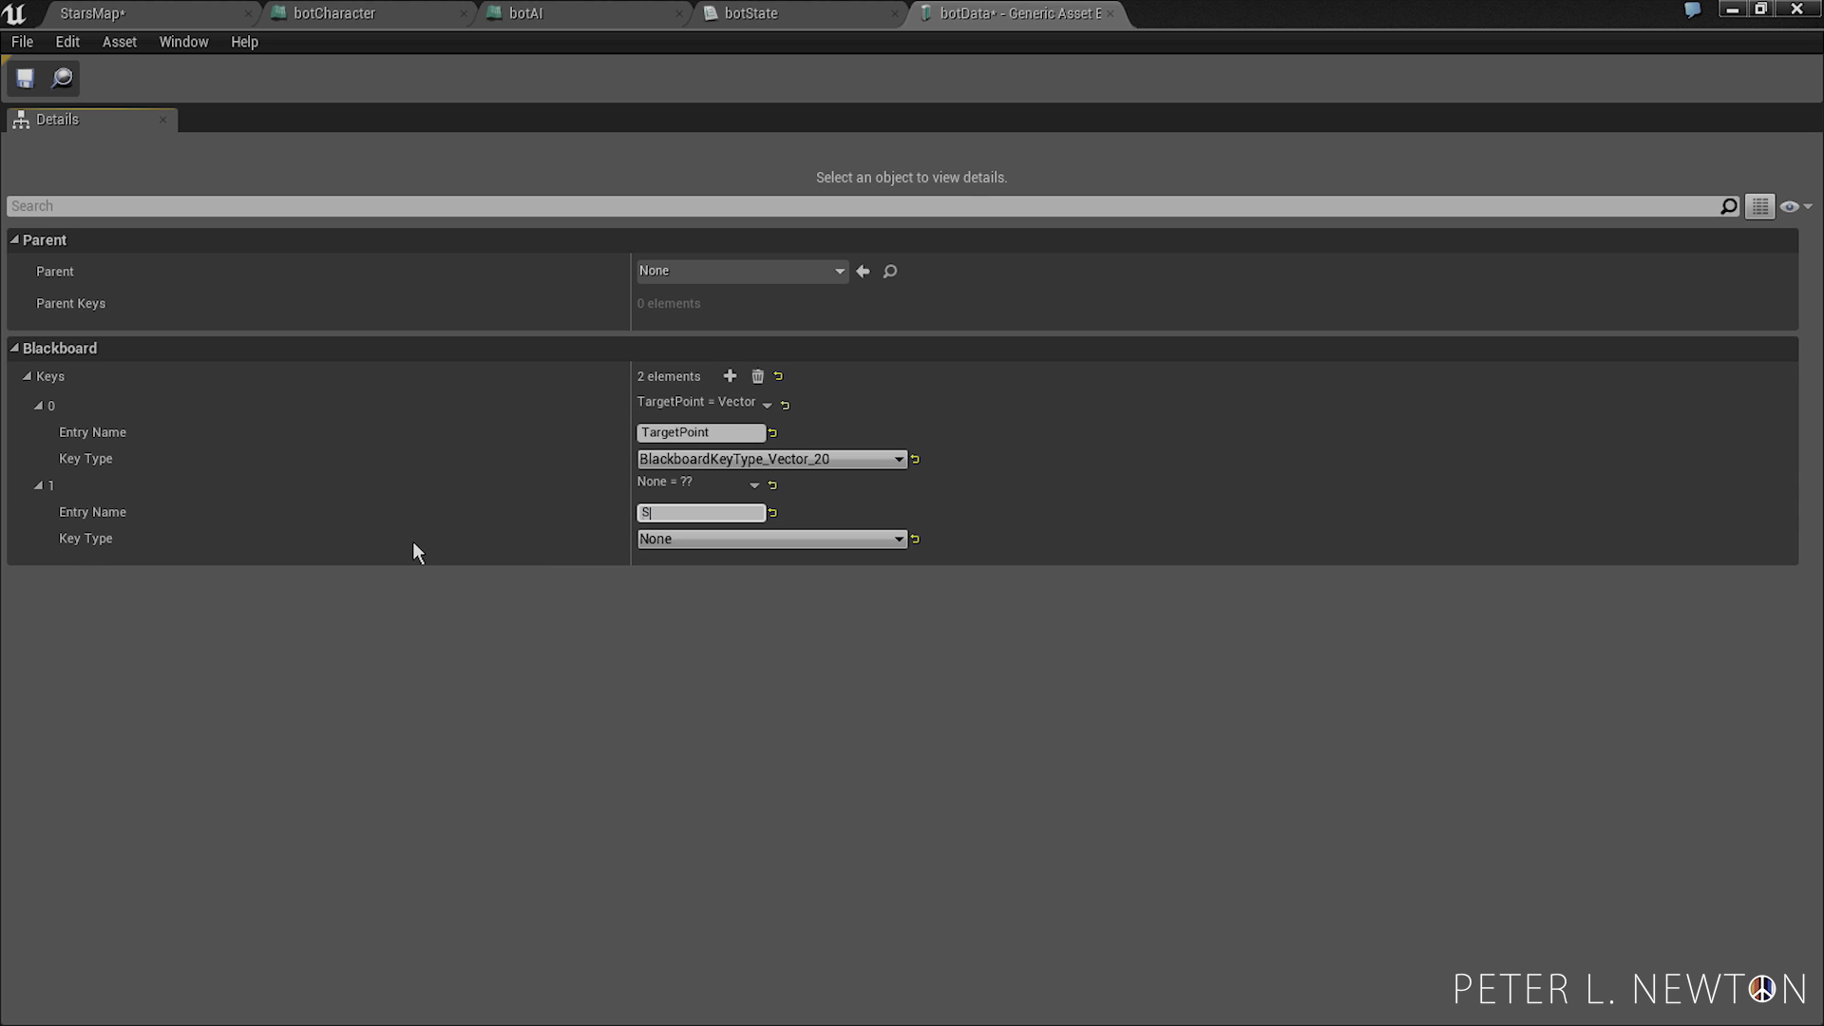
{"action": "type", "text": "State"}
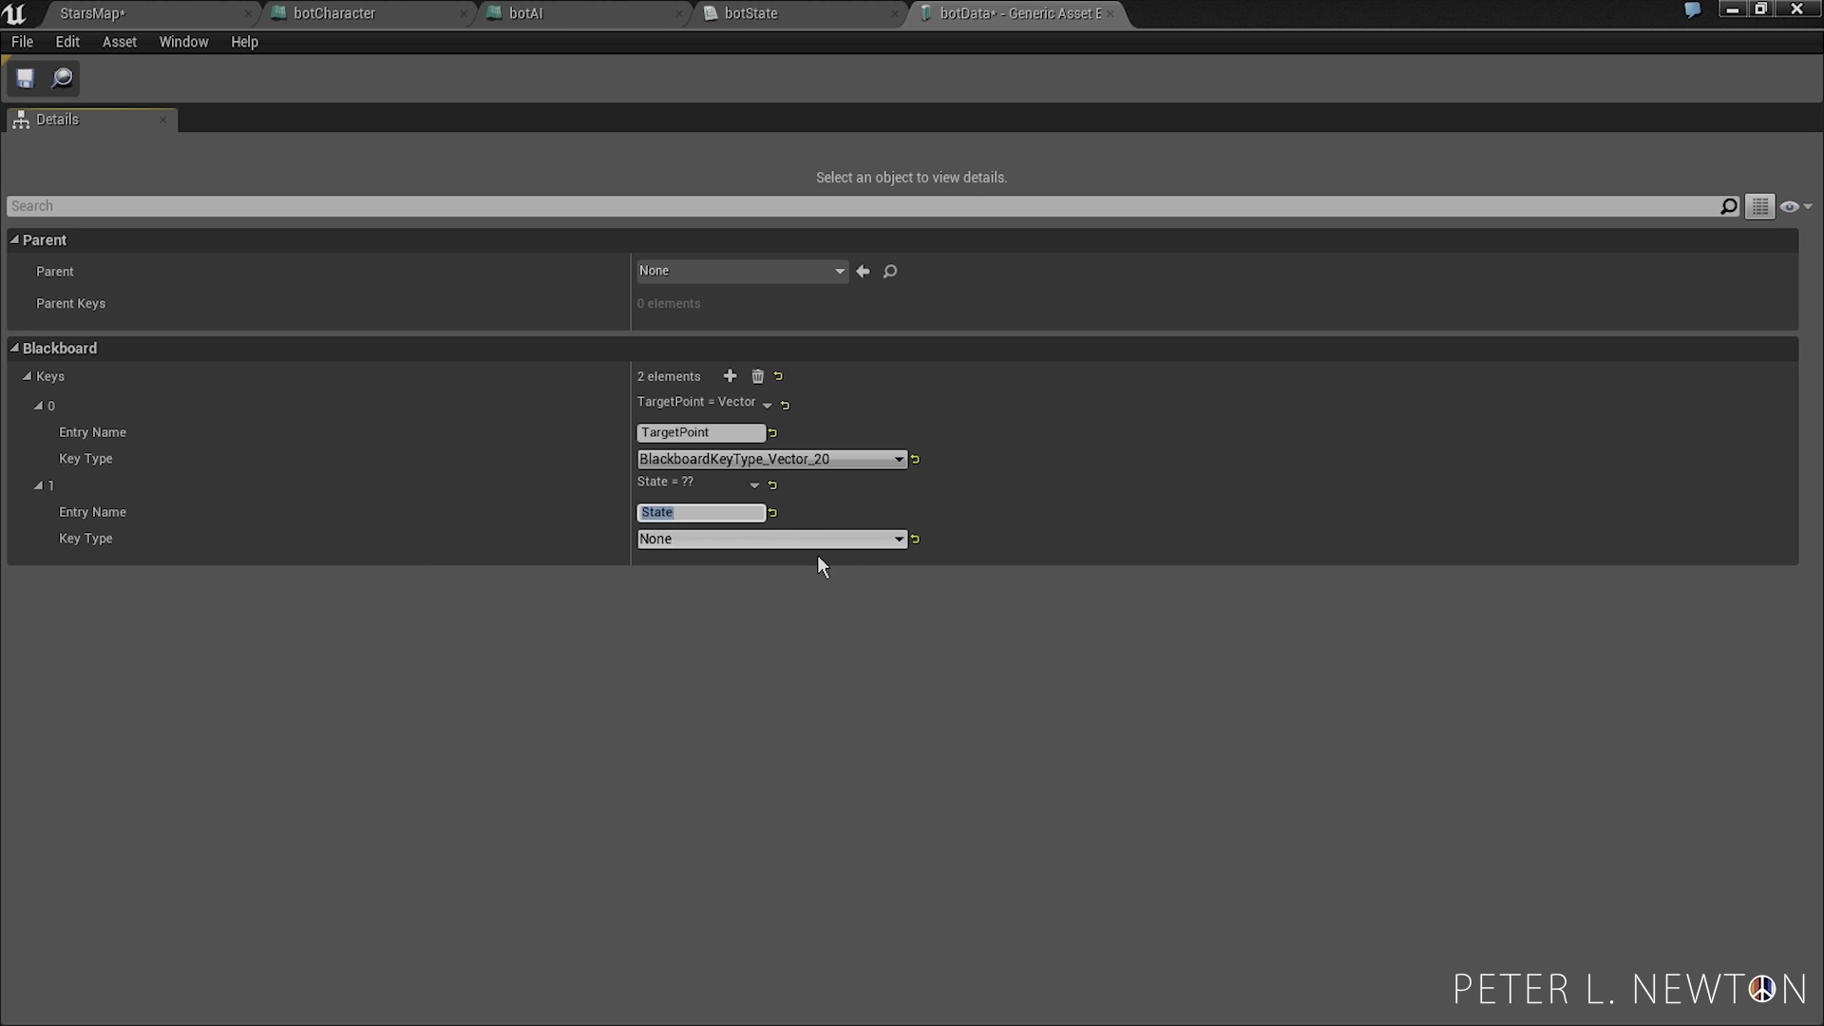
{"action": "left_click", "coordinate": [771, 537]}
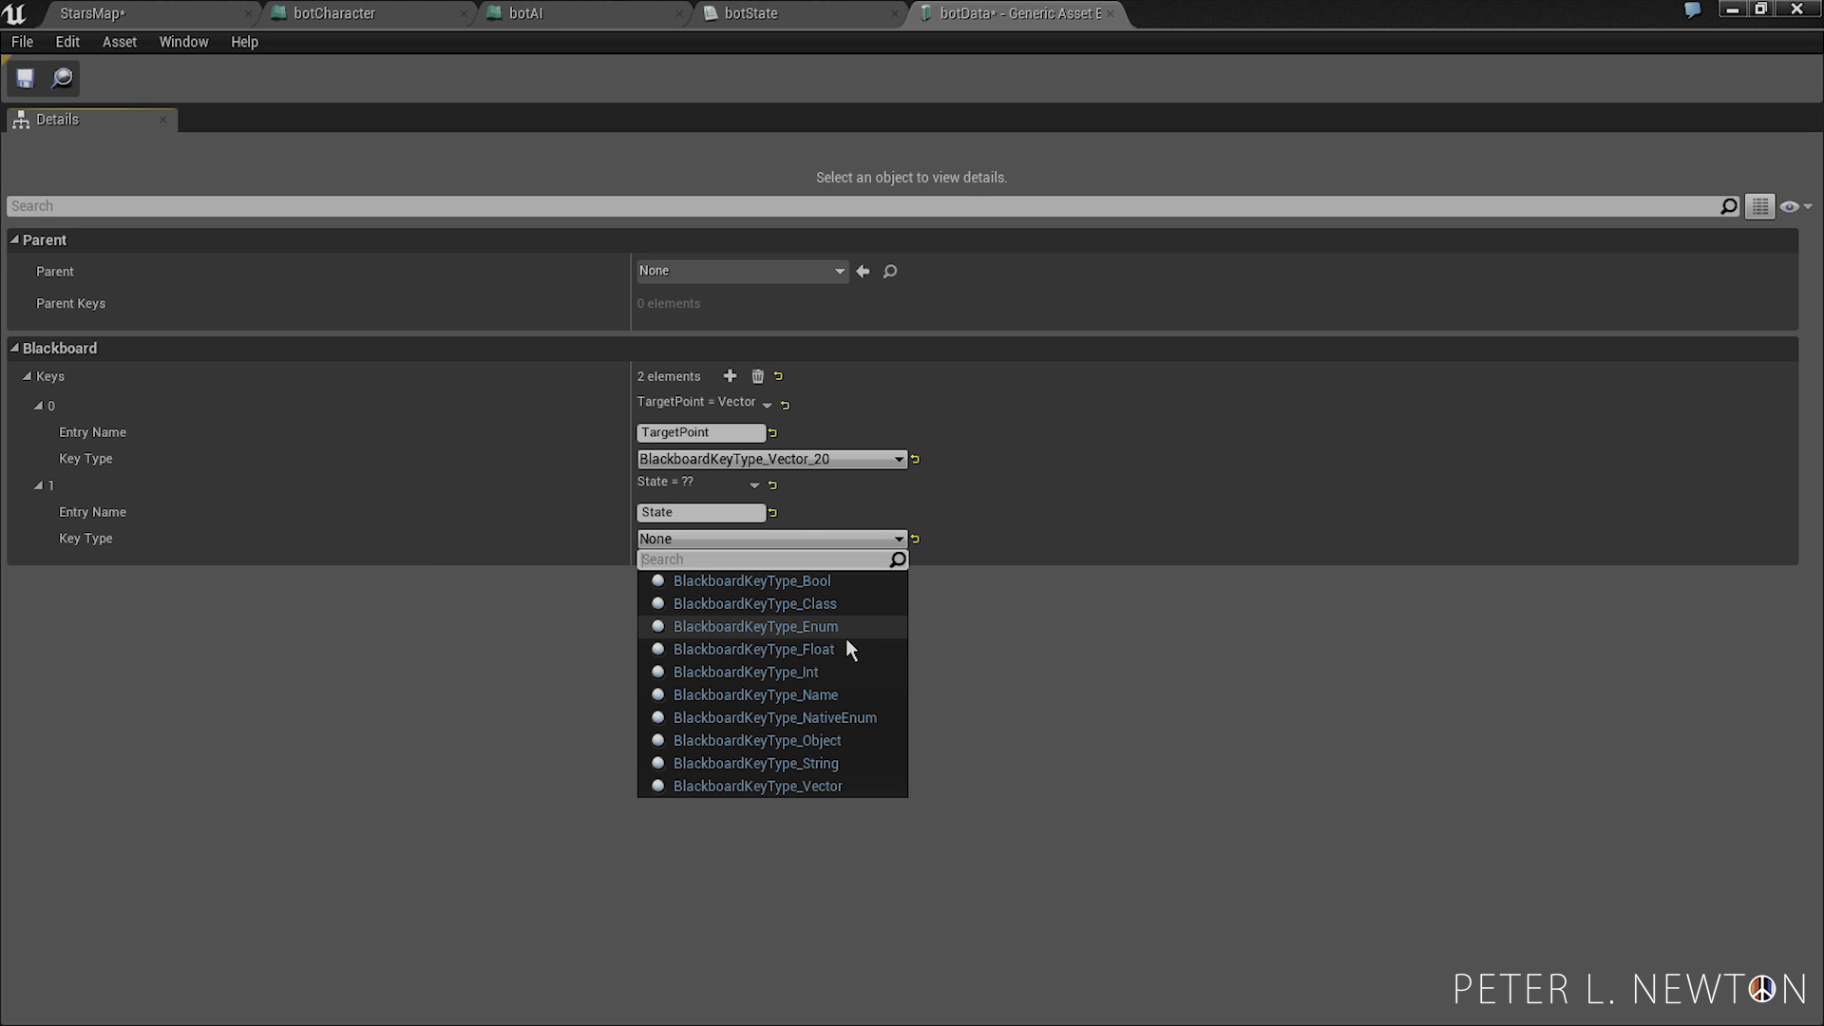
{"action": "left_click", "coordinate": [754, 625]}
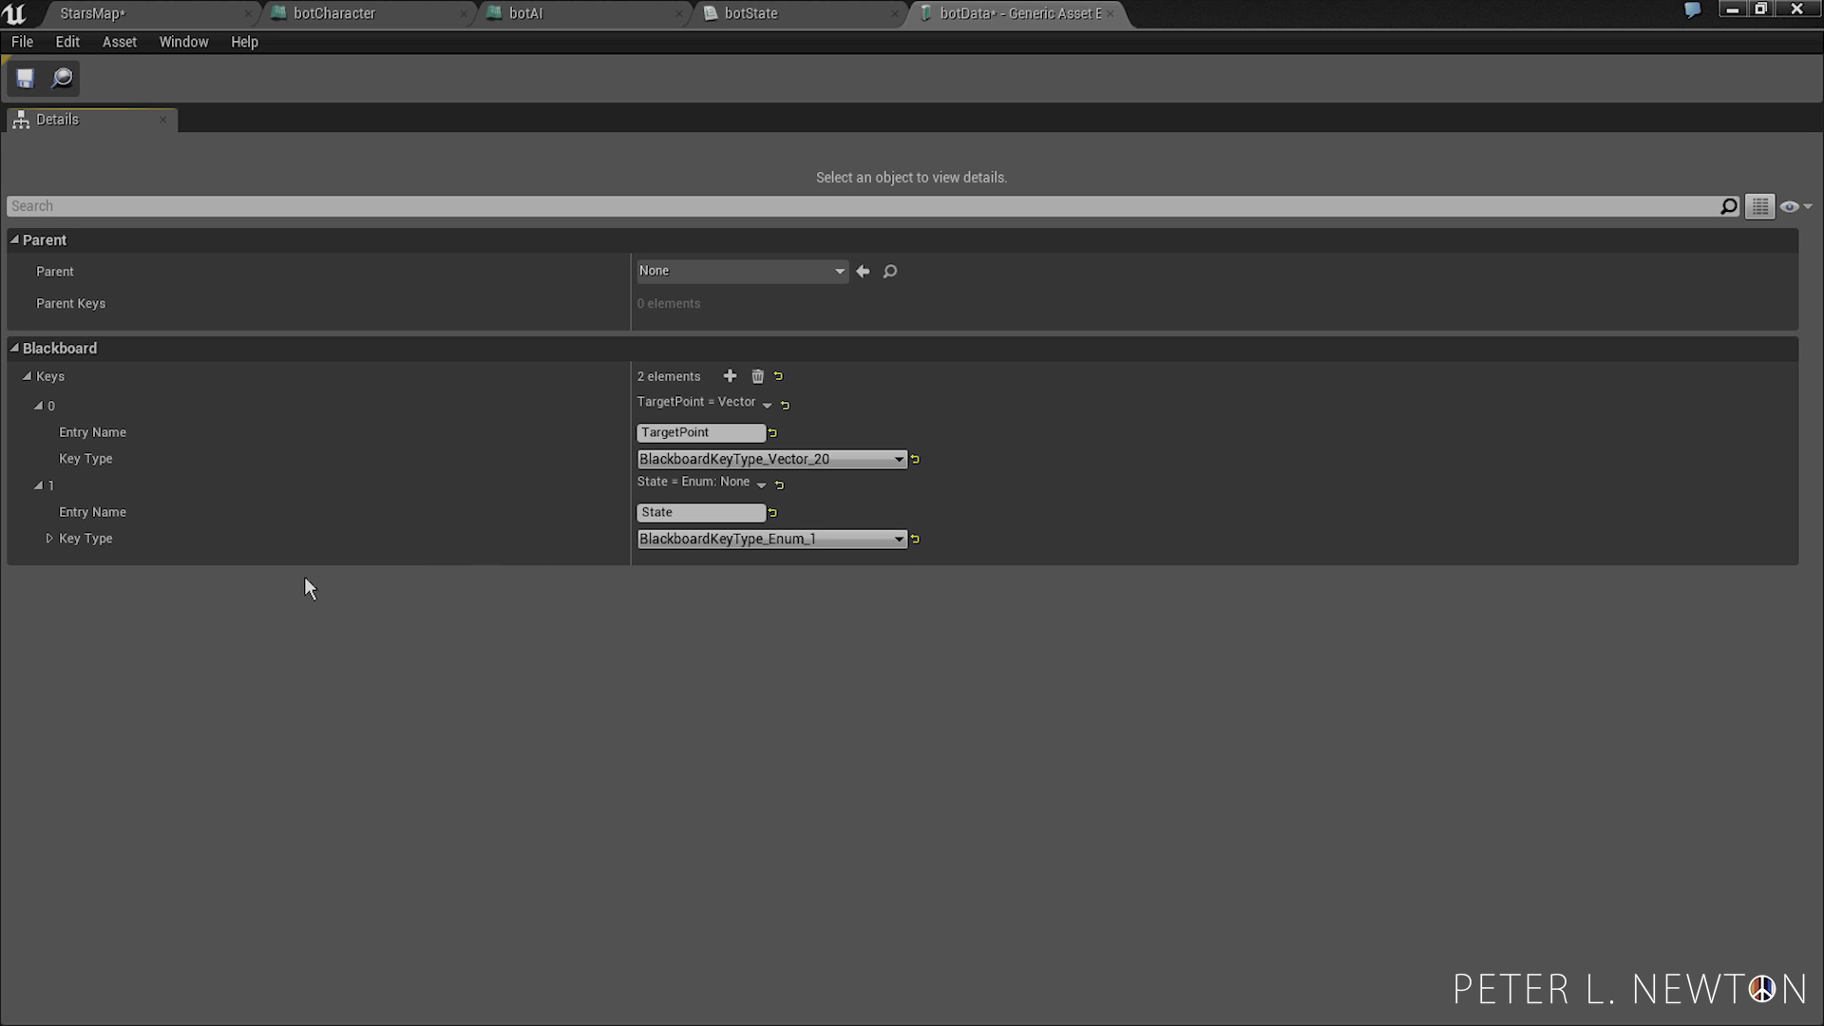
{"action": "left_click", "coordinate": [49, 537]}
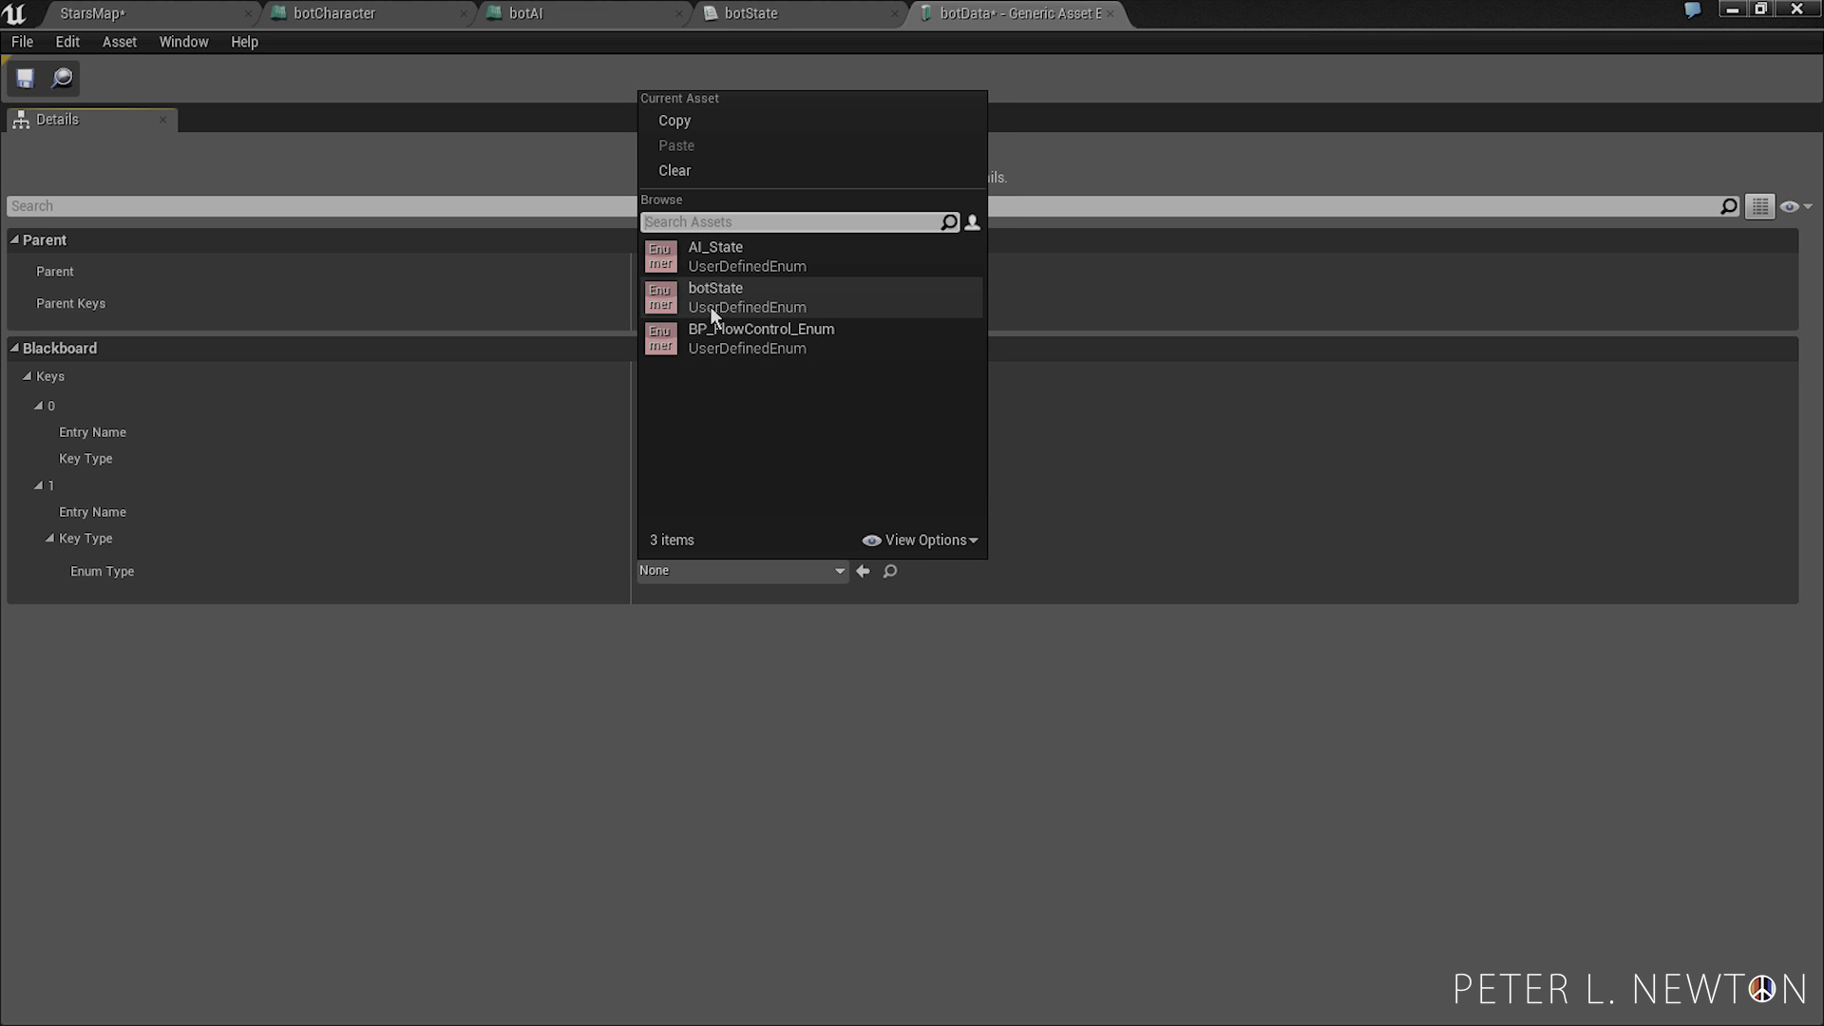
{"action": "left_click", "coordinate": [716, 287]}
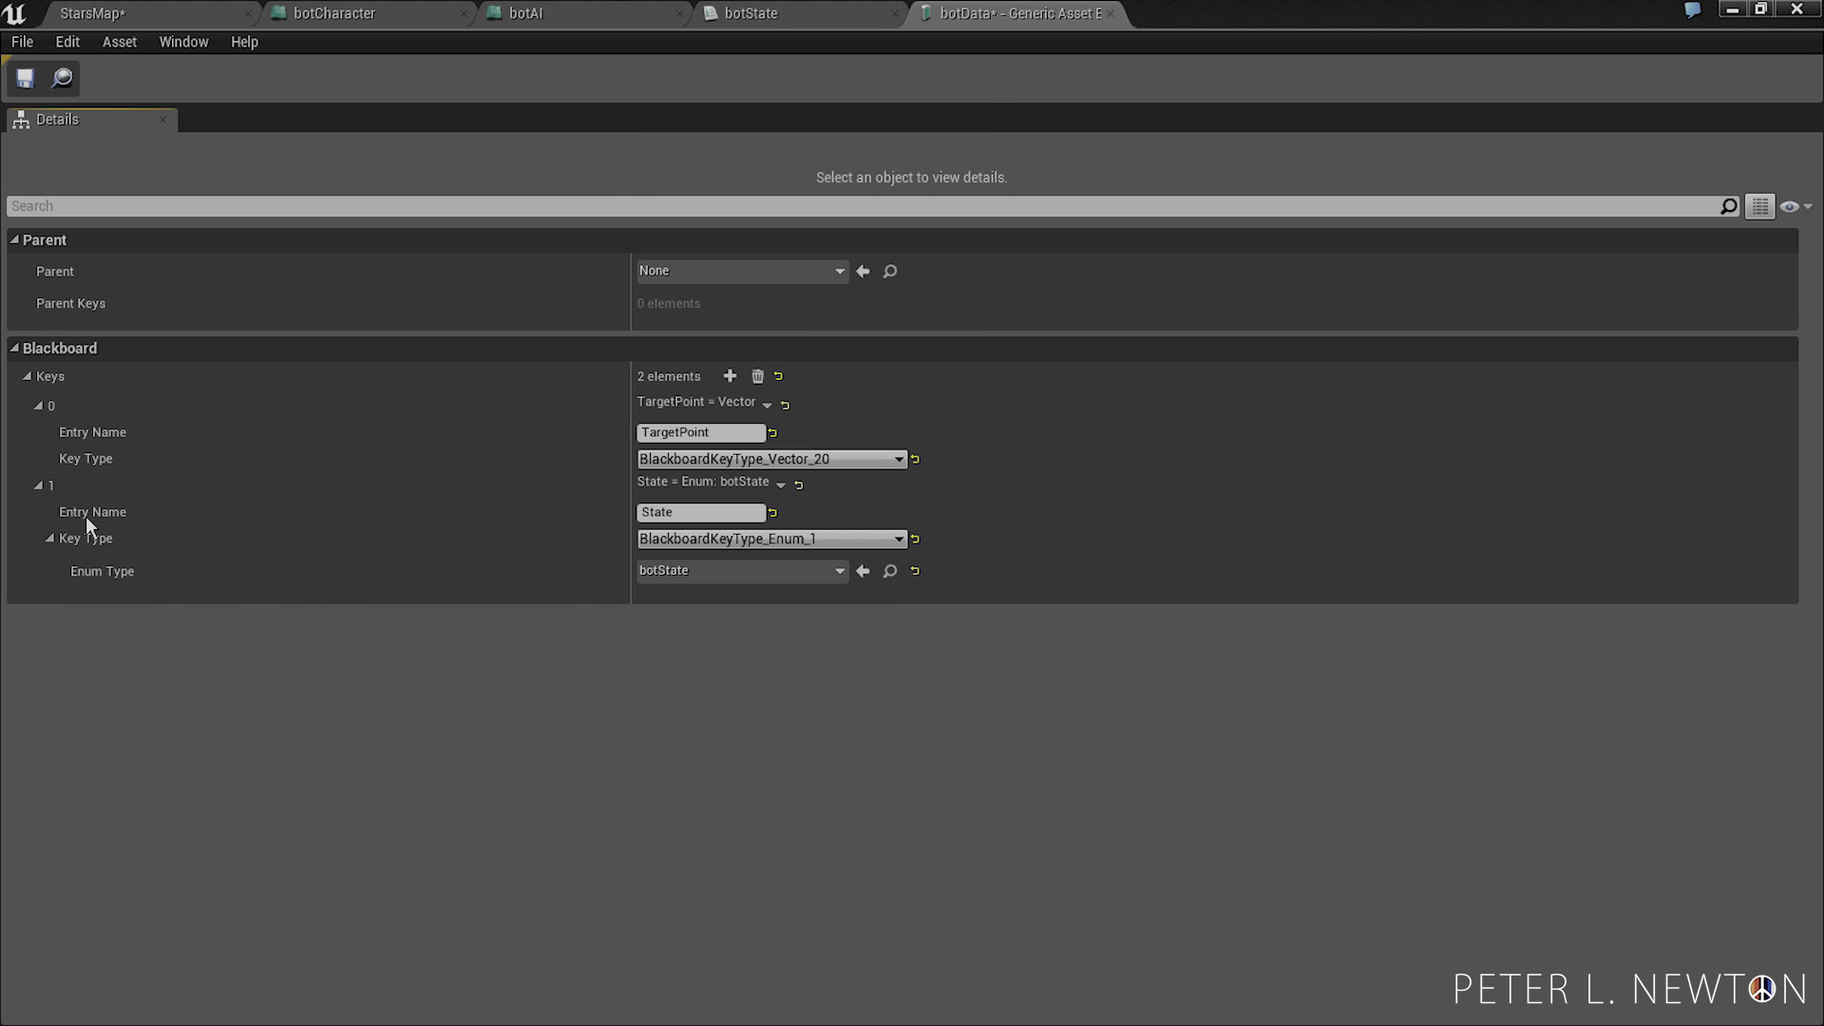
- Add an EnemyActor key of type Object
{"action": "left_click", "coordinate": [729, 376]}
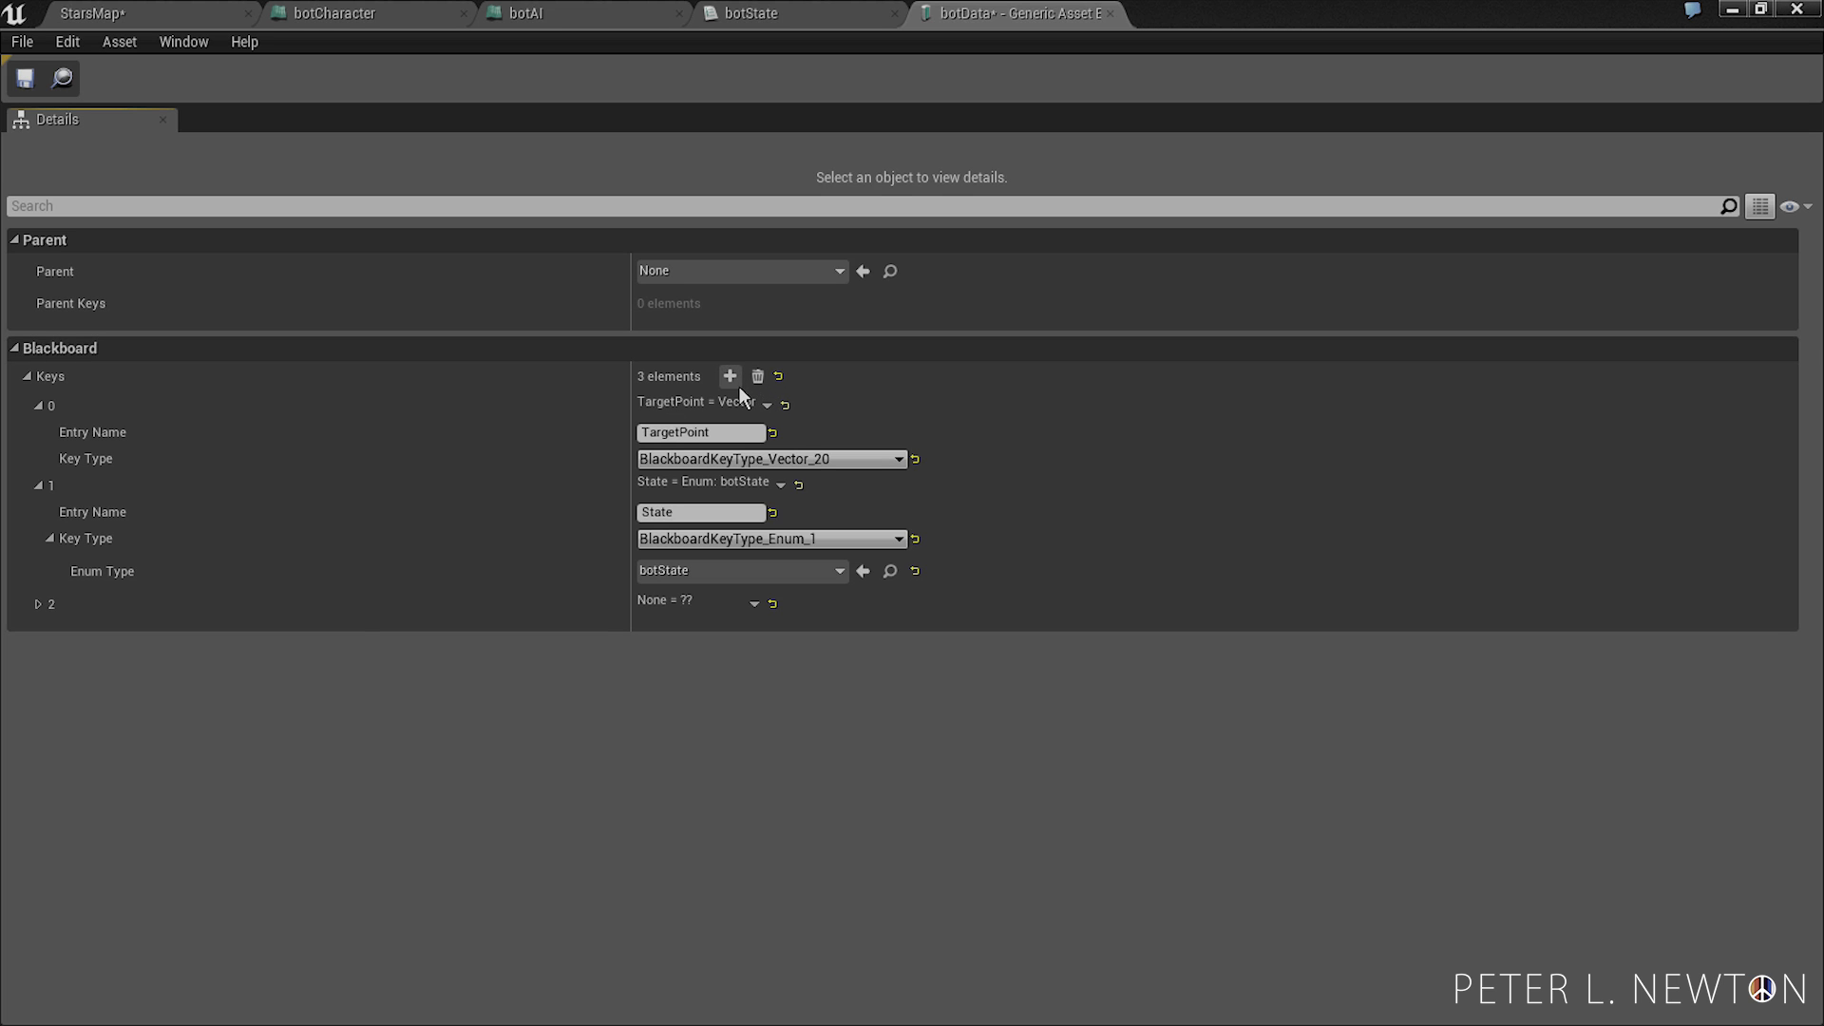
{"action": "mouse_move", "coordinate": [1087, 585]}
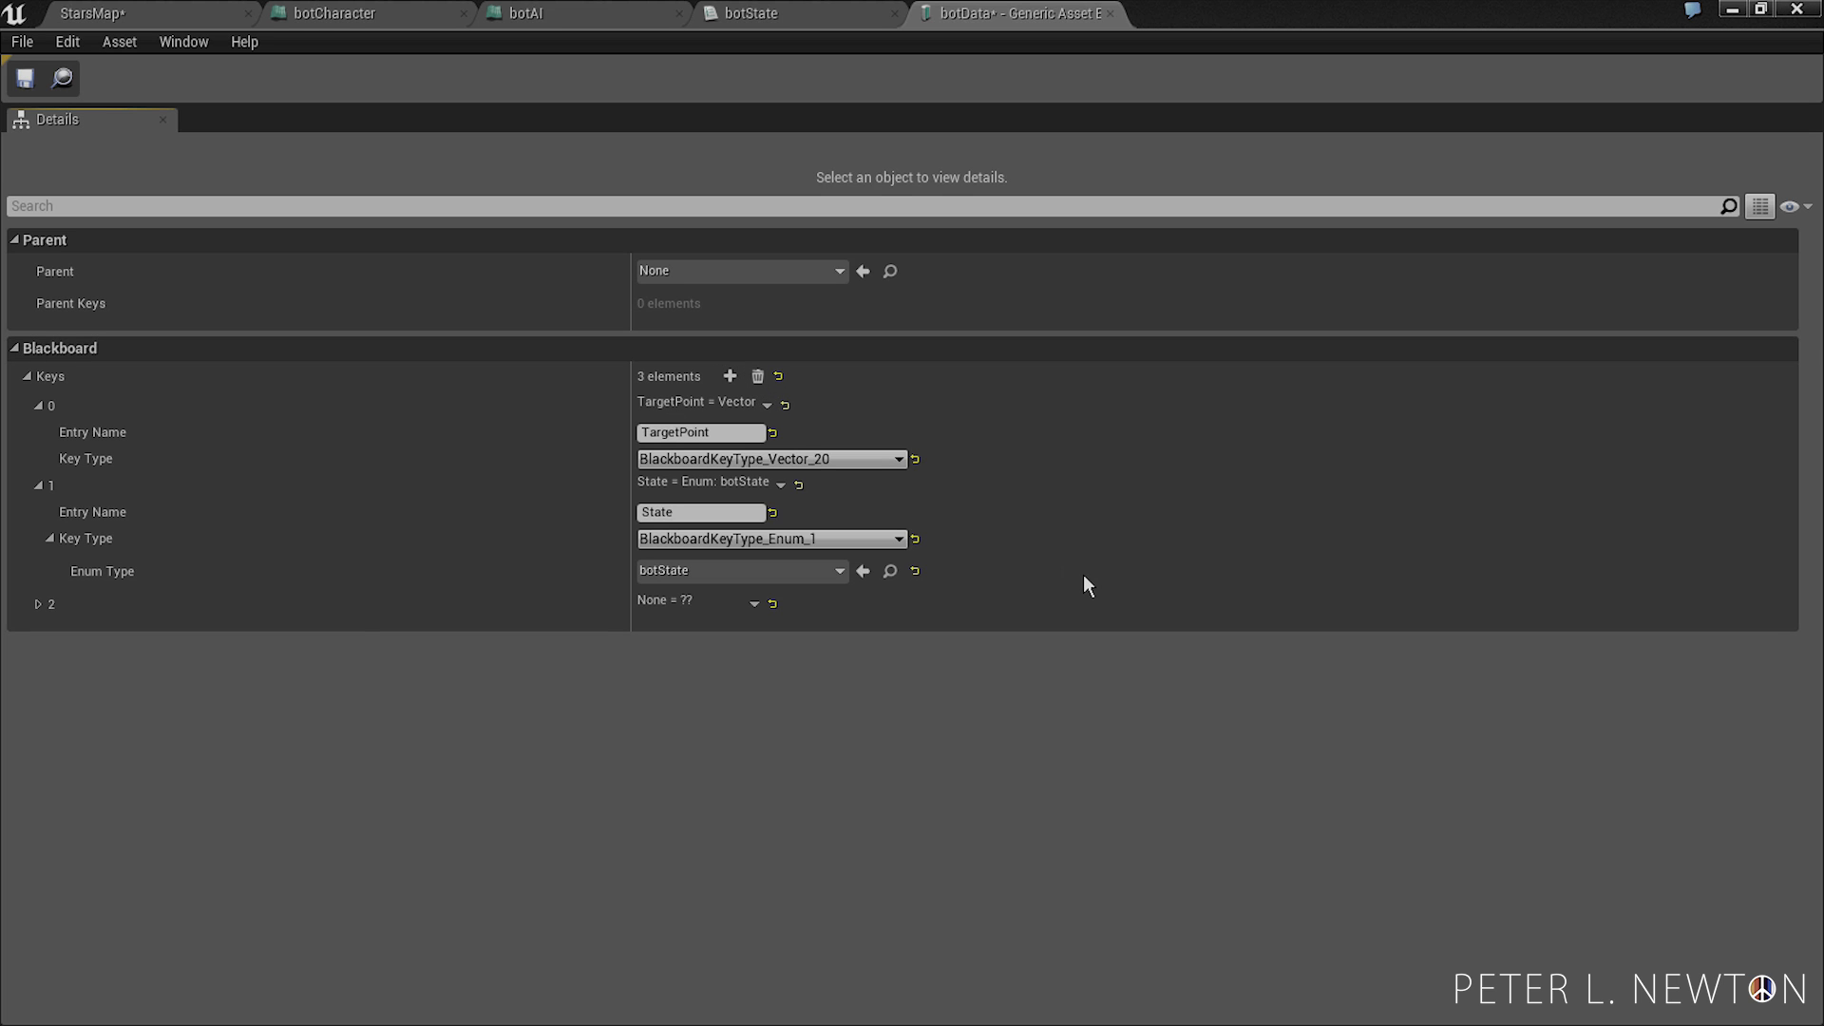
{"action": "left_click", "coordinate": [38, 604]}
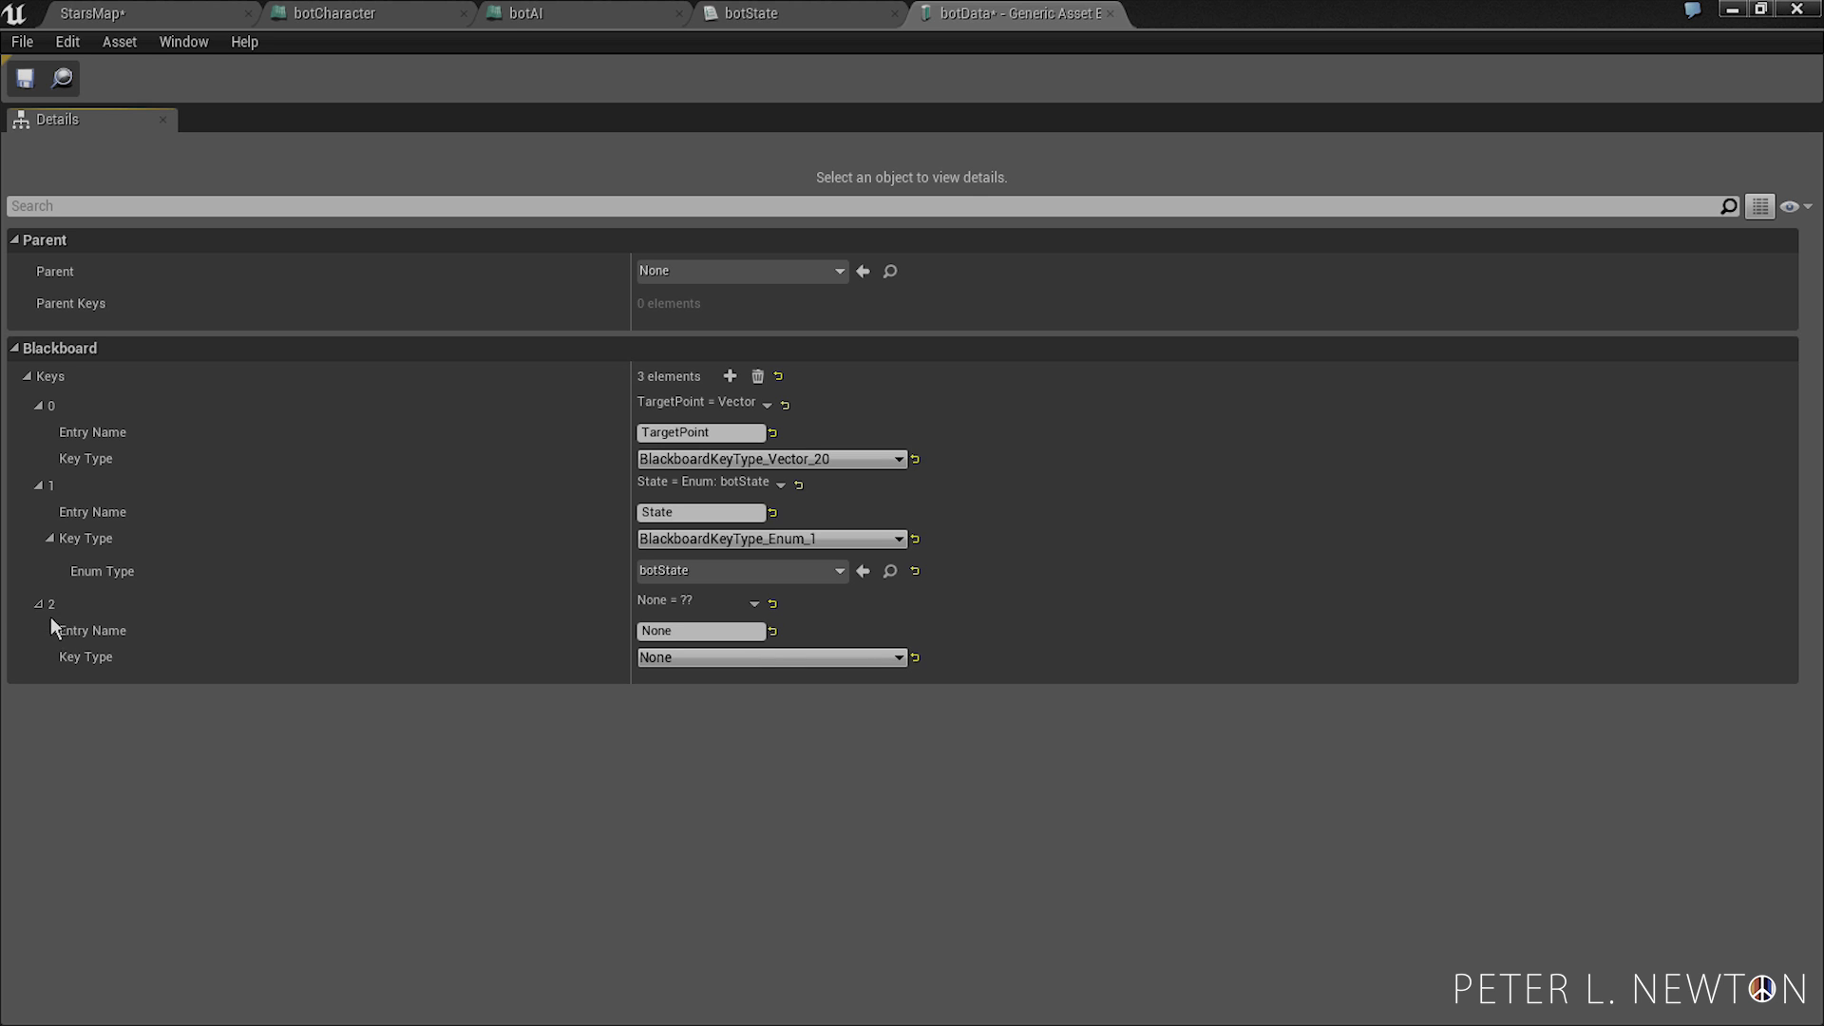
{"action": "type", "text": "E"}
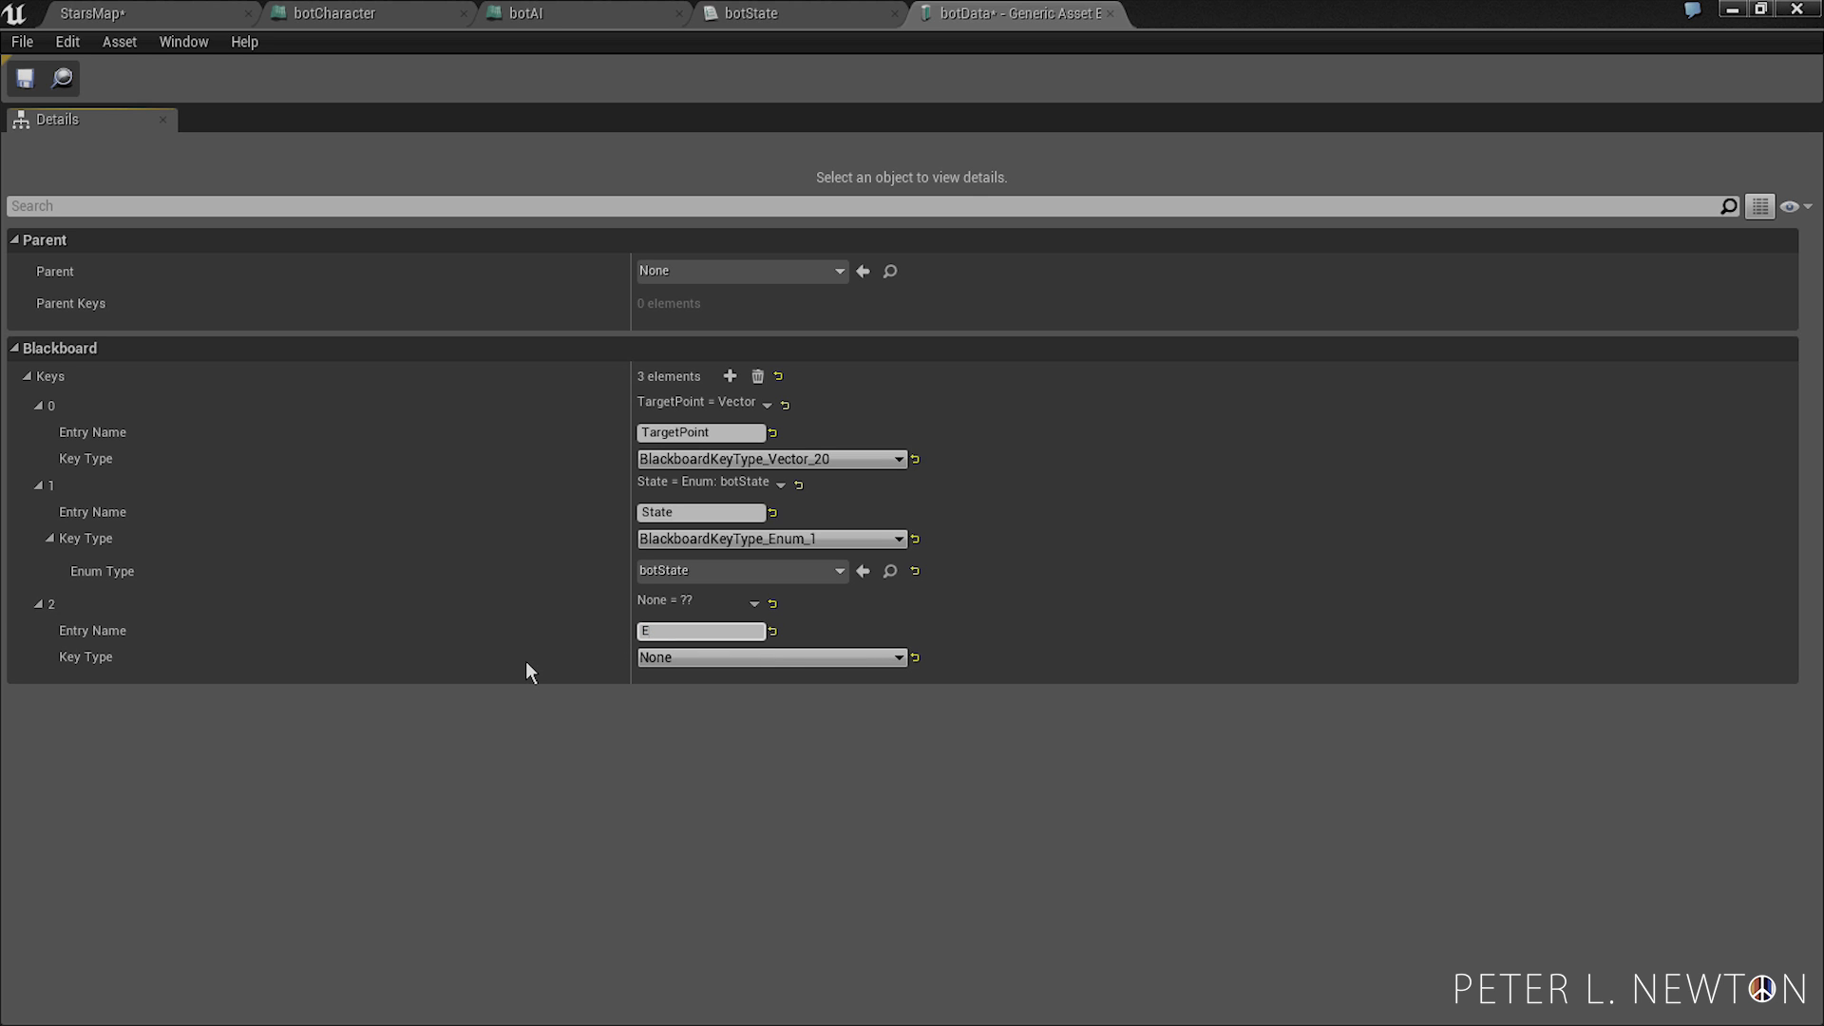
{"action": "type", "text": "EnemyActor"}
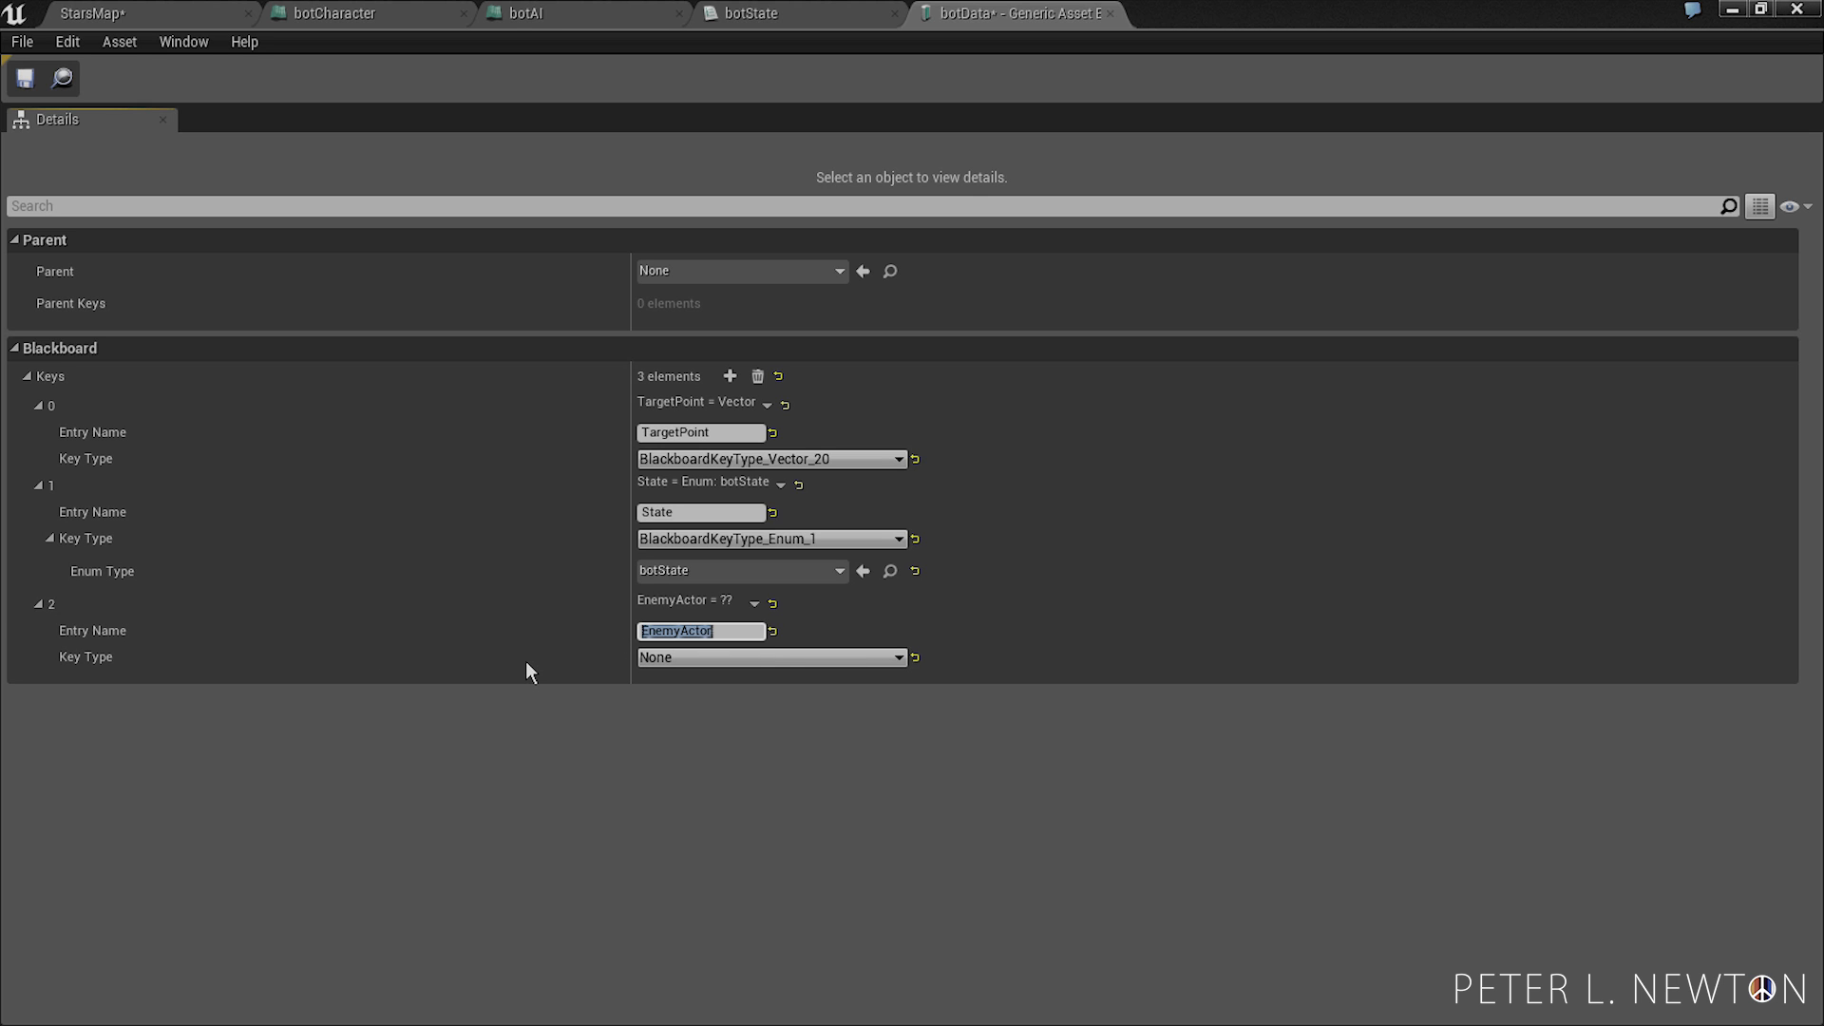
{"action": "left_click", "coordinate": [772, 657]}
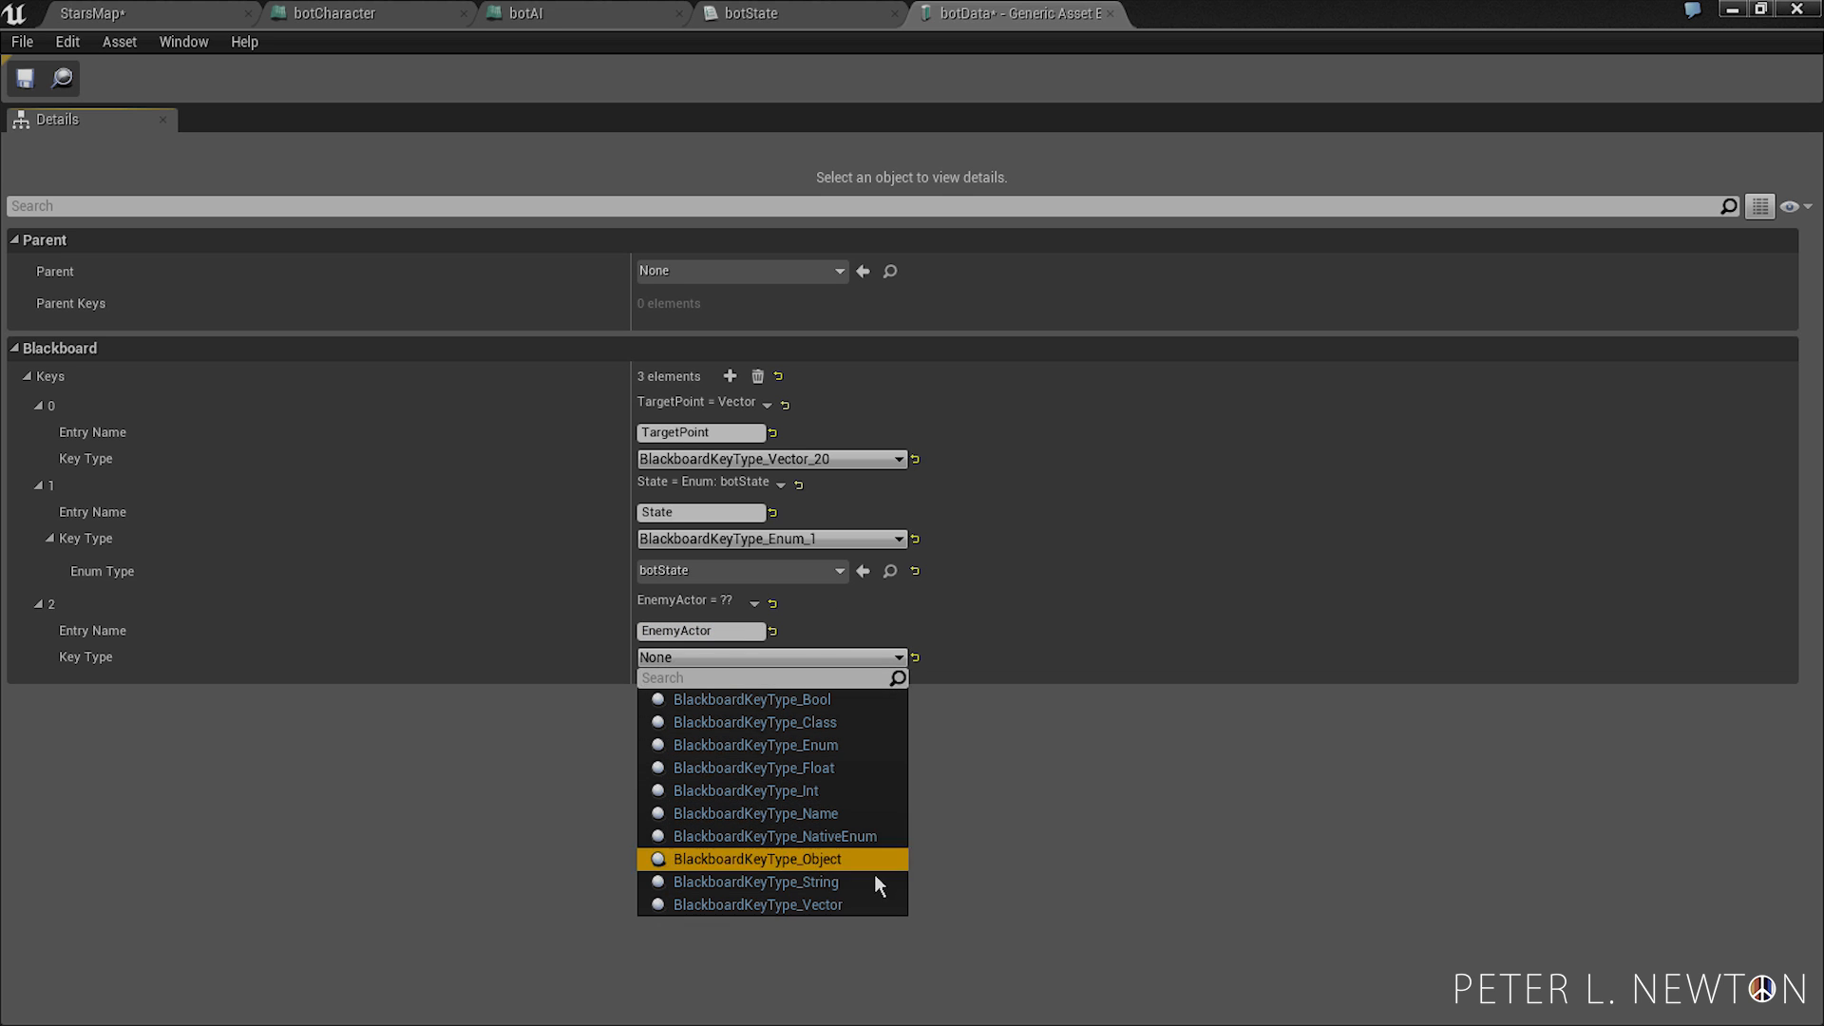
{"action": "left_click", "coordinate": [758, 858]}
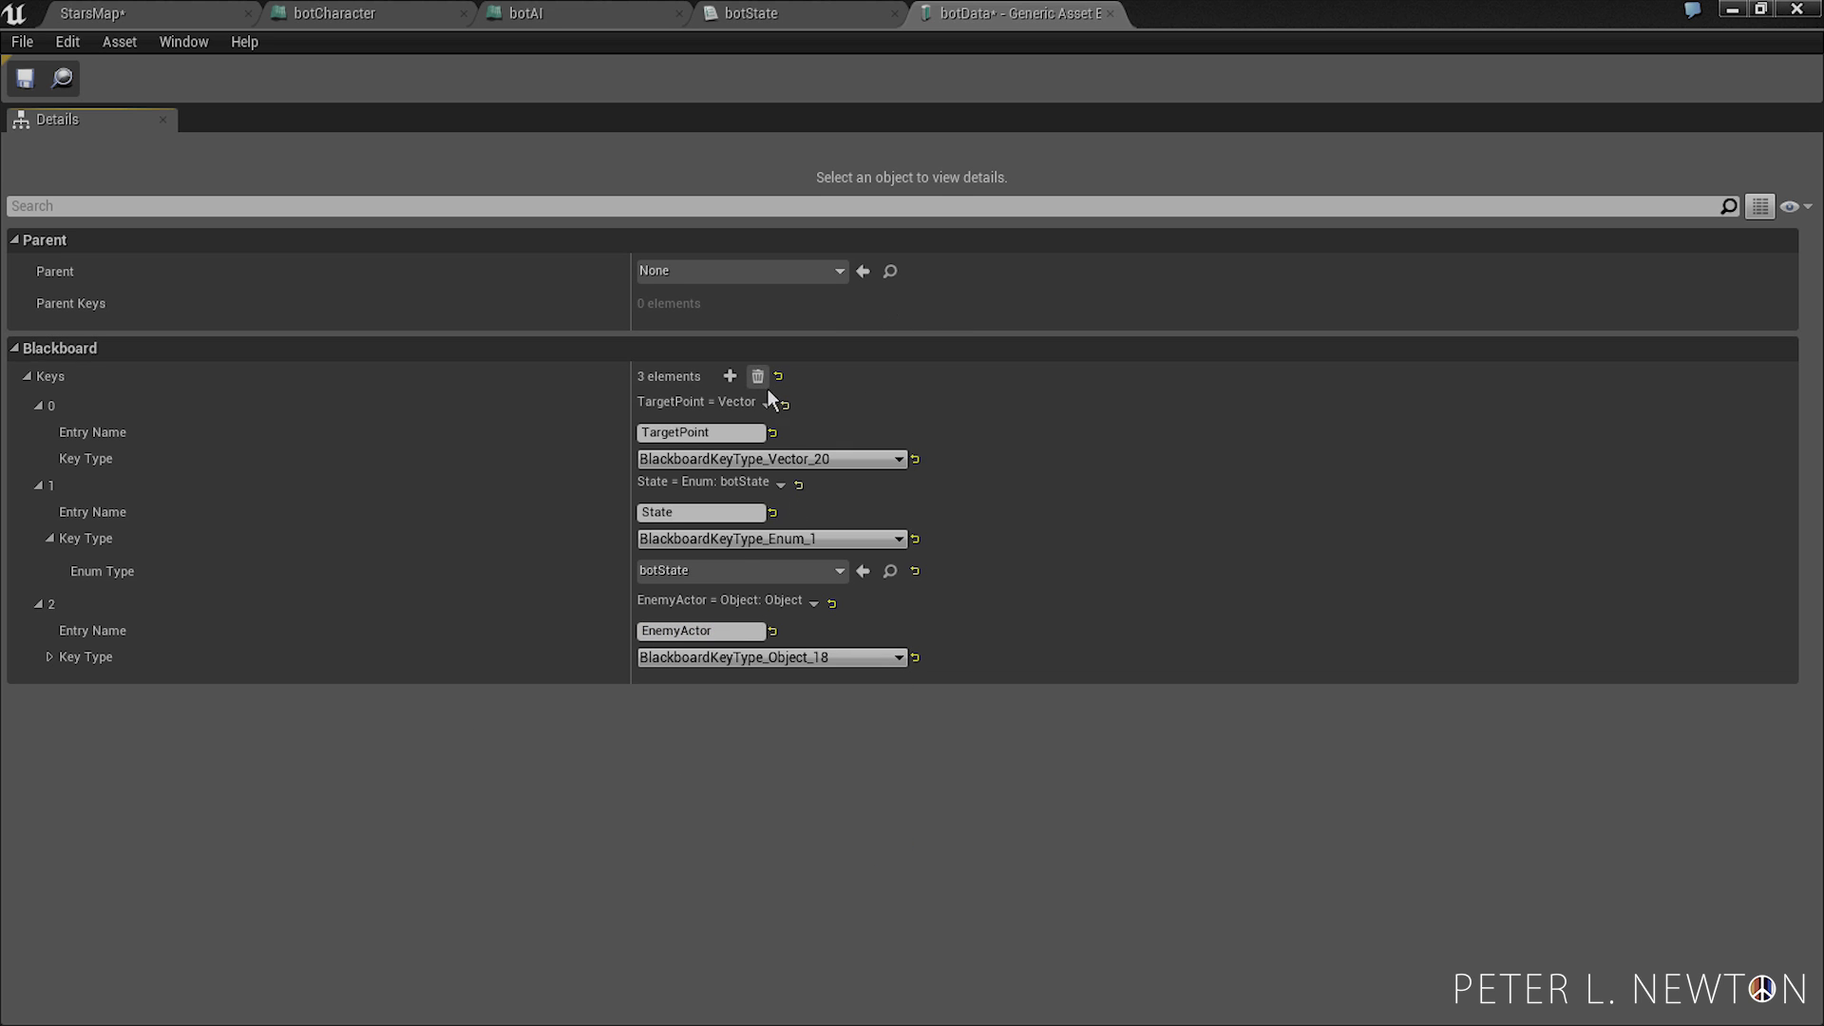
- Add a Route key of type Int and collapse the Keys list
{"action": "left_click", "coordinate": [728, 376]}
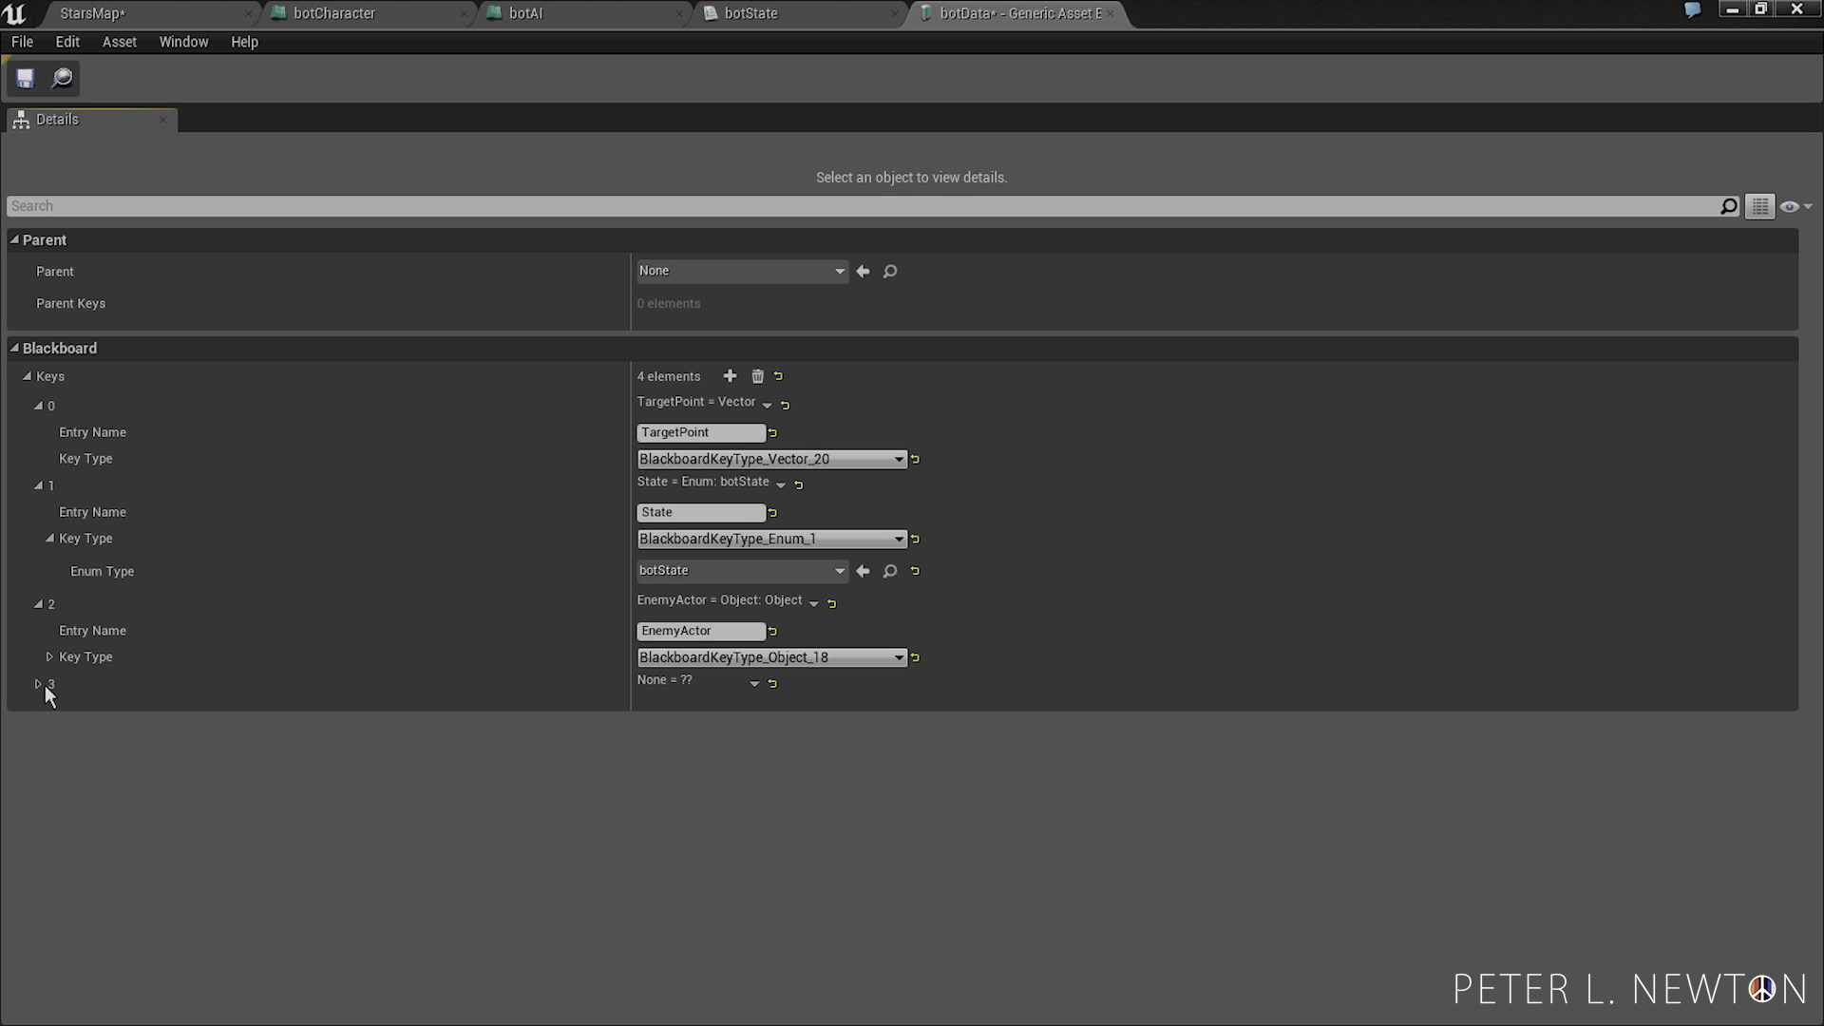
{"action": "left_click", "coordinate": [38, 682]}
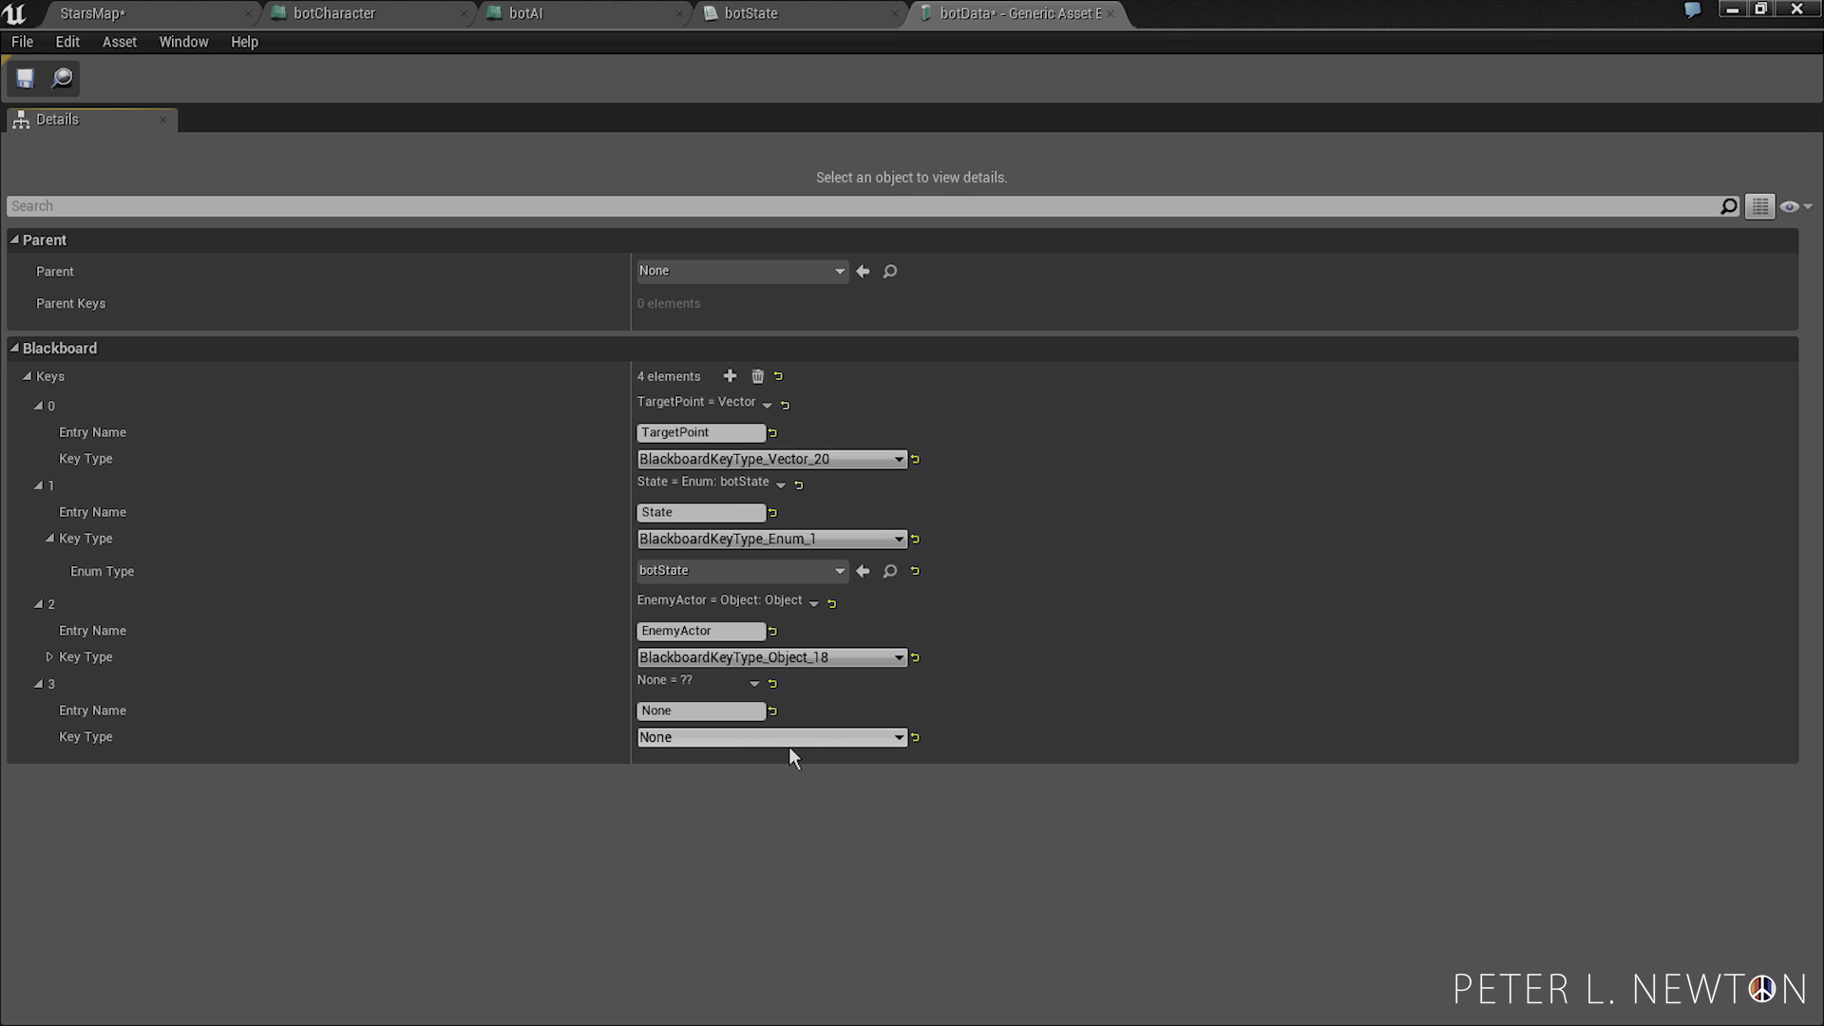
{"action": "type", "text": "Rout"}
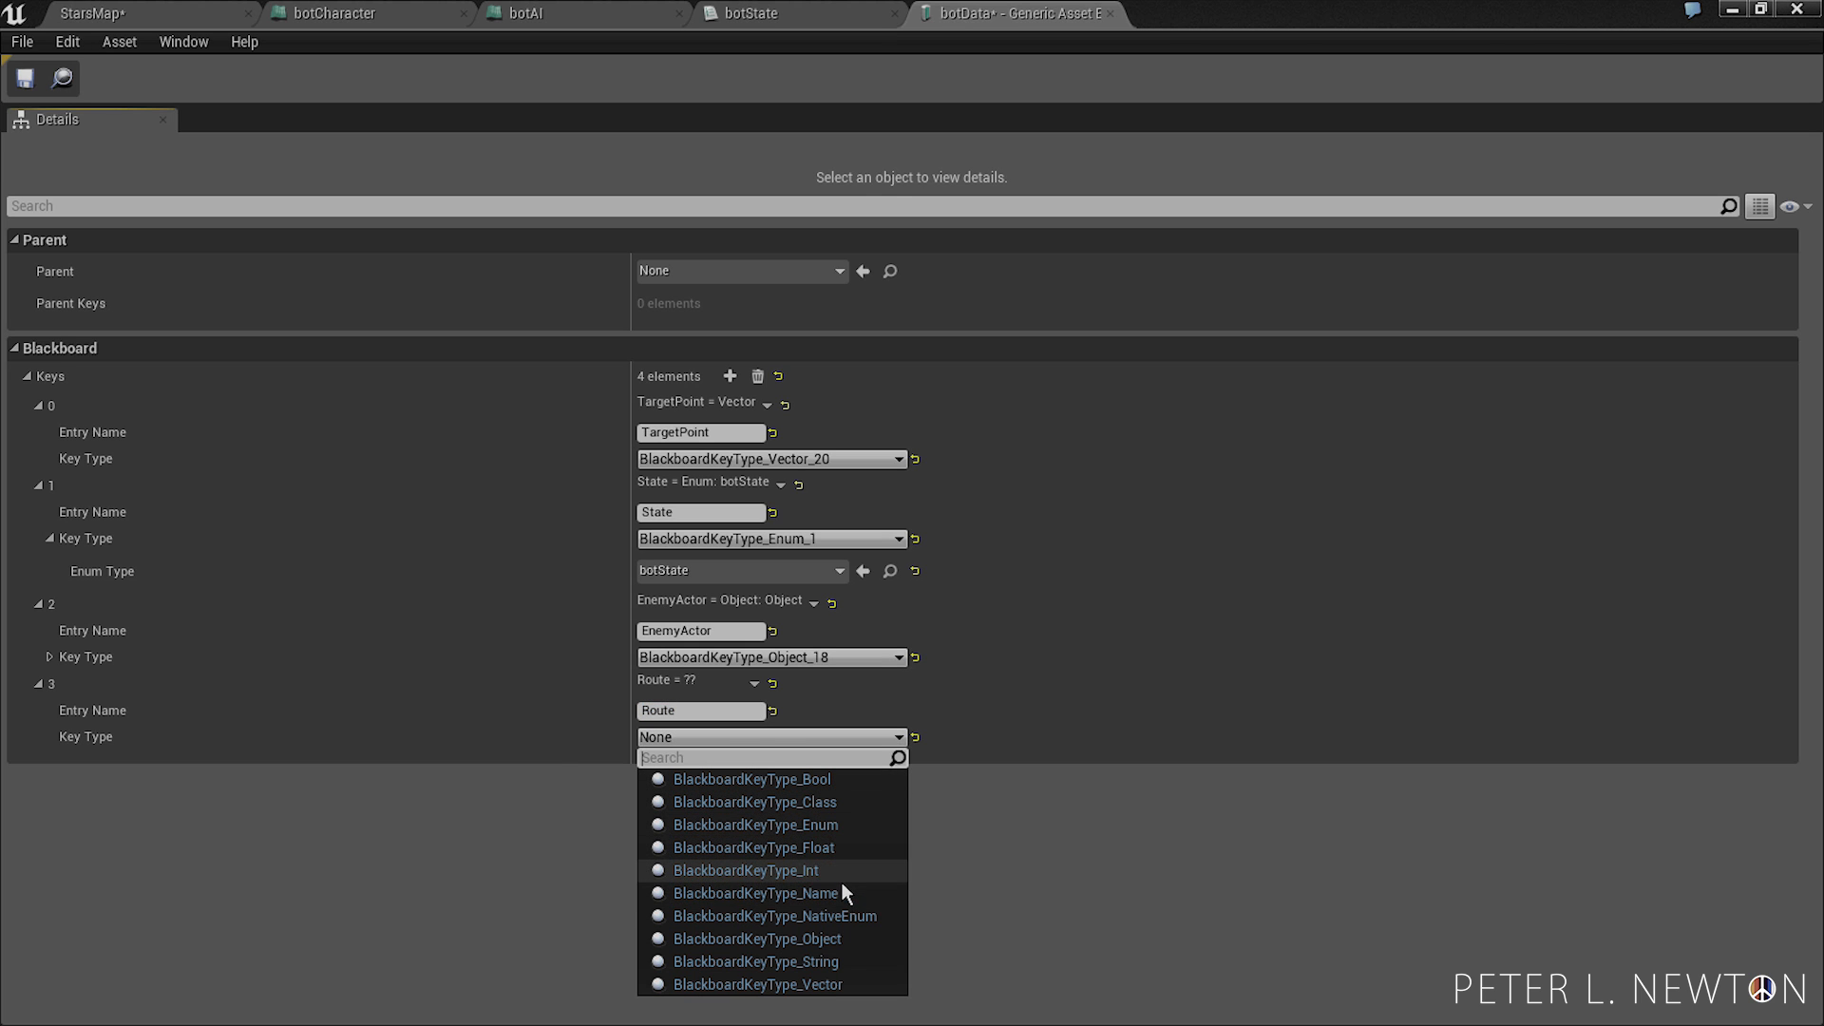
{"action": "left_click", "coordinate": [745, 870]}
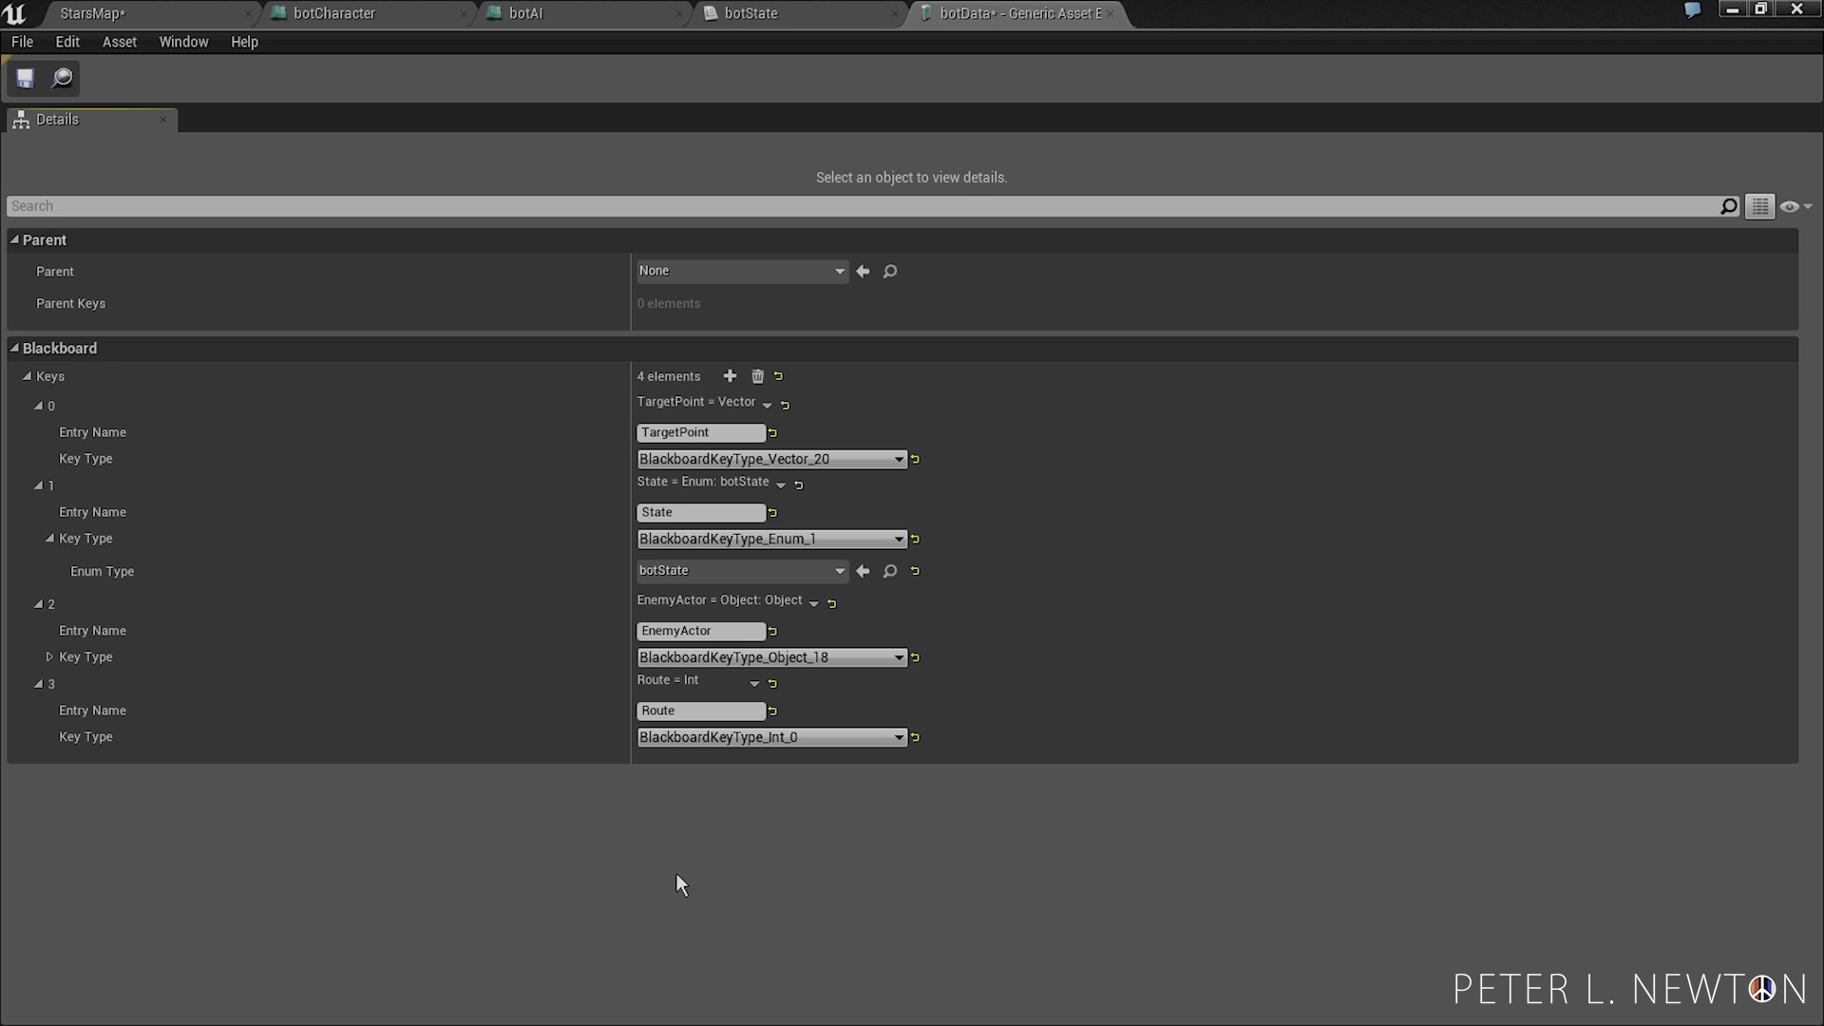
{"action": "left_click", "coordinate": [25, 376]}
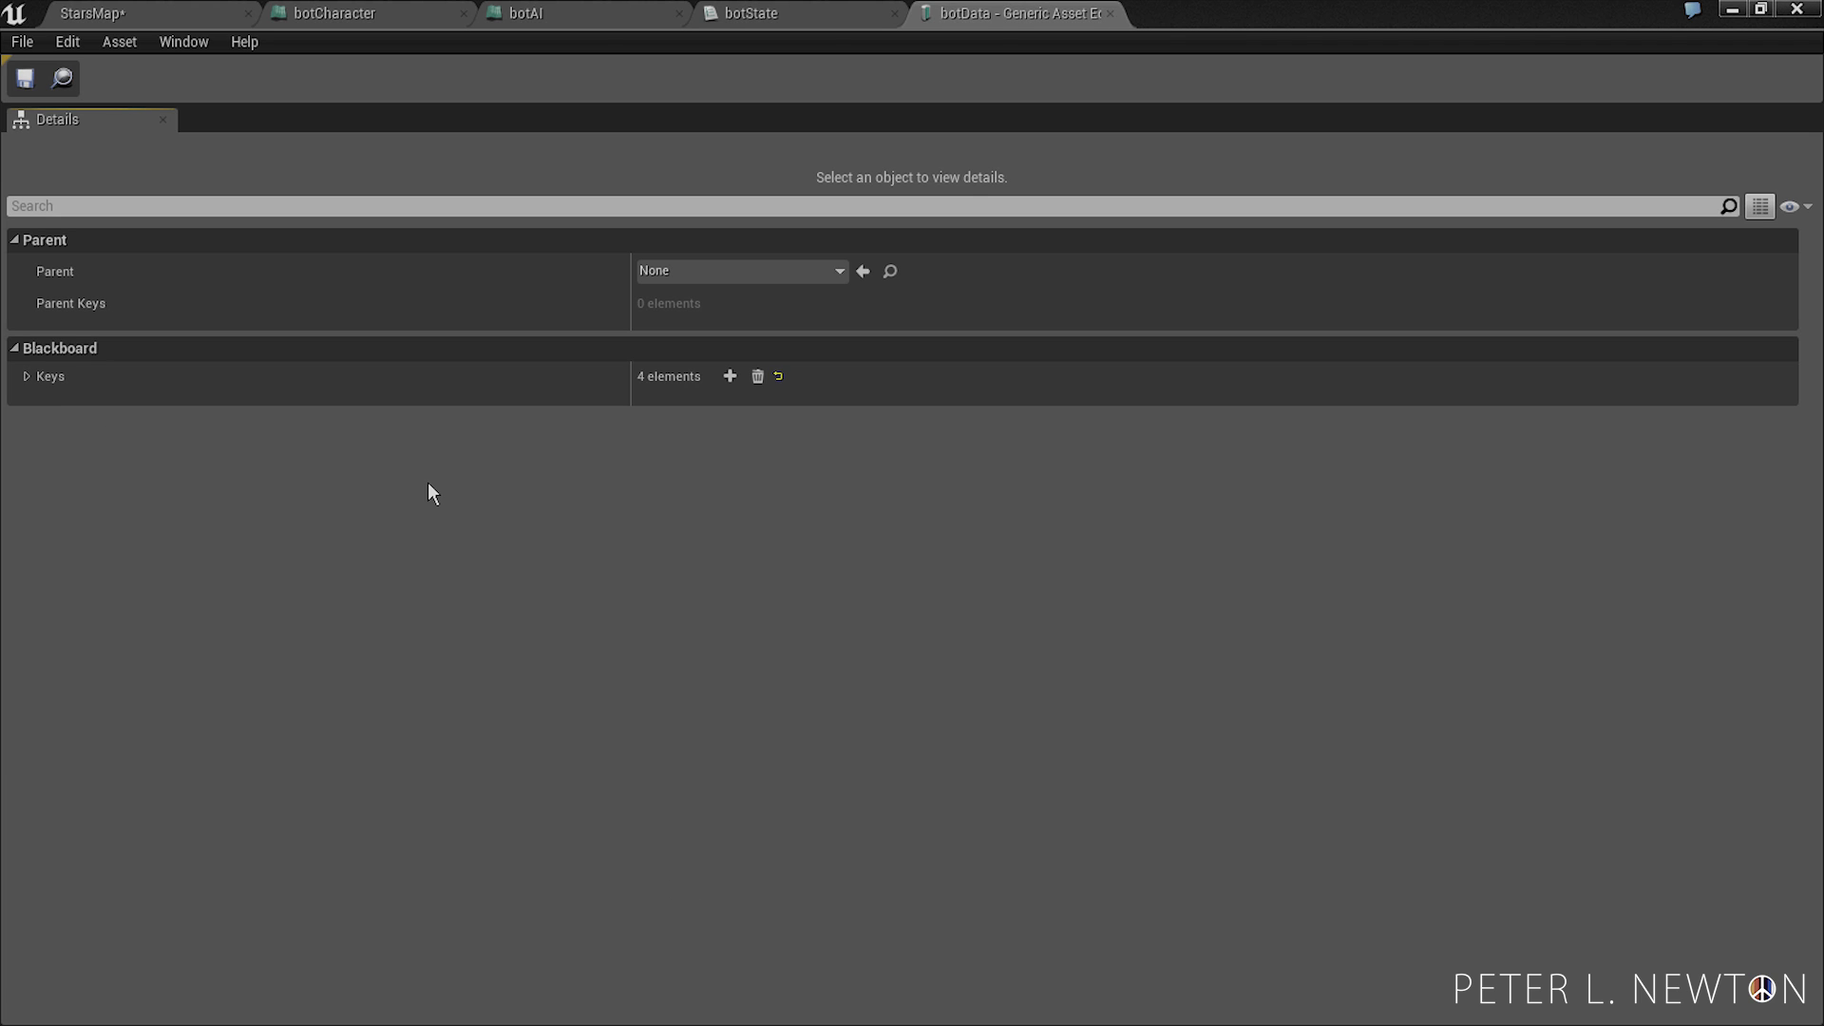
{"action": "mouse_move", "coordinate": [296, 86]}
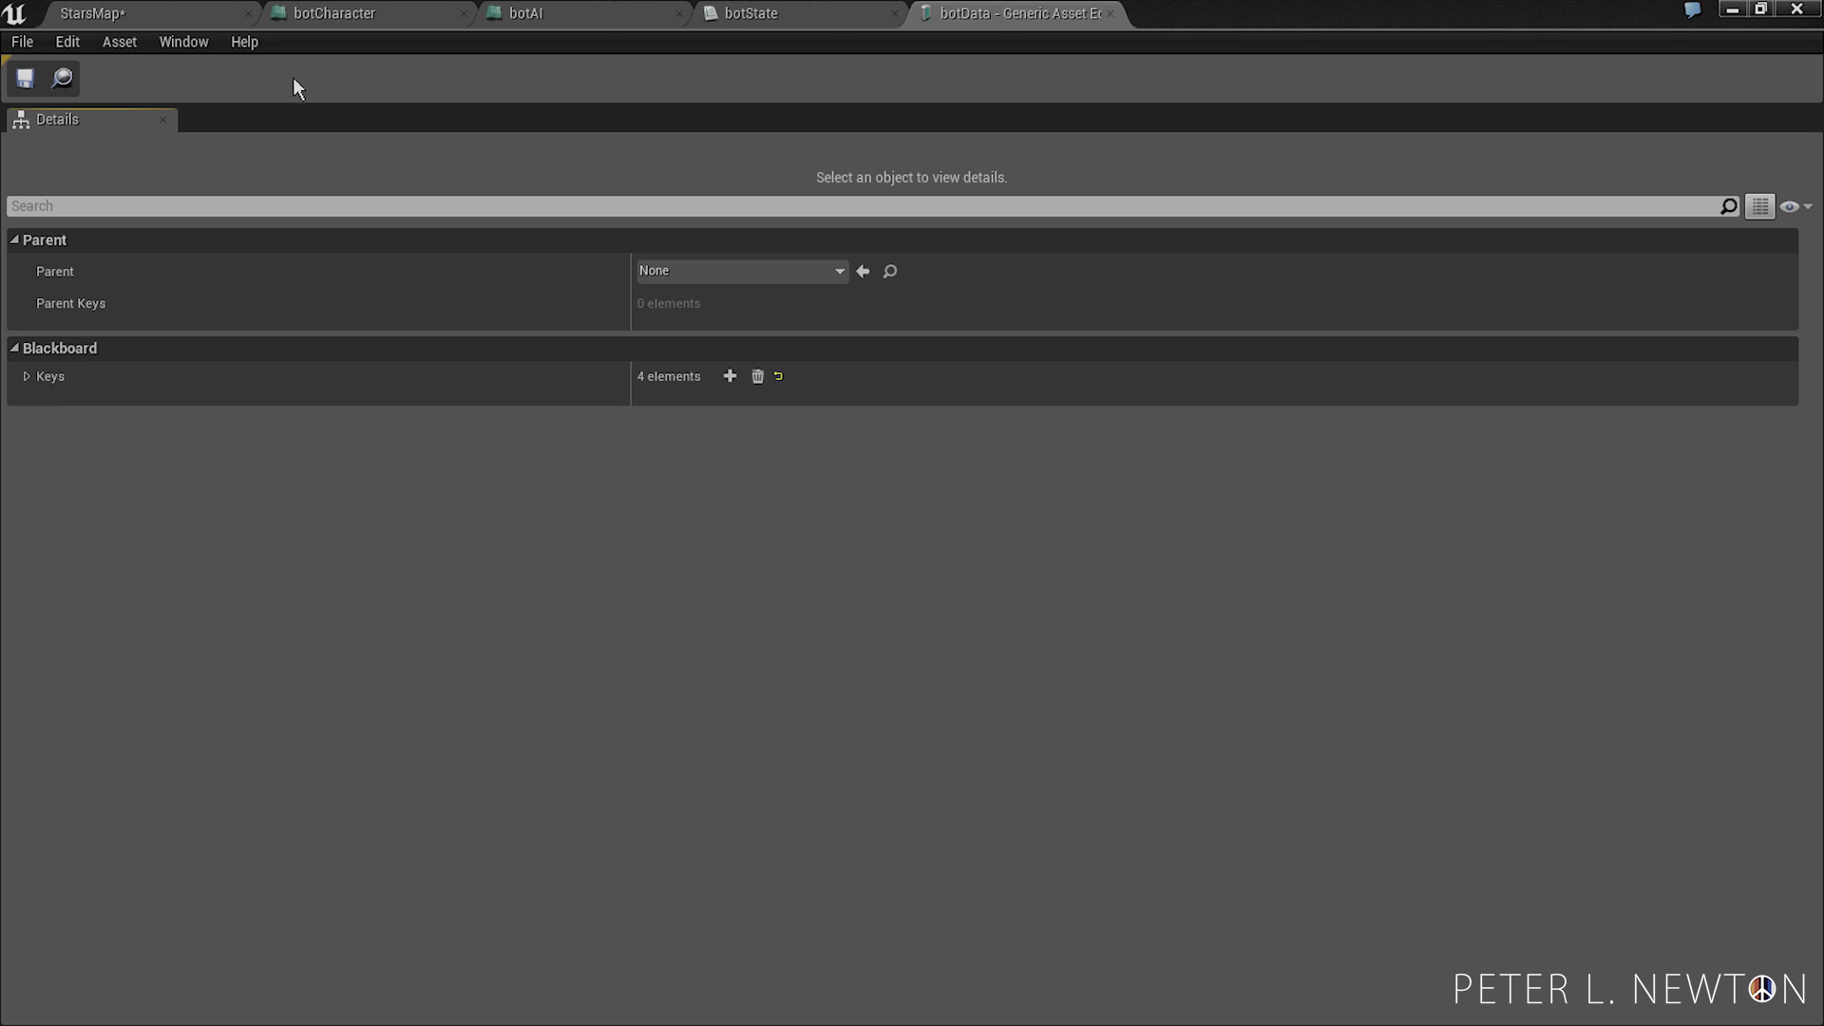
- Confirm Behavior Tree Editor is enabled under Editor Preferences > Experimental, then close the preferences
{"action": "left_click", "coordinate": [93, 13]}
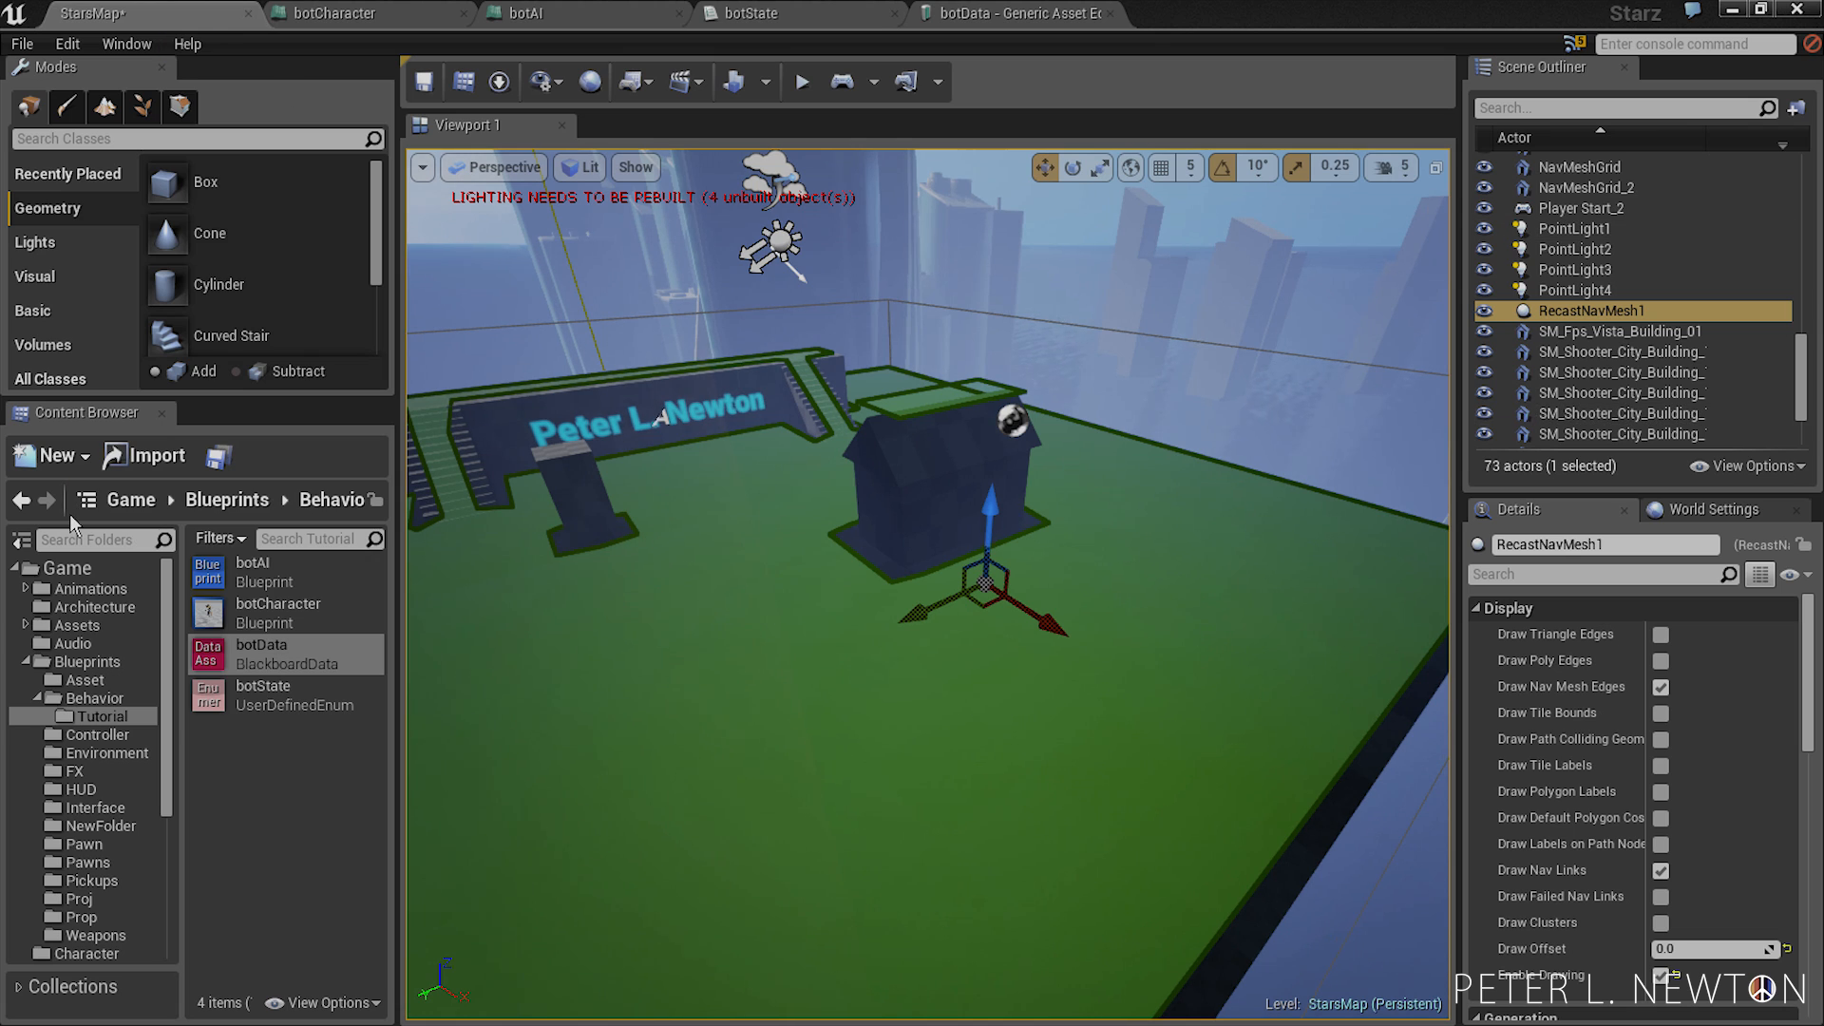
{"action": "mouse_move", "coordinate": [203, 223]}
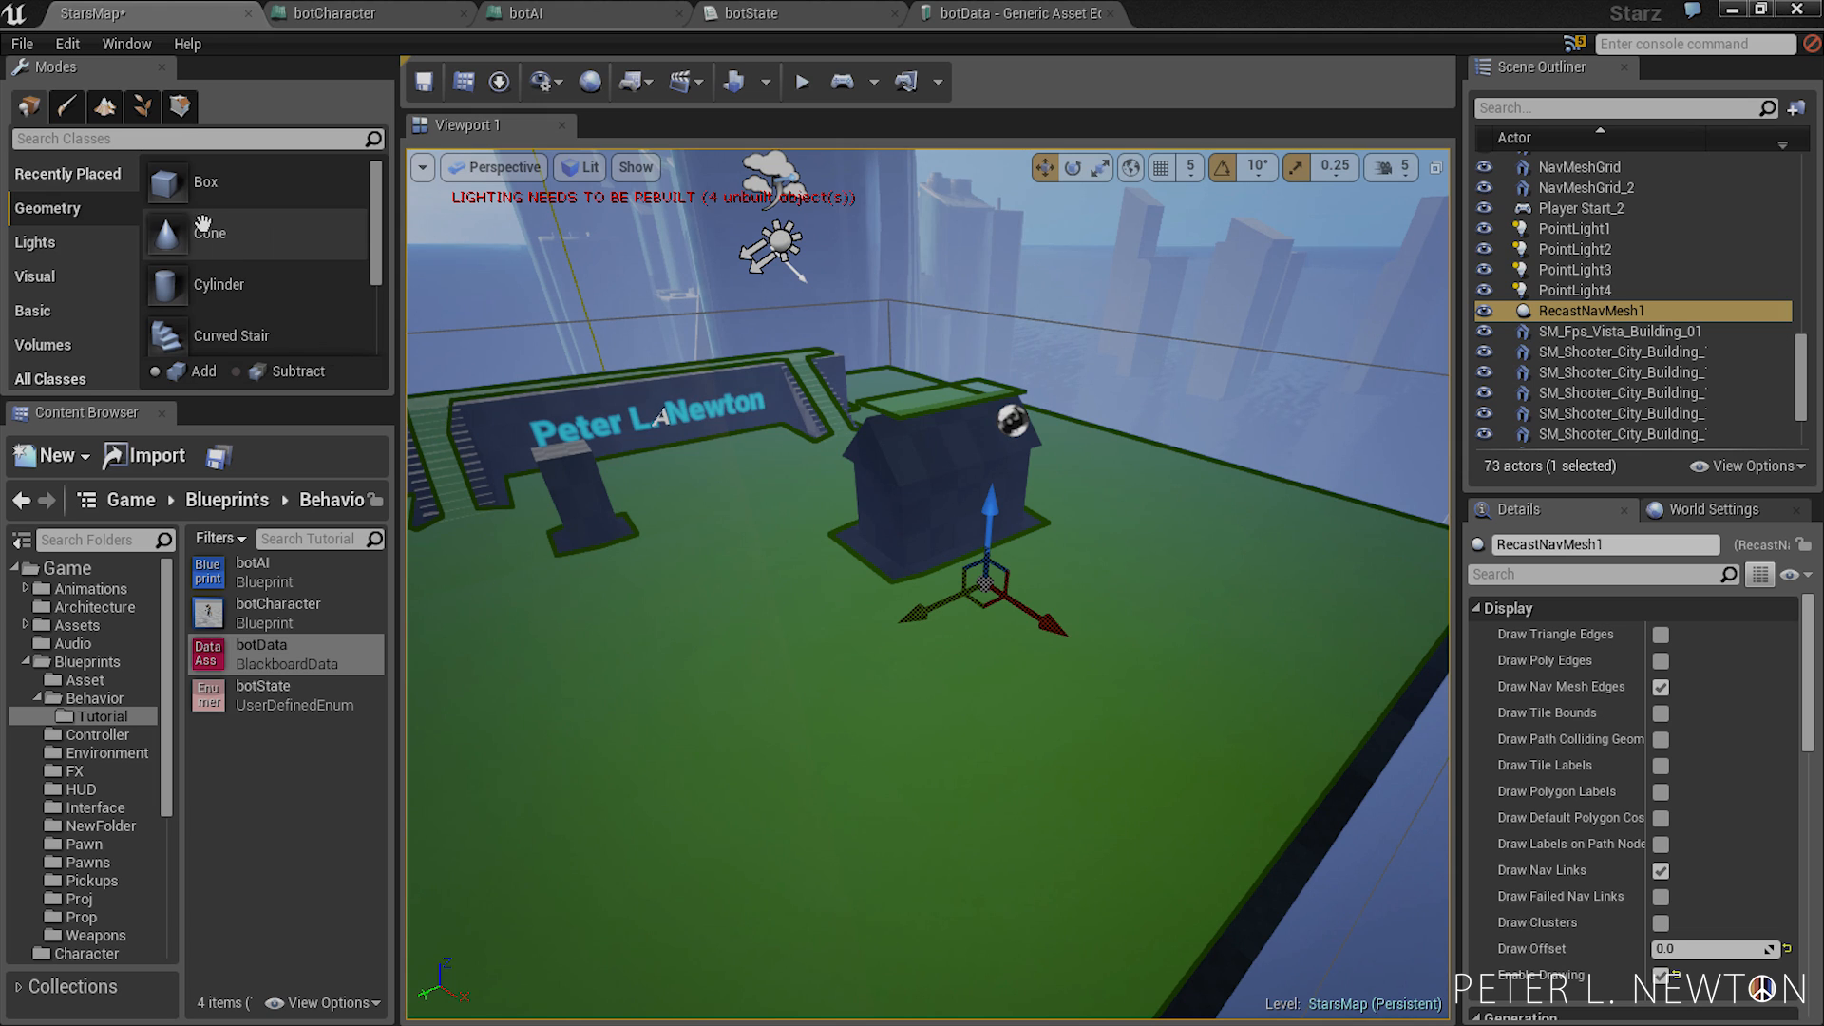
{"action": "left_click", "coordinate": [66, 44]}
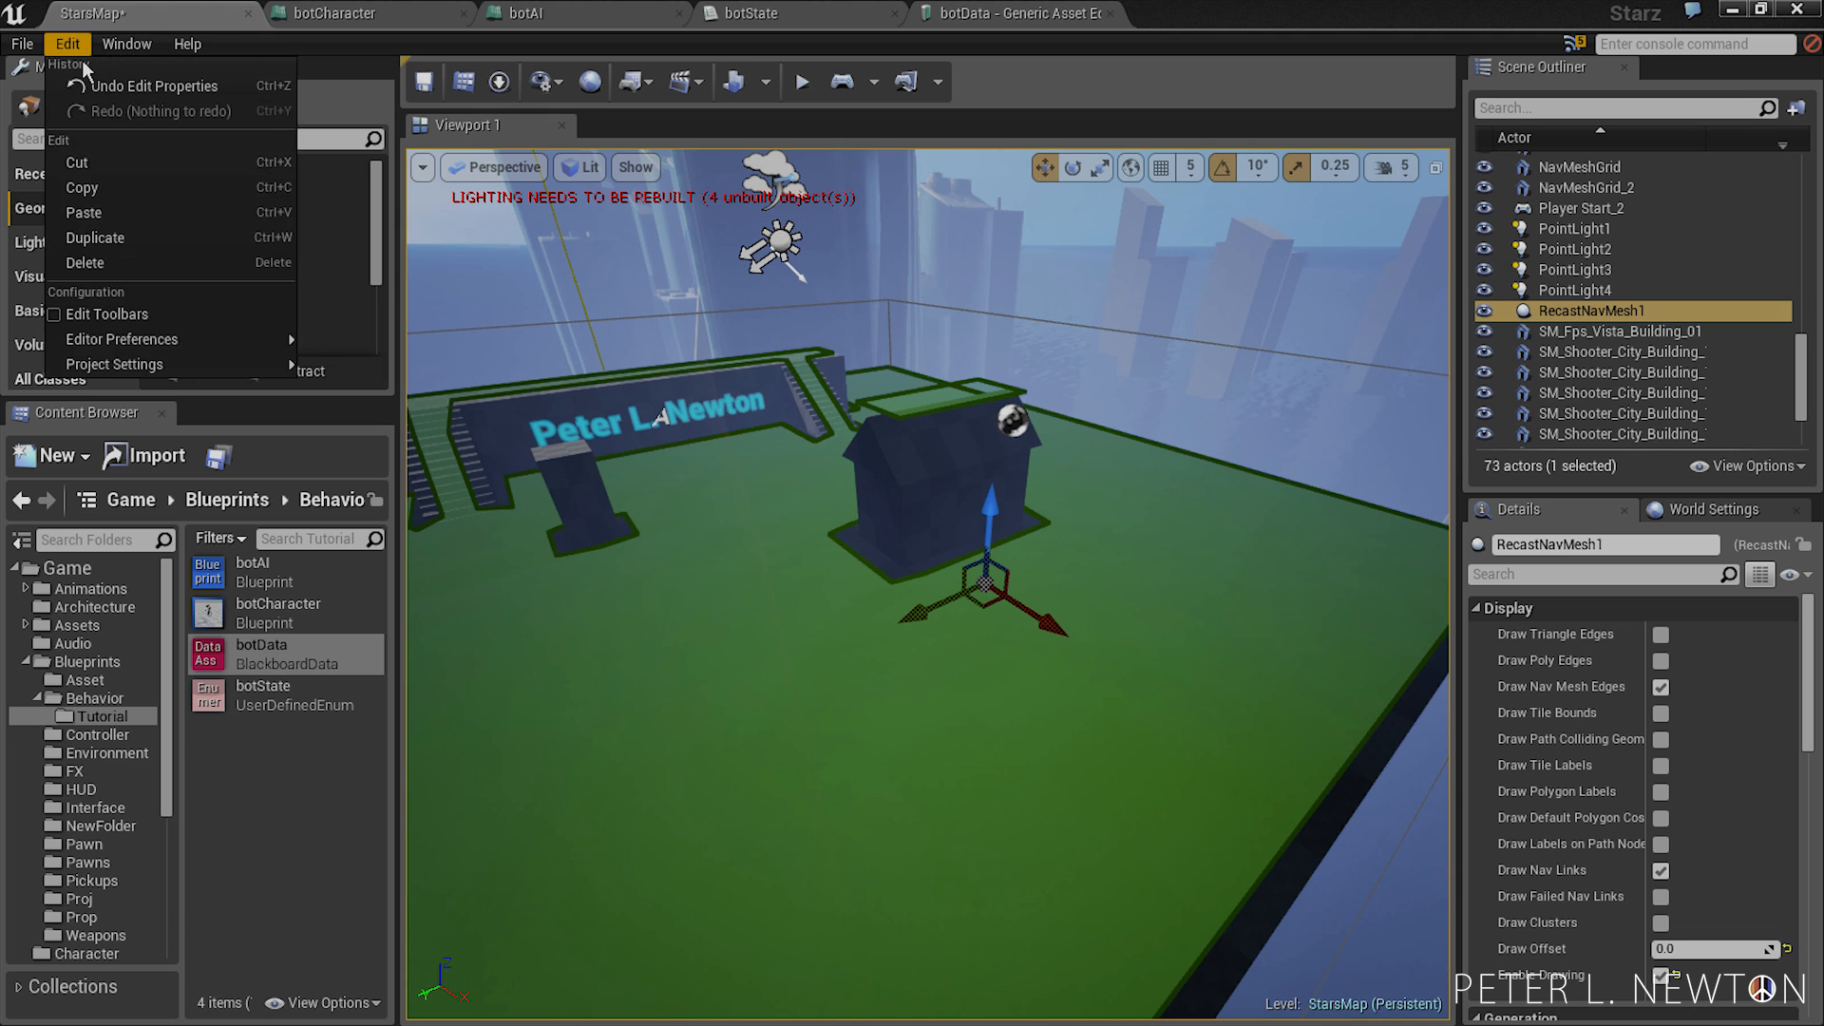
{"action": "mouse_move", "coordinate": [122, 338]}
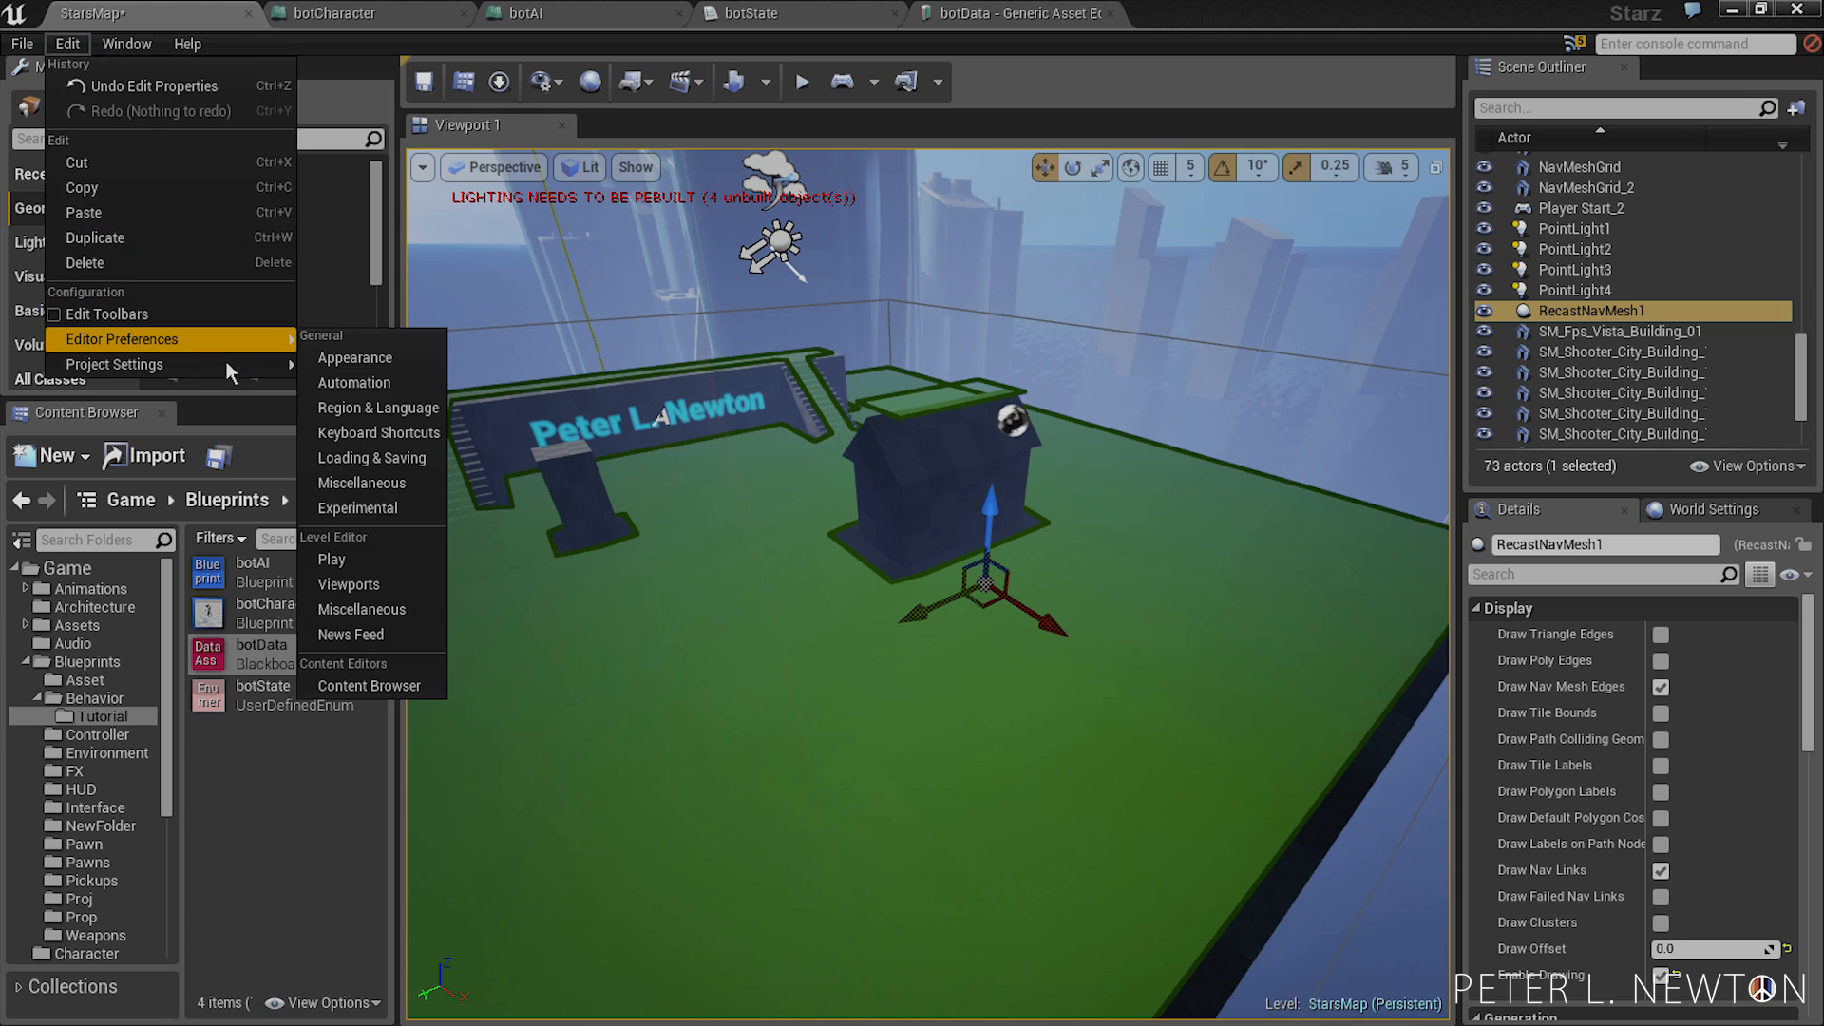
{"action": "mouse_move", "coordinate": [356, 357]}
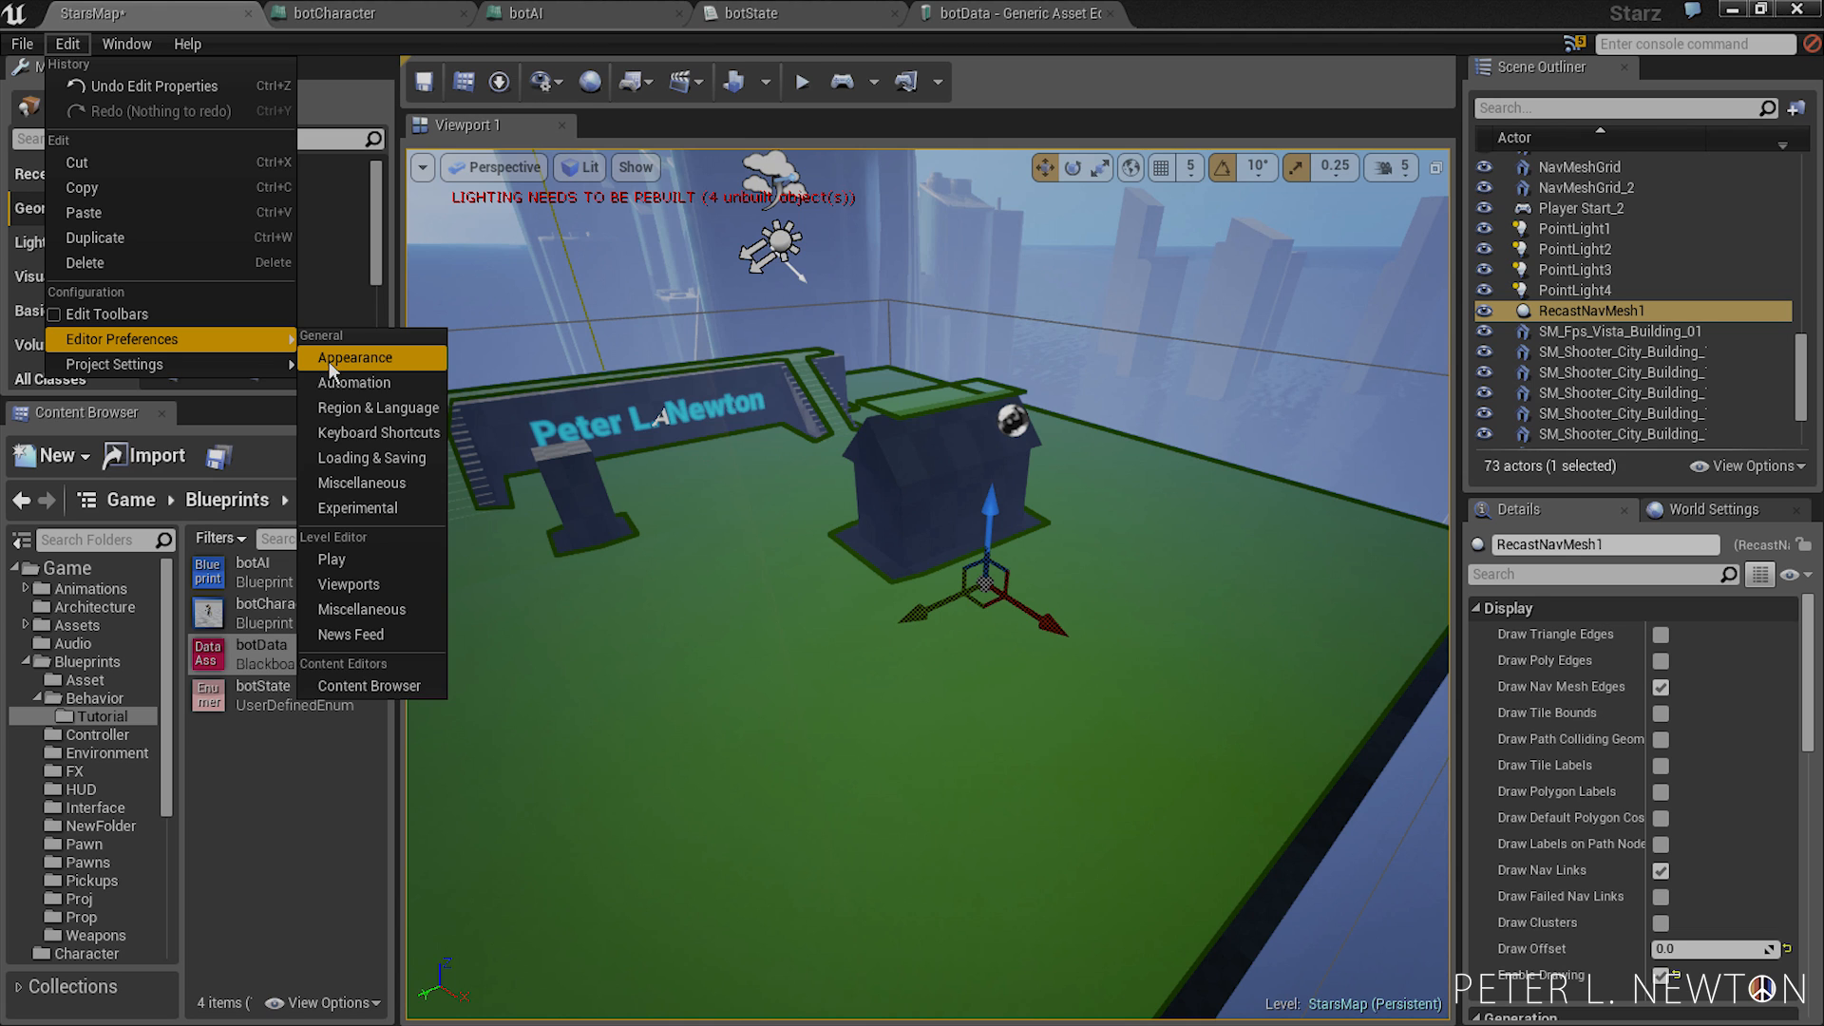
{"action": "mouse_move", "coordinate": [372, 509]}
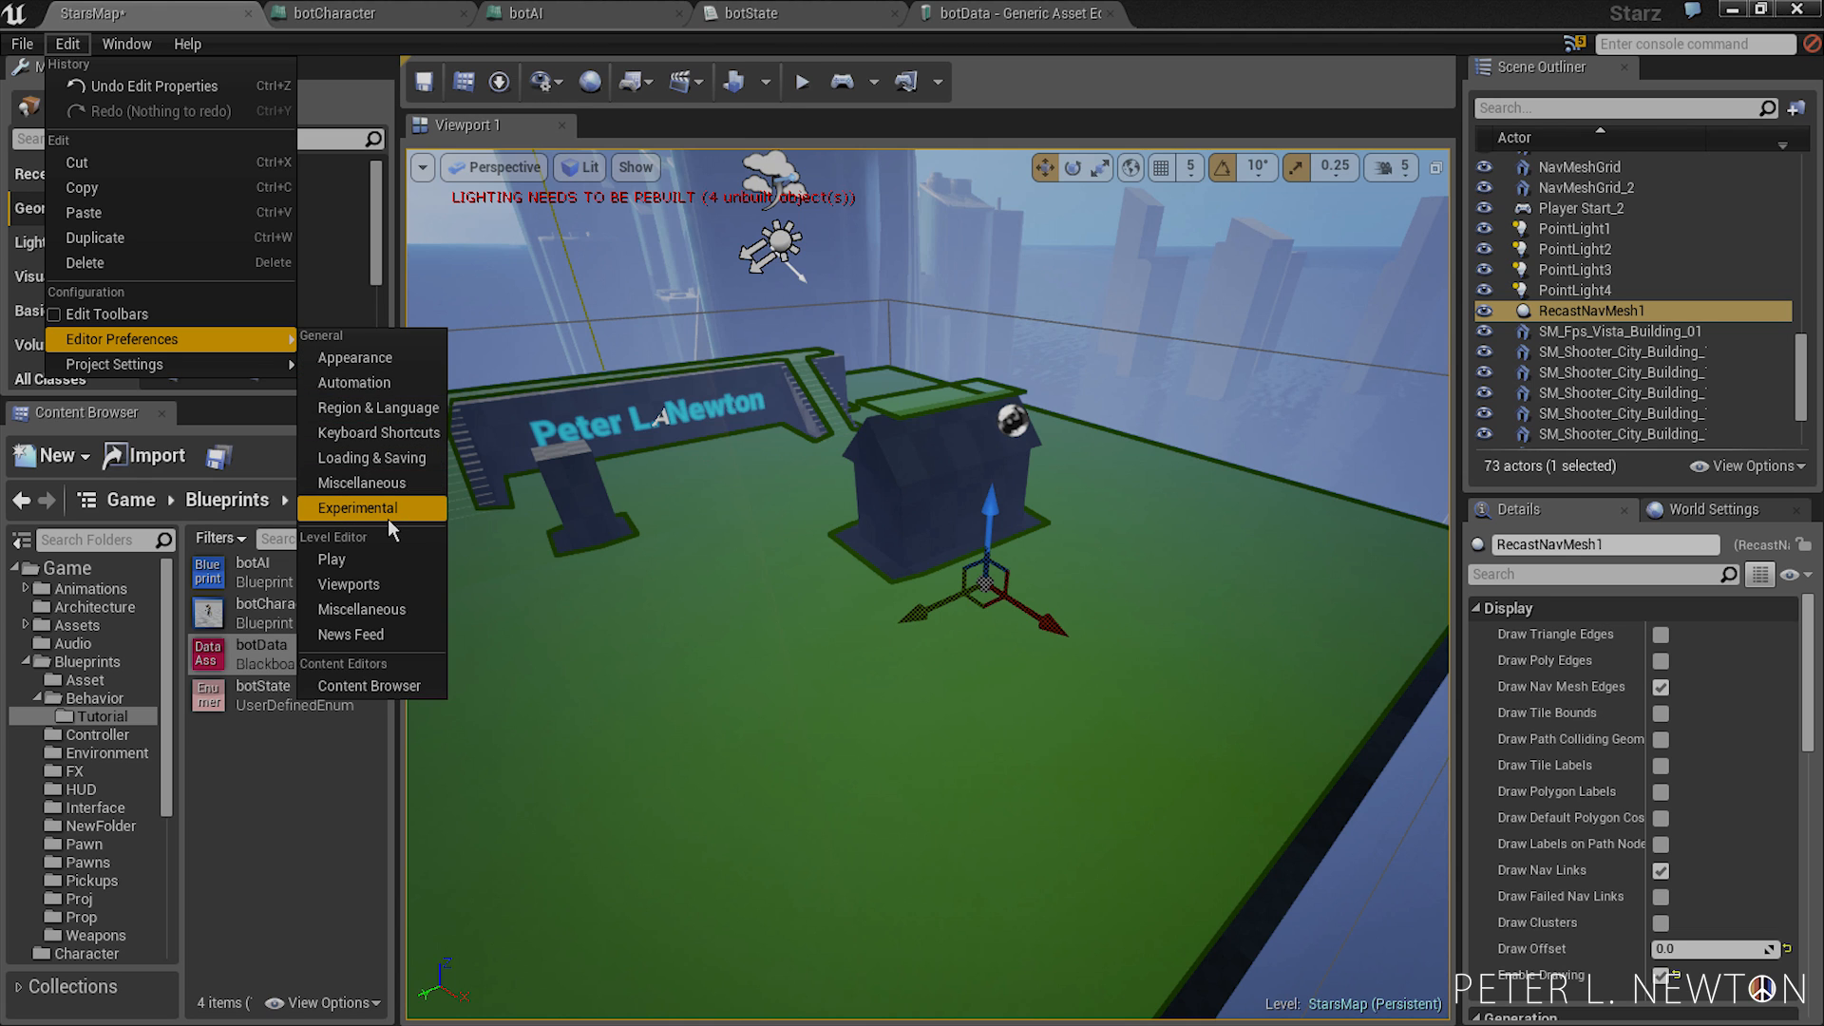
{"action": "left_click", "coordinate": [357, 509]}
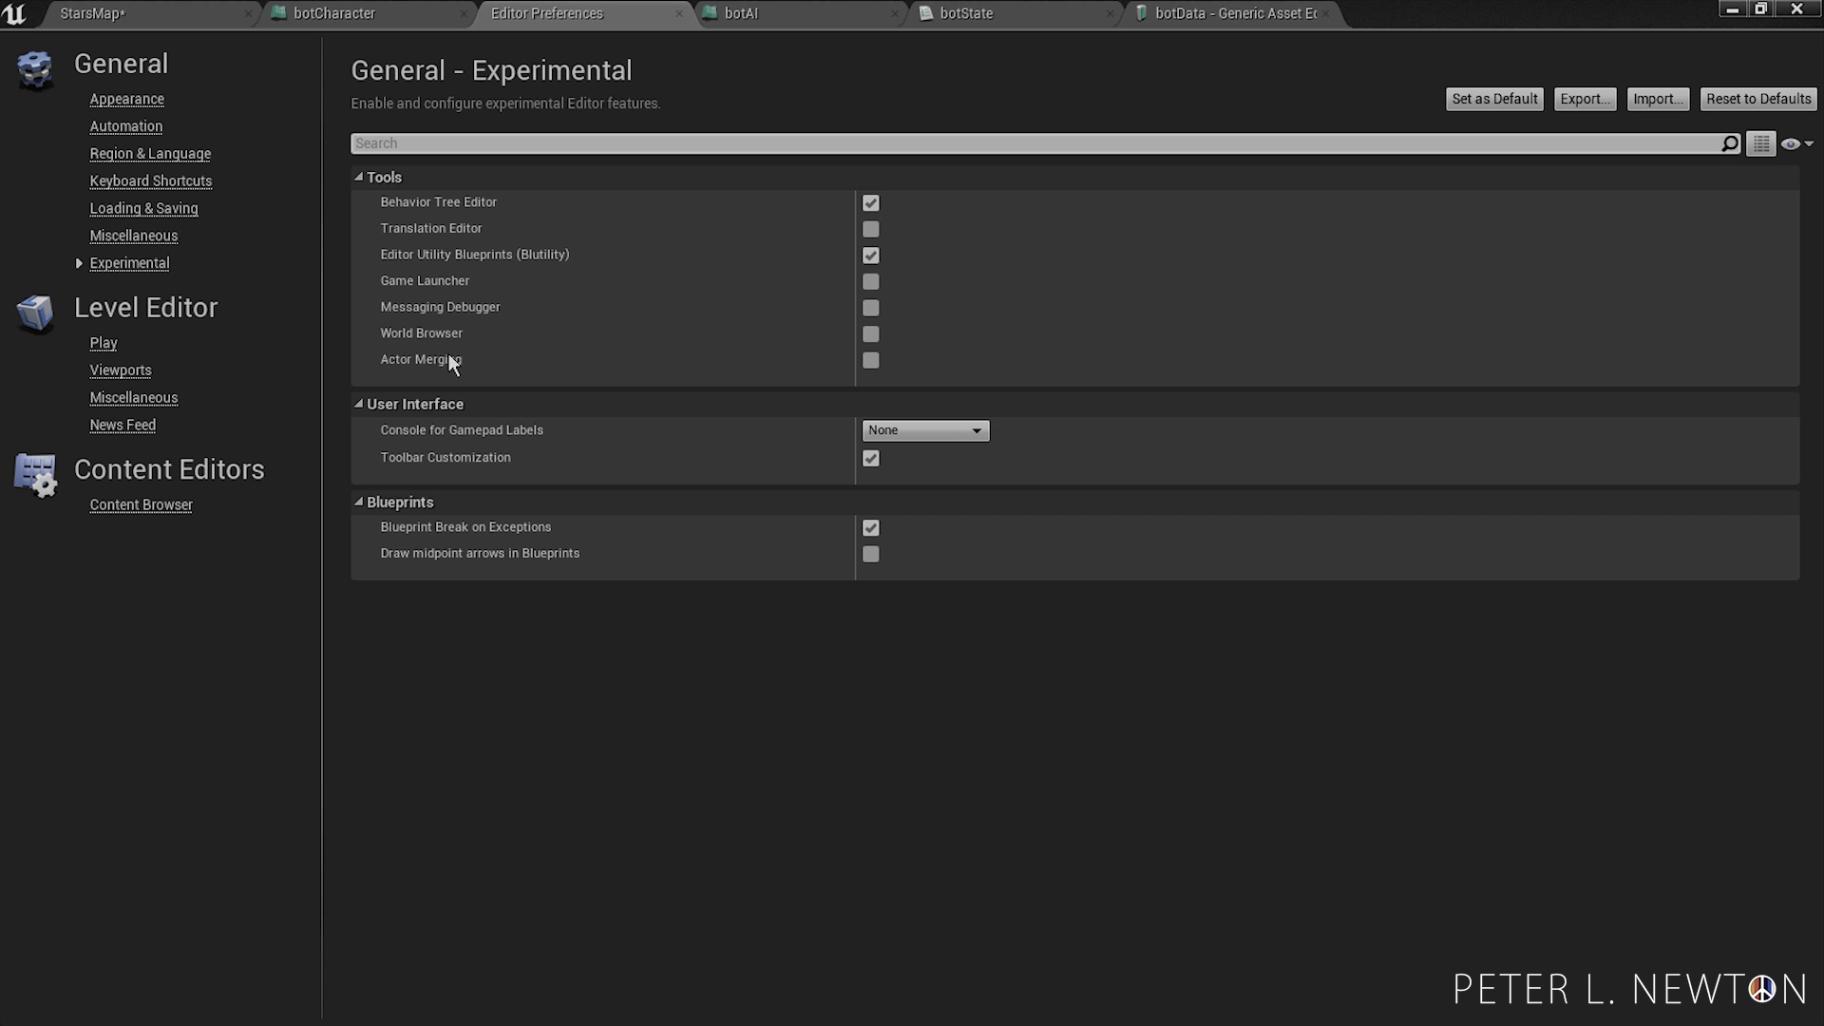
{"action": "mouse_move", "coordinate": [467, 228]}
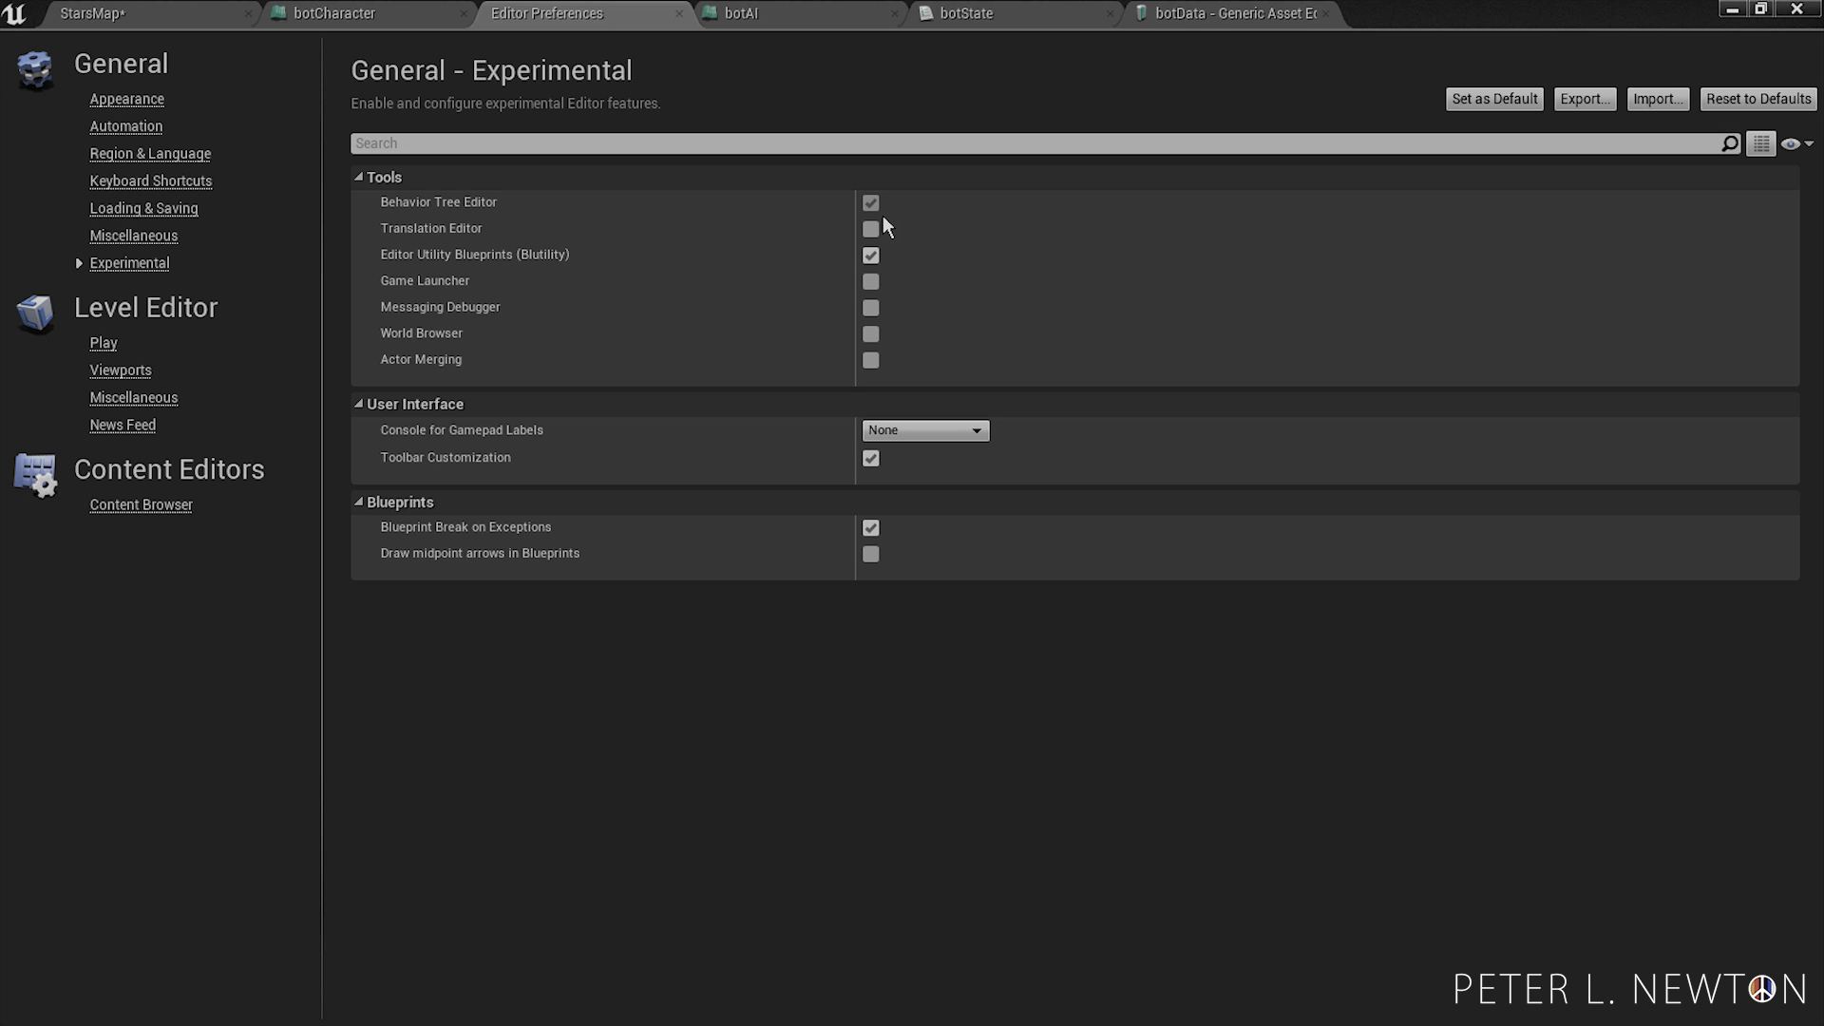
{"action": "left_click", "coordinate": [739, 14]}
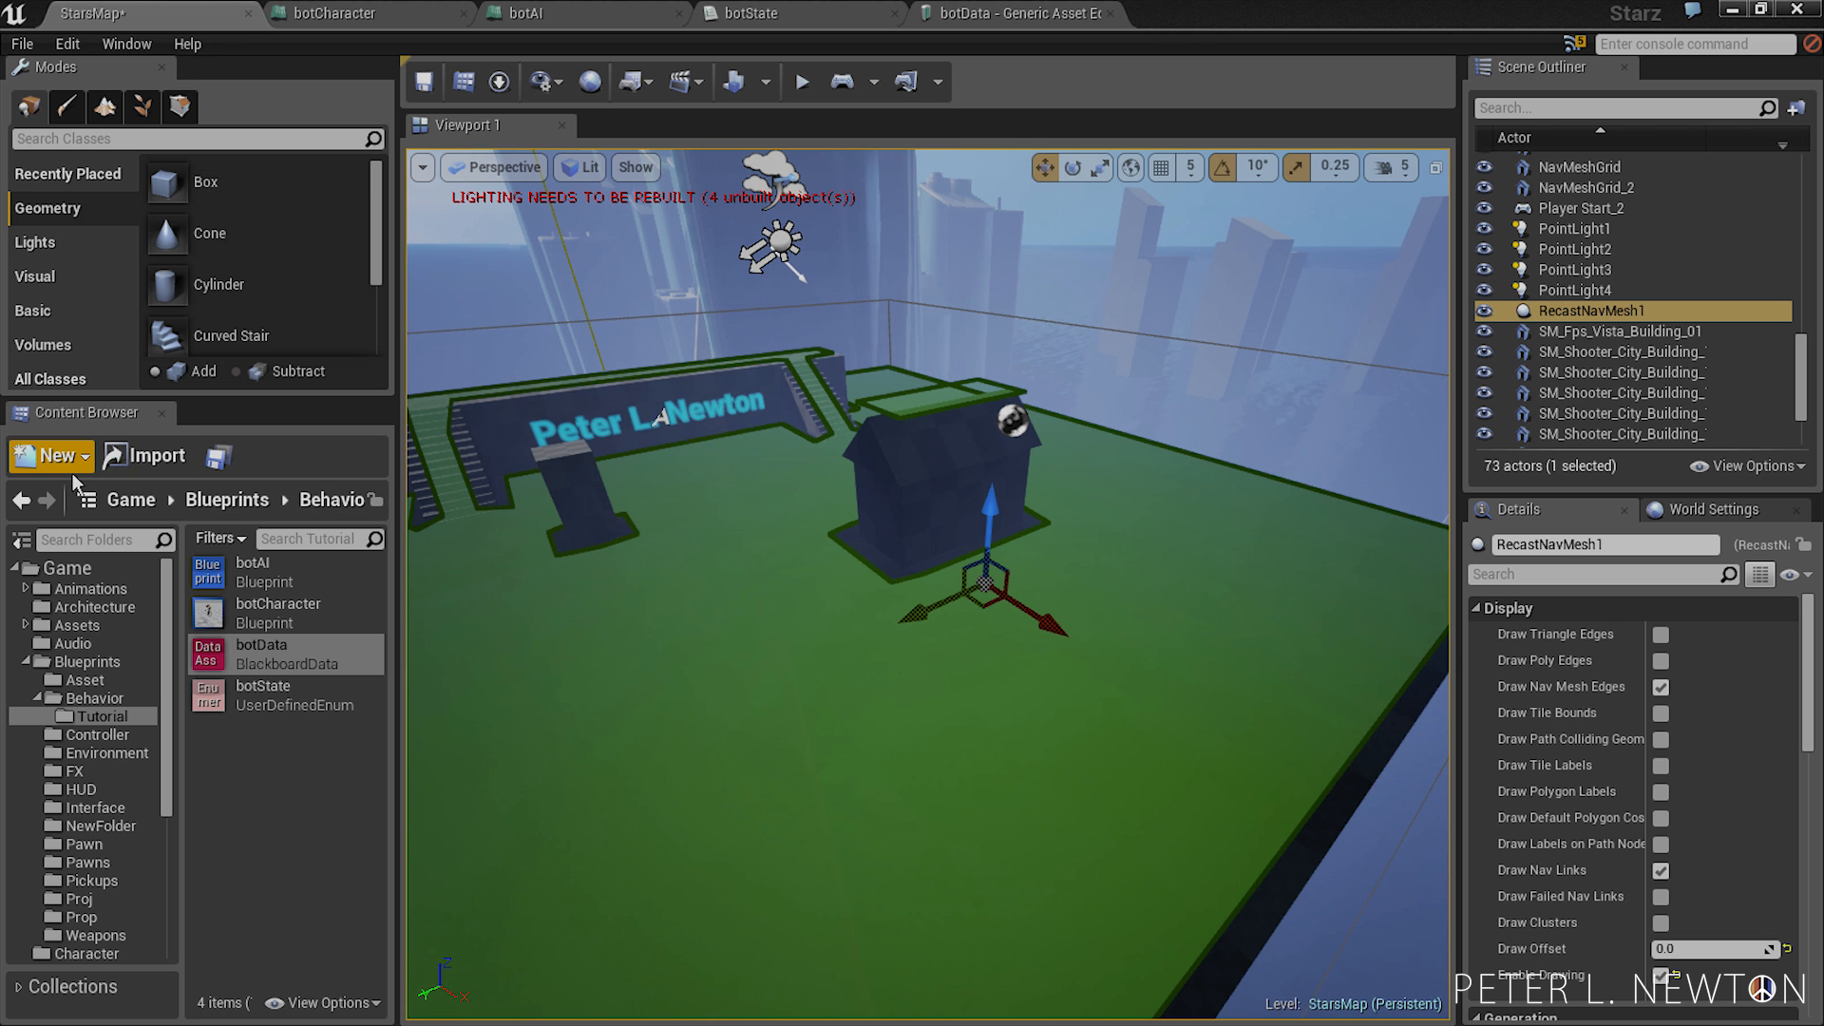
- Create a new Behavior Tree asset named botAITree via New > Miscellaneous
{"action": "left_click", "coordinate": [49, 454]}
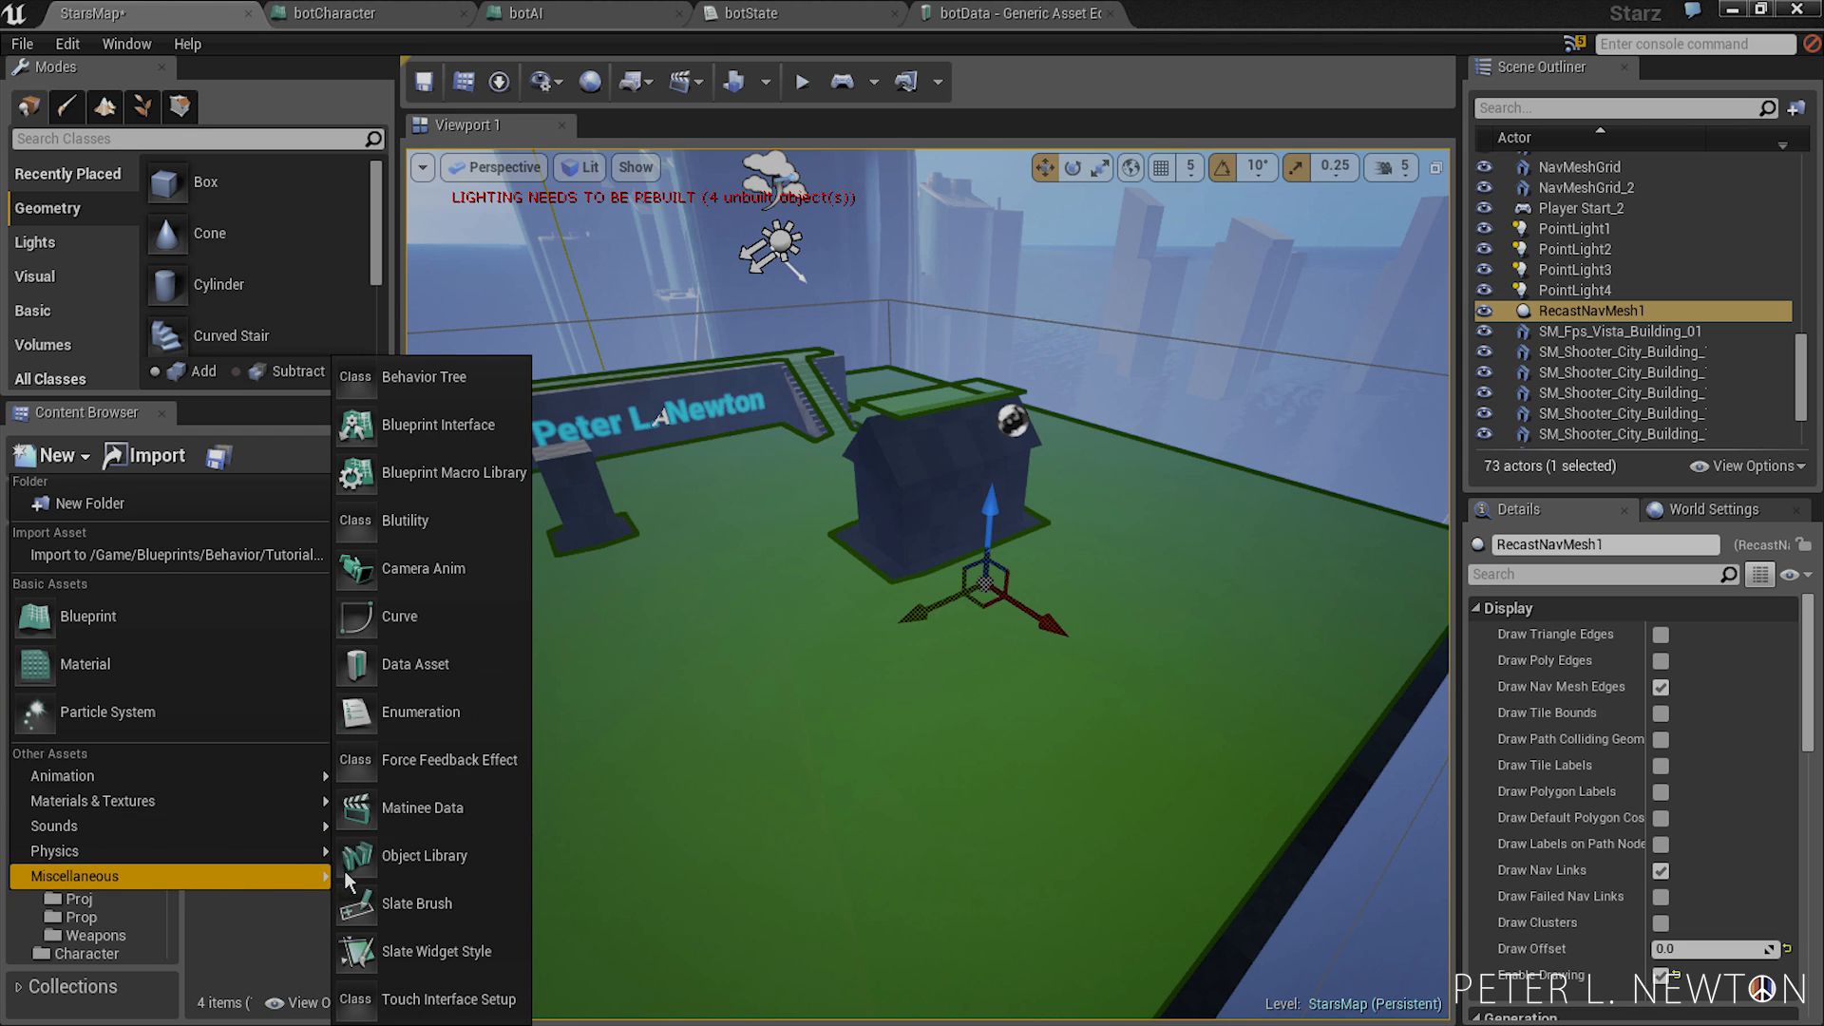
{"action": "mouse_move", "coordinate": [424, 376]}
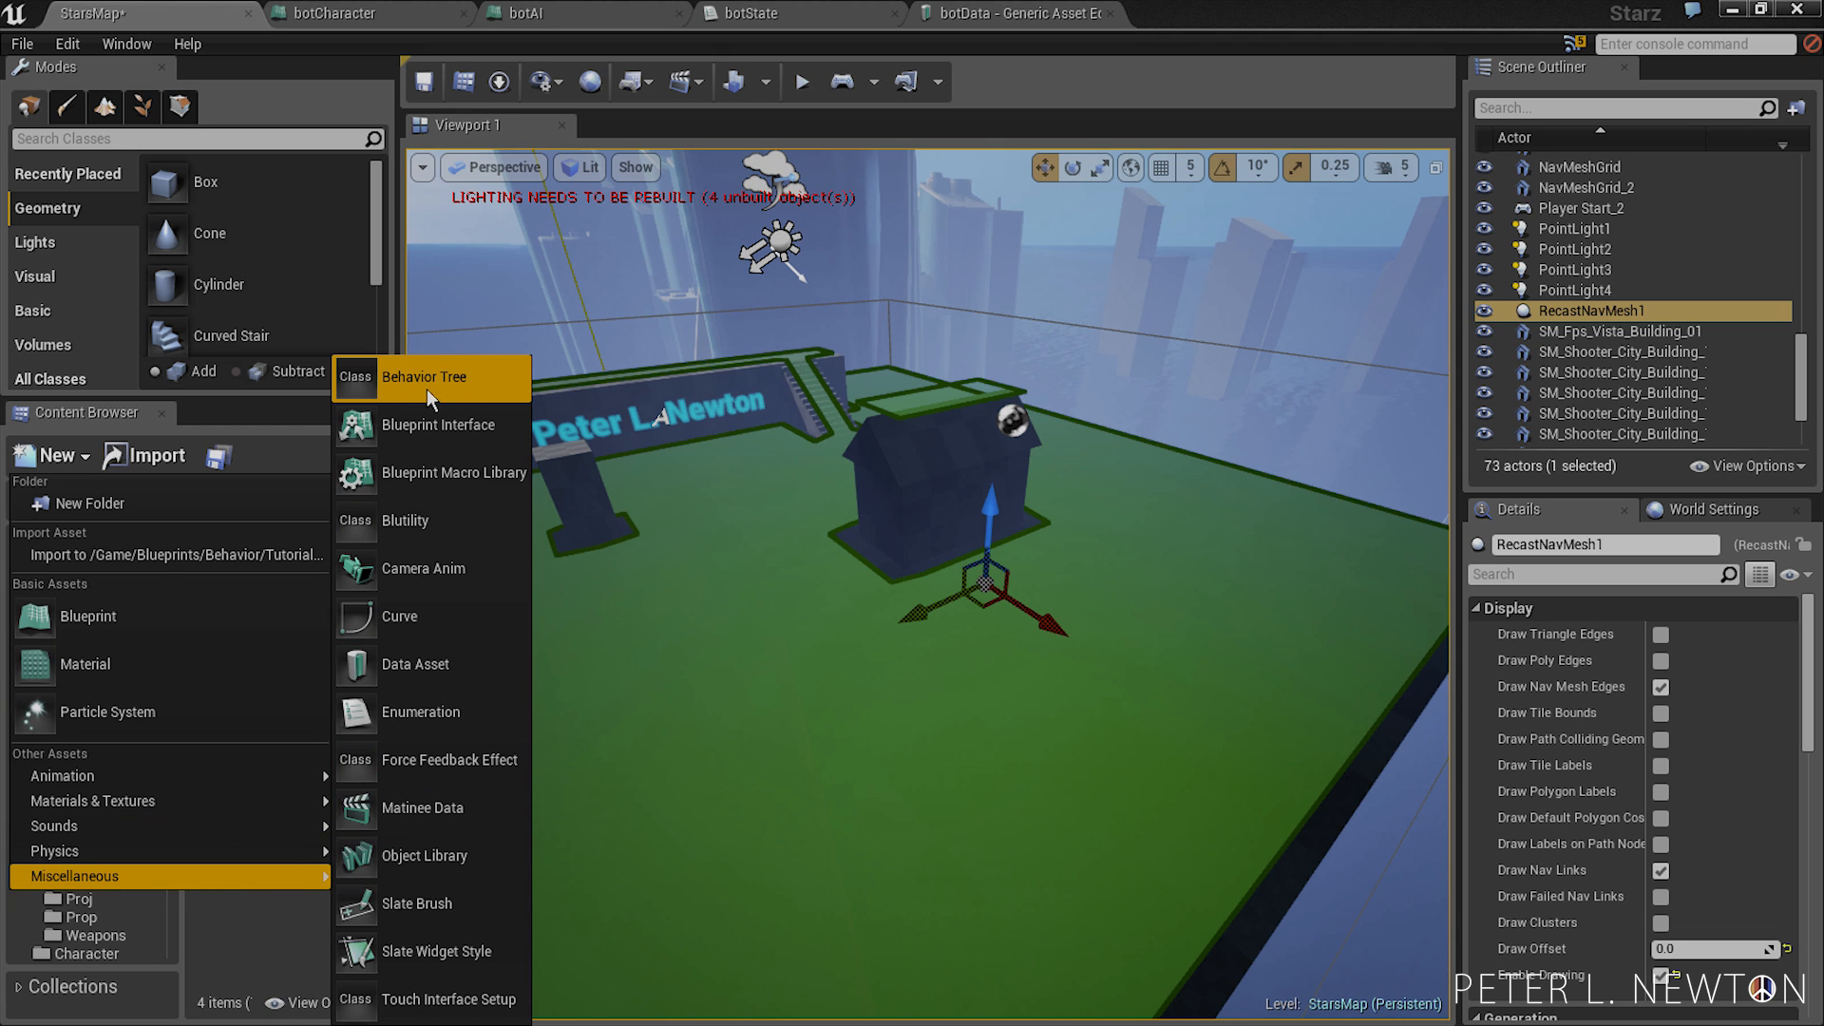
{"action": "left_click", "coordinate": [423, 376]}
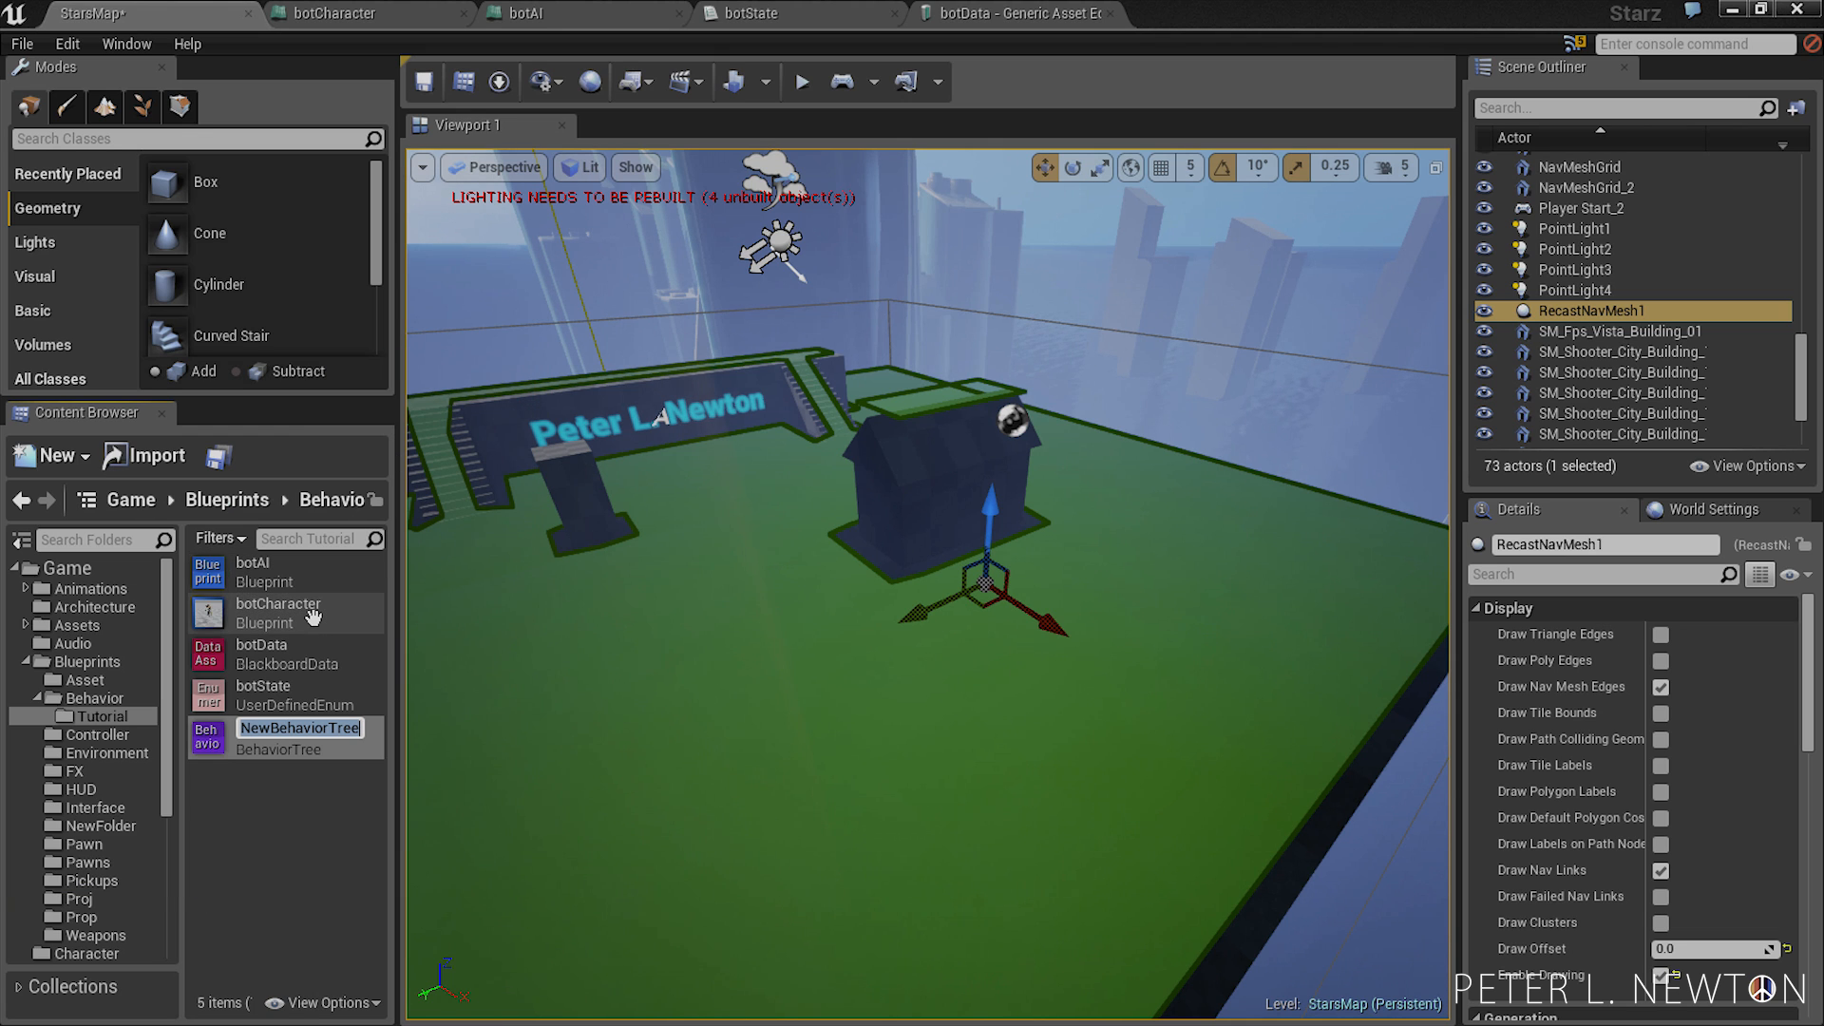
{"action": "type", "text": "botA"}
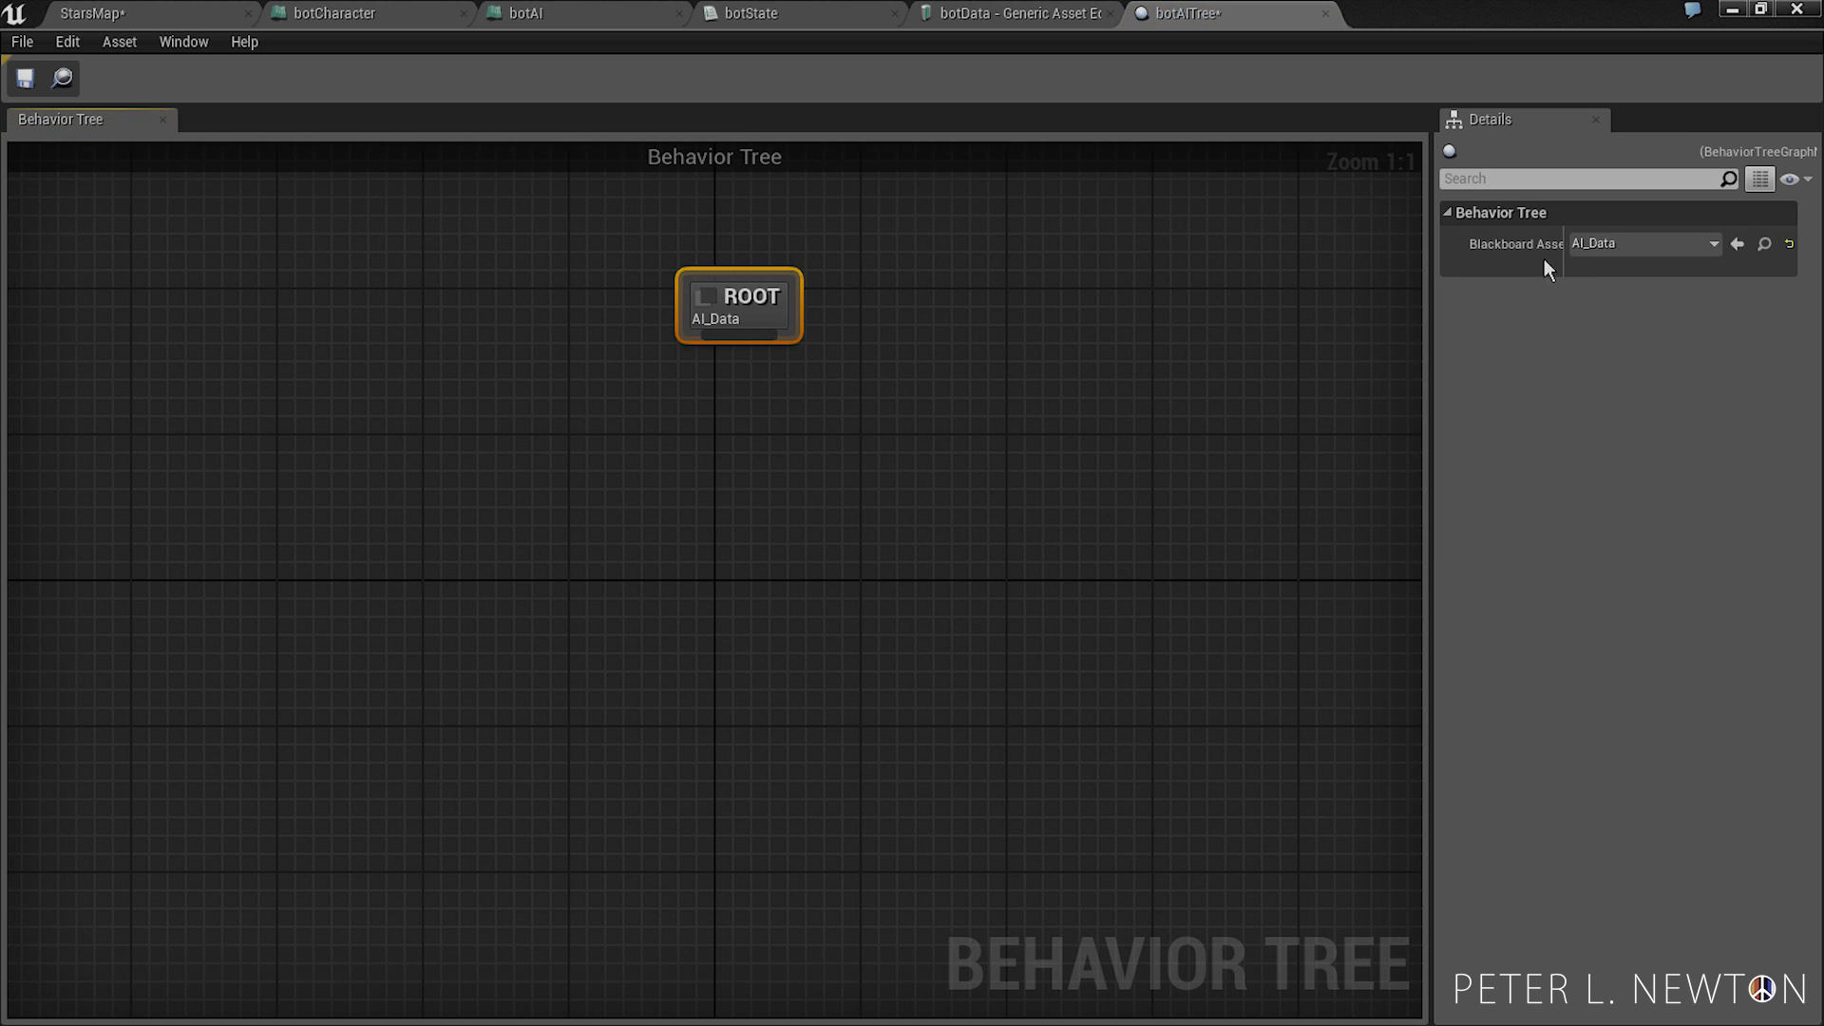
{"action": "mouse_move", "coordinate": [1443, 262]}
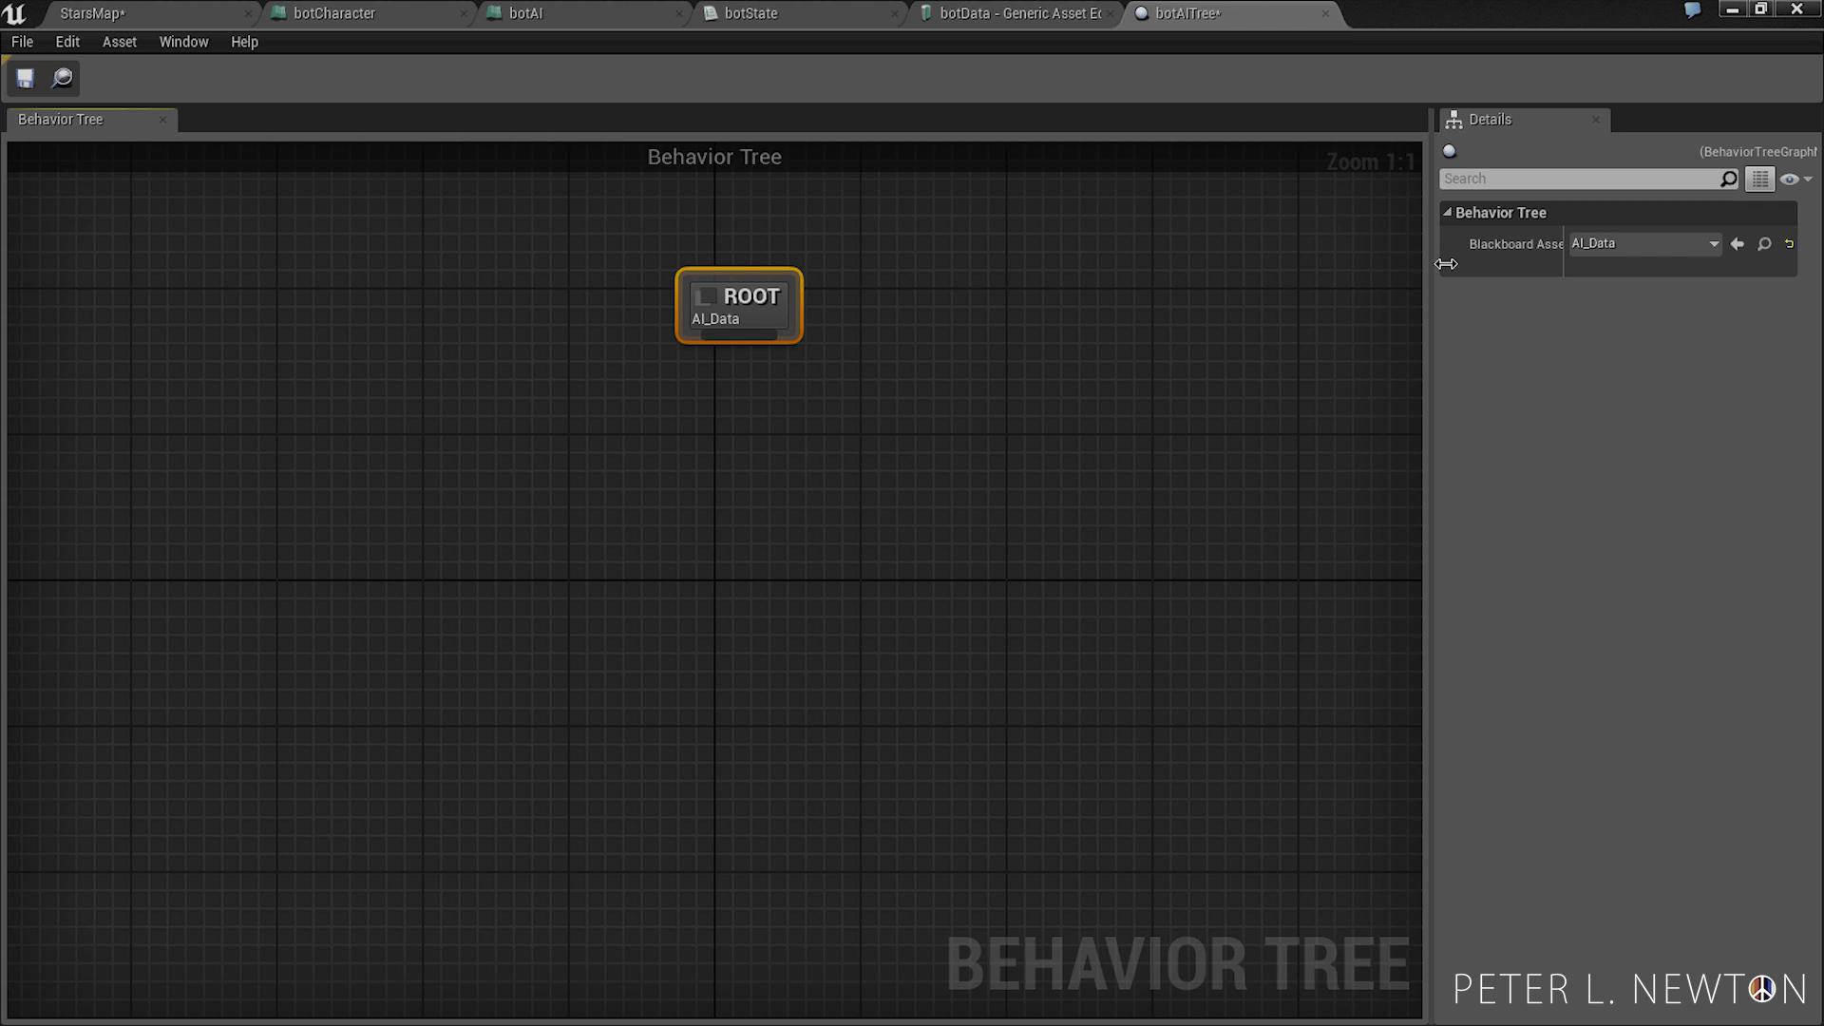
- Assign botData as the ROOT node's Blackboard Asset and save botAITree
{"action": "left_click", "coordinate": [1712, 243]}
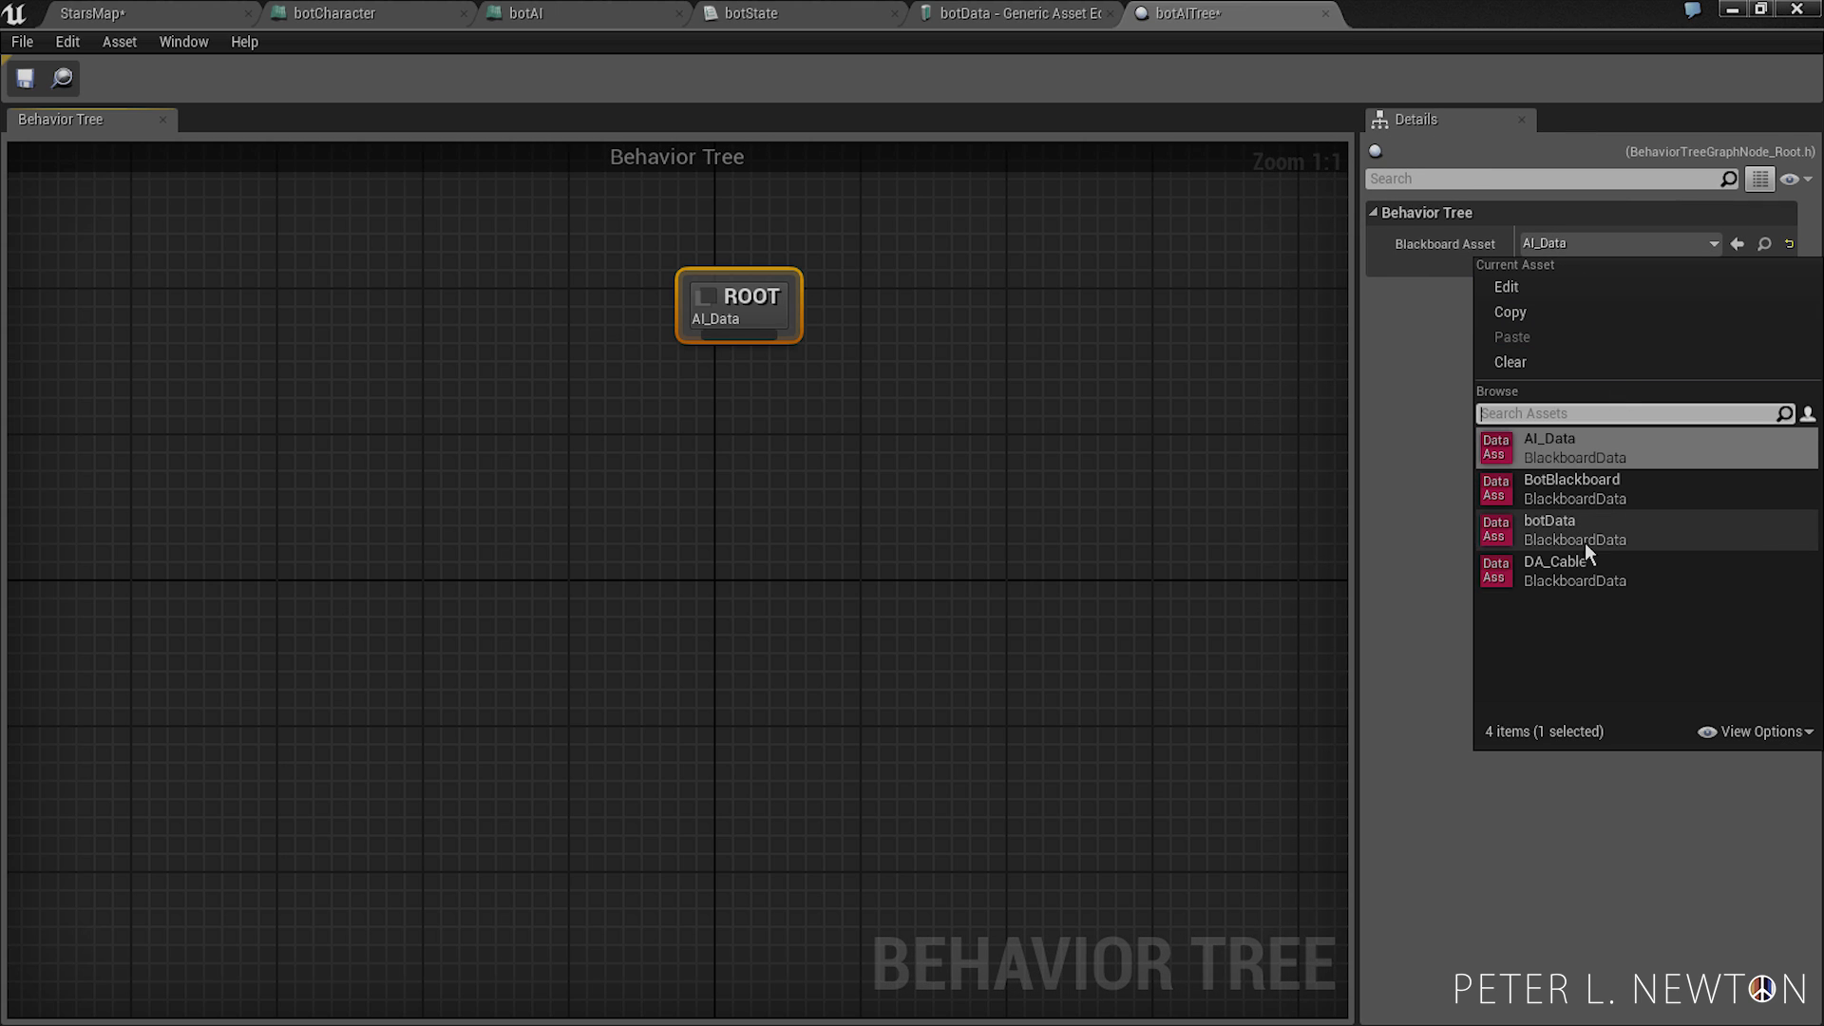
{"action": "mouse_move", "coordinate": [1577, 549]}
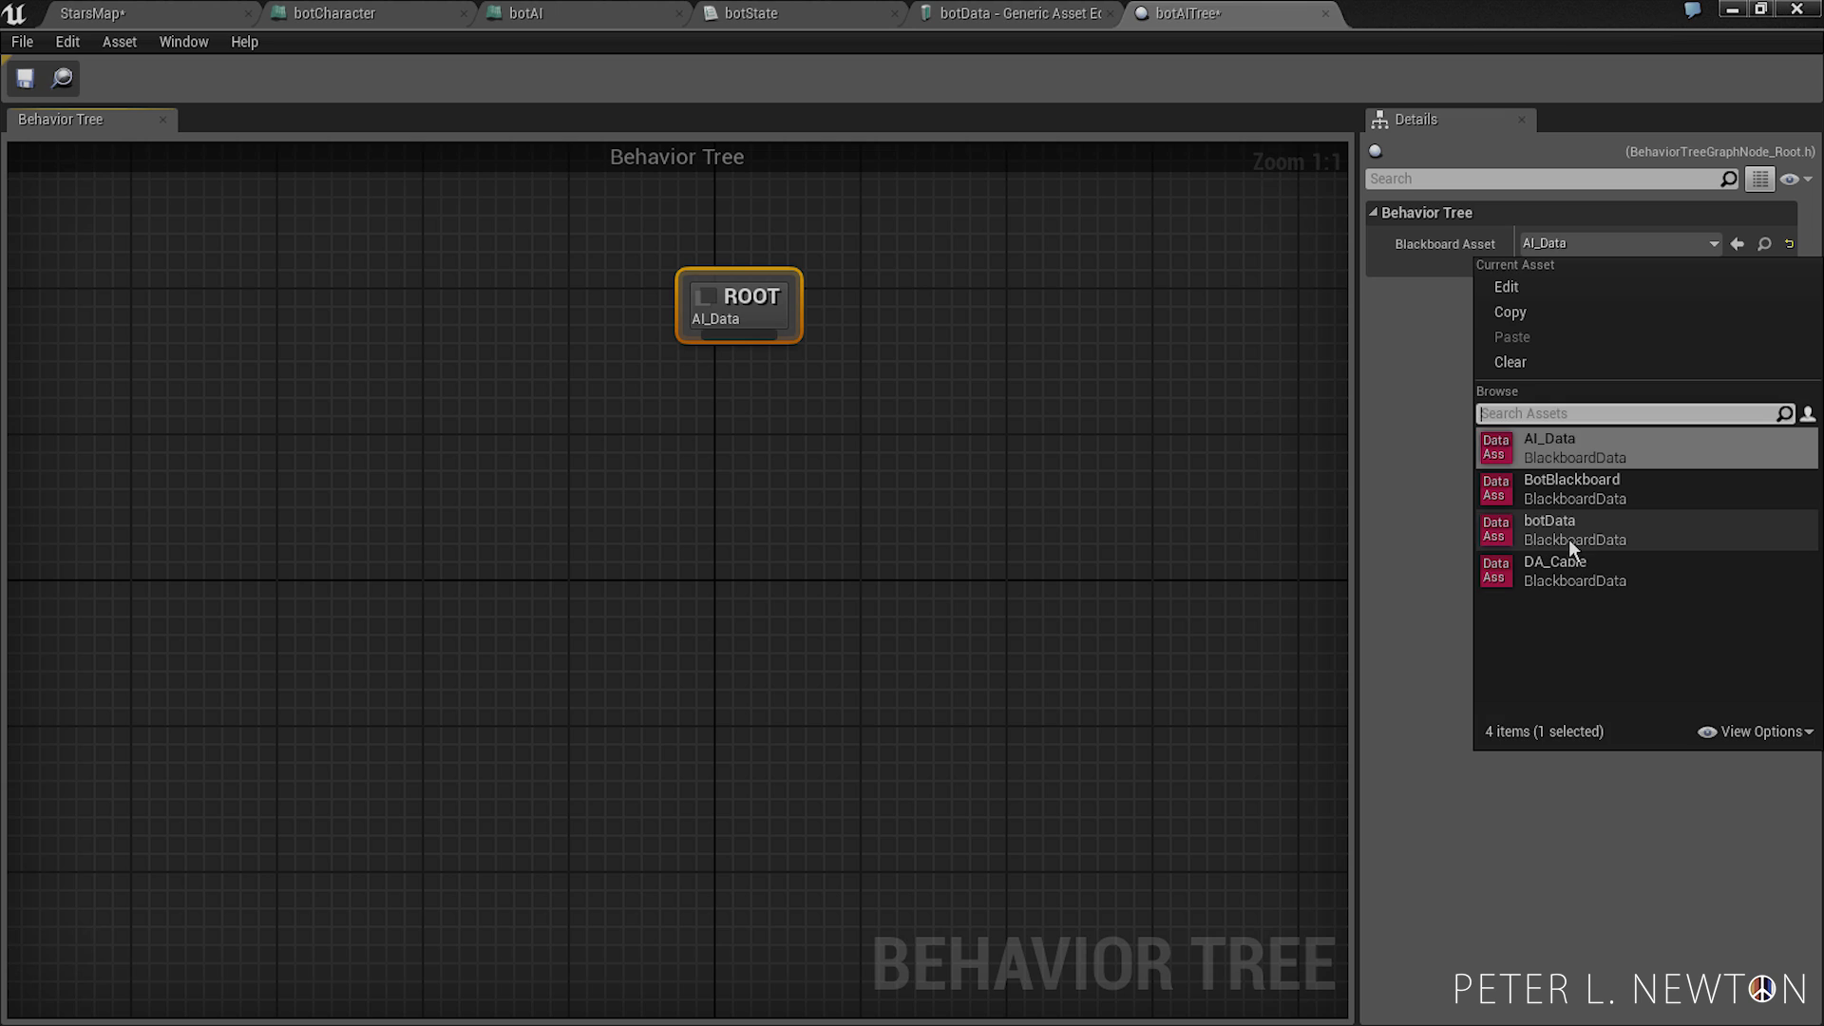
{"action": "left_click", "coordinate": [1550, 530]}
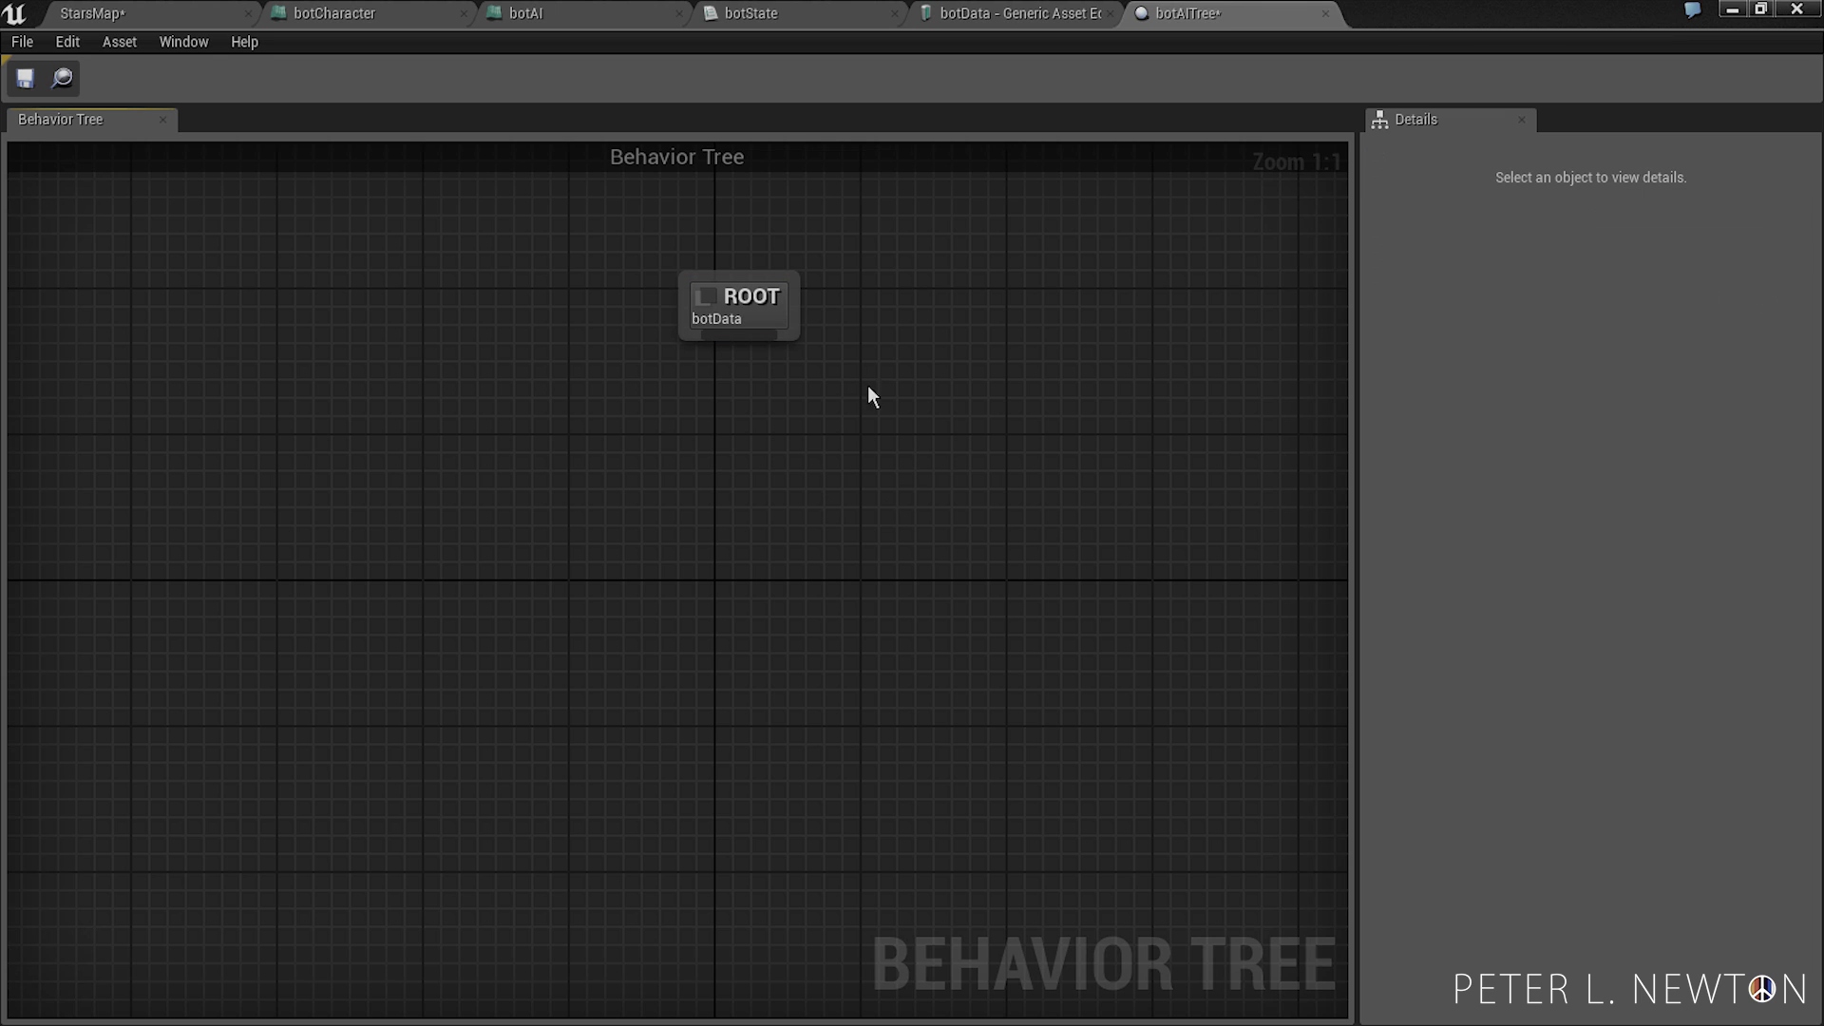
{"action": "mouse_move", "coordinate": [570, 283]}
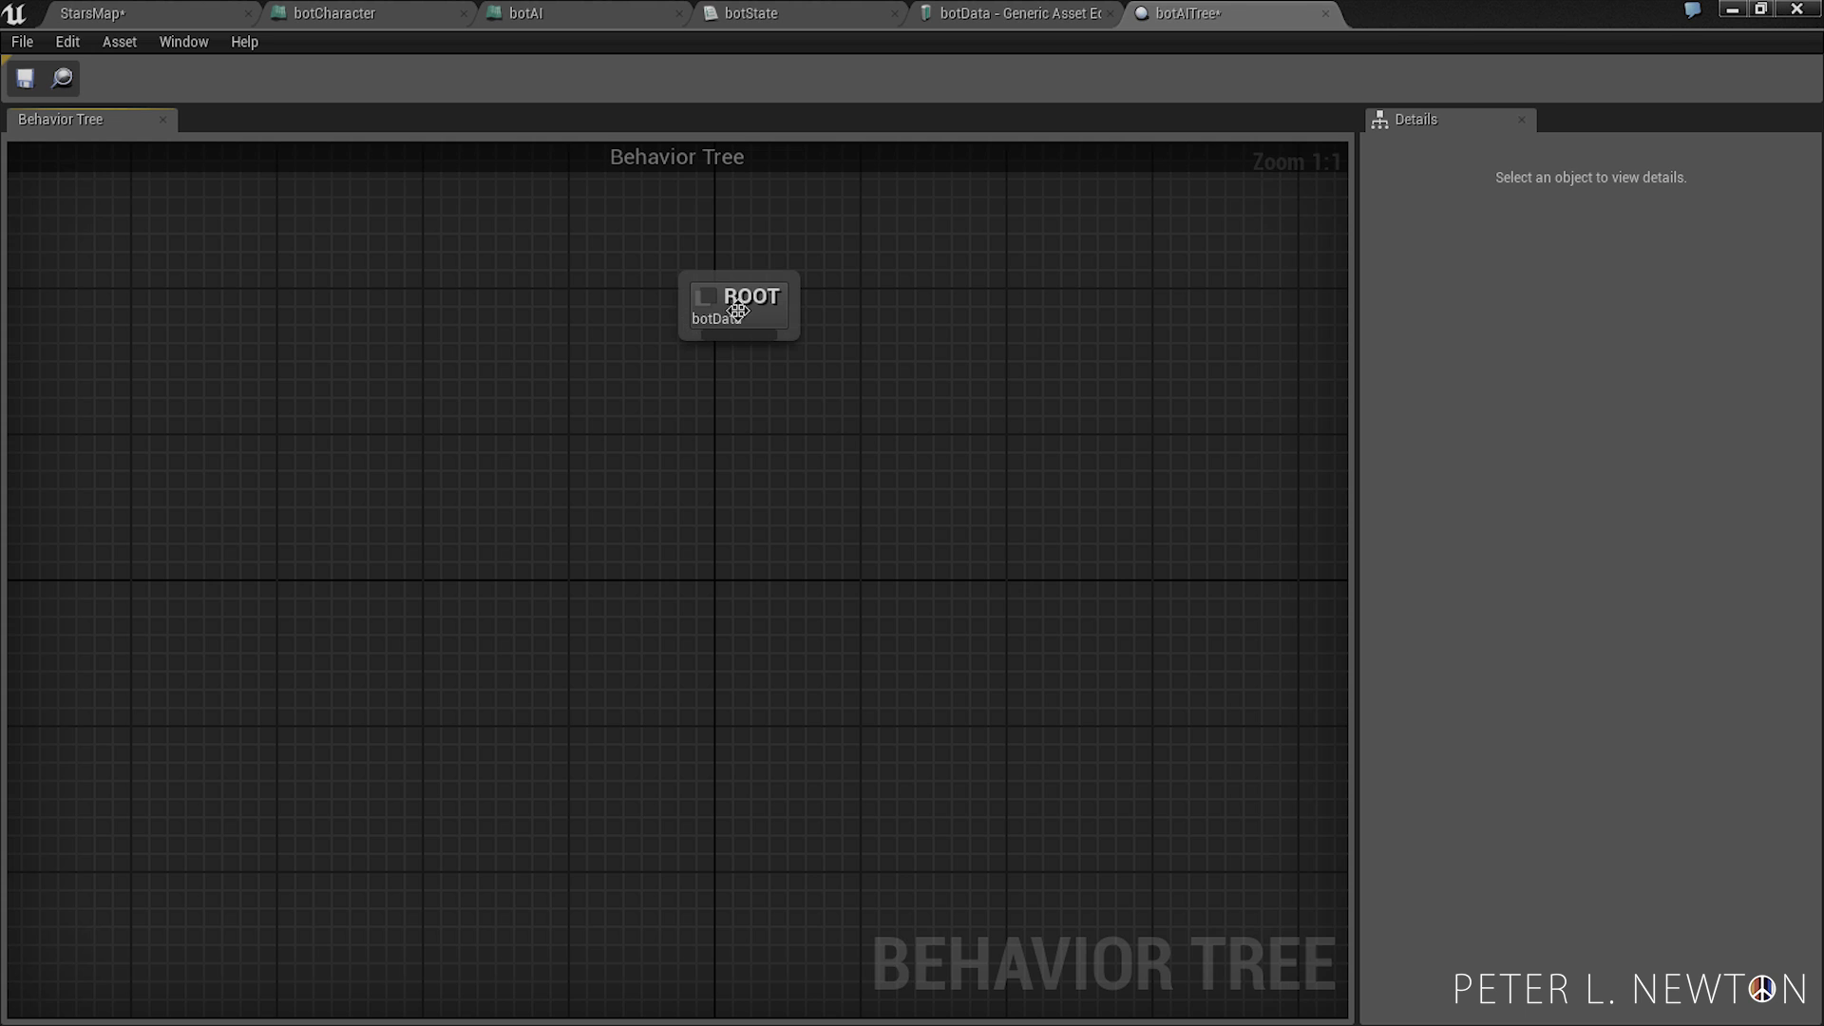
{"action": "left_click", "coordinate": [739, 306]}
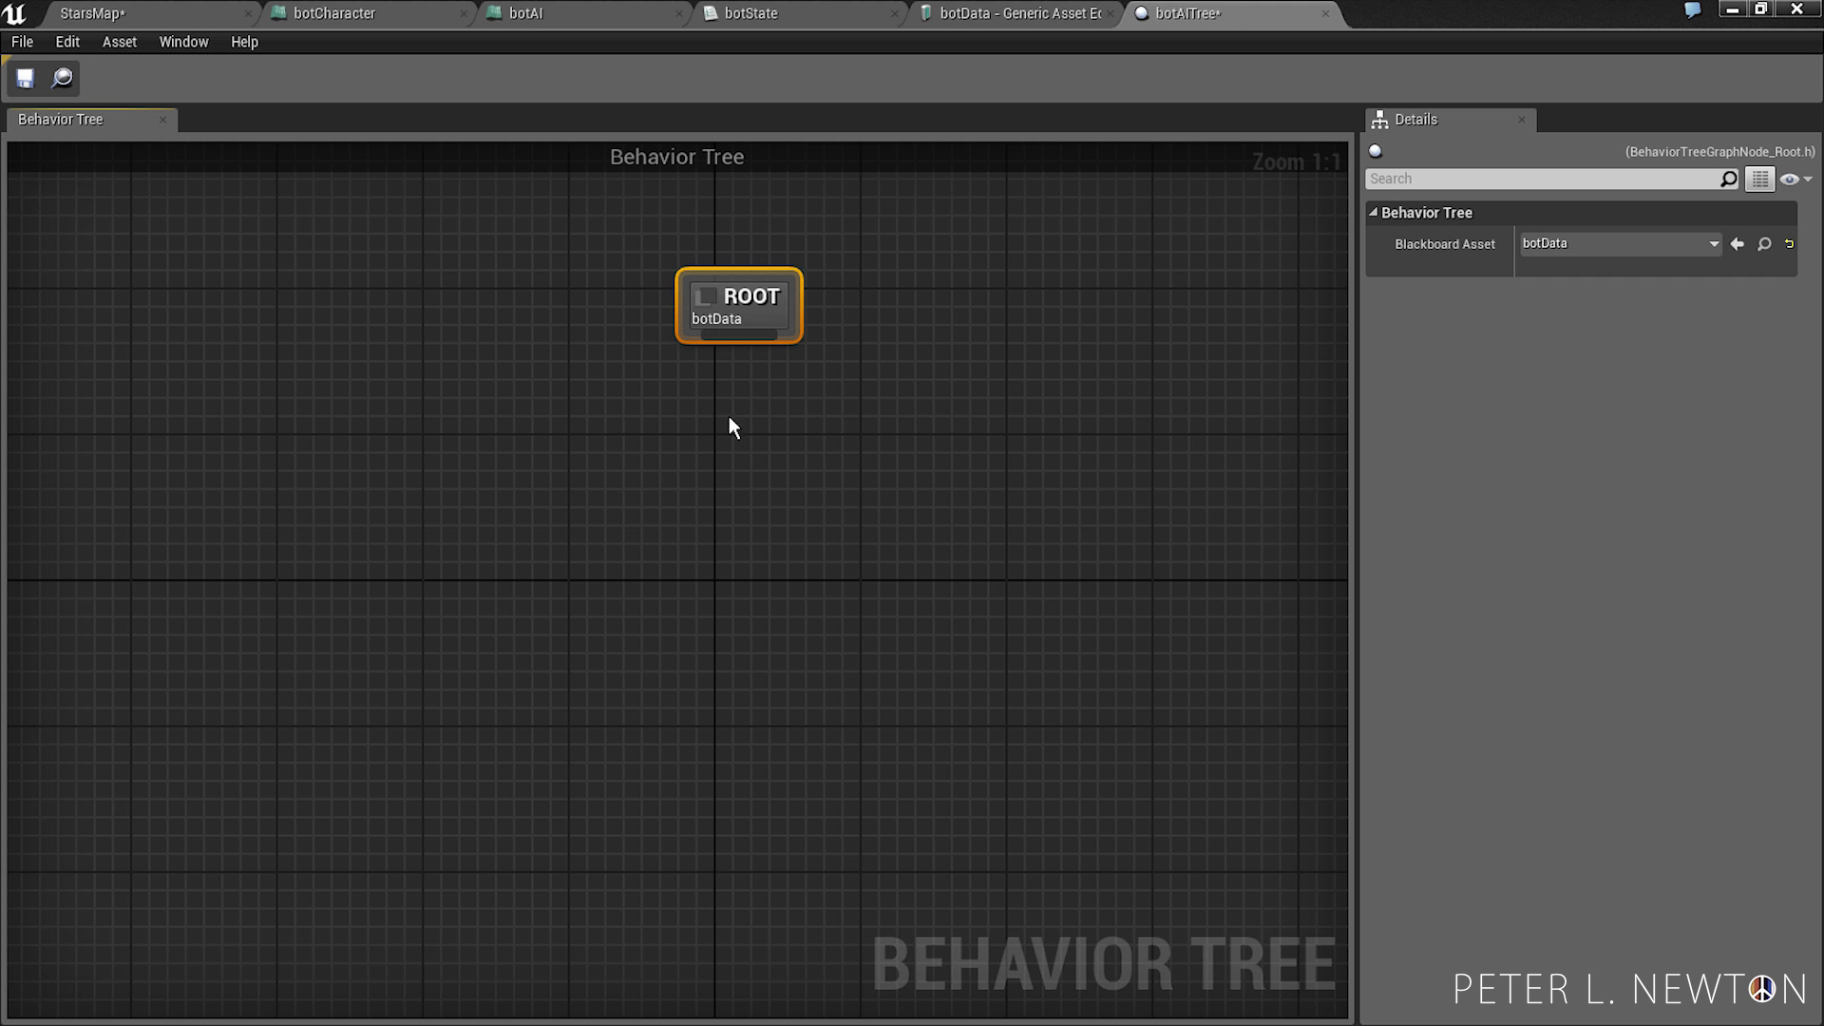
{"action": "mouse_move", "coordinate": [1288, 720]}
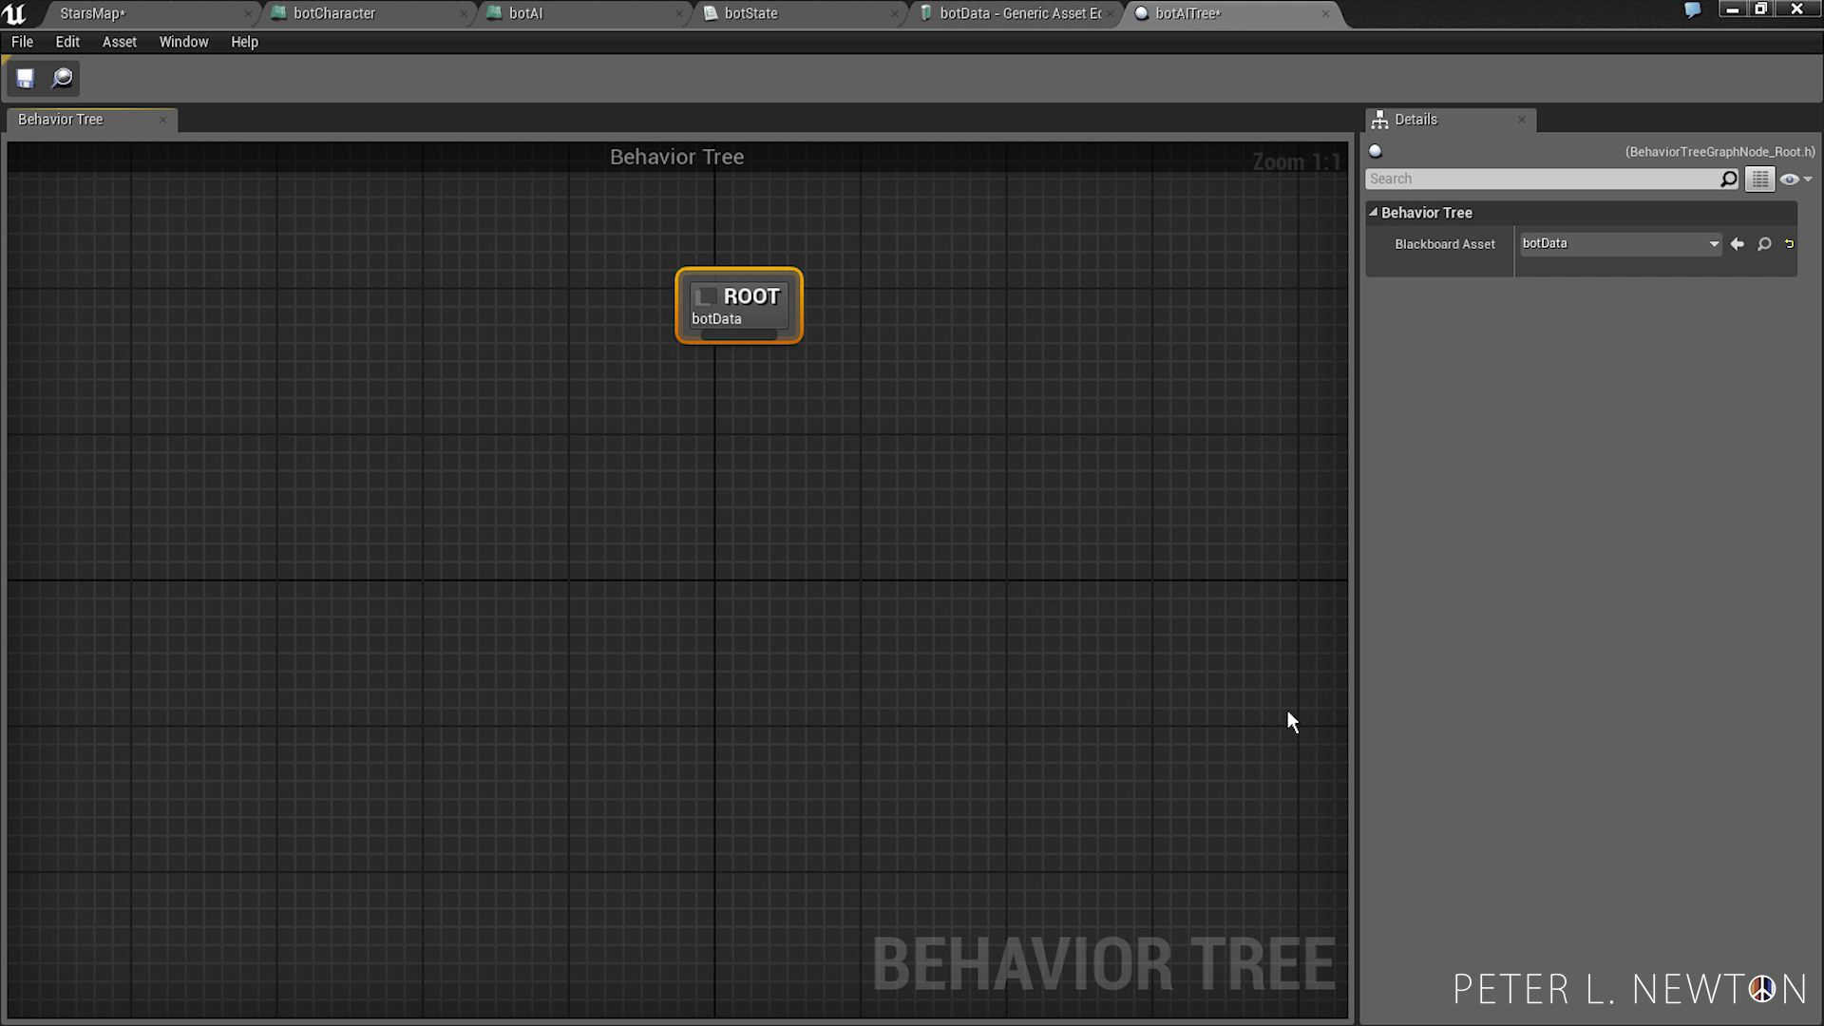
{"action": "mouse_move", "coordinate": [706, 353]}
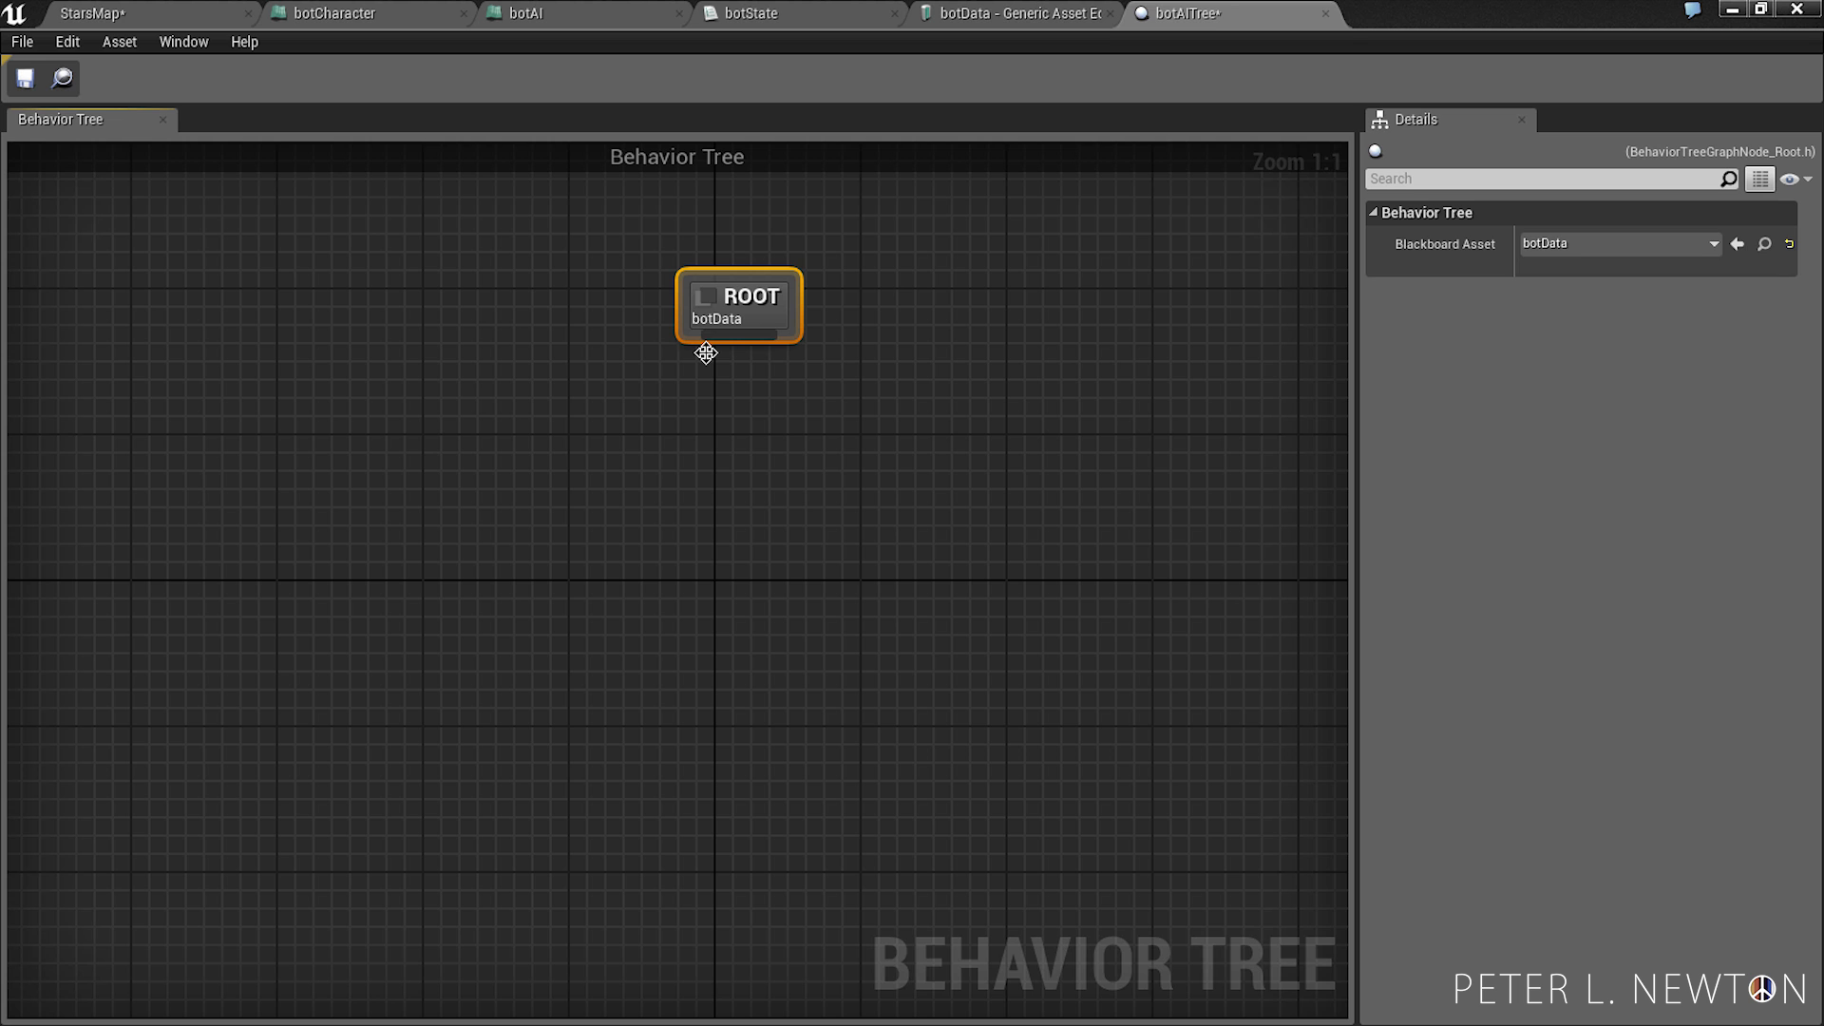
{"action": "left_click", "coordinate": [94, 13]}
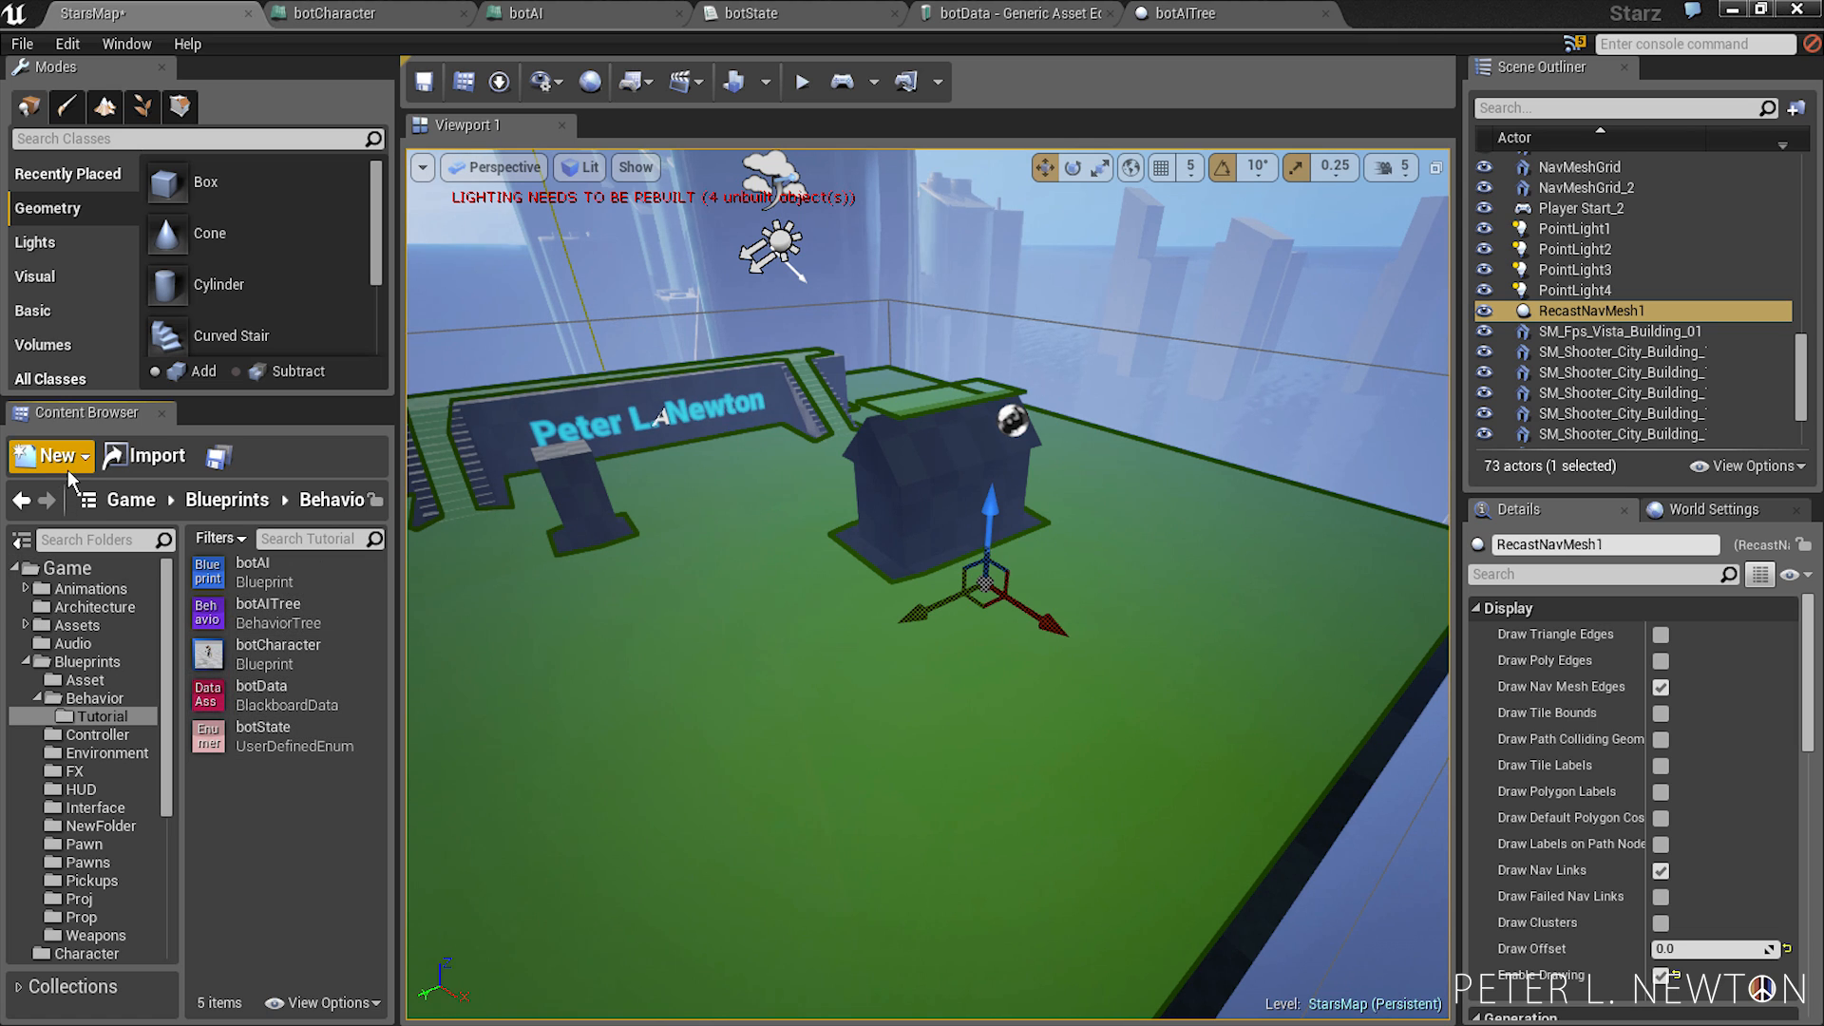
- Create a Blueprint class named botWaypoint with TargetPoint as its parent
{"action": "left_click", "coordinate": [49, 454]}
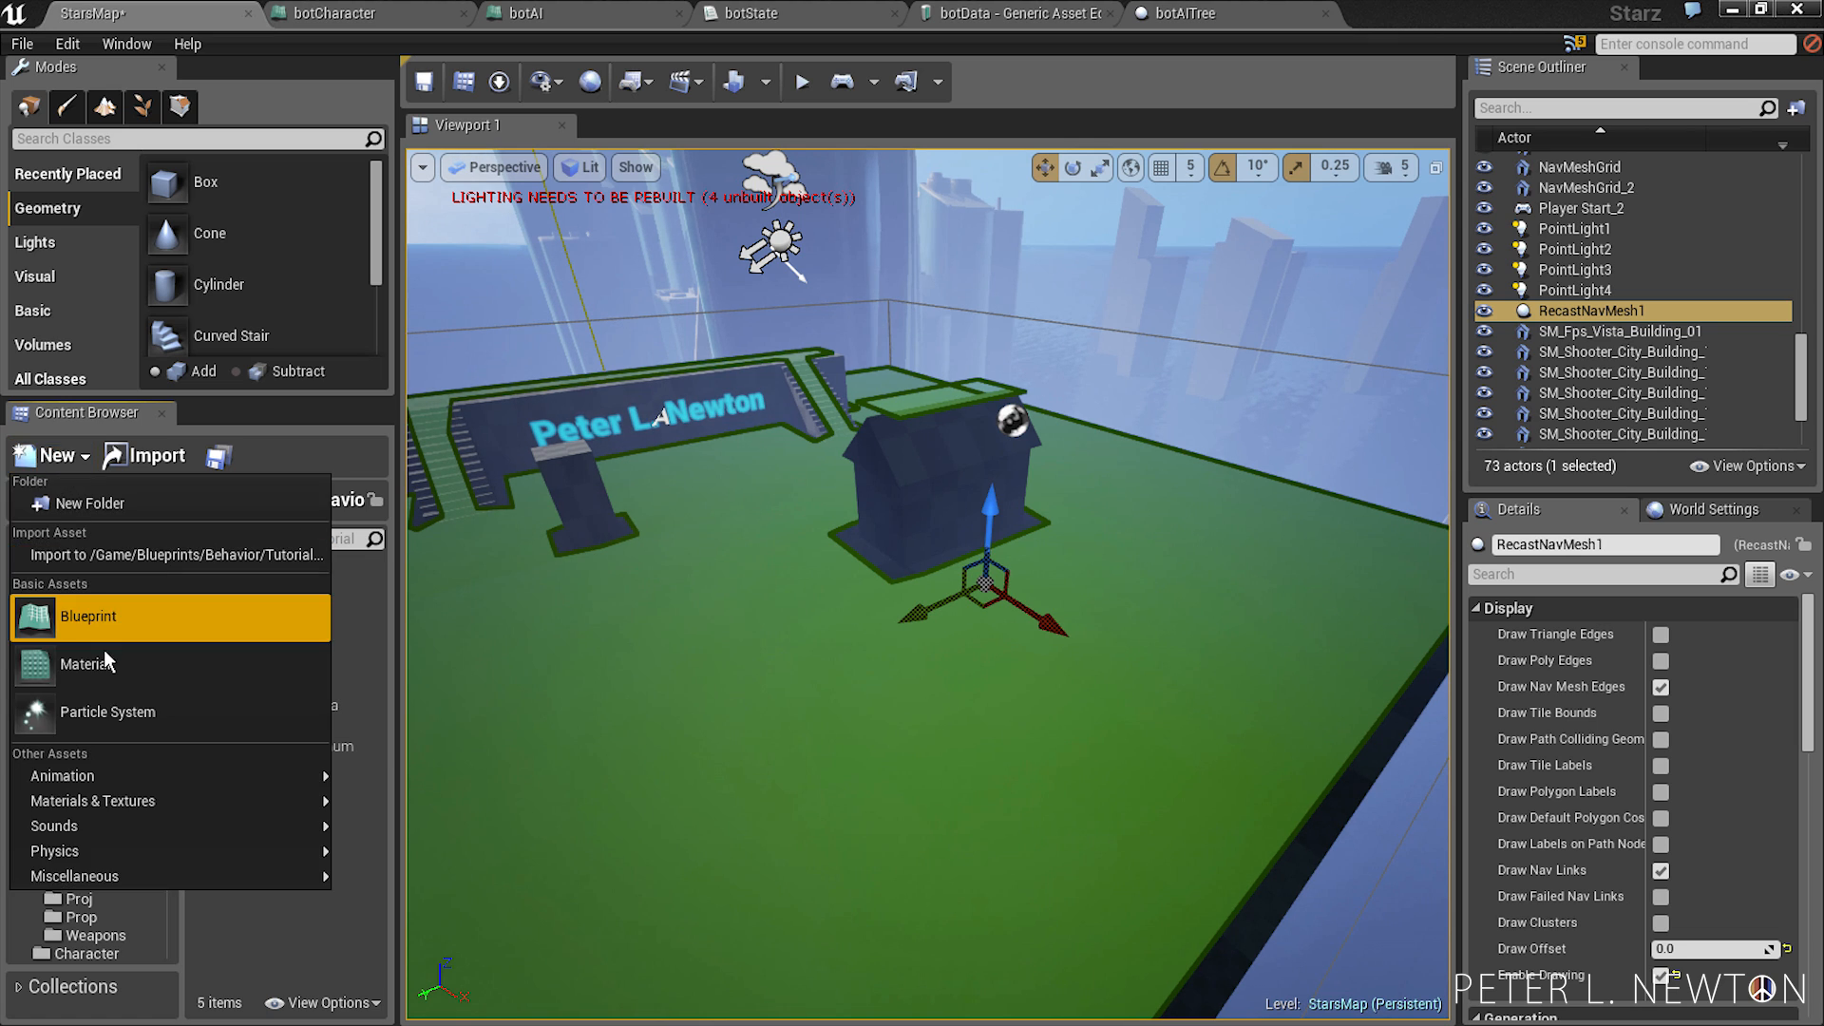
{"action": "left_click", "coordinate": [88, 615]}
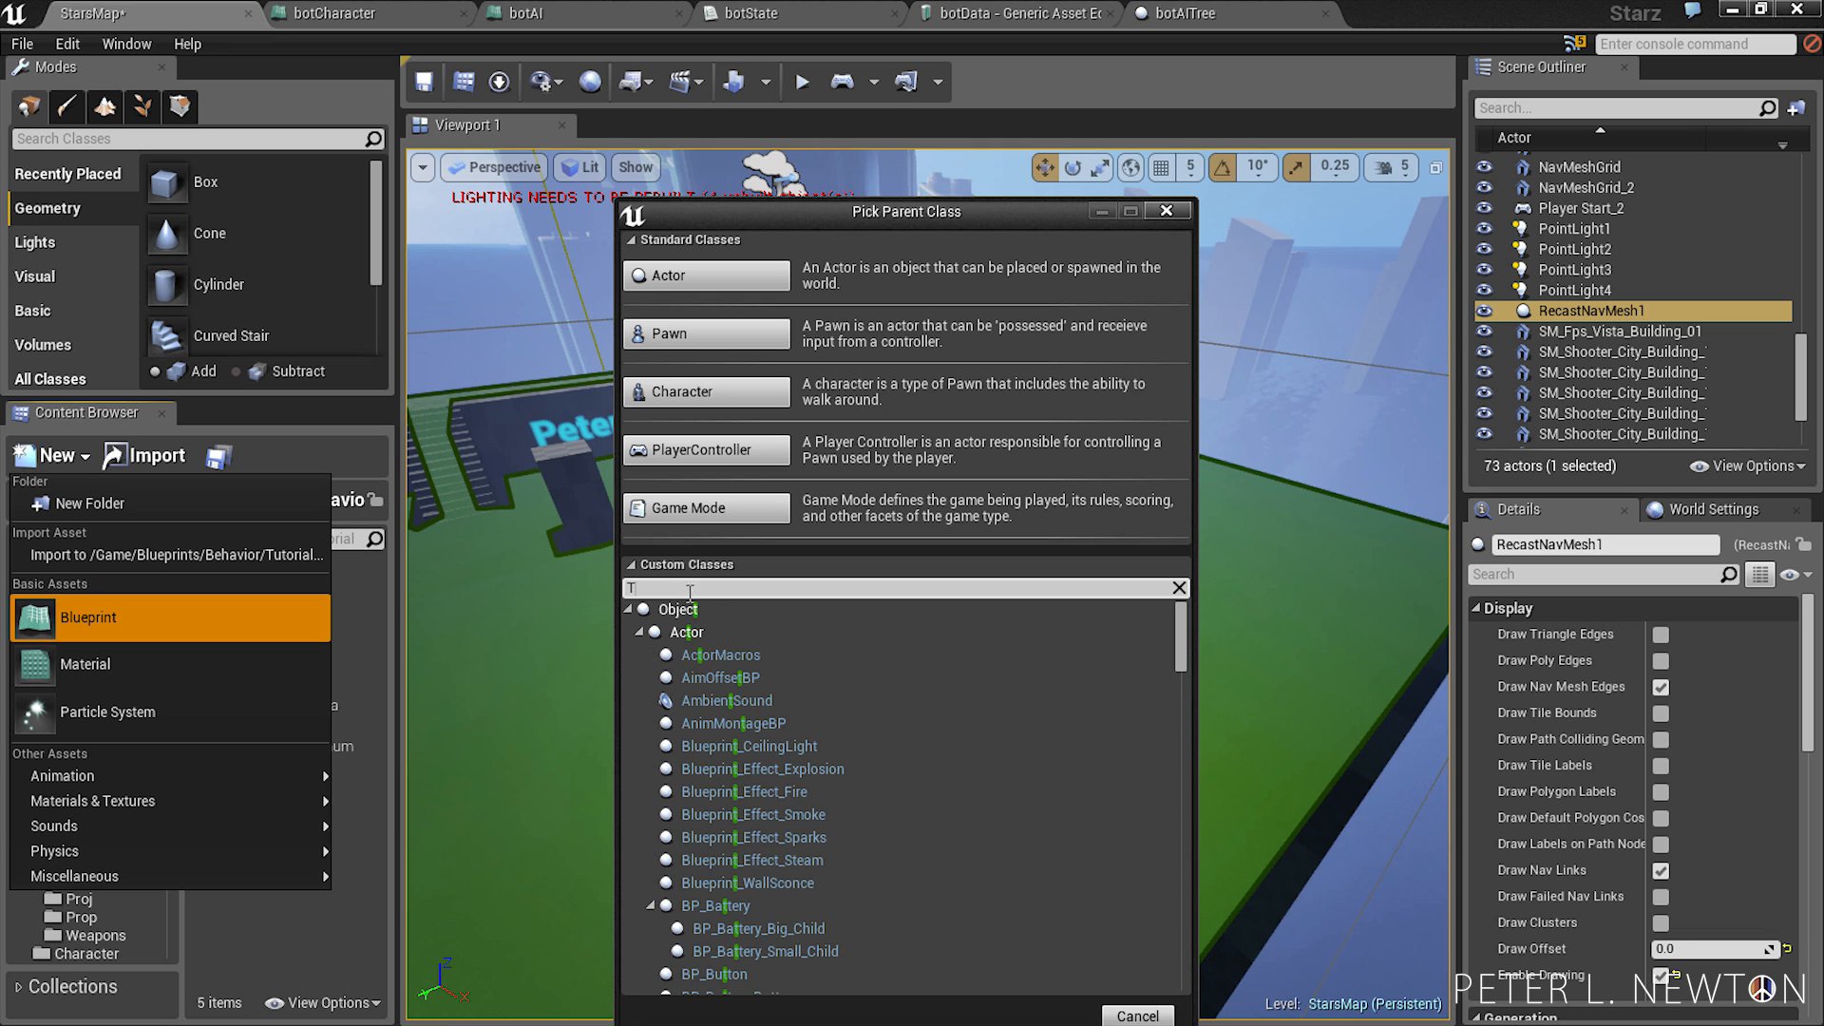
{"action": "type", "text": "arg"}
{"action": "type", "text": "b"}
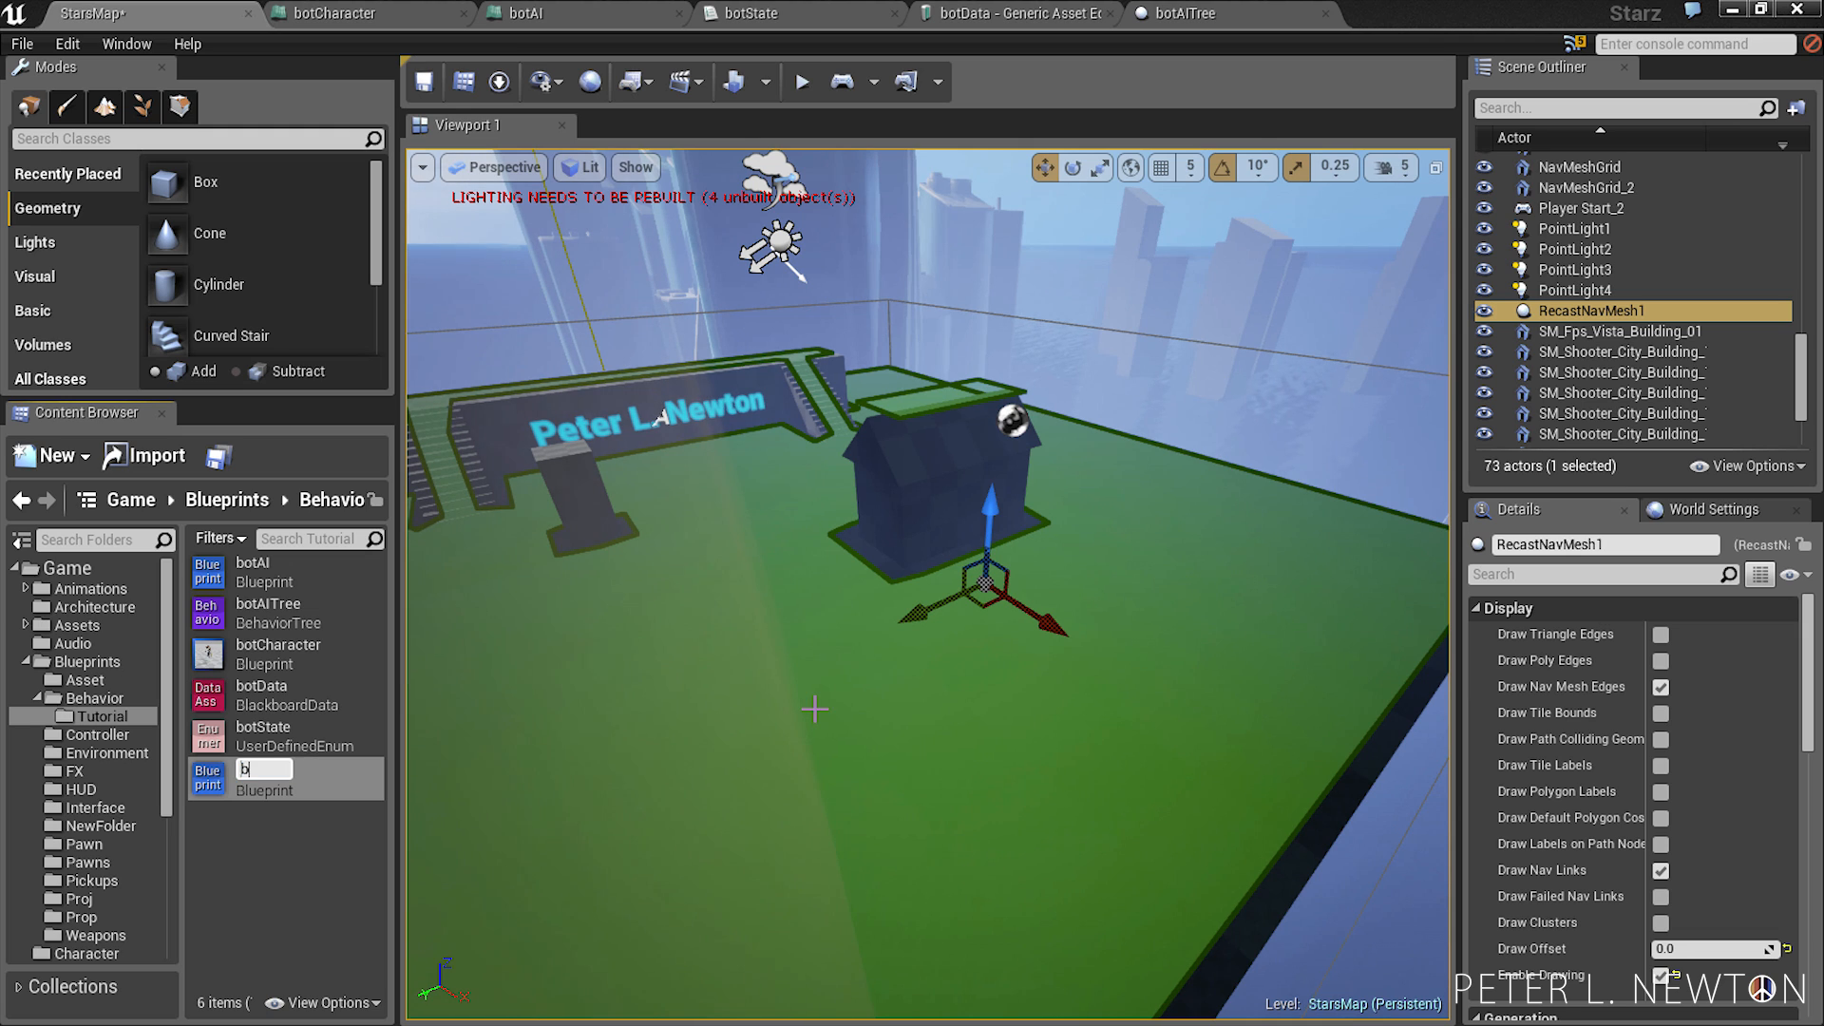
{"action": "type", "text": "otWayp"}
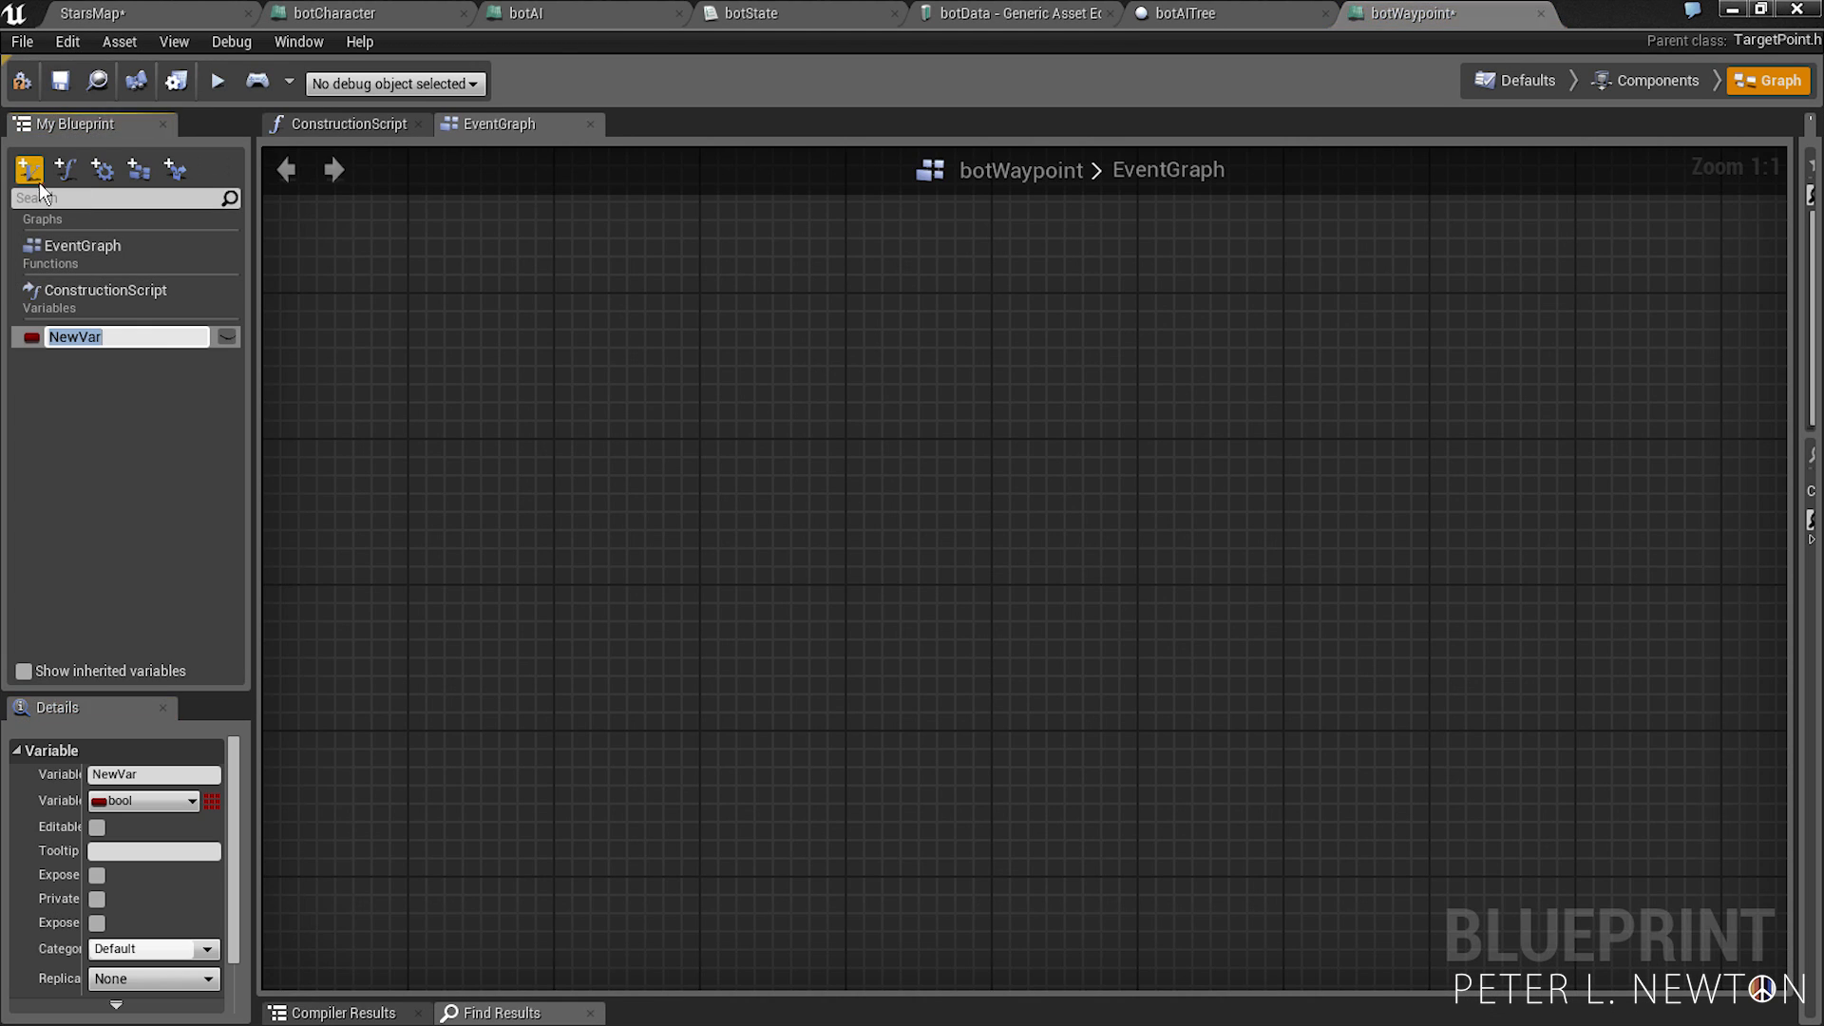
- Add an integer variable Position and make it editable per instance
{"action": "type", "text": "Positio"}
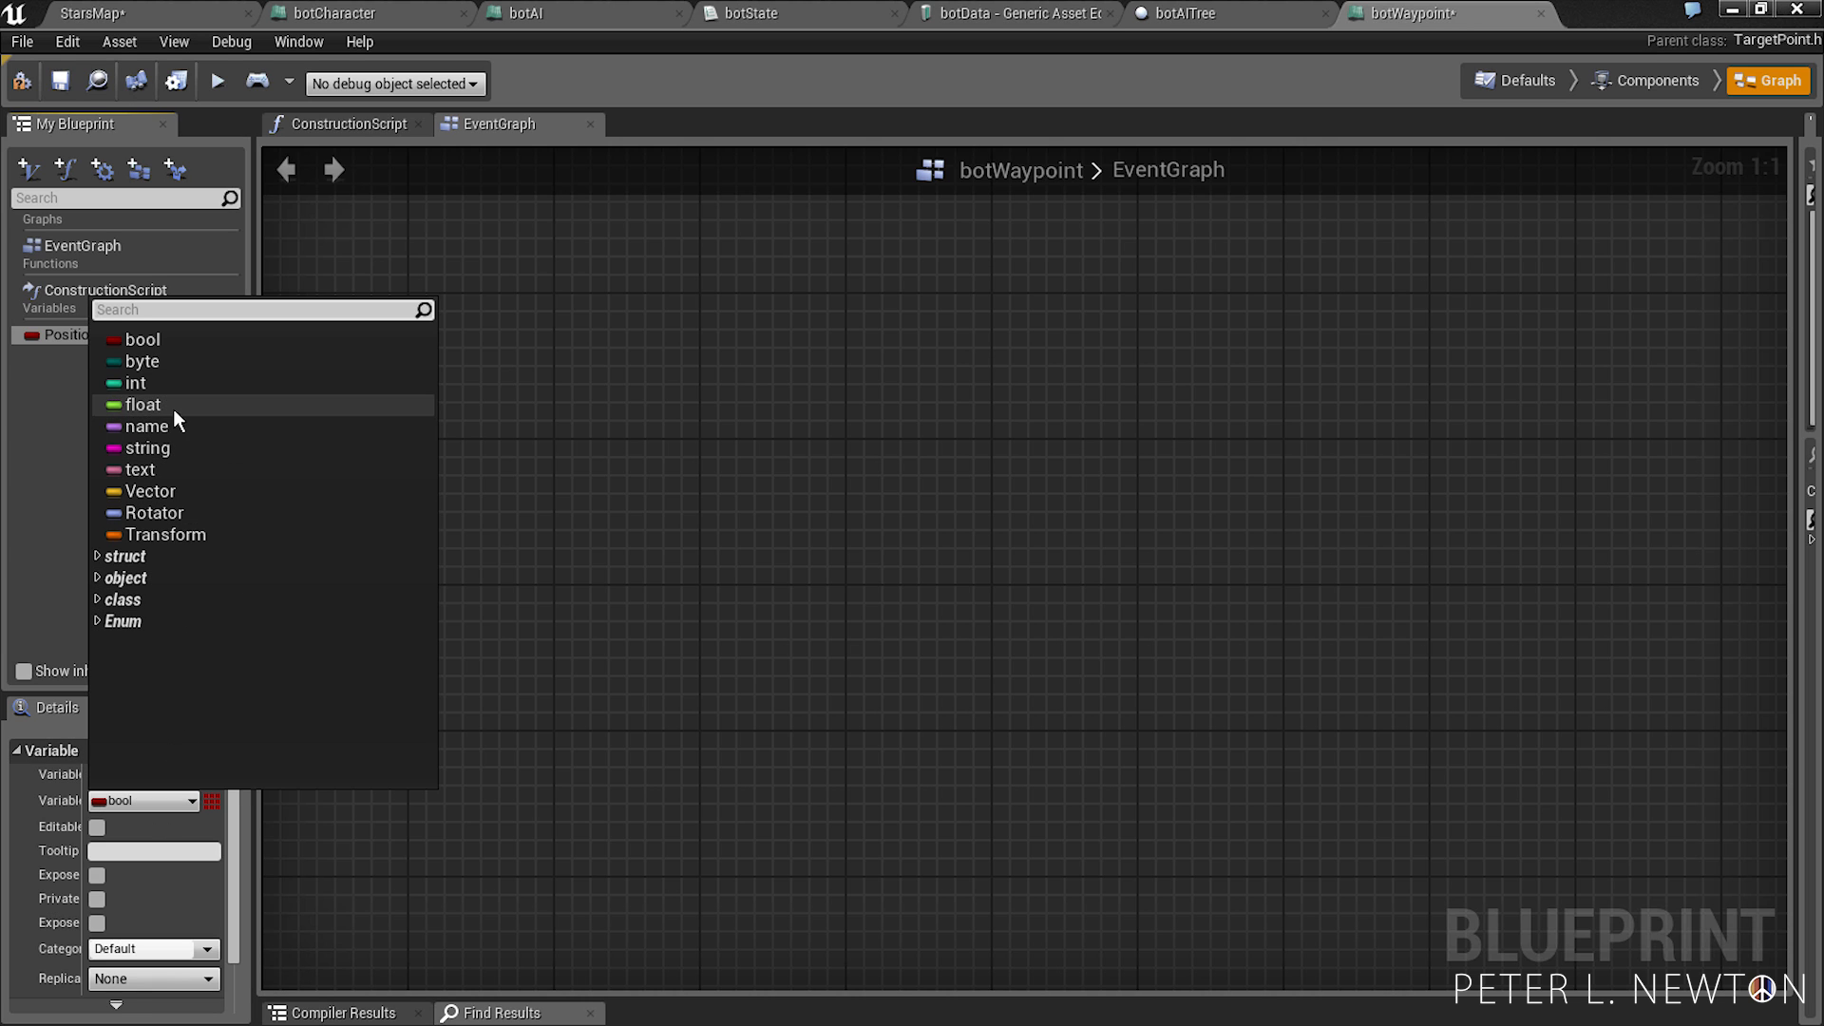
{"action": "left_click", "coordinate": [139, 382]}
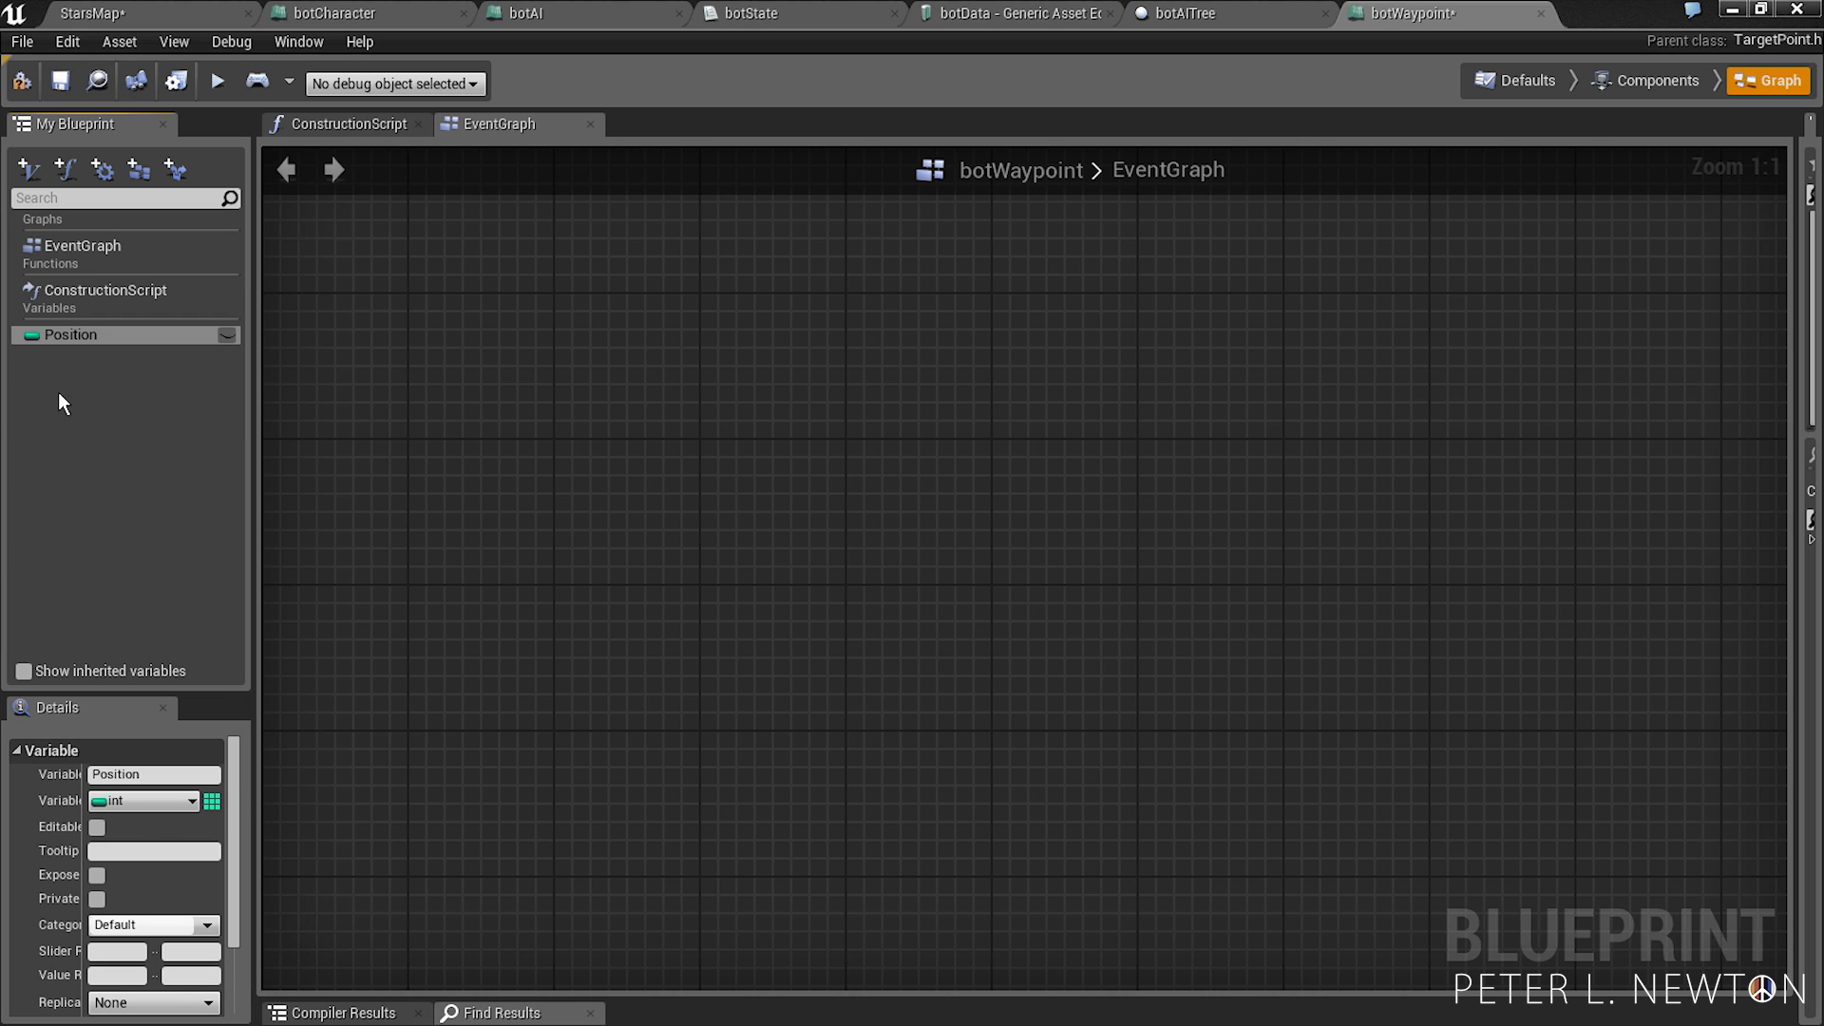
{"action": "mouse_move", "coordinate": [245, 381]}
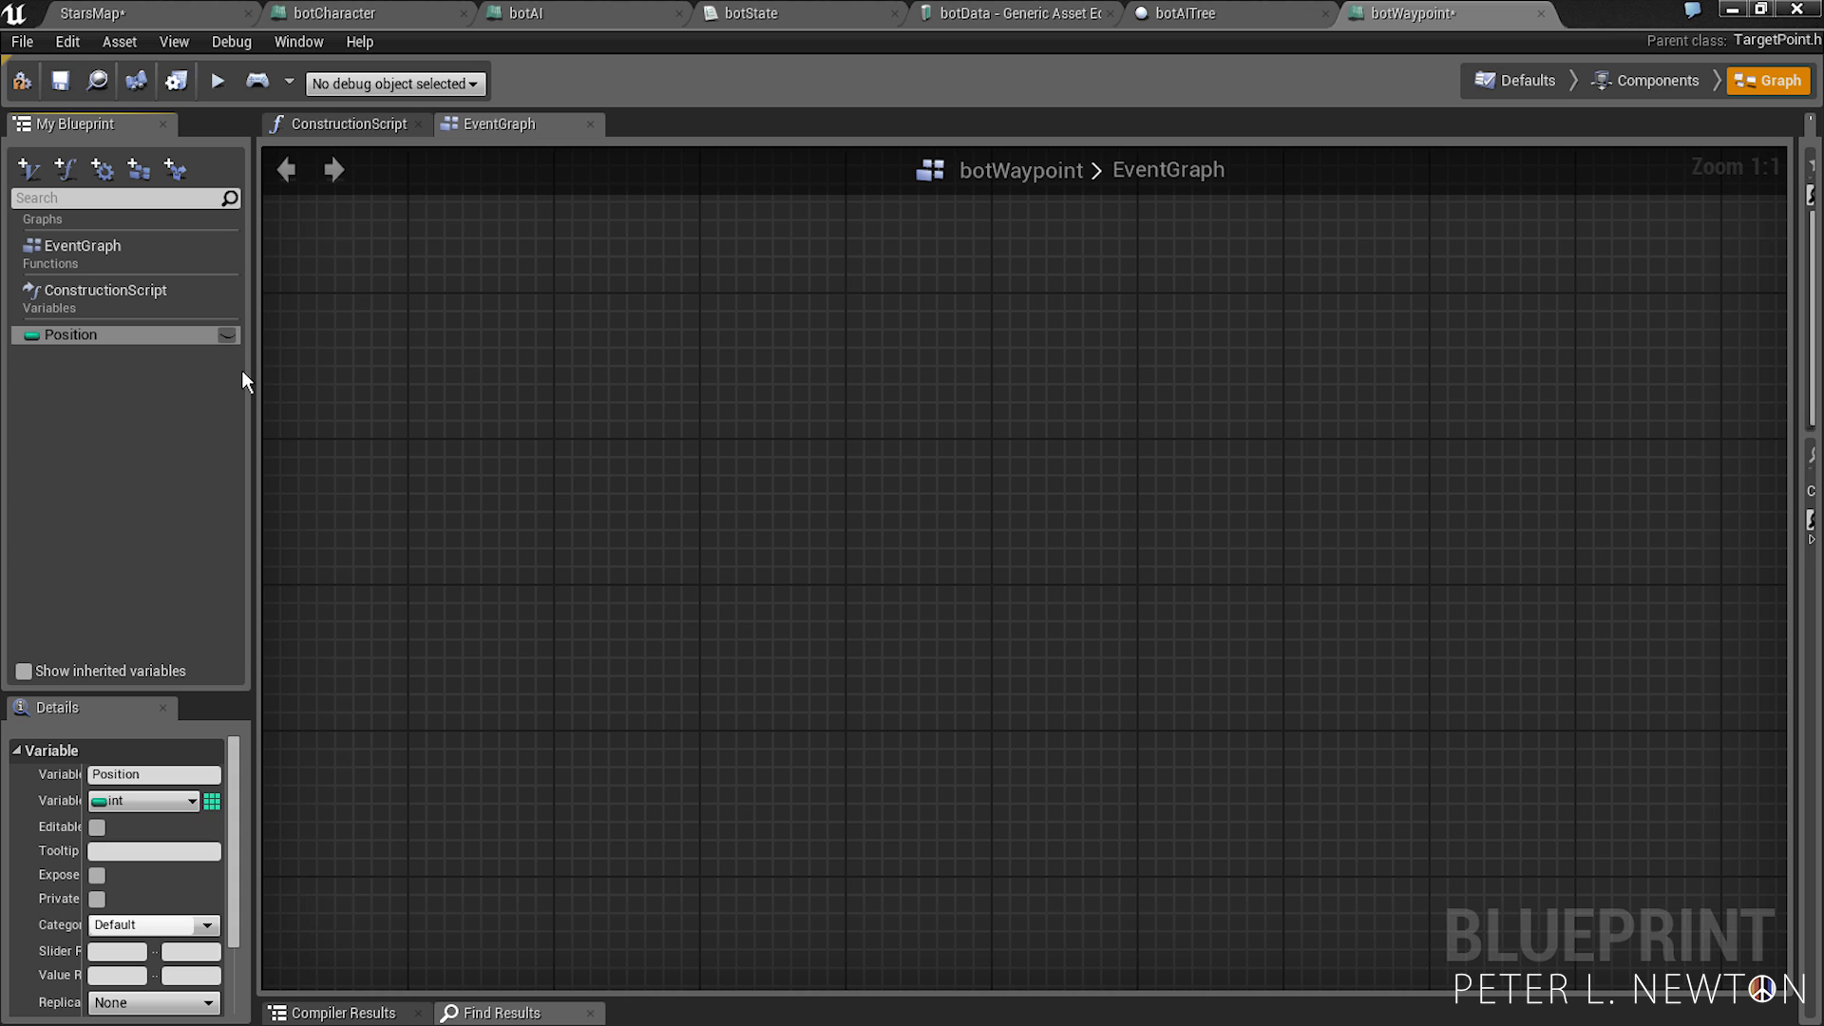
{"action": "left_click", "coordinate": [97, 826]}
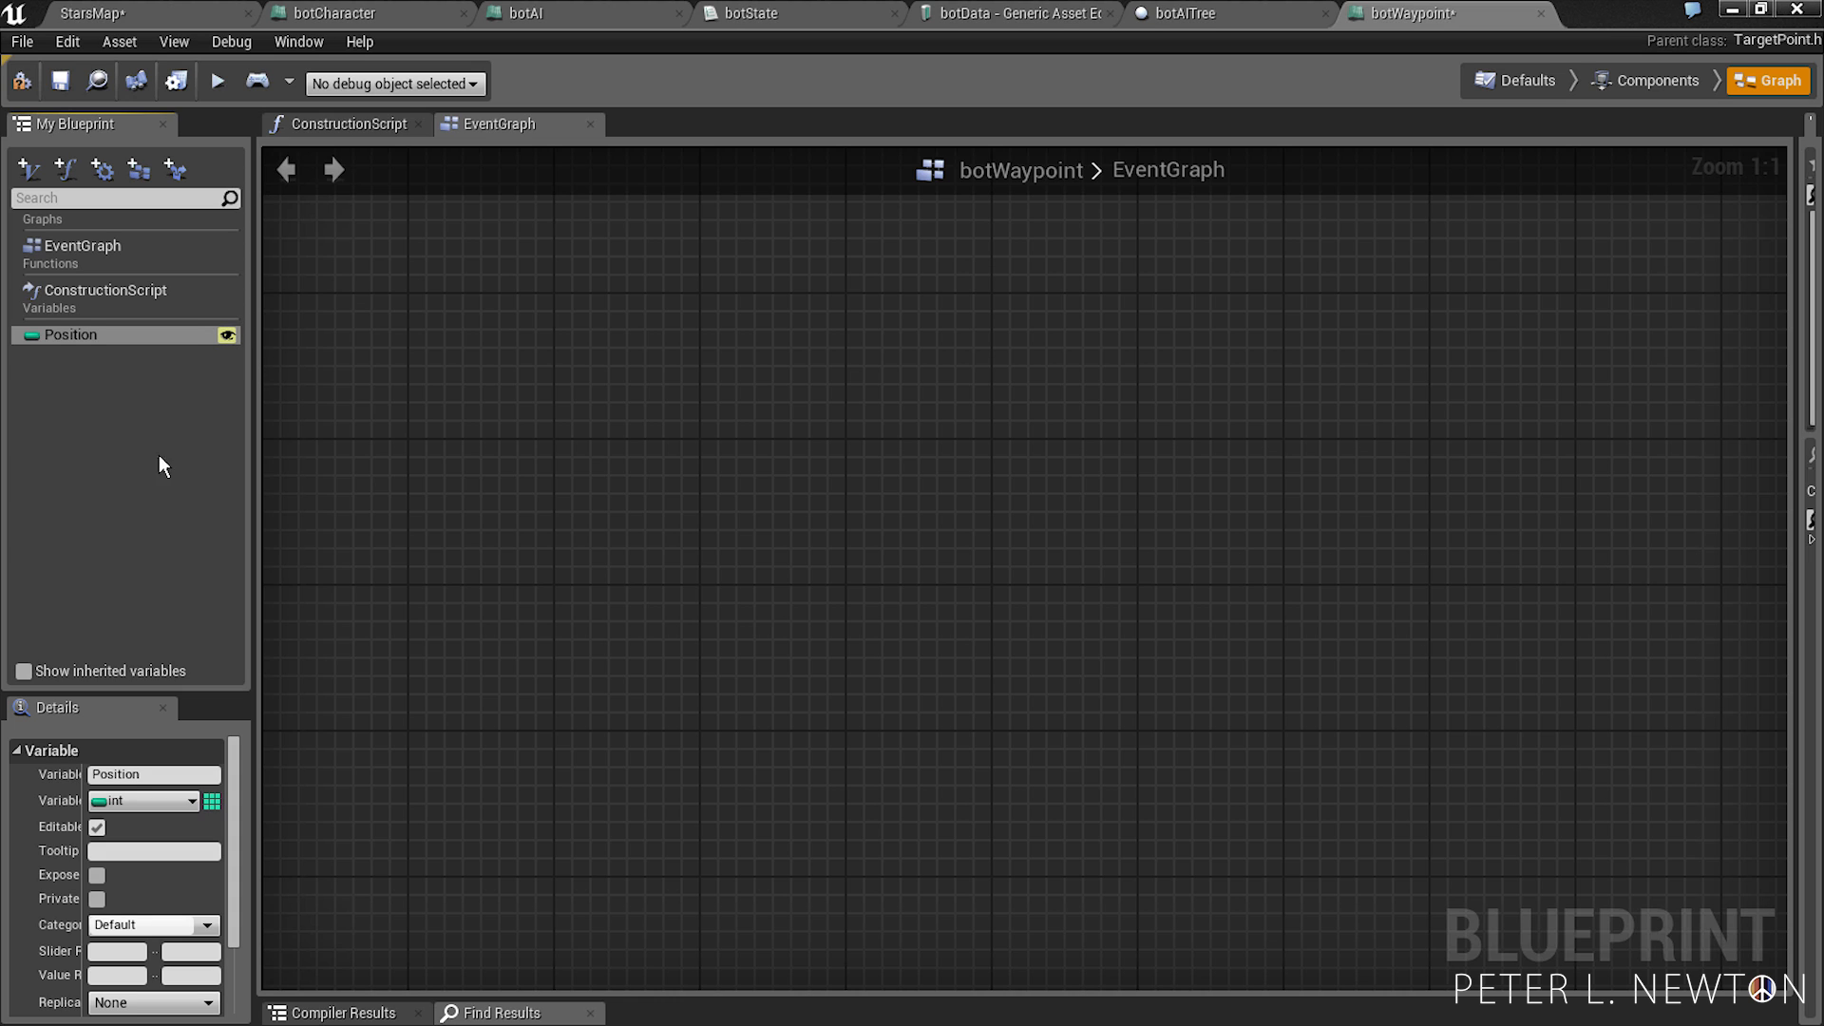
{"action": "mouse_move", "coordinate": [50, 99]}
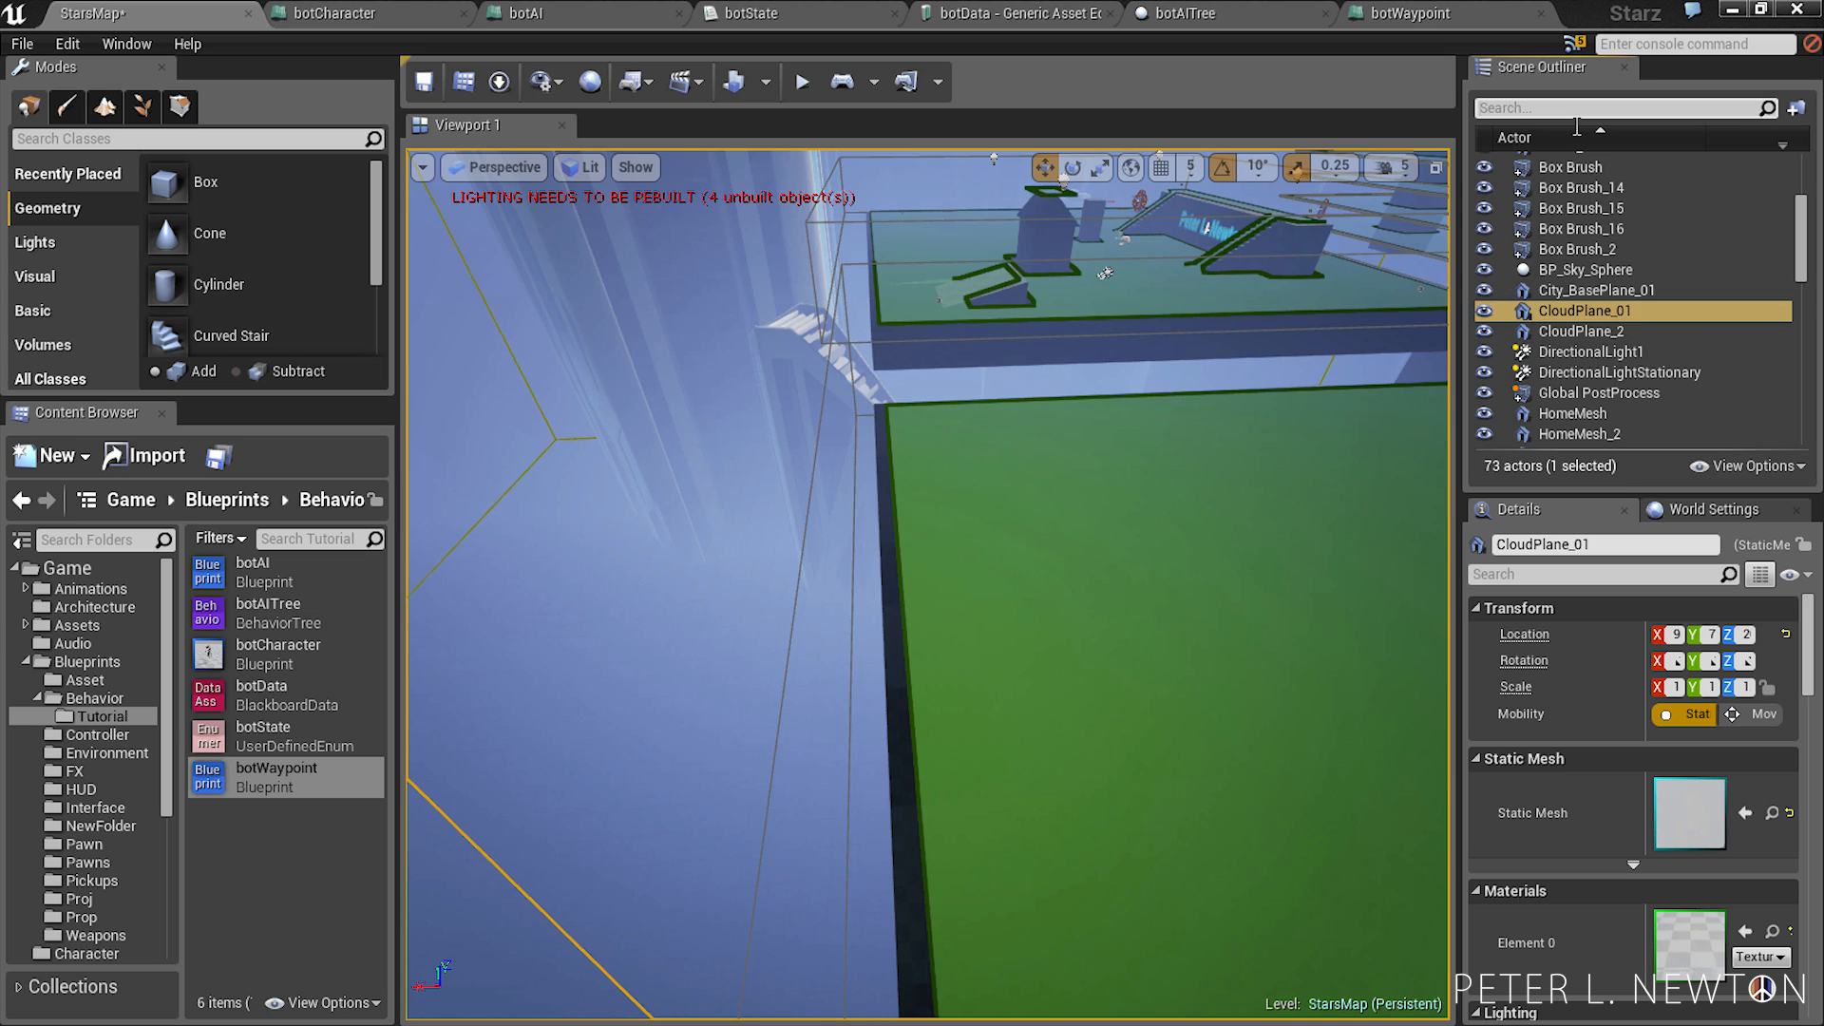
- Filter the Scene Outliner by 'mark', check each mark waypoint's Position, then open botCharacter
{"action": "type", "text": "mark"}
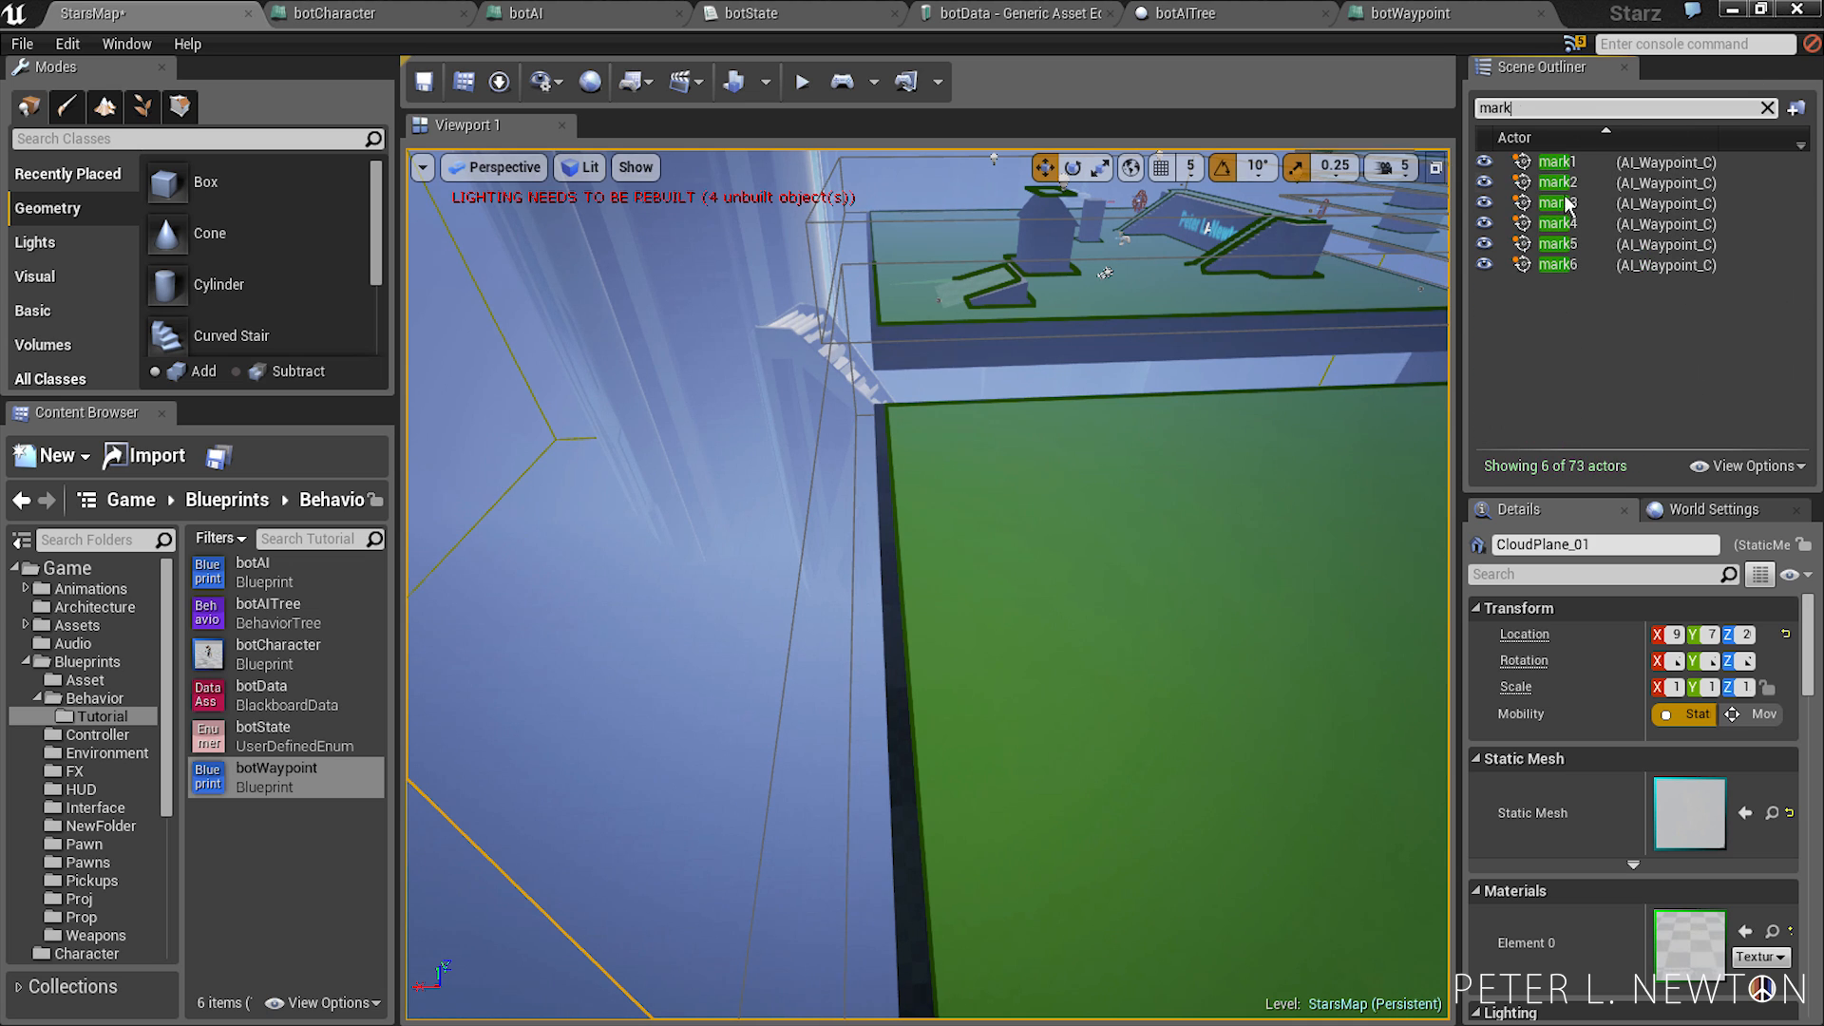
{"action": "left_click", "coordinate": [1556, 159]}
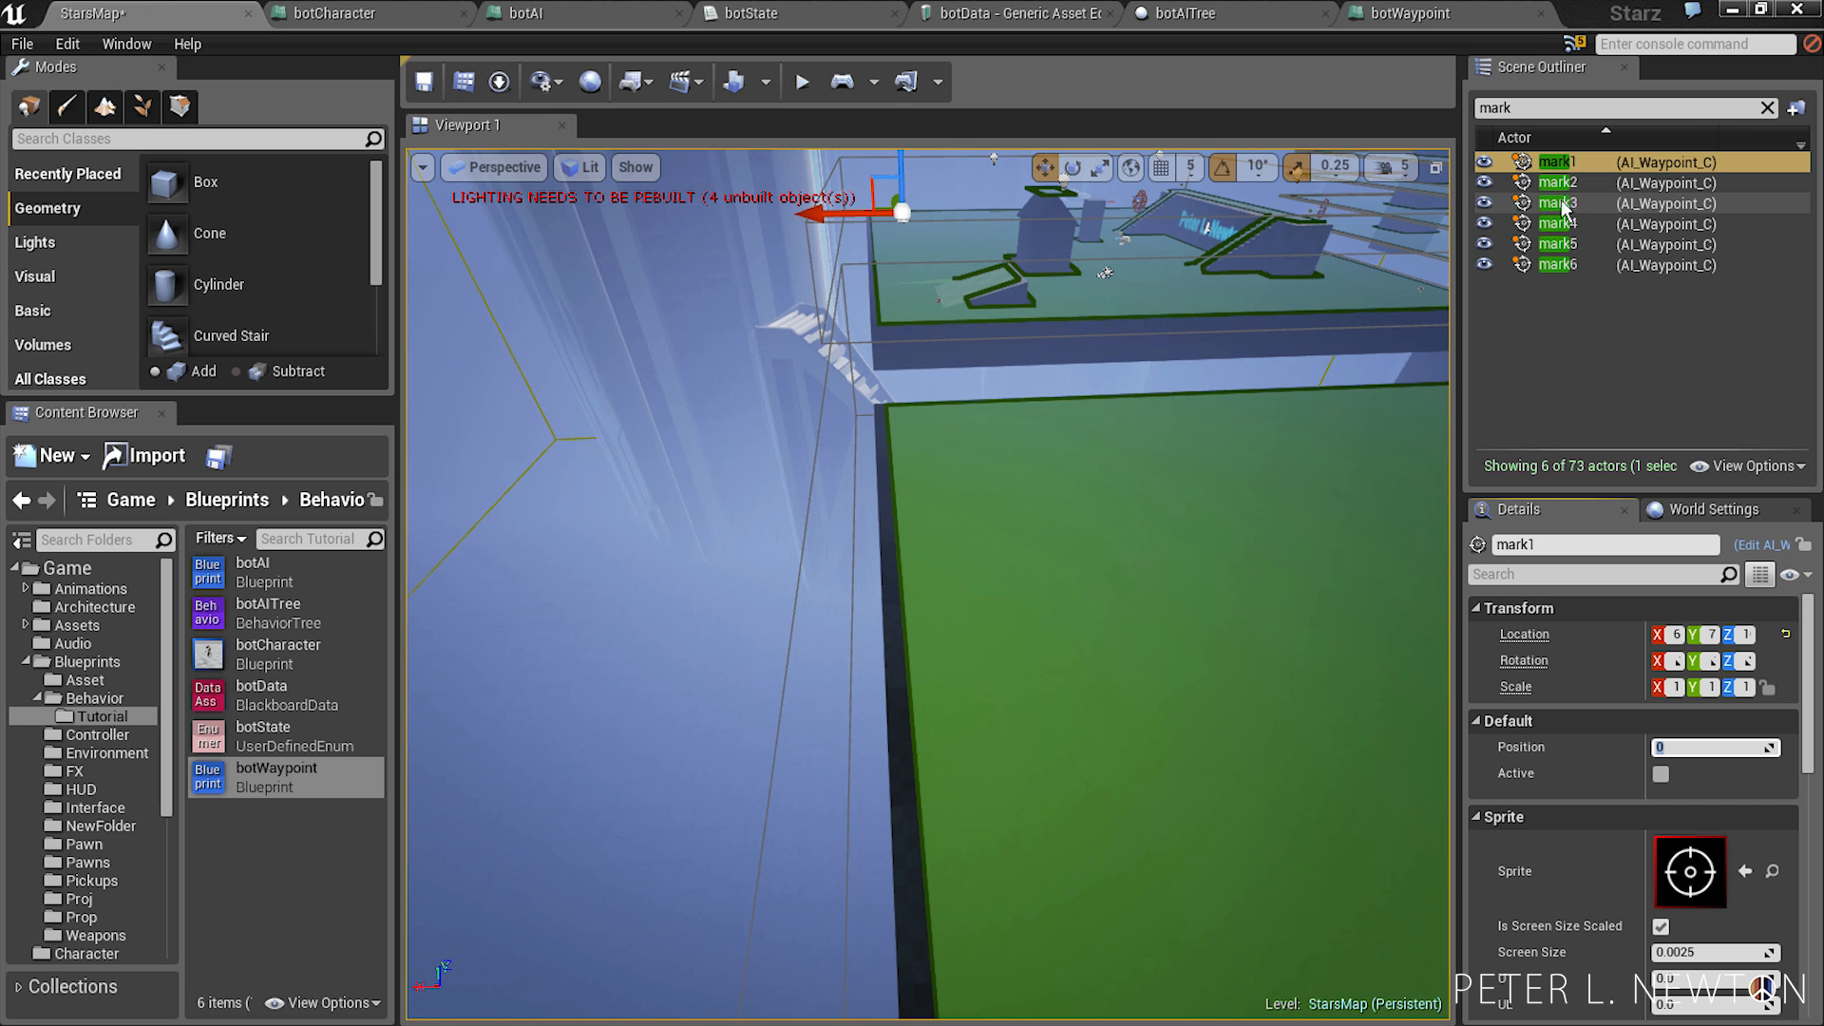
{"action": "left_click", "coordinate": [1556, 203]}
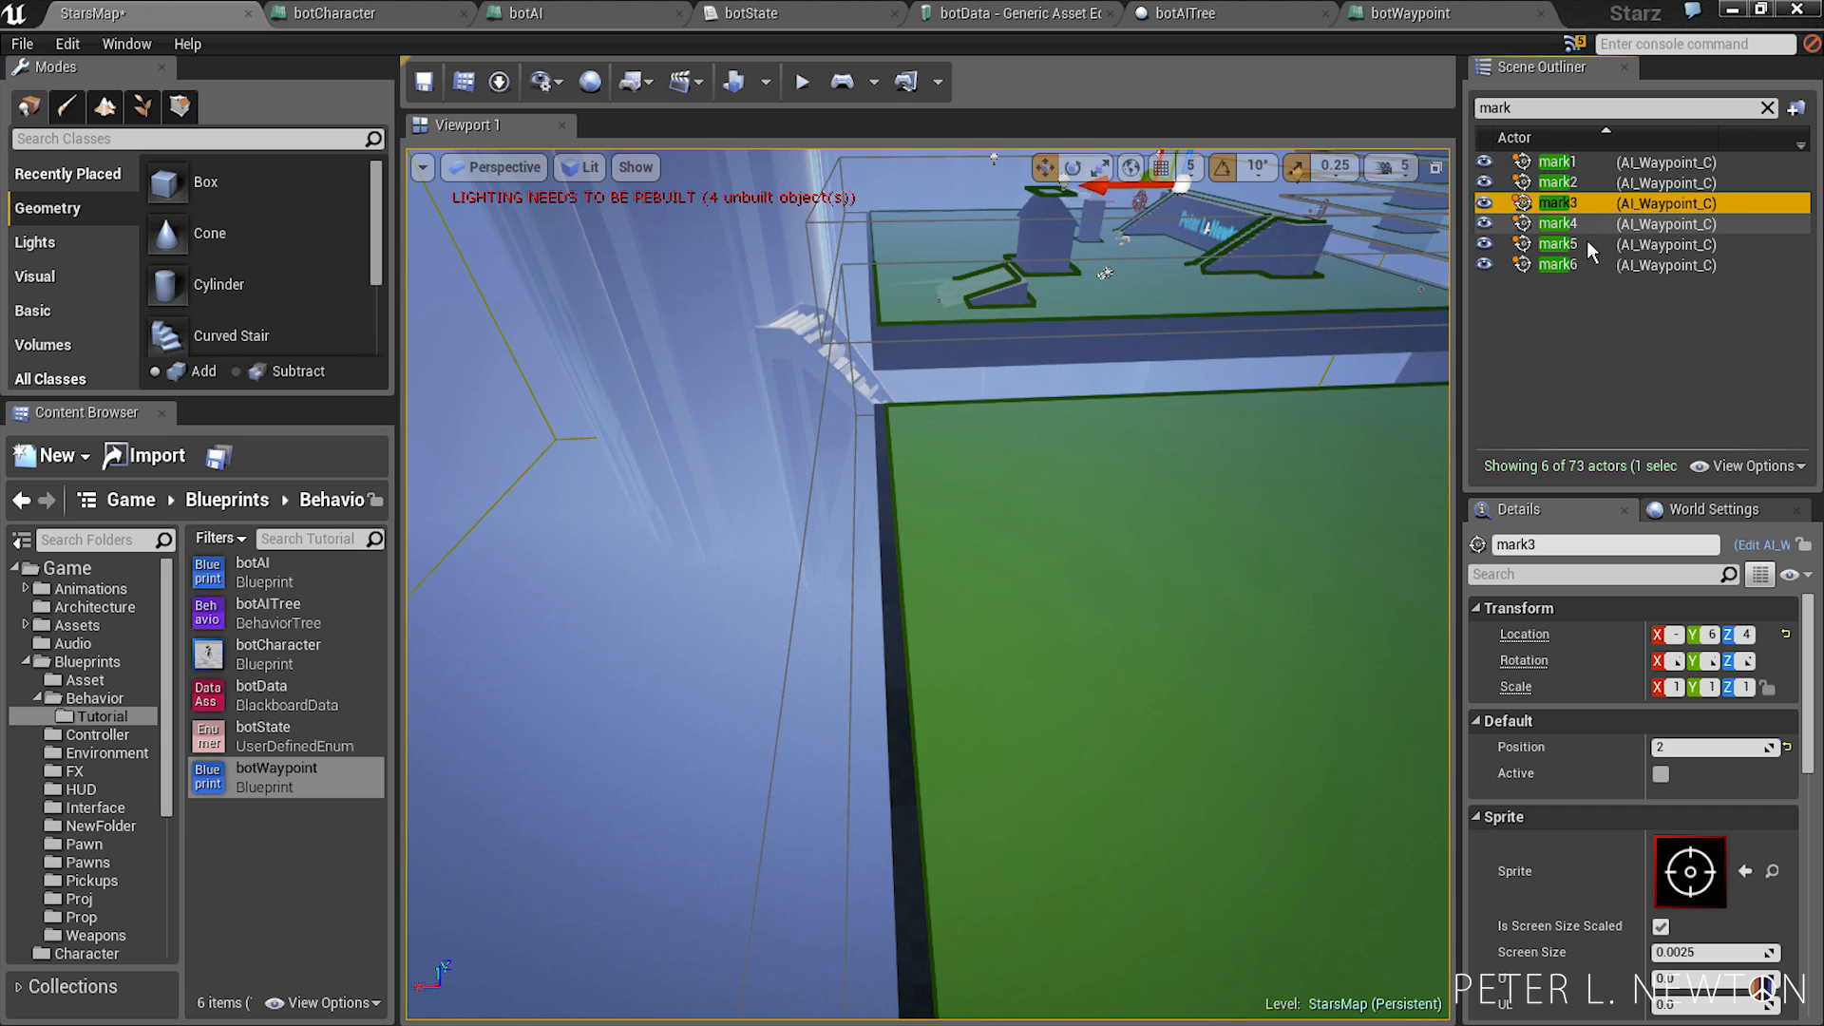
{"action": "left_click", "coordinate": [1558, 264]}
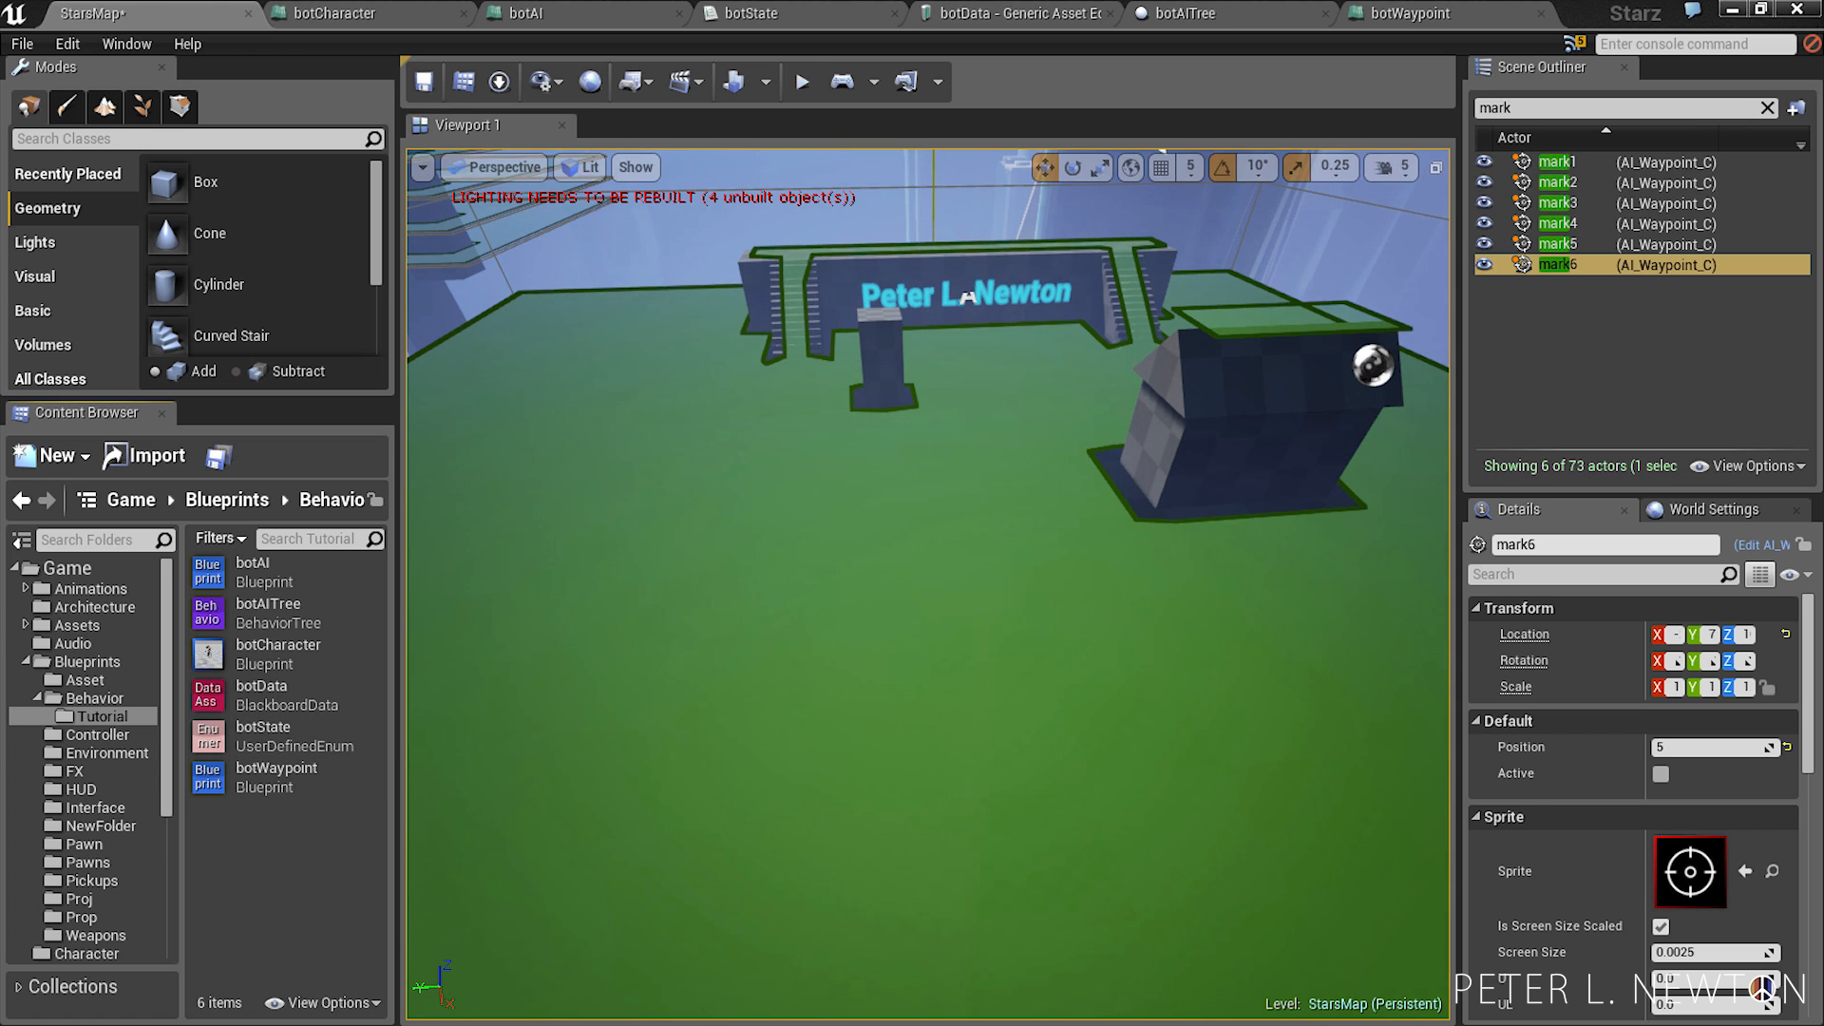
{"action": "left_click", "coordinate": [283, 695]}
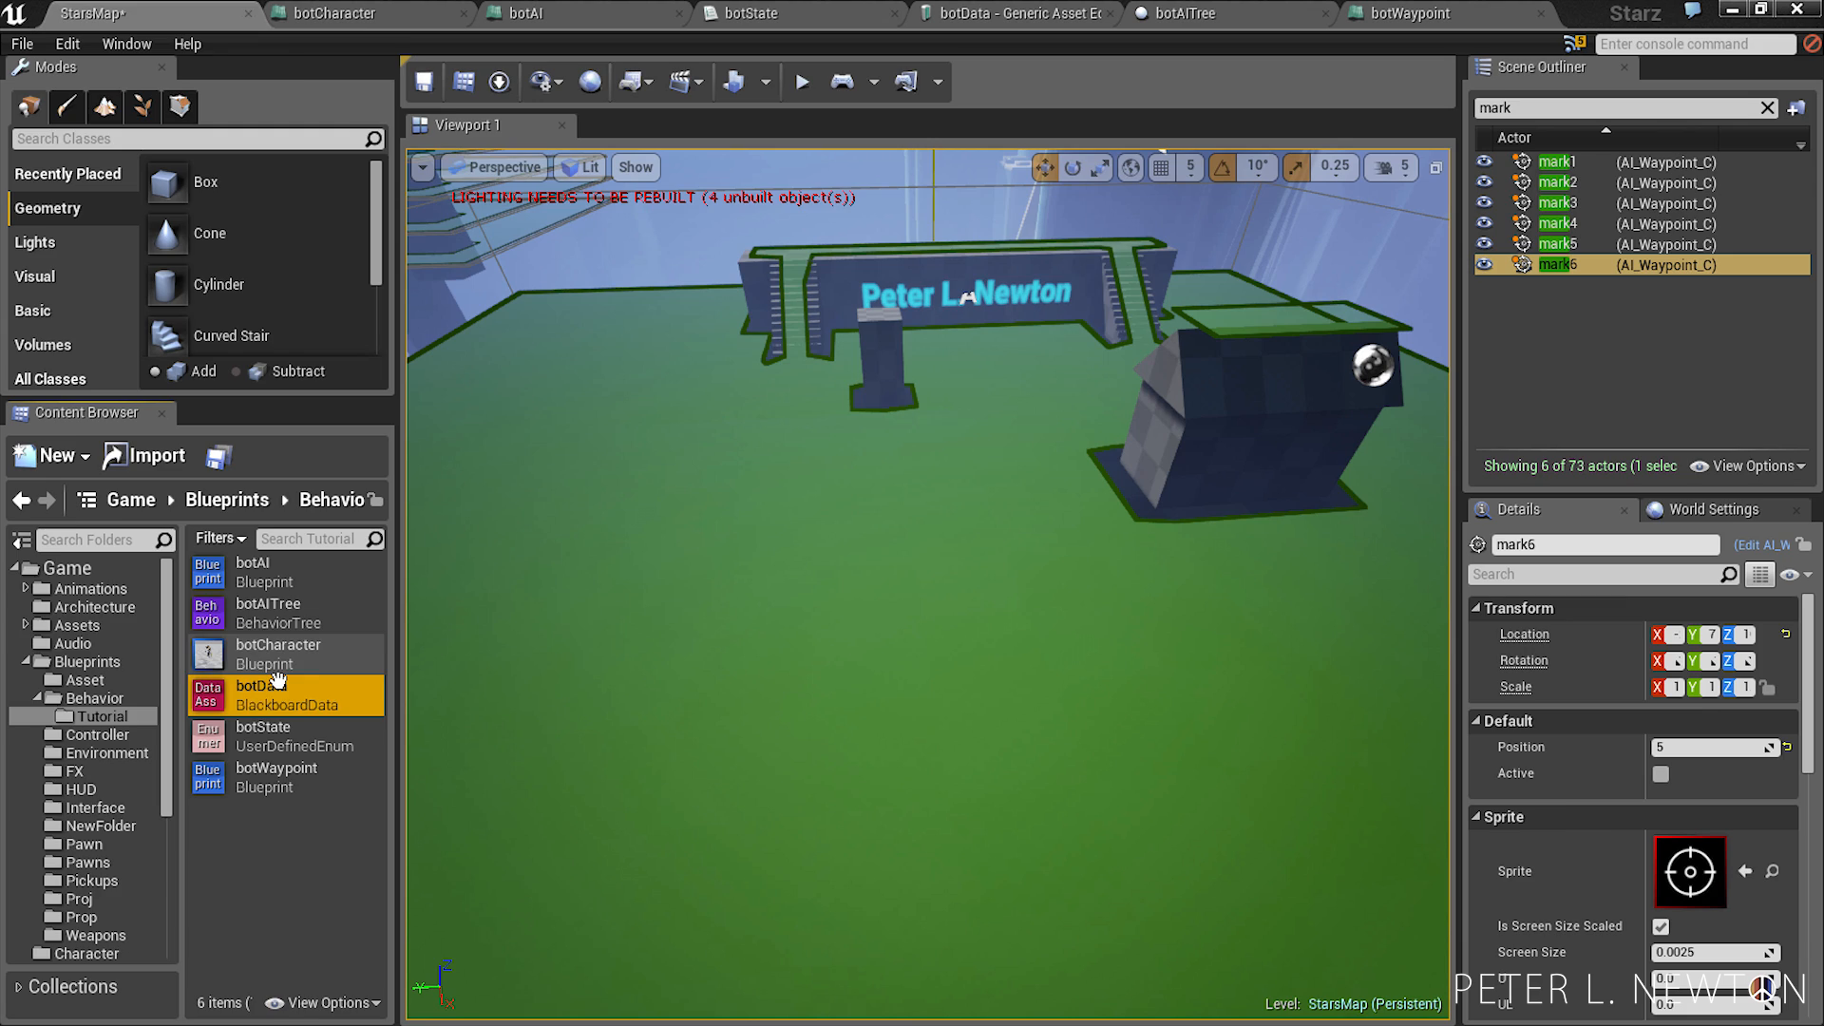
{"action": "left_click", "coordinate": [334, 13]}
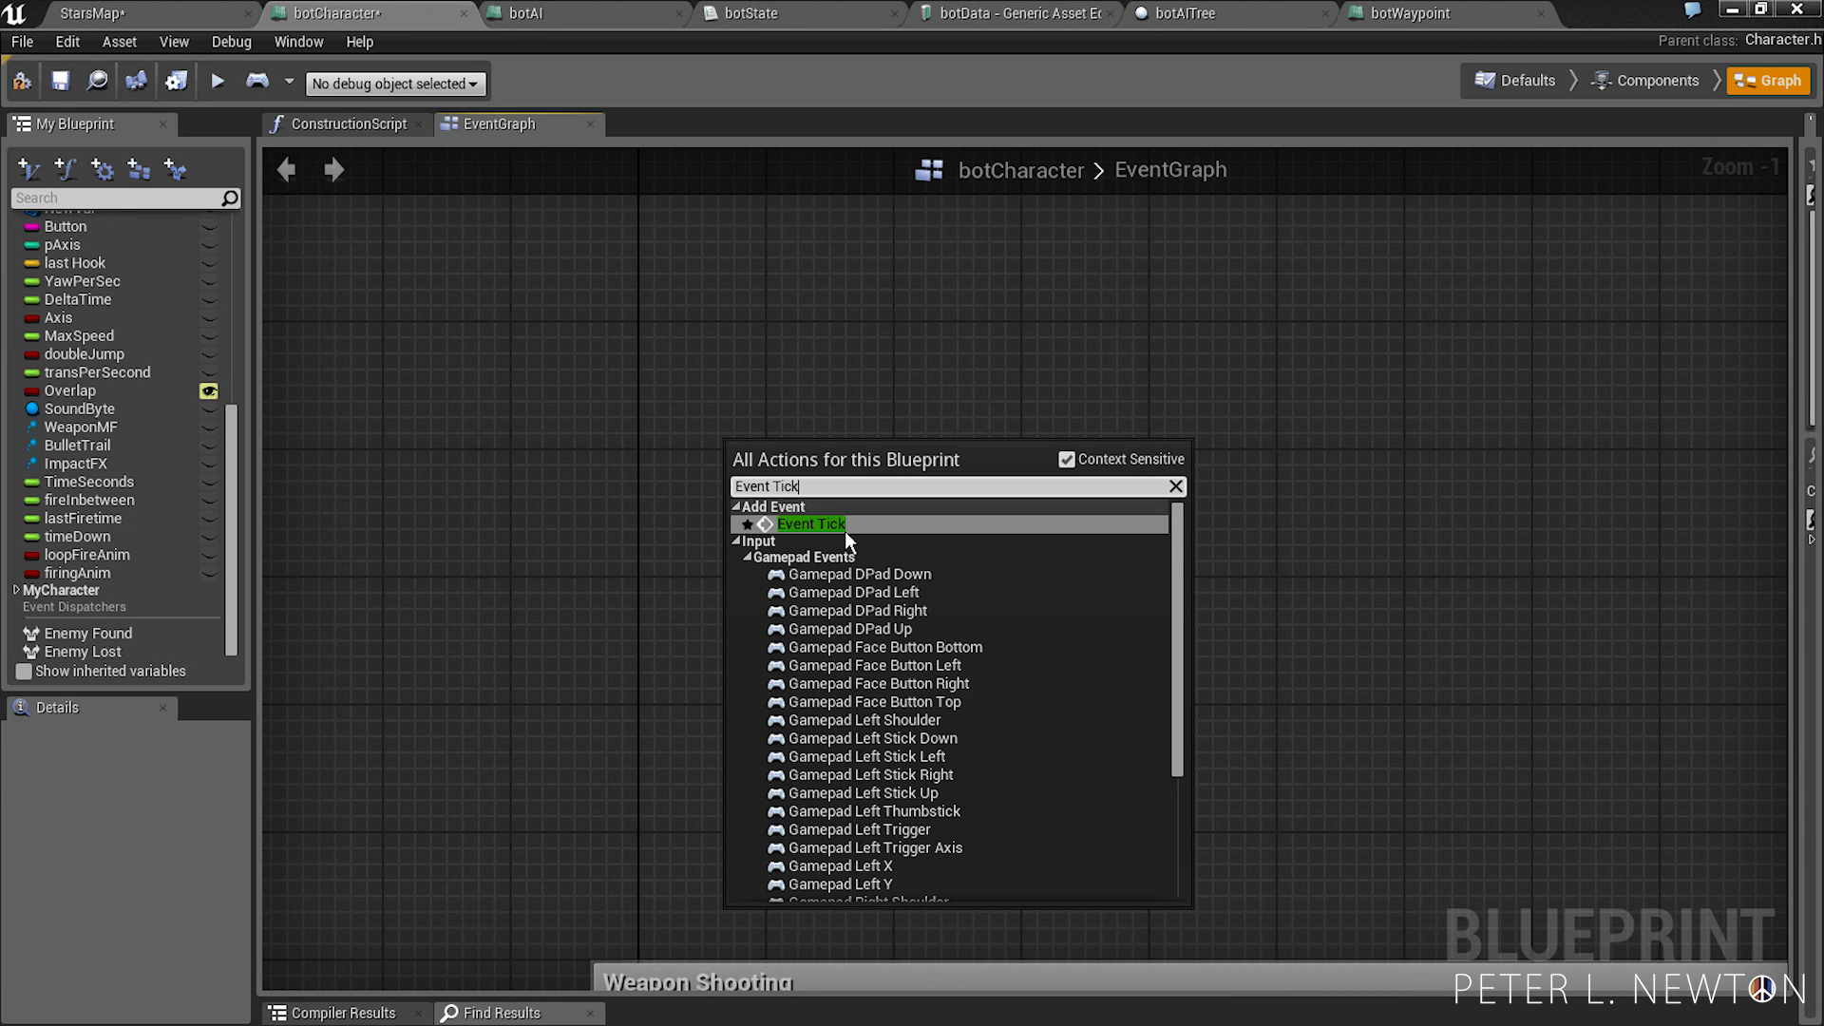
- Have Event Tick drive a Set MaxWalkSpeed node on the CharacterMovement component
{"action": "left_click", "coordinate": [810, 522]}
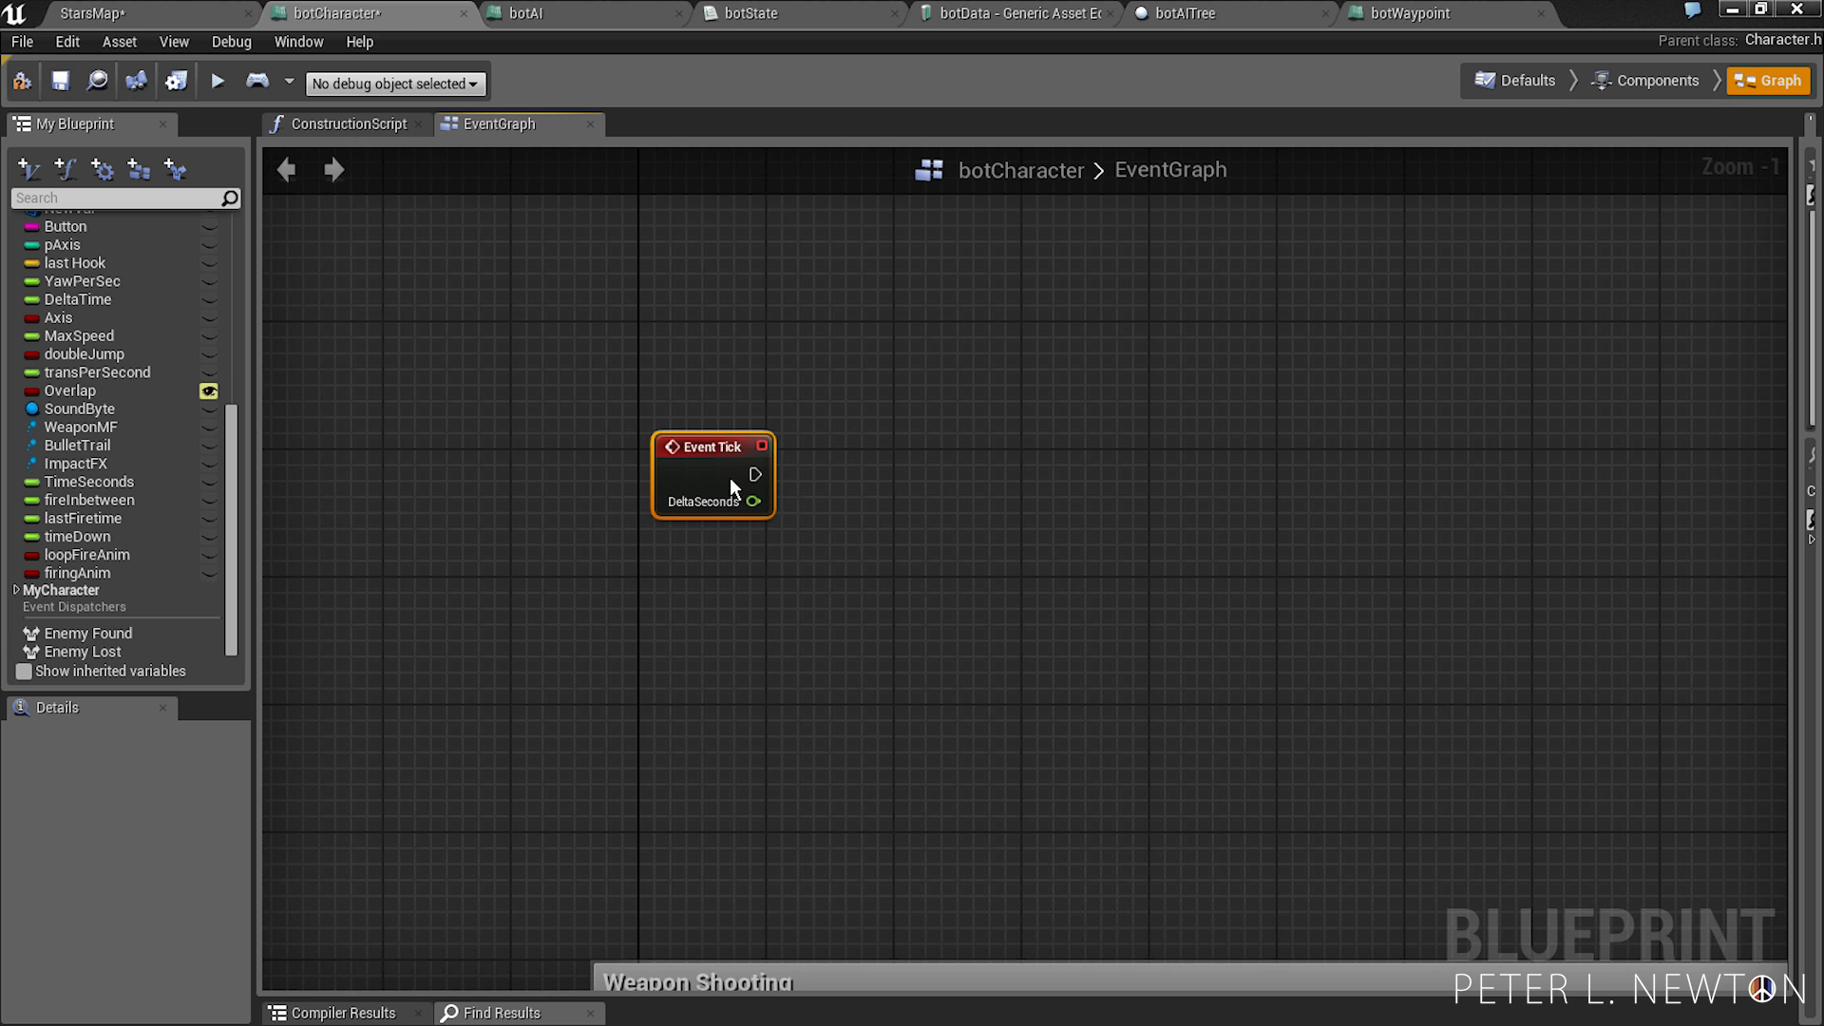
{"action": "mouse_move", "coordinate": [769, 702]}
{"action": "type", "text": "Get Char"}
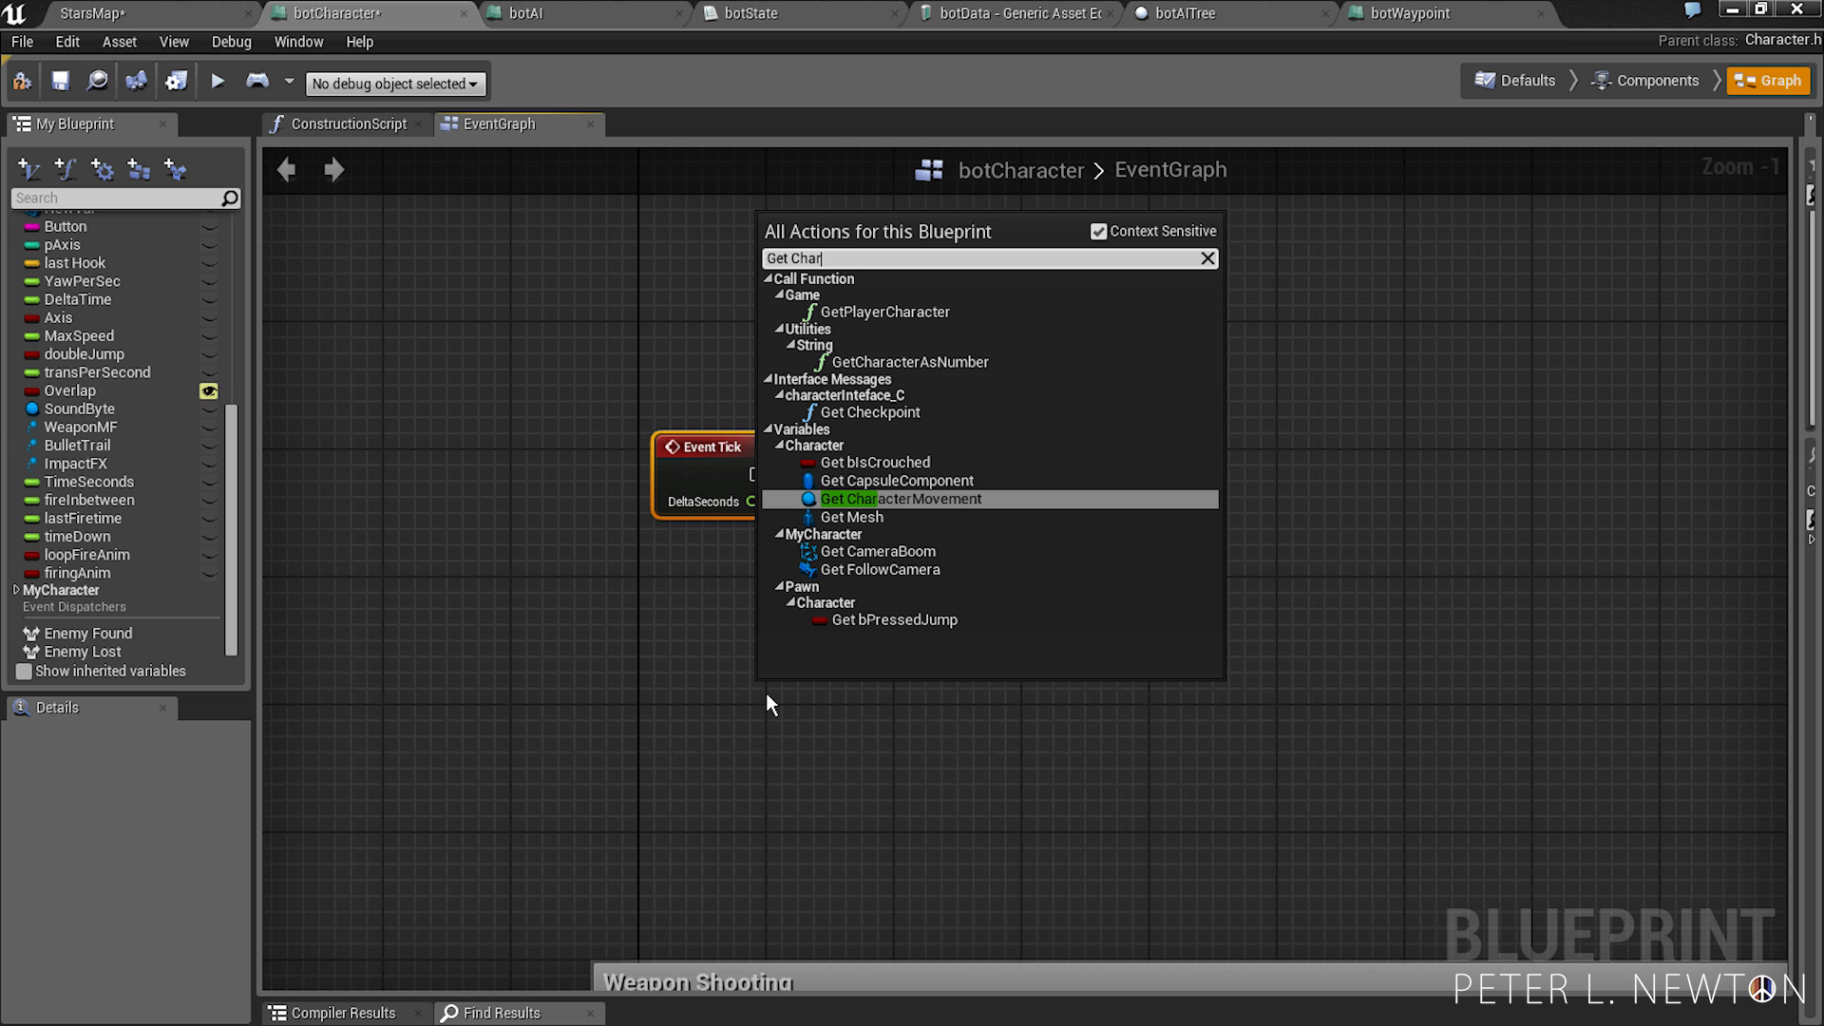
{"action": "left_click", "coordinate": [899, 497]}
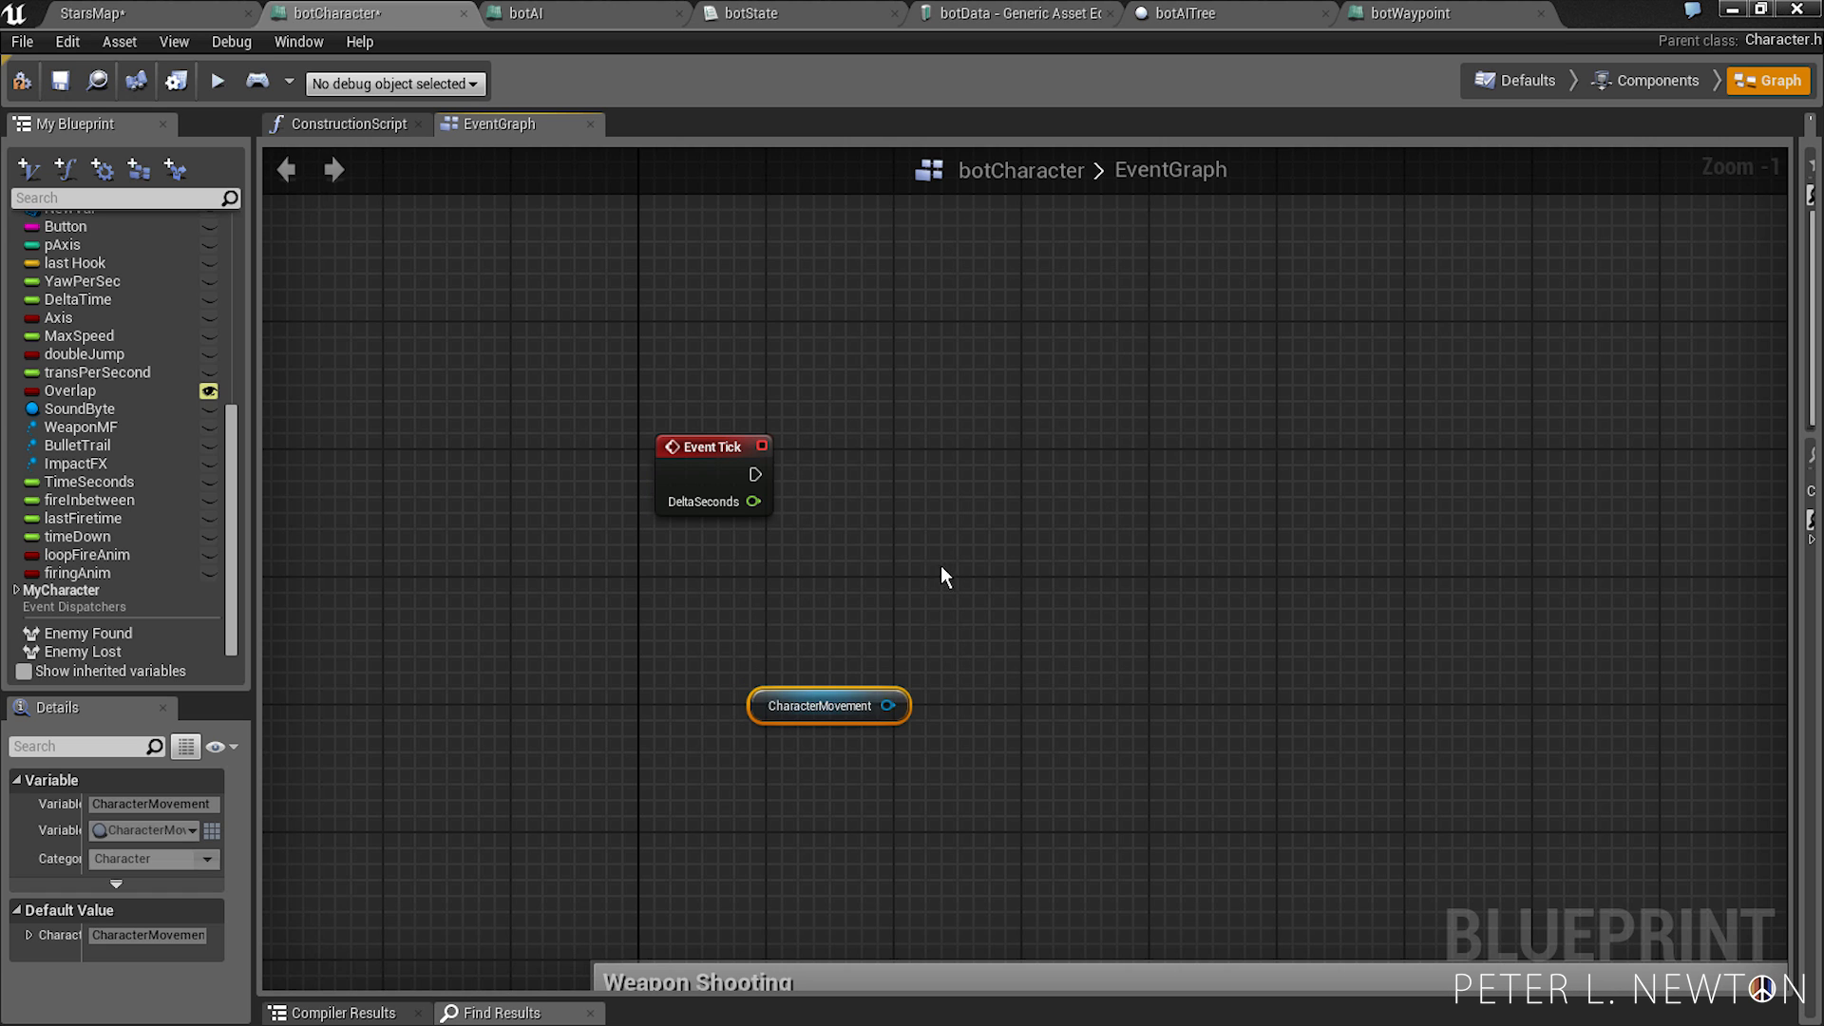
{"action": "left_click_drag", "start_coordinate": [914, 705], "coordinate": [1125, 577]}
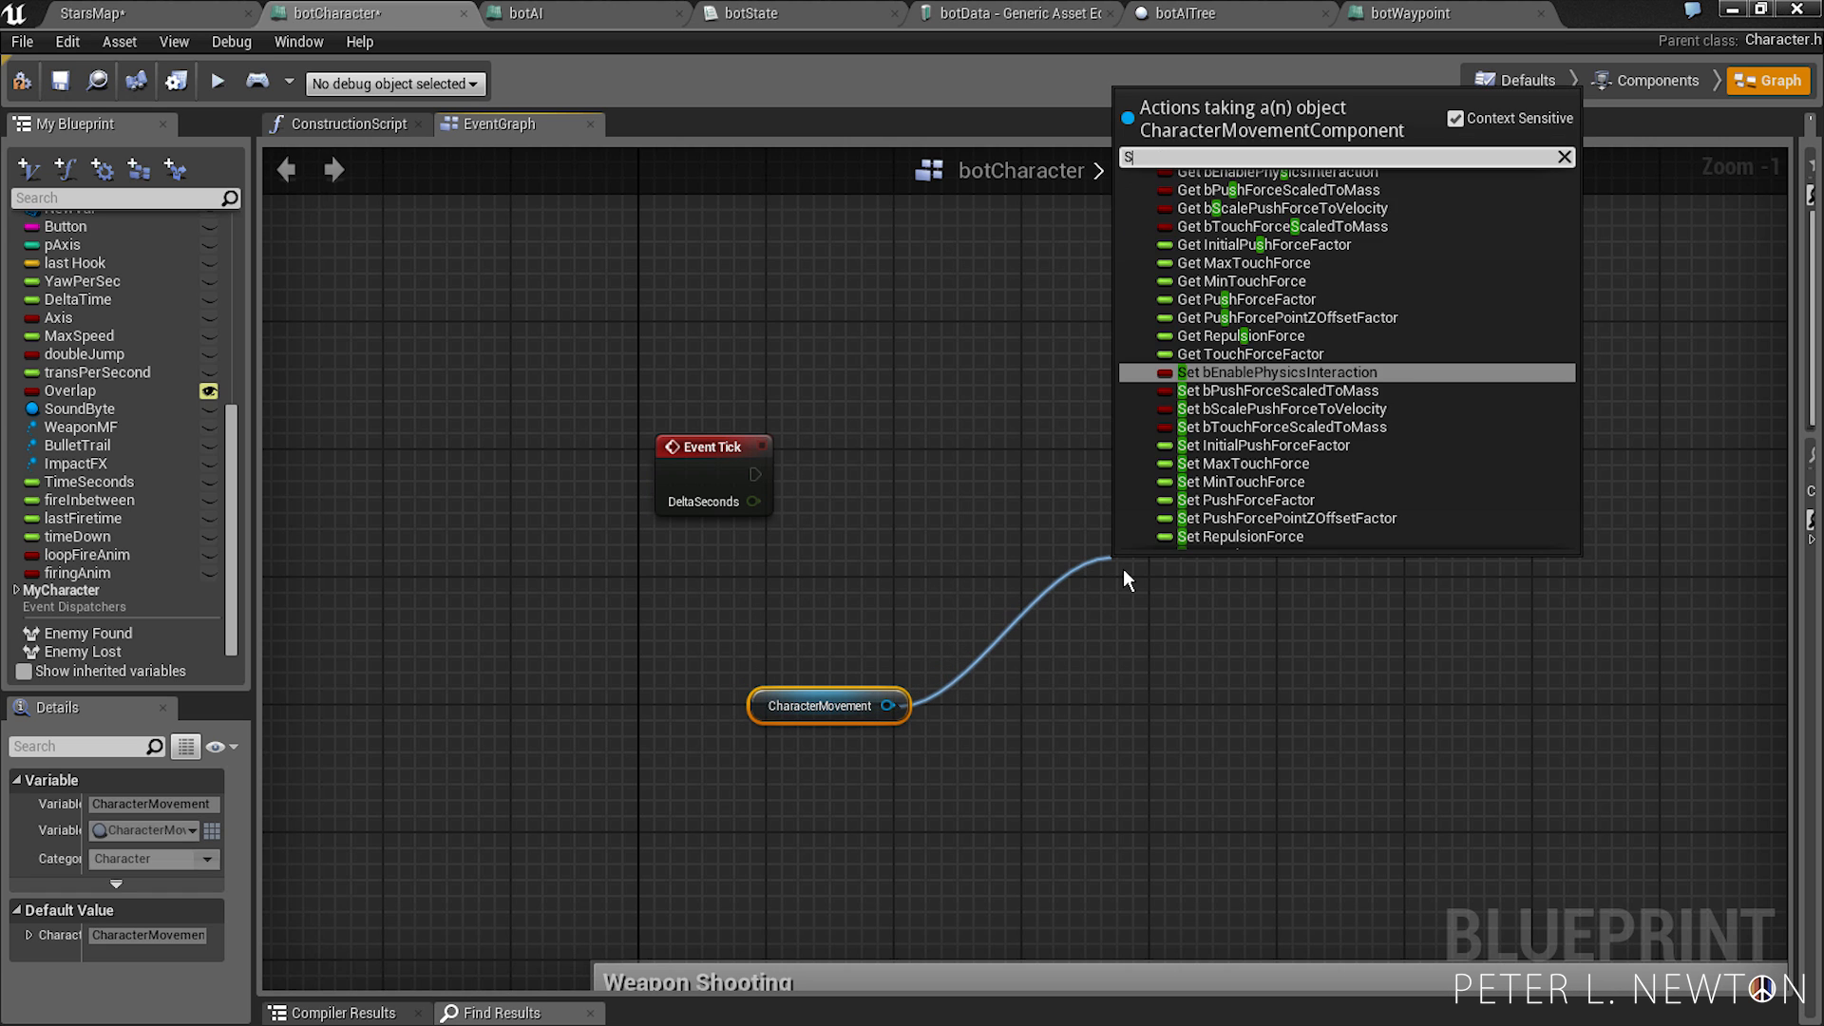
{"action": "type", "text": "MaxWalk"}
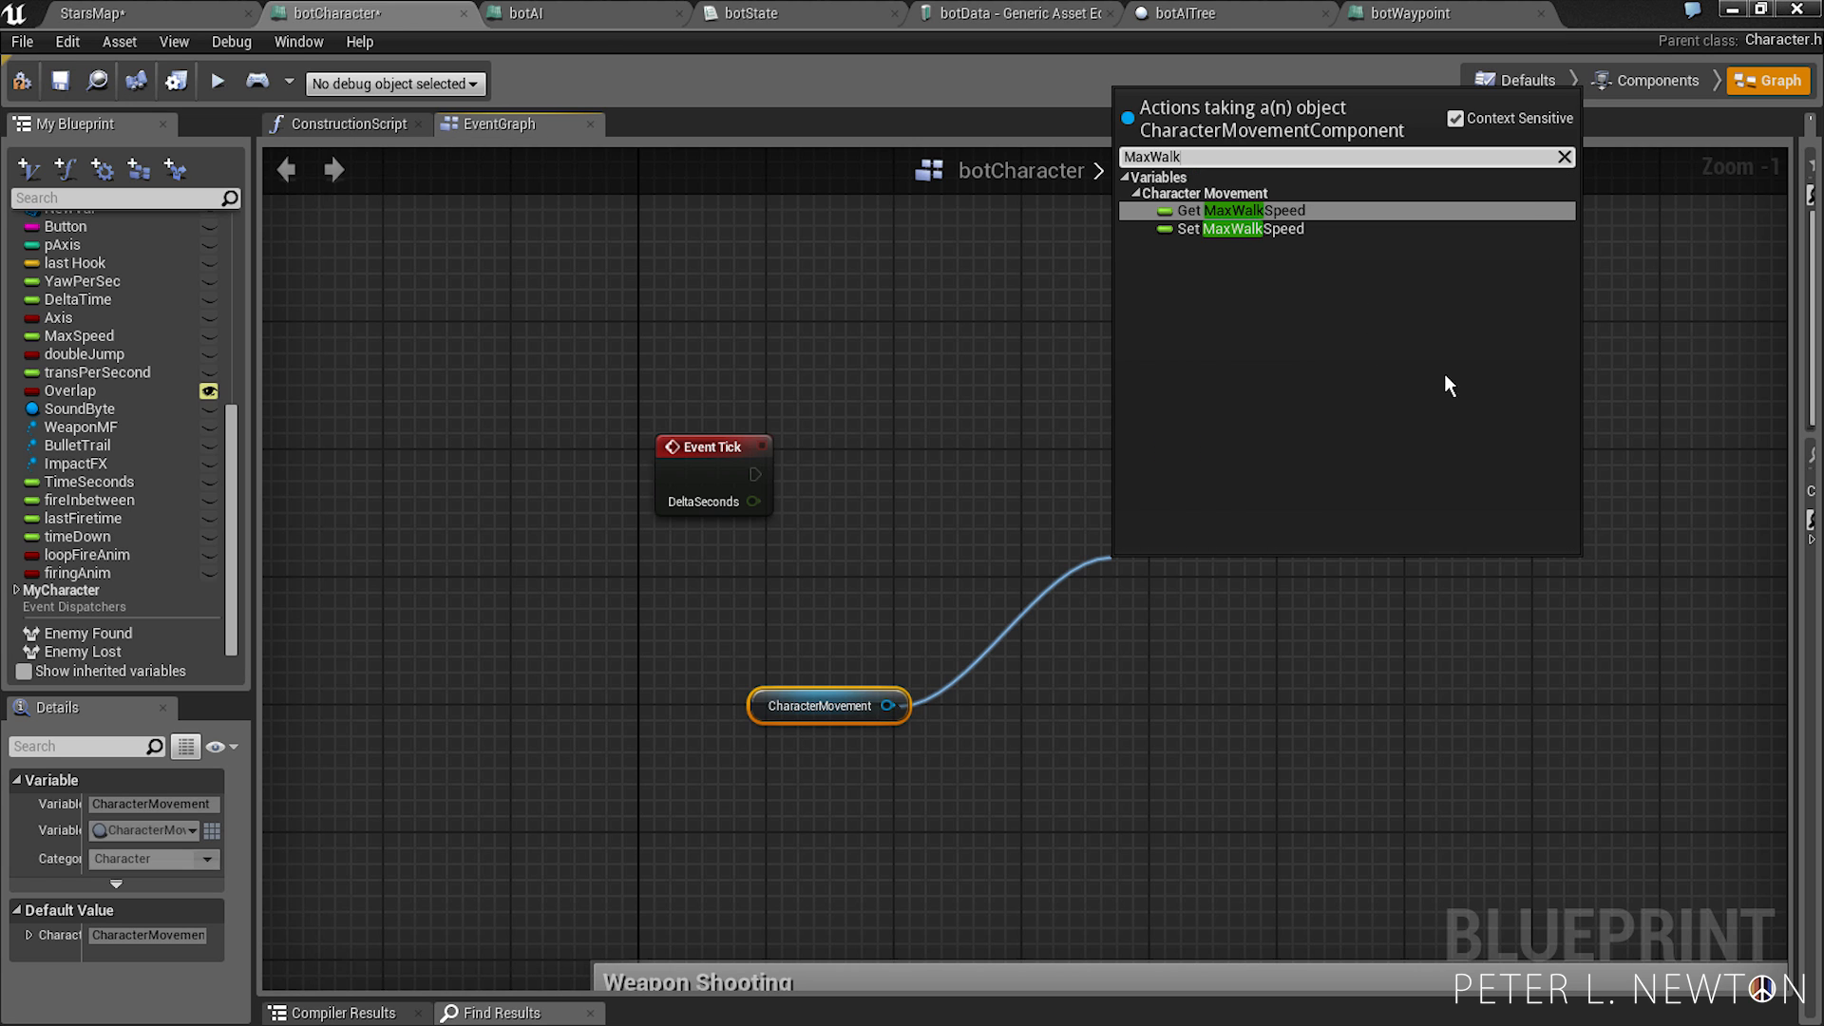
{"action": "left_click", "coordinate": [1235, 228]}
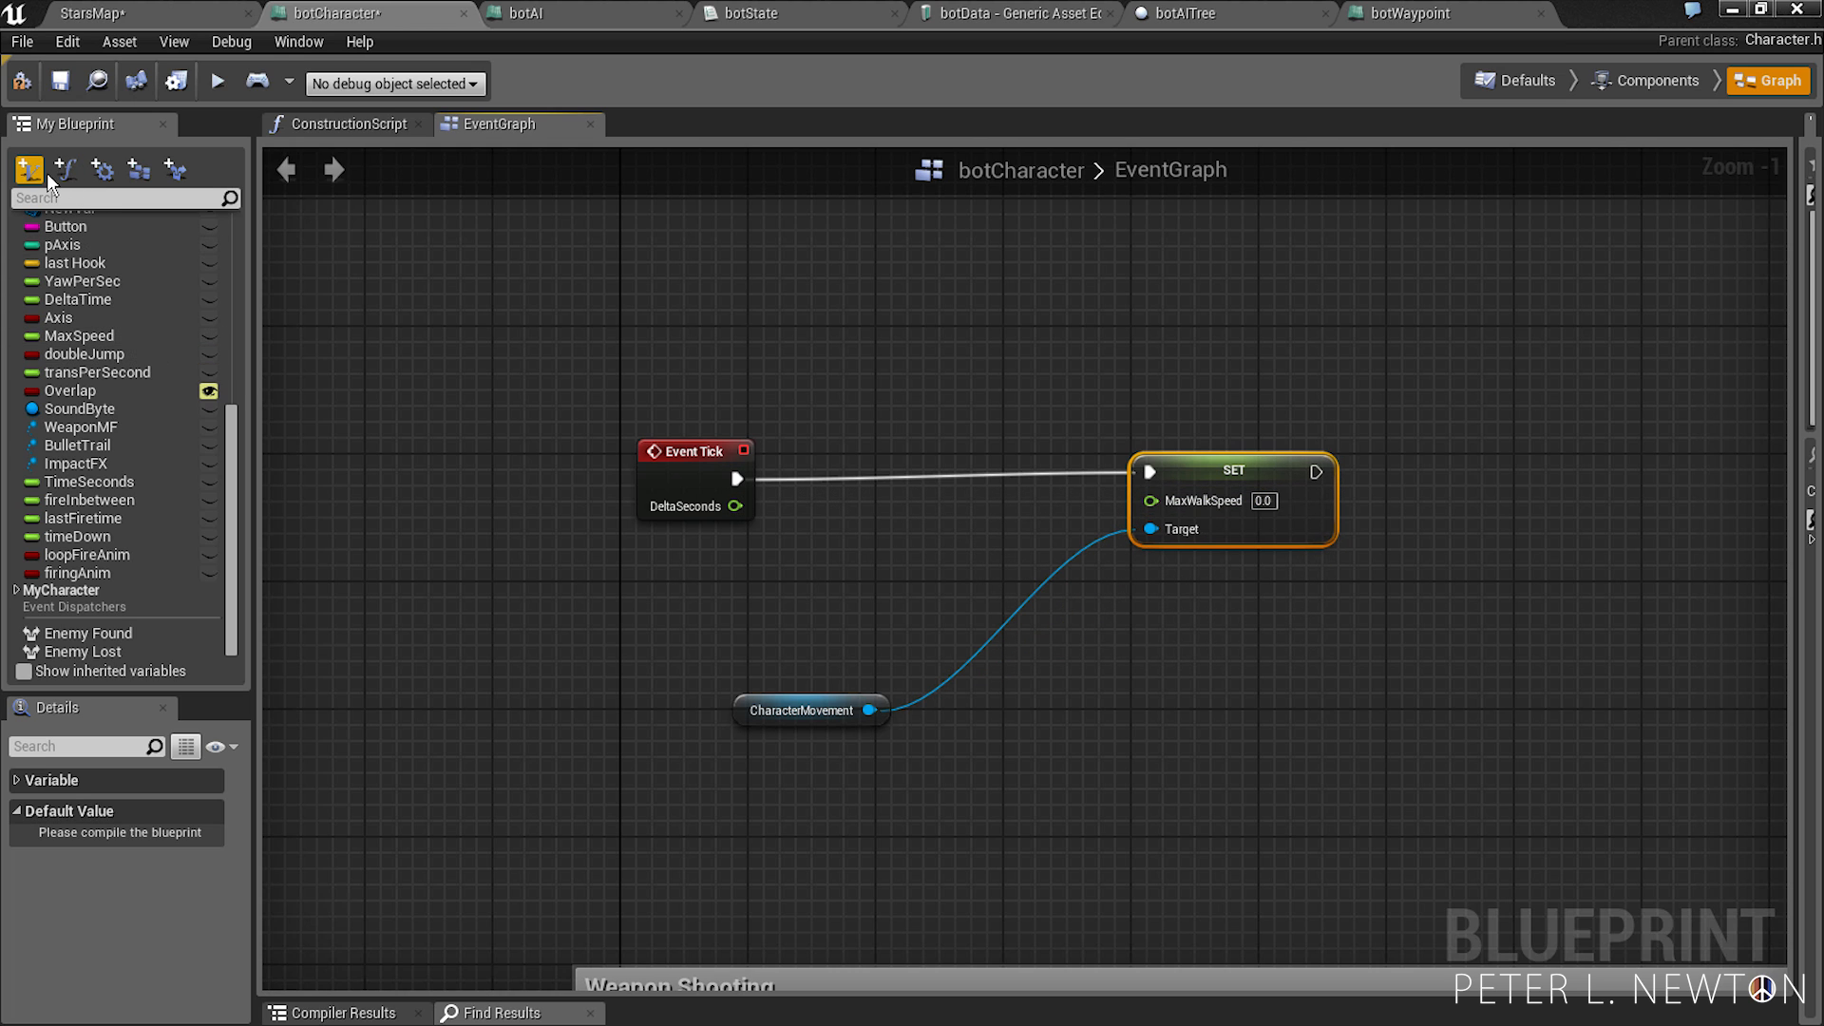
- Add a new variable speedRate and make its type float
{"action": "left_click", "coordinate": [28, 170]}
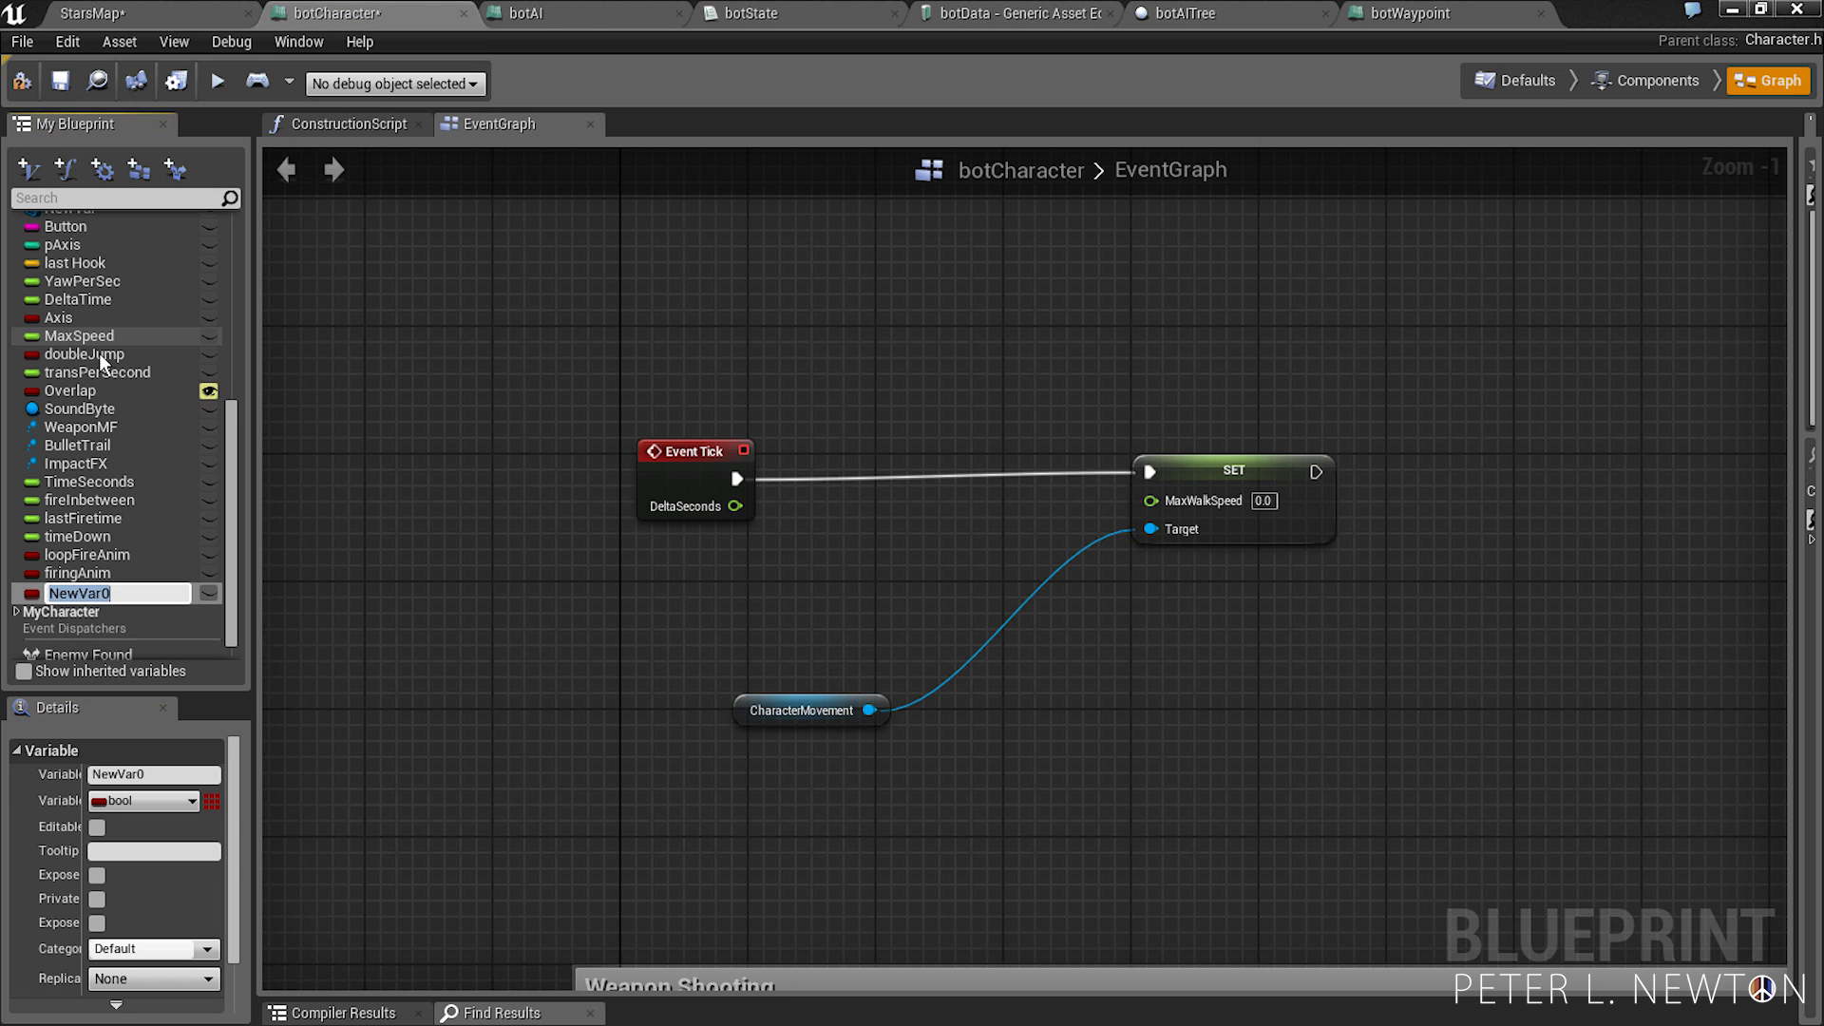
{"action": "type", "text": "s"}
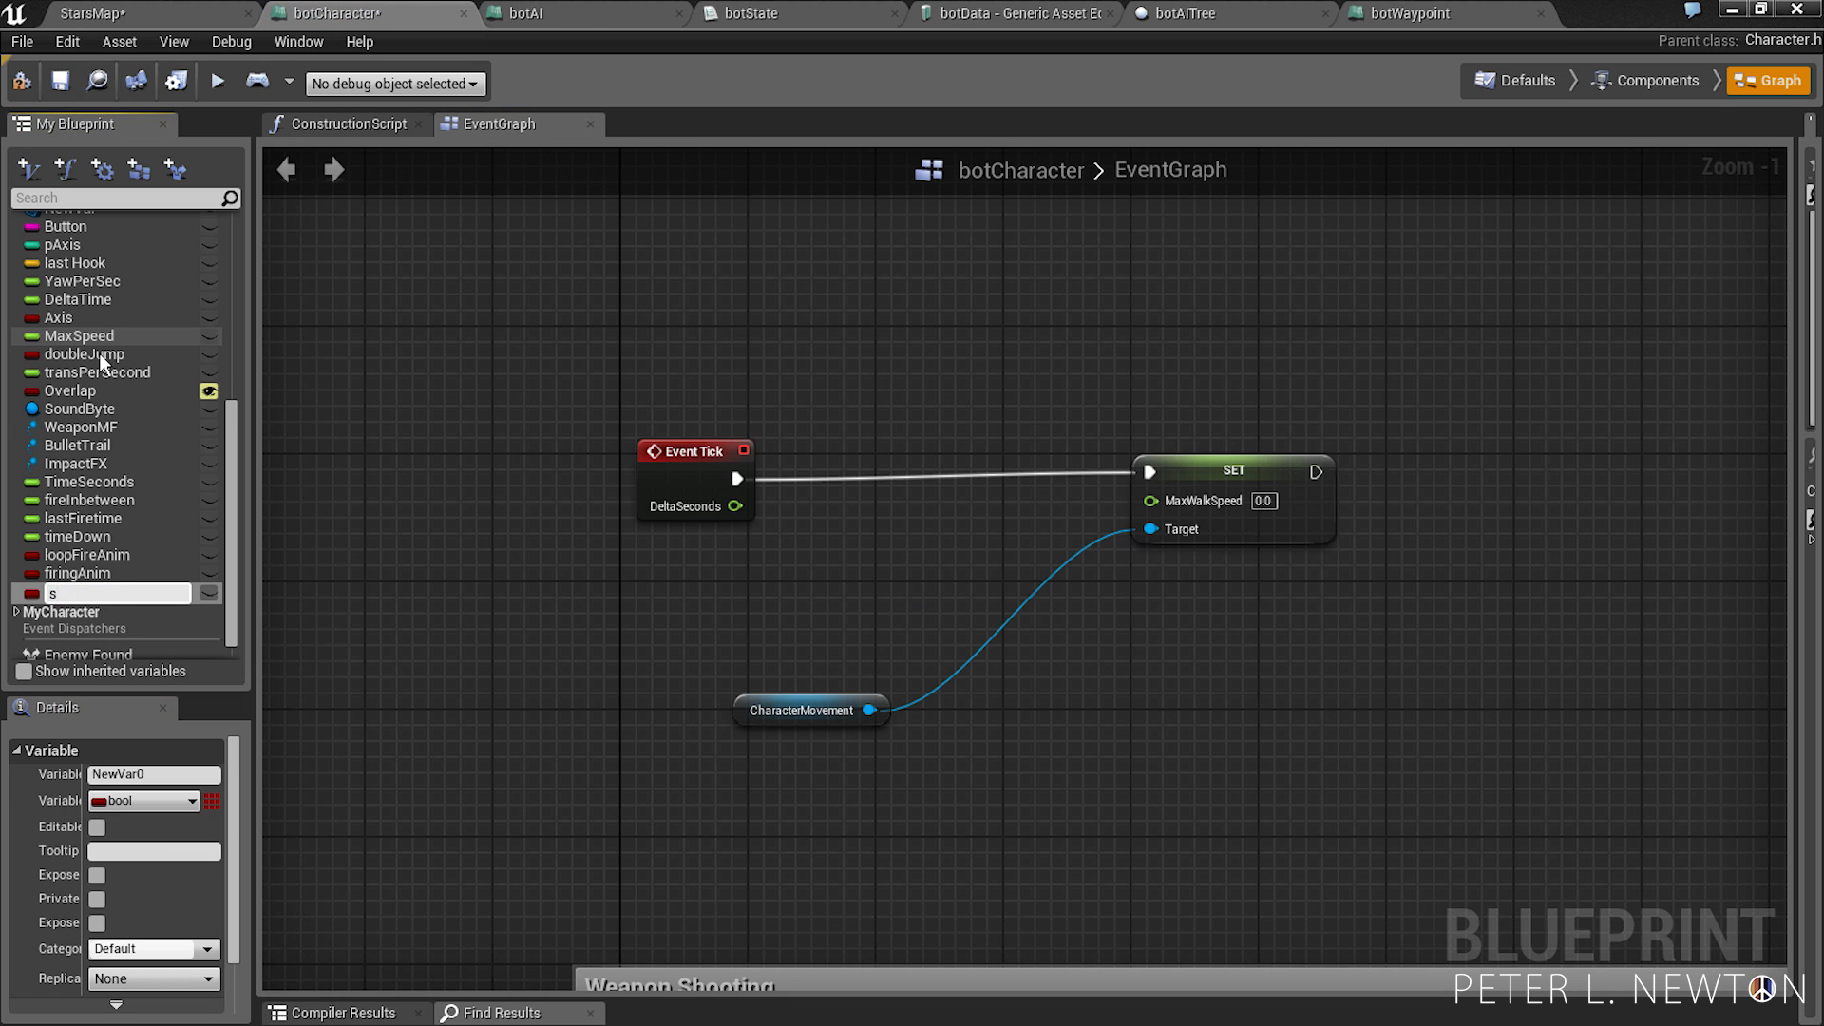
{"action": "type", "text": "speedRate"}
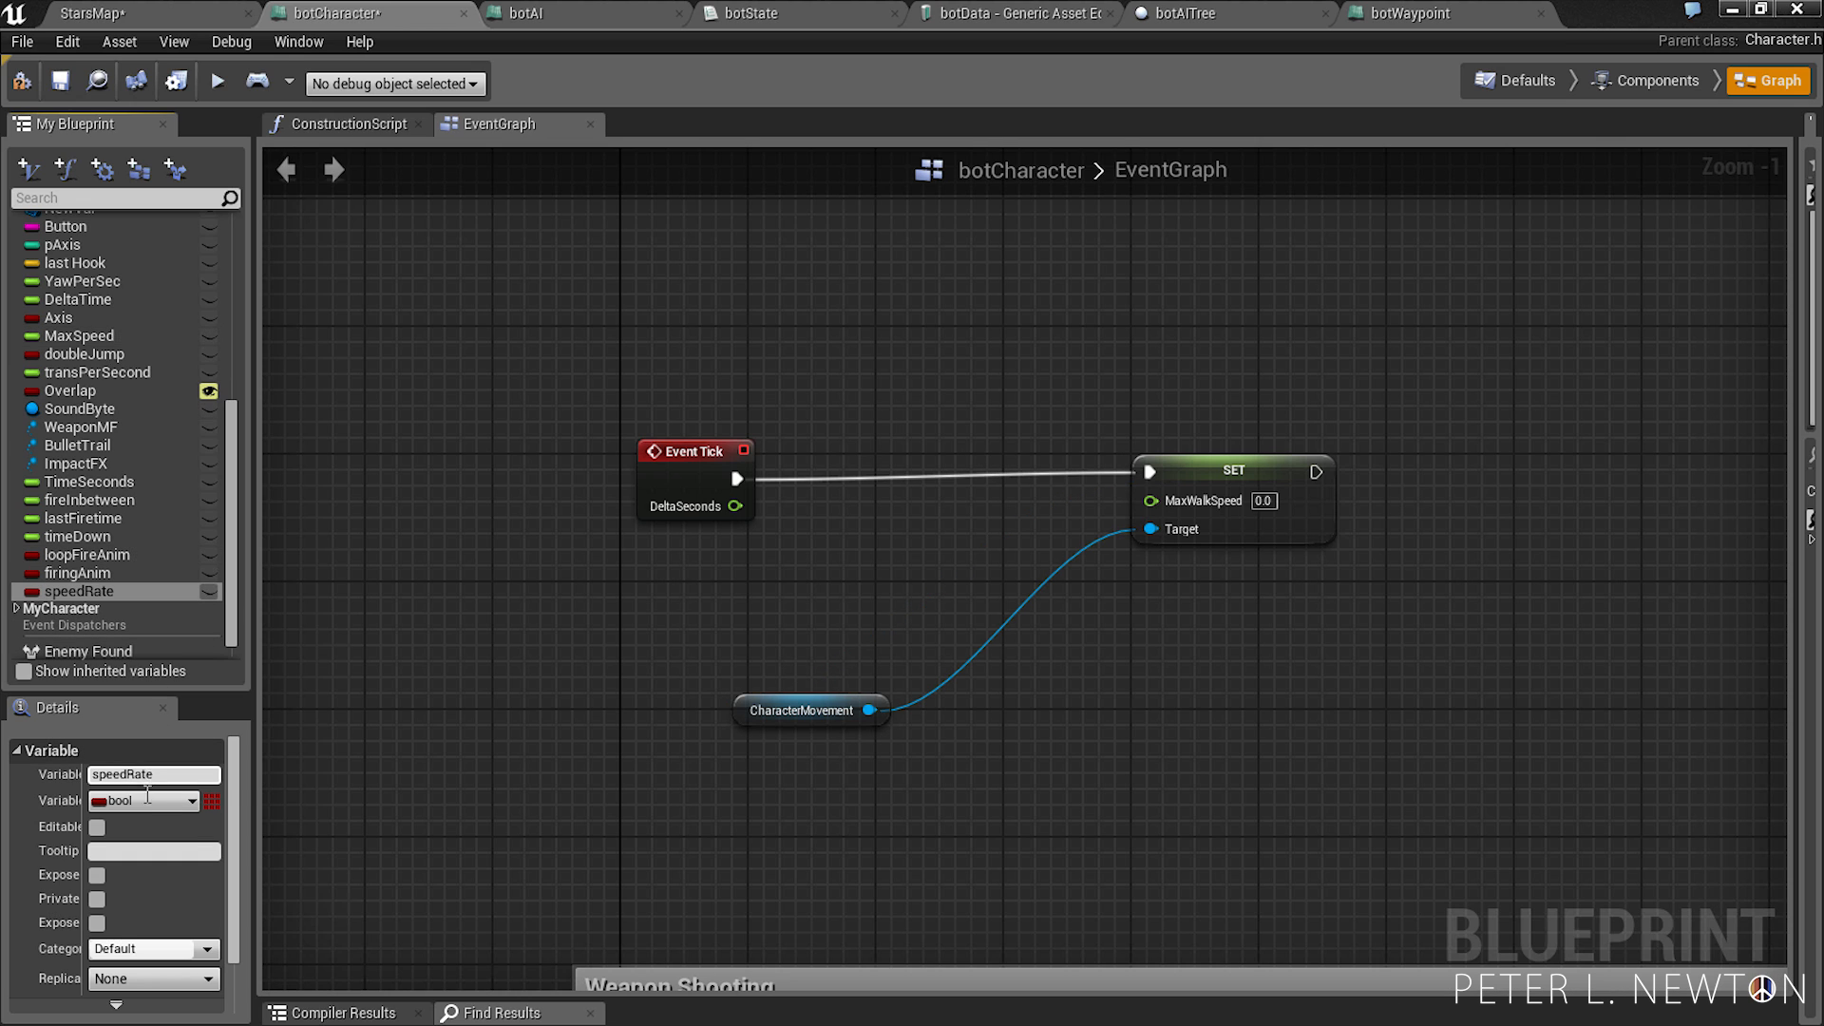
{"action": "left_click", "coordinate": [143, 799]}
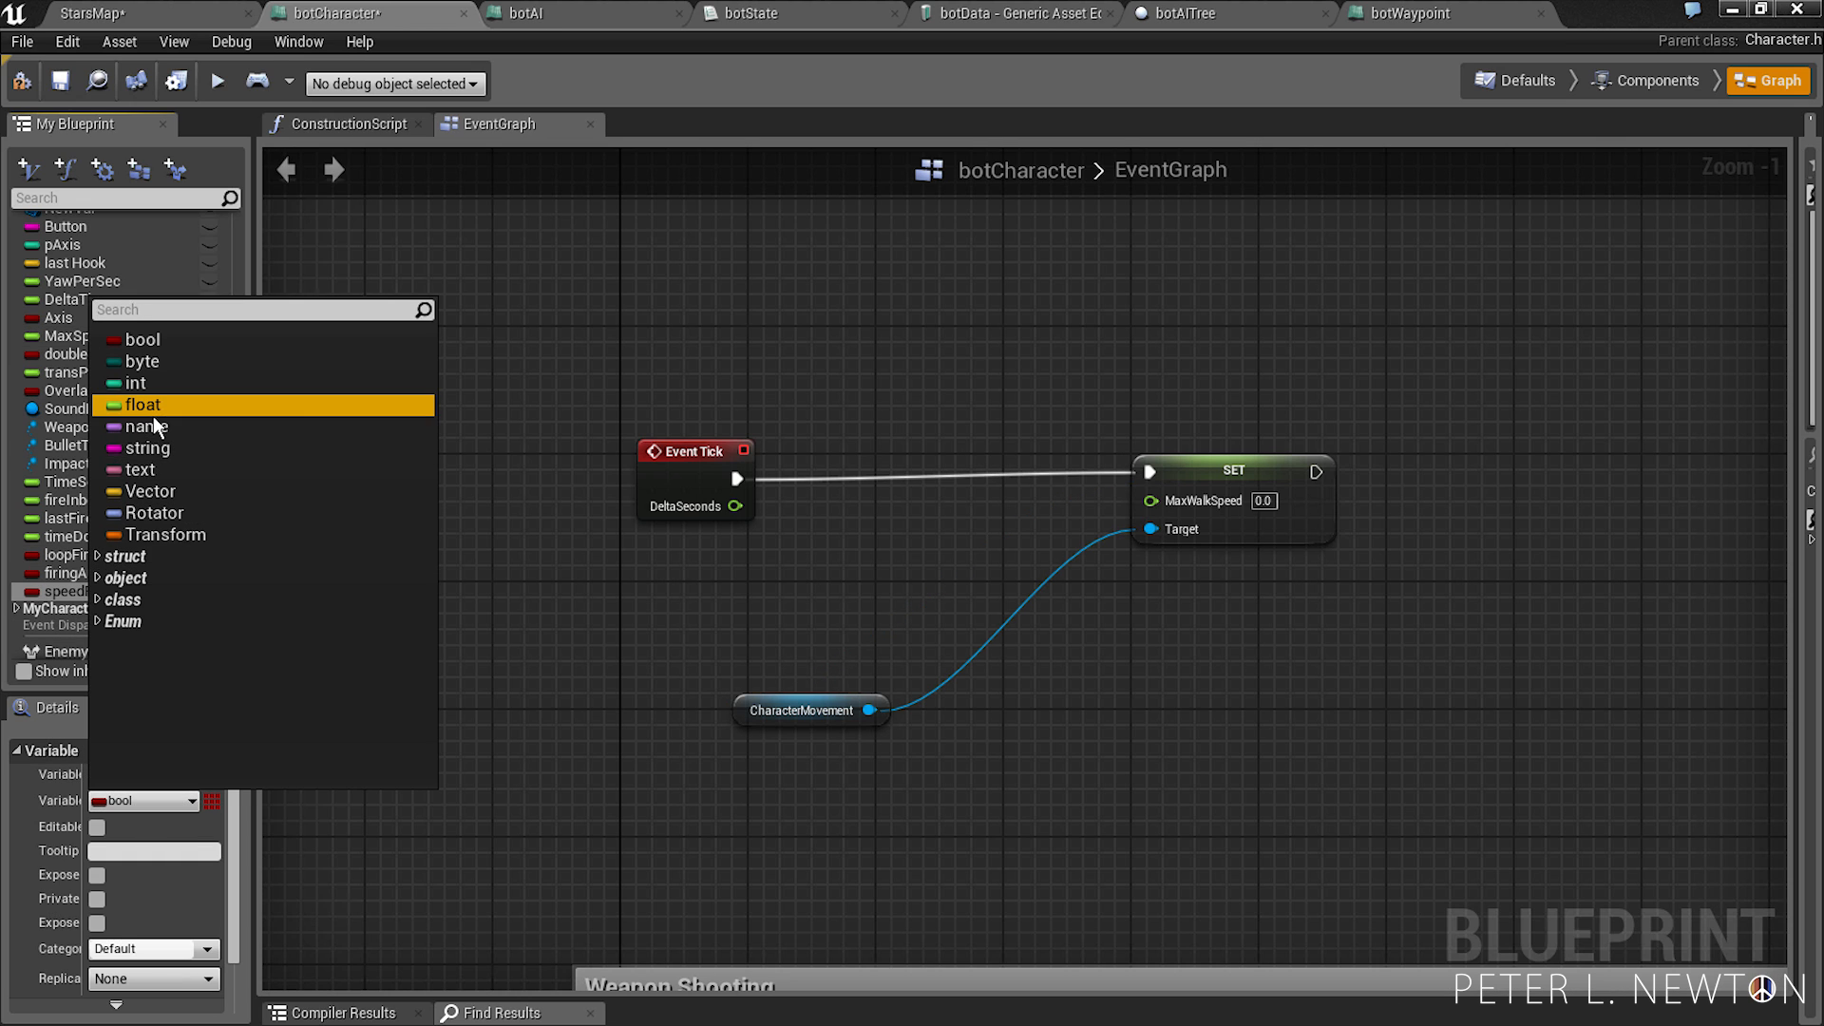
{"action": "left_click", "coordinate": [142, 404]}
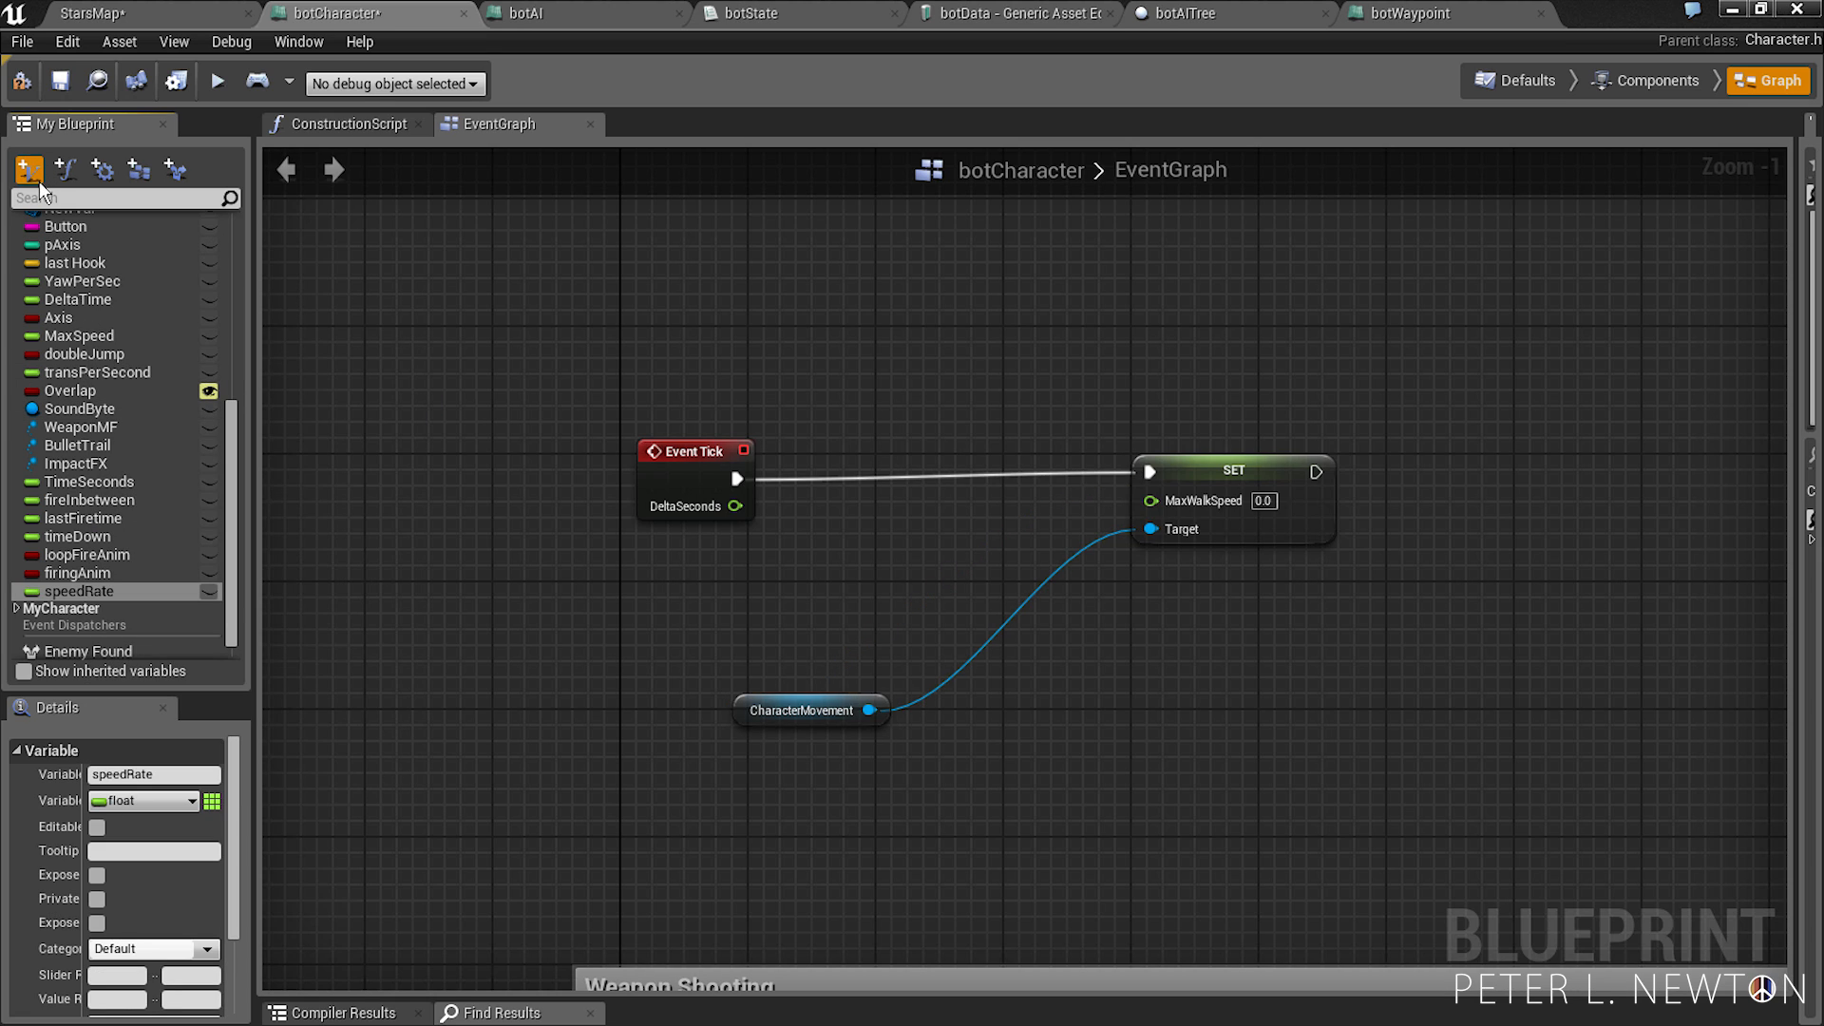
- Add a second float variable speedVariable with a default value of 150
{"action": "left_click", "coordinate": [27, 169]}
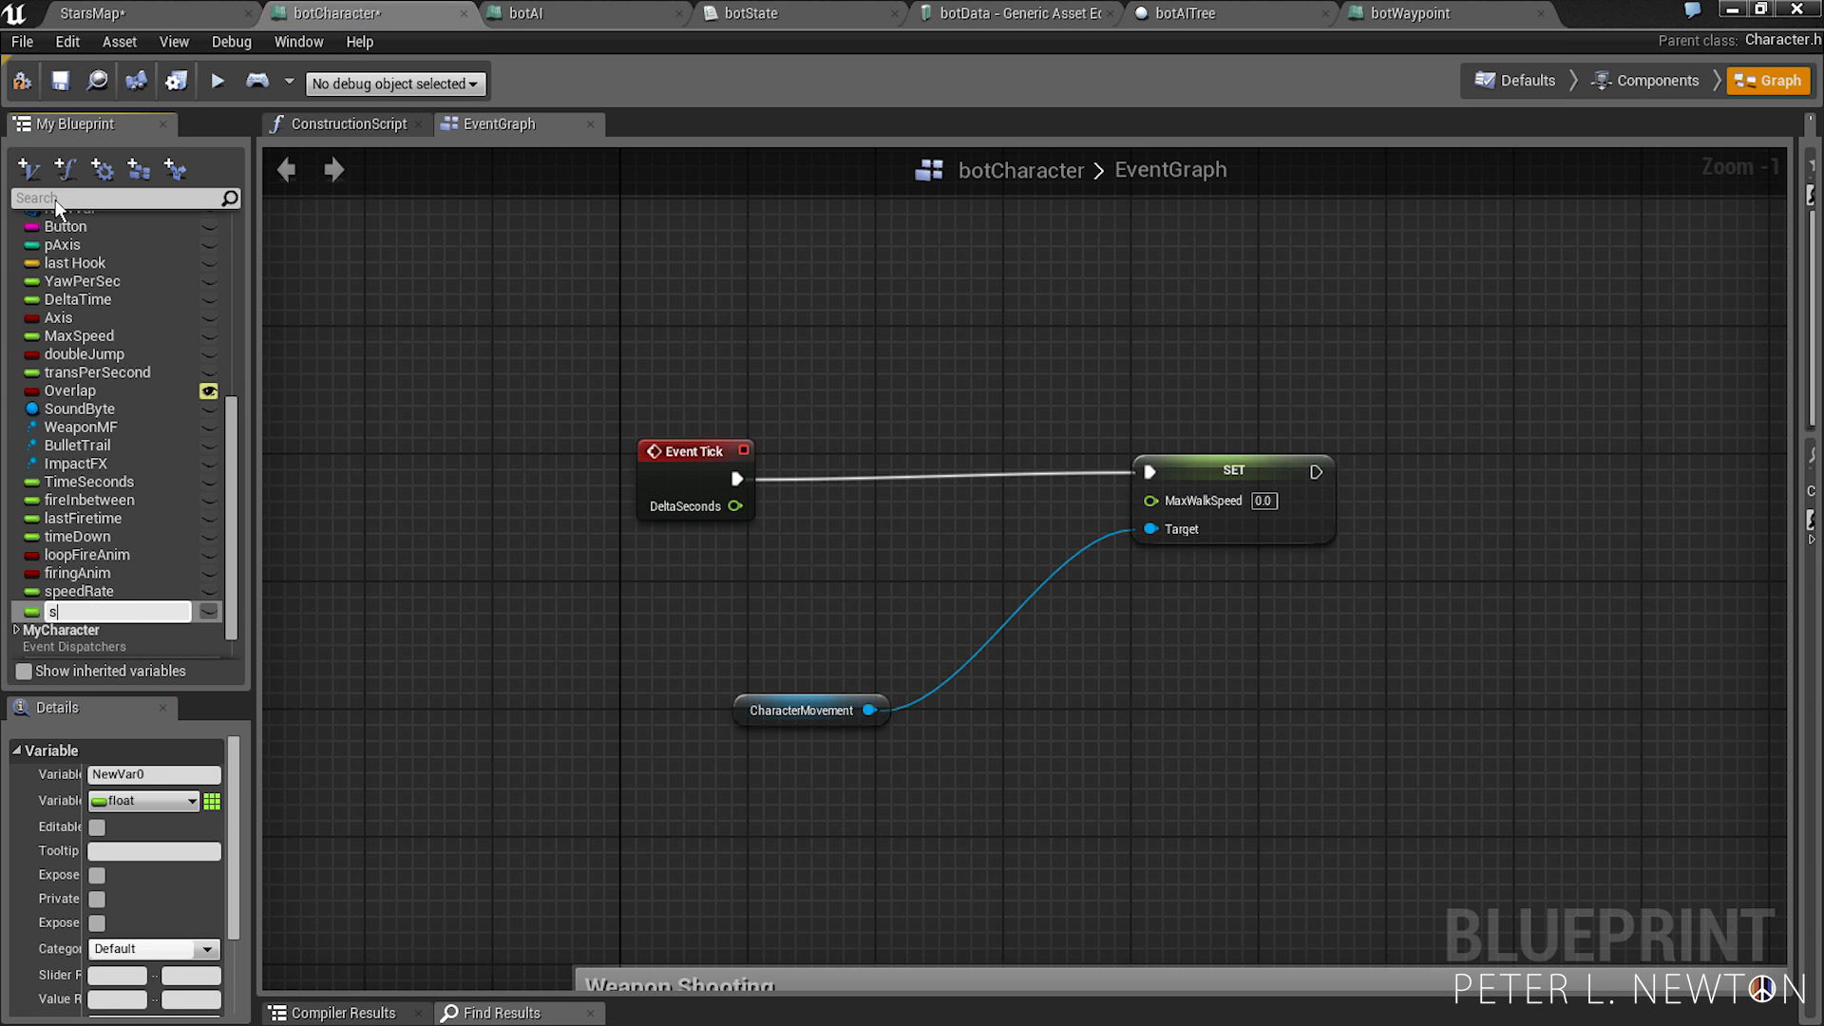
{"action": "type", "text": "pp"}
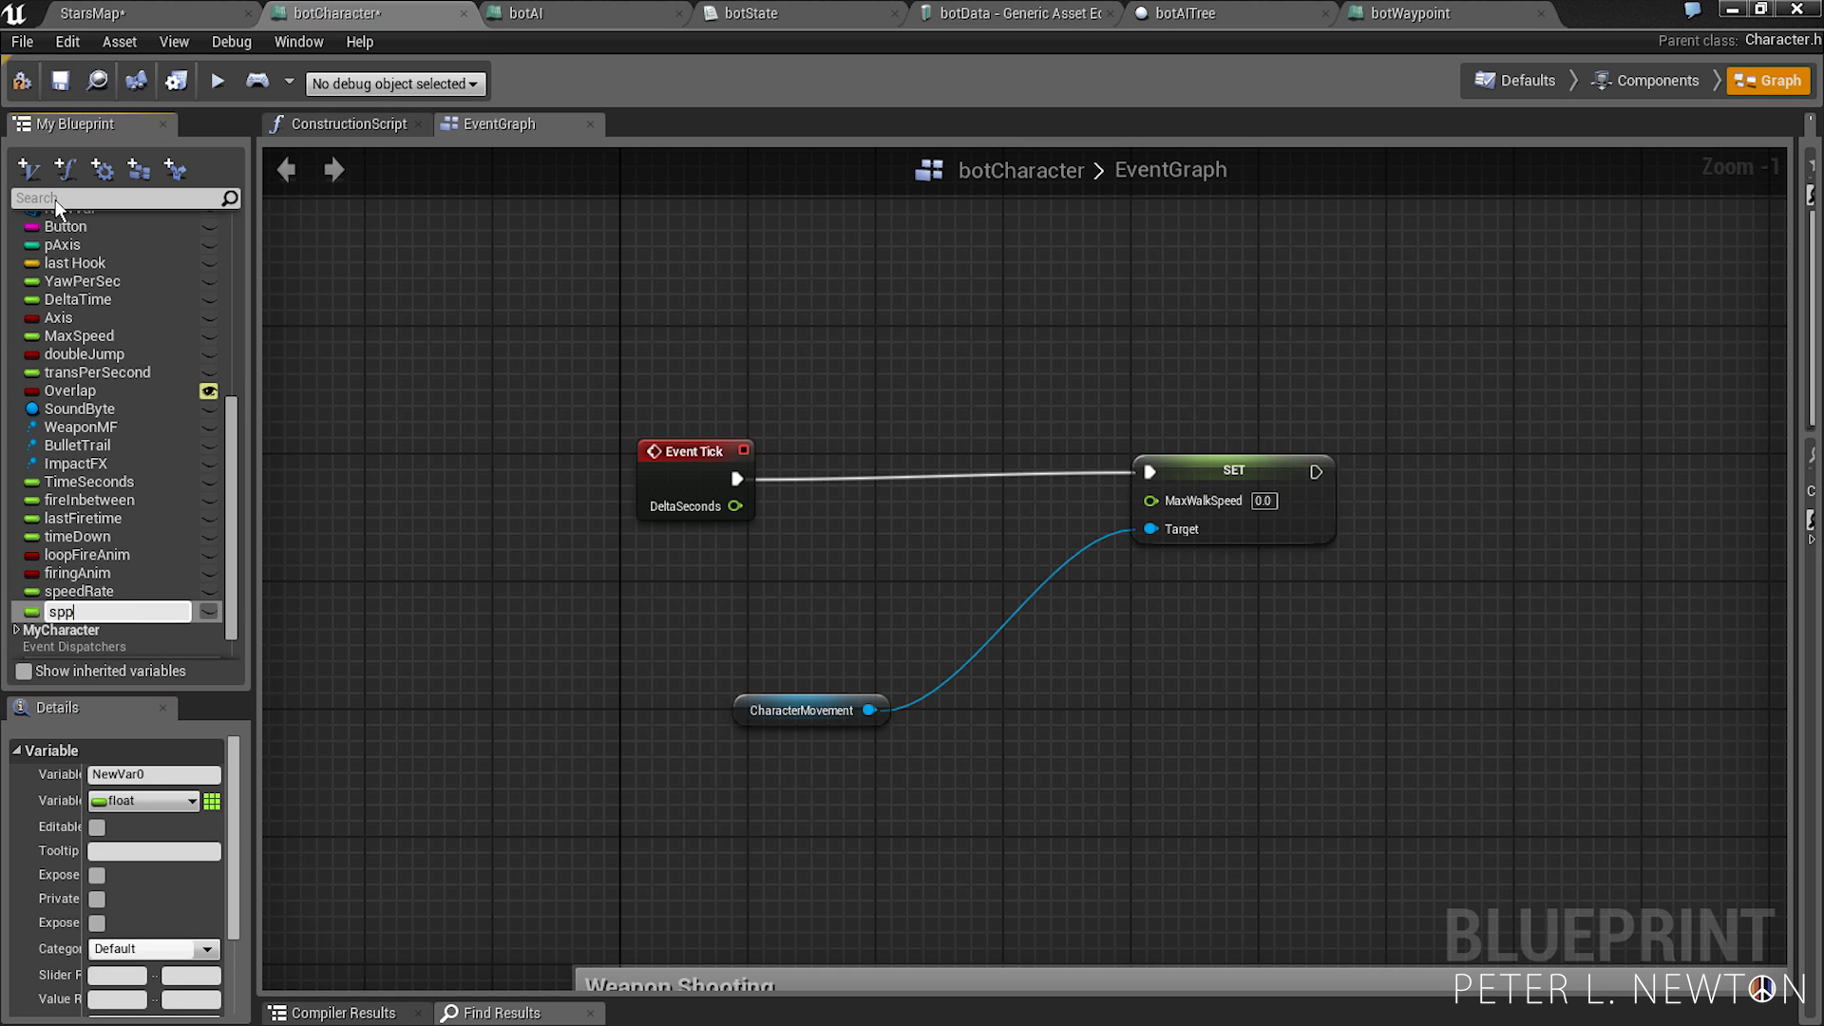
{"action": "type", "text": "speedVariable"}
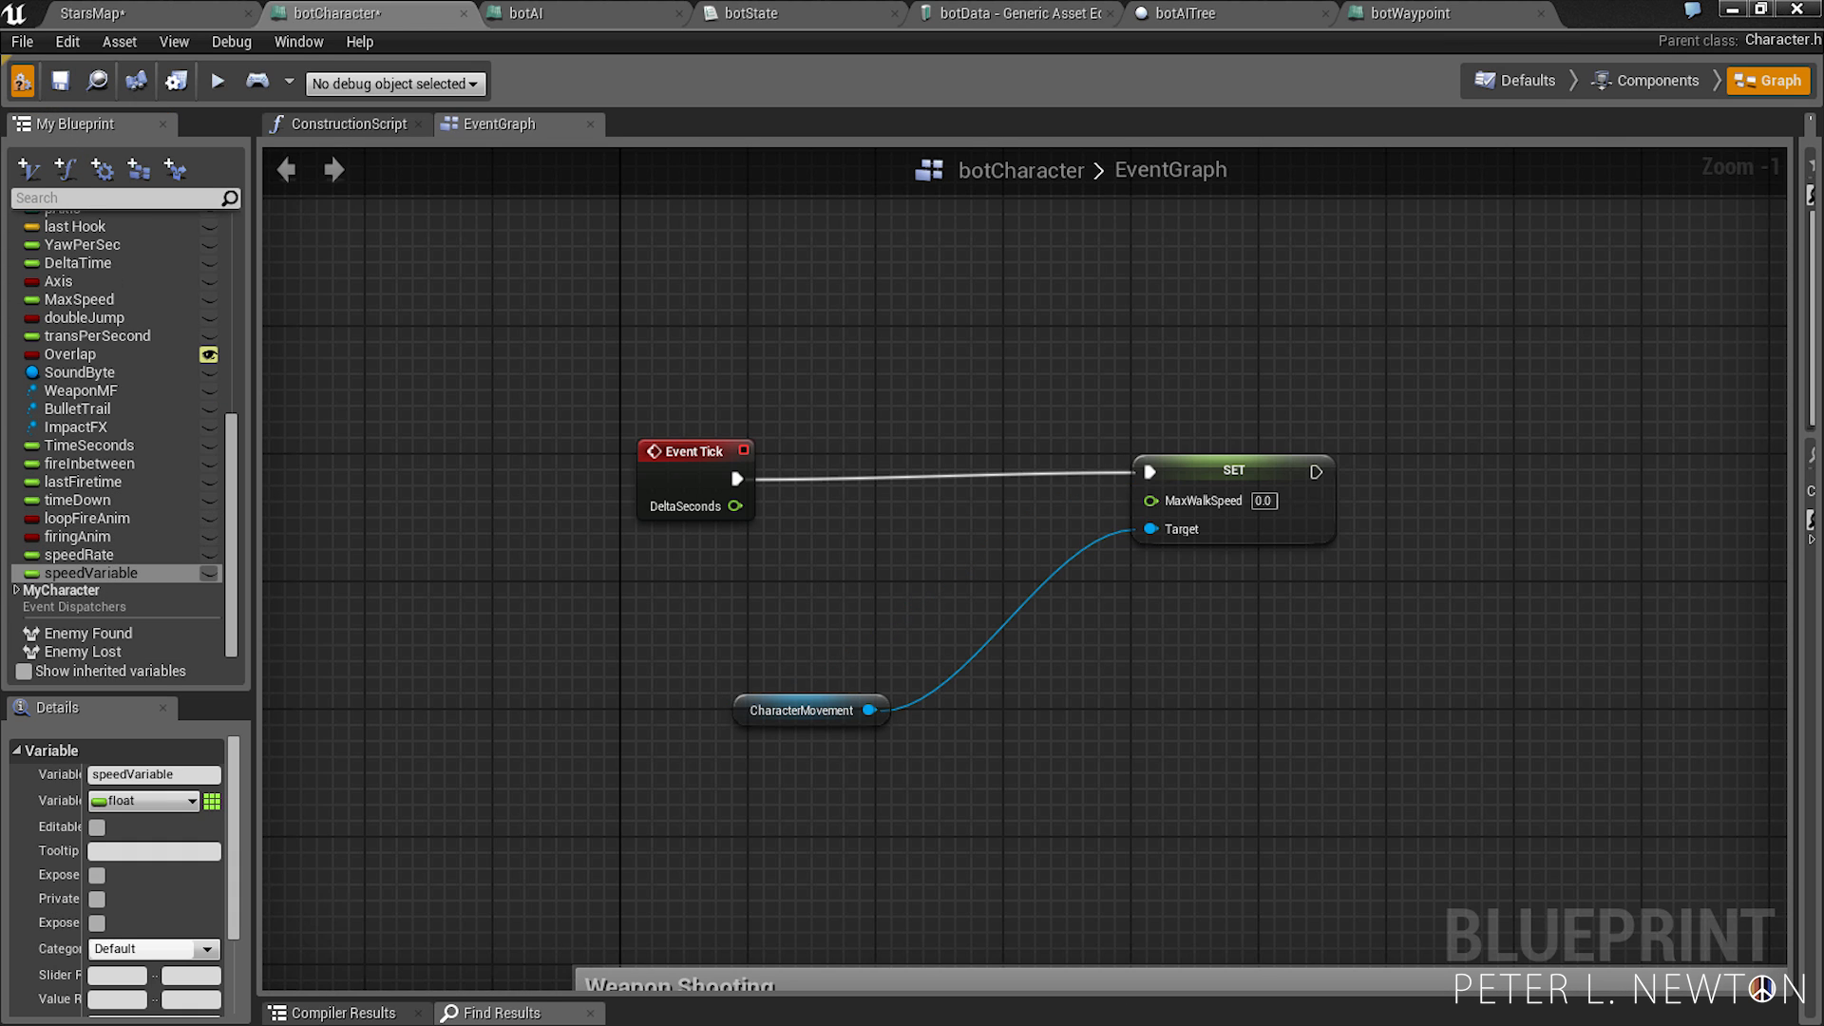
{"action": "scroll", "scroll_direction": "down", "scroll_amount": 3}
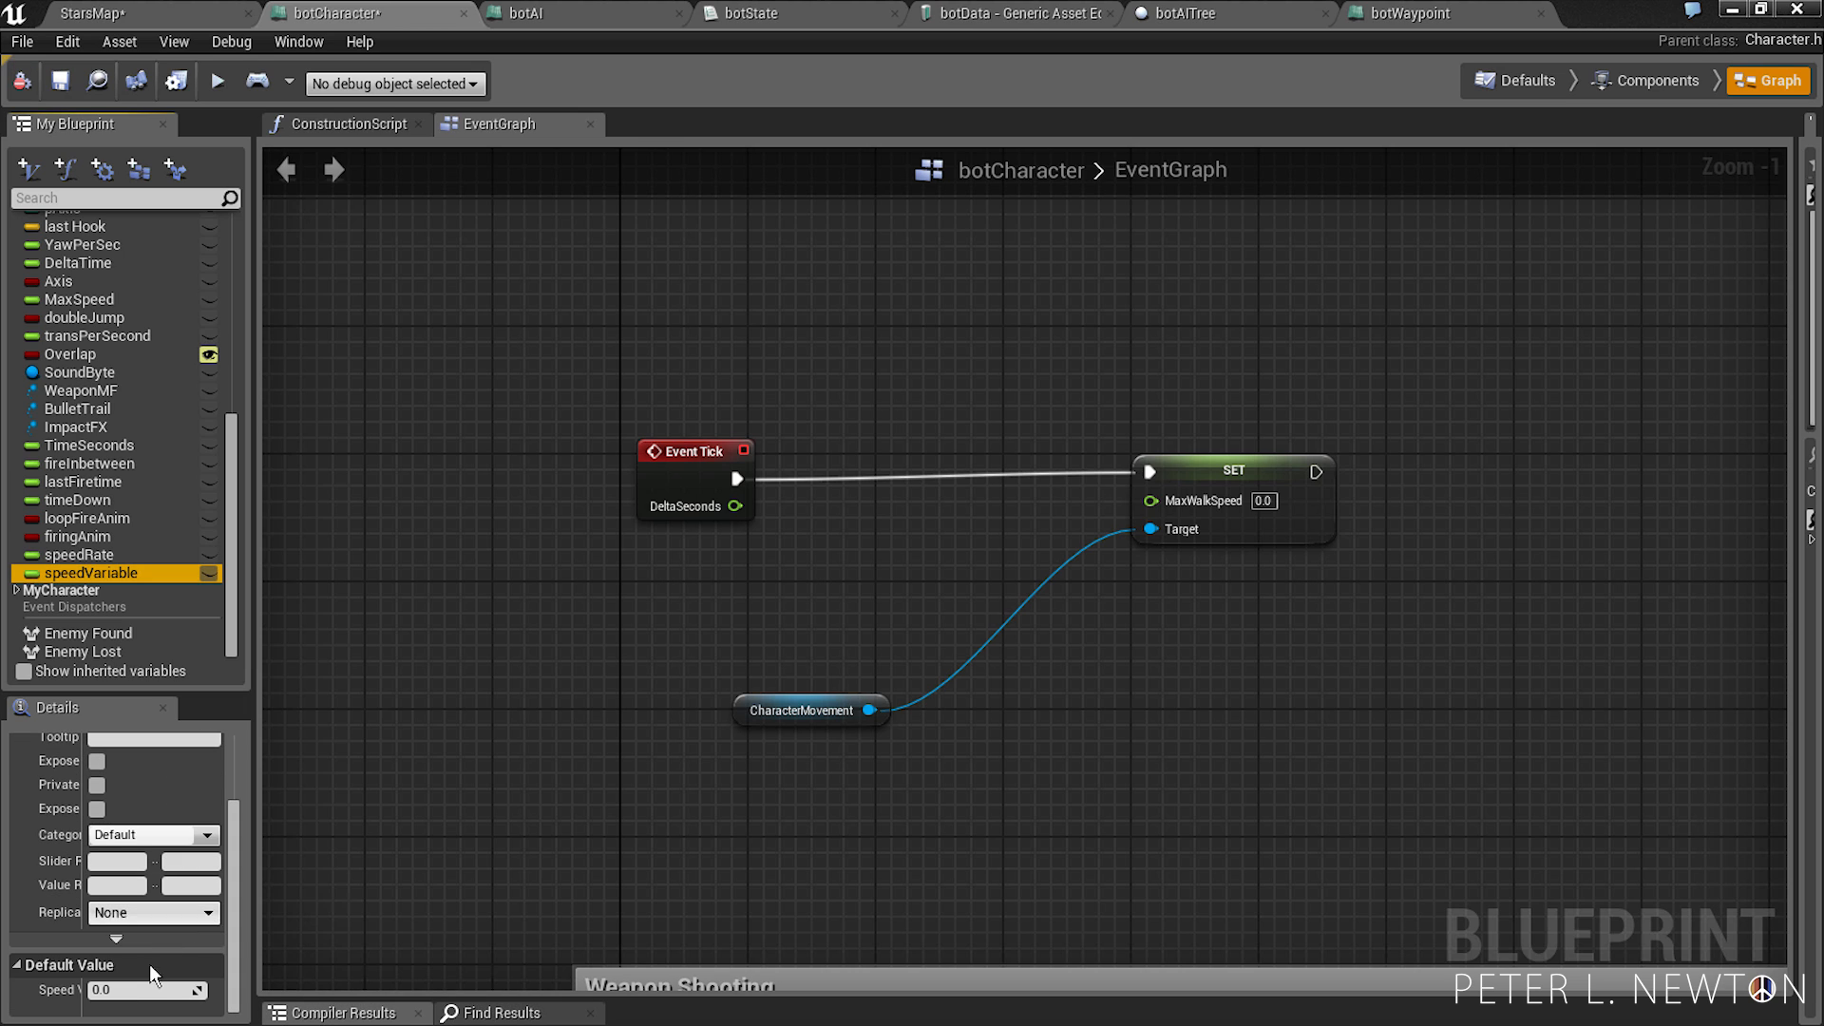
{"action": "type", "text": "150"}
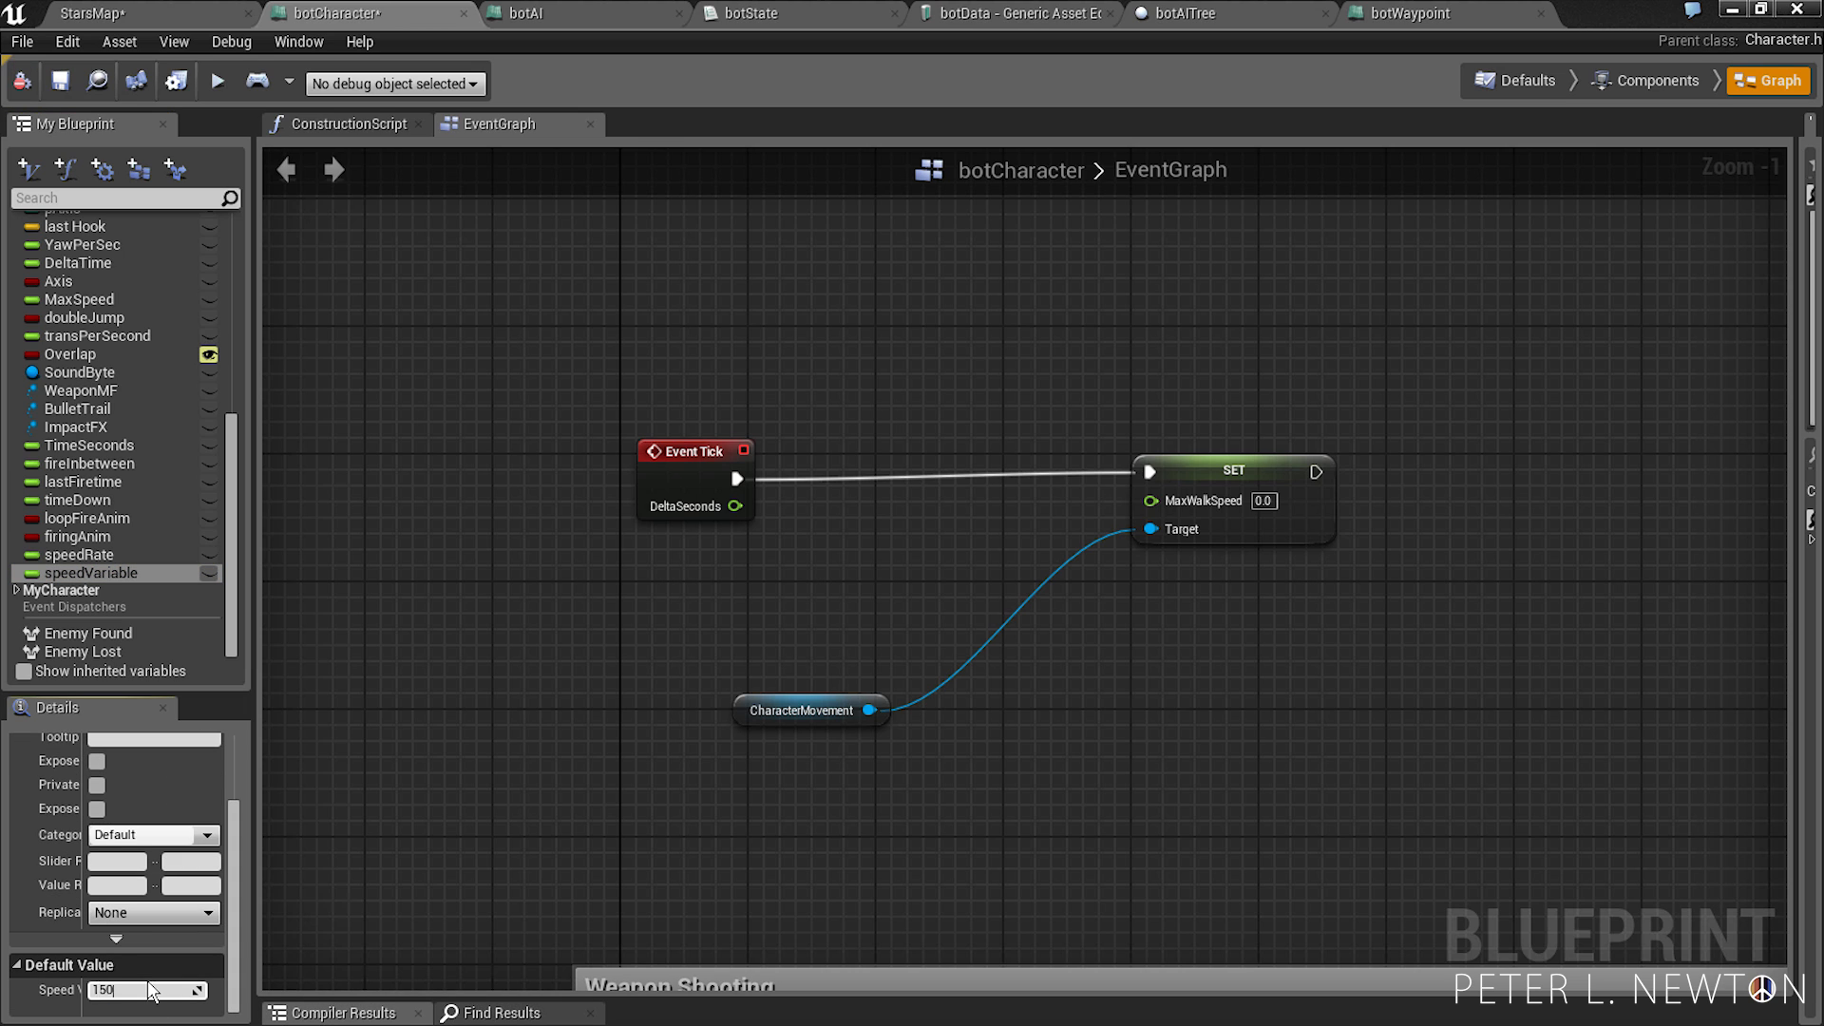
{"action": "left_click", "coordinate": [82, 554]}
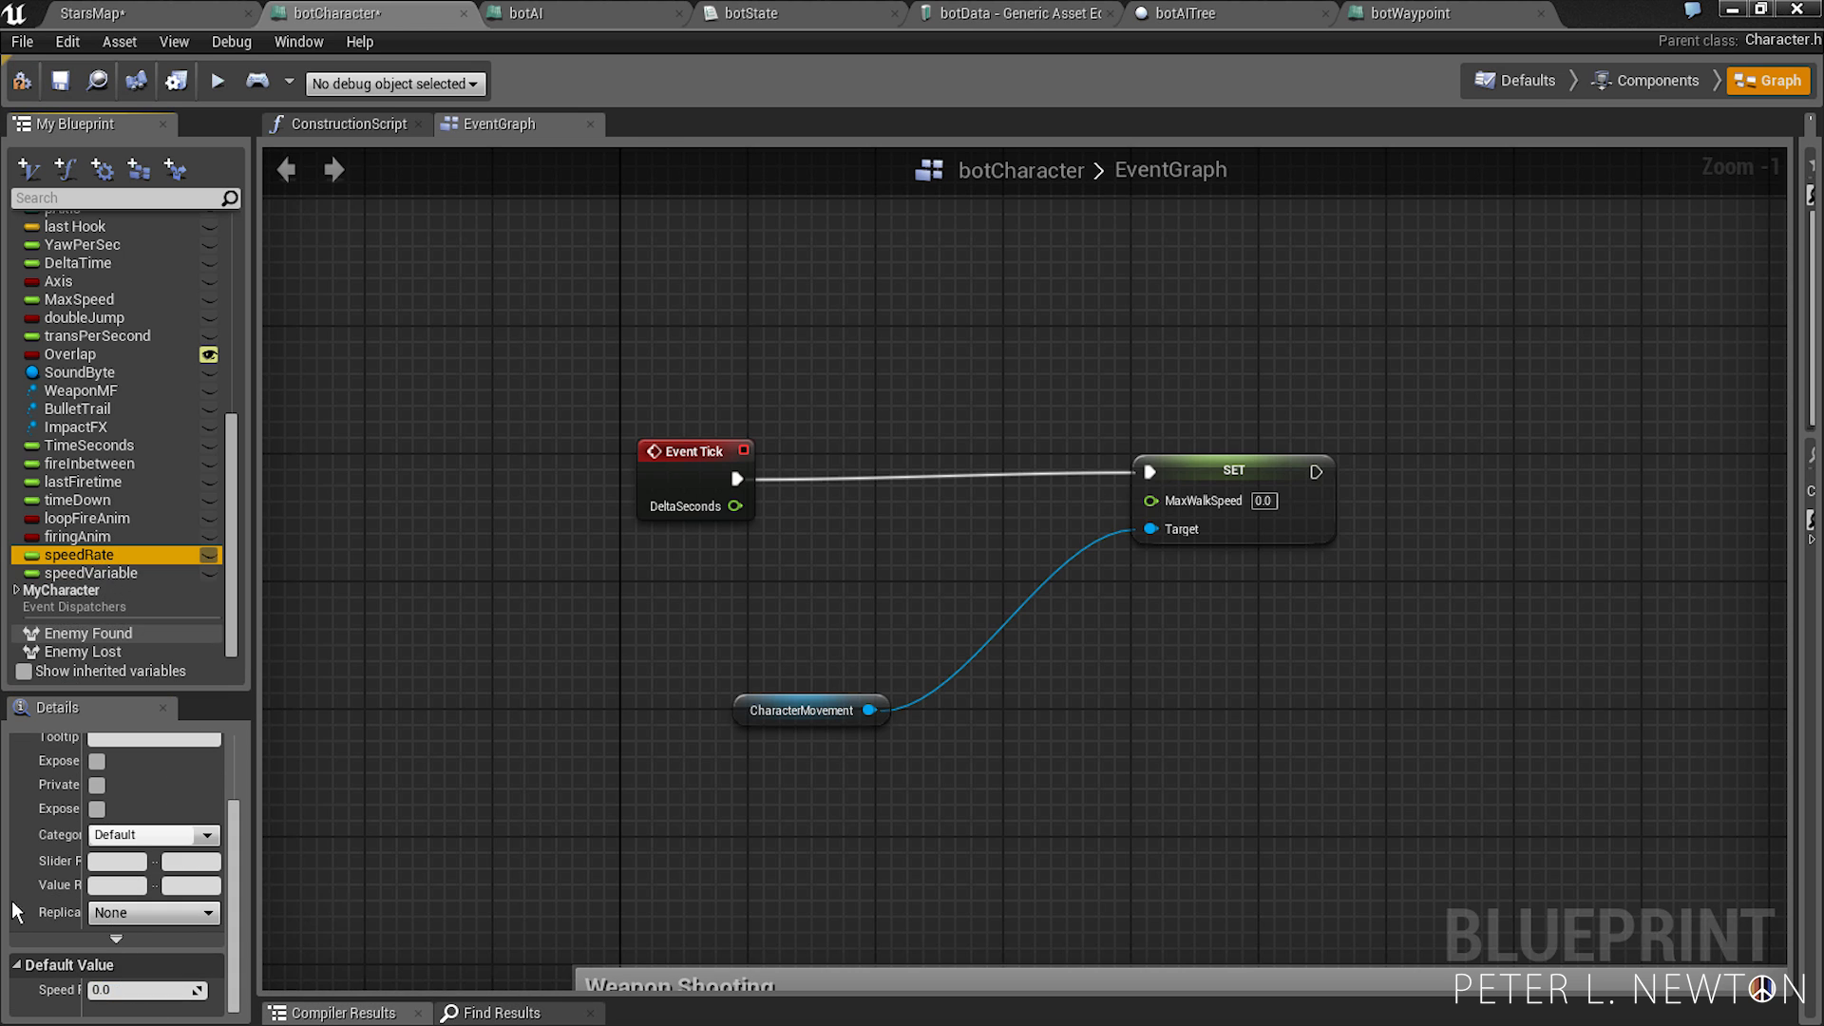
{"action": "left_click", "coordinate": [144, 990]}
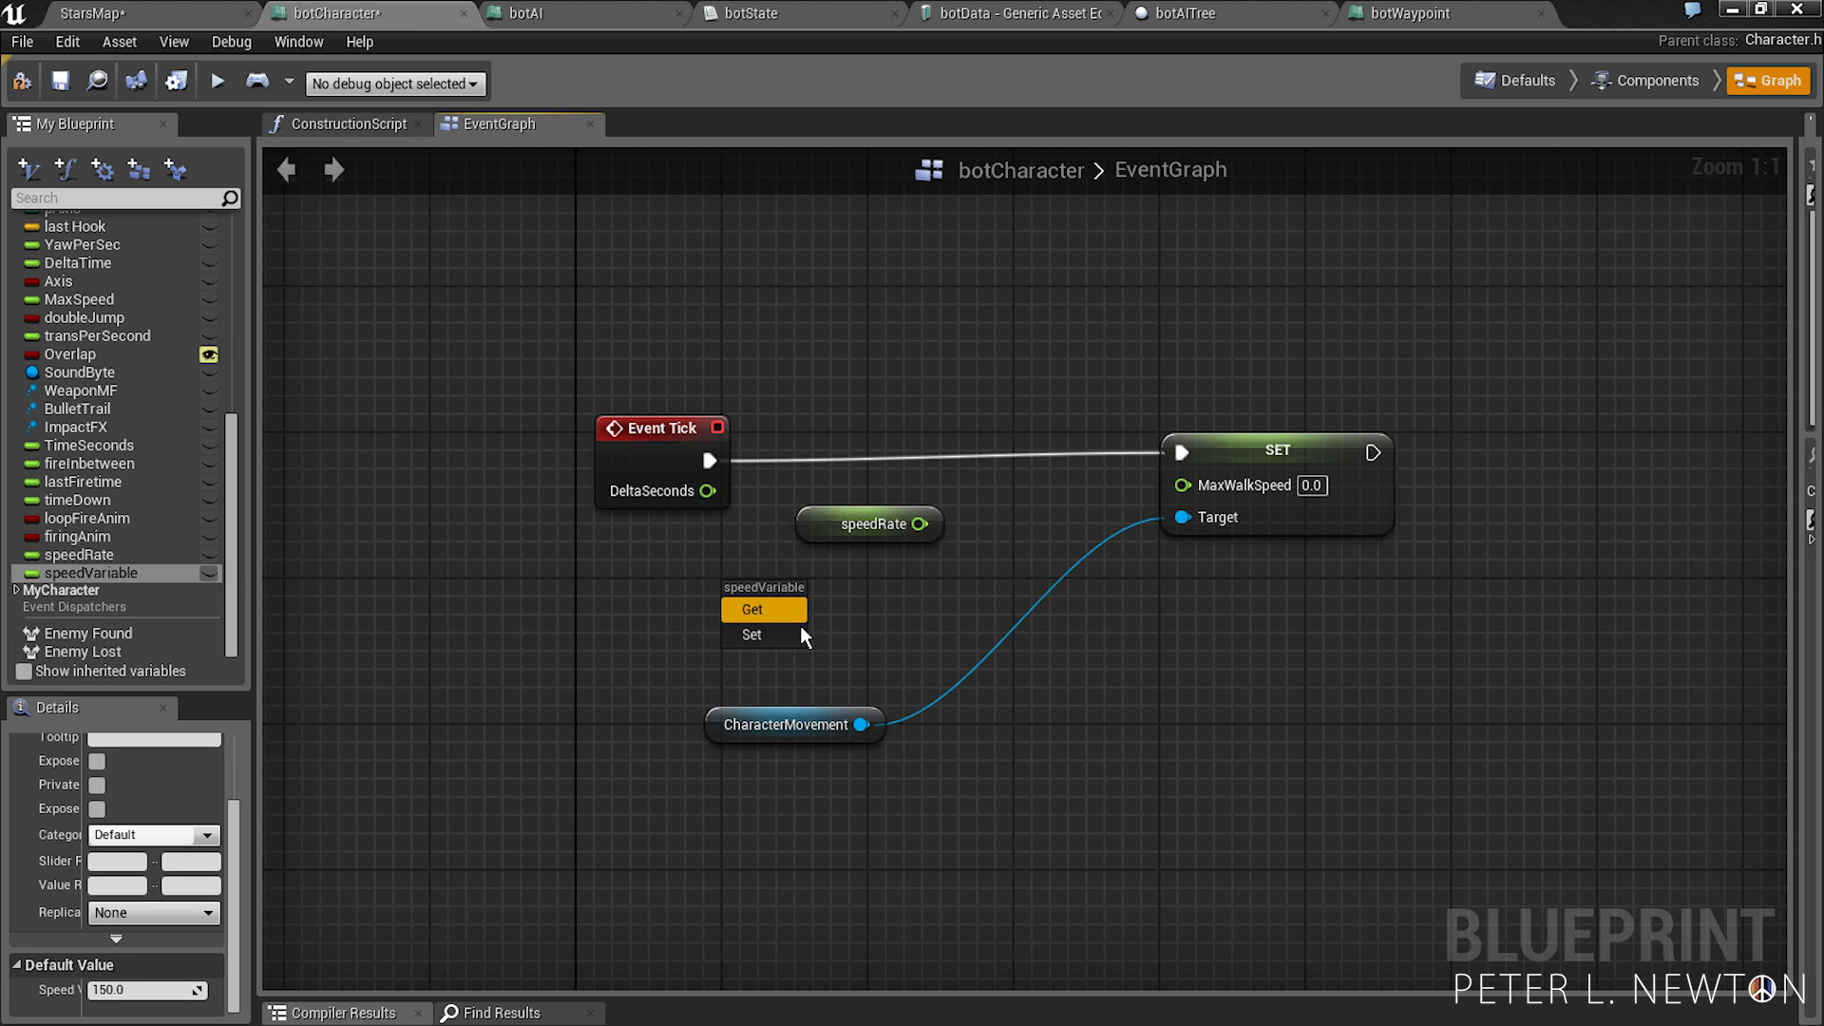
- Multiply speedRate by speedVariable and feed the result into Set MaxWalkSpeed
{"action": "left_click", "coordinate": [753, 609]}
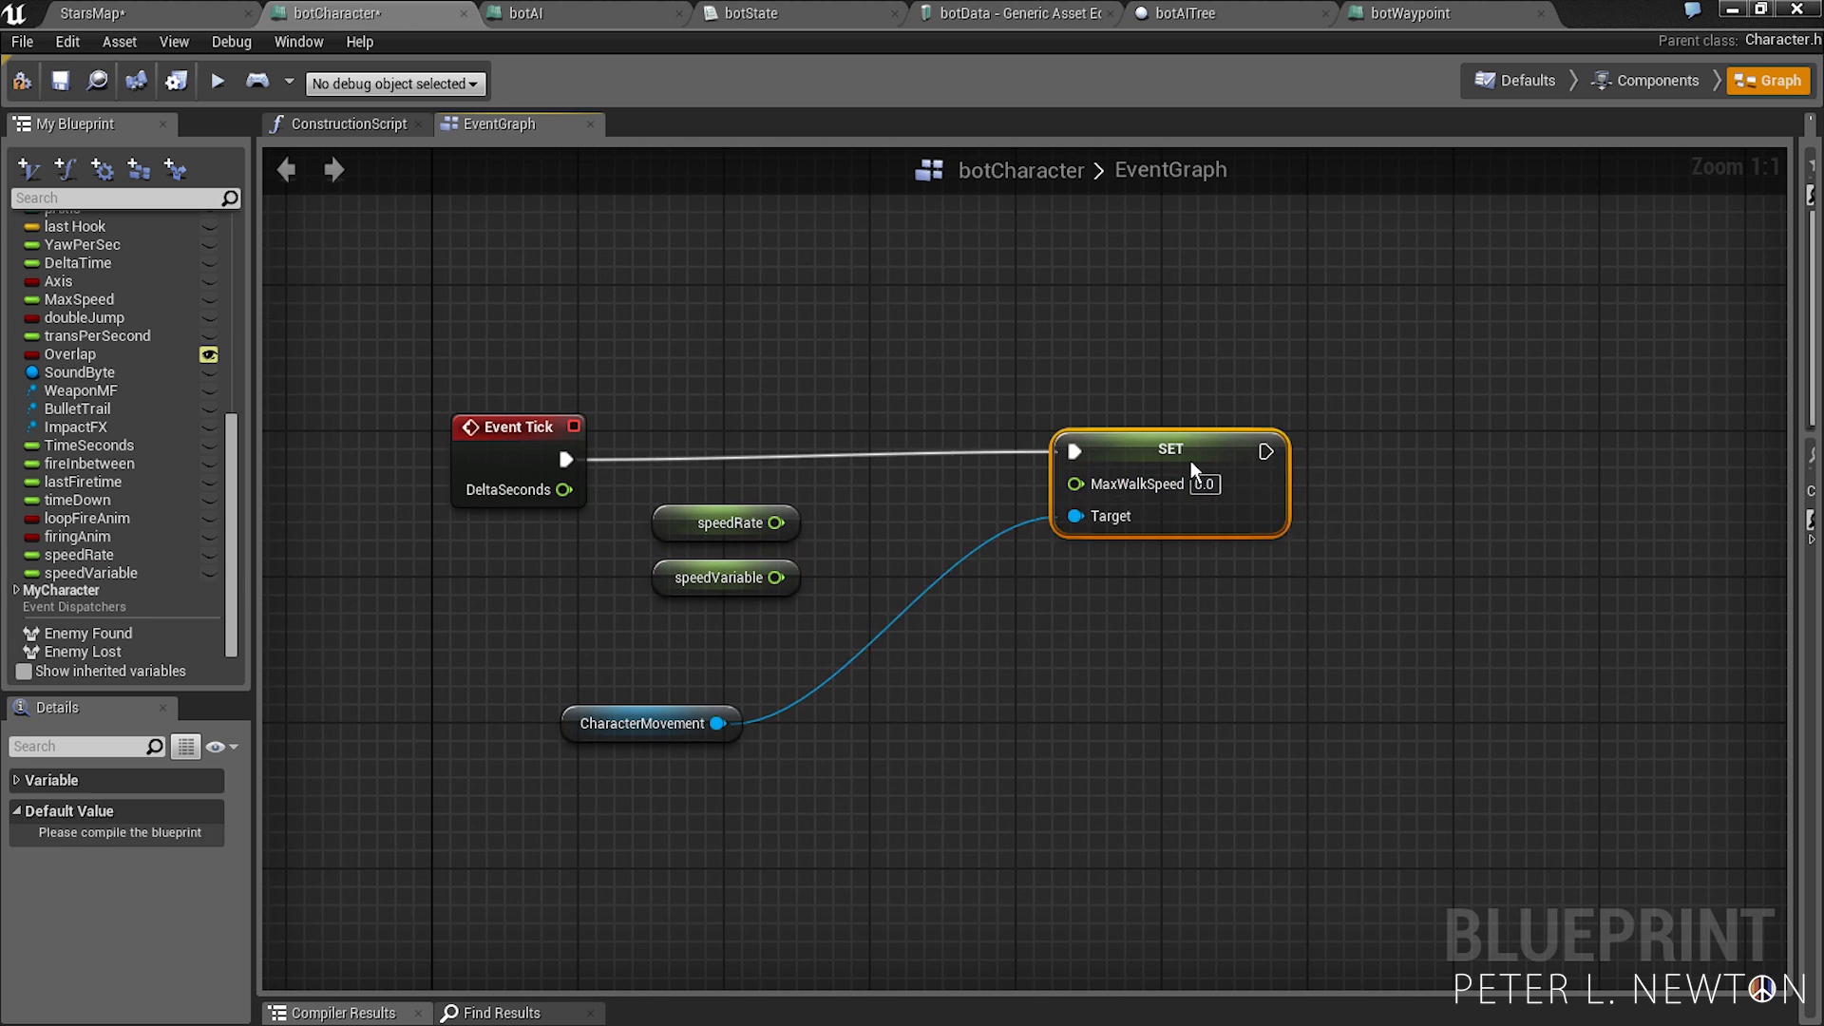
{"action": "left_click_drag", "start_coordinate": [777, 522], "coordinate": [874, 534]}
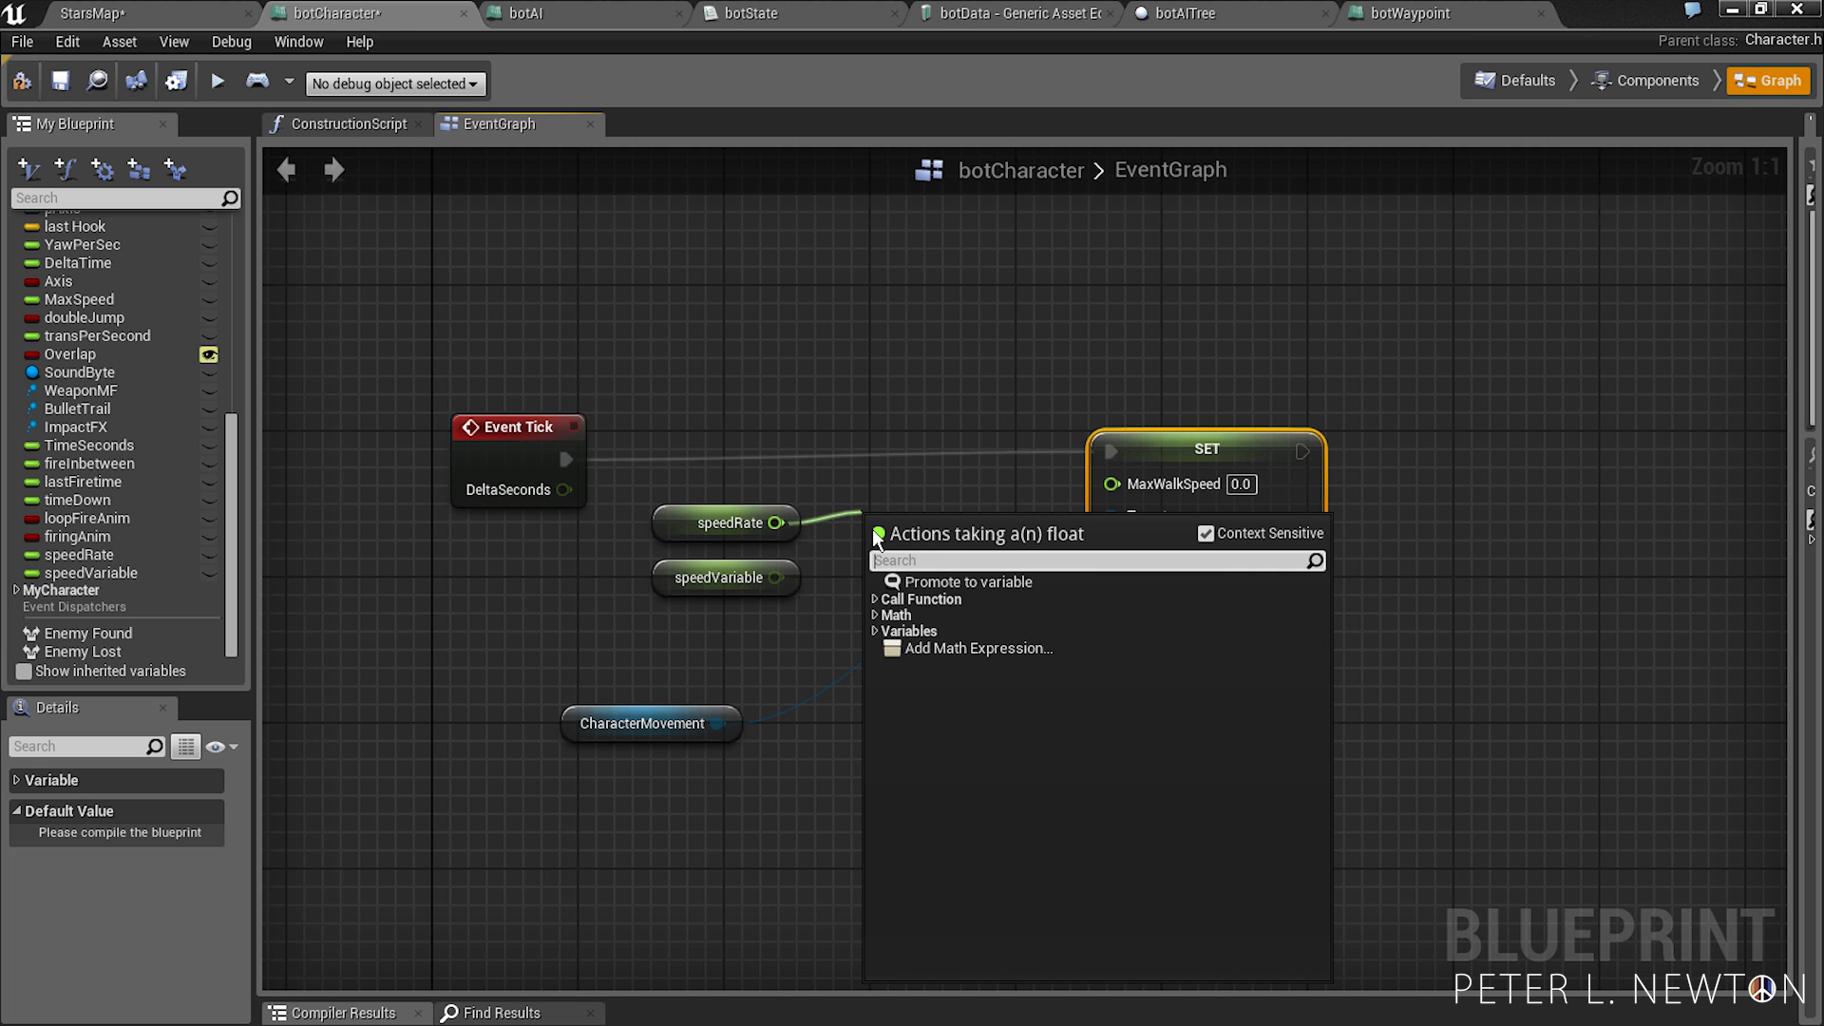
{"action": "type", "text": "float *"}
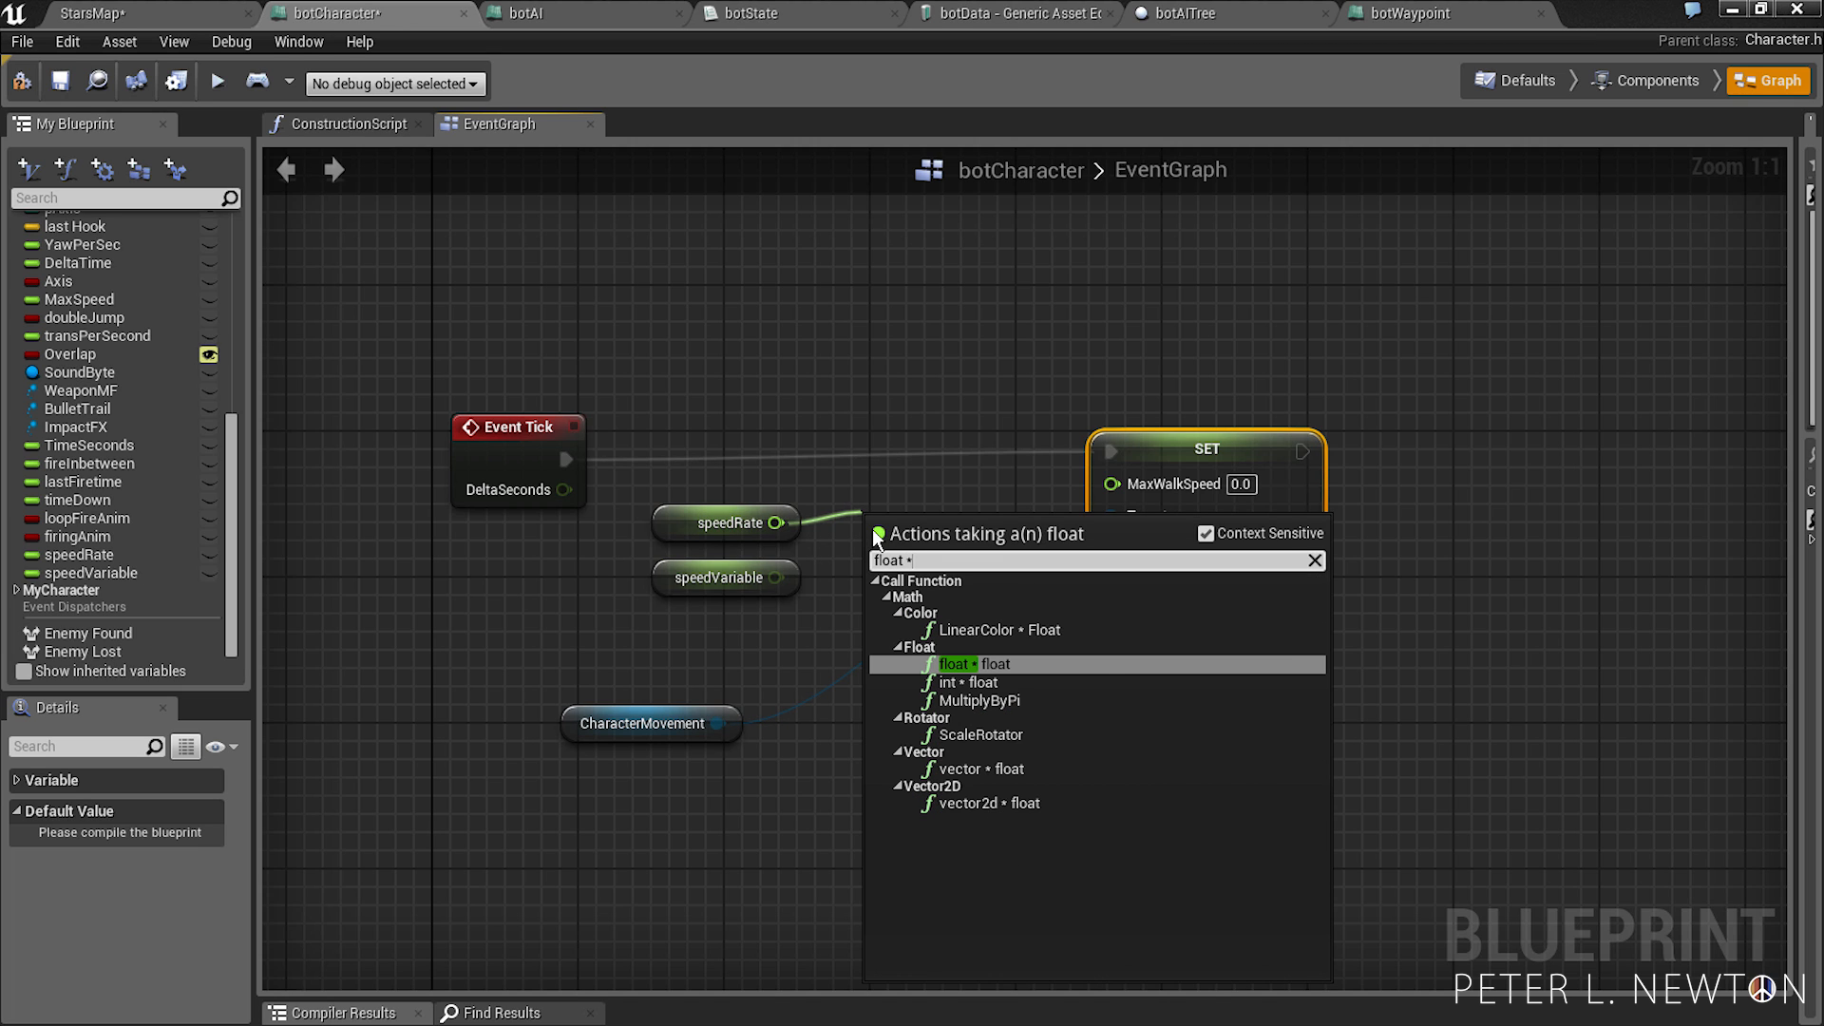
{"action": "left_click", "coordinate": [971, 663]}
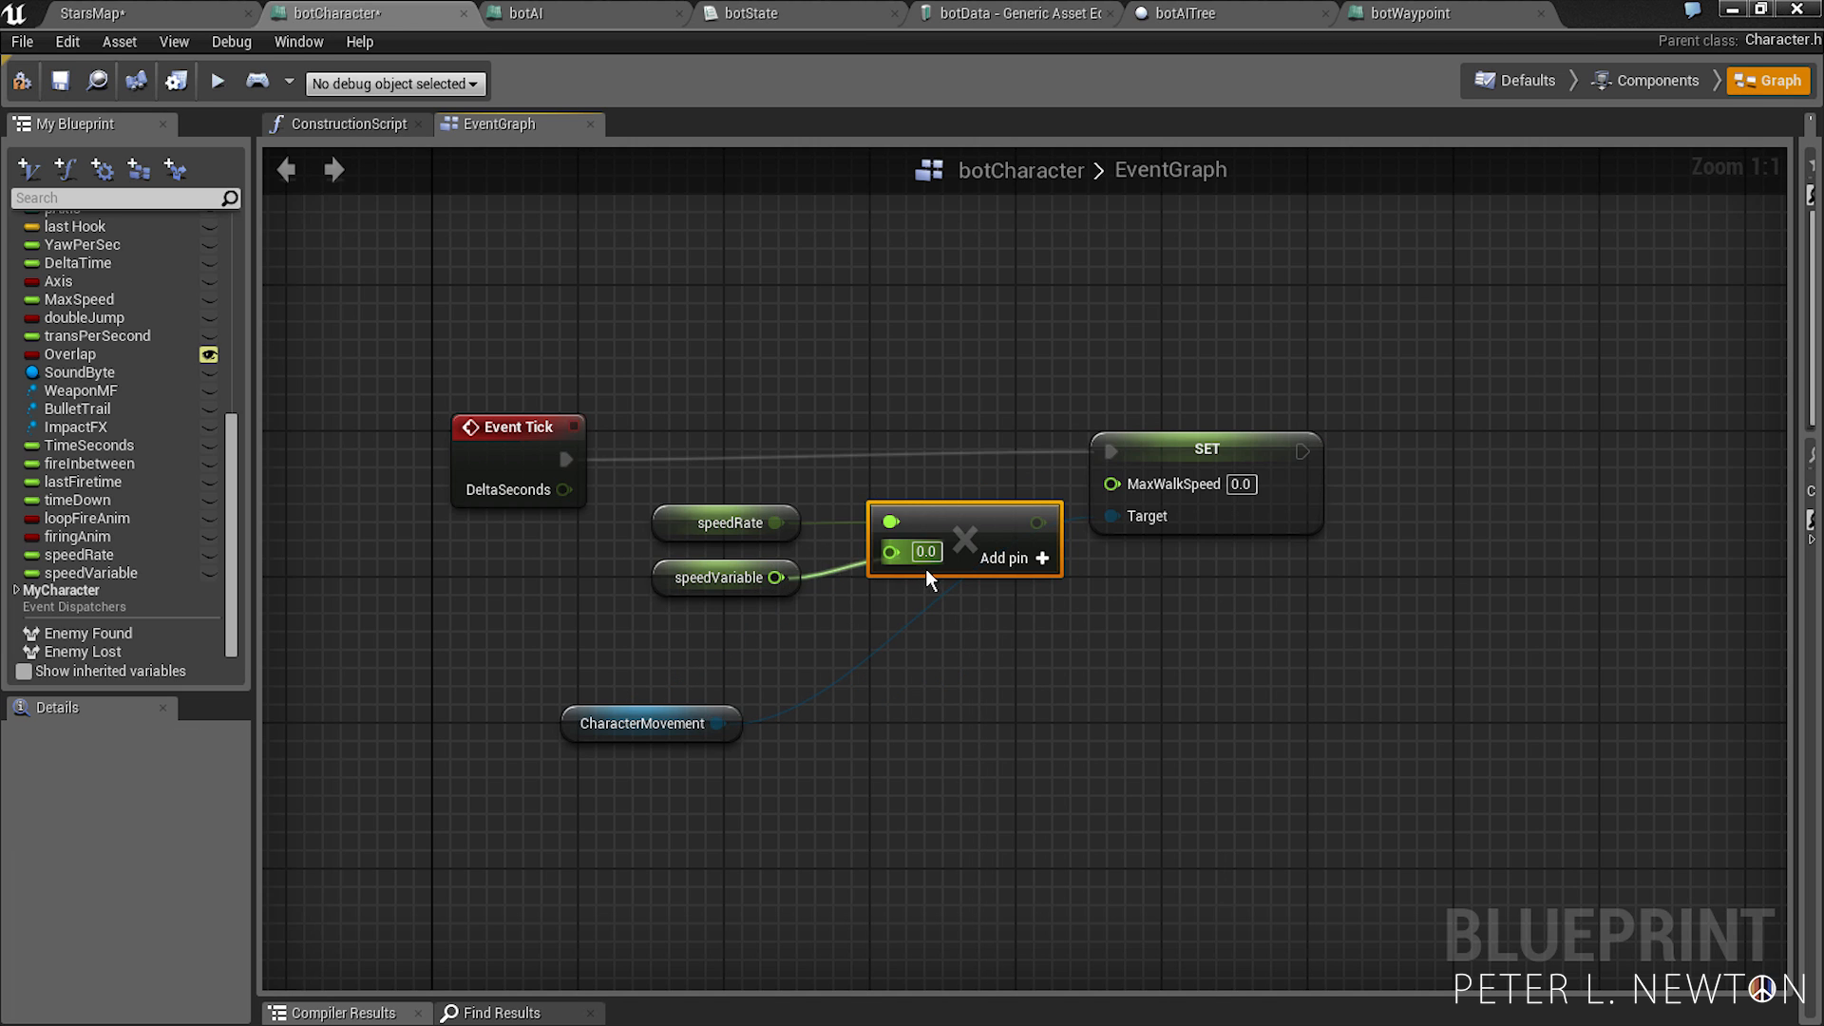
{"action": "left_click_drag", "start_coordinate": [963, 537], "coordinate": [1095, 521]}
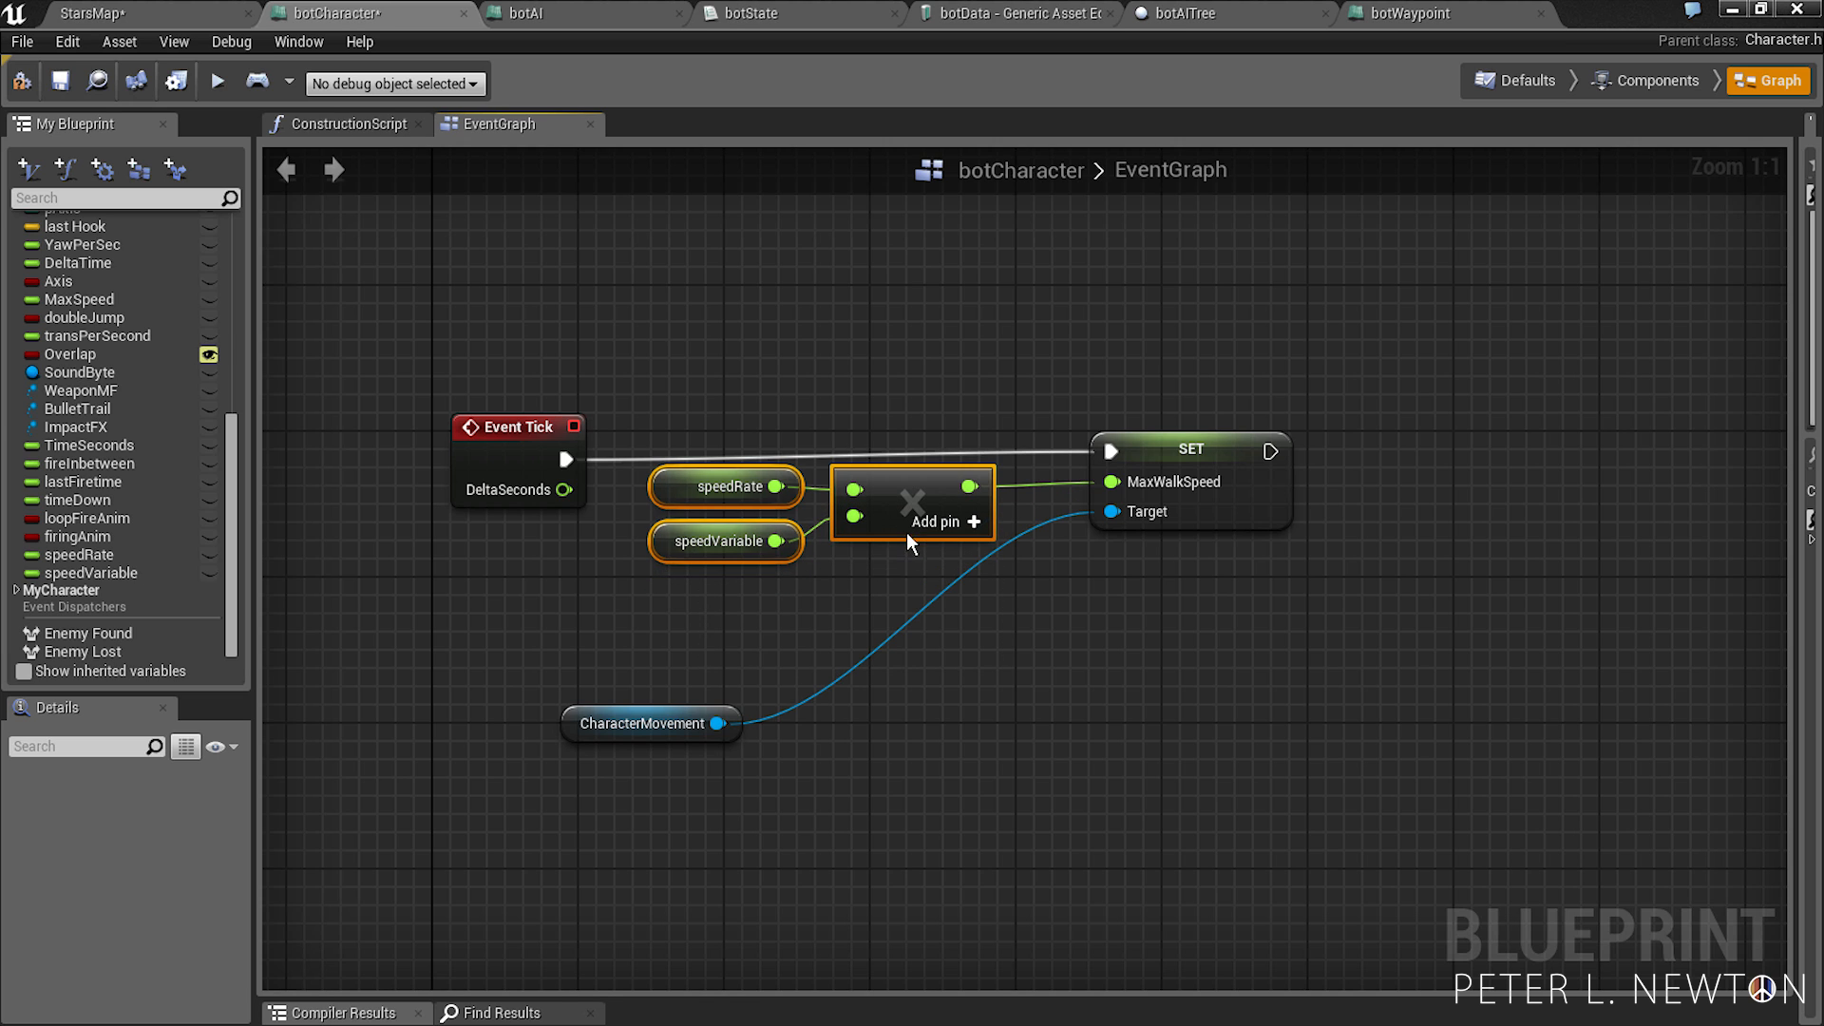
- Tidy the Event Tick and CharacterMovement nodes, then return to the StarsMap level
{"action": "left_click", "coordinate": [729, 486]}
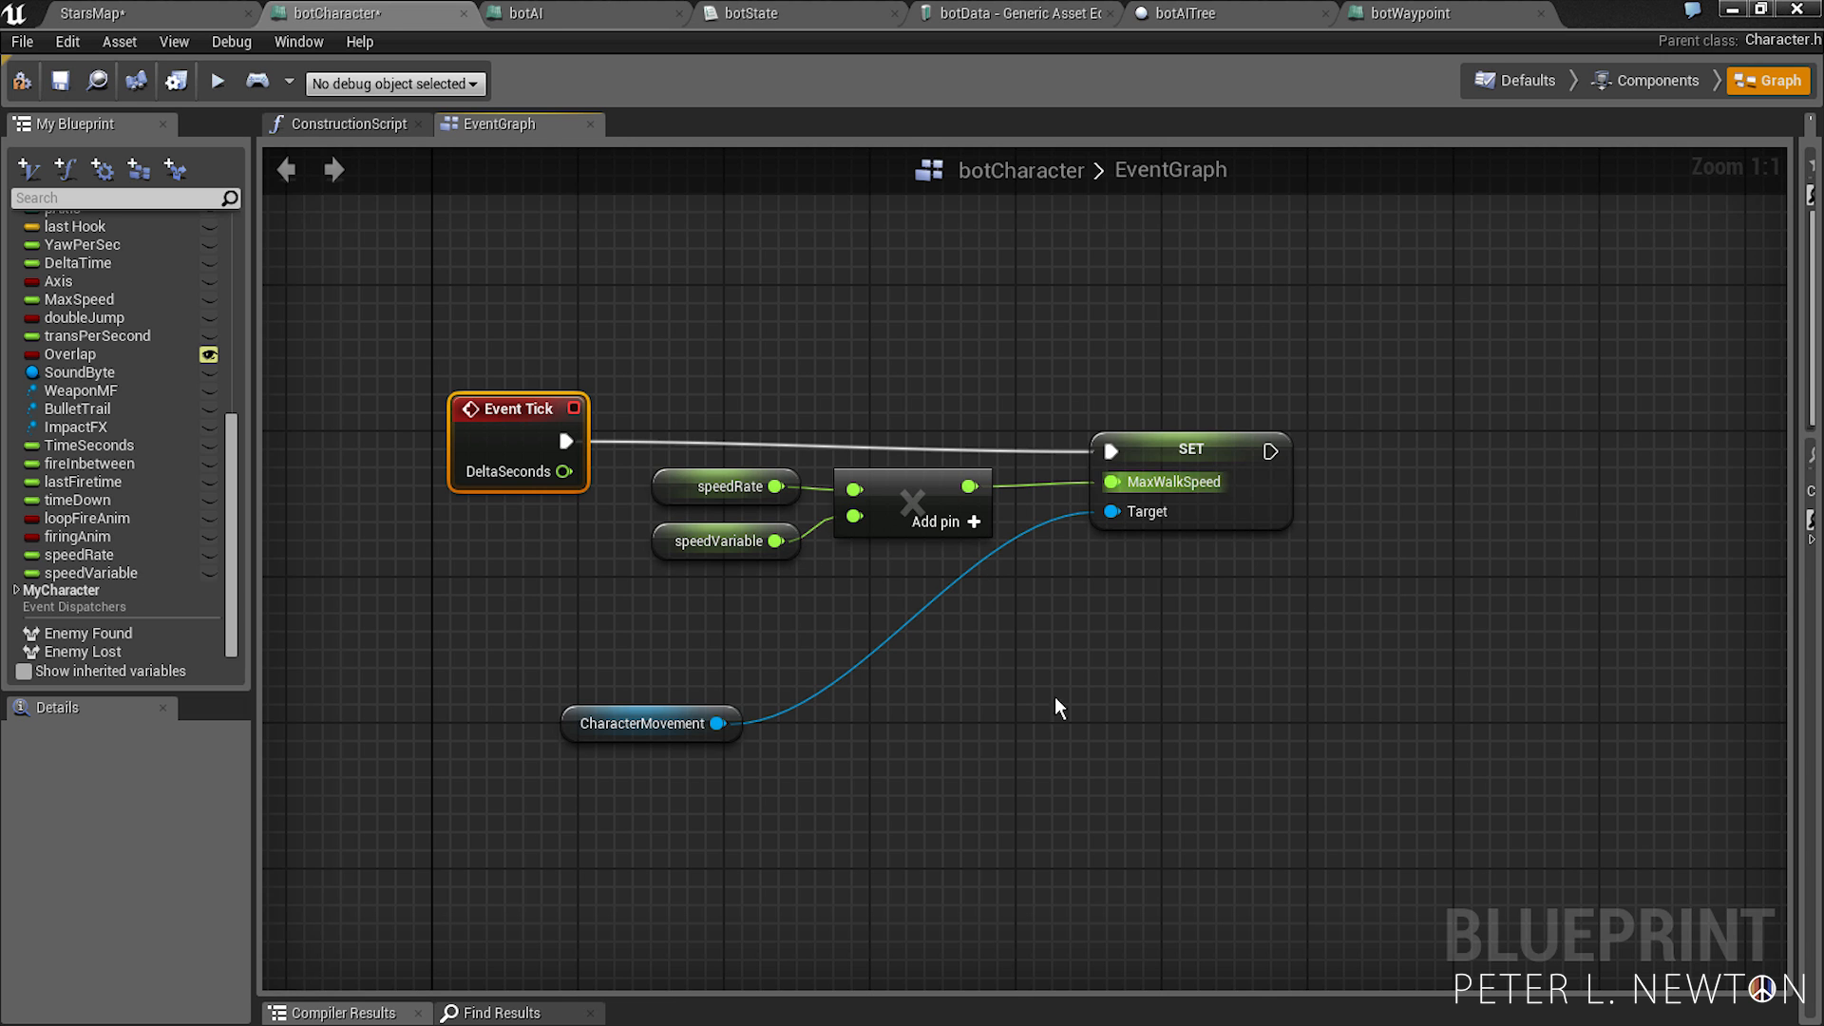
{"action": "left_click_drag", "start_coordinate": [650, 722], "coordinate": [778, 613]}
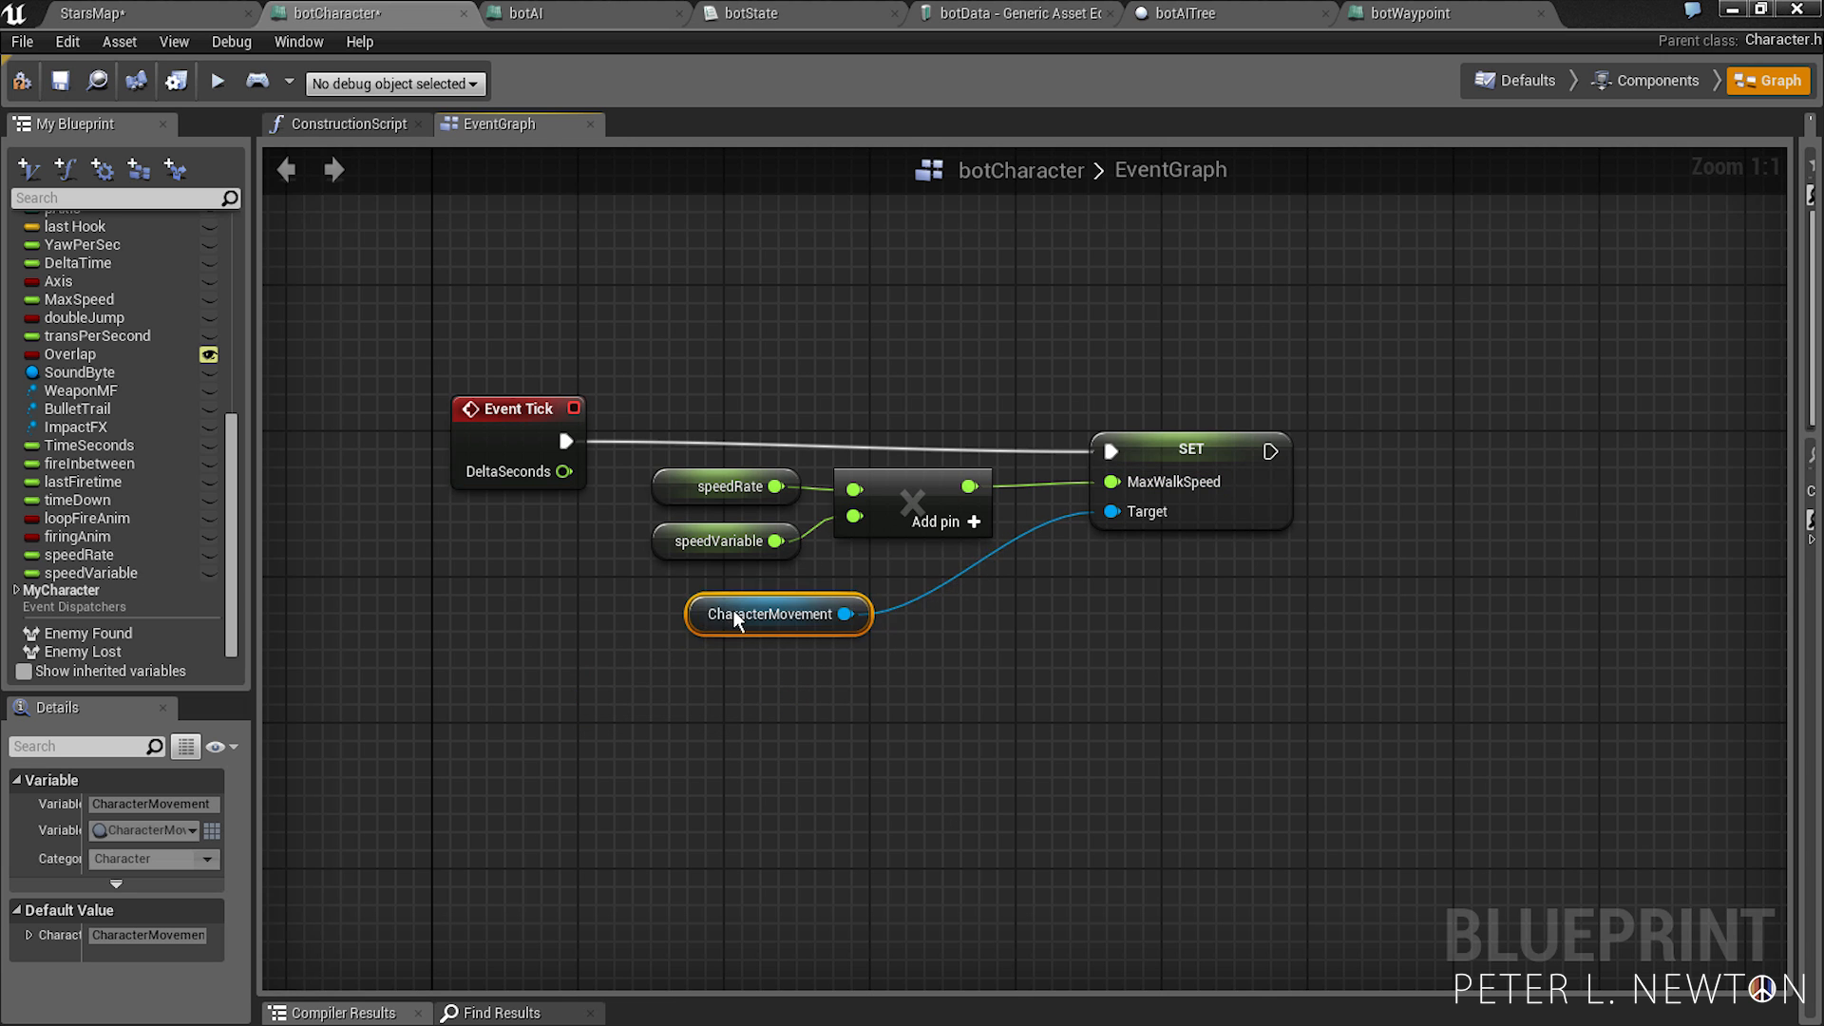
{"action": "scroll", "scroll_direction": "down", "scroll_amount": 3}
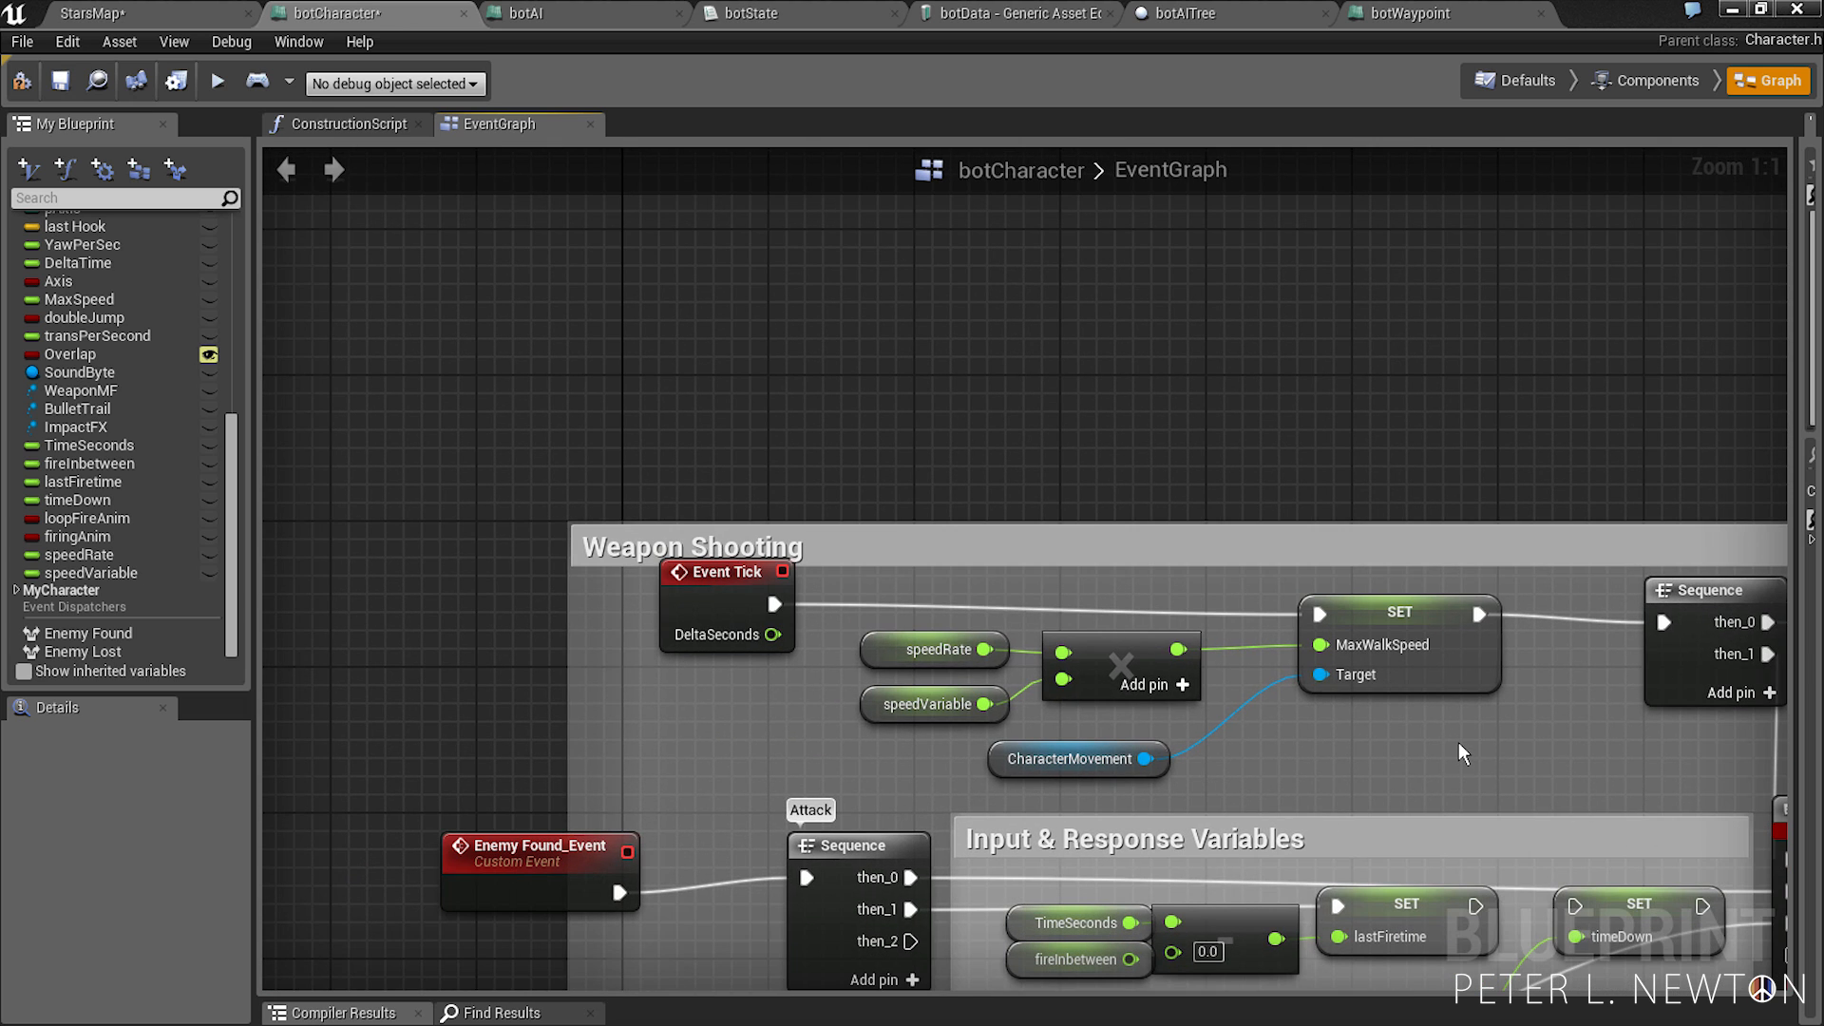
{"action": "left_click", "coordinate": [1077, 758]}
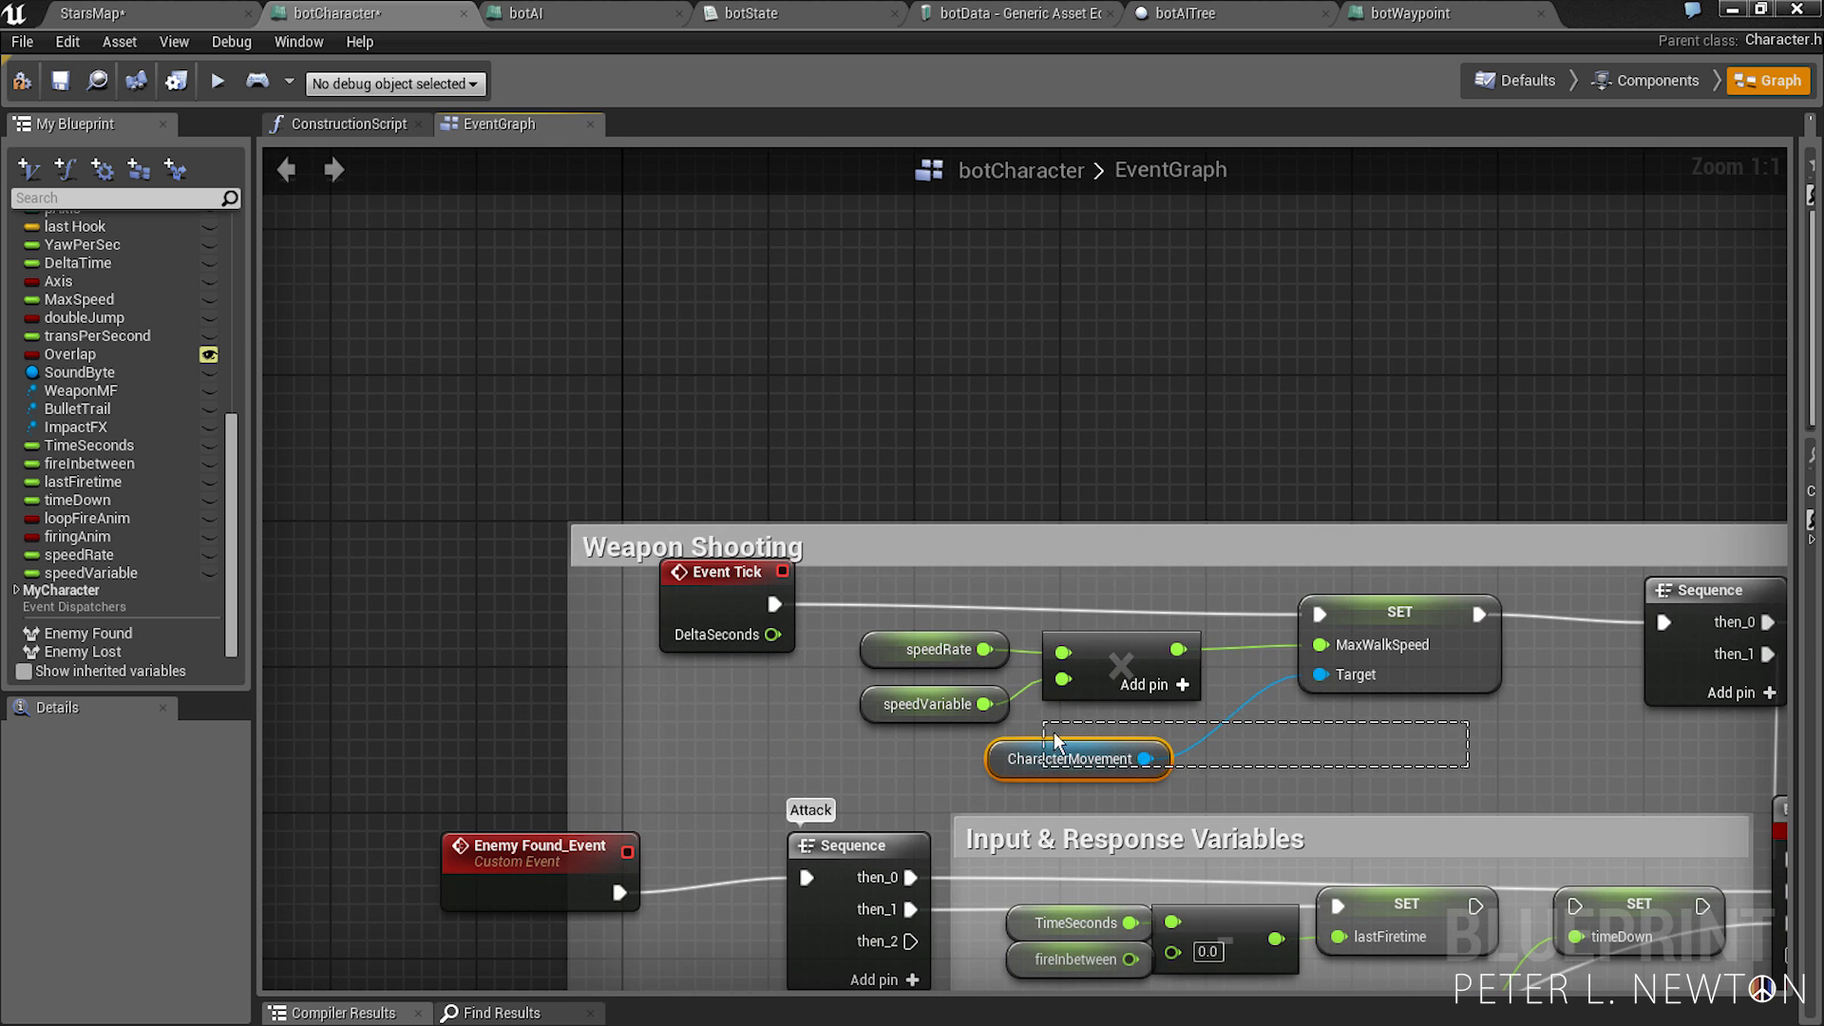
{"action": "left_click_drag", "start_coordinate": [1079, 758], "coordinate": [1133, 722]}
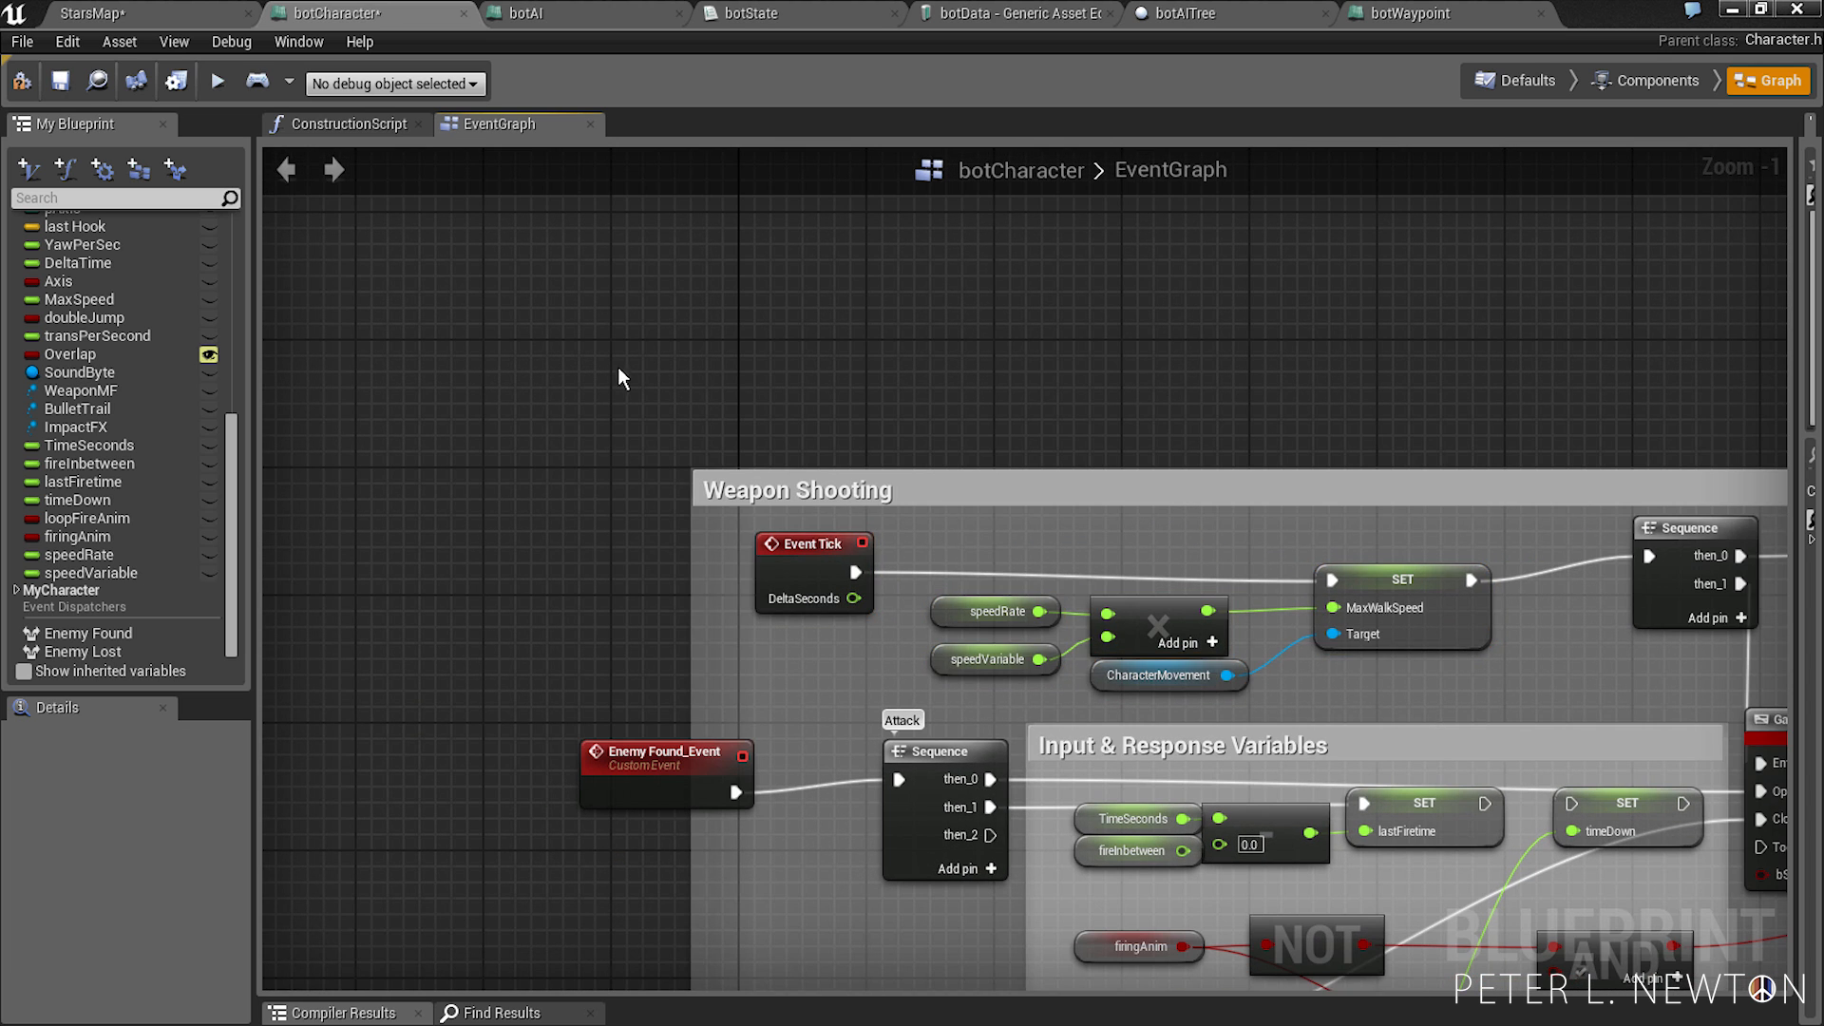
{"action": "left_click", "coordinate": [59, 79]}
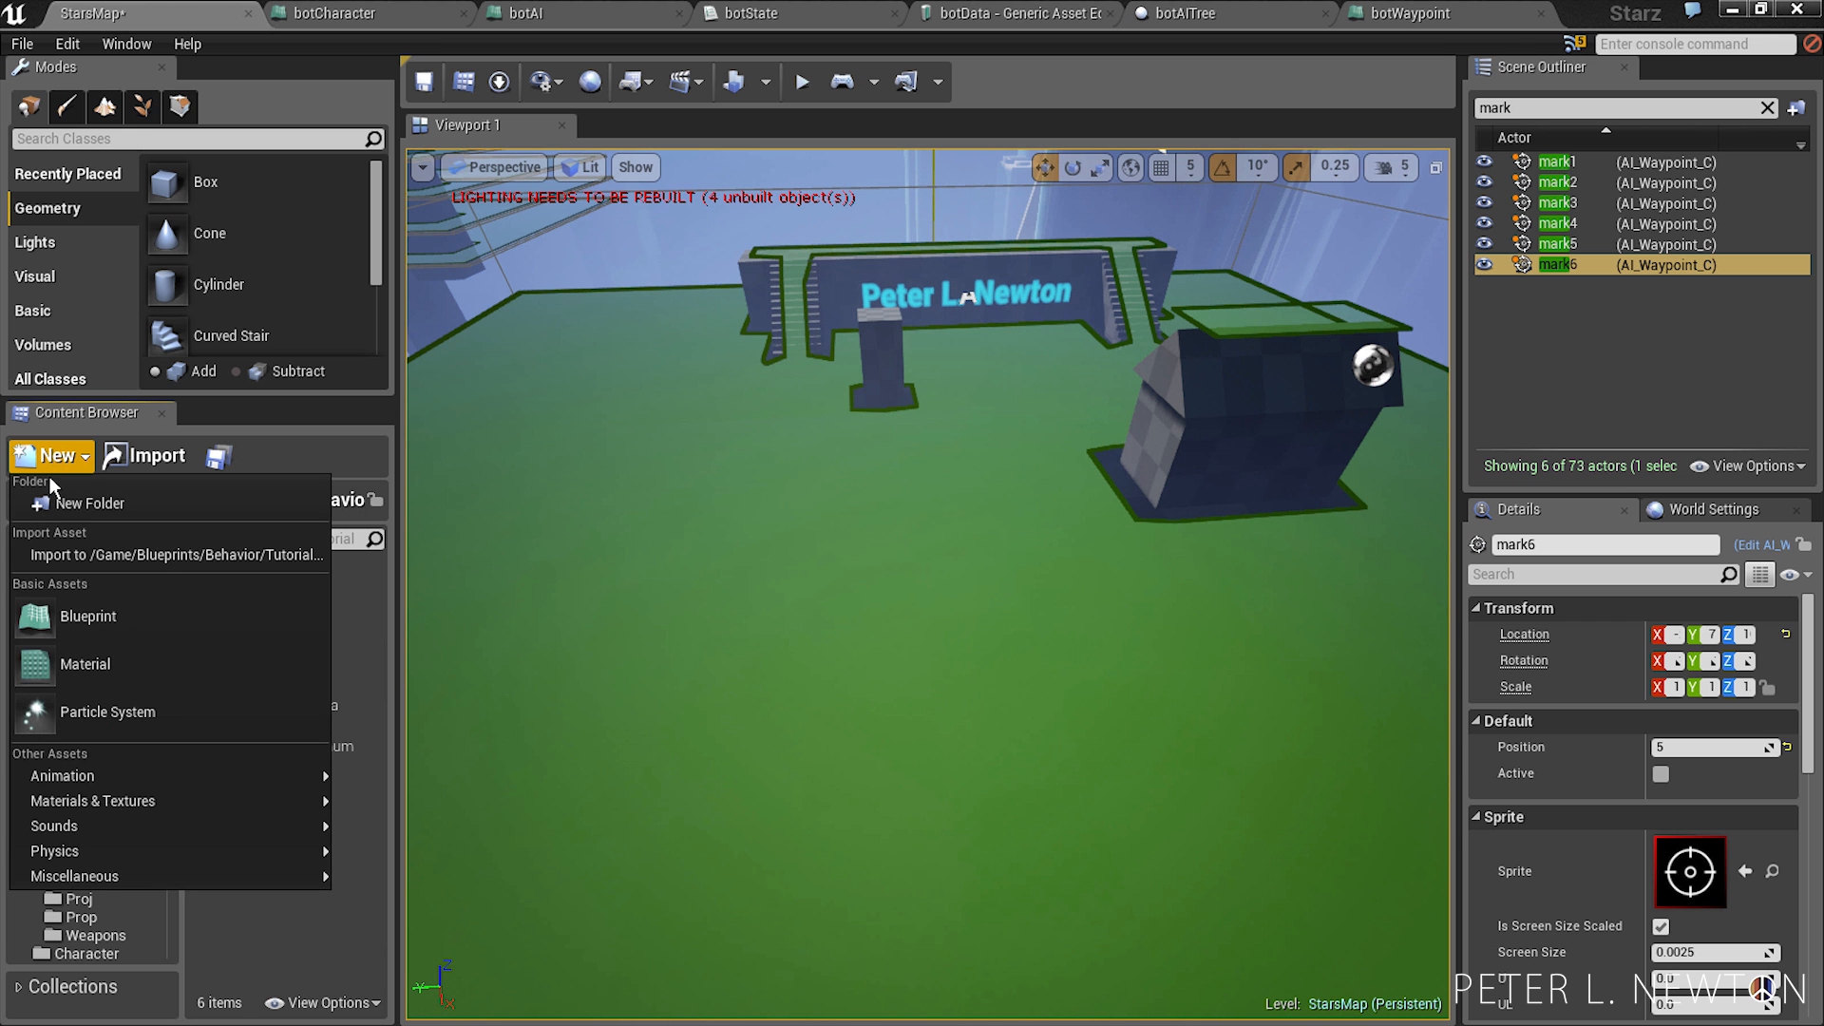
{"action": "mouse_move", "coordinate": [127, 638]}
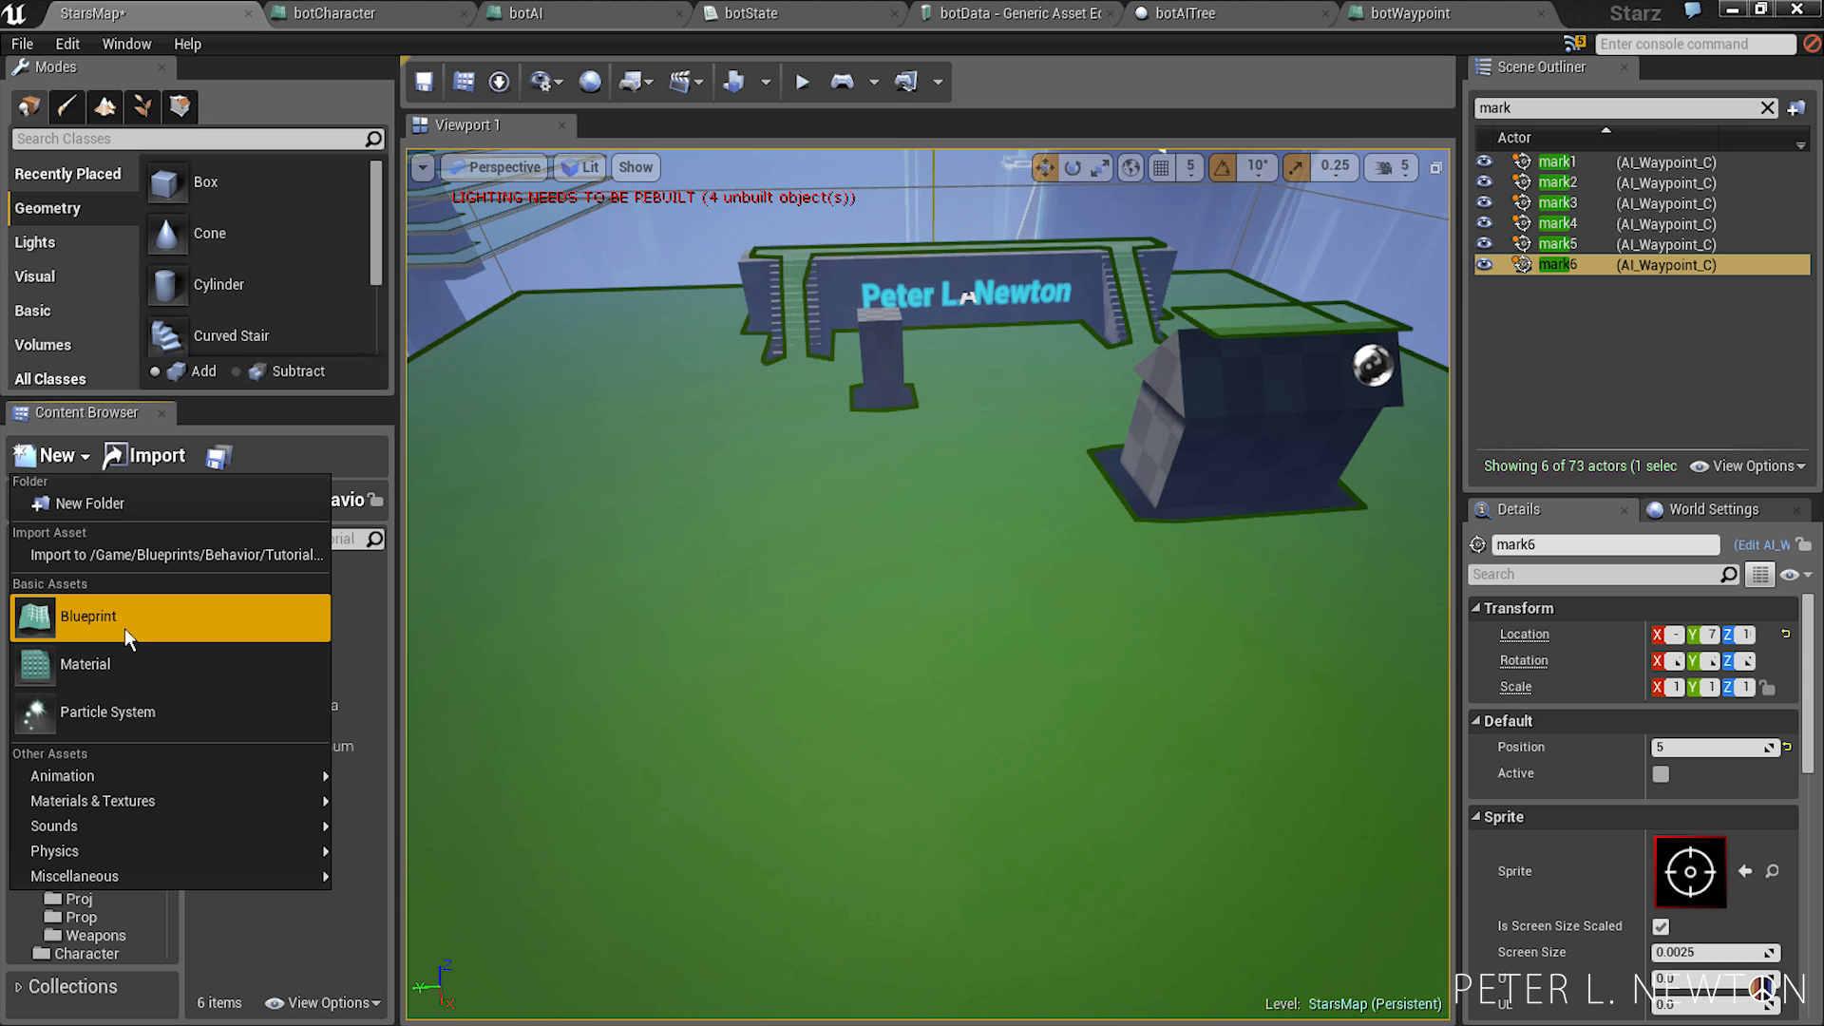
- Create blueprint BTT_botWalkSpeed from parent BTTask_BlueprintBase and open it for editing
{"action": "left_click", "coordinate": [87, 616]}
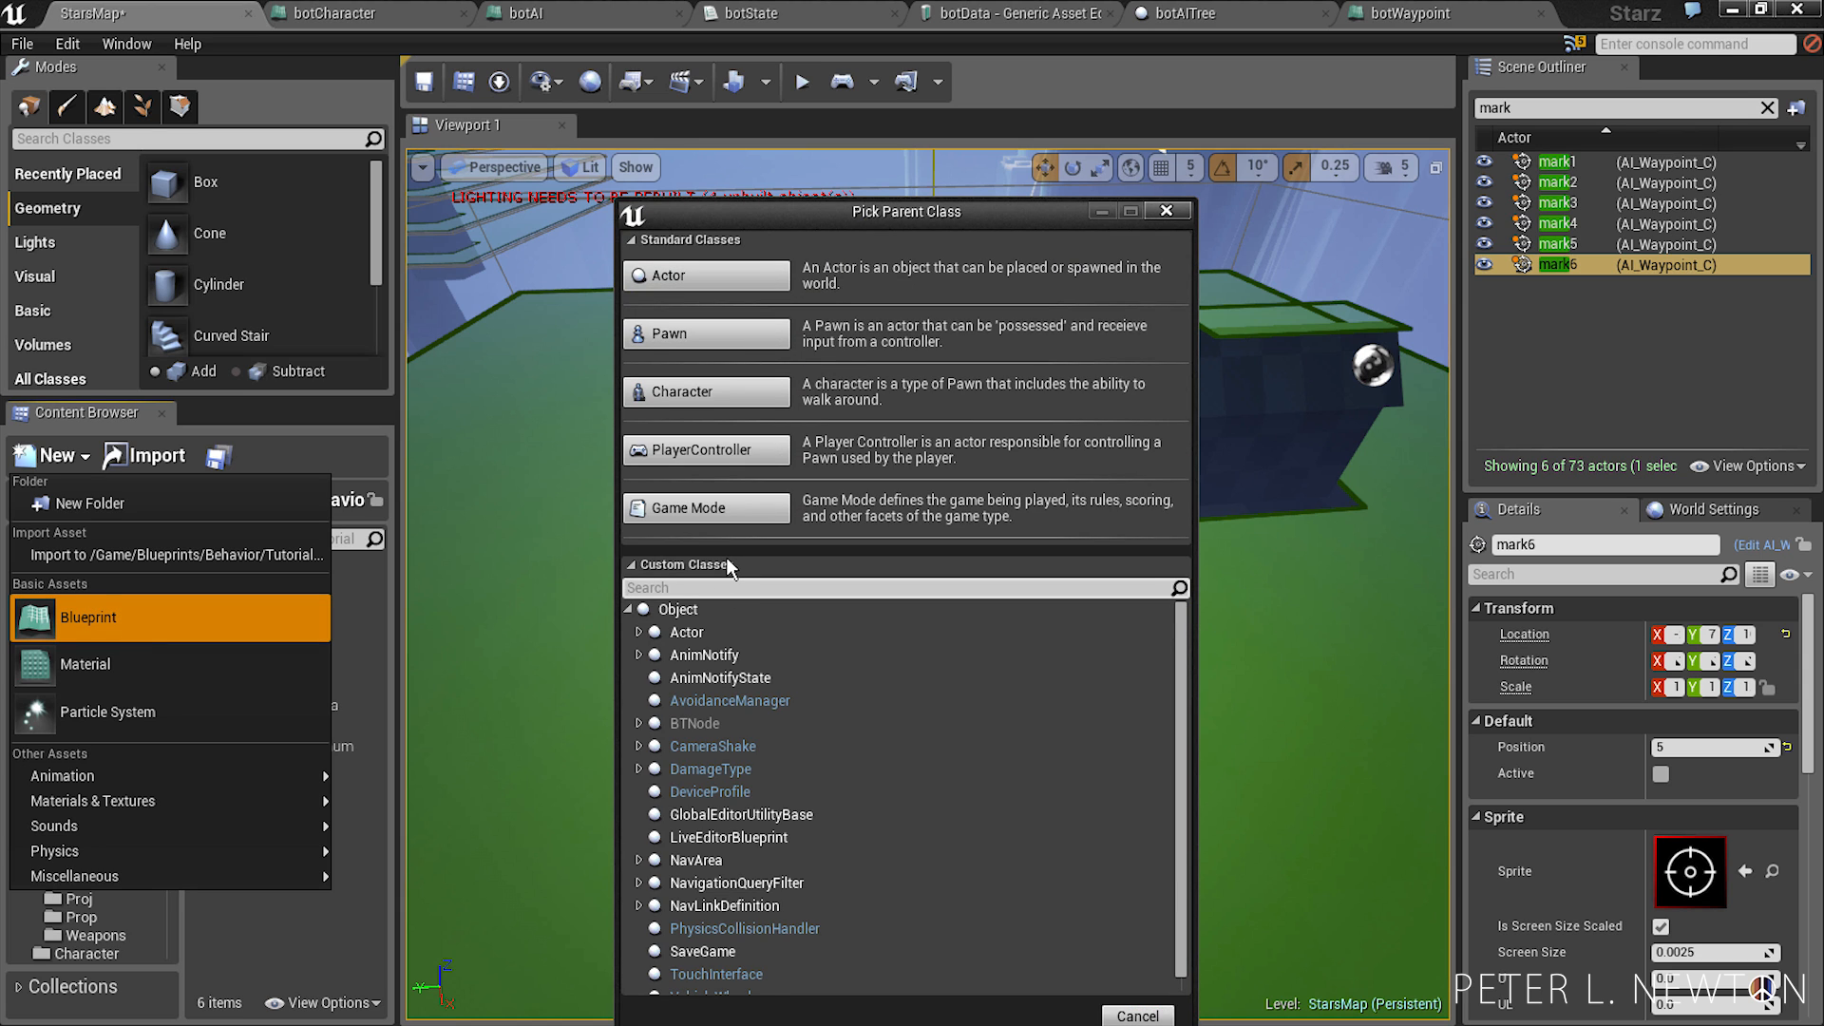
{"action": "type", "text": "BTT"}
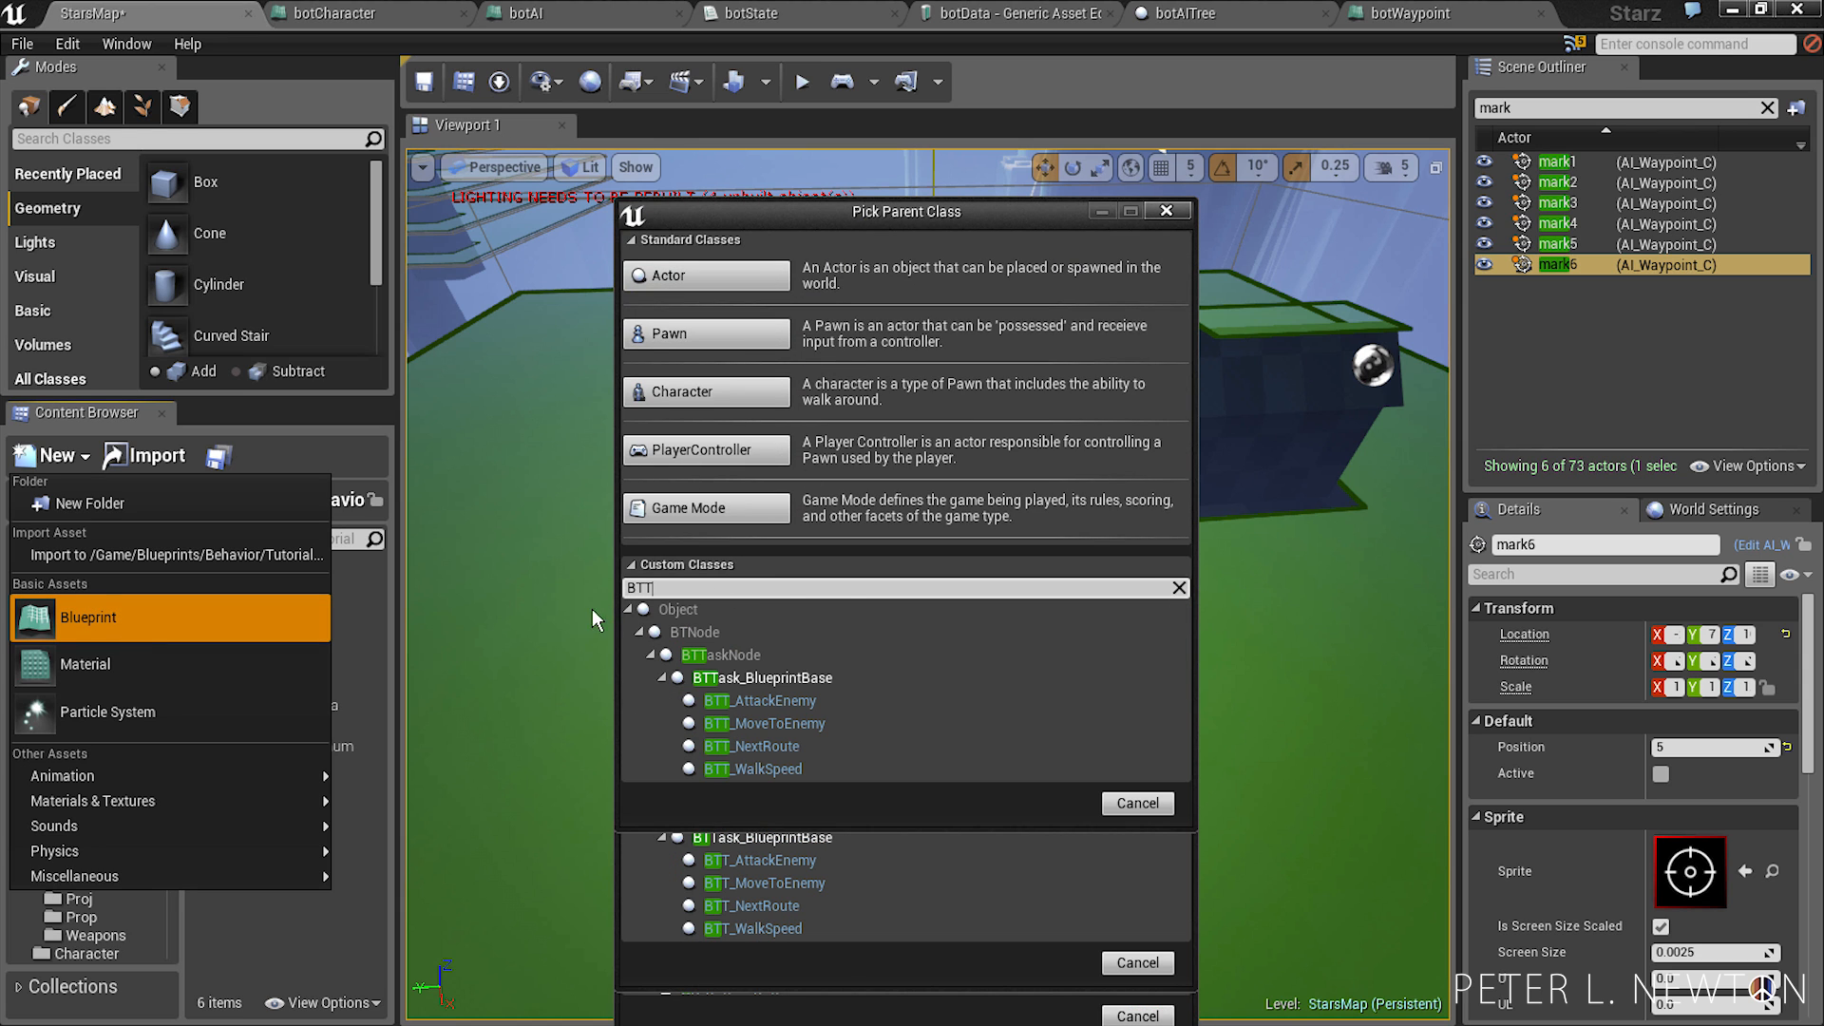
{"action": "left_click", "coordinate": [765, 677]}
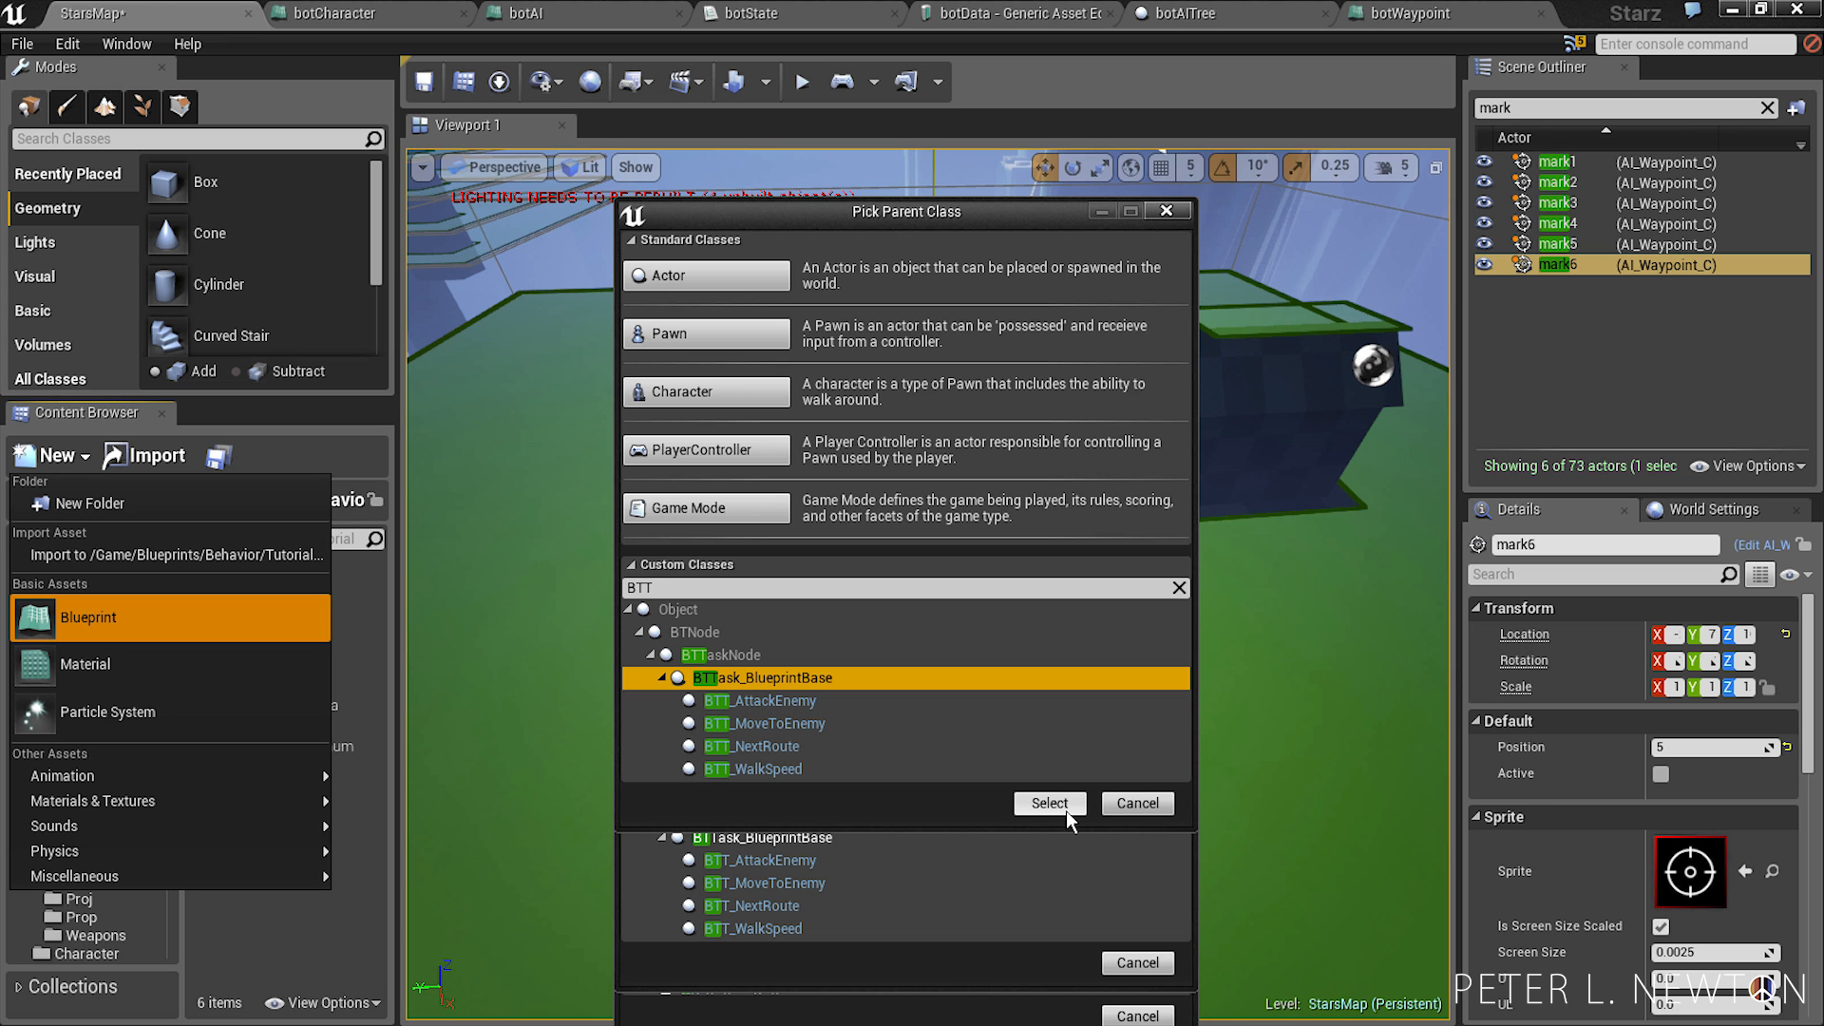
{"action": "mouse_move", "coordinate": [965, 745]}
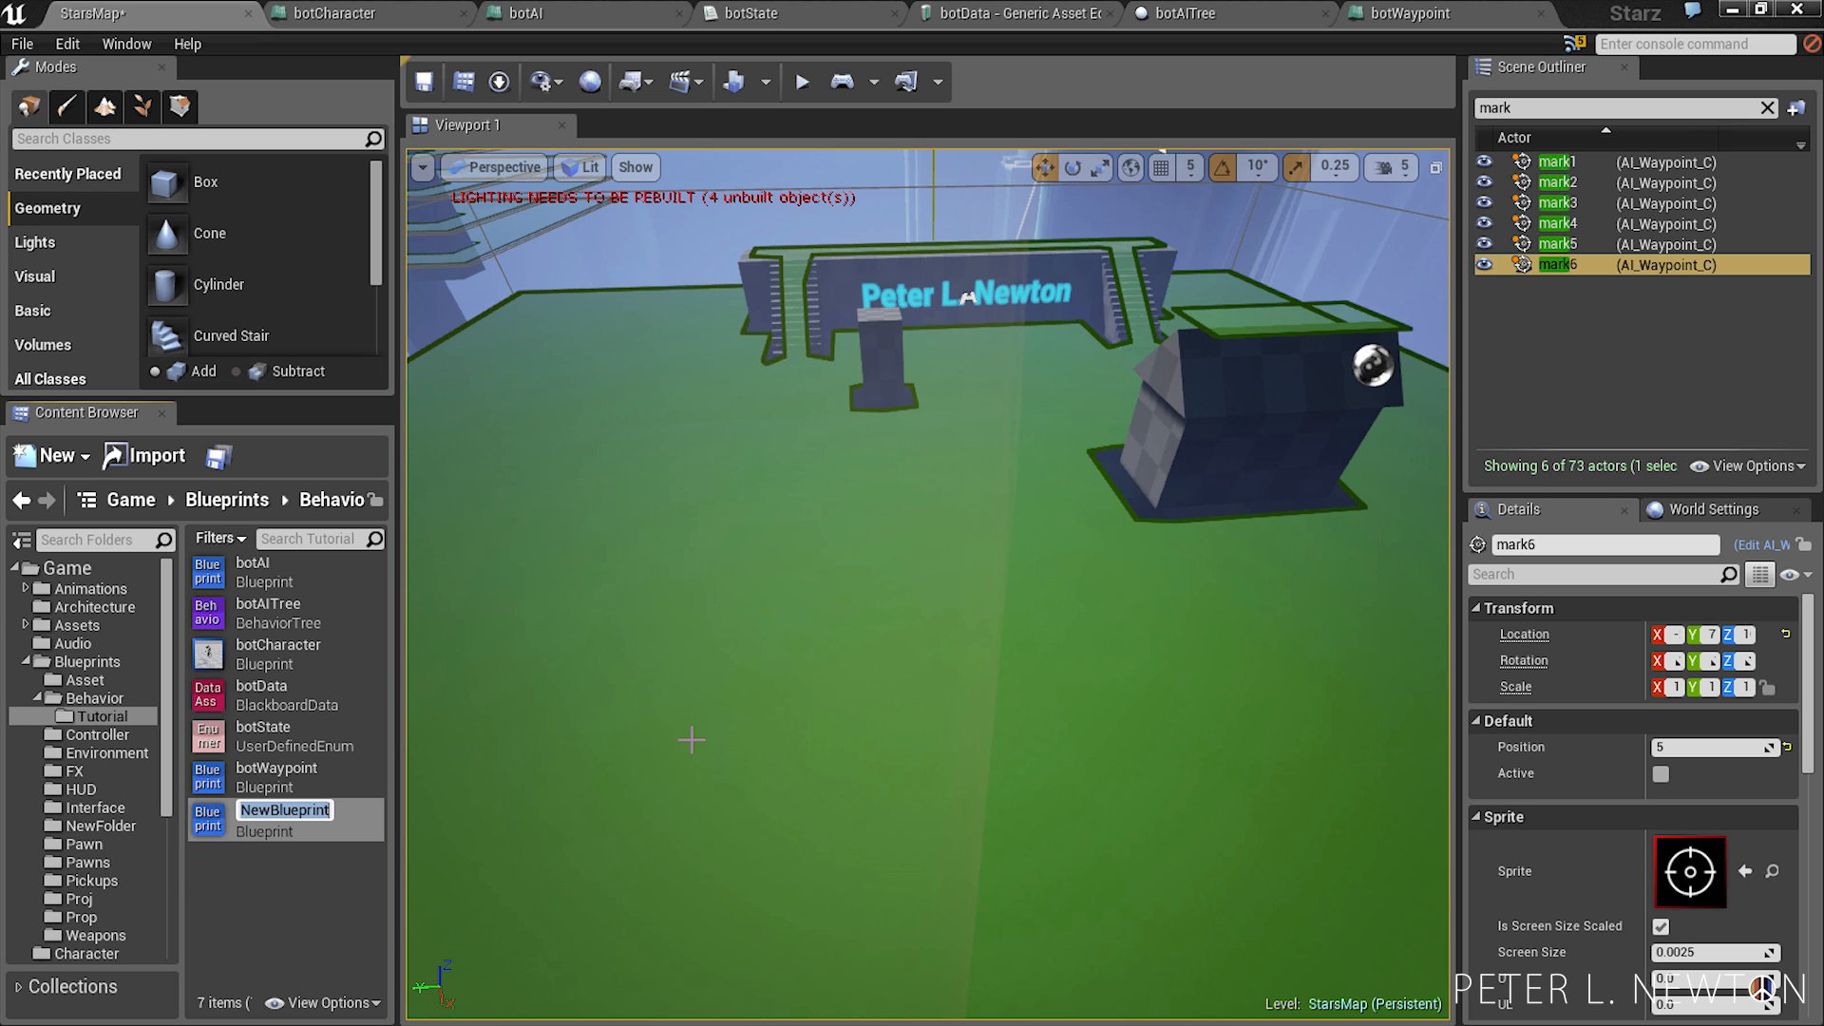
{"action": "type", "text": "BTT_botWalkSpeed"}
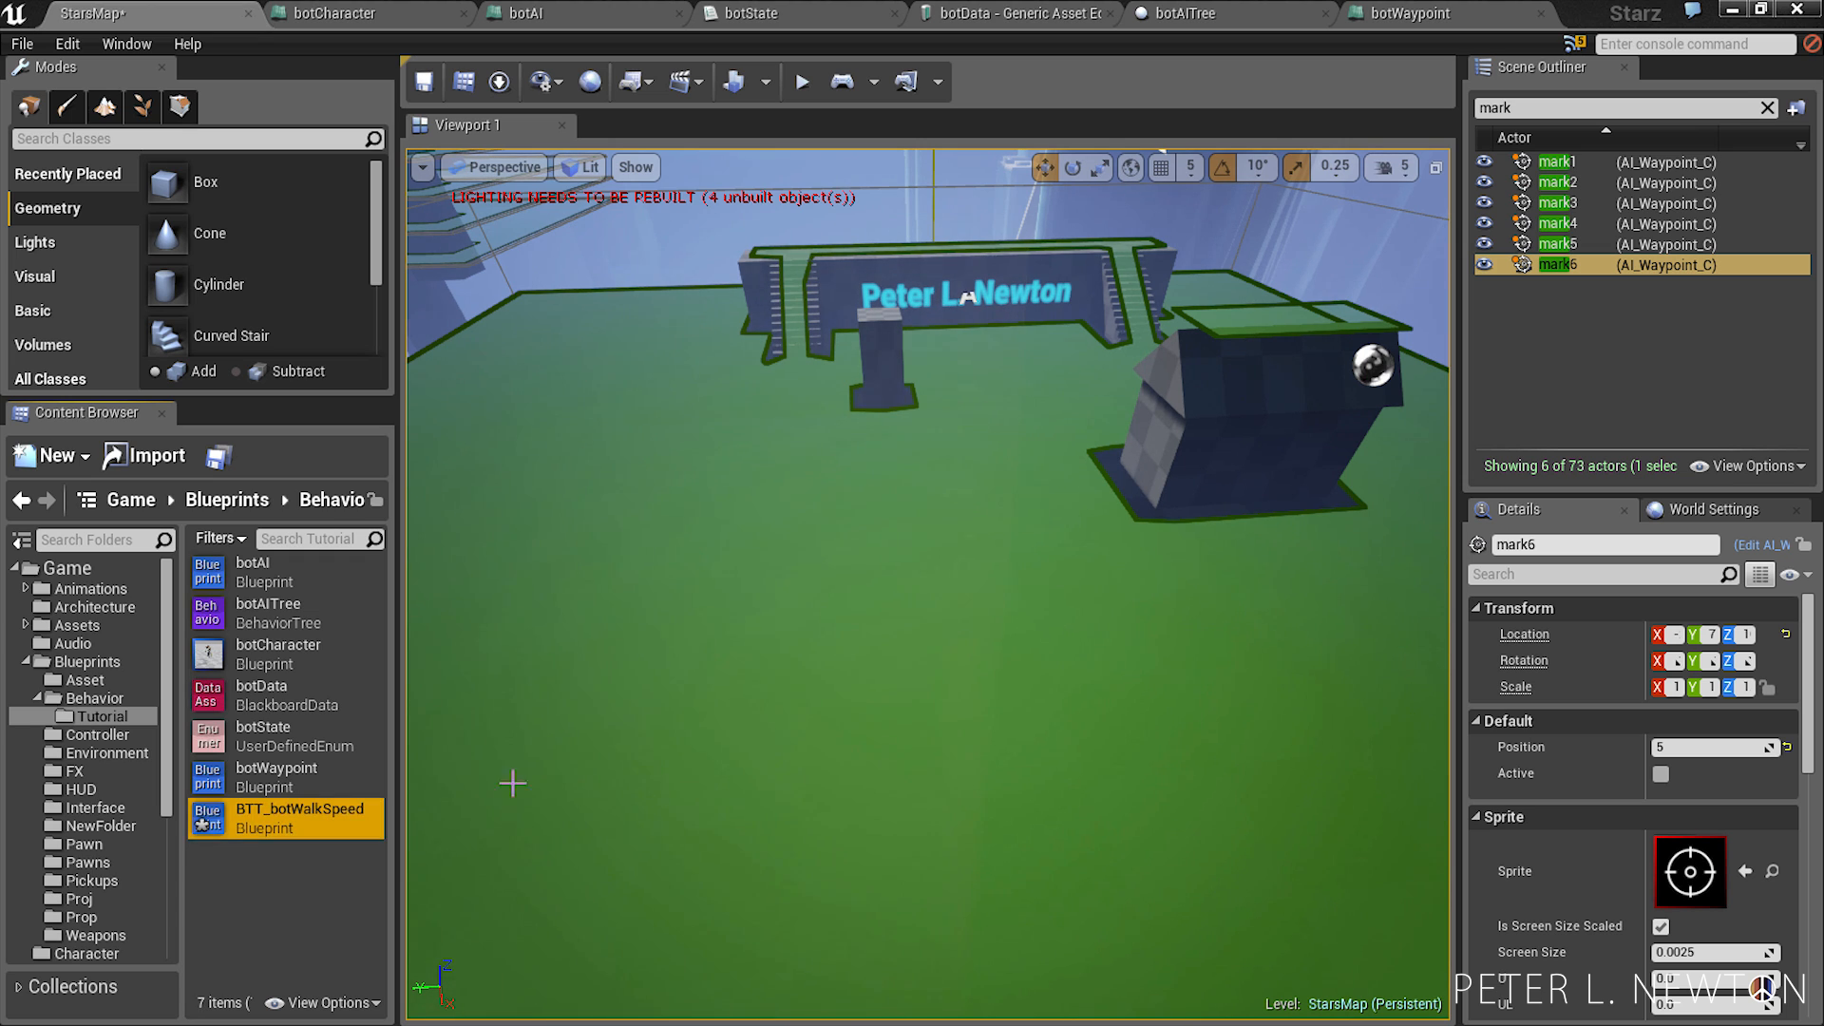
{"action": "double_click", "coordinate": [298, 817]}
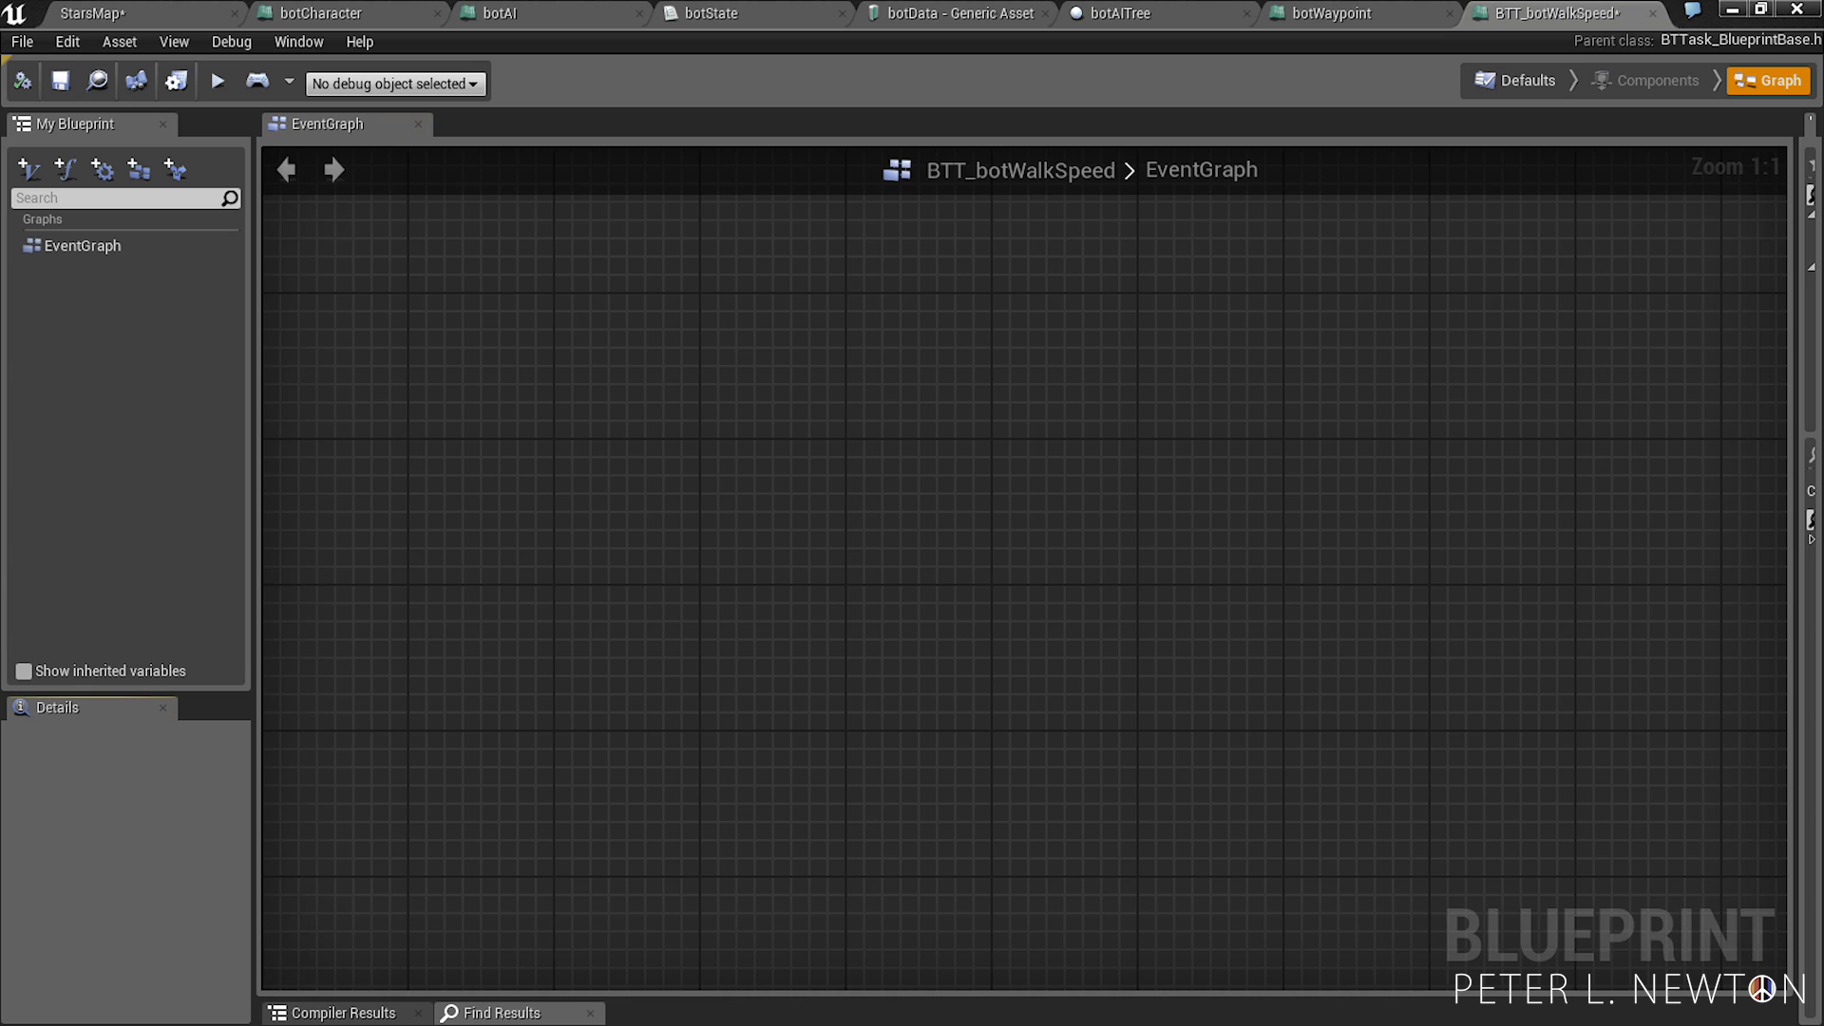
{"action": "mouse_move", "coordinate": [724, 570]}
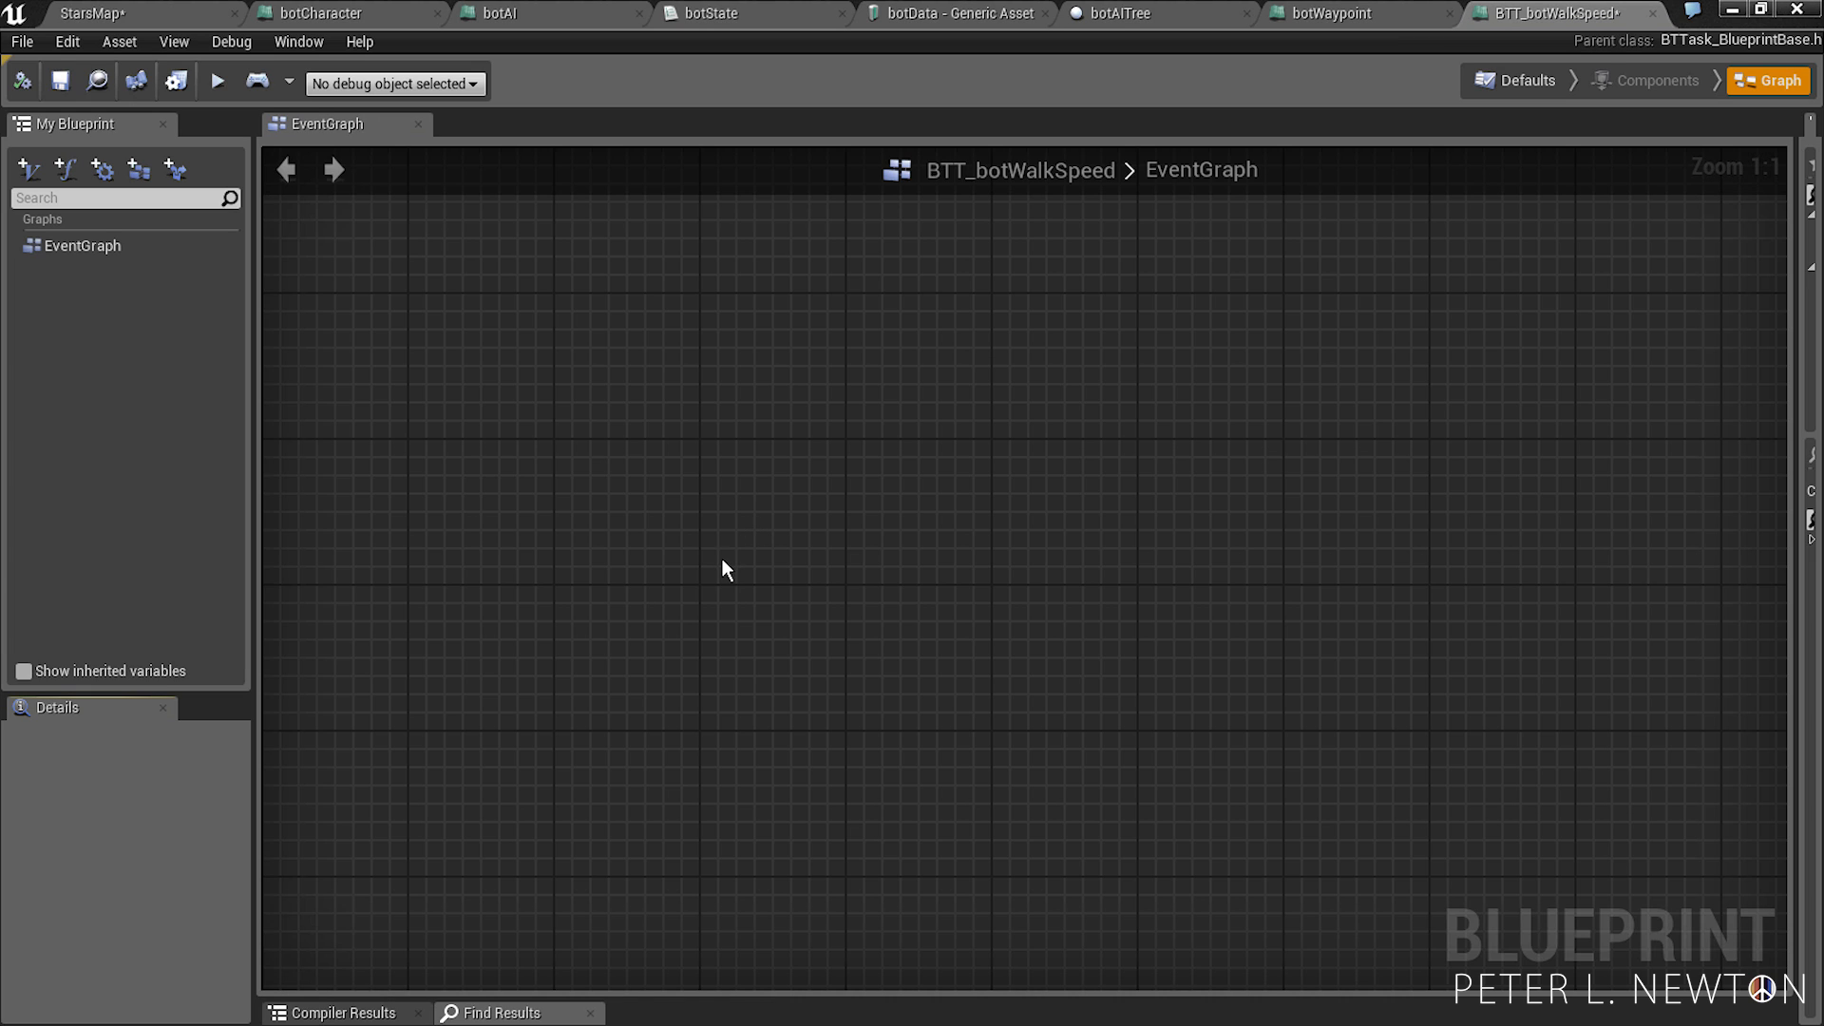
{"action": "mouse_move", "coordinate": [701, 541]}
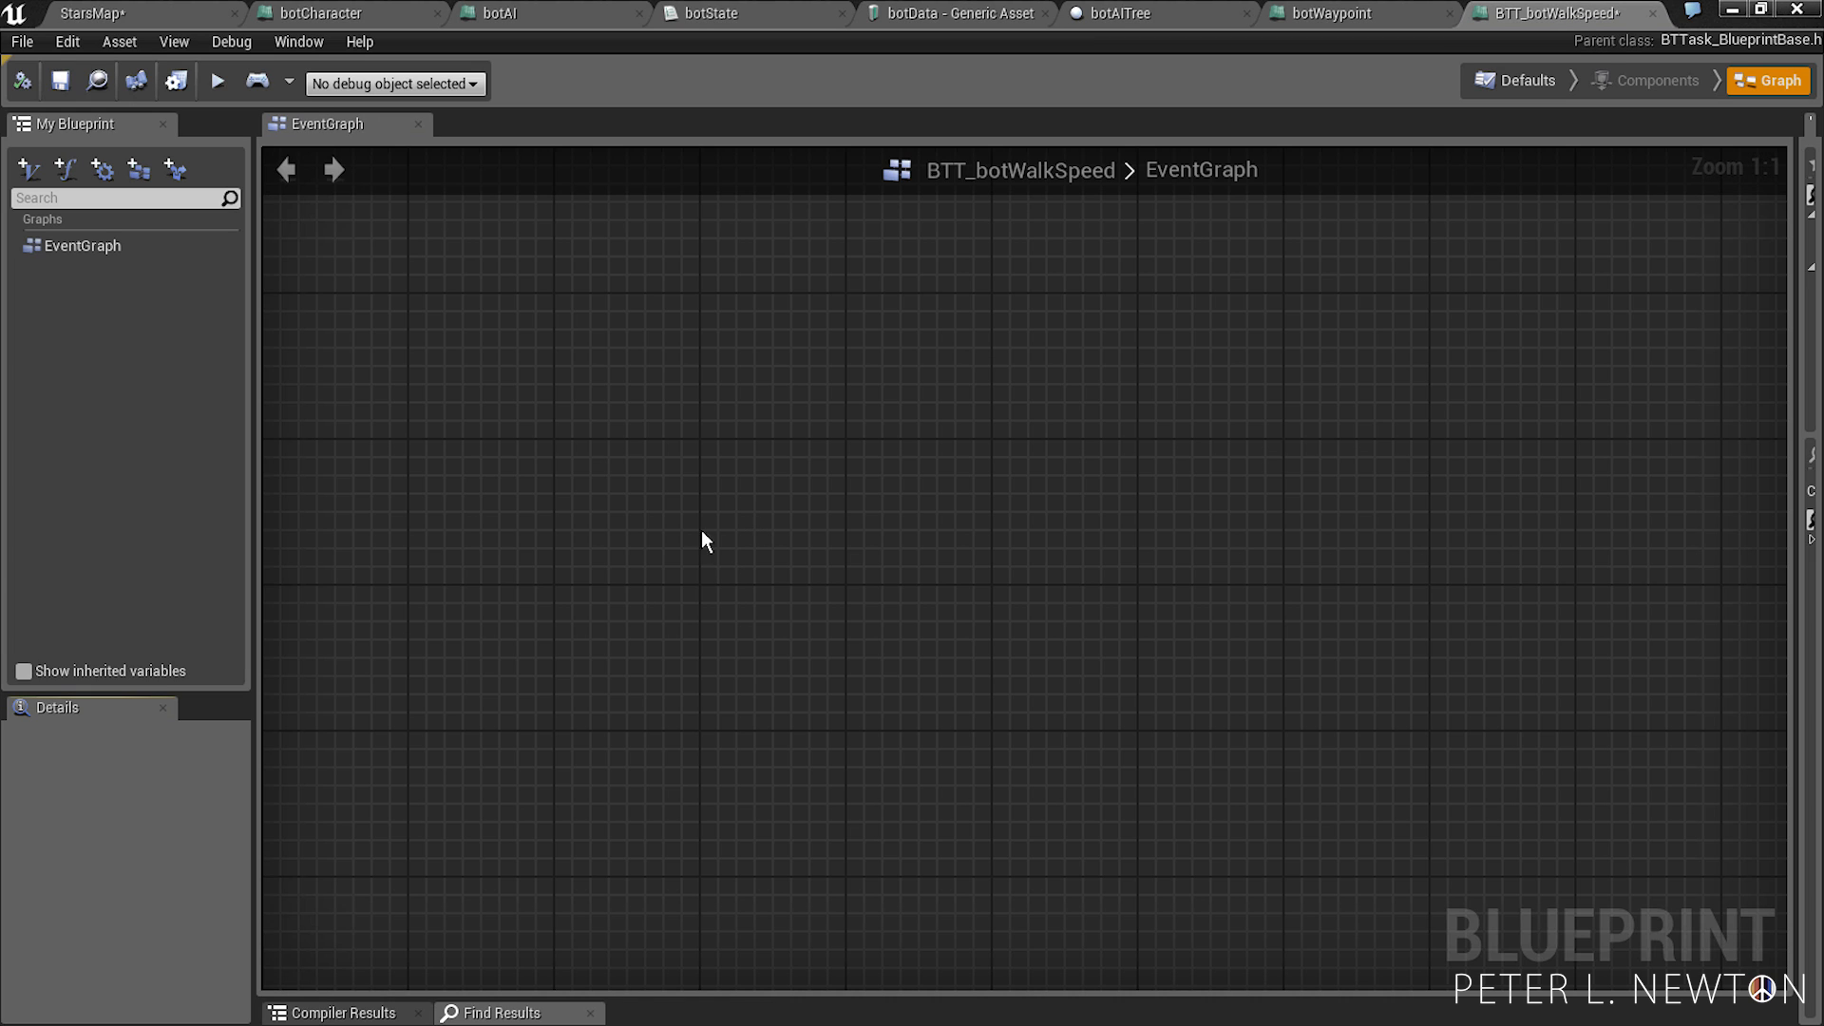
- Add the Event ReceiveExecute node and comment it Begin Execute
{"action": "right_click", "coordinate": [701, 541]}
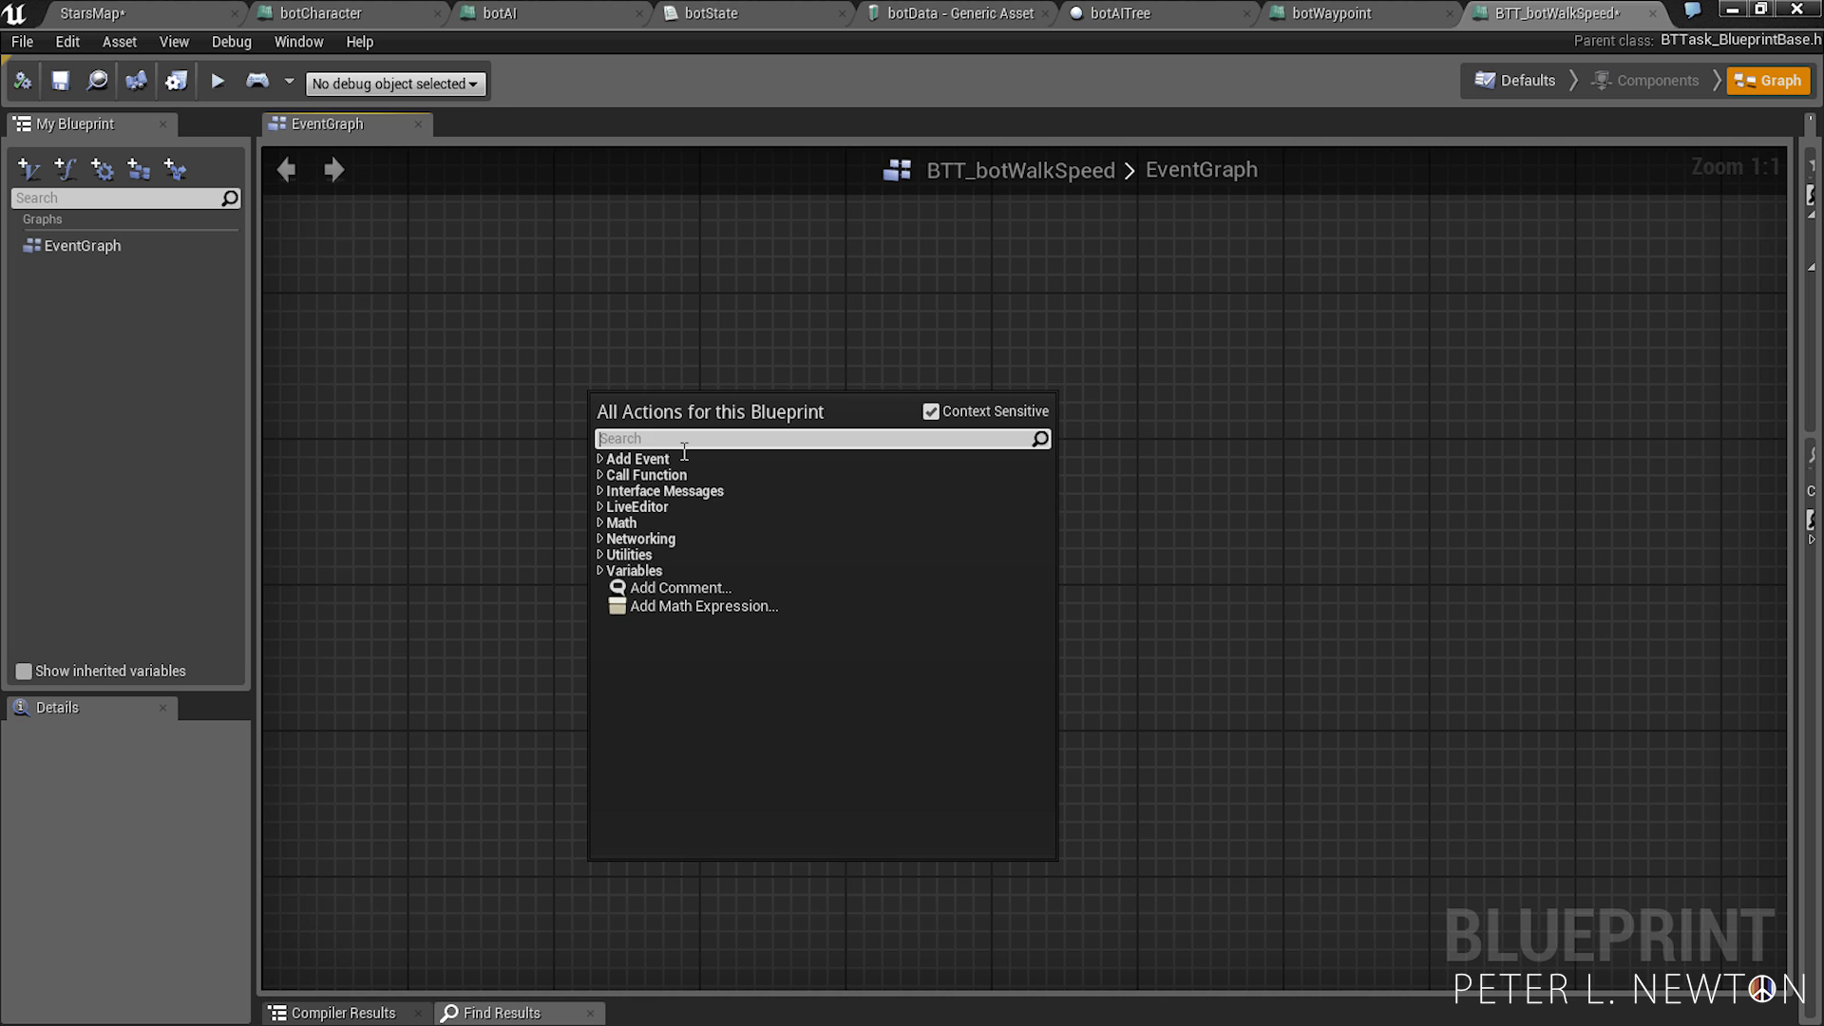
{"action": "type", "text": "Evemt"}
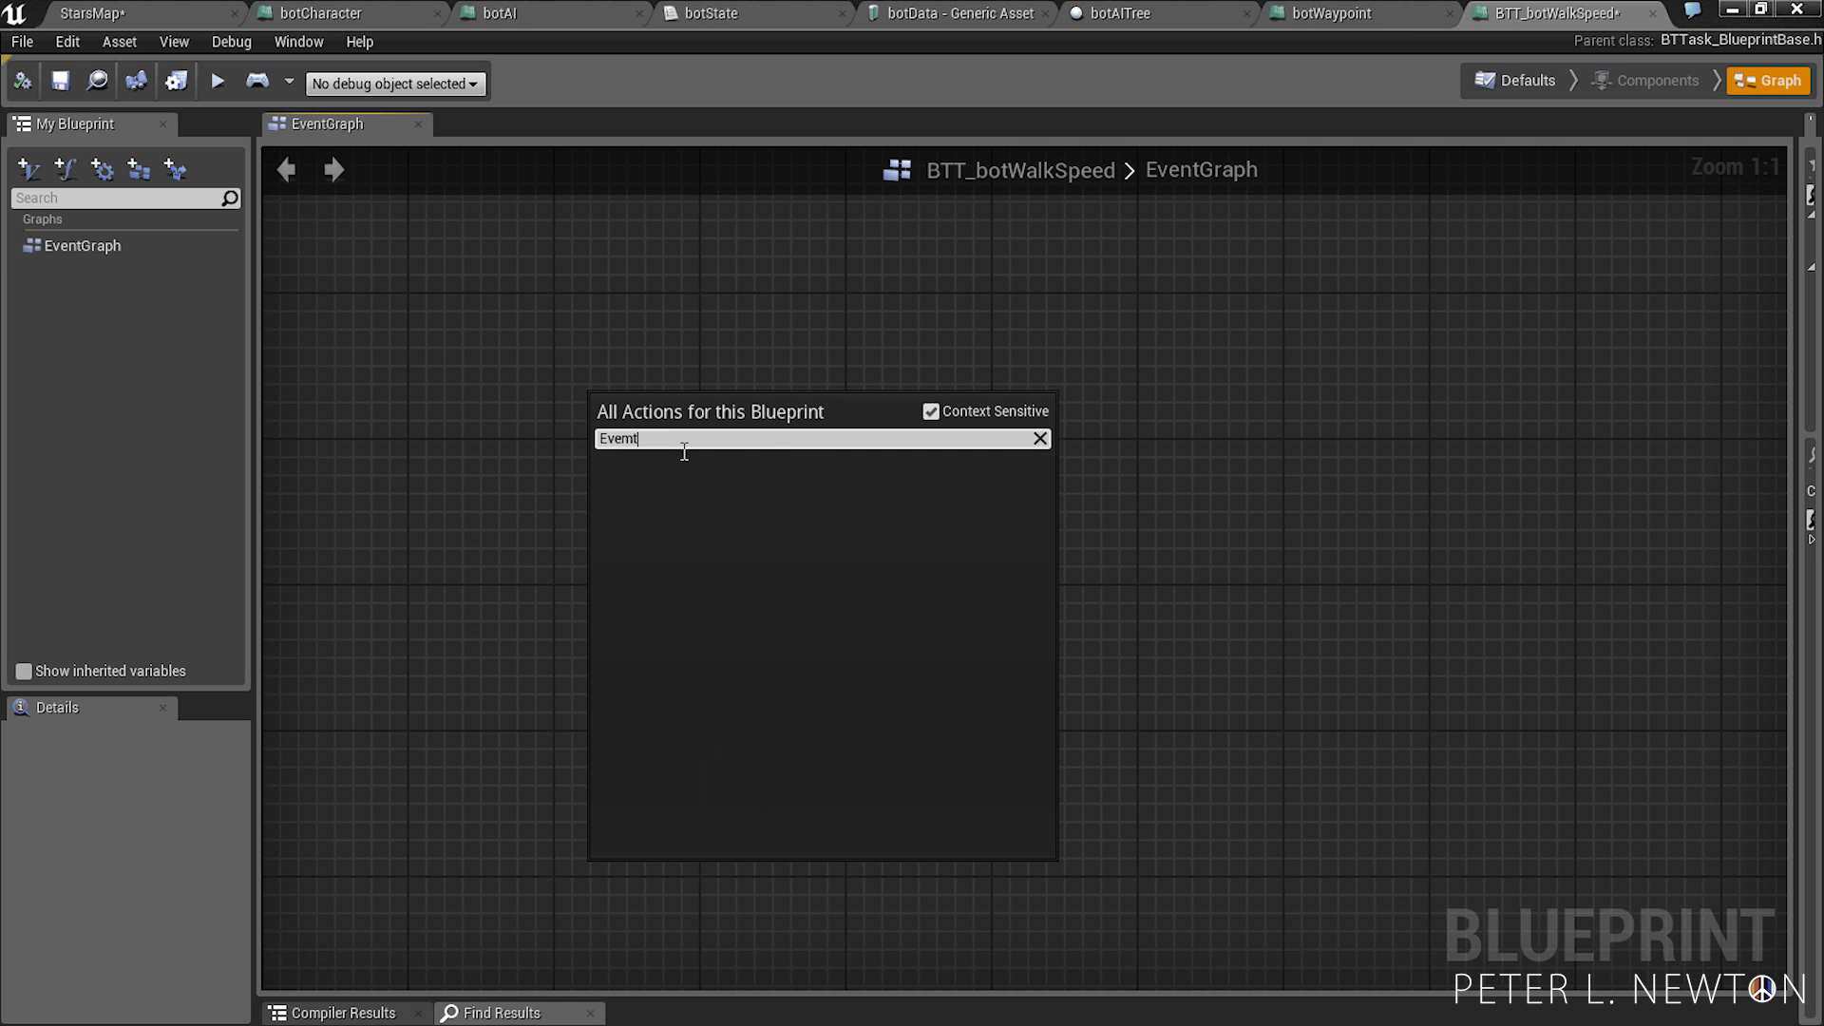
{"action": "type", "text": "Event Re"}
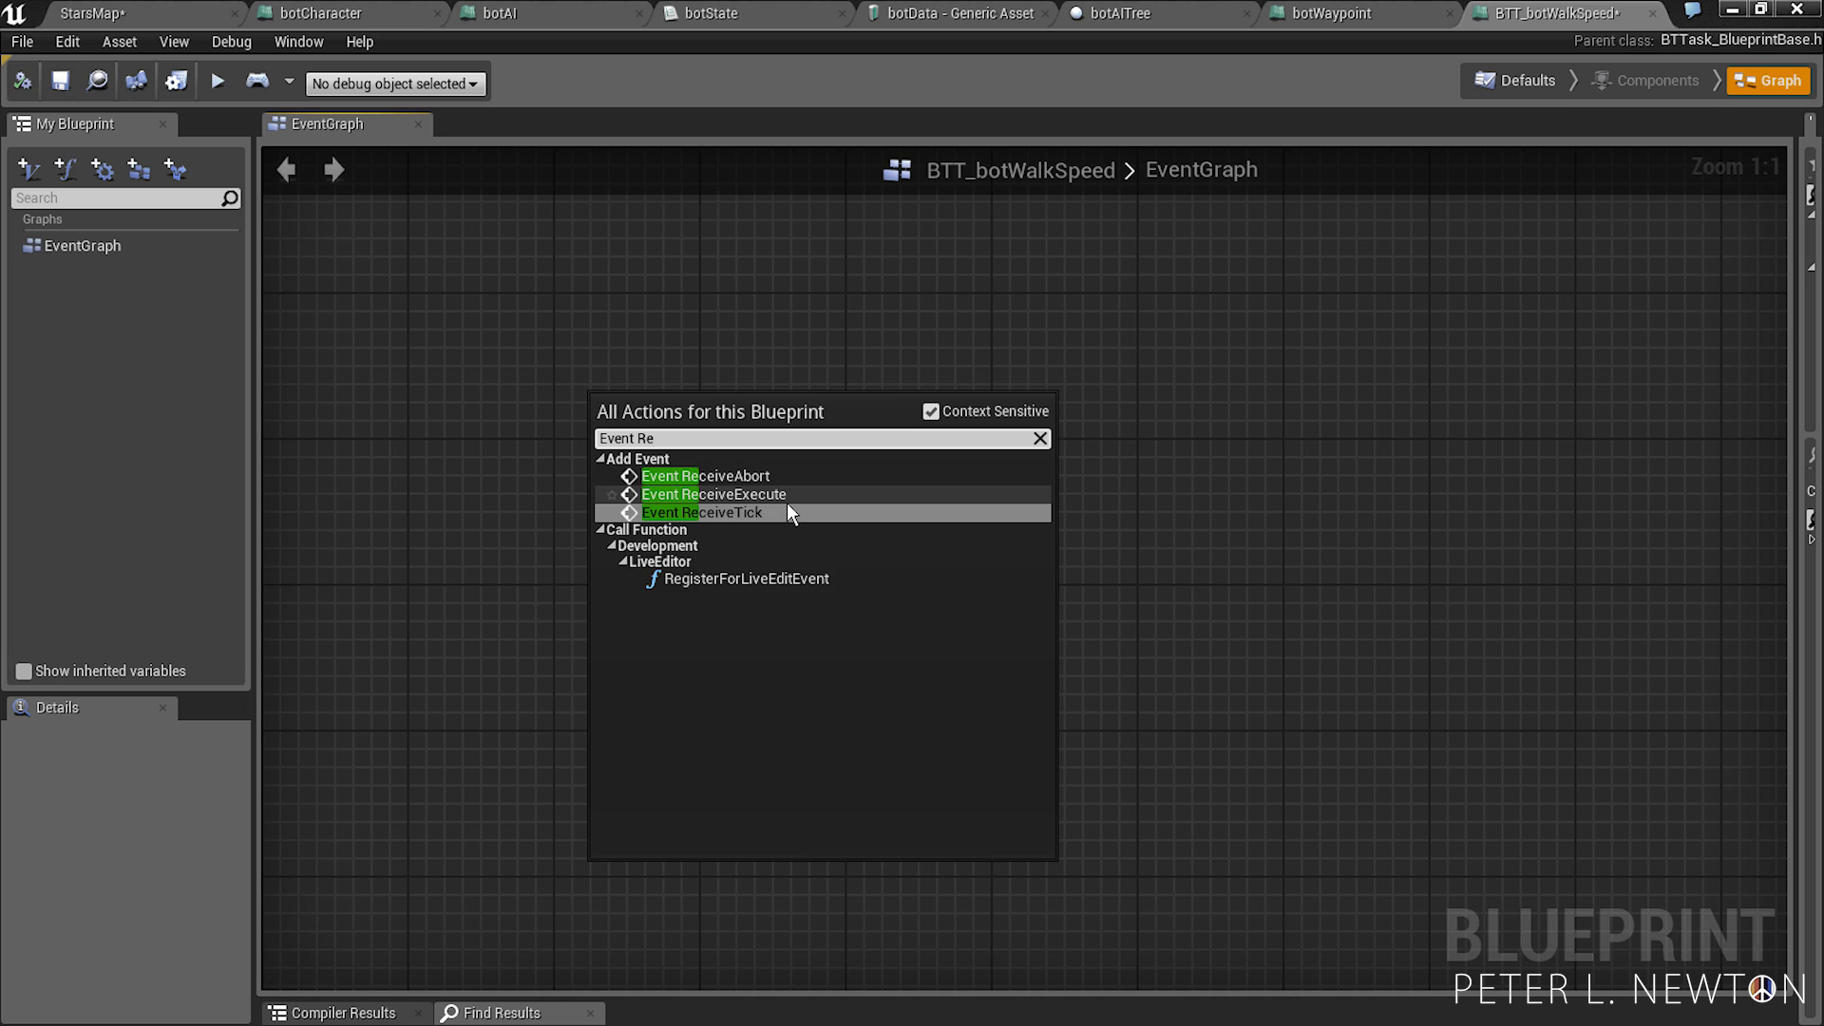
{"action": "left_click", "coordinate": [713, 494]}
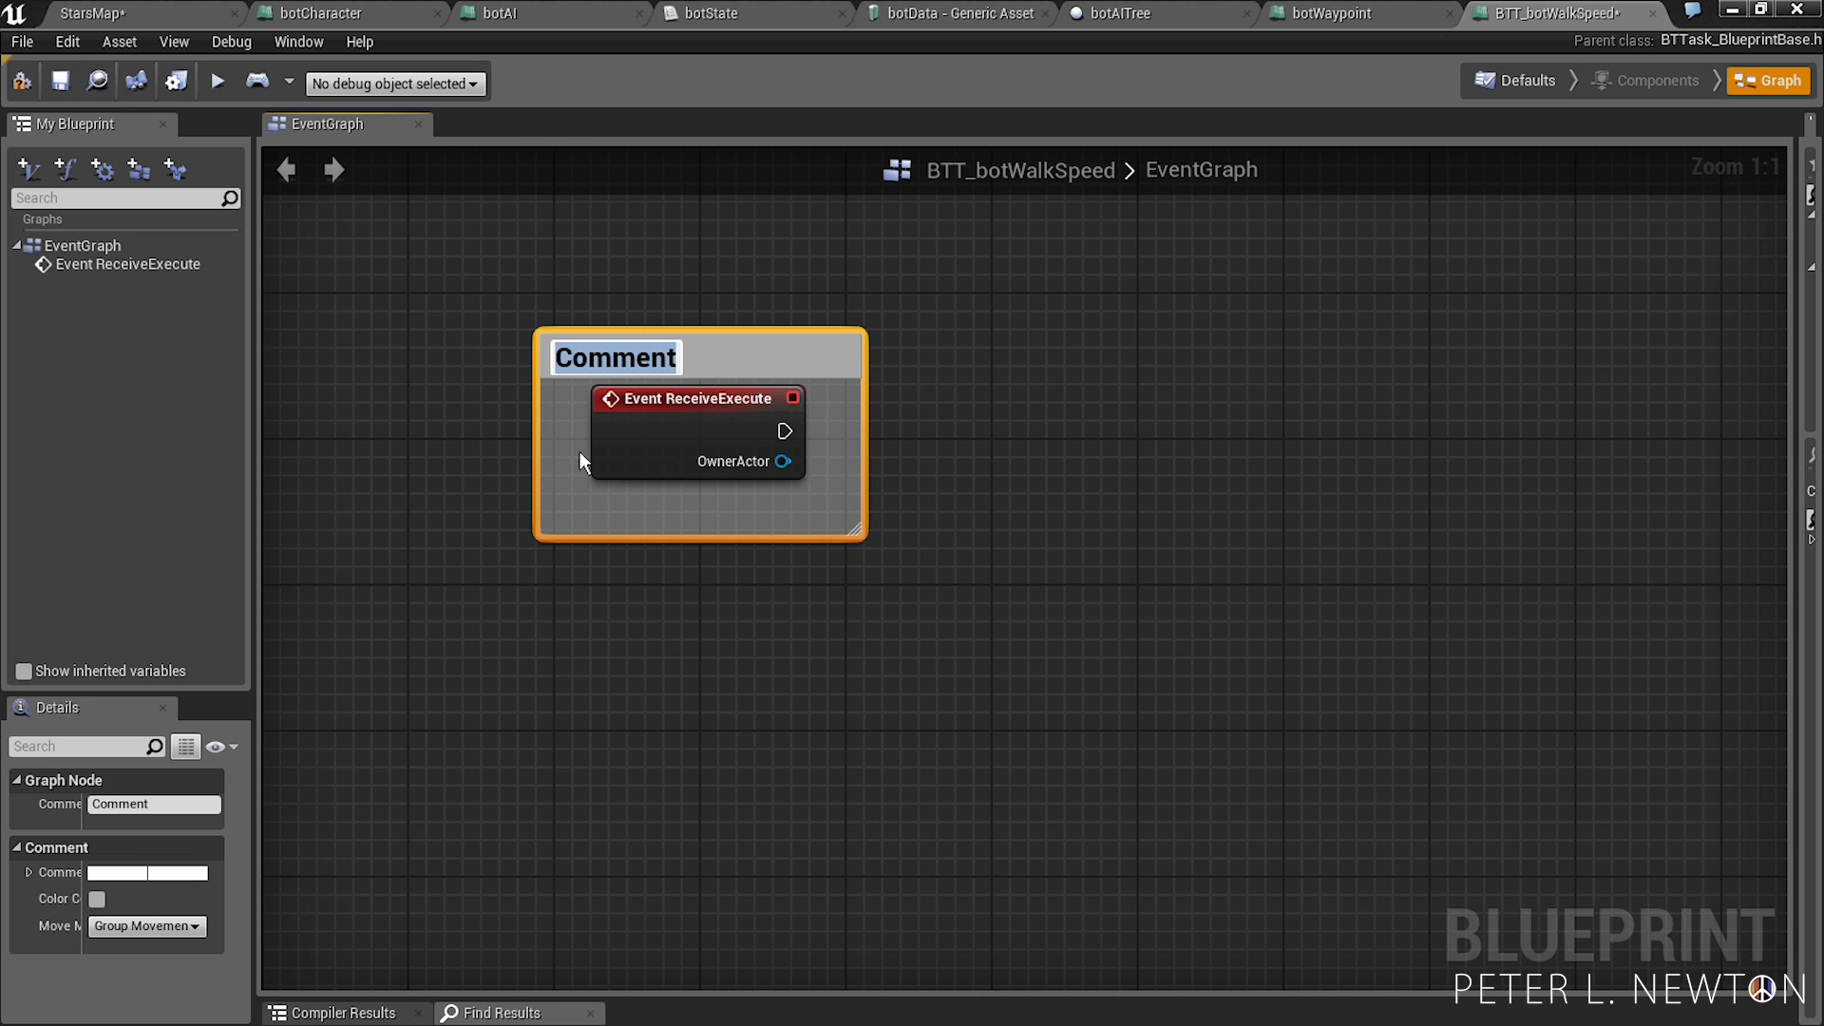
{"action": "type", "text": "Begin"}
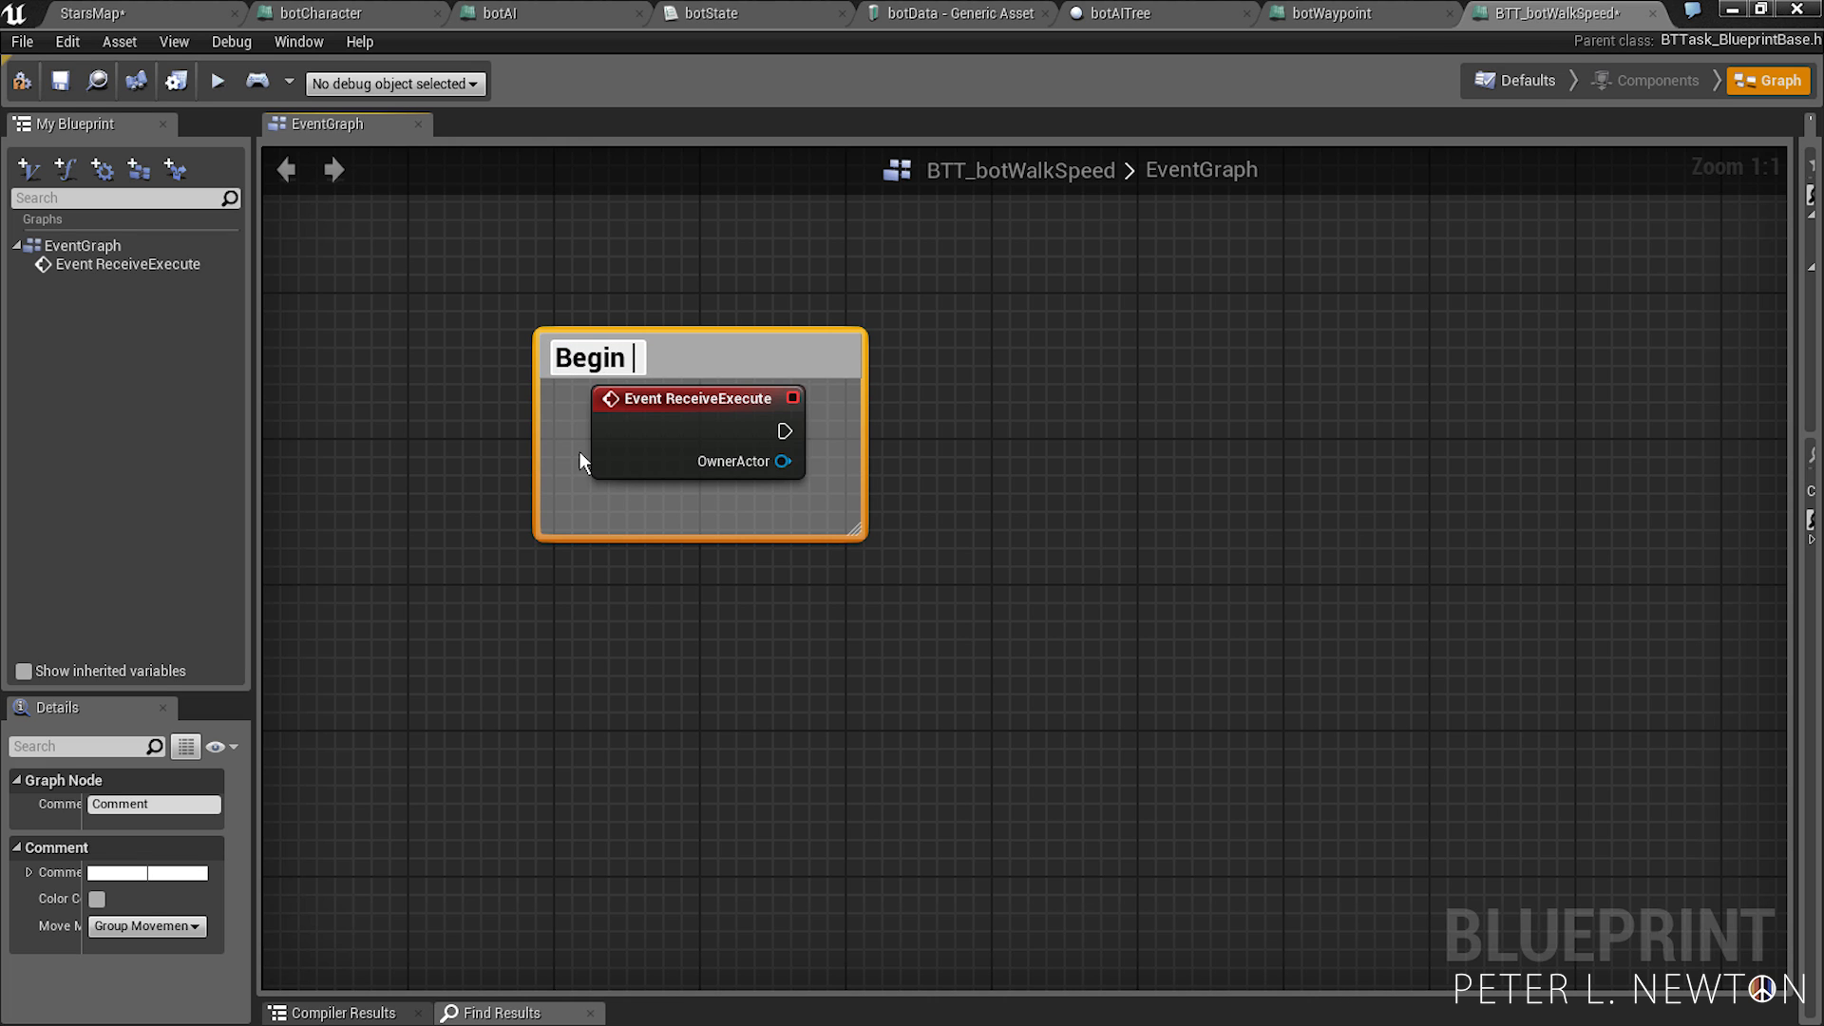
{"action": "type", "text": "Execute"}
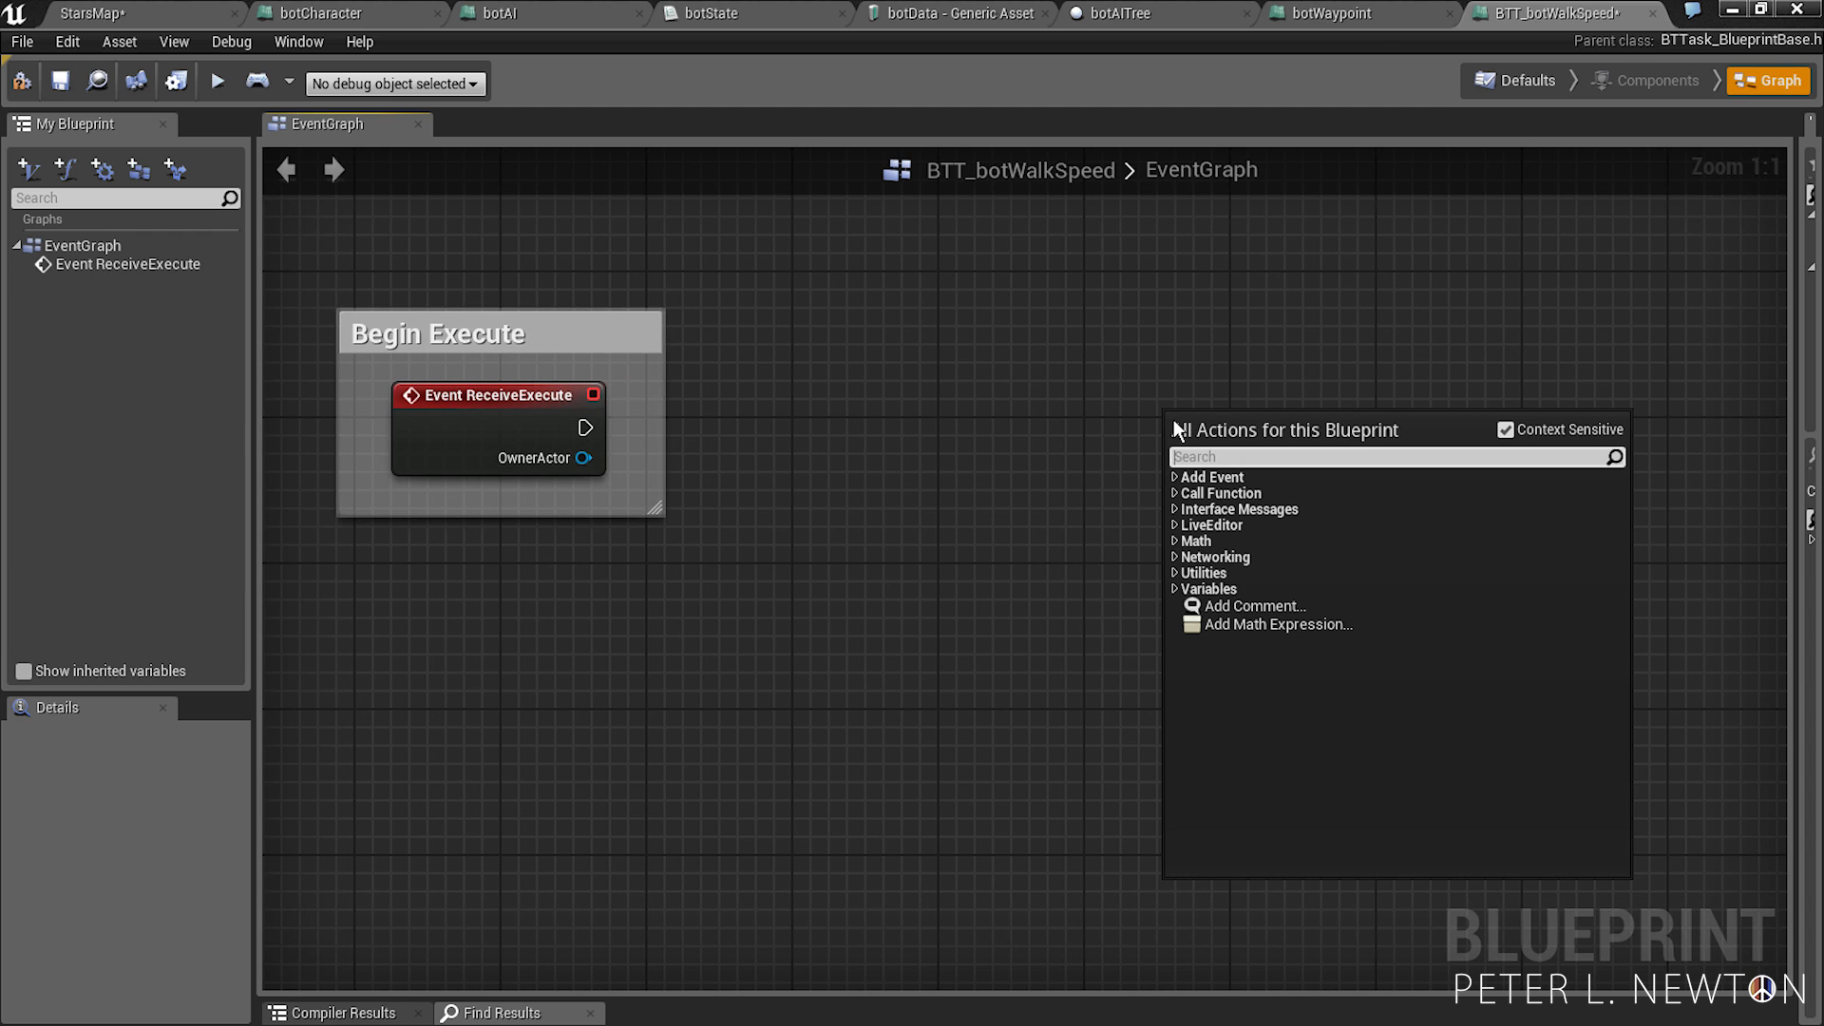
- Add a FinishExecute node inside a comment titled Finish Execute
{"action": "type", "text": "Finsi"}
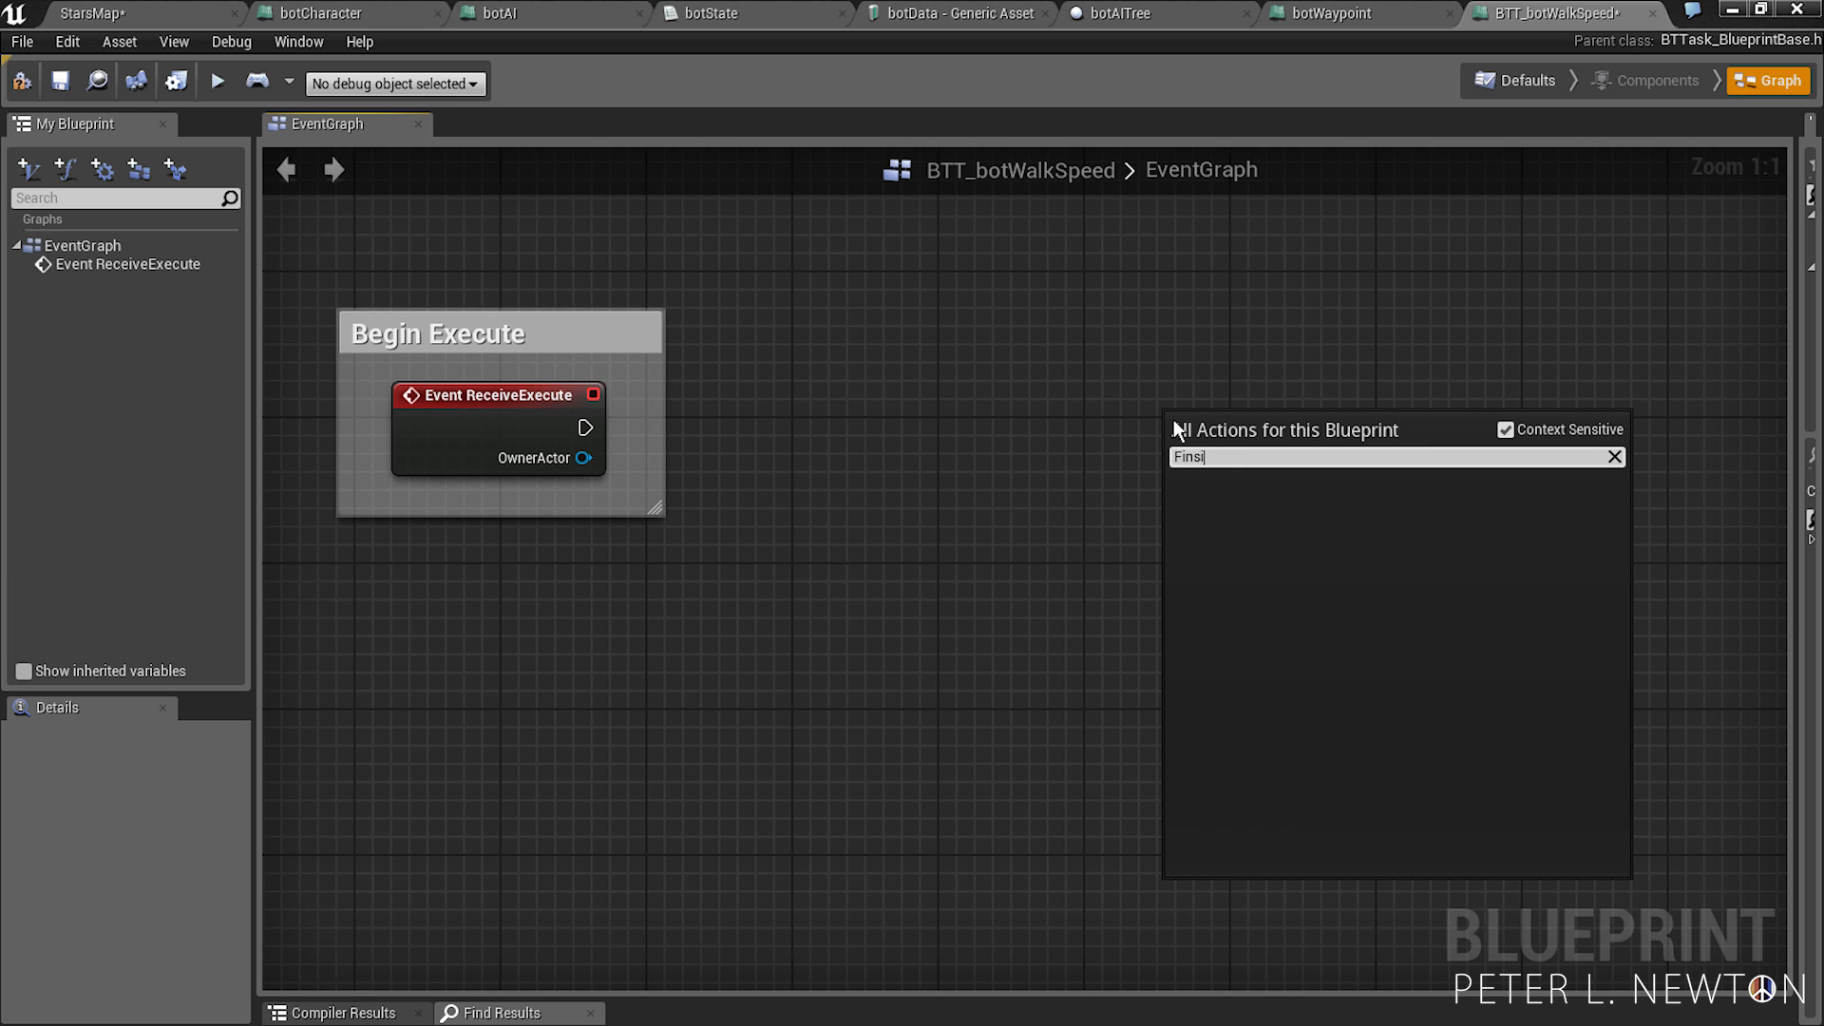
{"action": "type", "text": "Finish"}
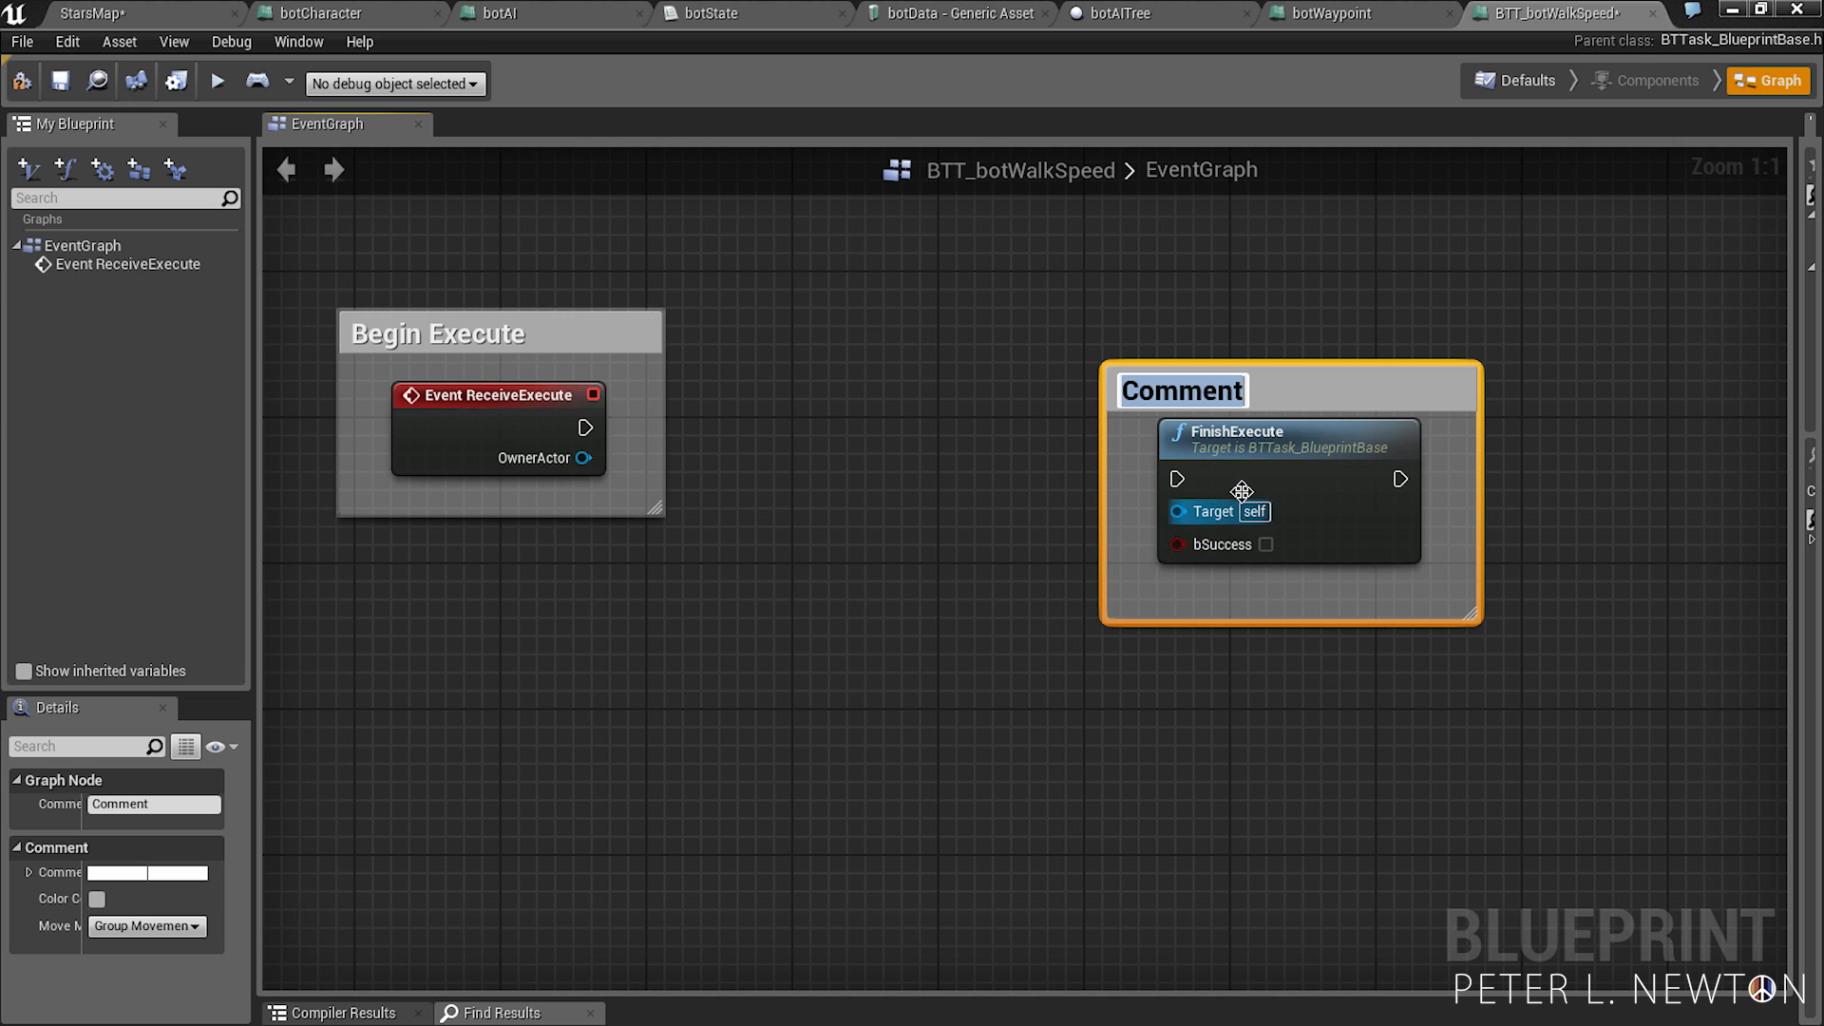
{"action": "type", "text": "Finish Execute"}
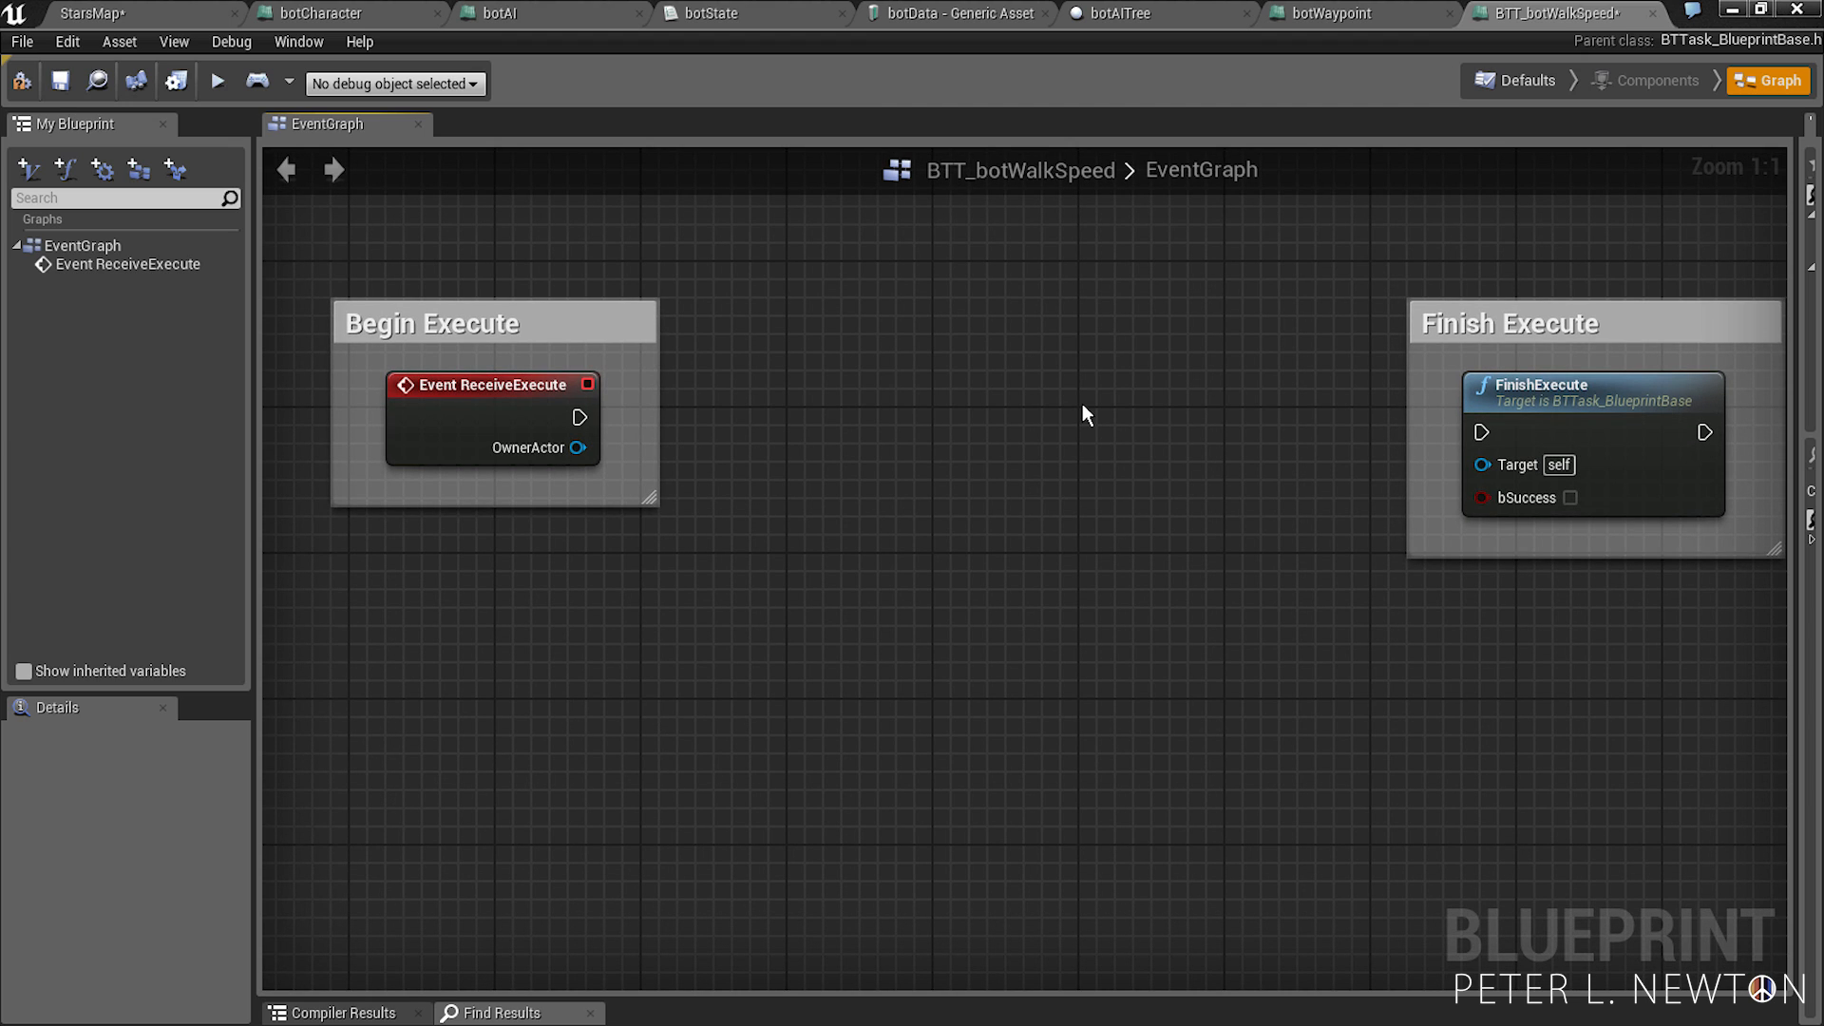
{"action": "mouse_move", "coordinate": [713, 318]}
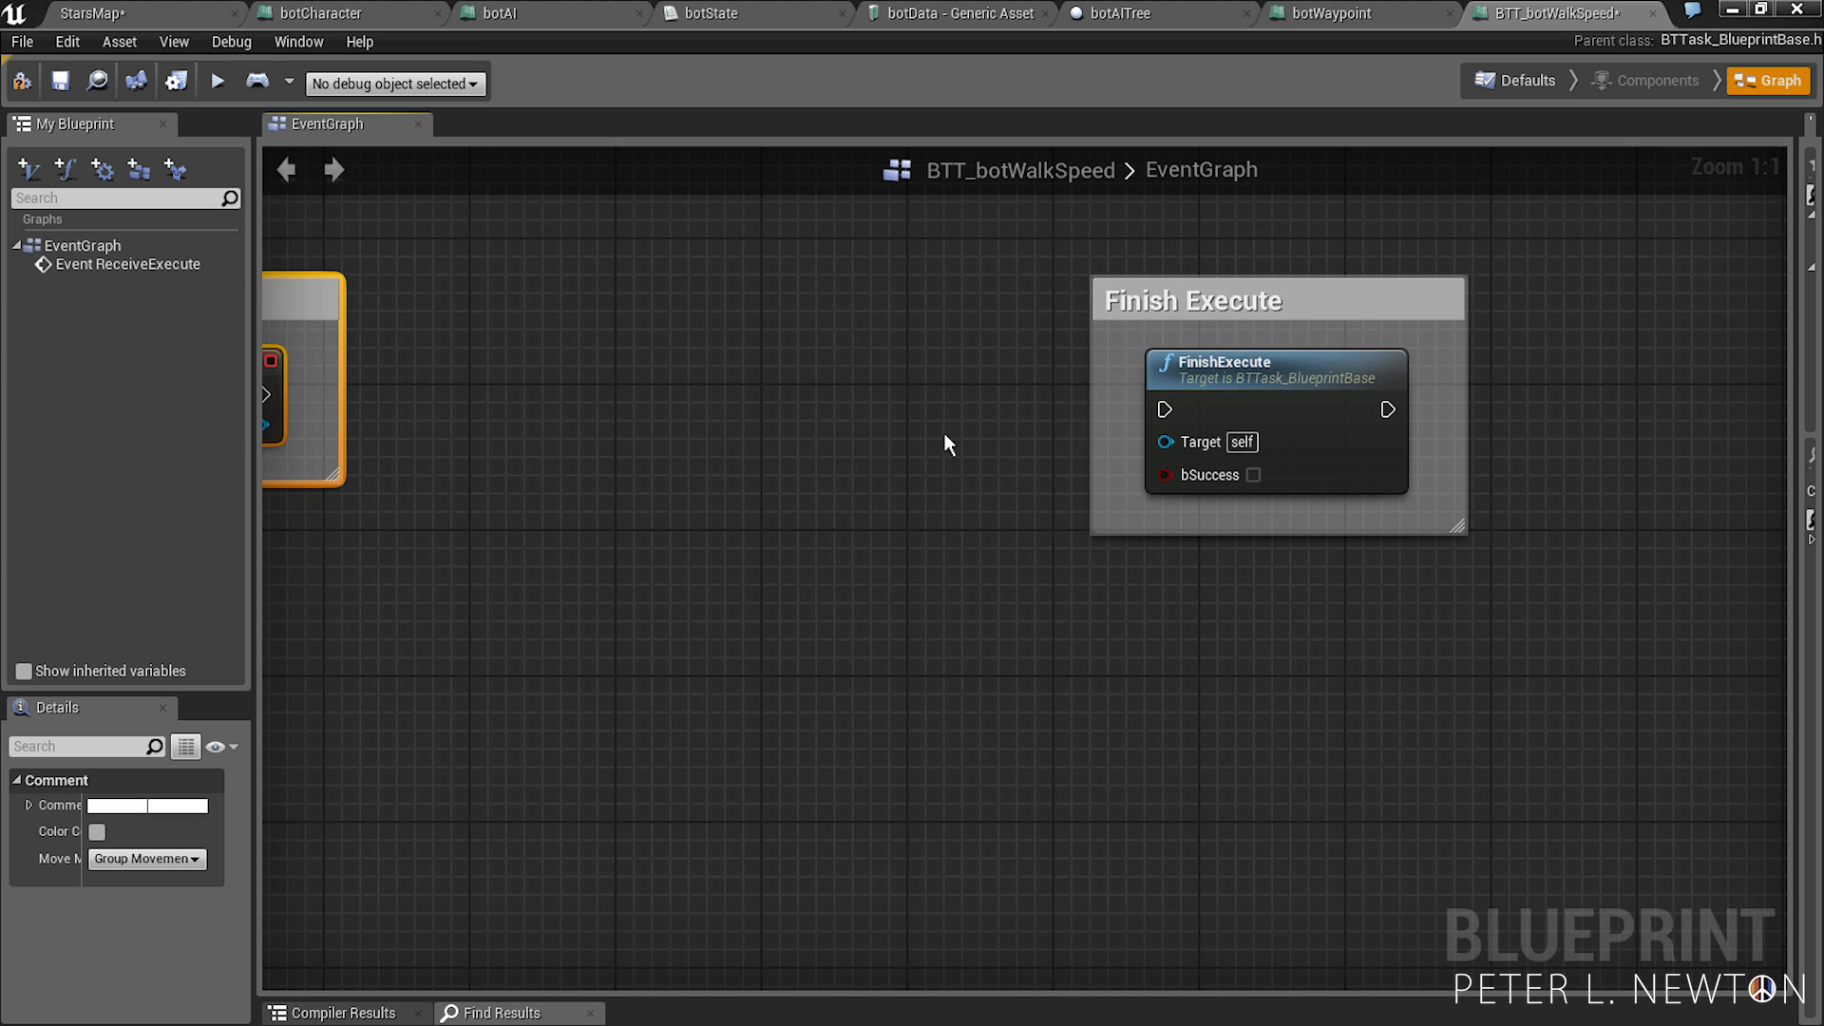
{"action": "left_click", "coordinate": [1277, 298]}
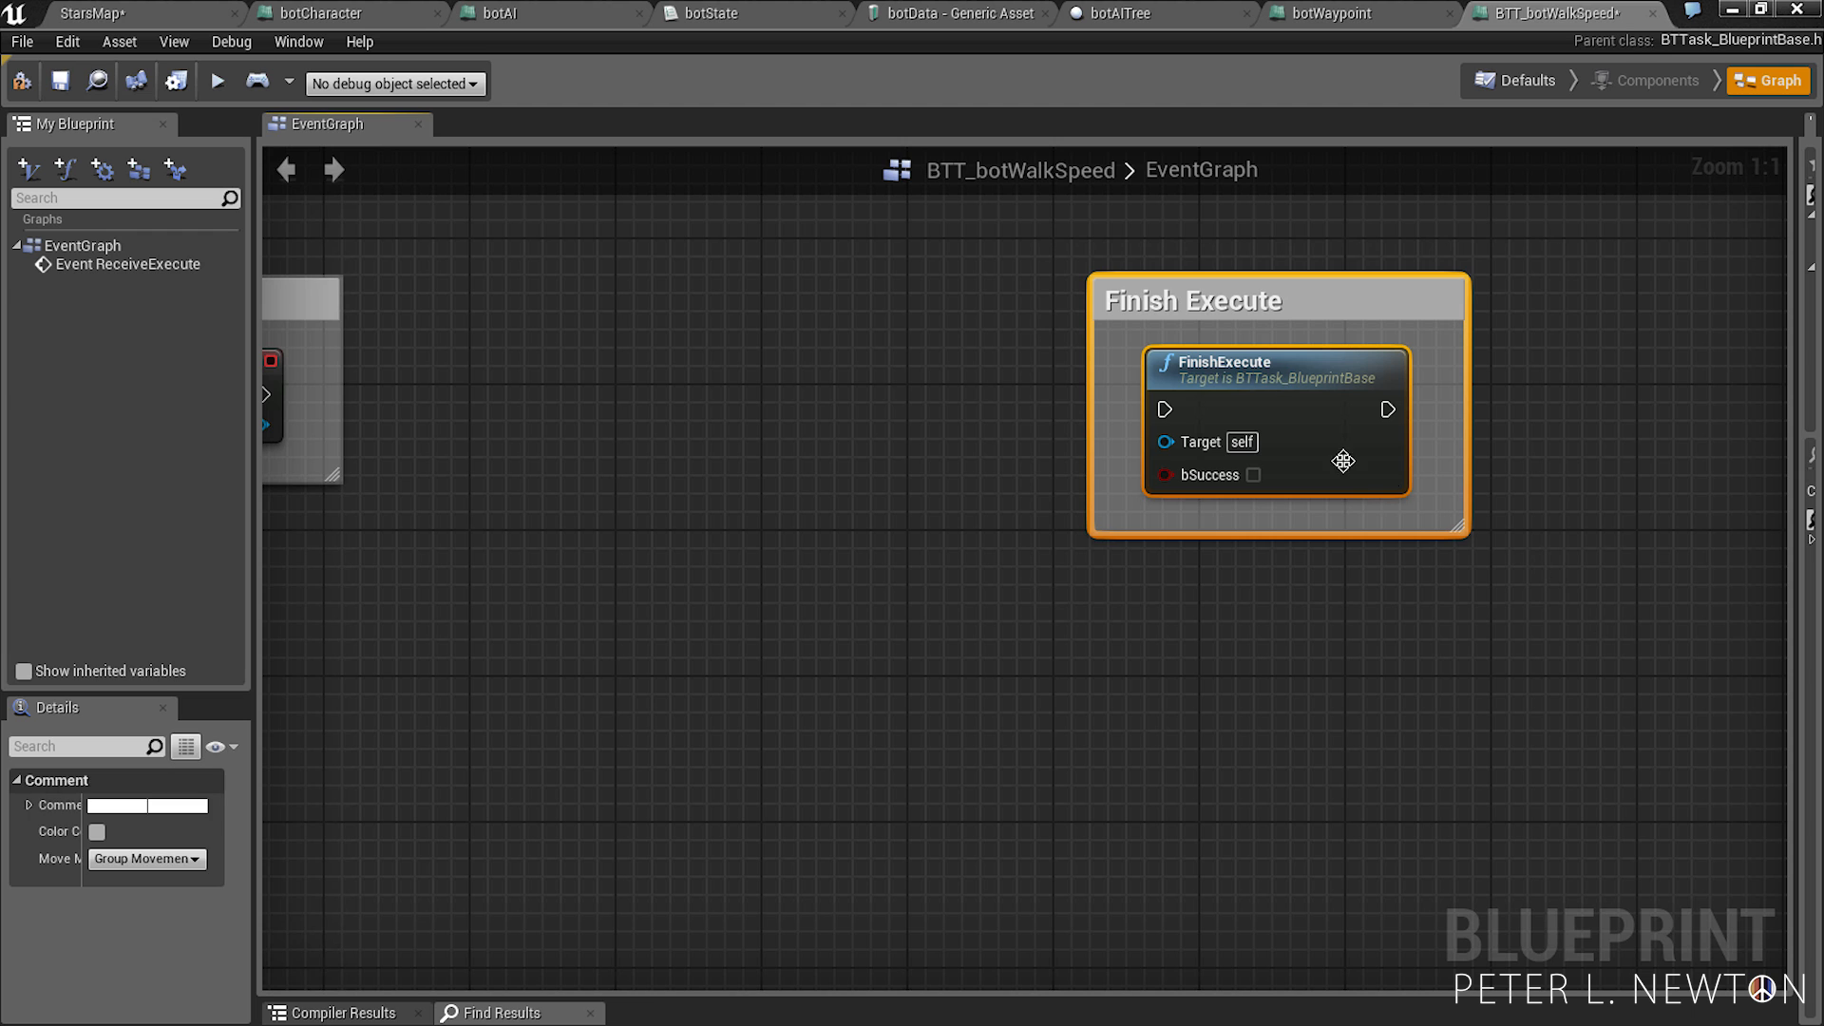
{"action": "mouse_move", "coordinate": [1155, 619]}
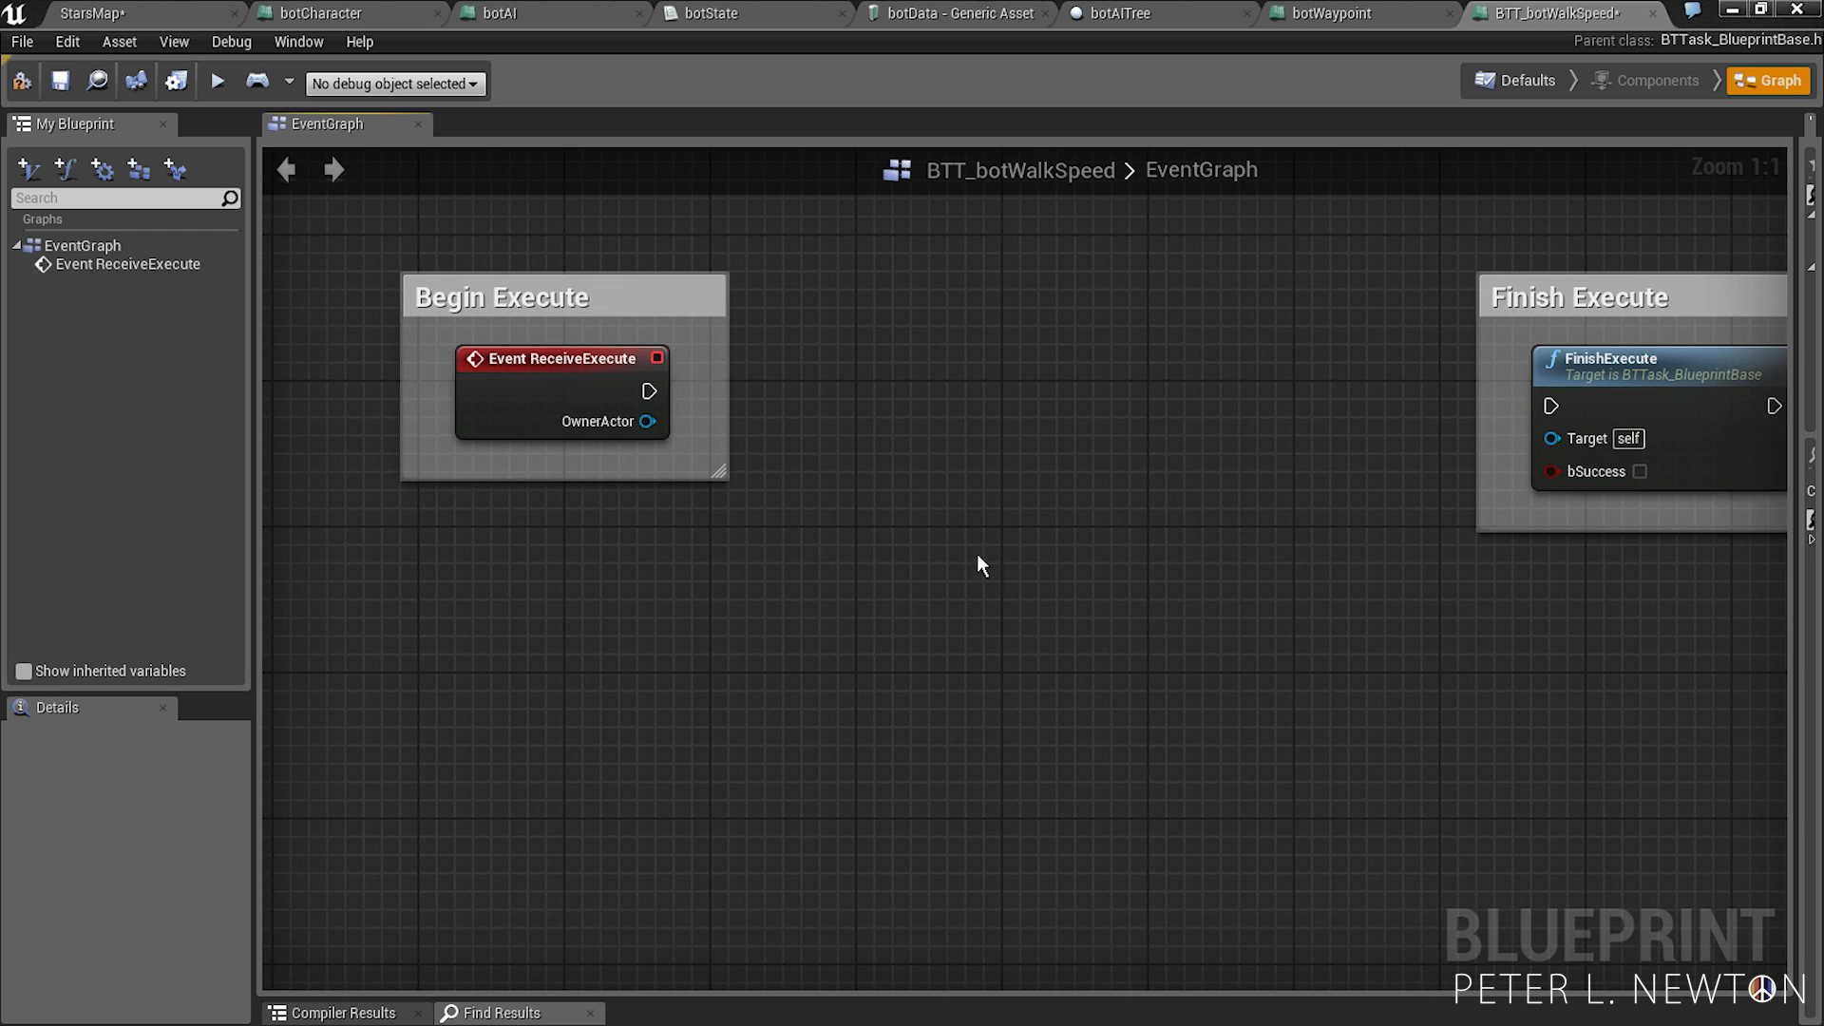
{"action": "mouse_move", "coordinate": [744, 668]}
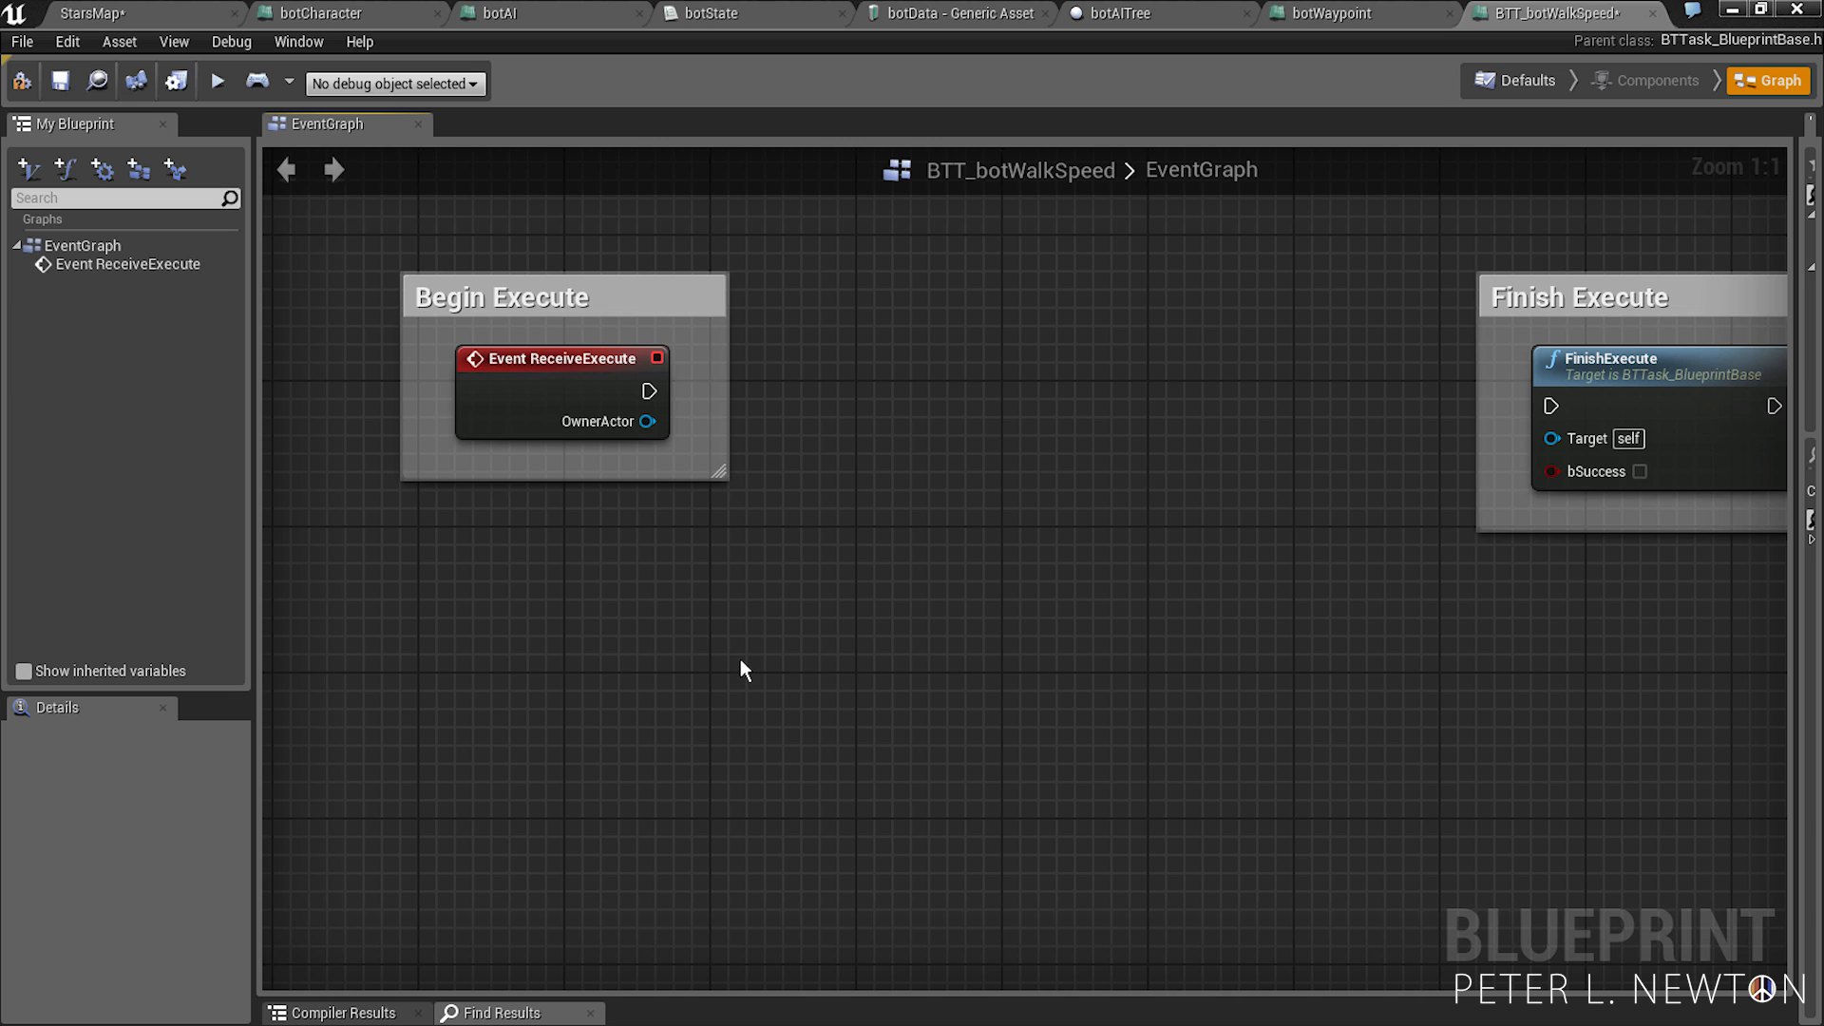
{"action": "mouse_move", "coordinate": [626, 422]}
{"action": "type", "text": "cast to b"}
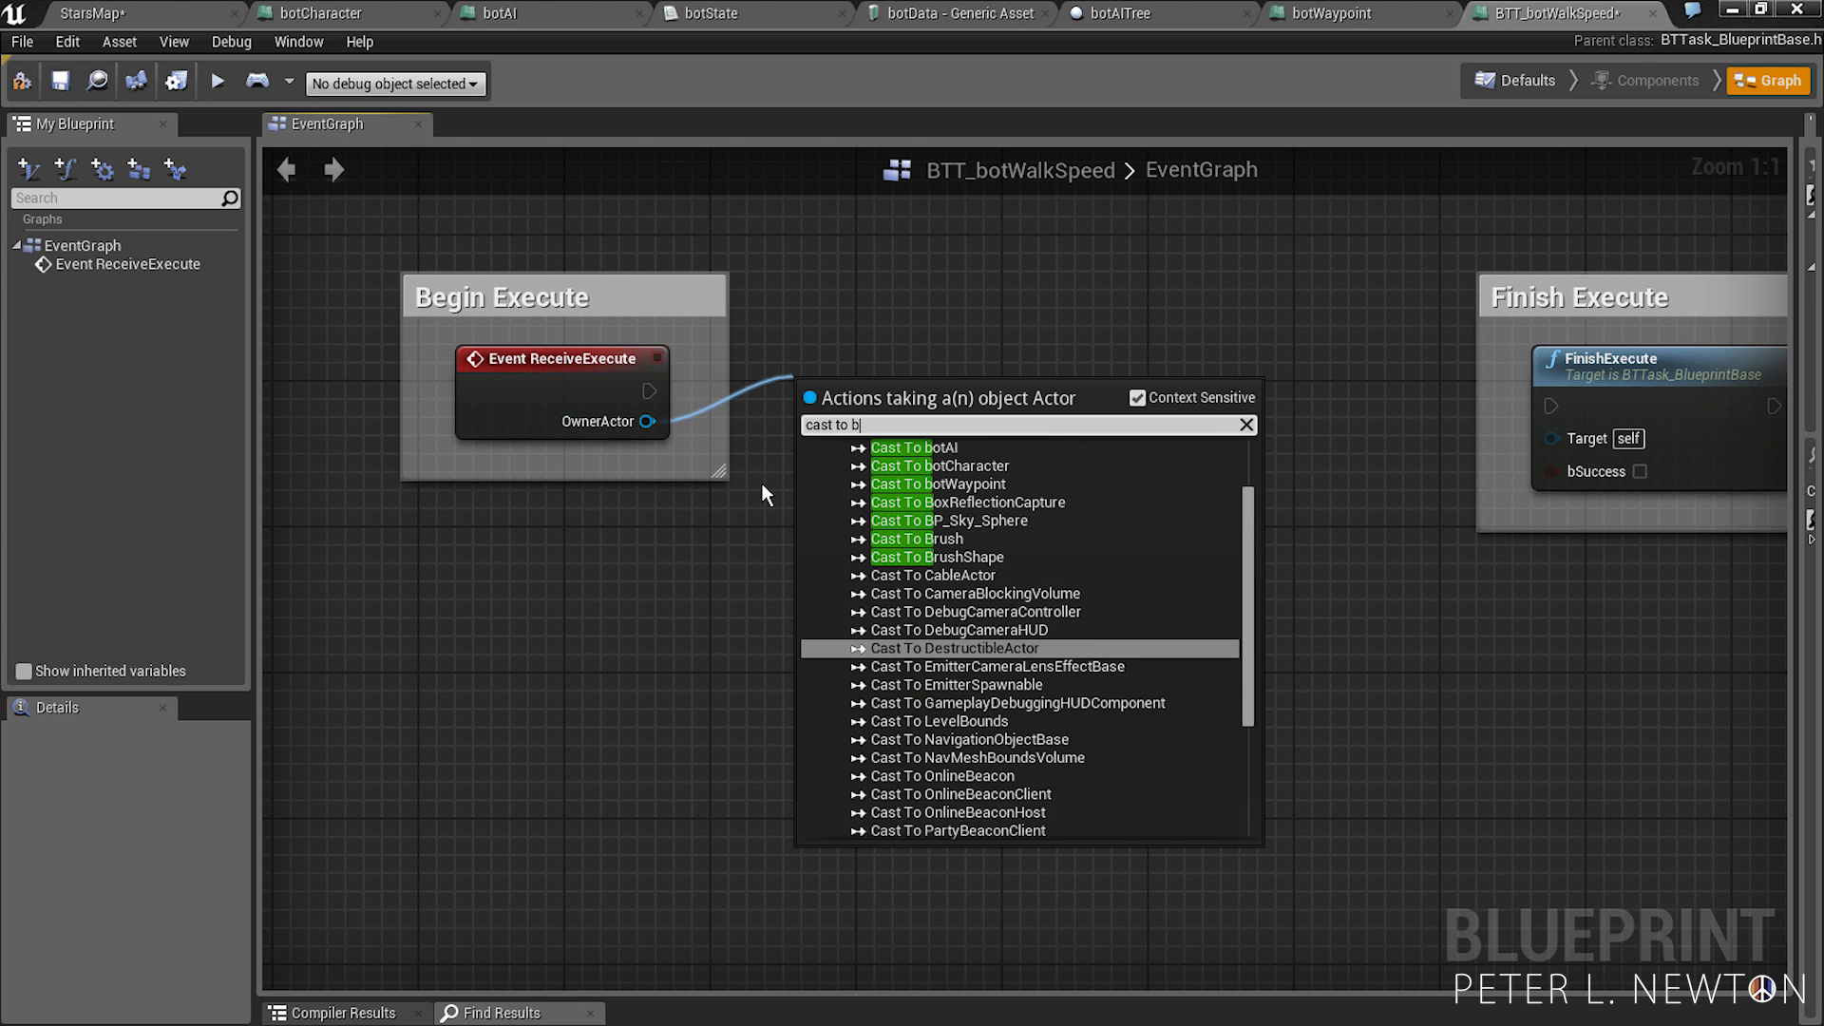
- Cast OwnerActor to botAI, get its controlled pawn and cast that to botCharacter
{"action": "type", "text": "o"}
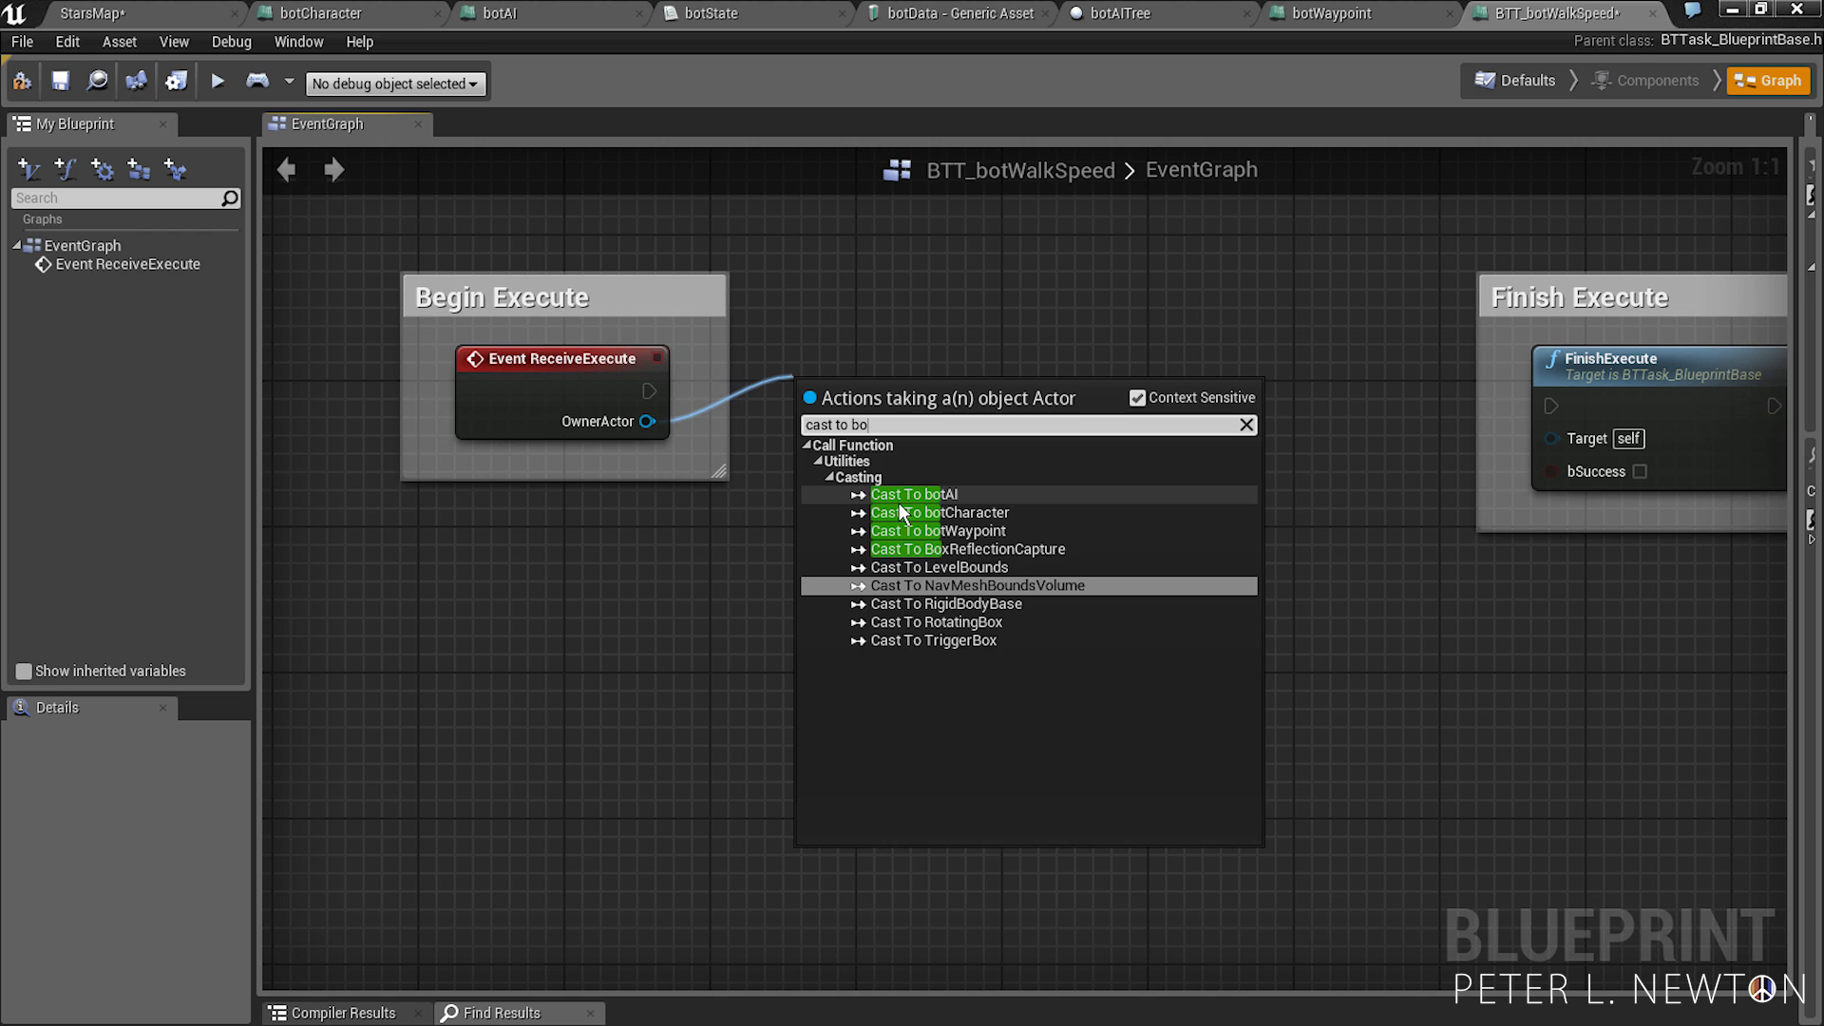
{"action": "left_click", "coordinate": [914, 494]}
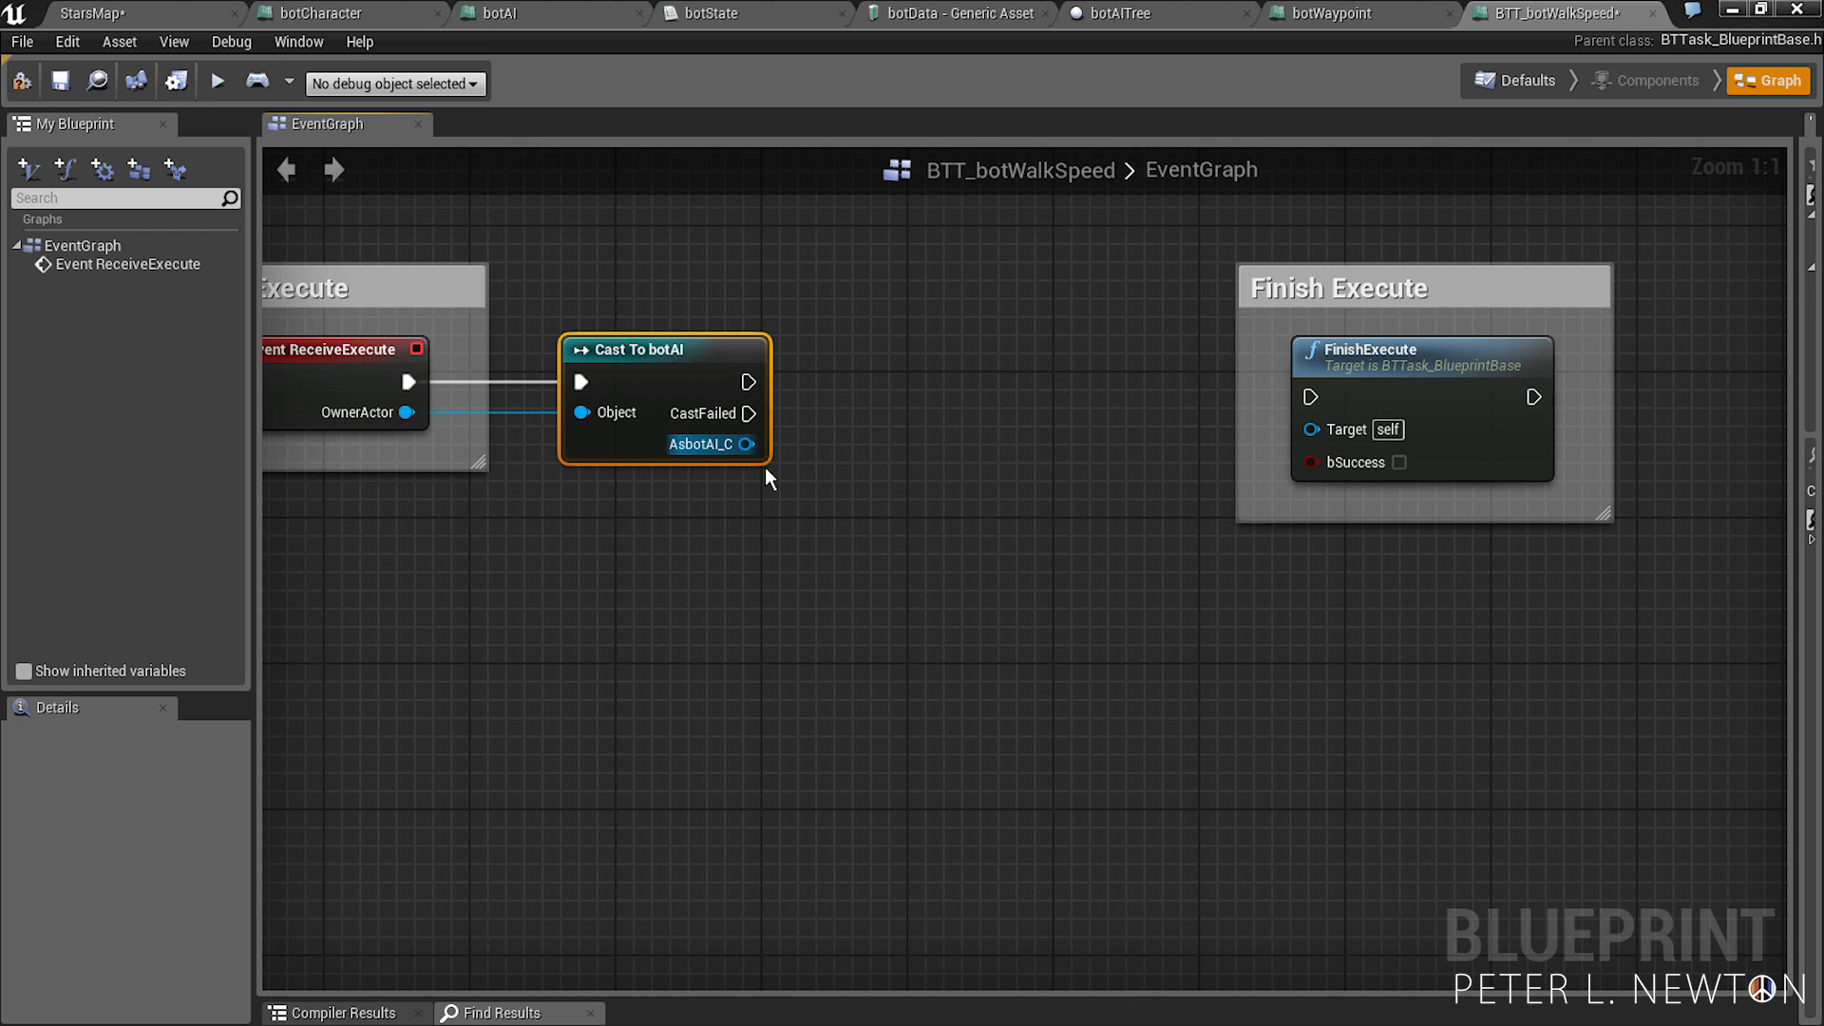
{"action": "left_click_drag", "start_coordinate": [744, 442], "coordinate": [815, 548]}
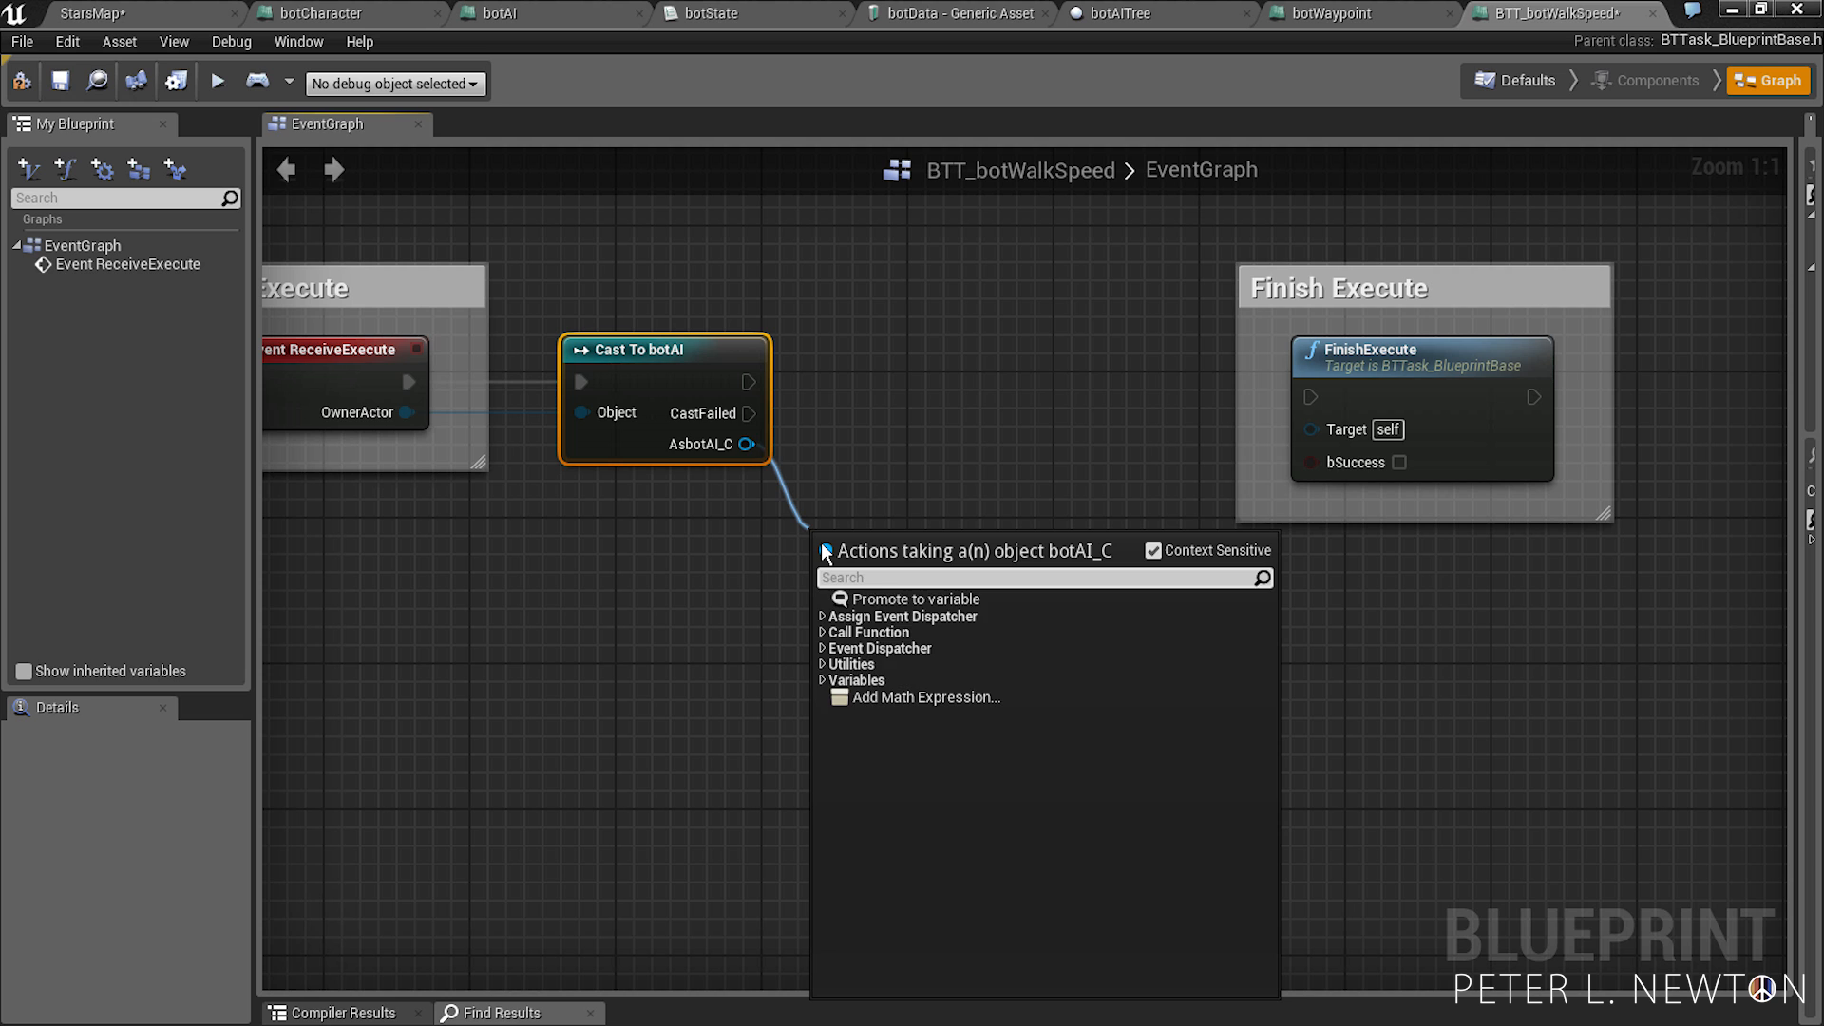
{"action": "type", "text": "get con"}
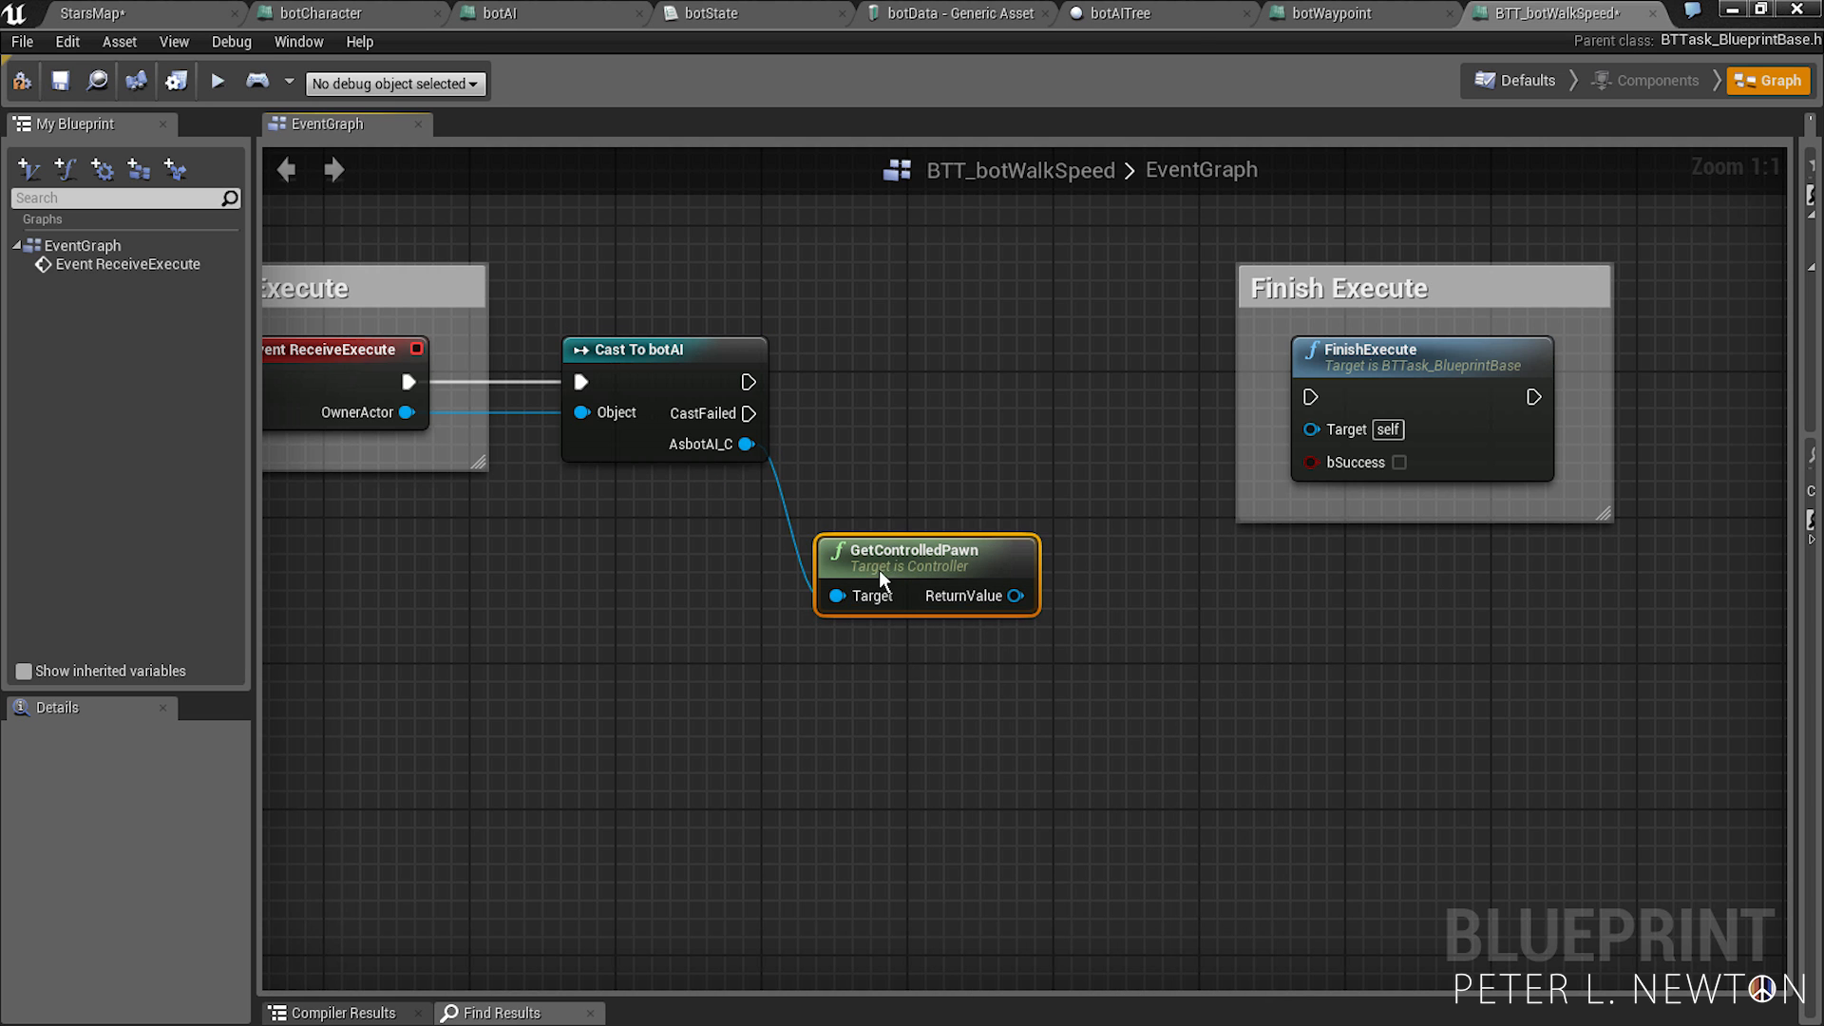
{"action": "left_click", "coordinate": [1465, 287]}
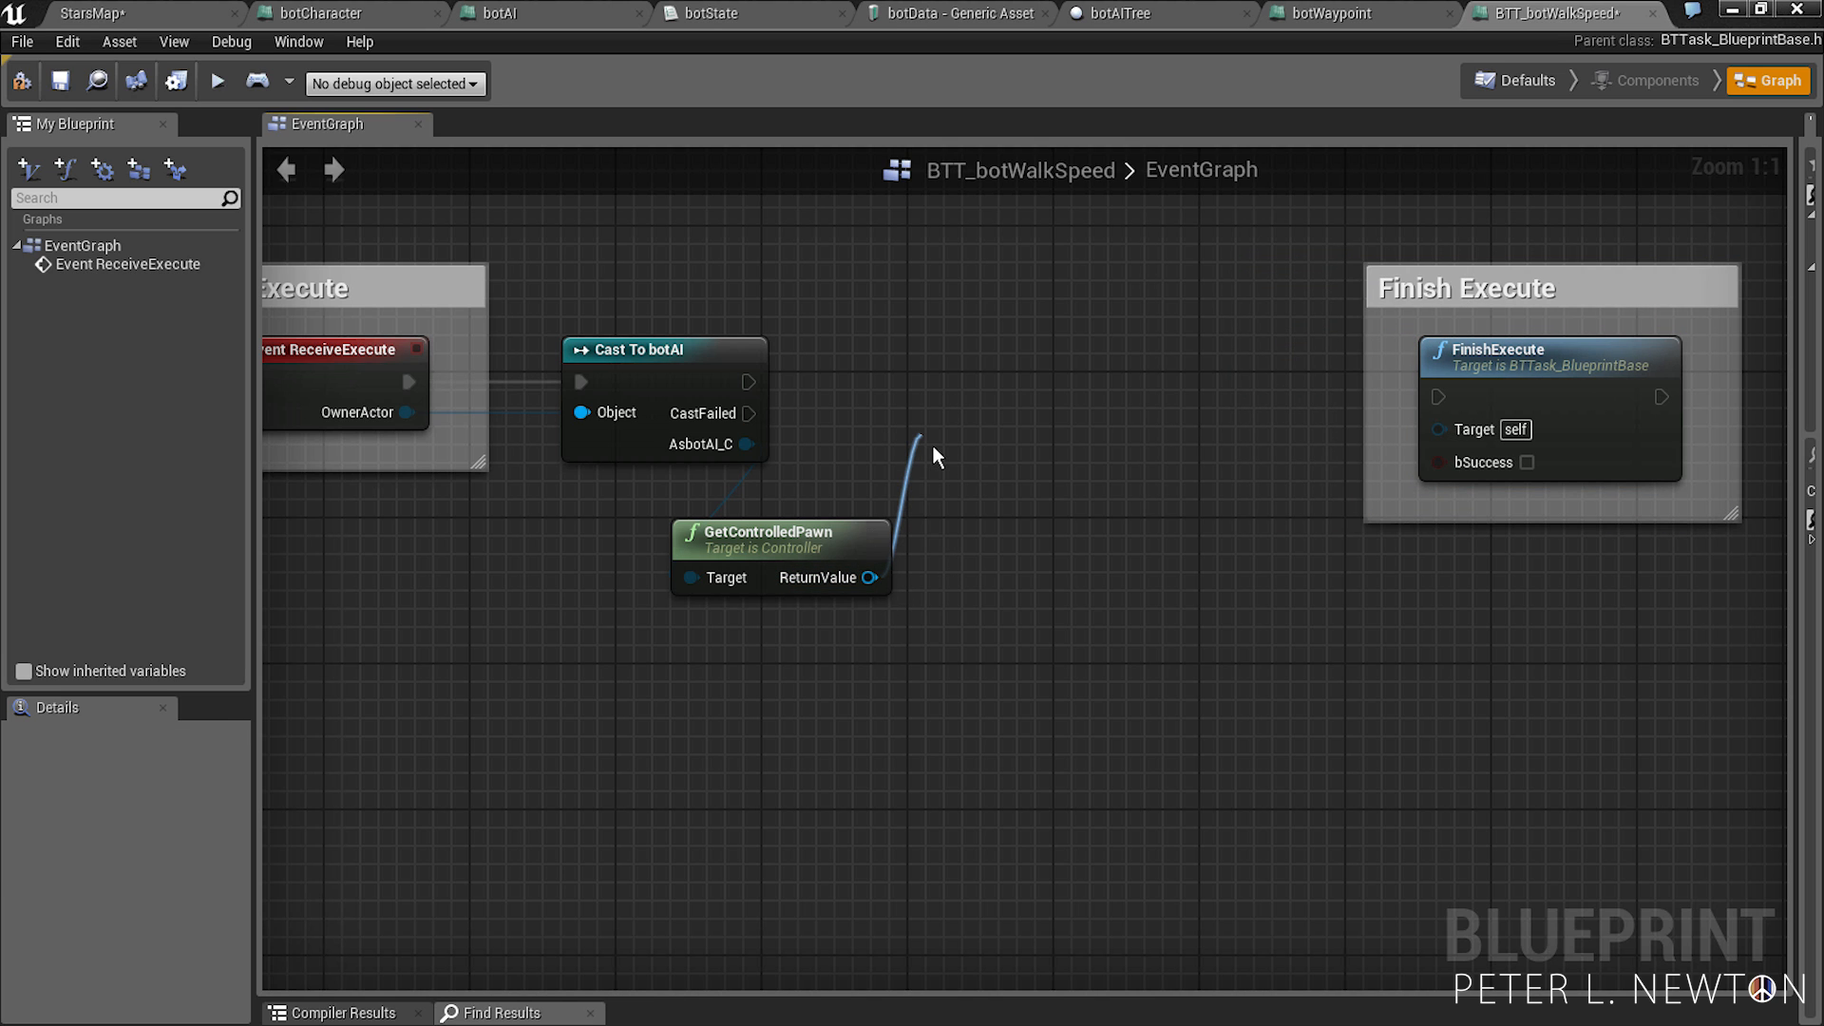
{"action": "type", "text": "cast to BOT"}
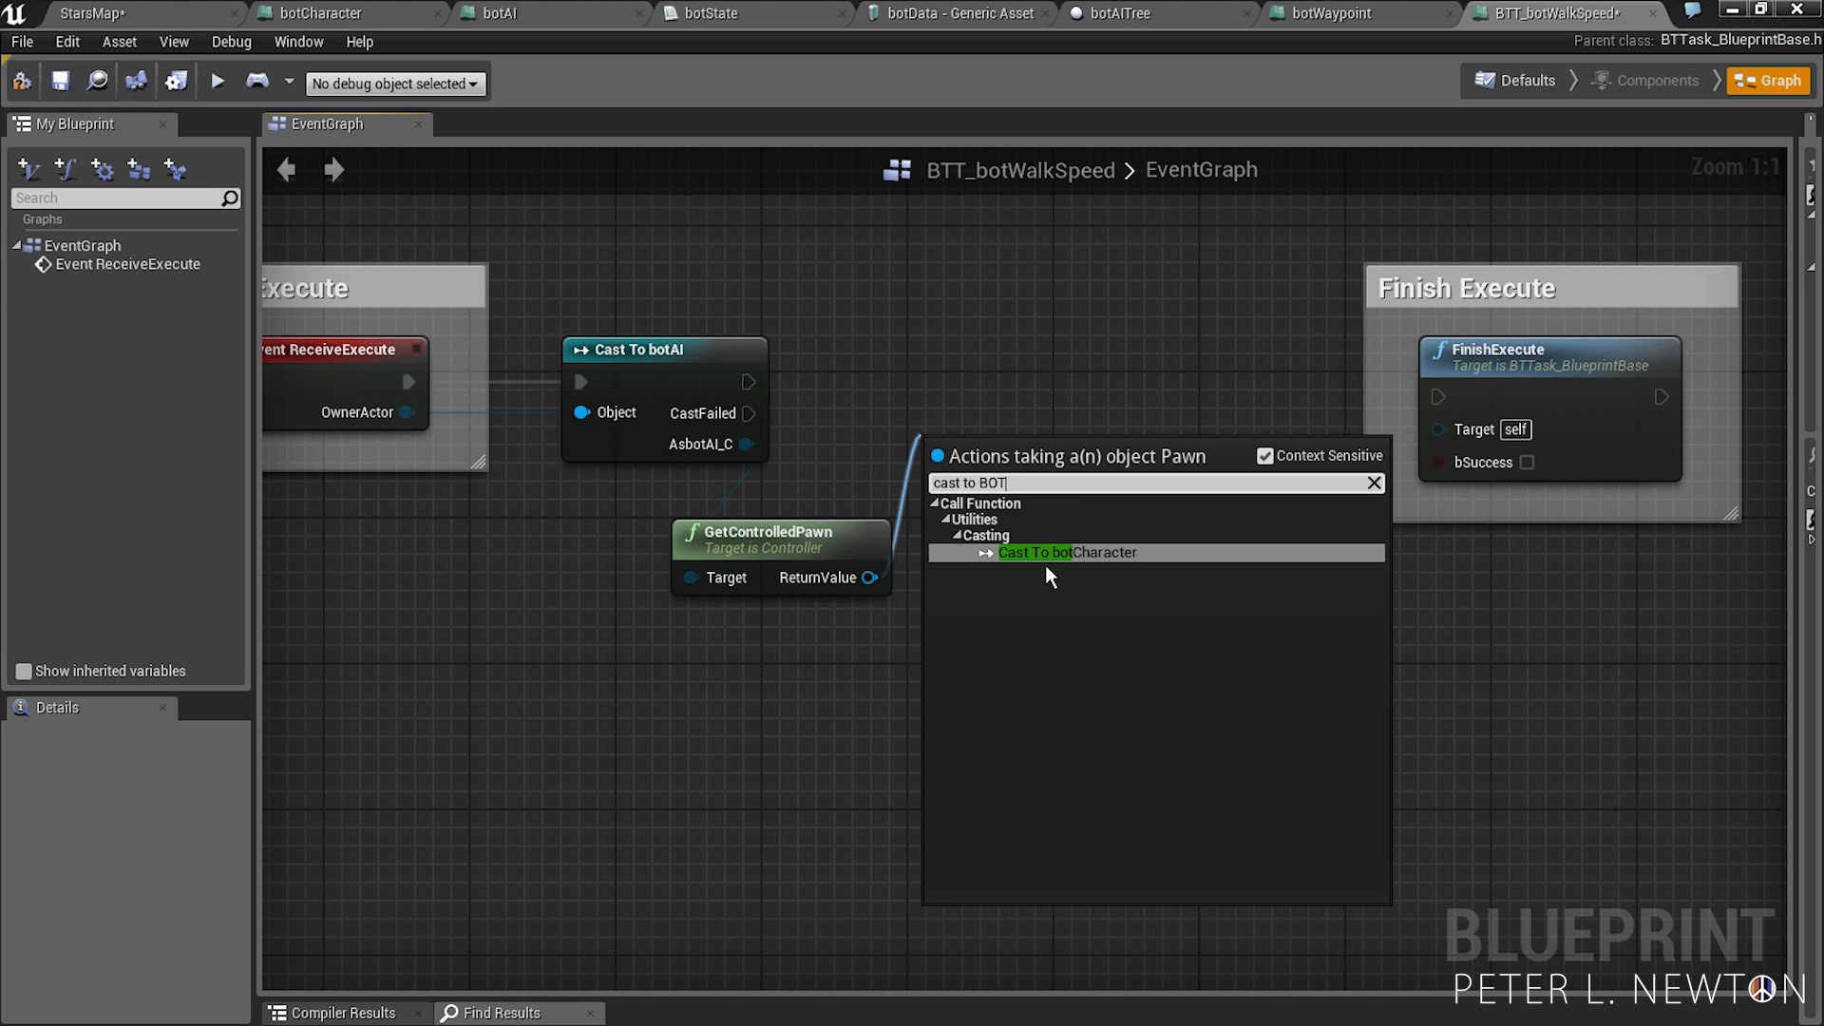
{"action": "left_click", "coordinate": [1065, 552]}
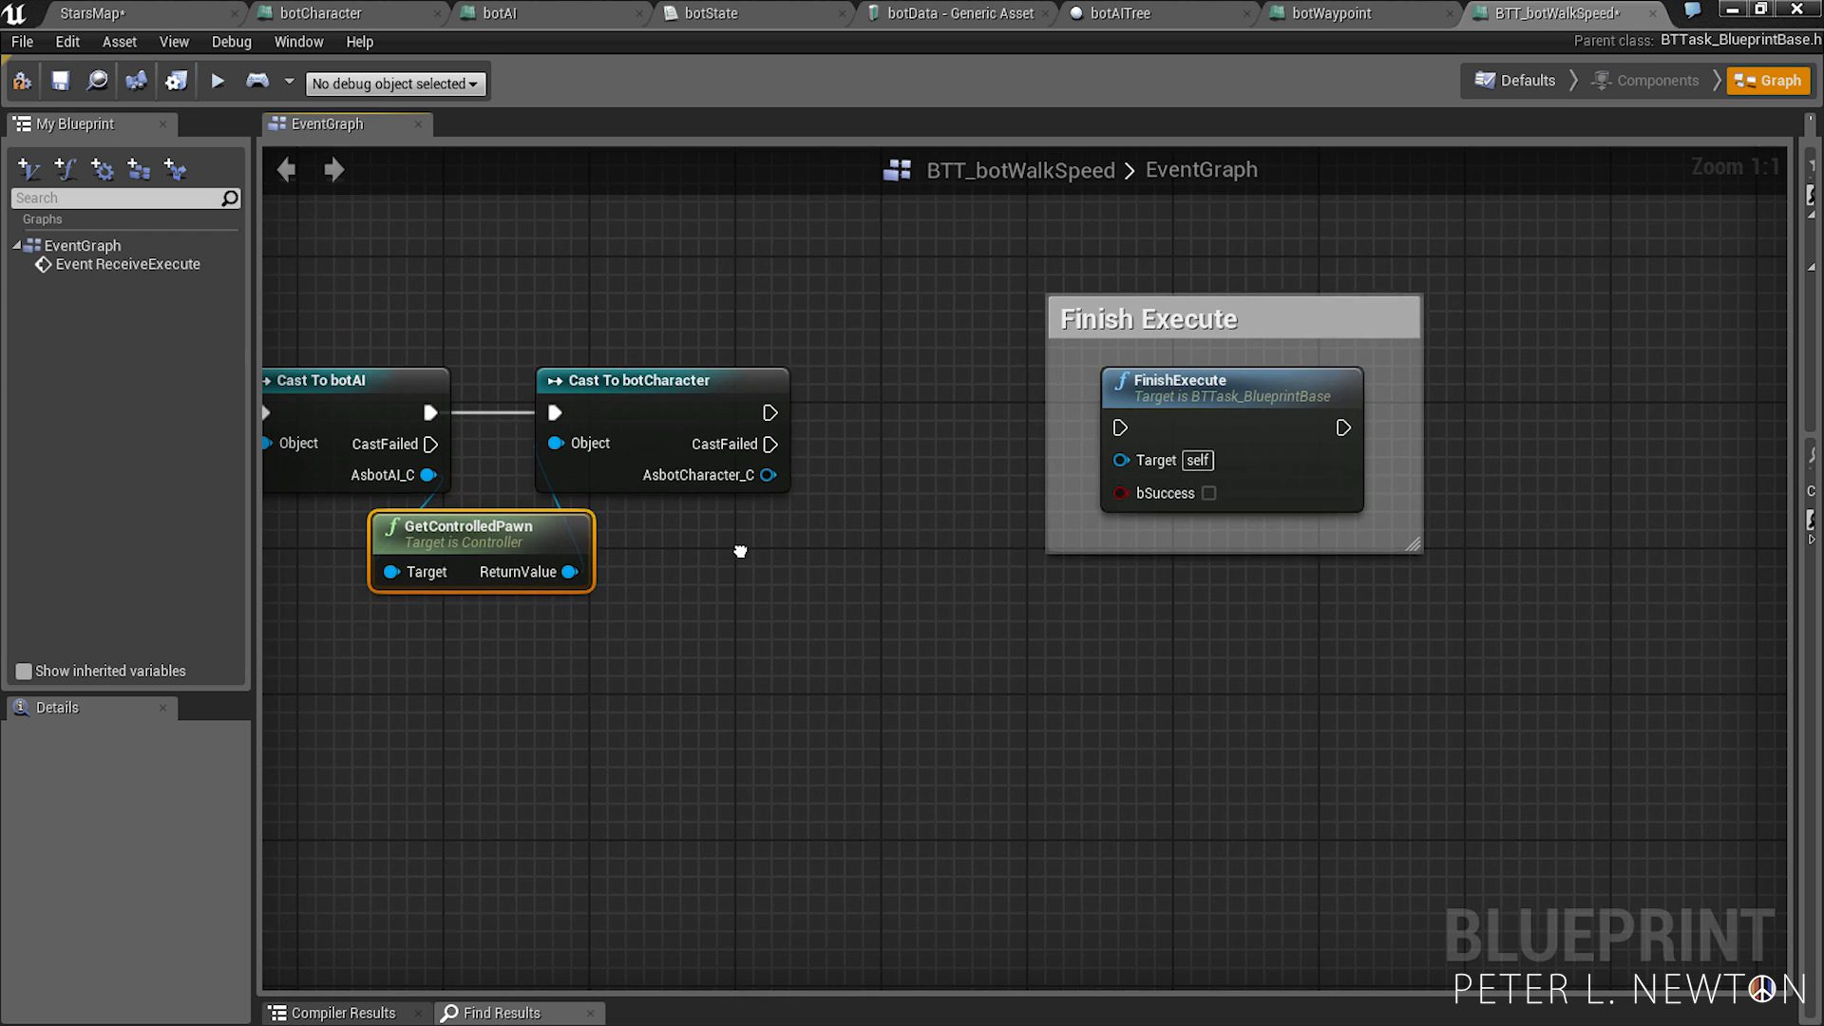
- Set the botCharacter's speedRate from the cast and chain it into FinishExecute
{"action": "left_click", "coordinate": [1200, 319]}
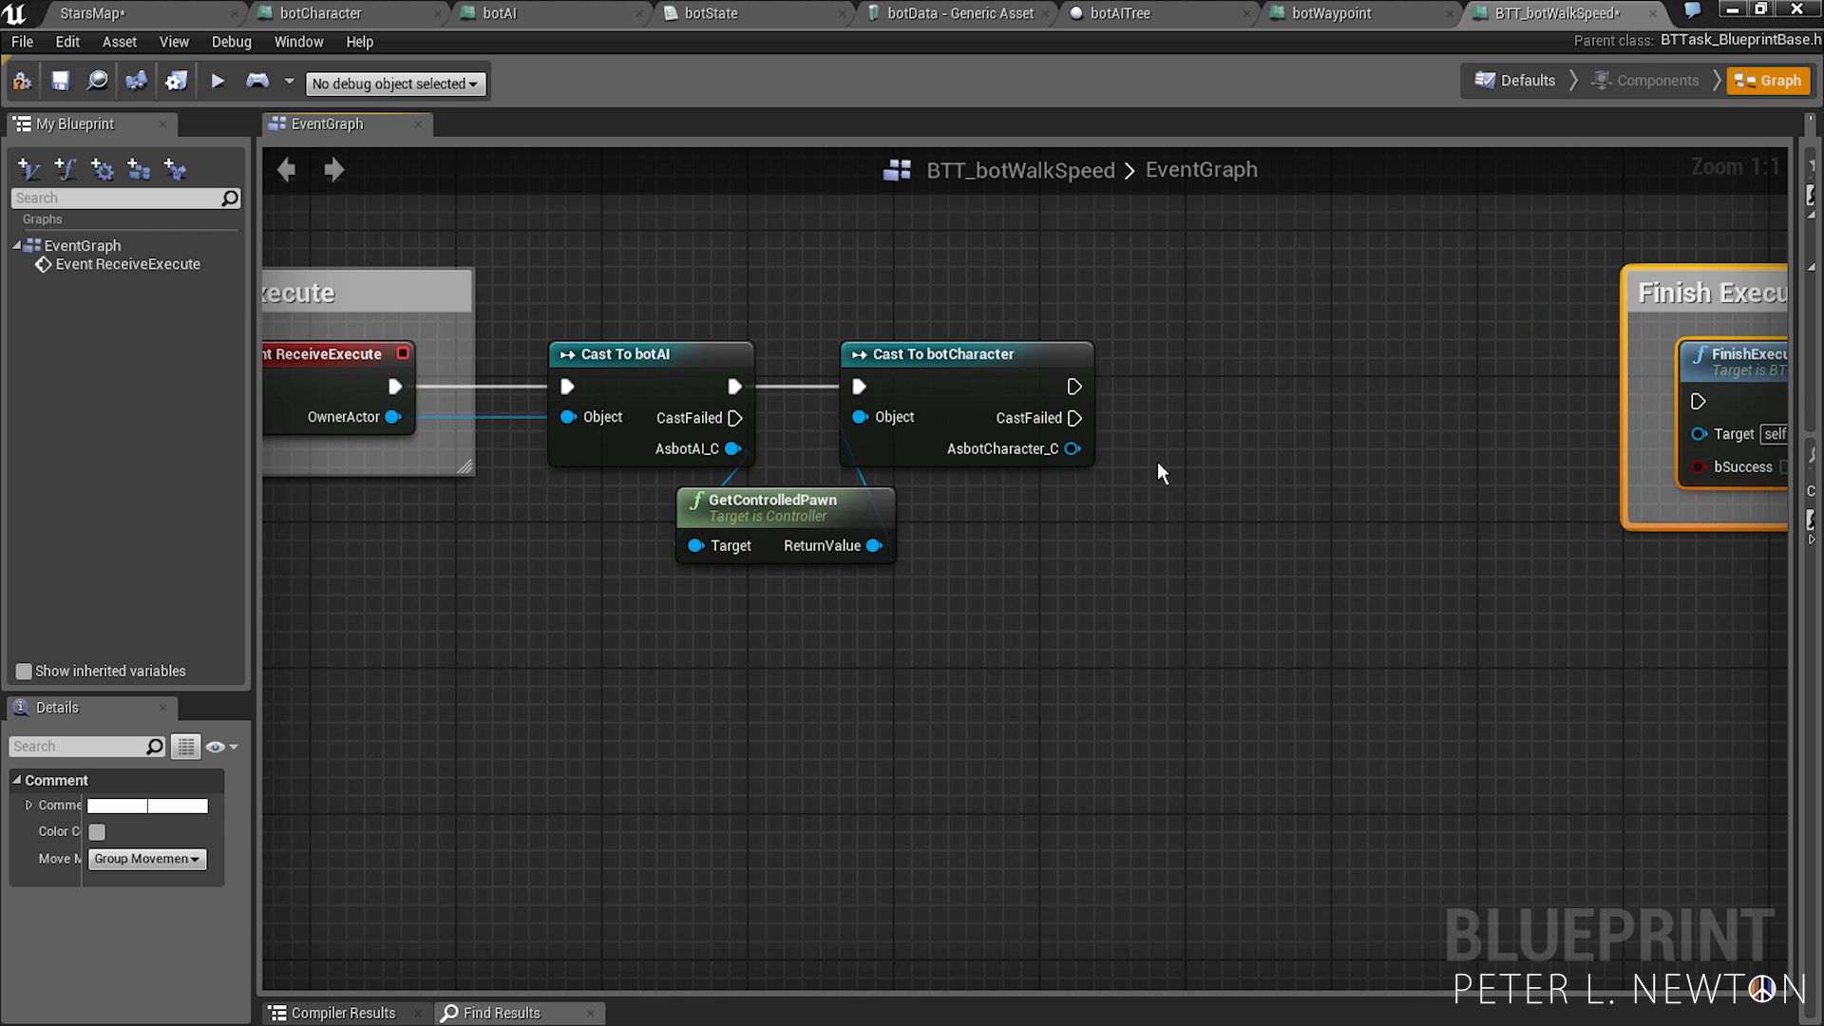
{"action": "left_click_drag", "start_coordinate": [1069, 448], "coordinate": [1205, 489]}
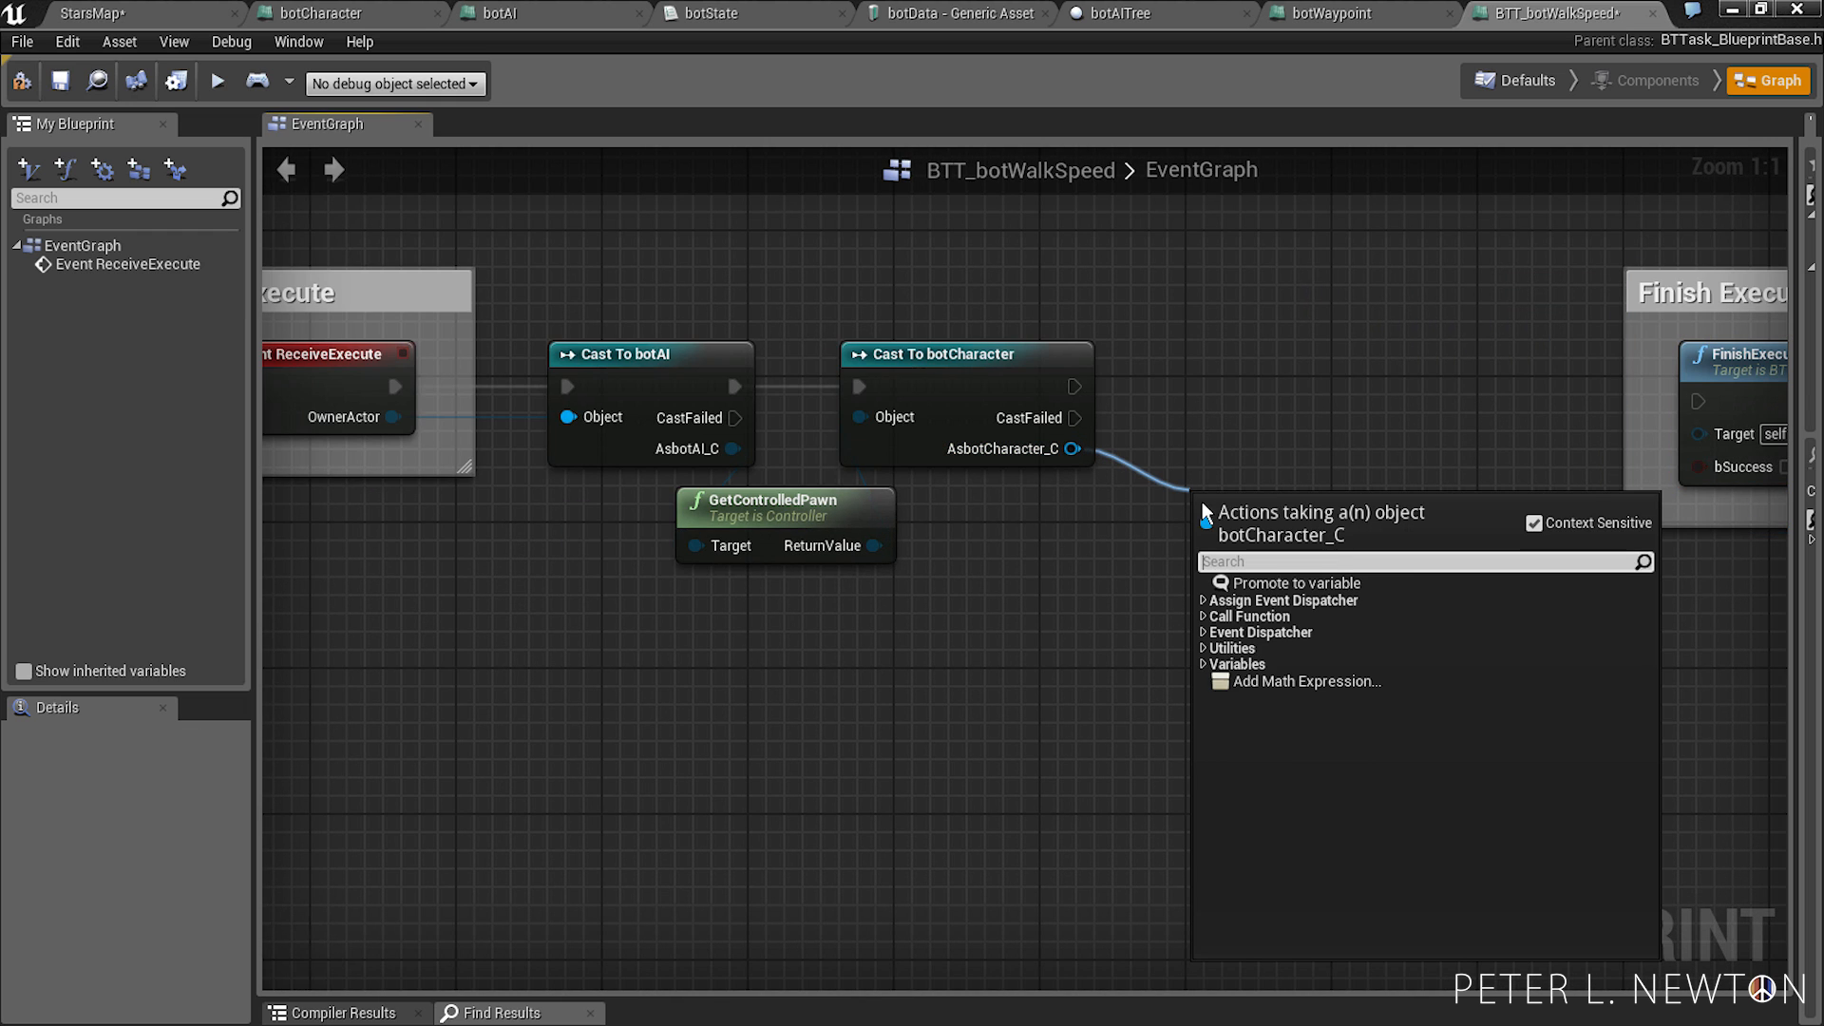
{"action": "type", "text": "set rate"}
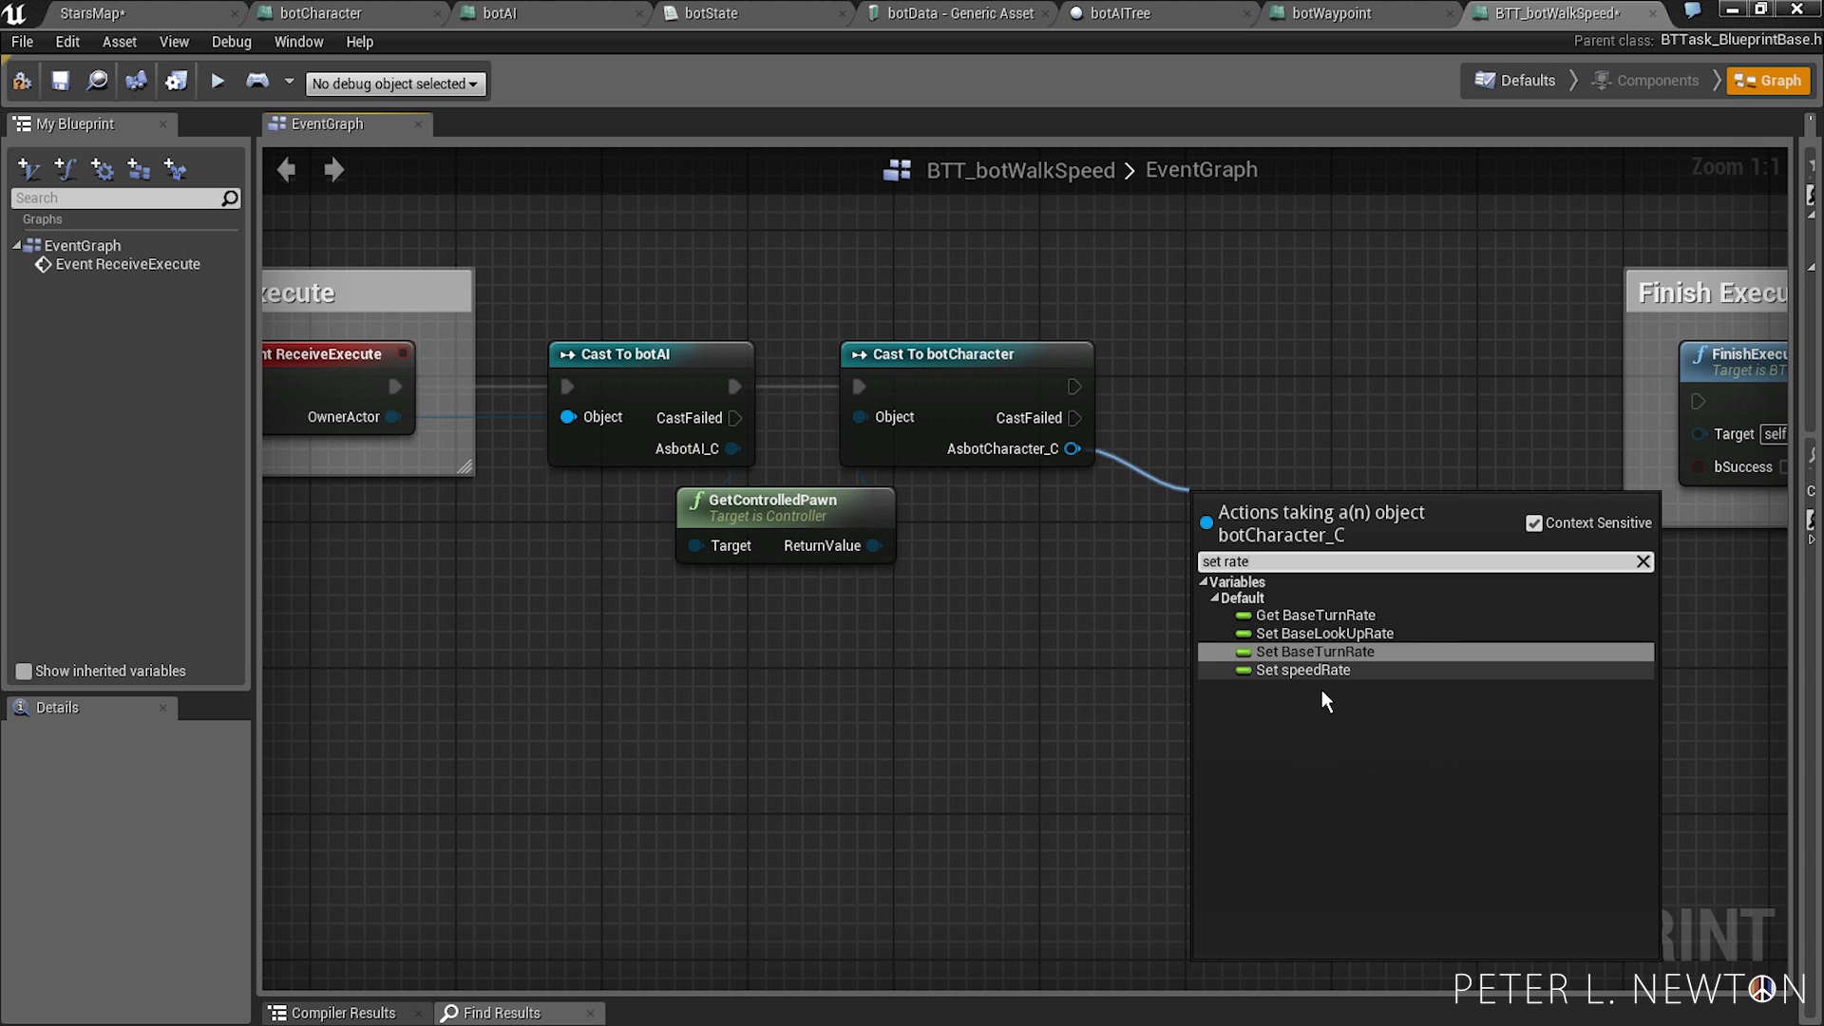
{"action": "left_click", "coordinate": [1301, 671]}
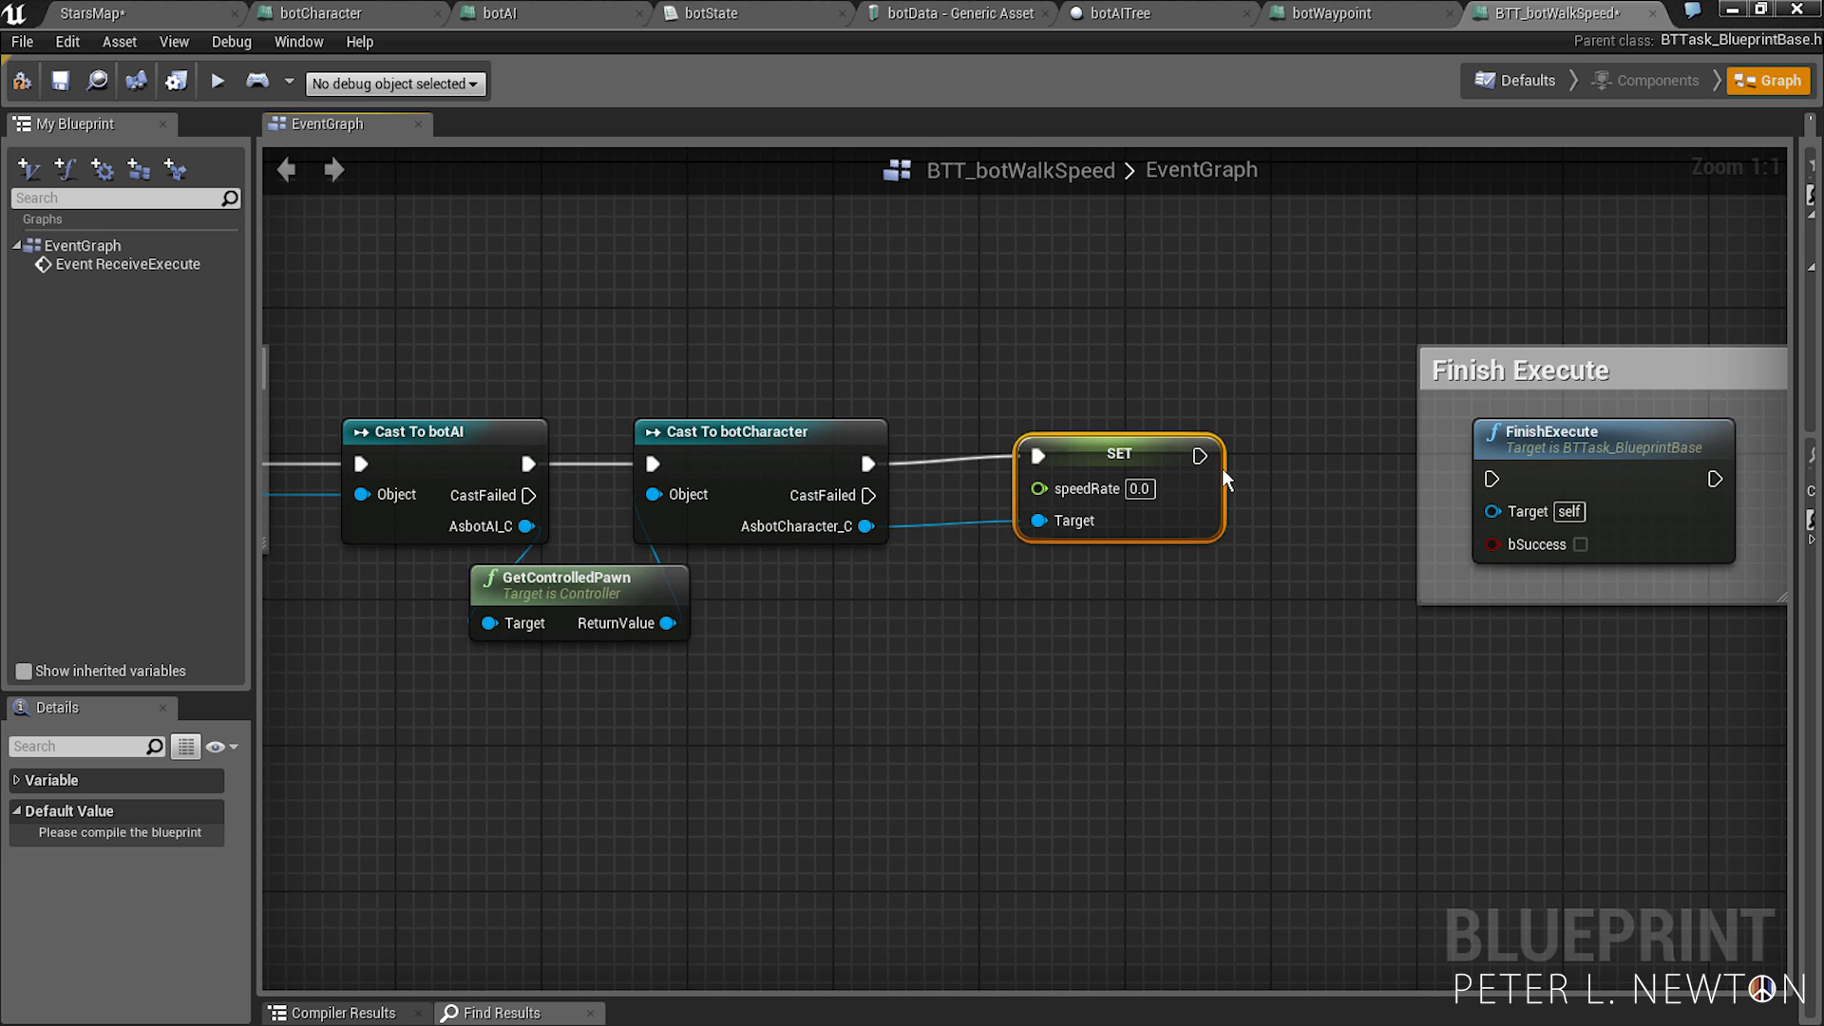
{"action": "left_click_drag", "start_coordinate": [1206, 454], "coordinate": [1497, 479]}
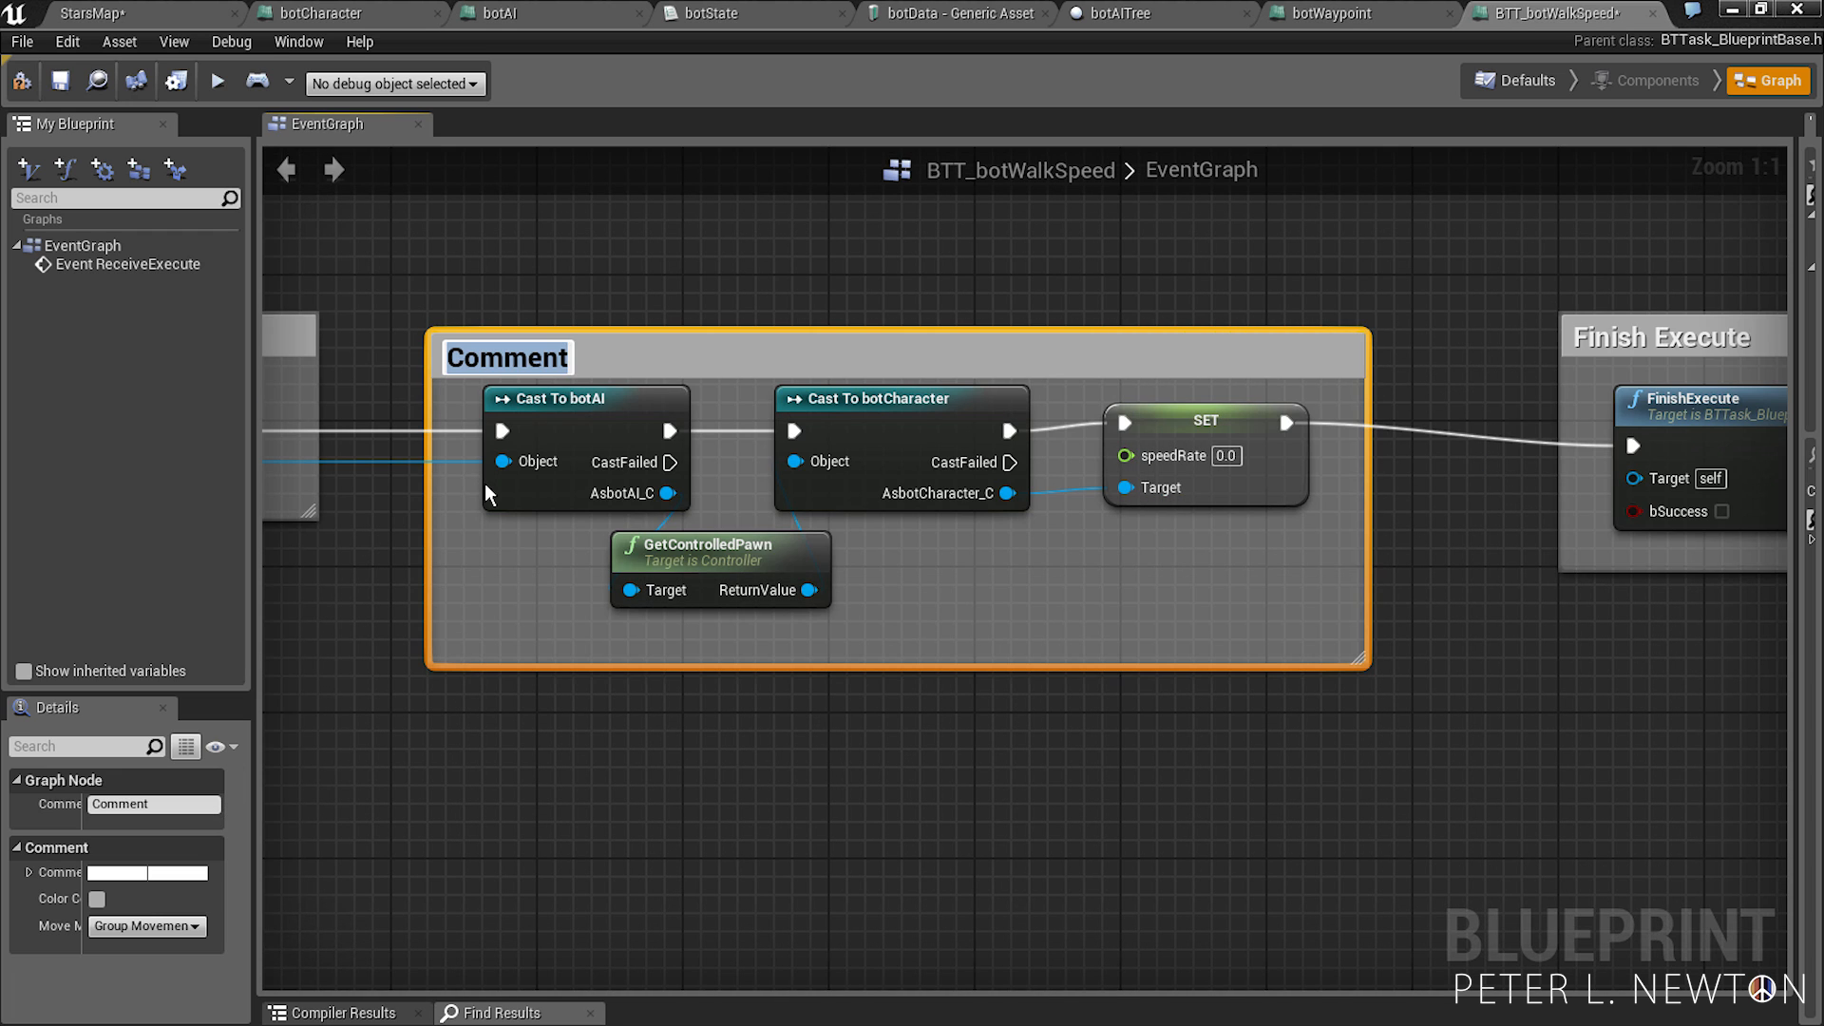
- Title the comment around the casts and speedRate setter Change Bot Walk Speed
{"action": "type", "text": "Change Bot Walk Speed"}
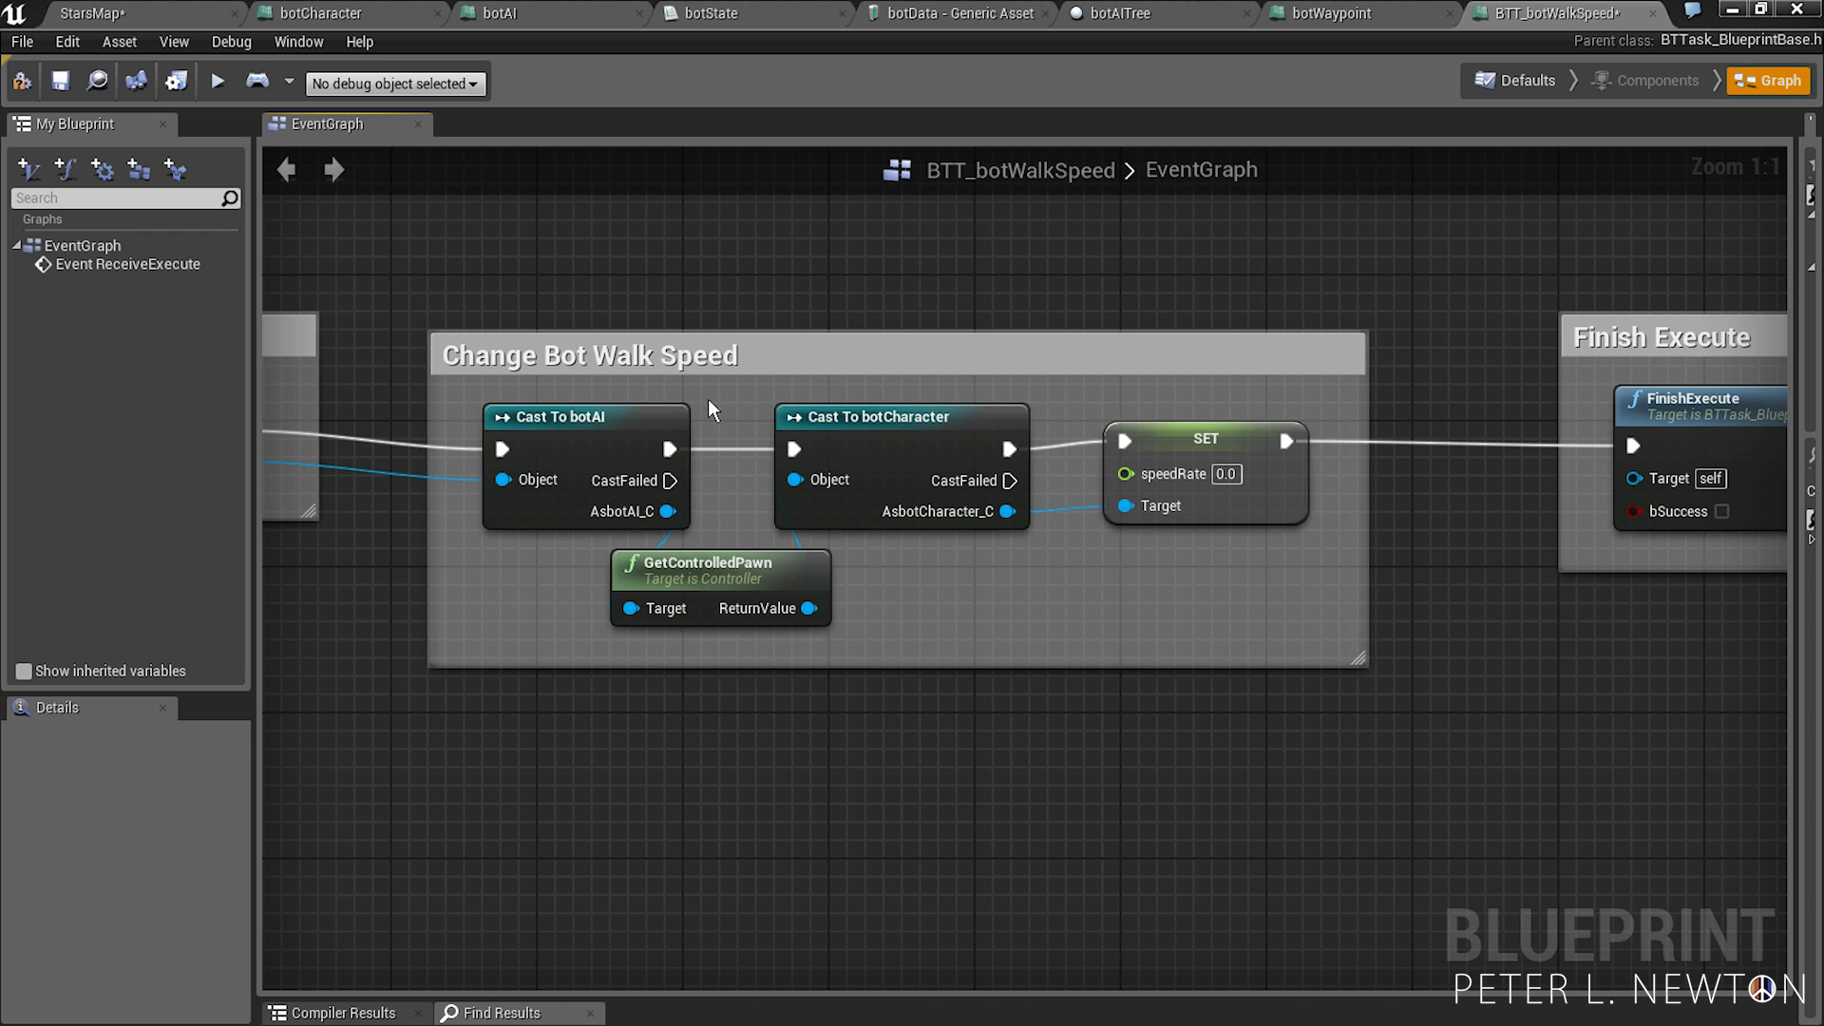
{"action": "left_click", "coordinate": [587, 355]}
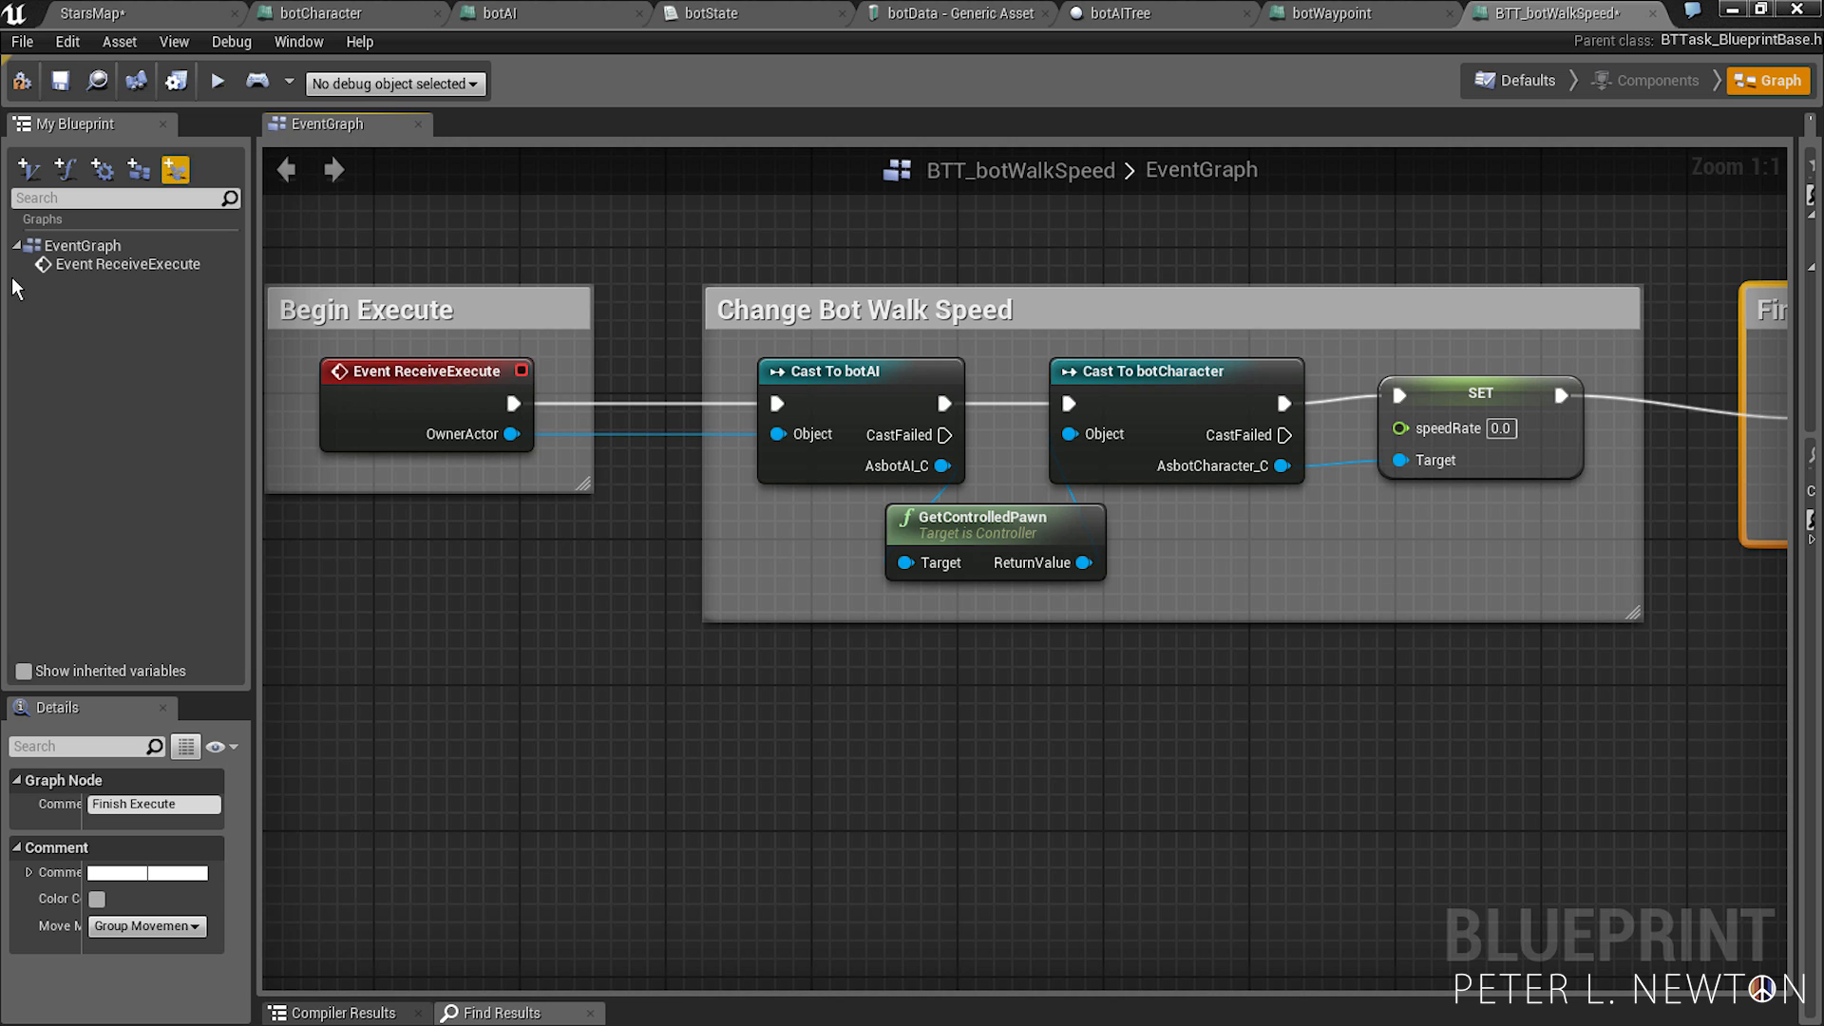
- Add an instance-editable float variable named Walk Rate
{"action": "left_click", "coordinate": [29, 169]}
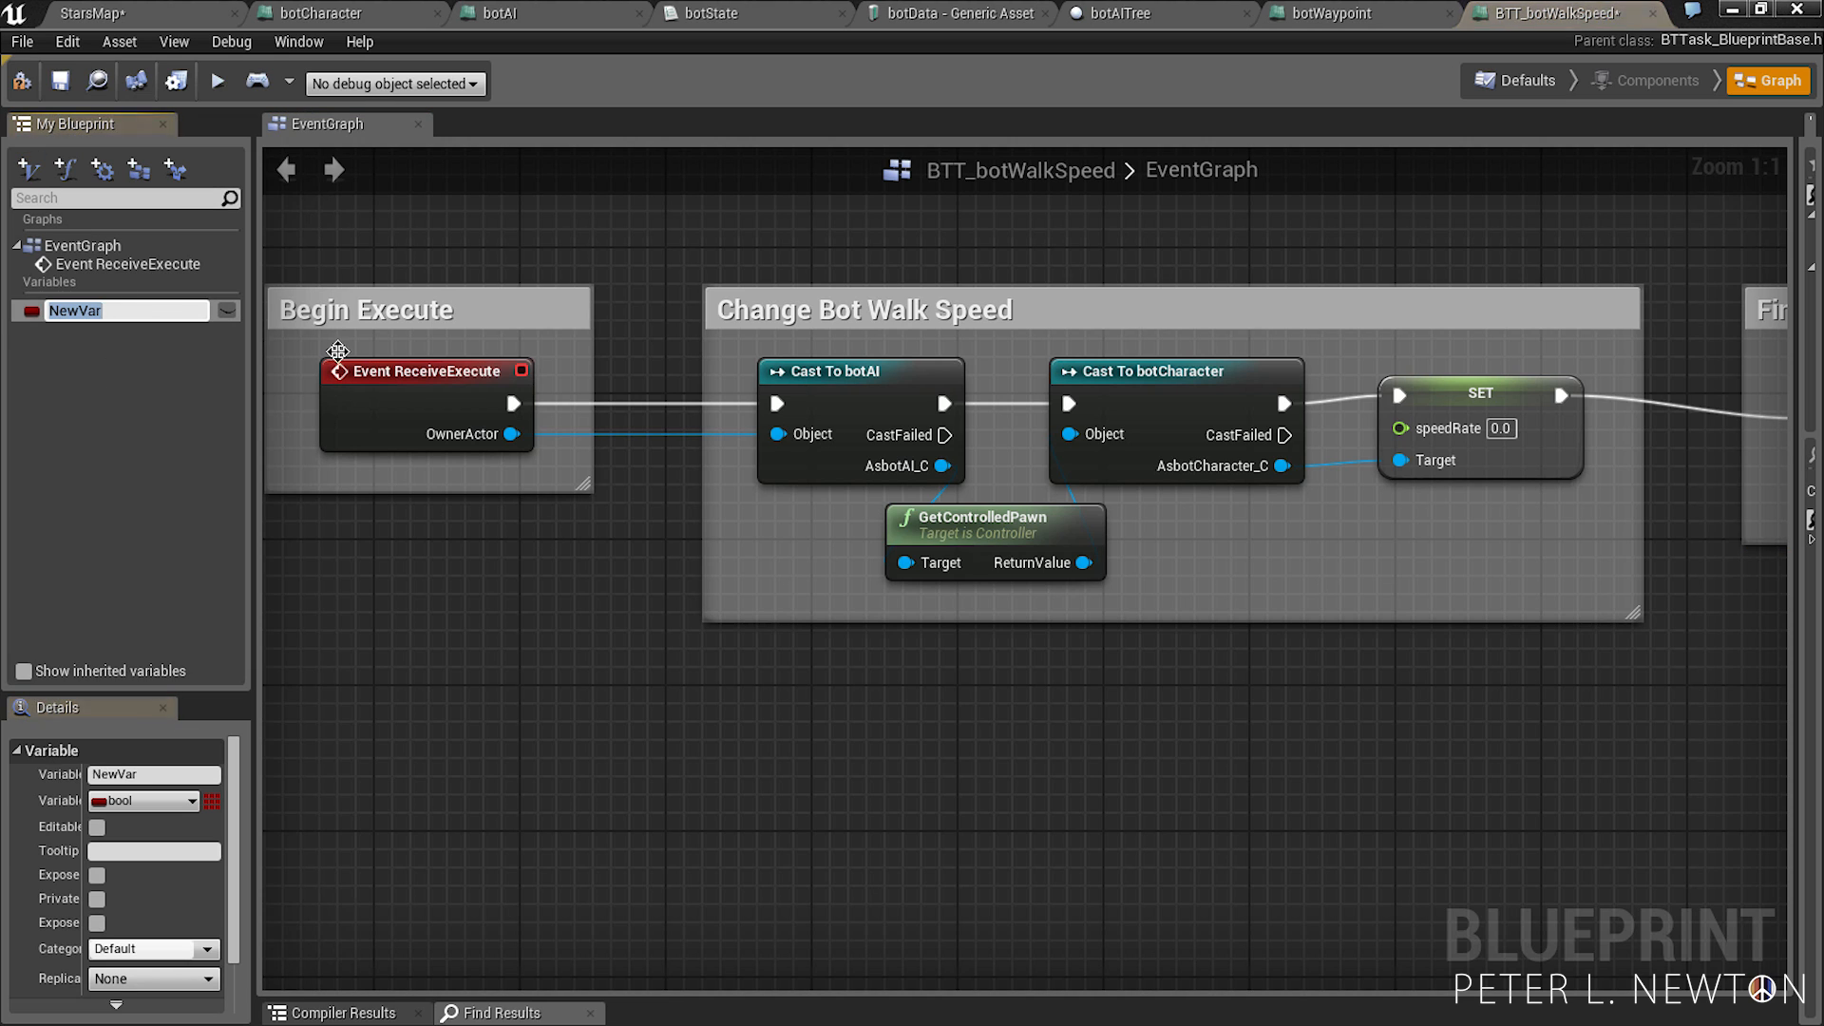
{"action": "mouse_move", "coordinate": [235, 339]}
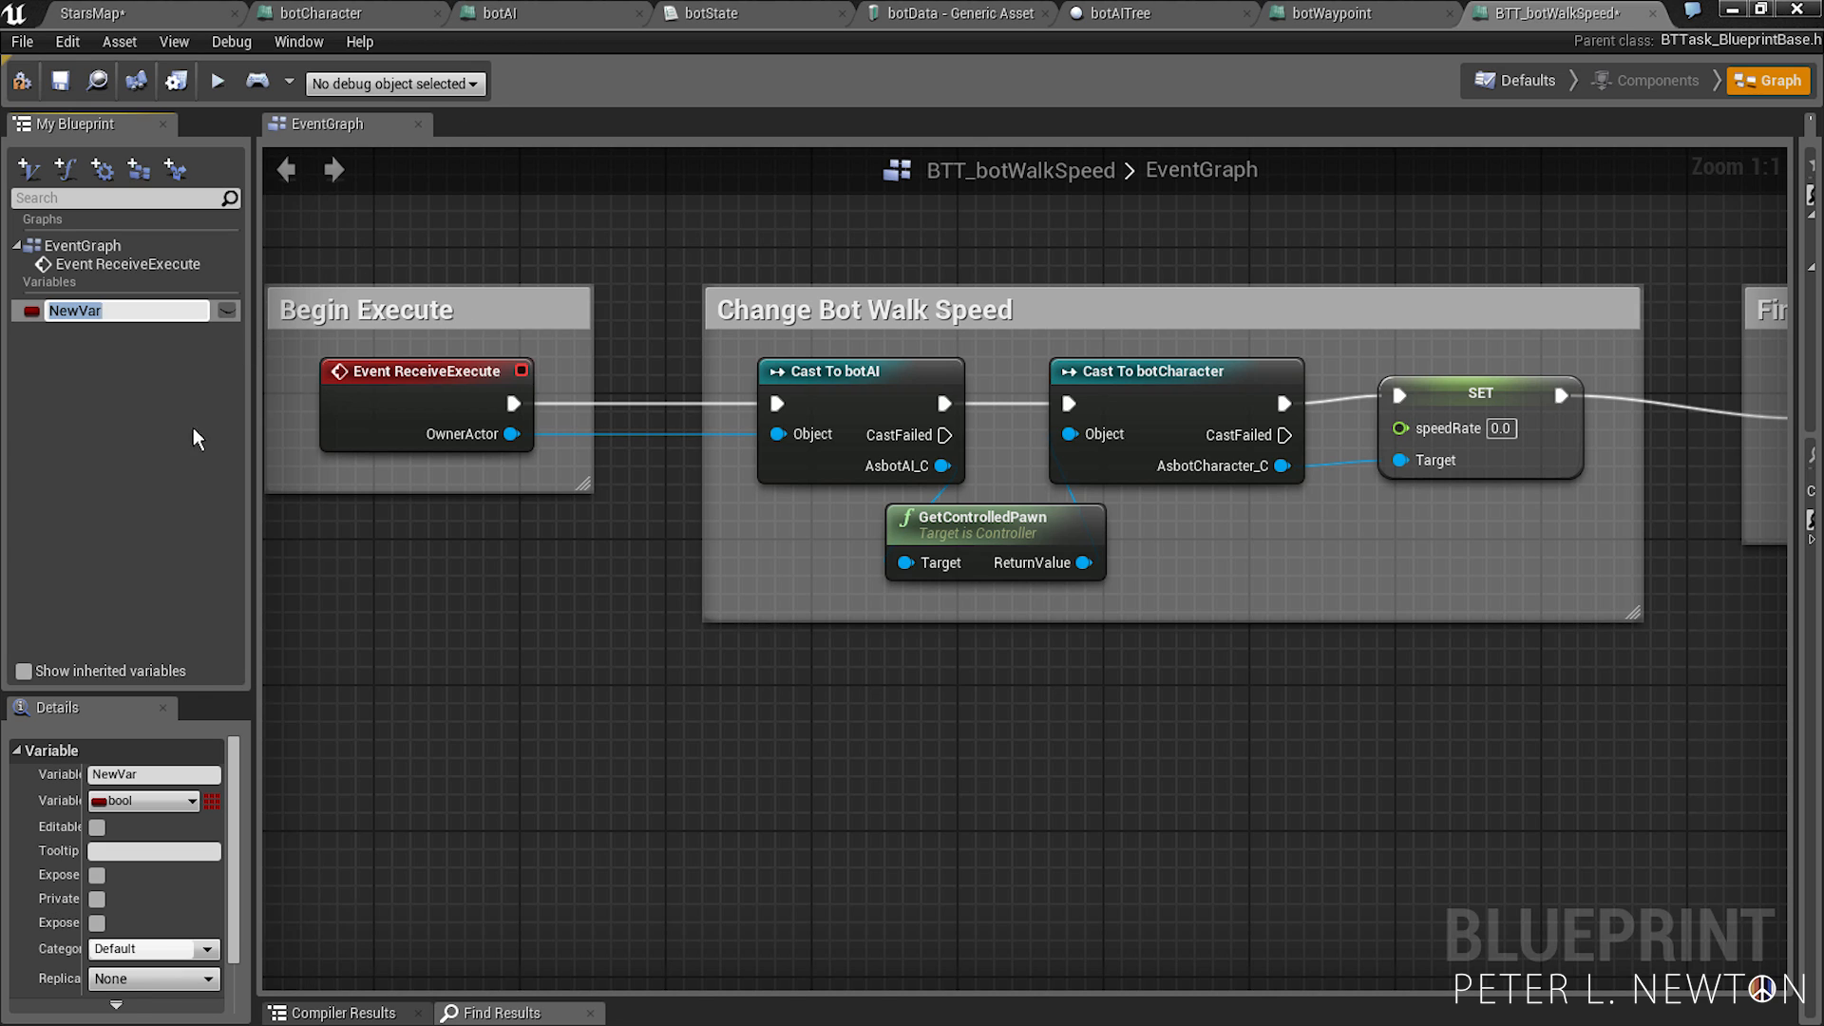
{"action": "type", "text": "Walk Rate"}
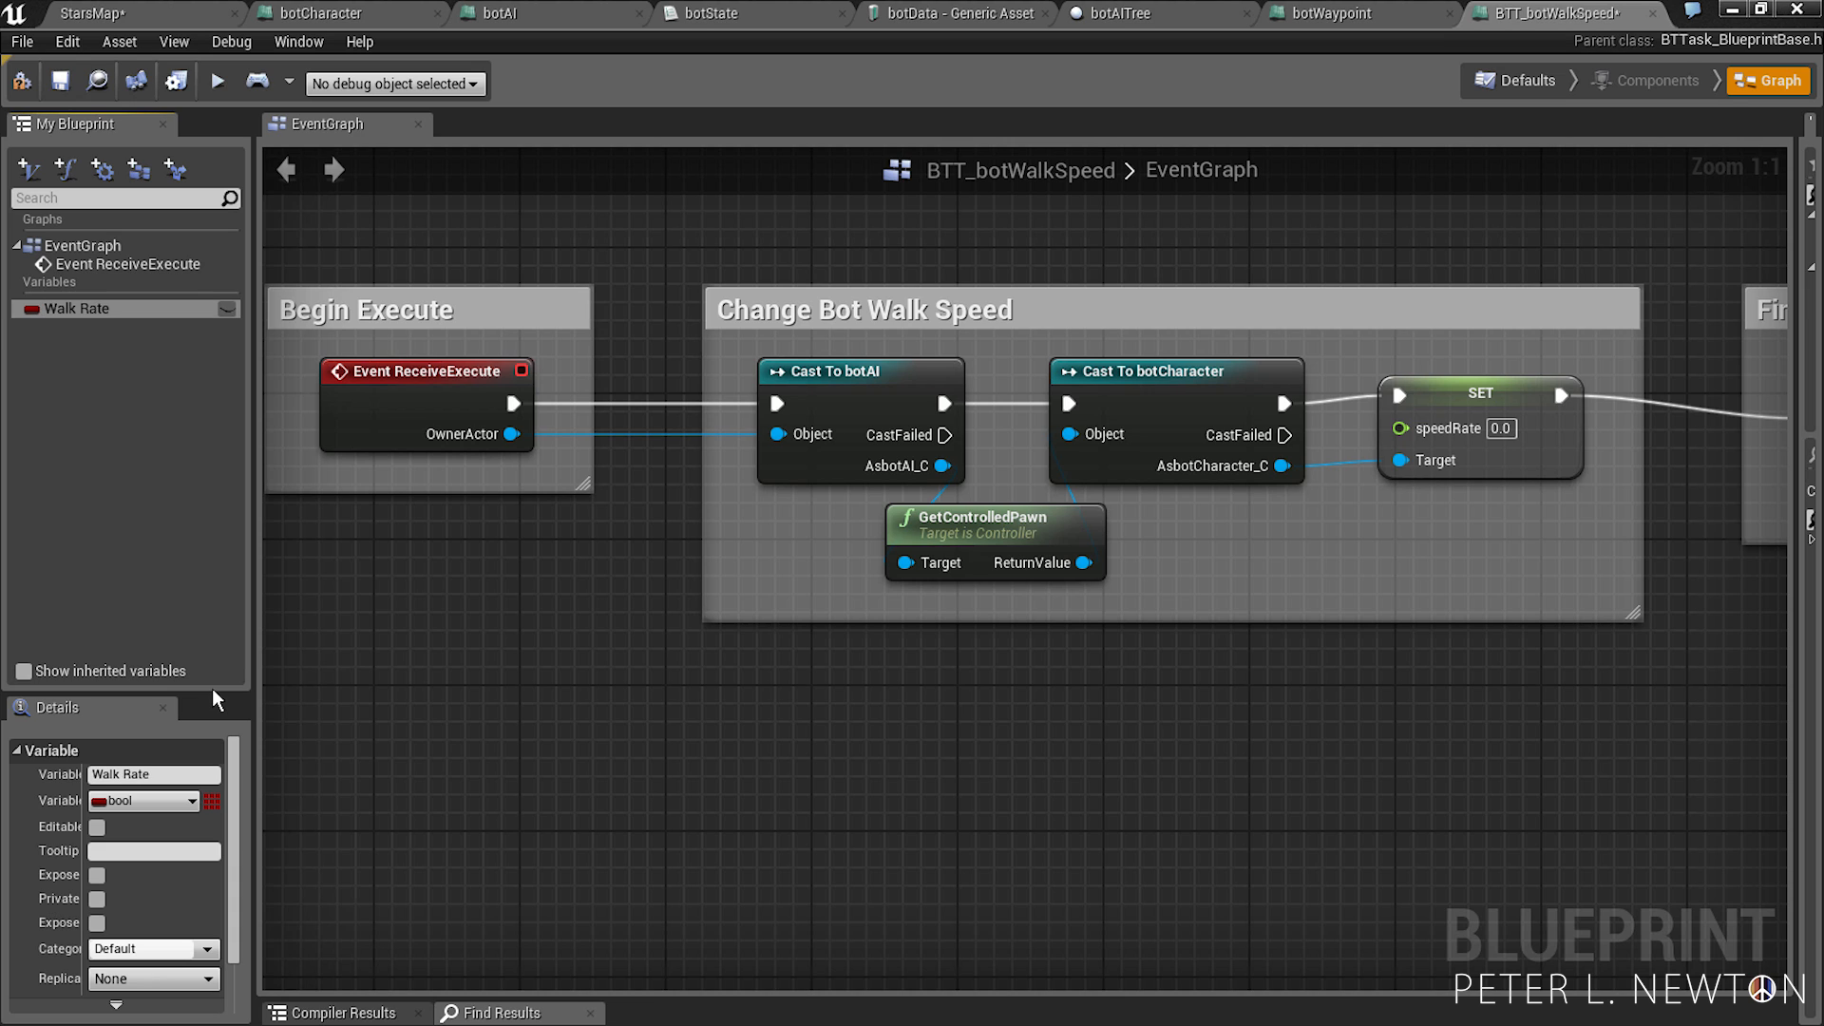
{"action": "left_click", "coordinate": [143, 800]}
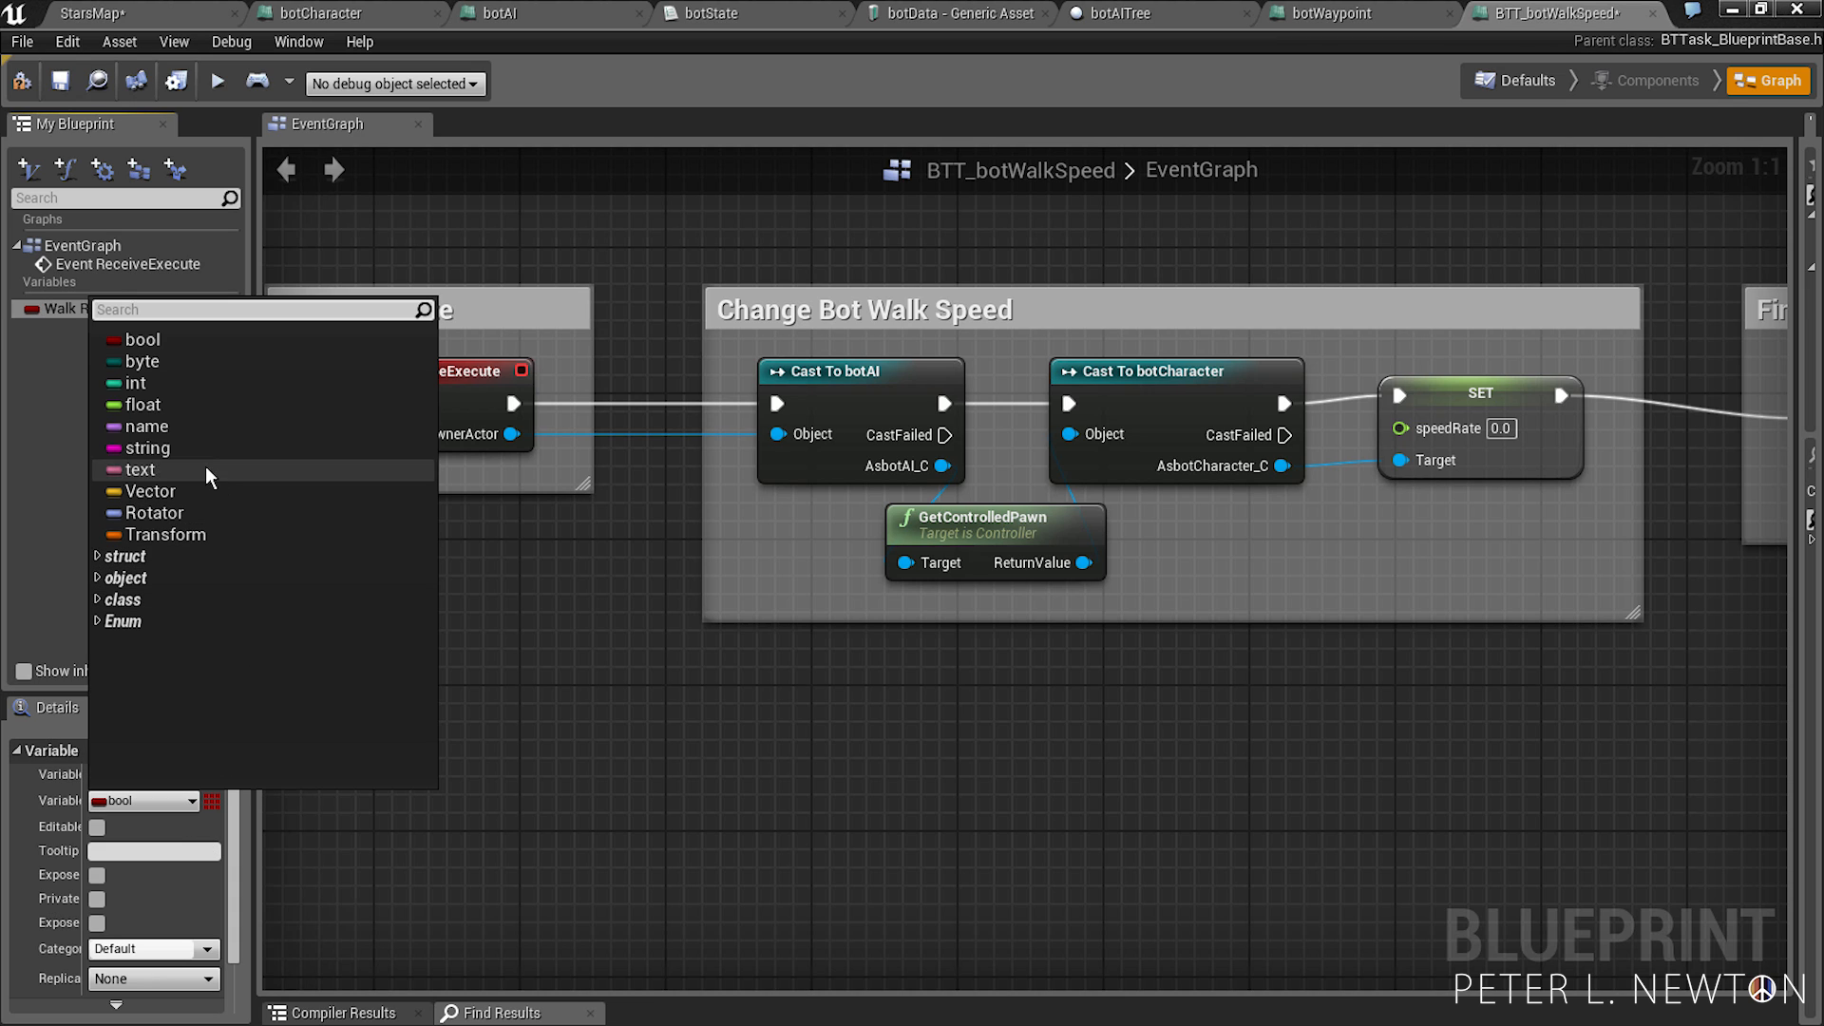
{"action": "left_click", "coordinate": [146, 403]}
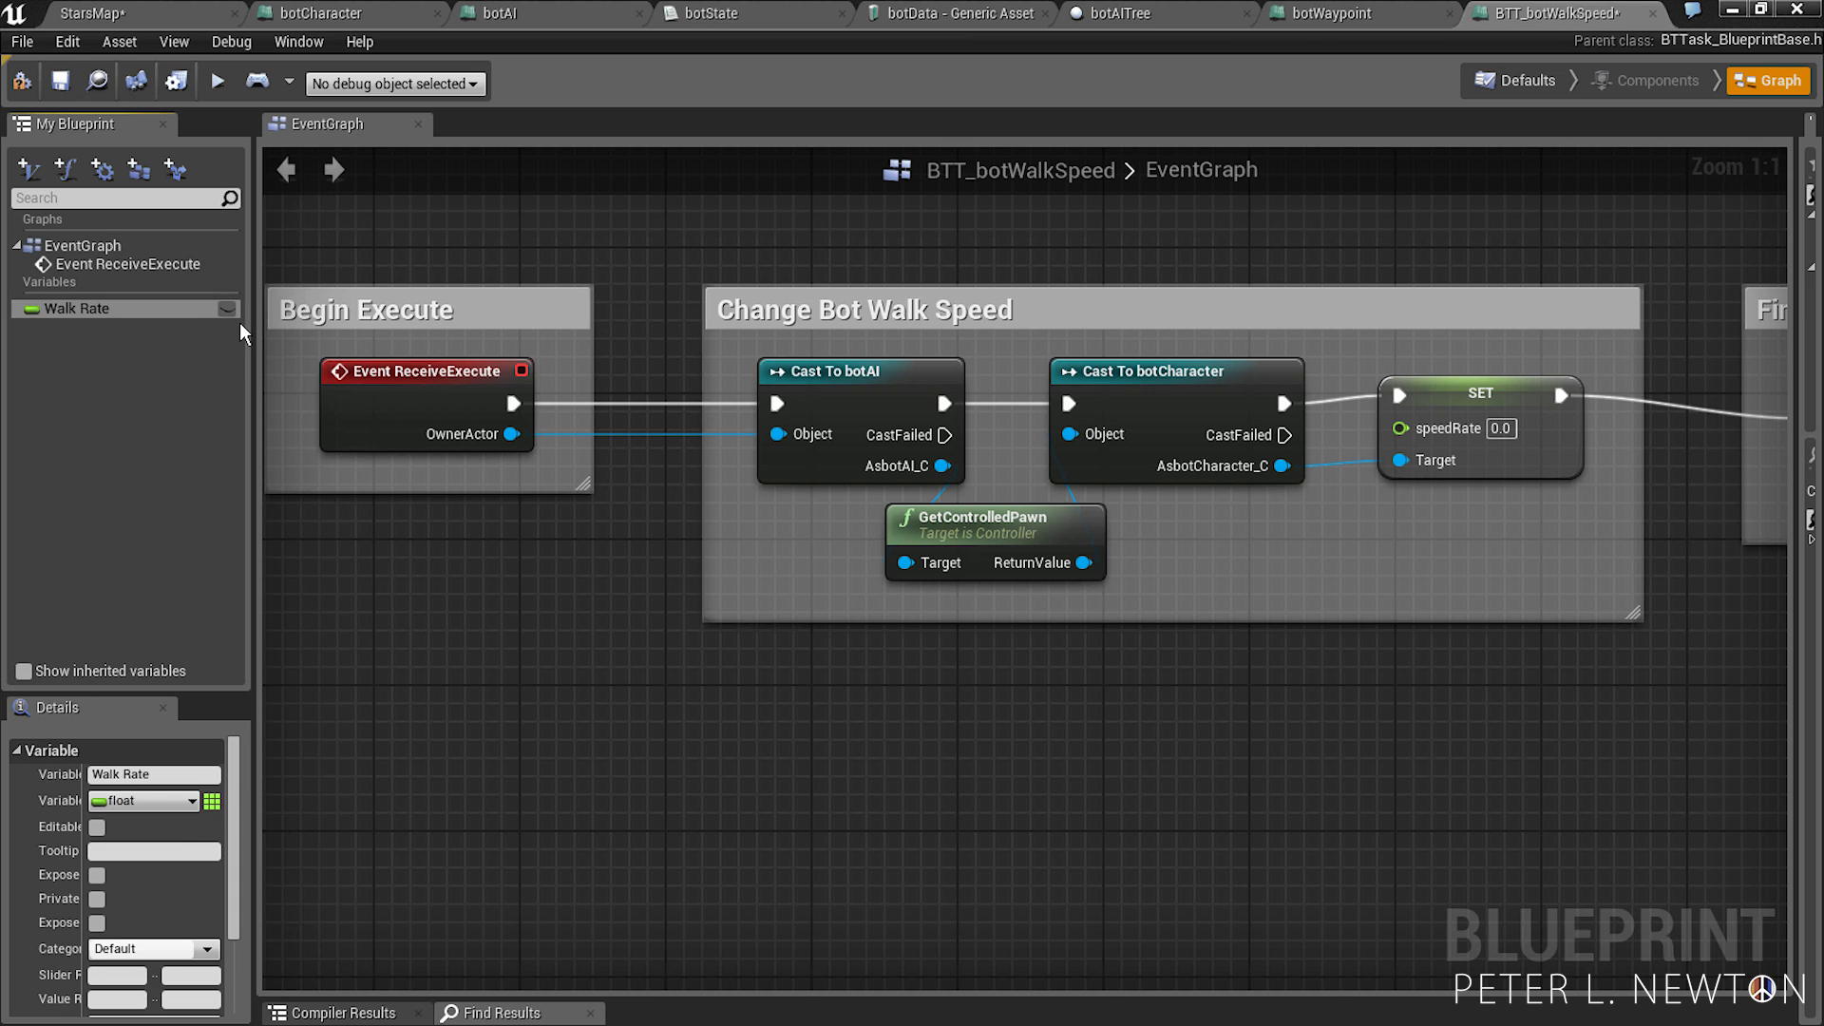
{"action": "left_click", "coordinate": [97, 827]}
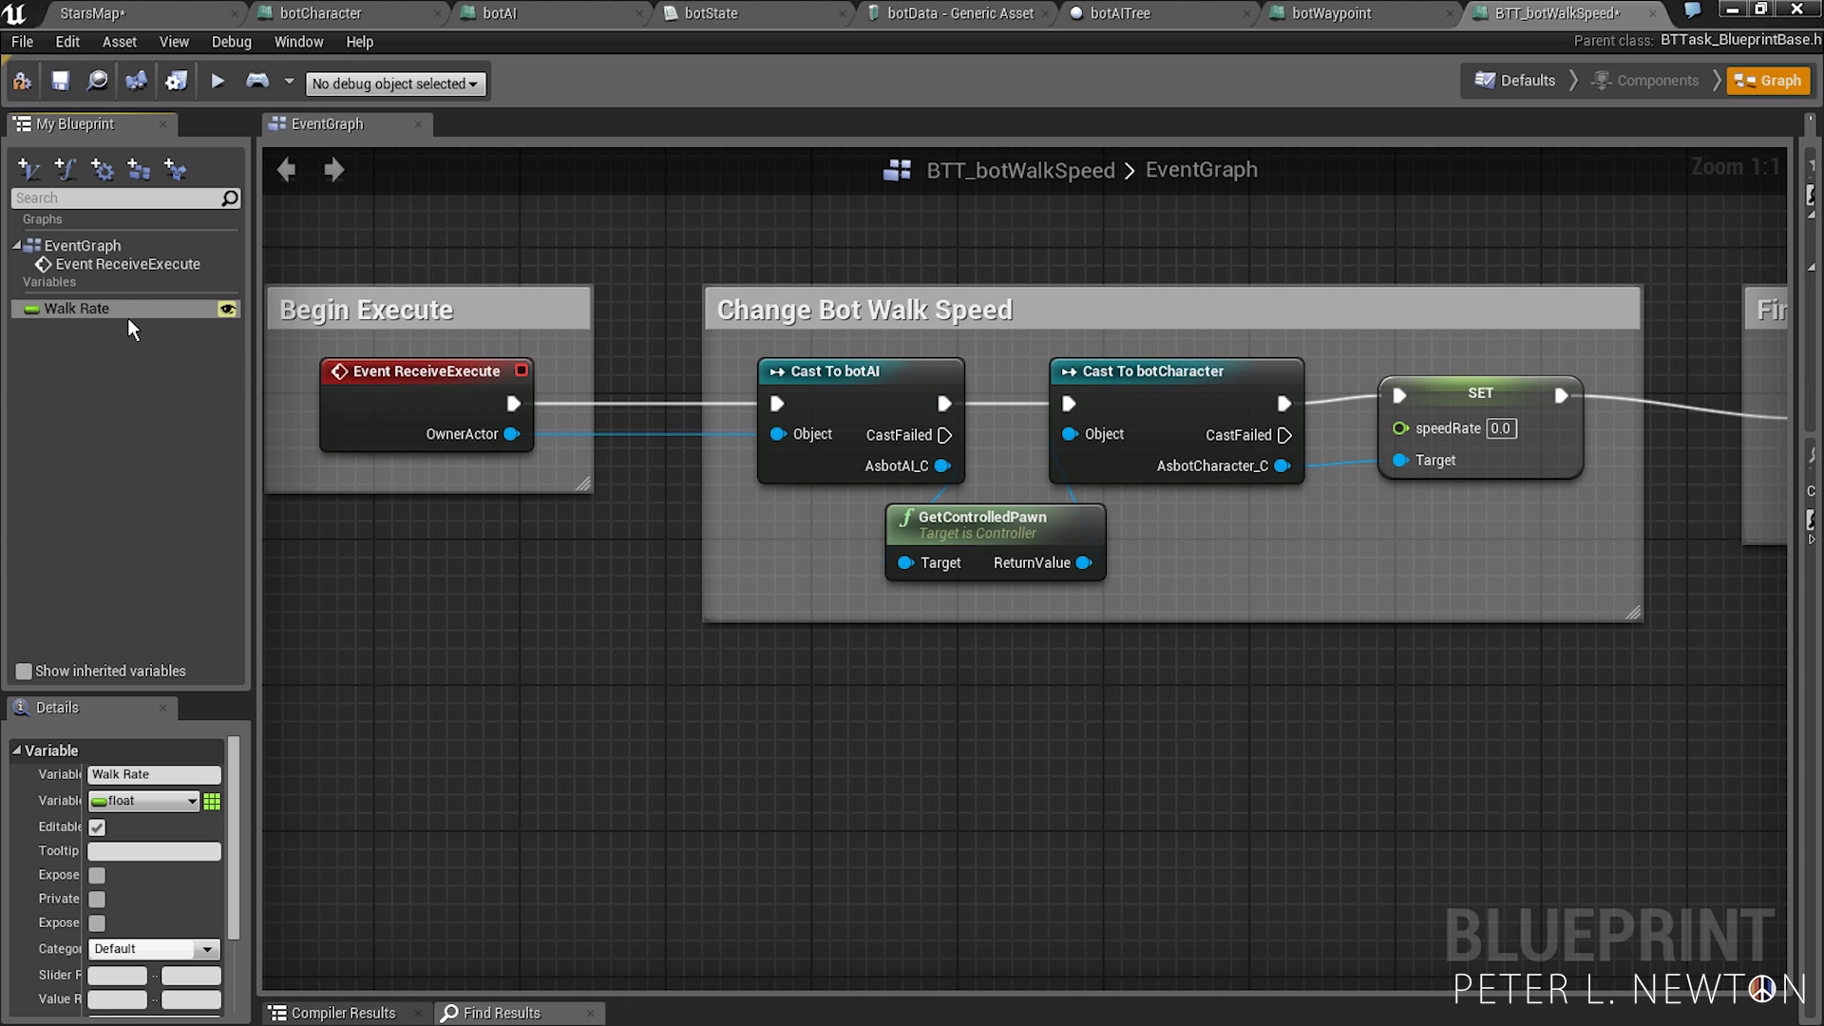
- Feed Walk Rate into speedRate, default it to 1.0, and save BTT_botWalkSpeed
{"action": "left_click_drag", "start_coordinate": [74, 307], "coordinate": [1267, 559]}
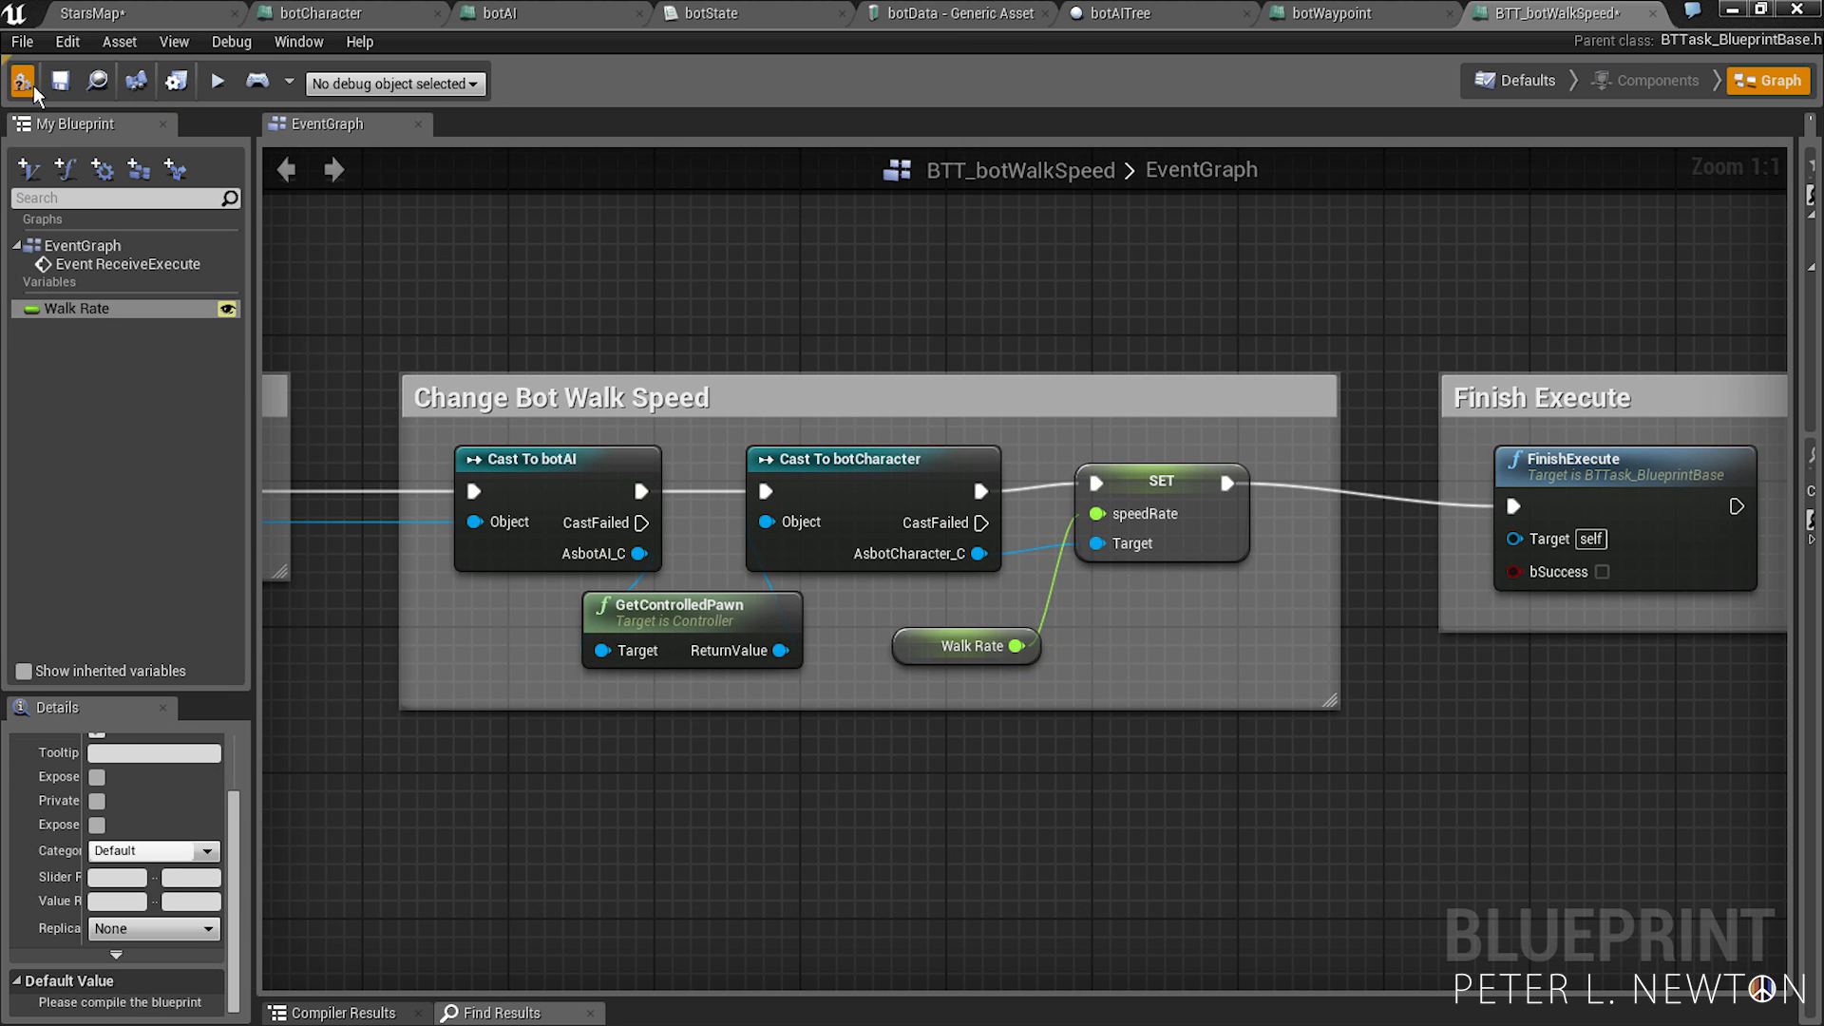
{"action": "mouse_move", "coordinate": [203, 977]}
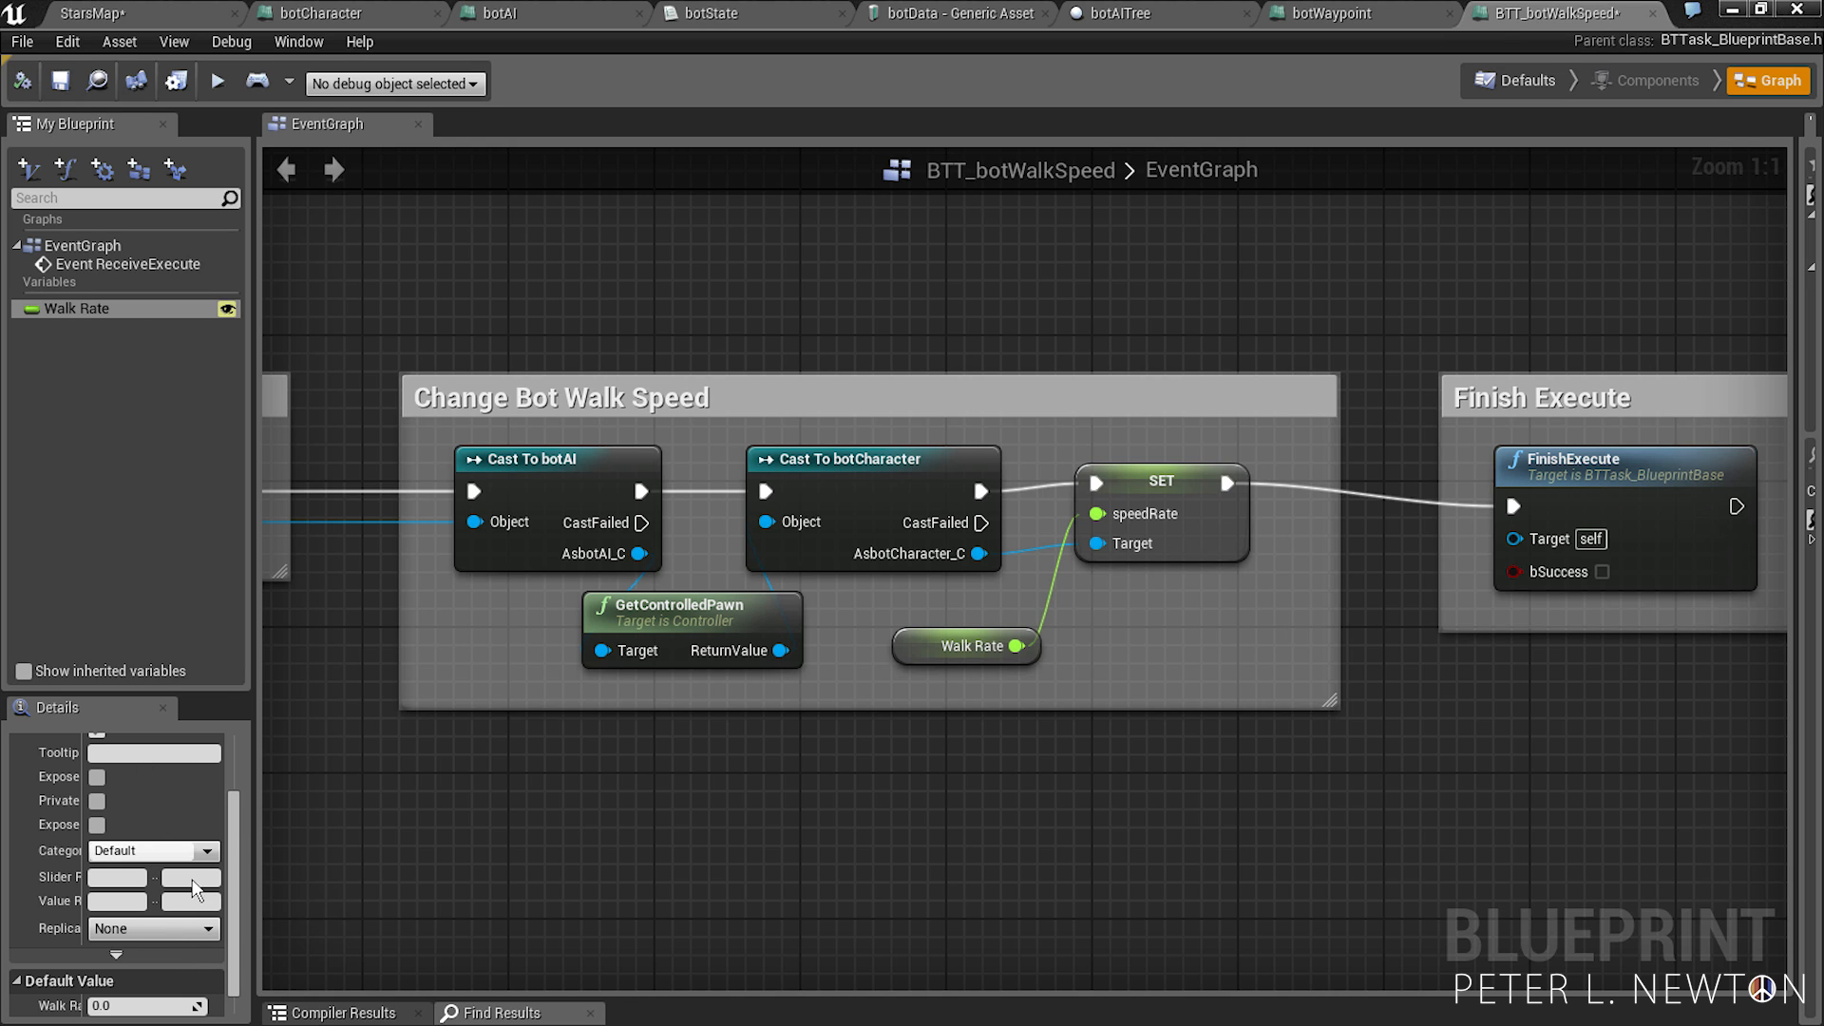
{"action": "type", "text": "1.0"}
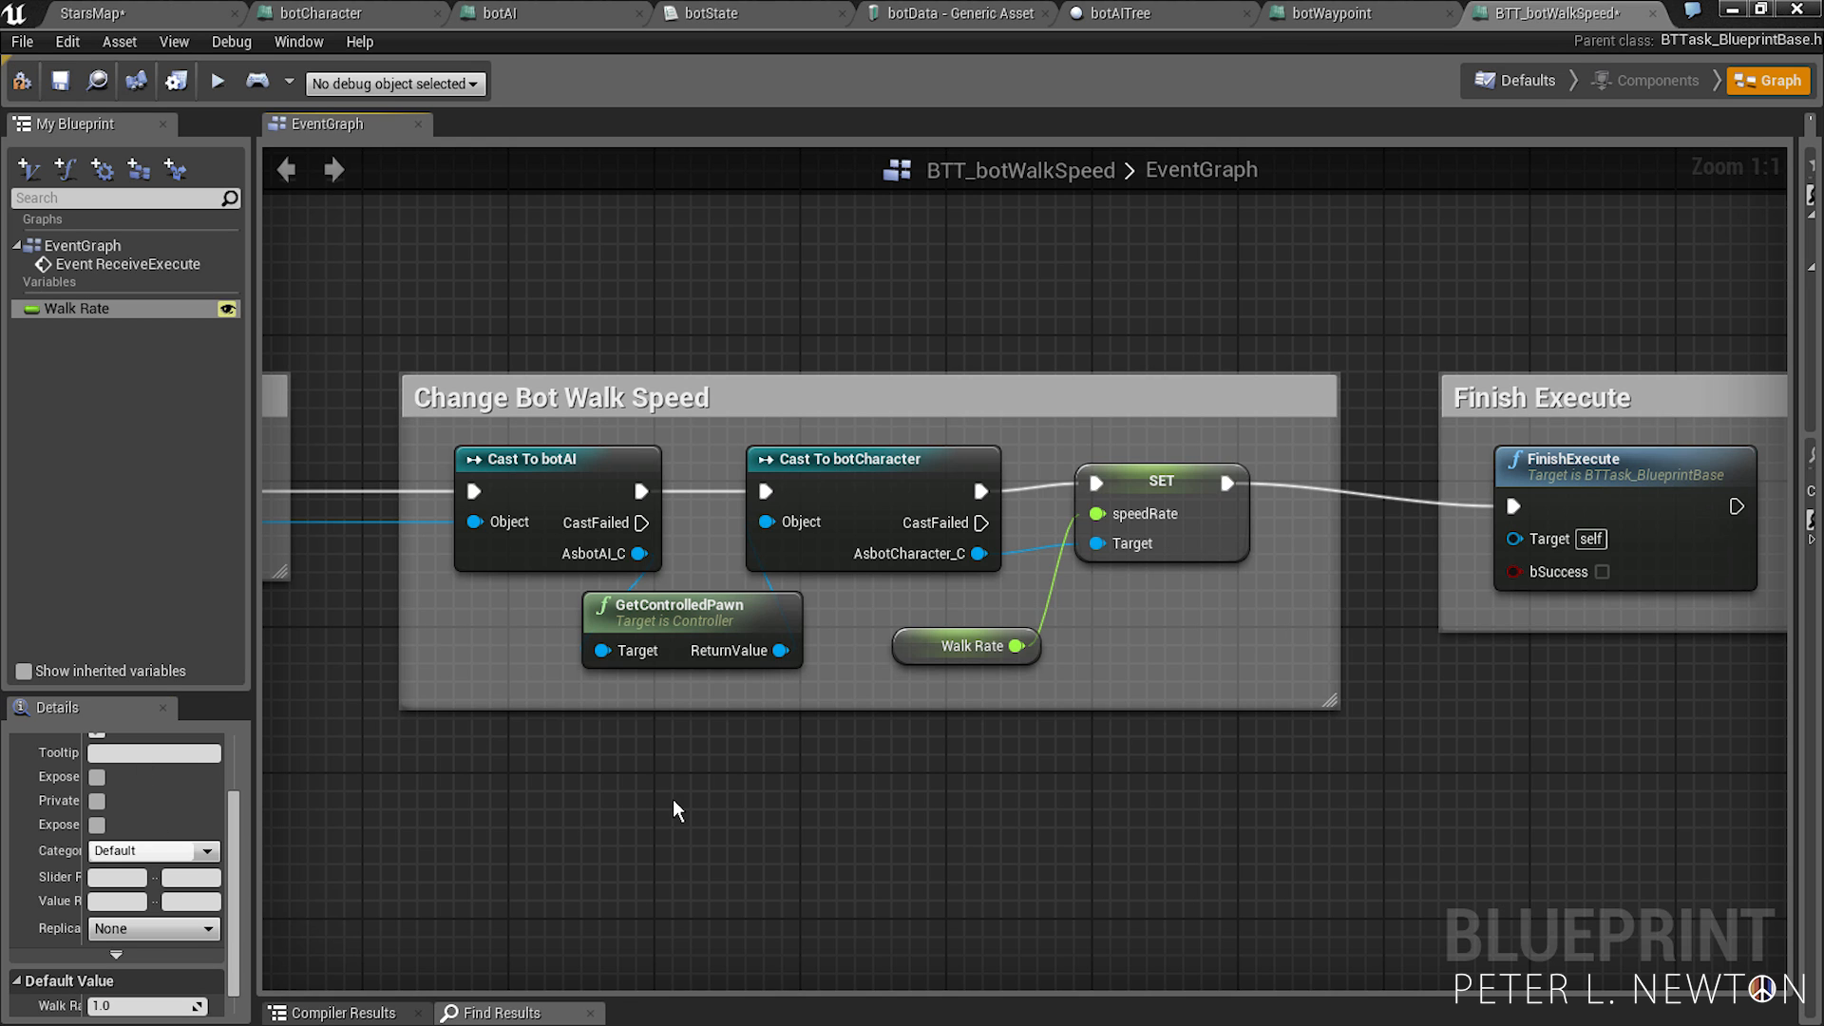
{"action": "left_click", "coordinate": [59, 80]}
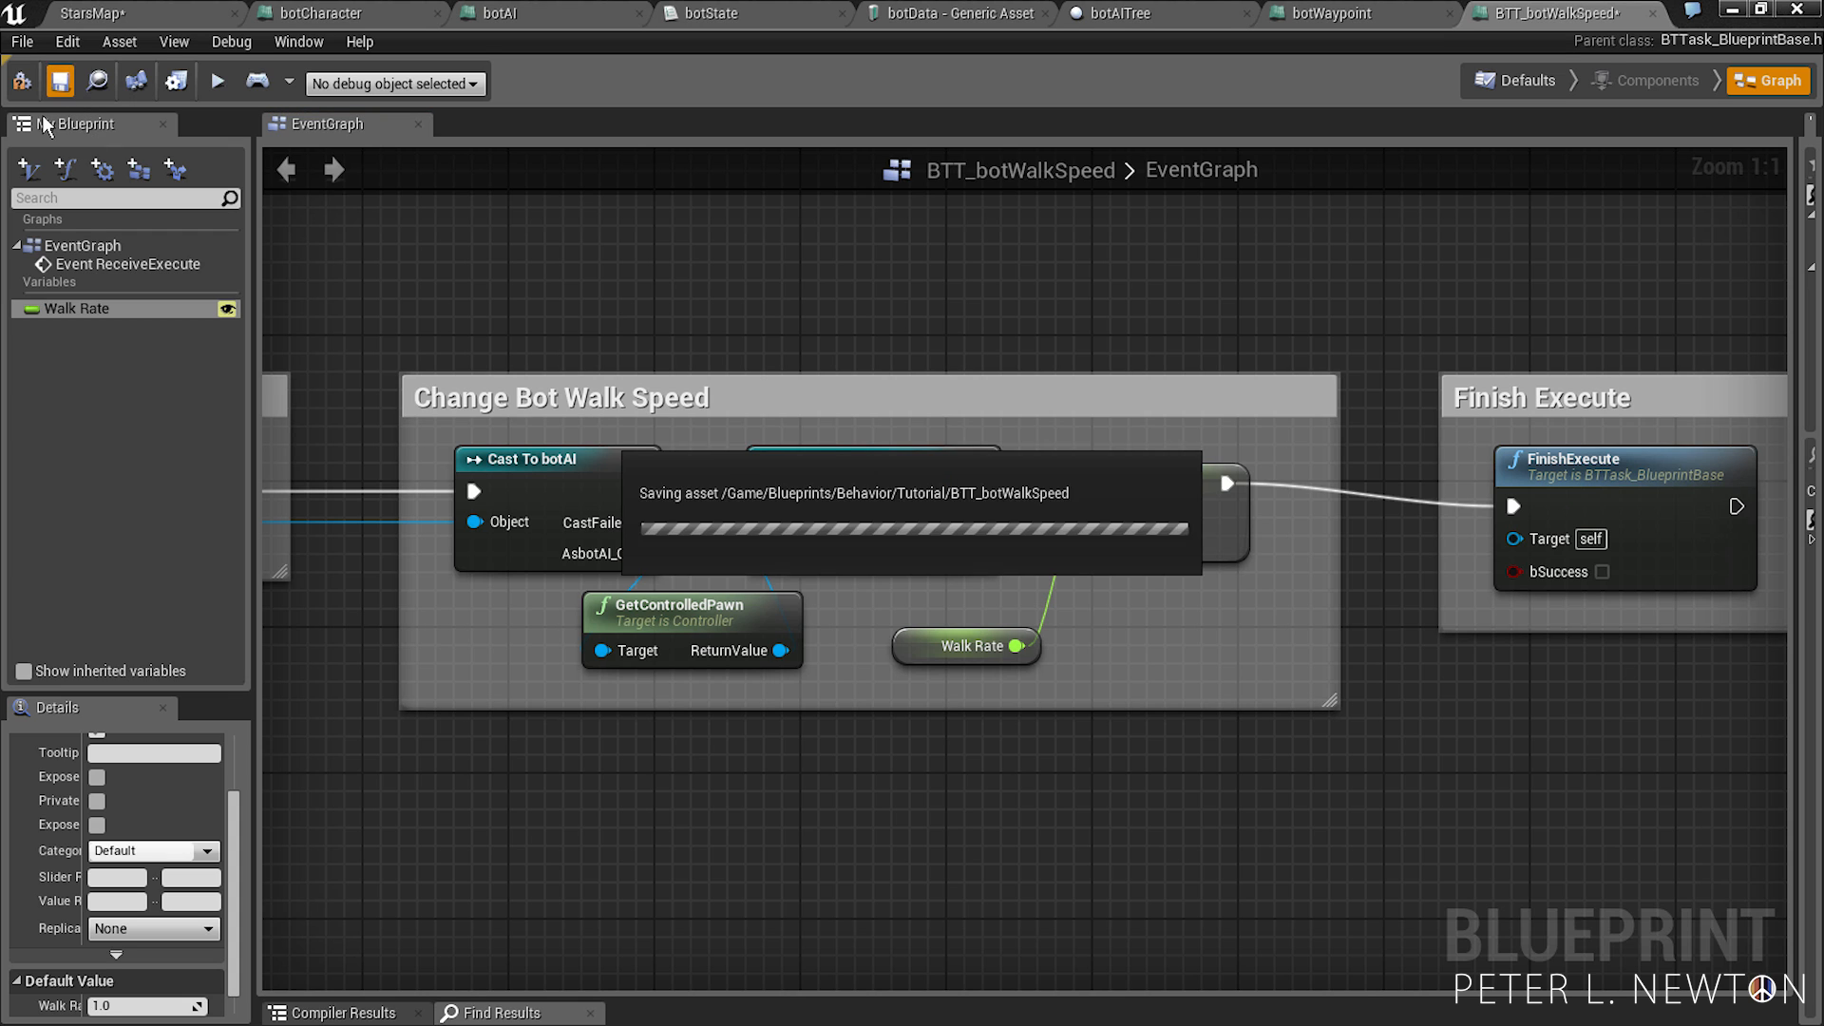